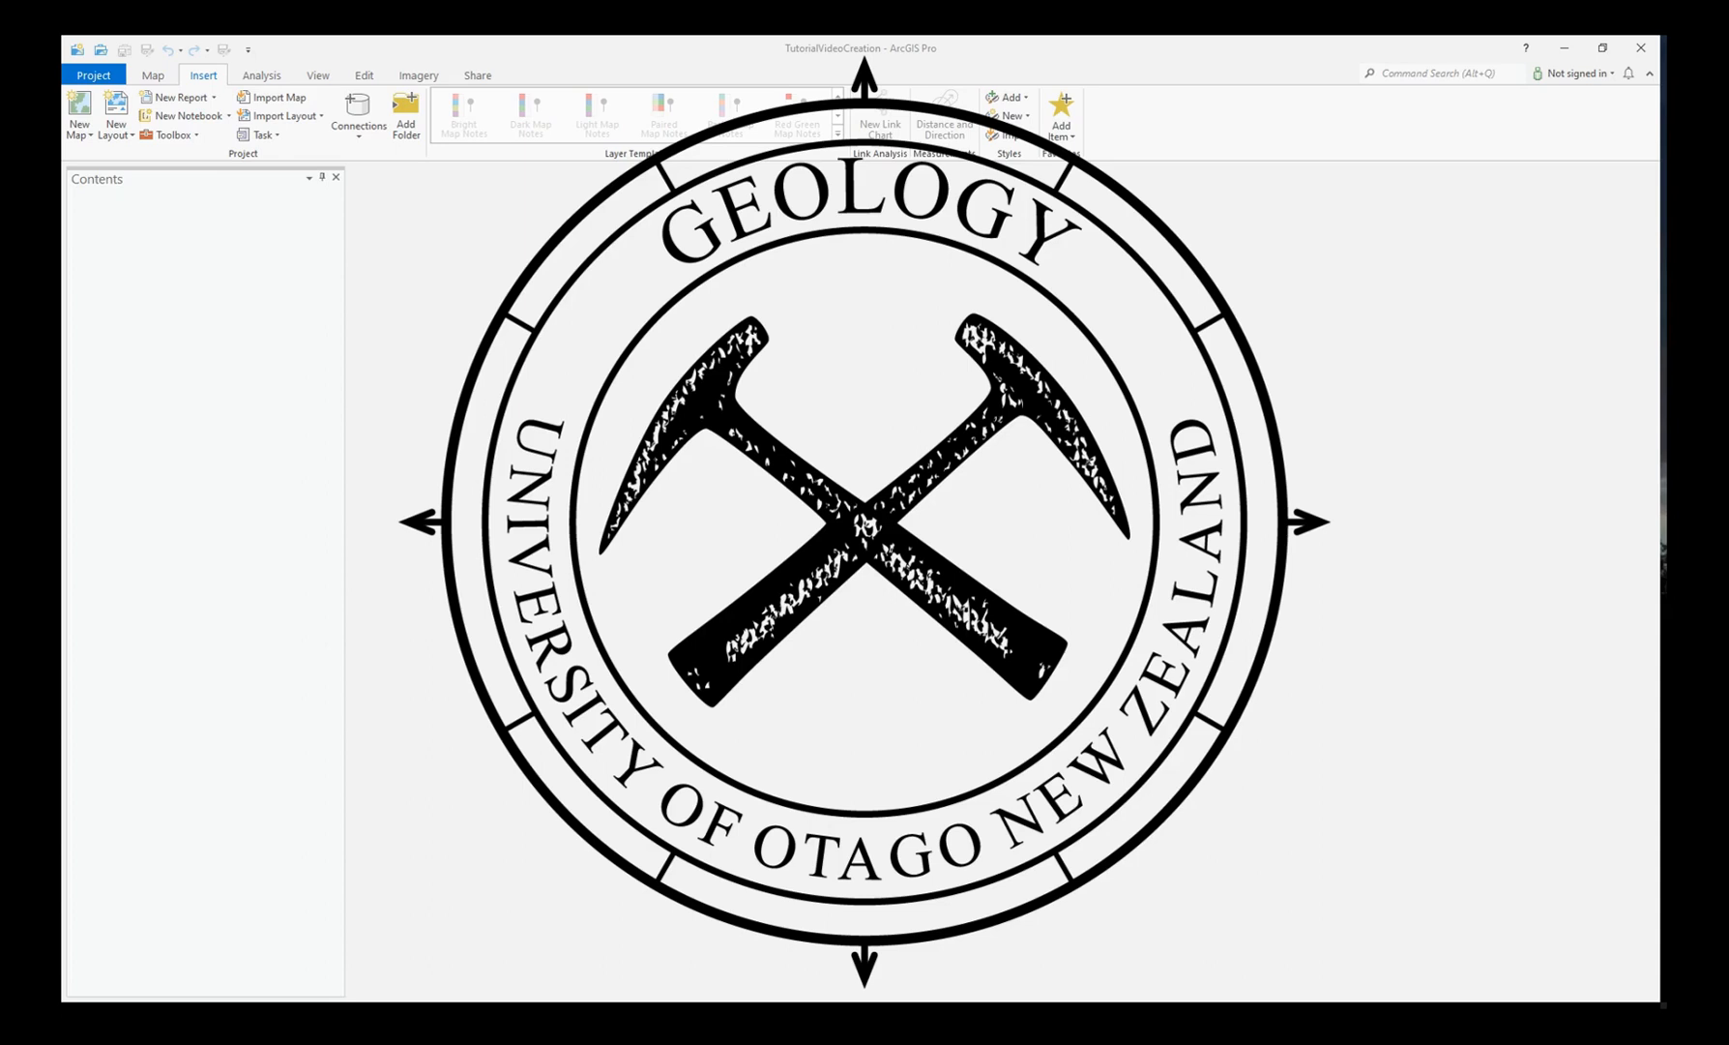
- Switch the ribbon to the View tab to reach the commands for opening panes
click(317, 75)
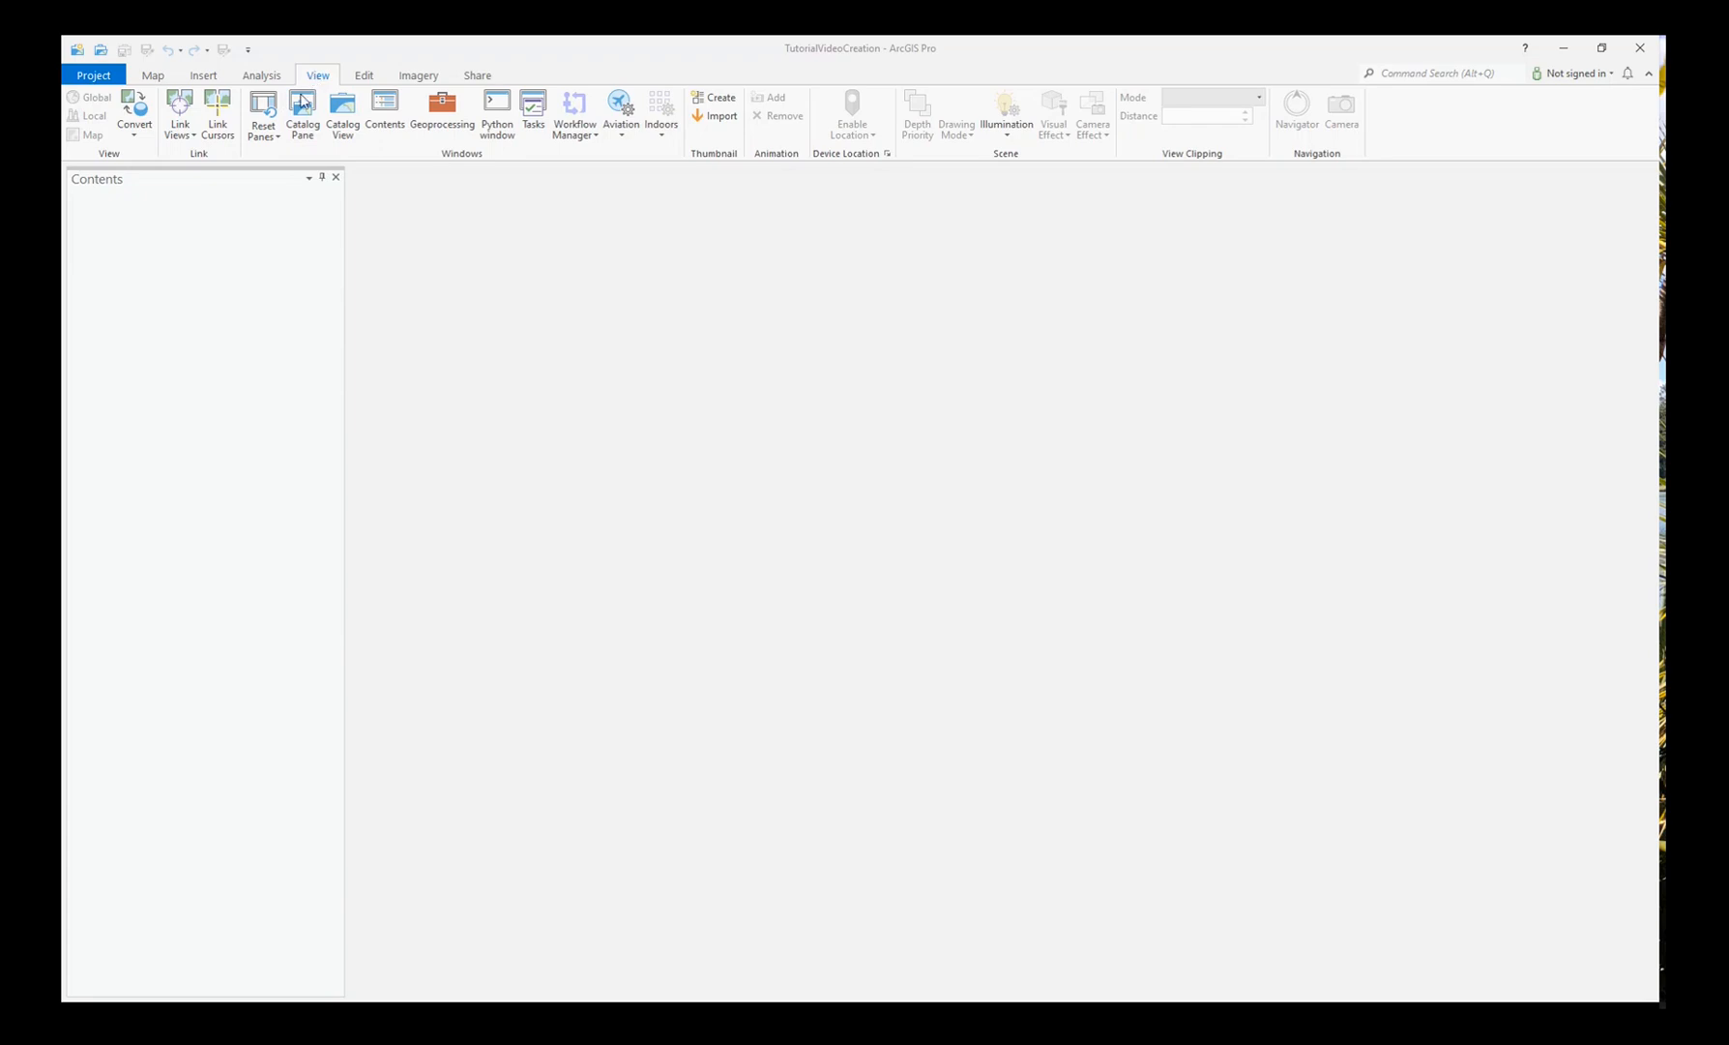
- Open the Catalog pane, expand Databases and bring up the TutorialVideoCreation.gdb context menu
click(302, 113)
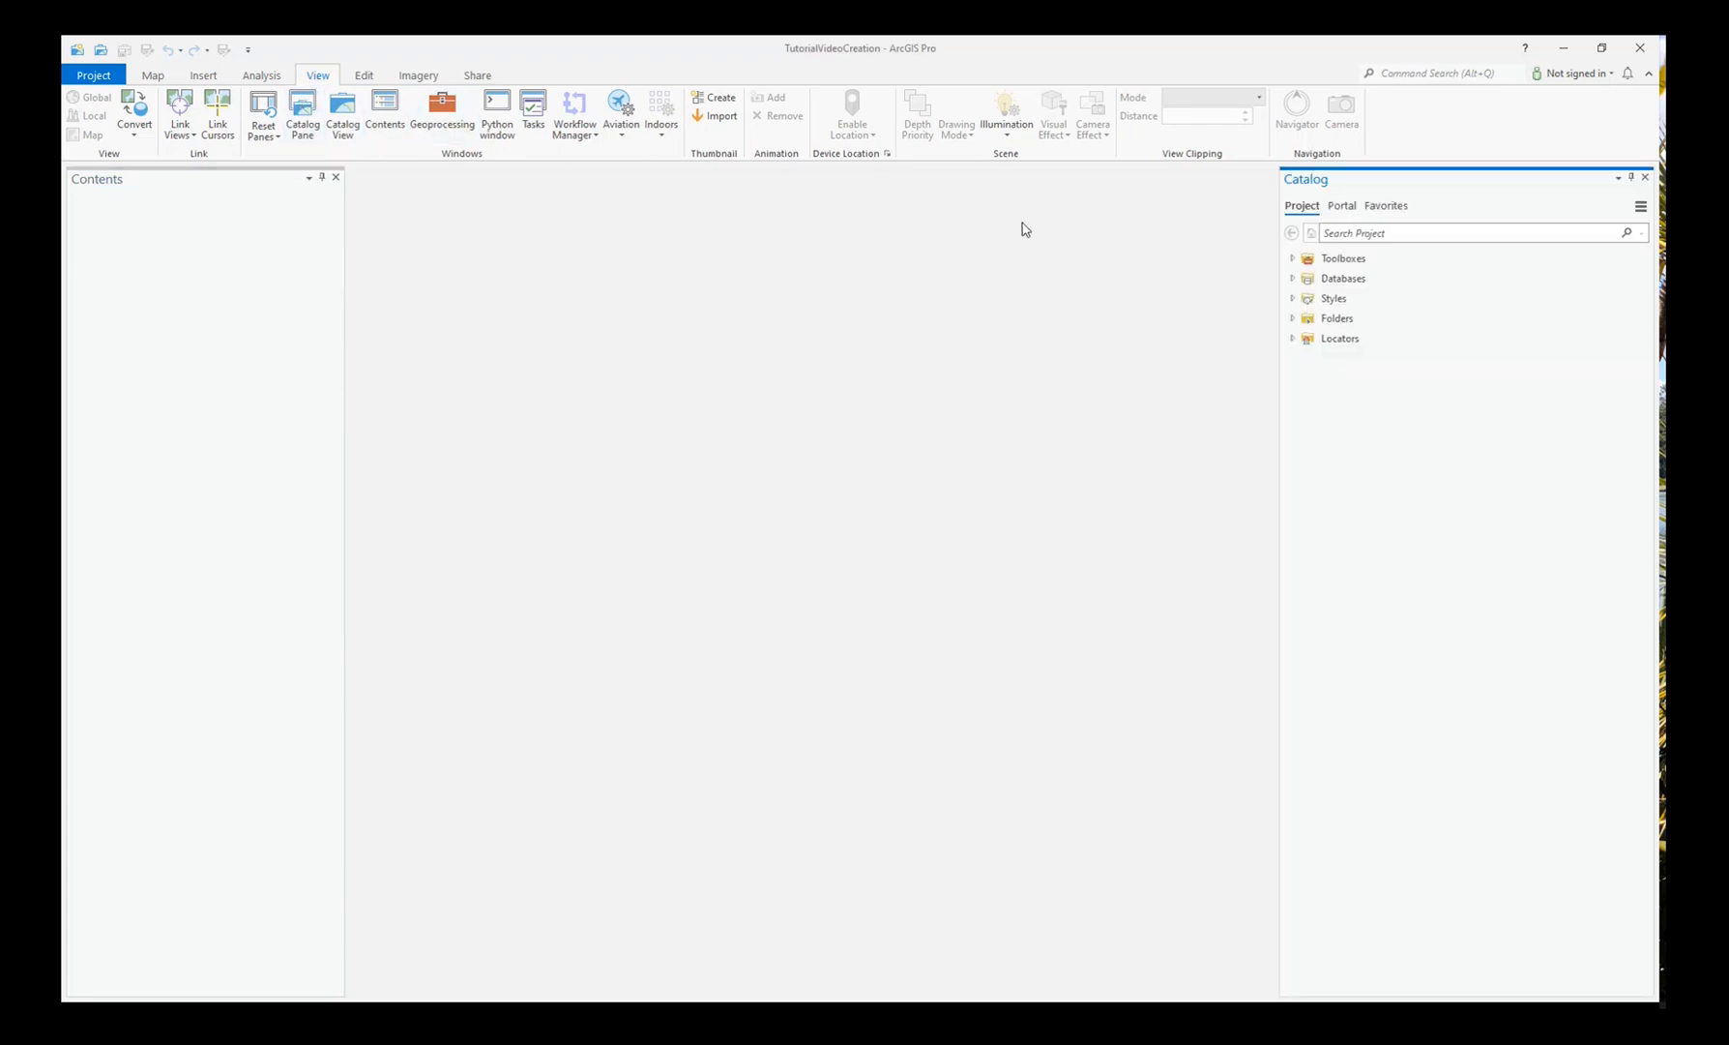
click(1292, 278)
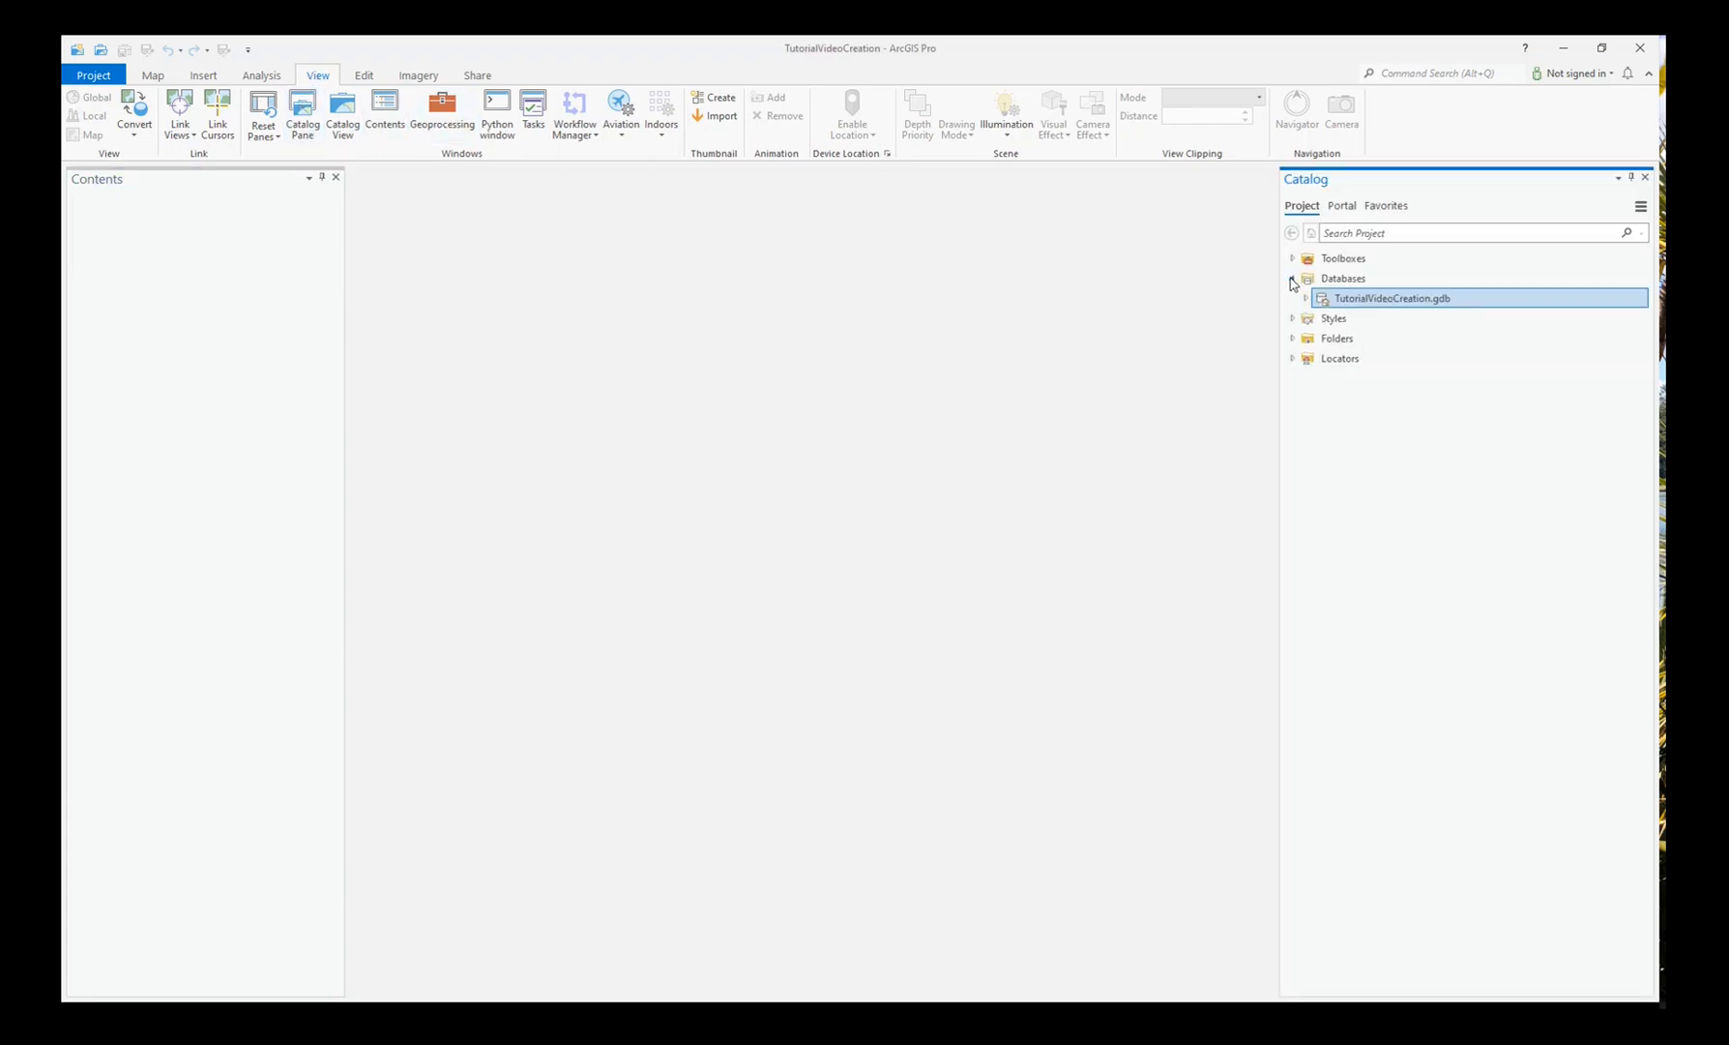
right_click(1392, 298)
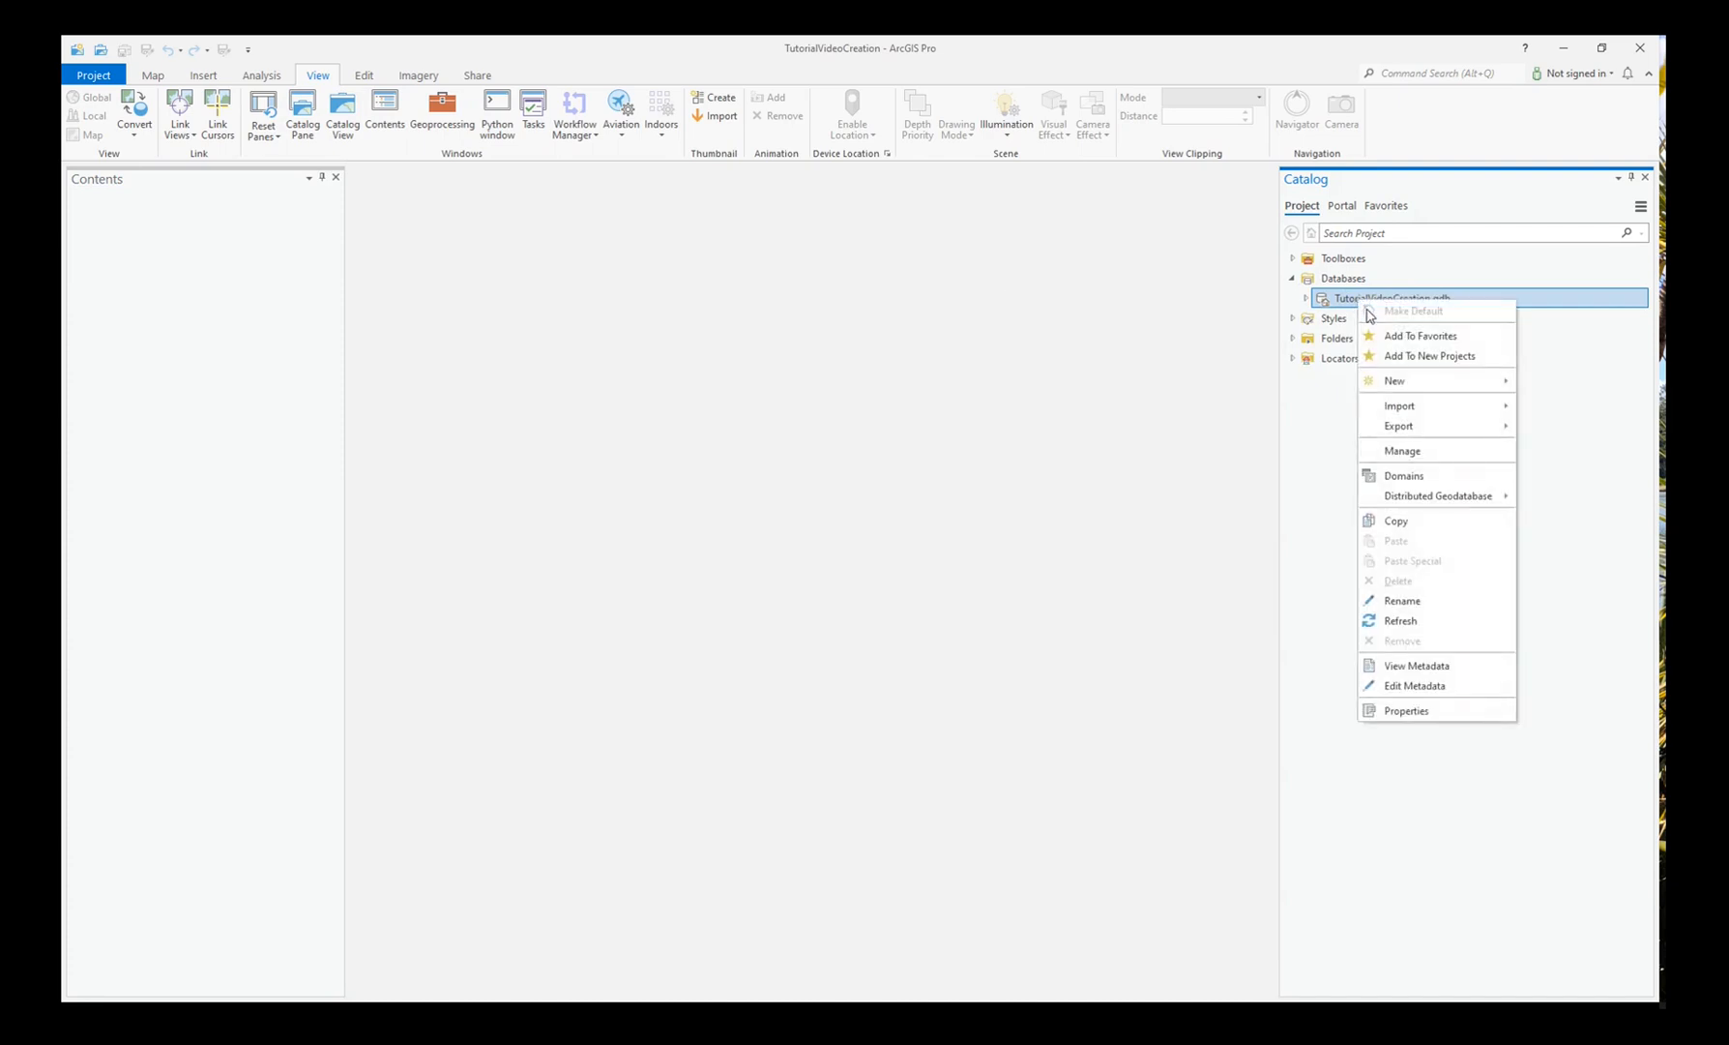
mouse_move(1394, 380)
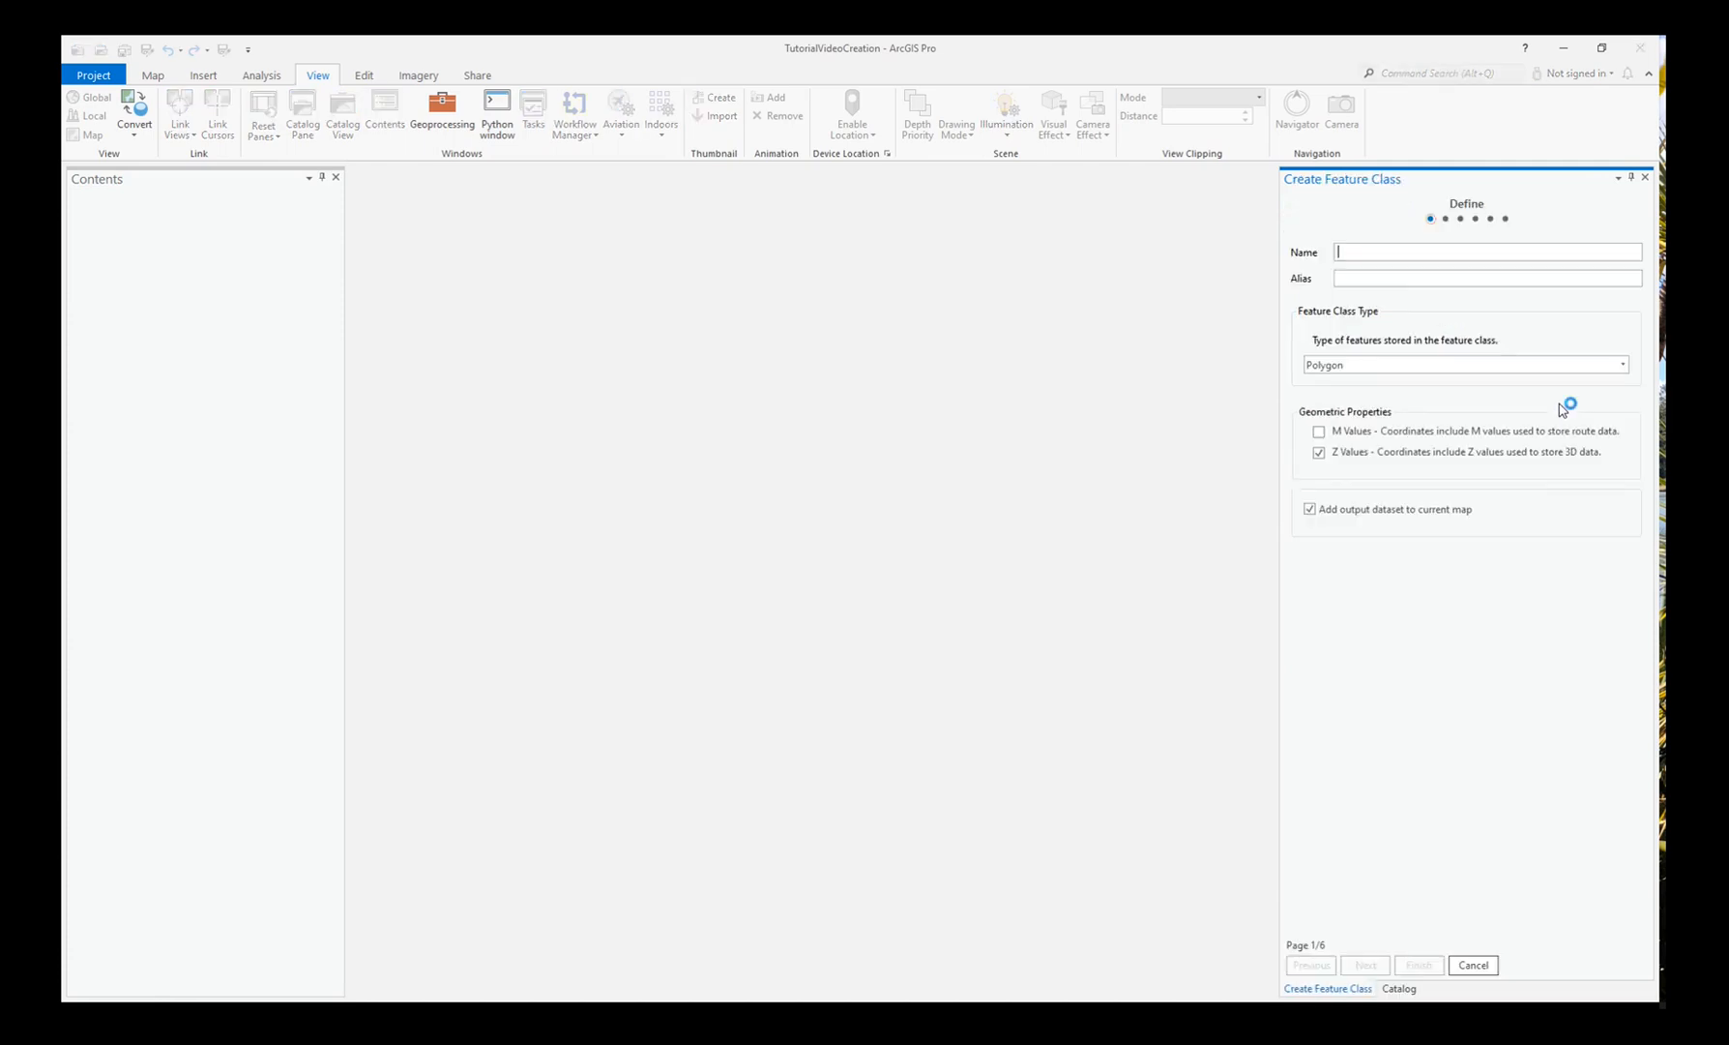
mouse_move(1384, 254)
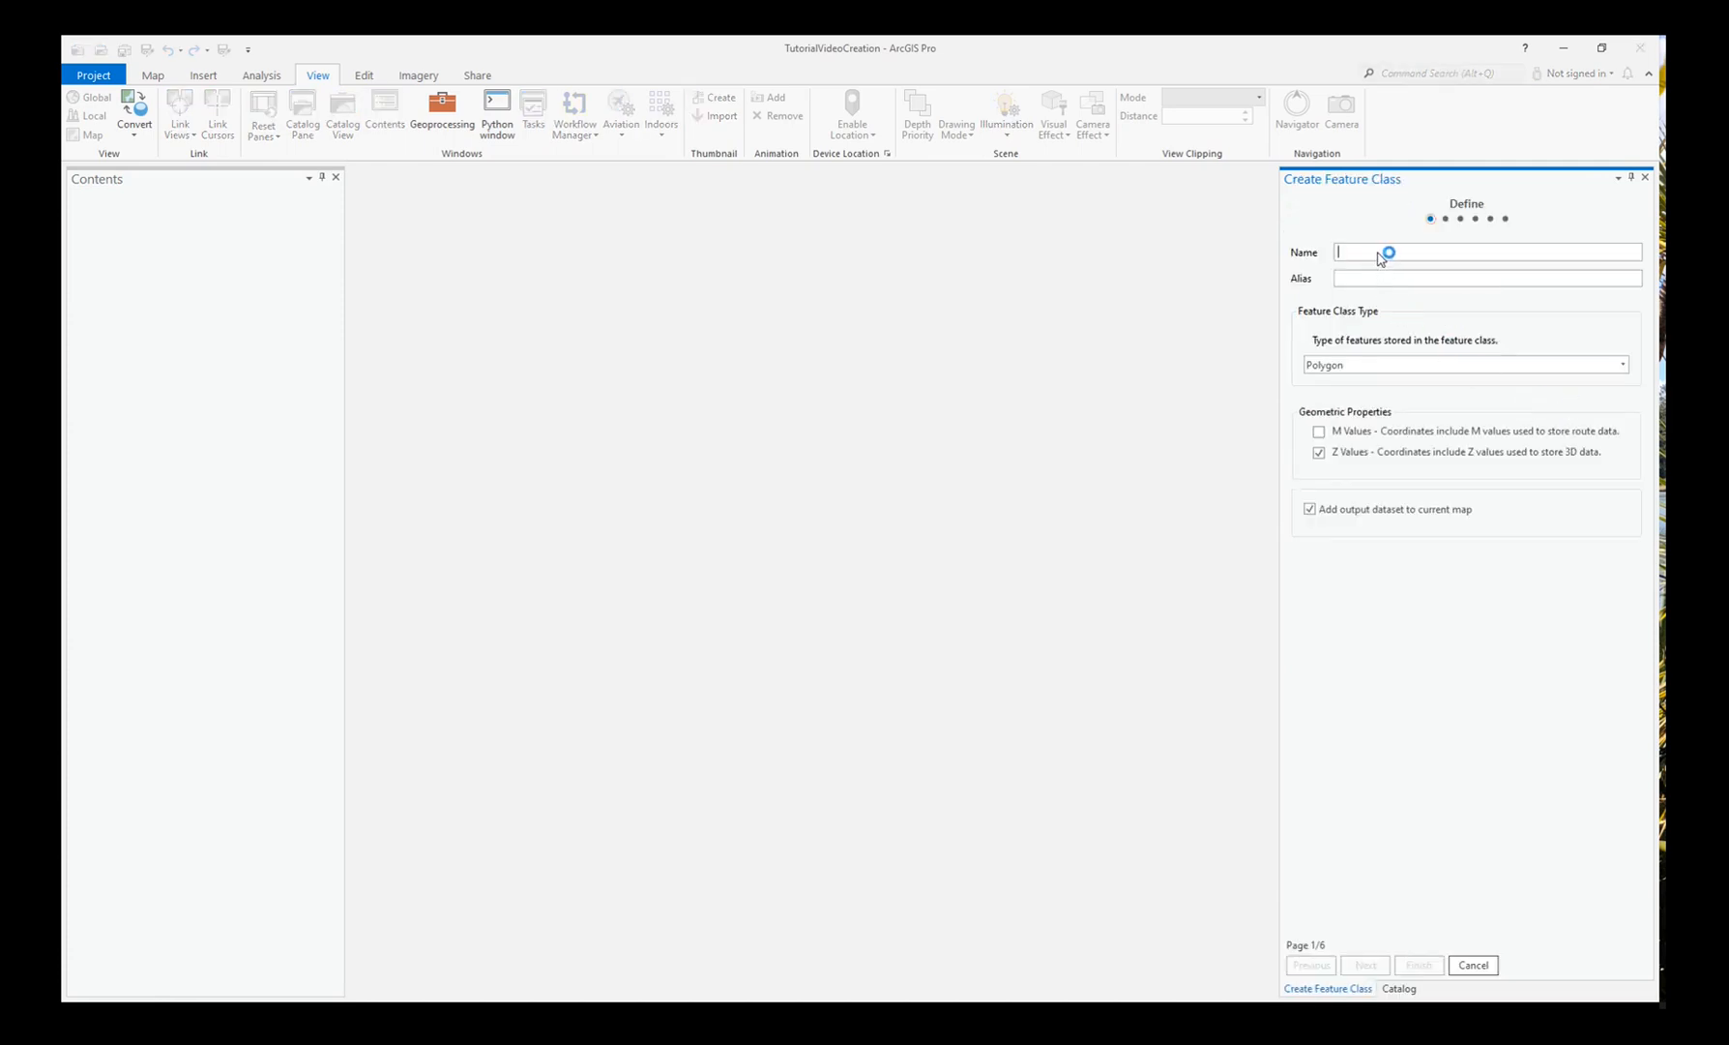
- Name the feature class StructuralMeasurements and set its type to Point
text(StructuralMeasurements)
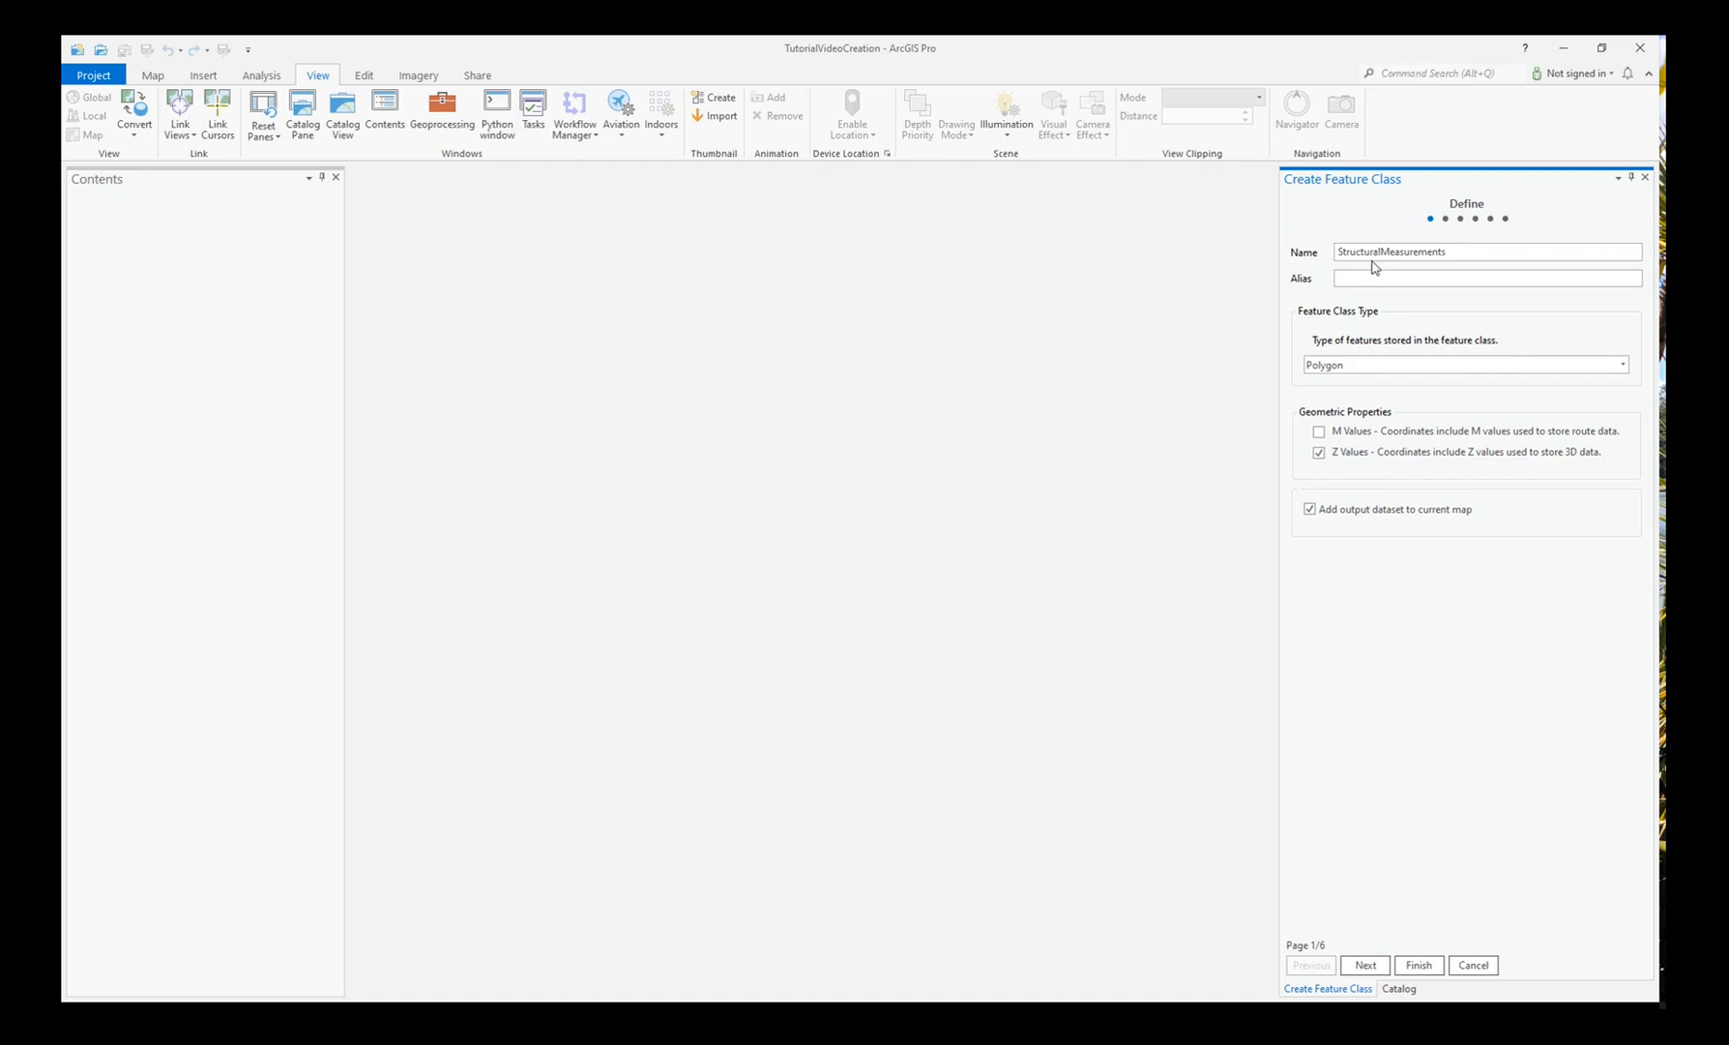
click(1619, 363)
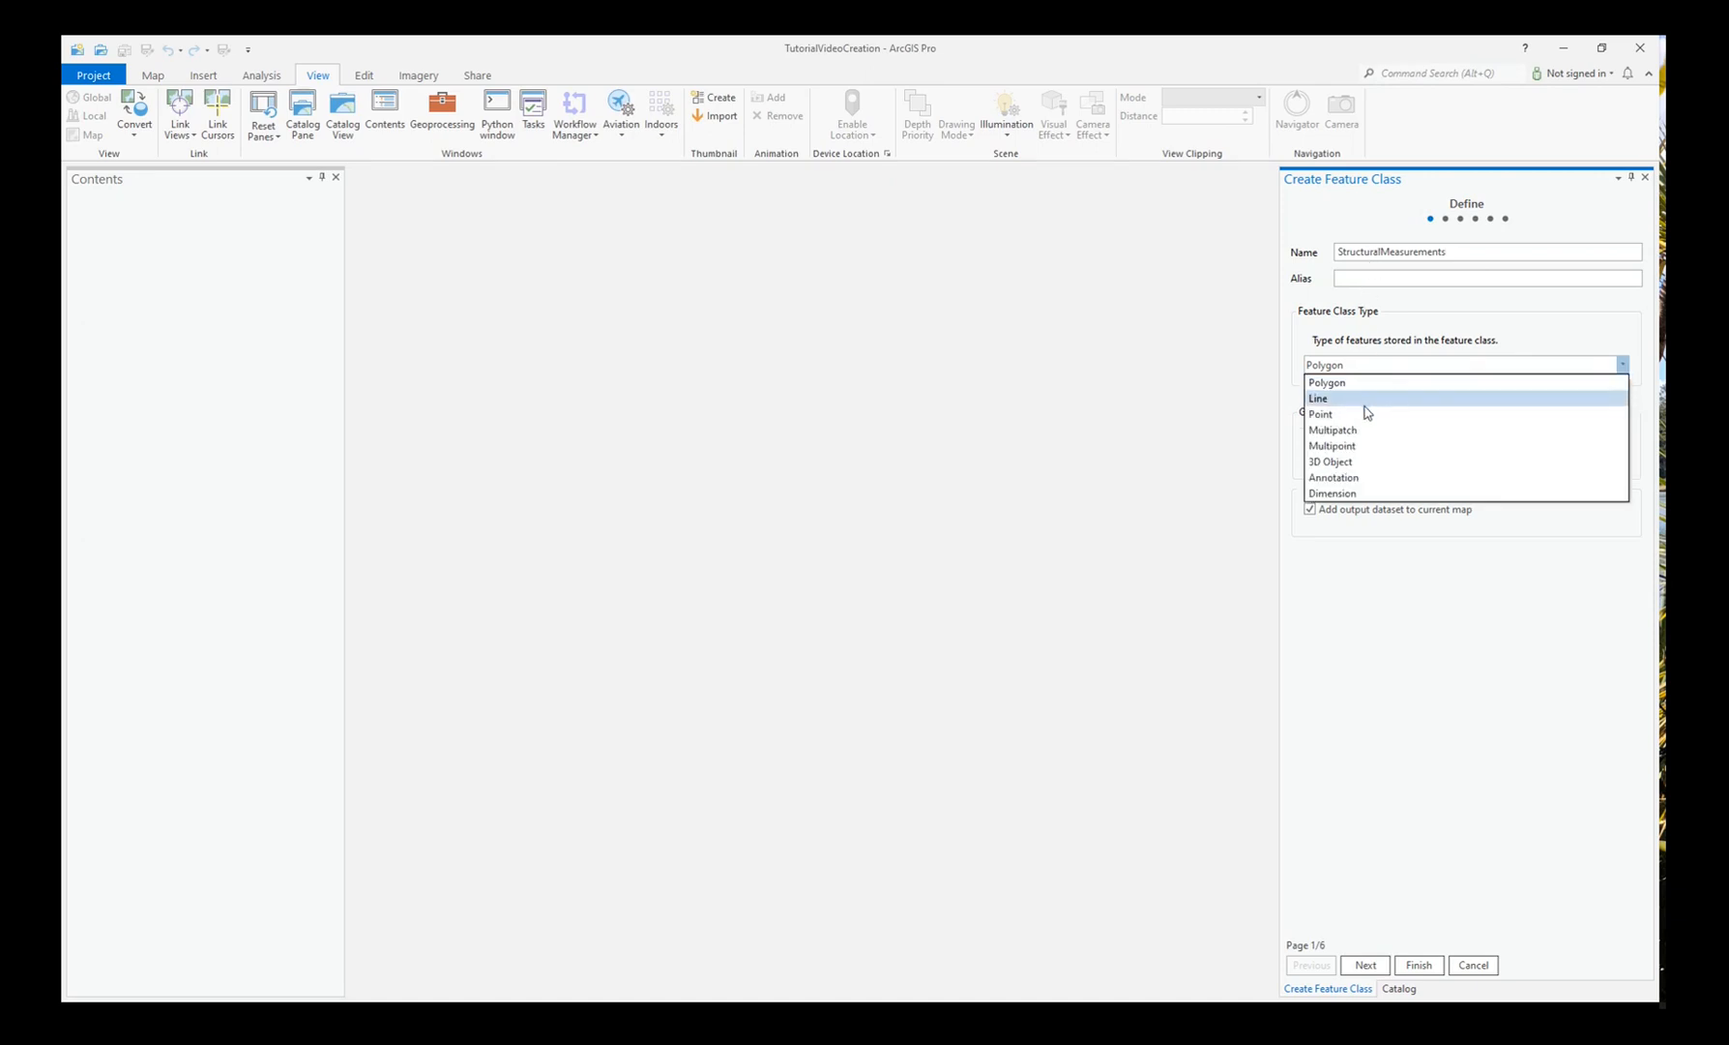
click(1320, 414)
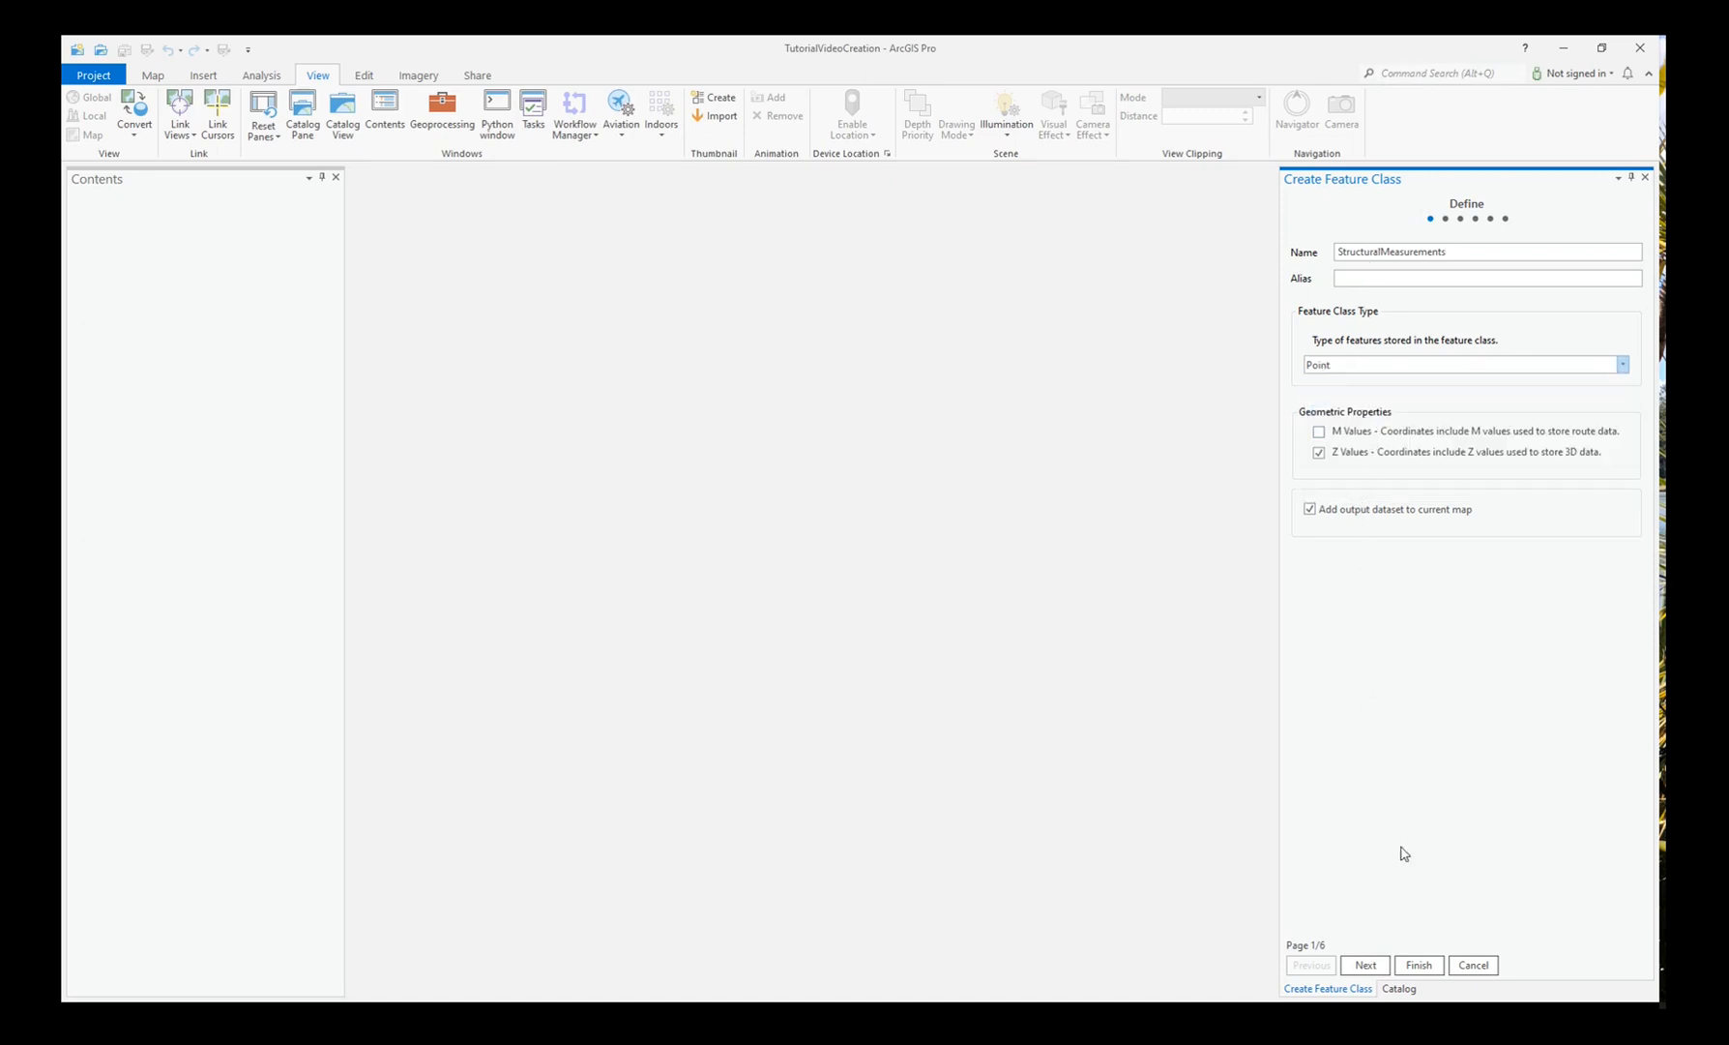
- Add Type, Strike_Trend, Dip_Plunge, Dip_Plunge_Azimuth and Dip_Plunge_Direction fields to the feature class
click(1365, 964)
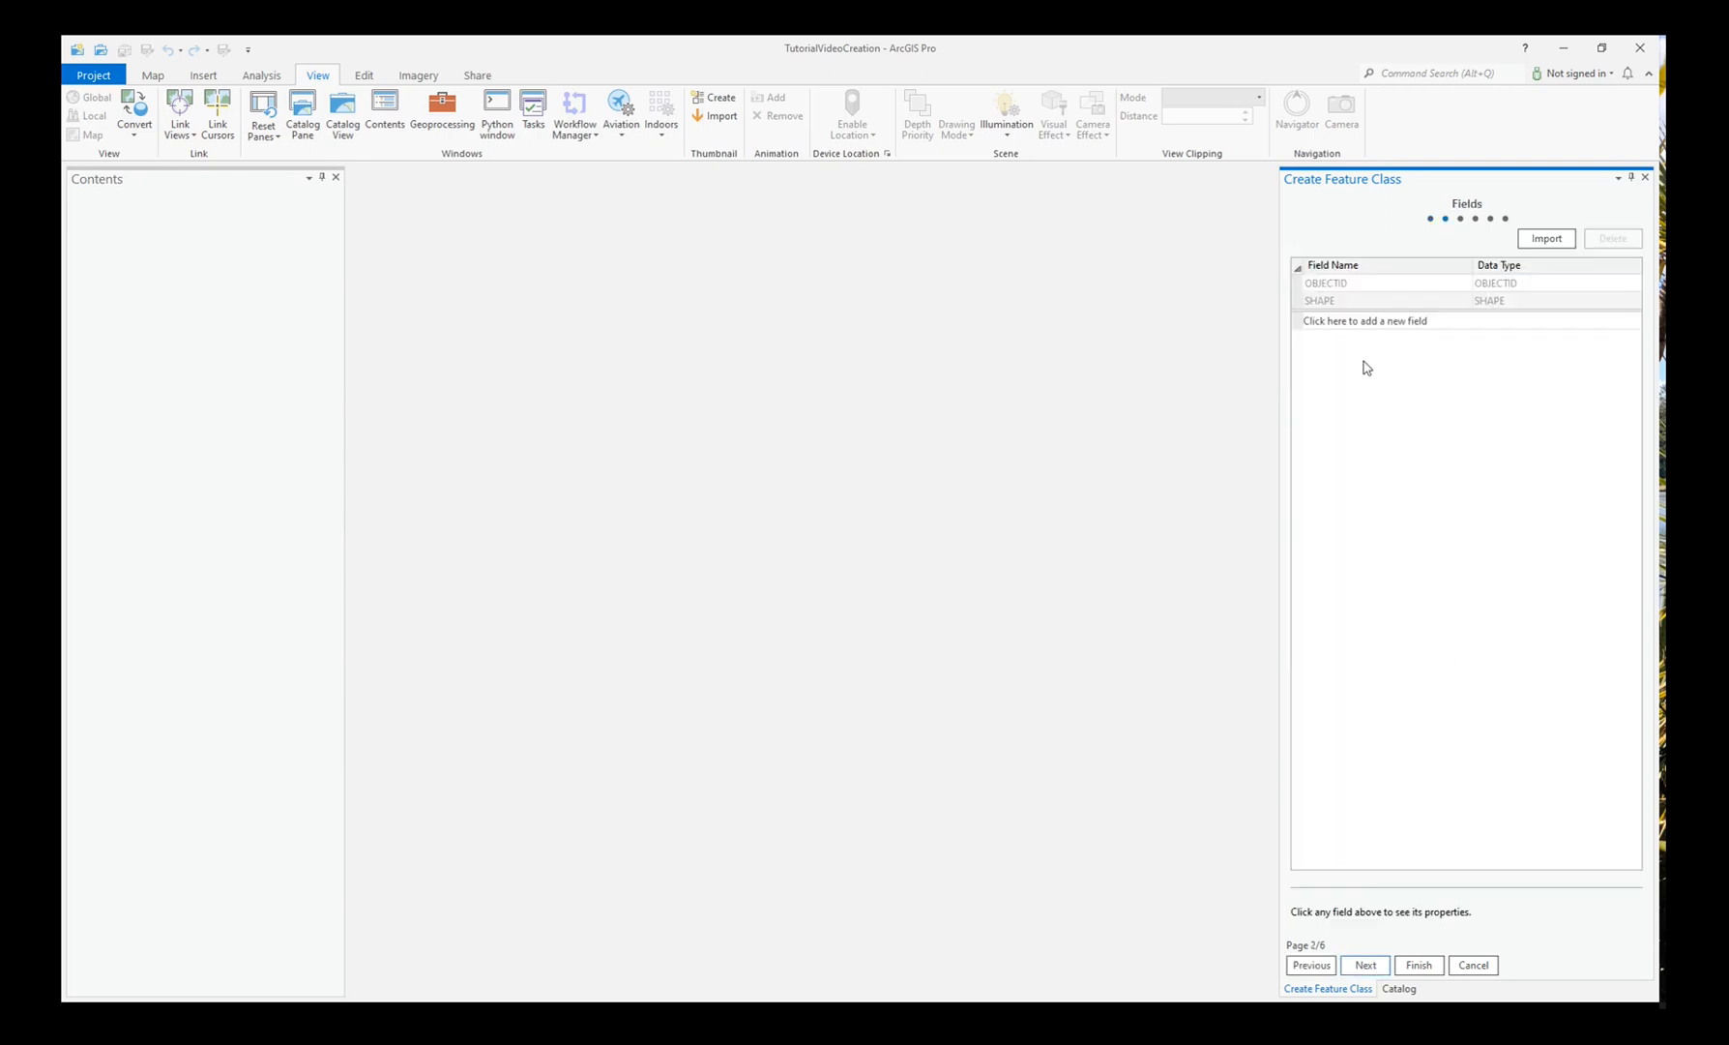
click(1366, 321)
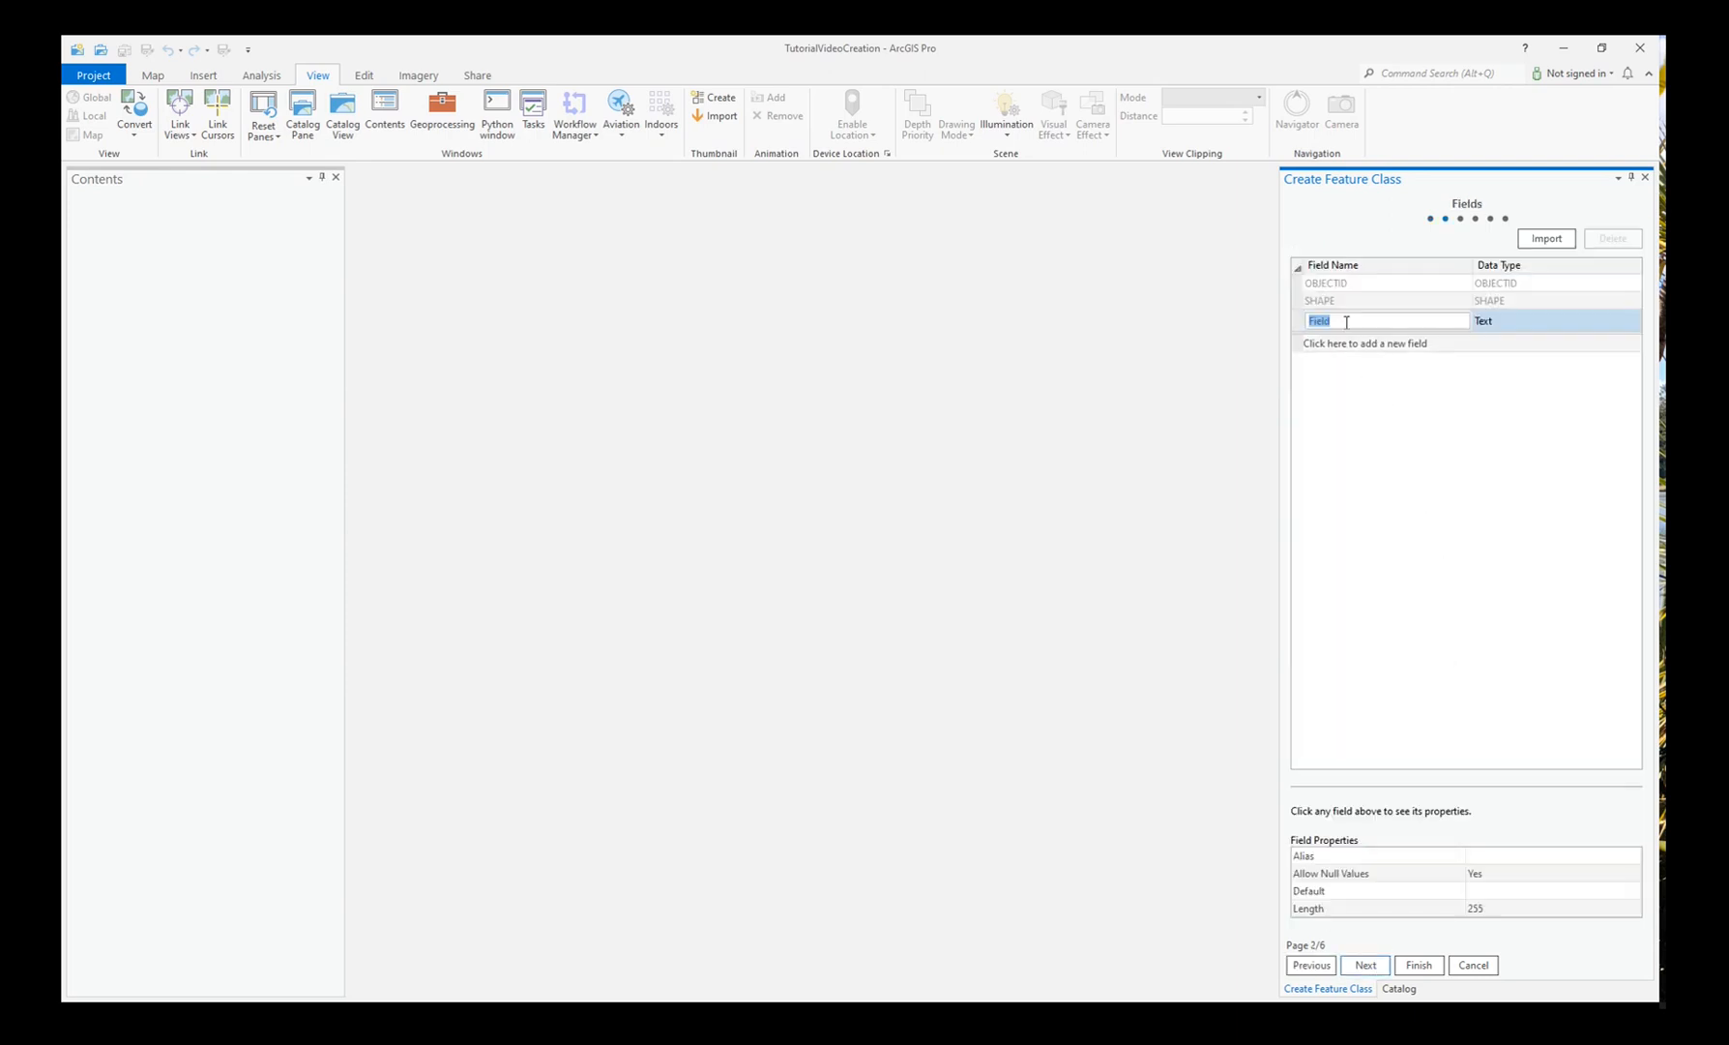
click(1544, 238)
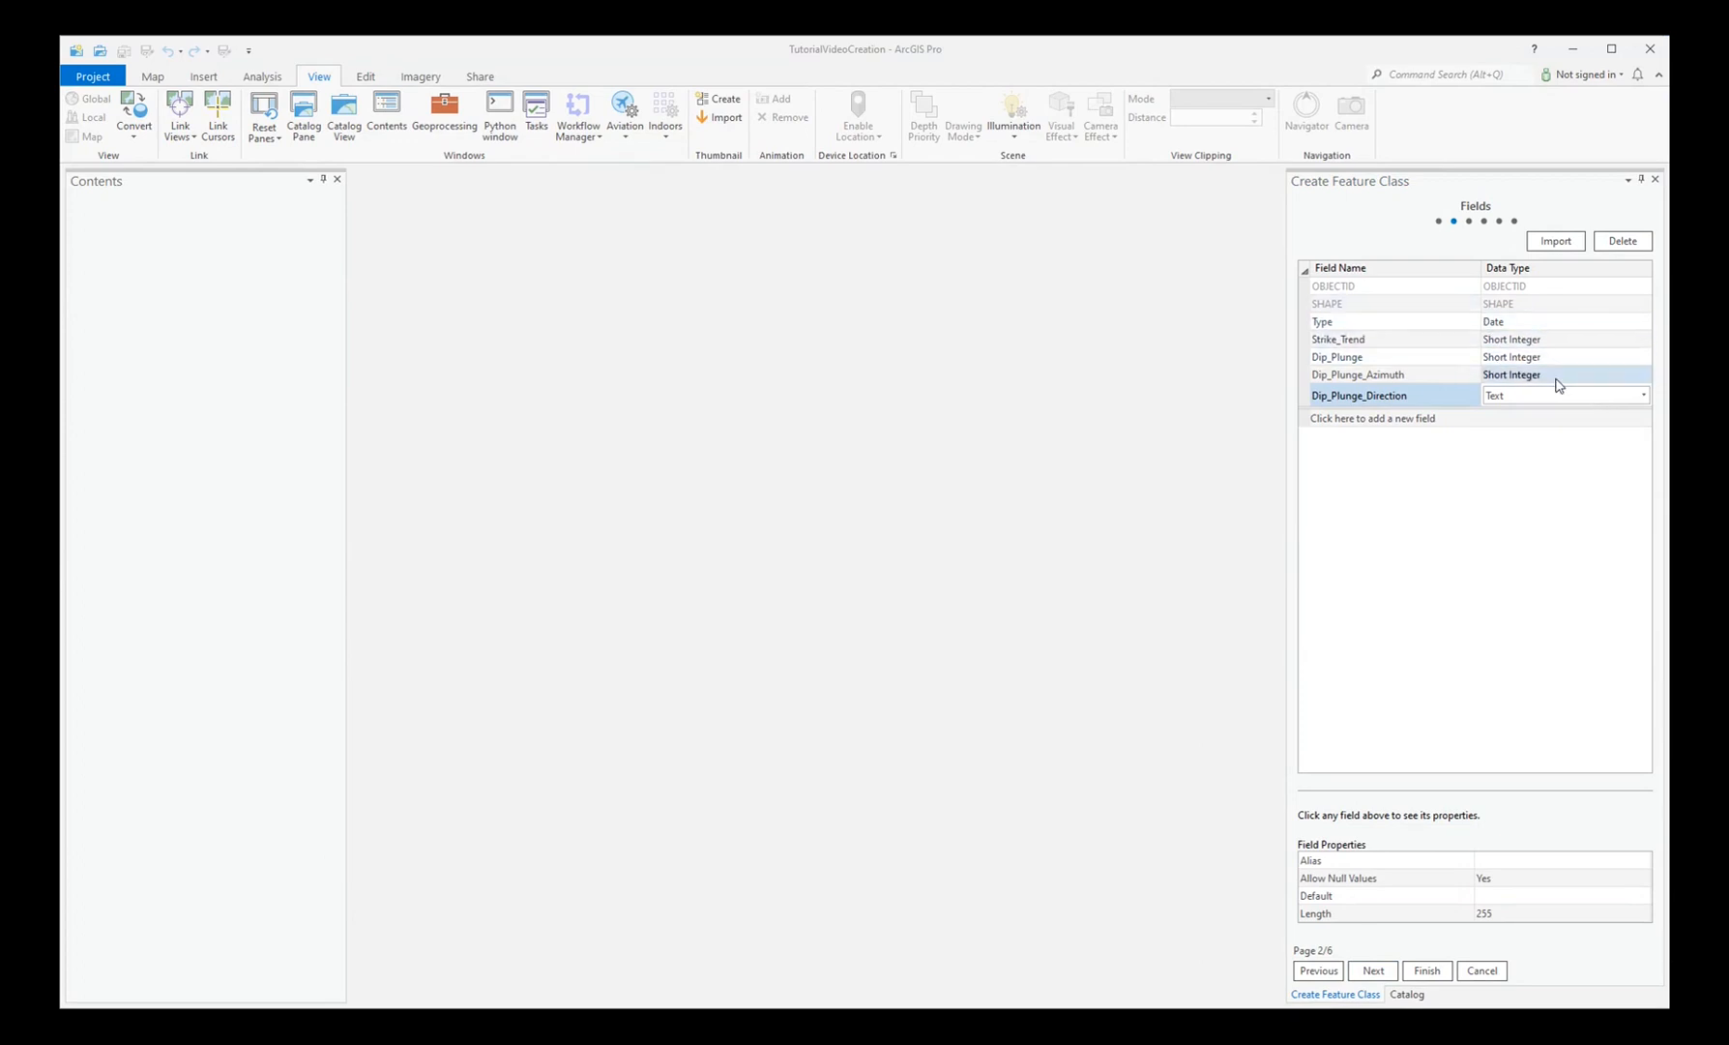
mouse_move(1426, 674)
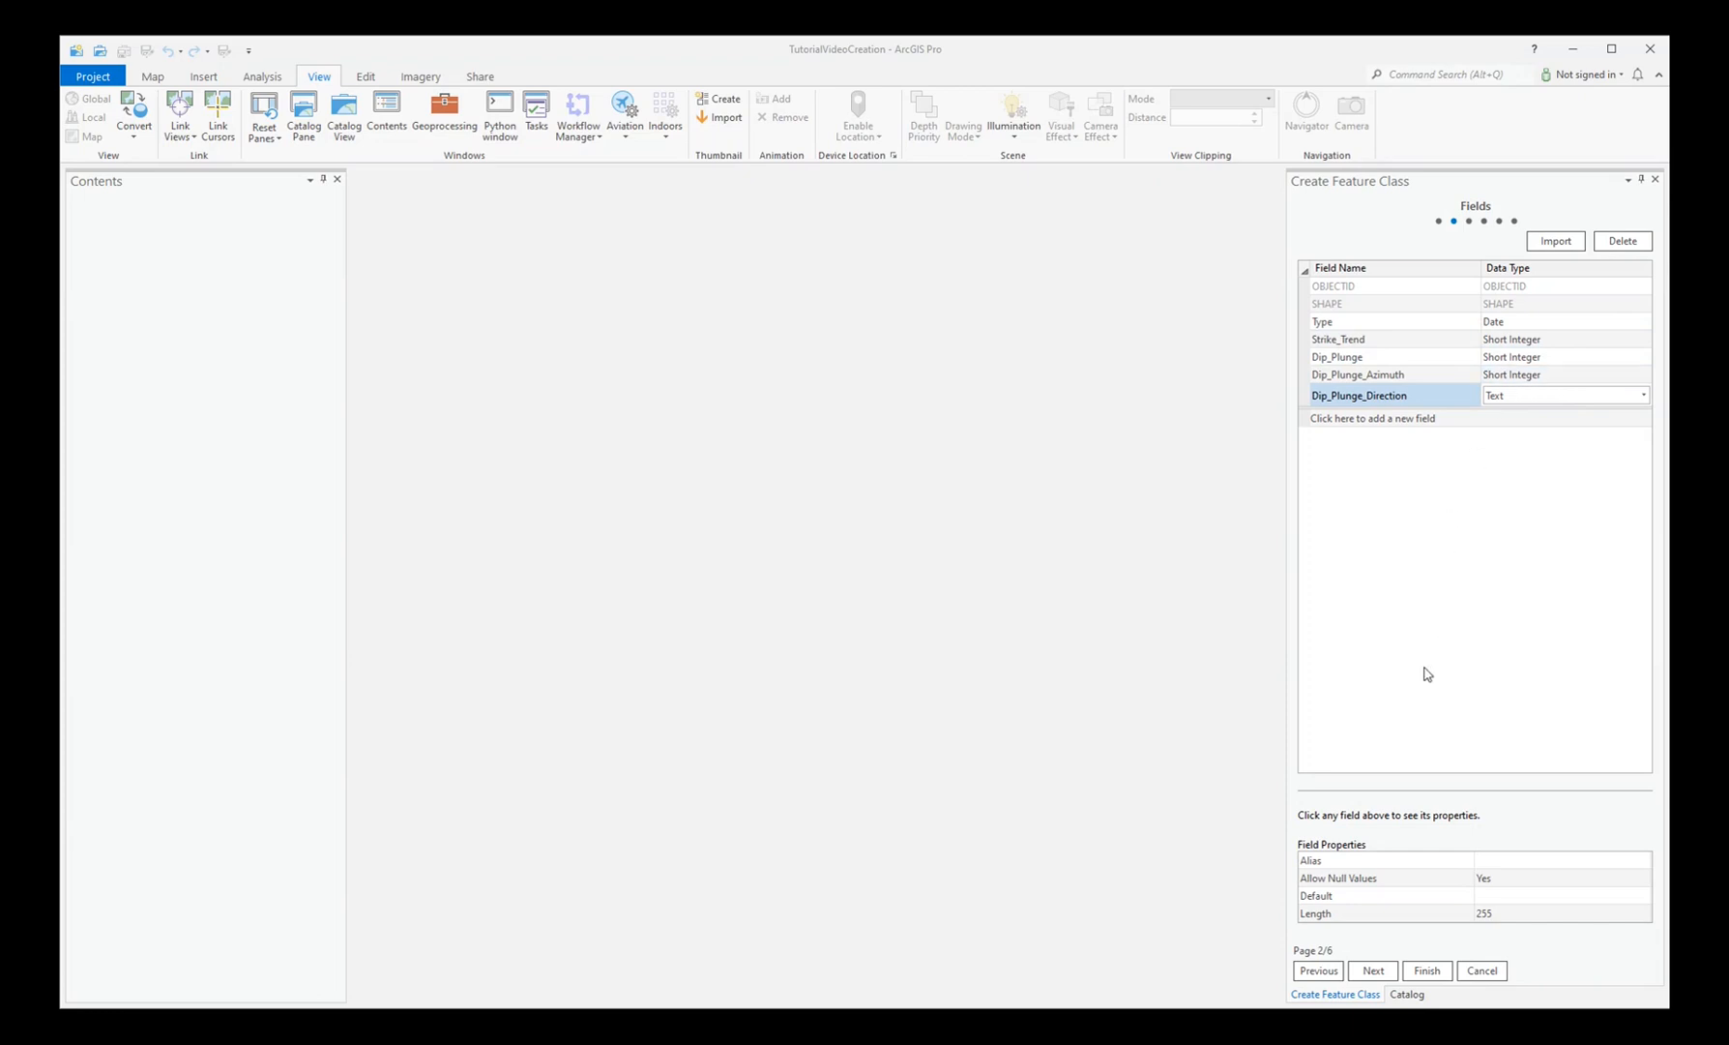
click(1374, 971)
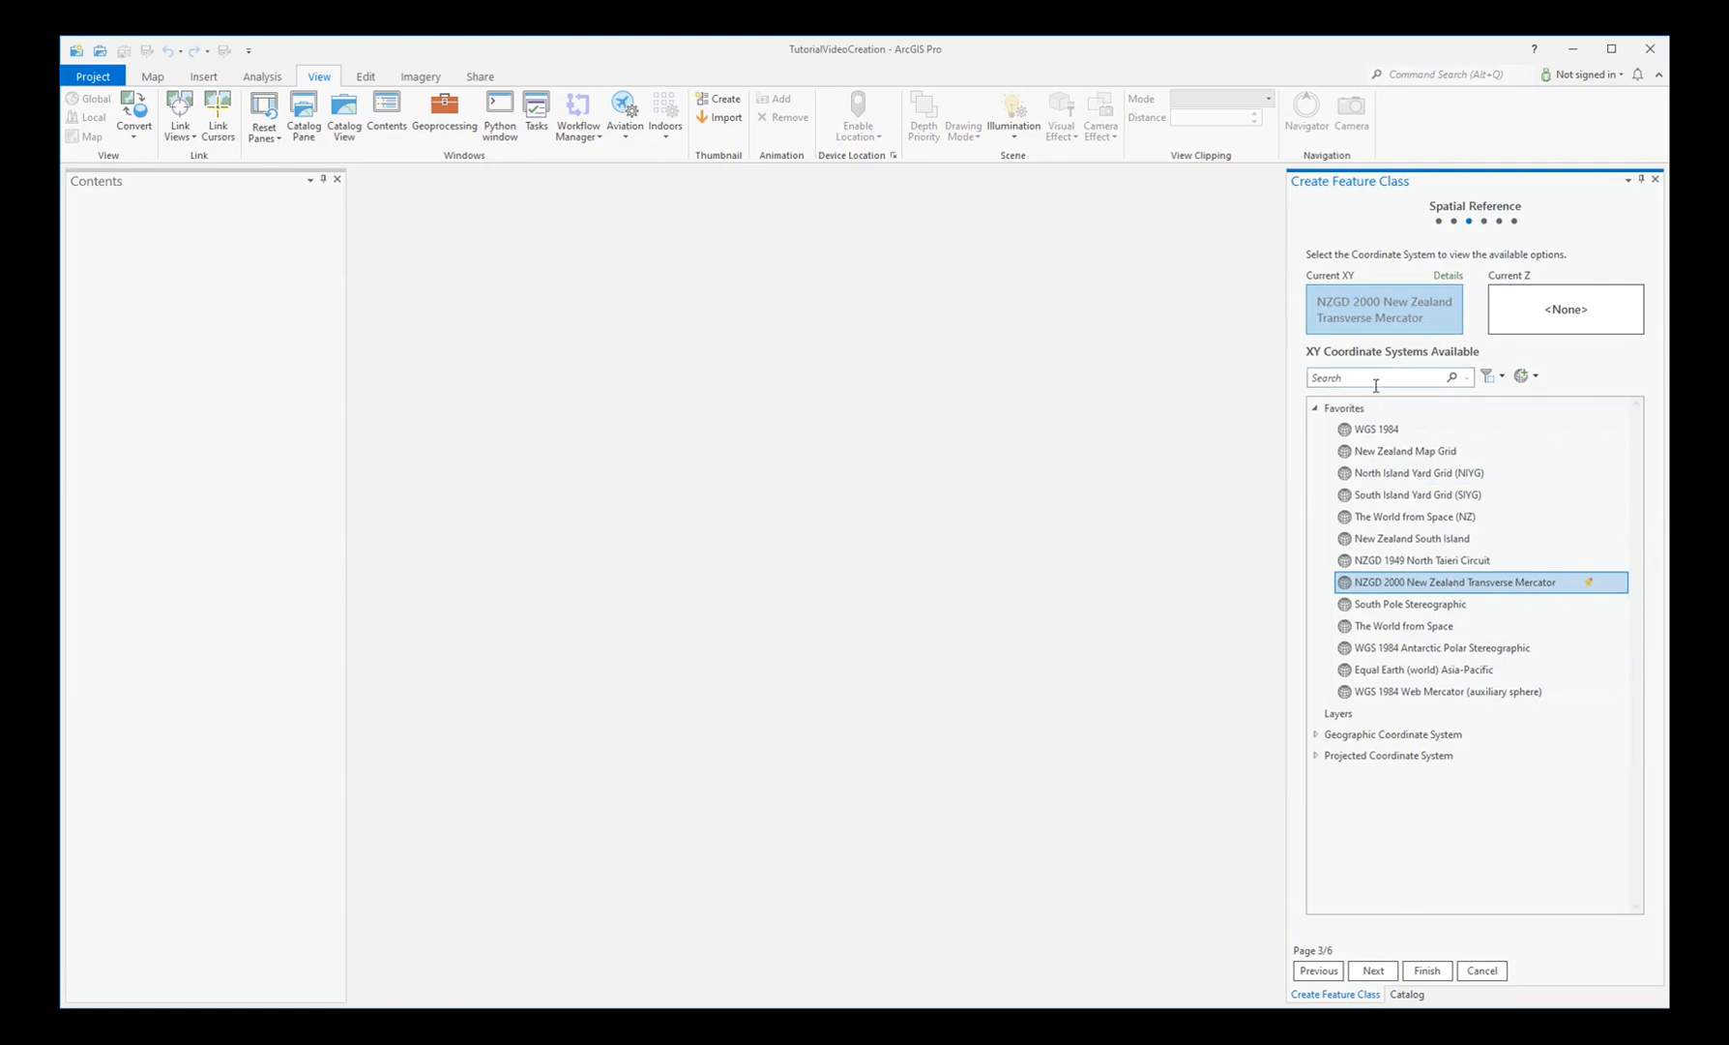
- Keep NZGD 2000 New Zealand Transverse Mercator as the XY system and finish the wizard
click(1390, 755)
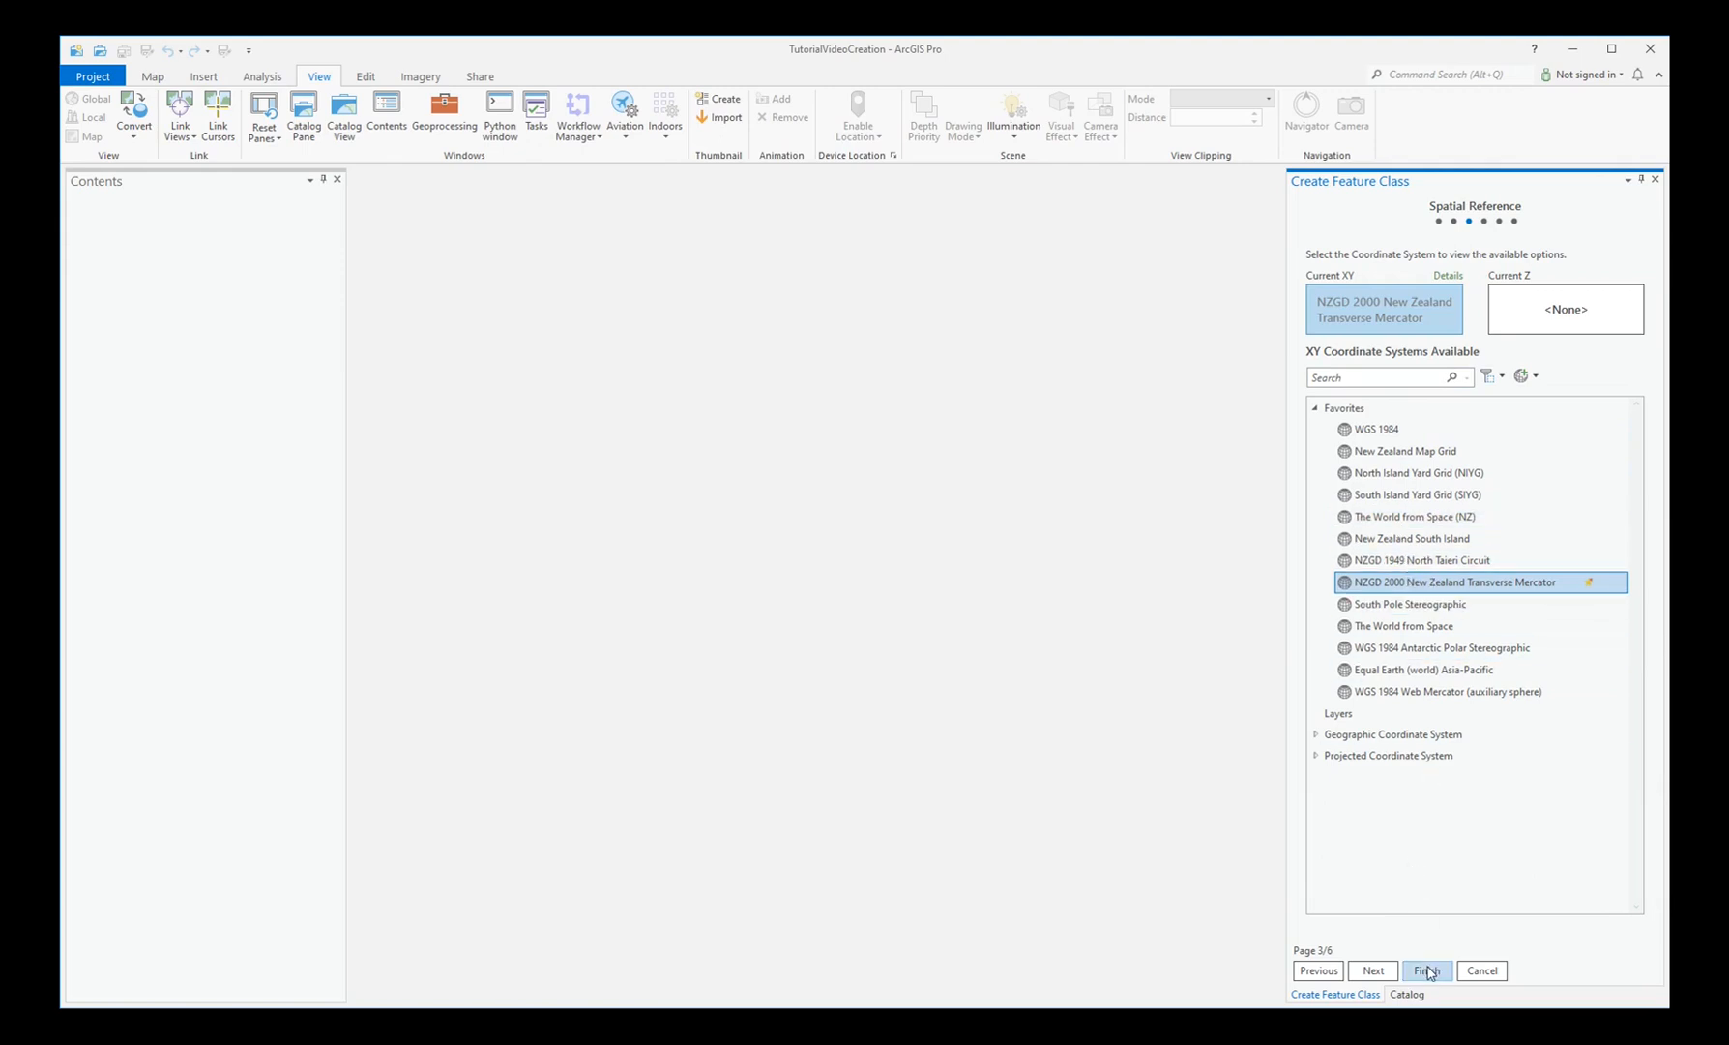
click(1426, 969)
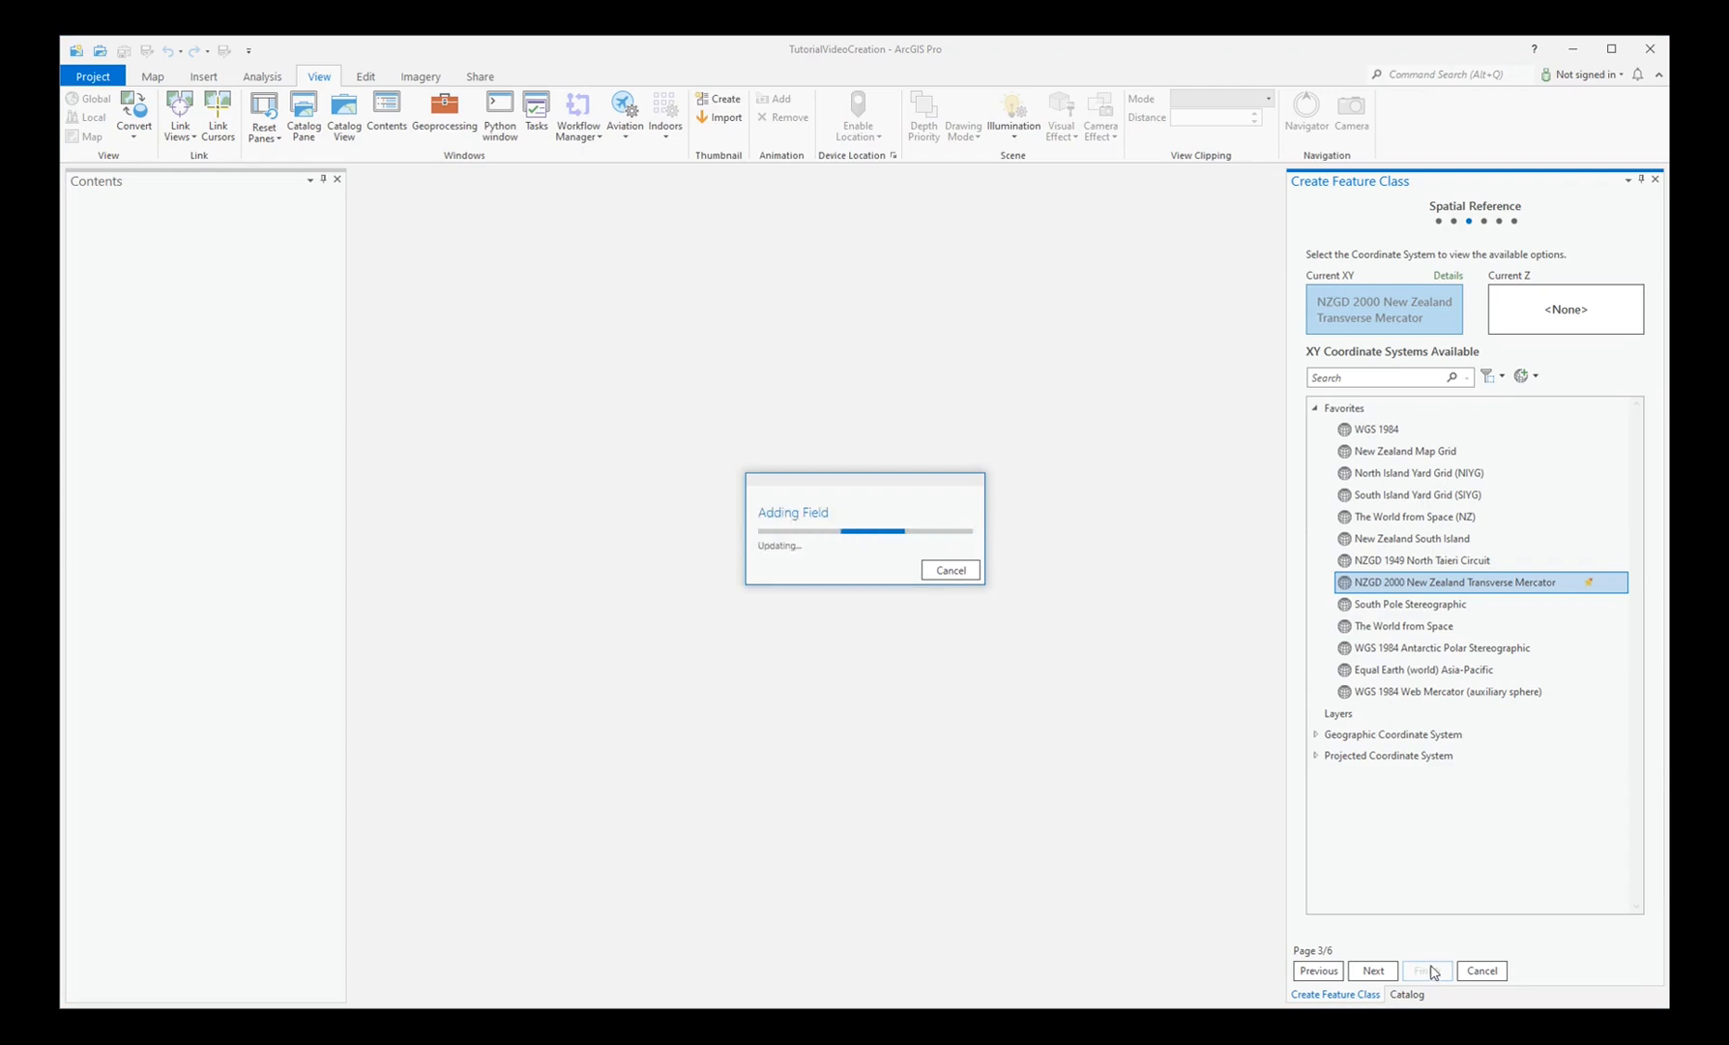
click(1426, 969)
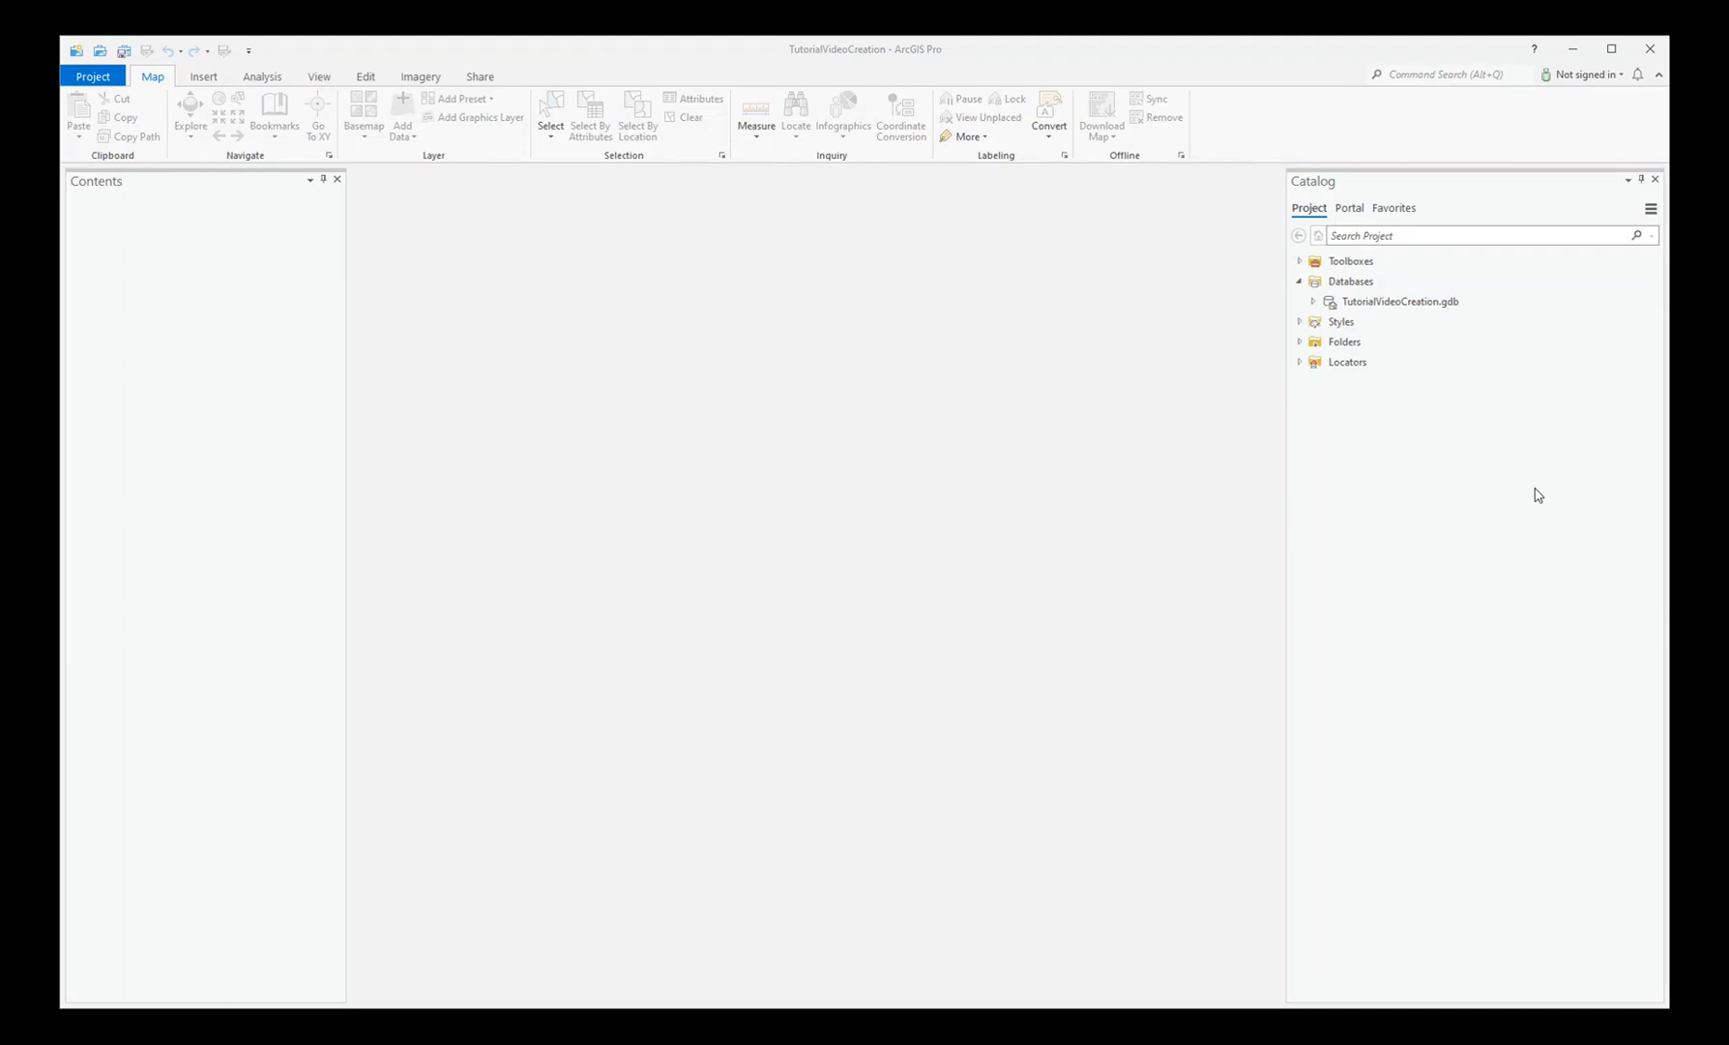
mouse_move(1313, 307)
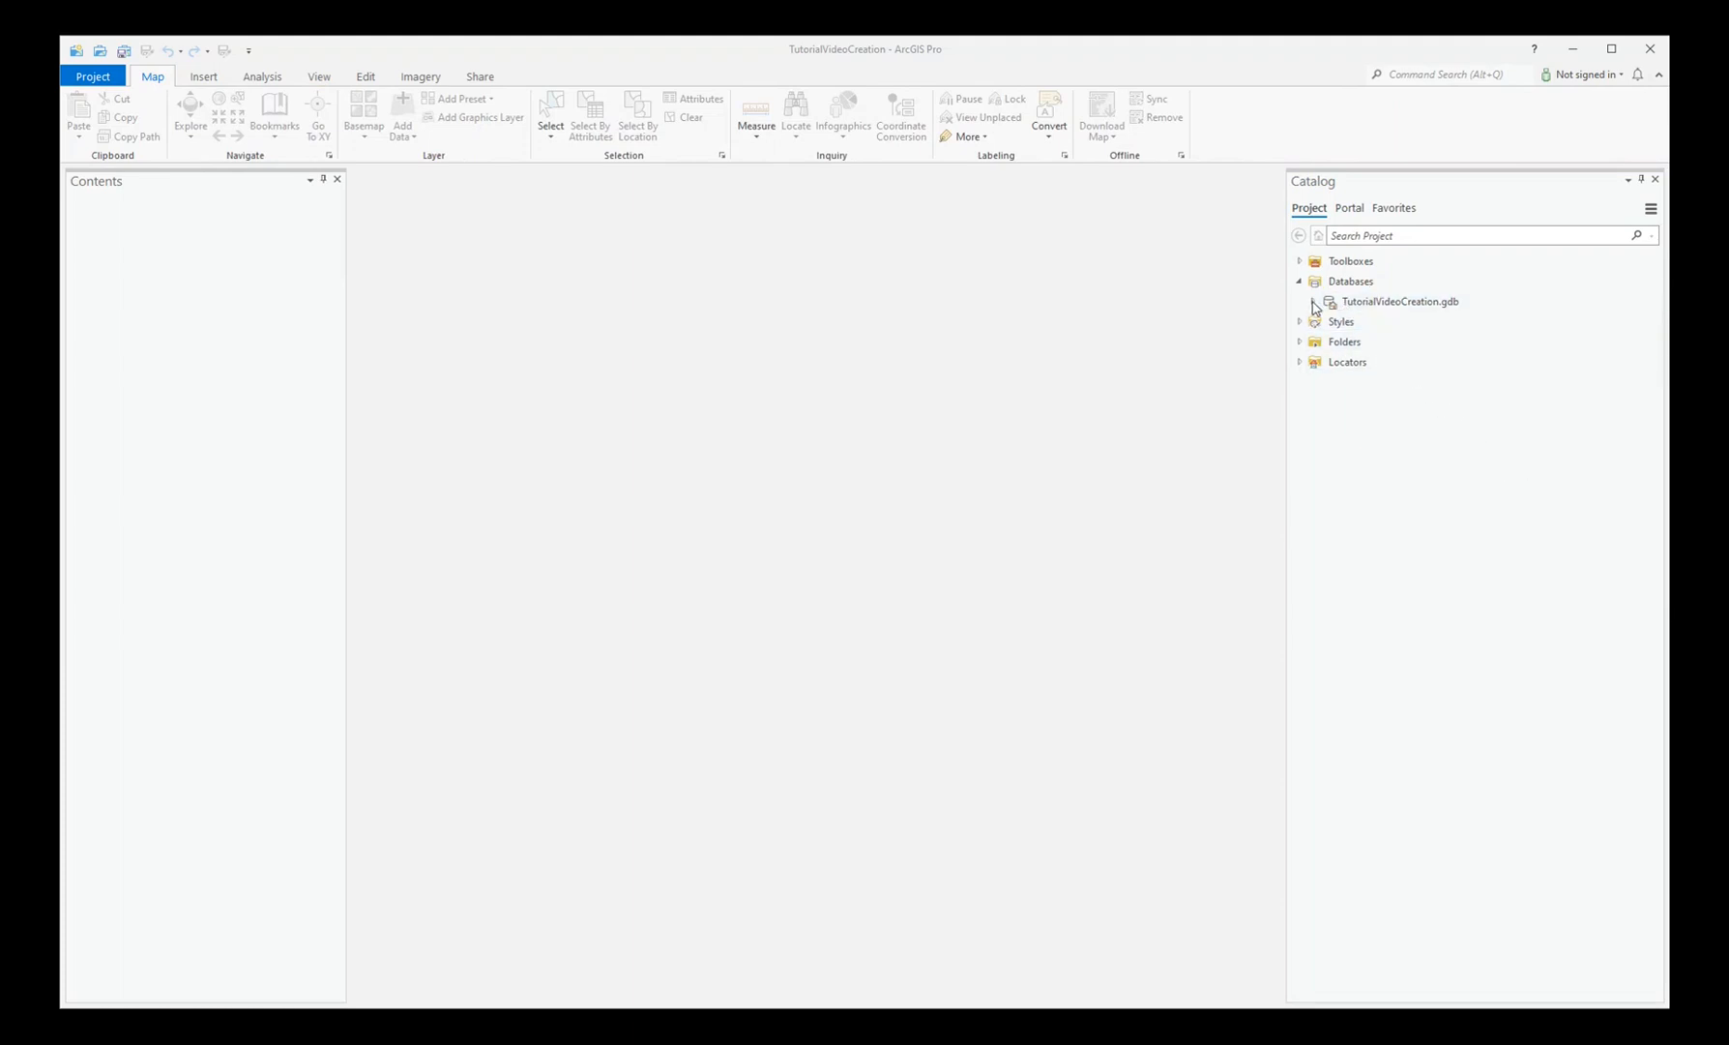
- Expand TutorialVideoCreation.gdb and add StructuralMeasurements to a new map
click(1311, 301)
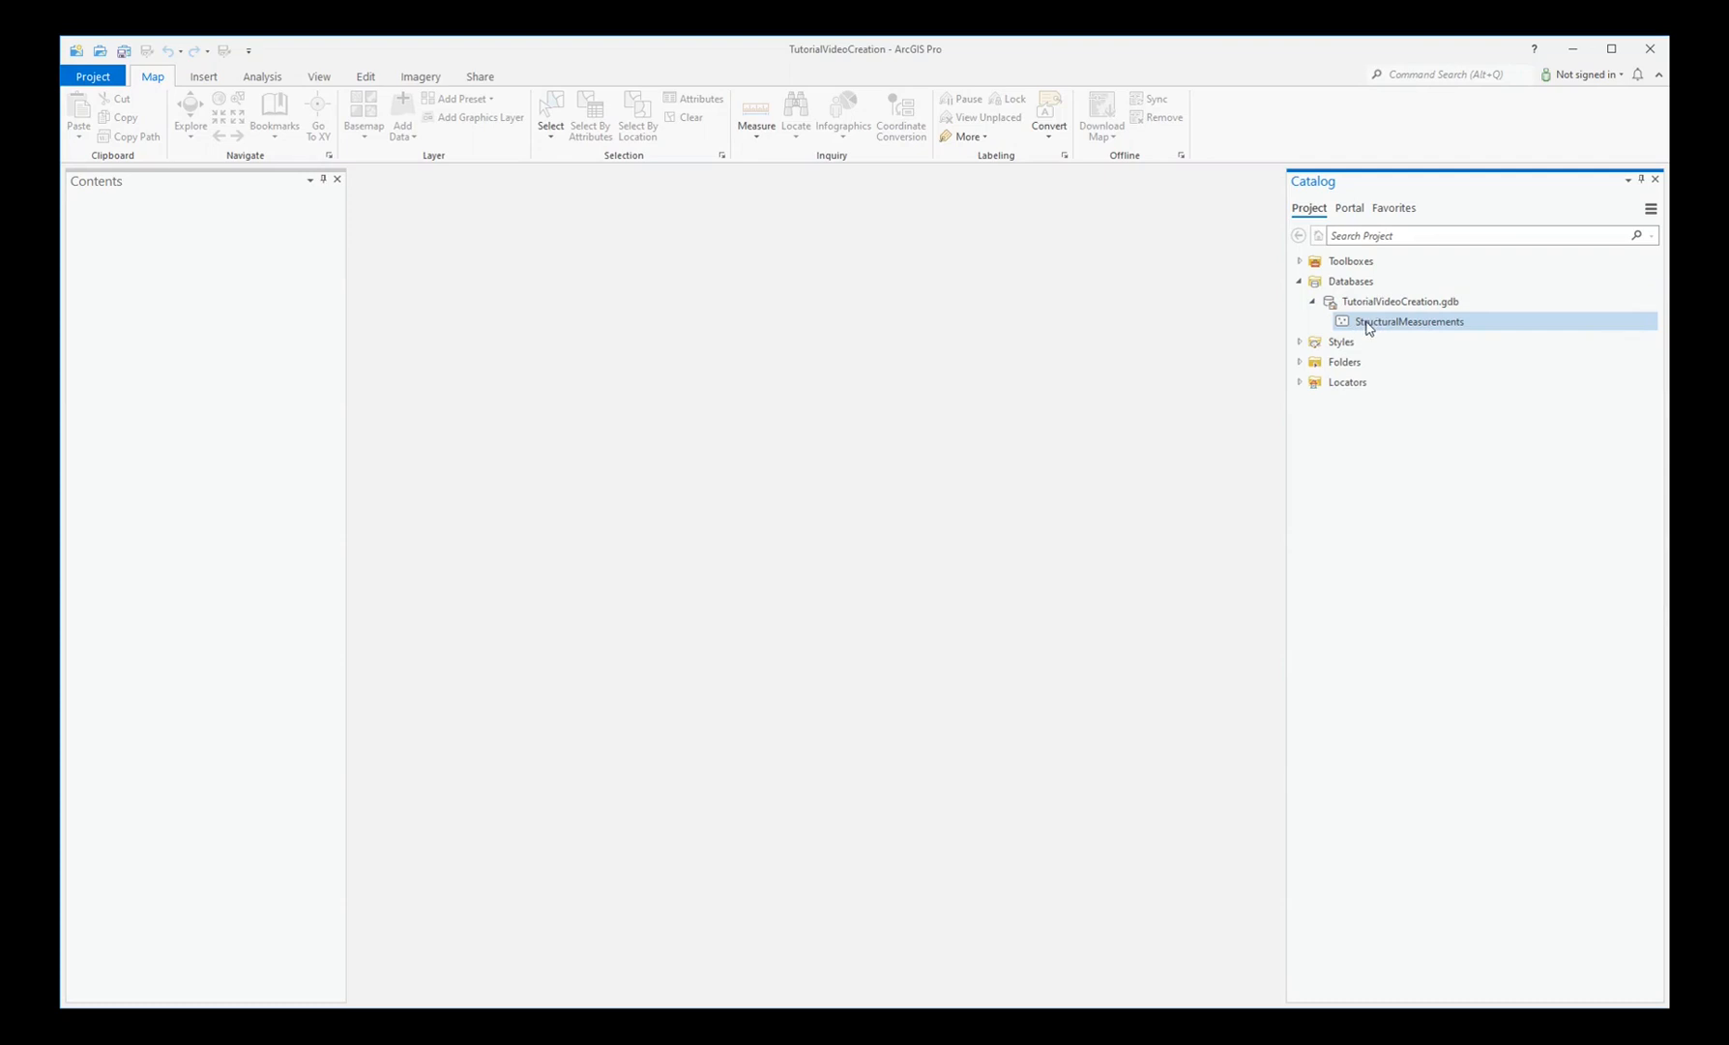
mouse_move(1409, 326)
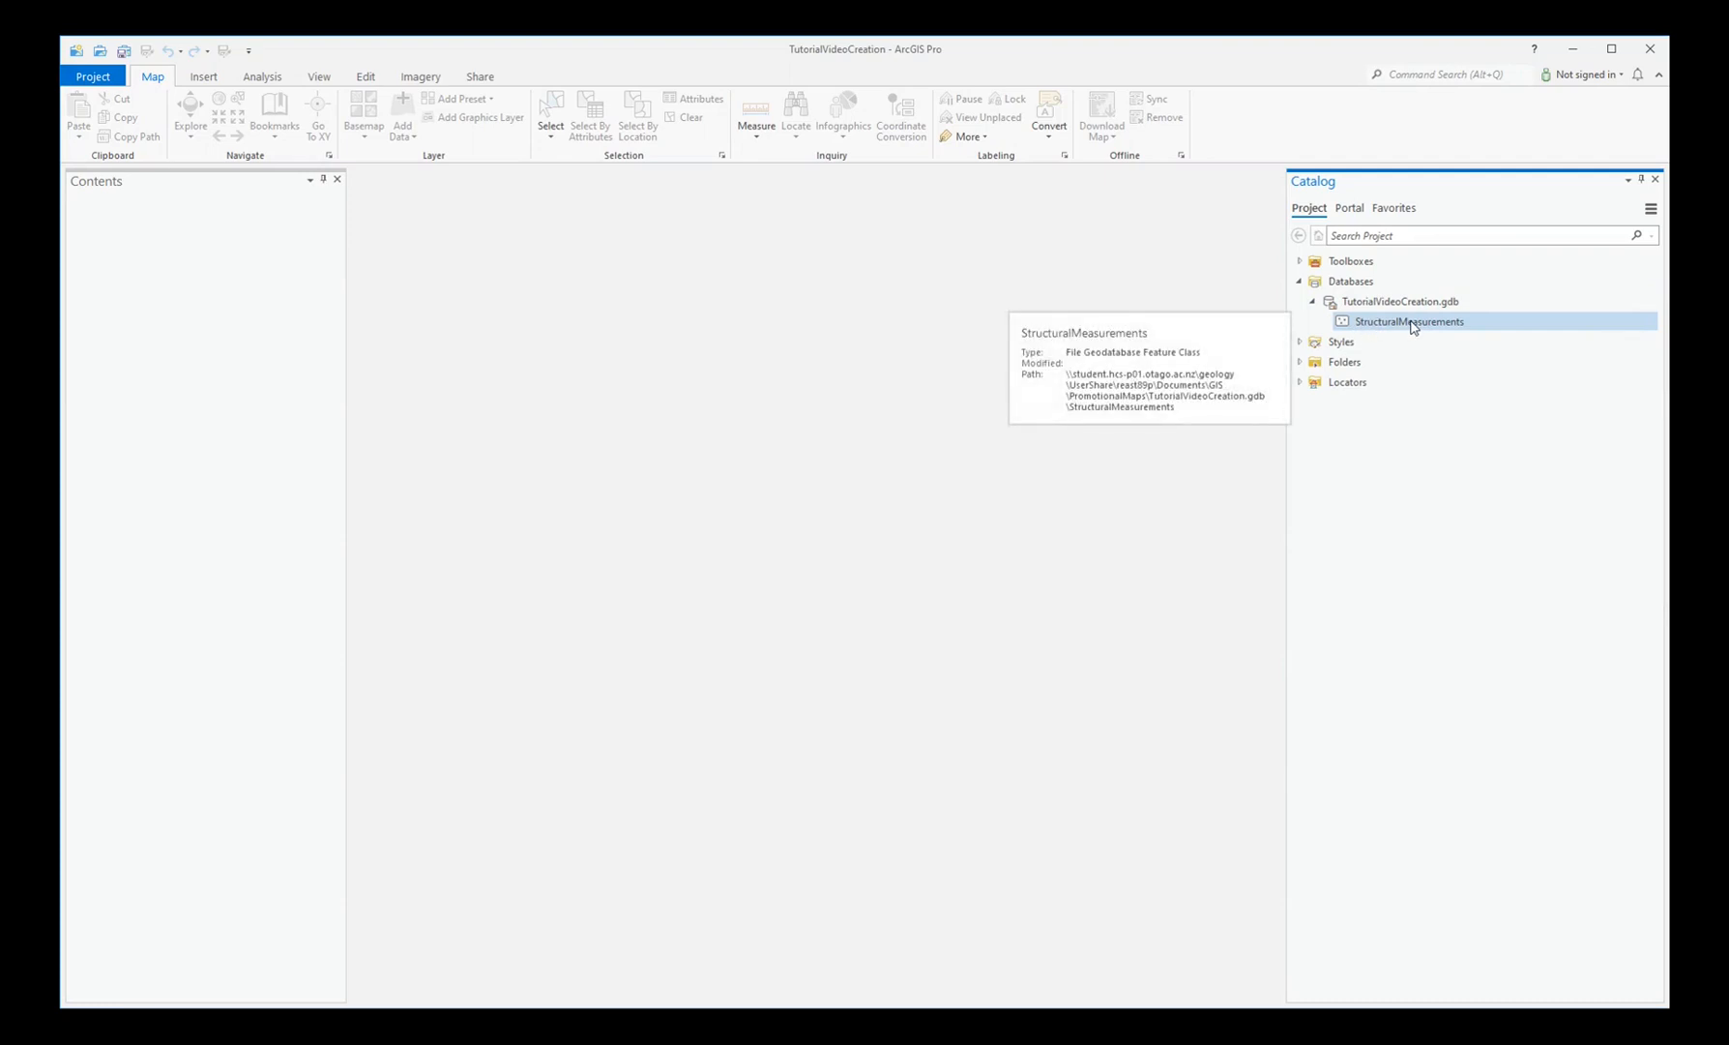
right_click(1409, 322)
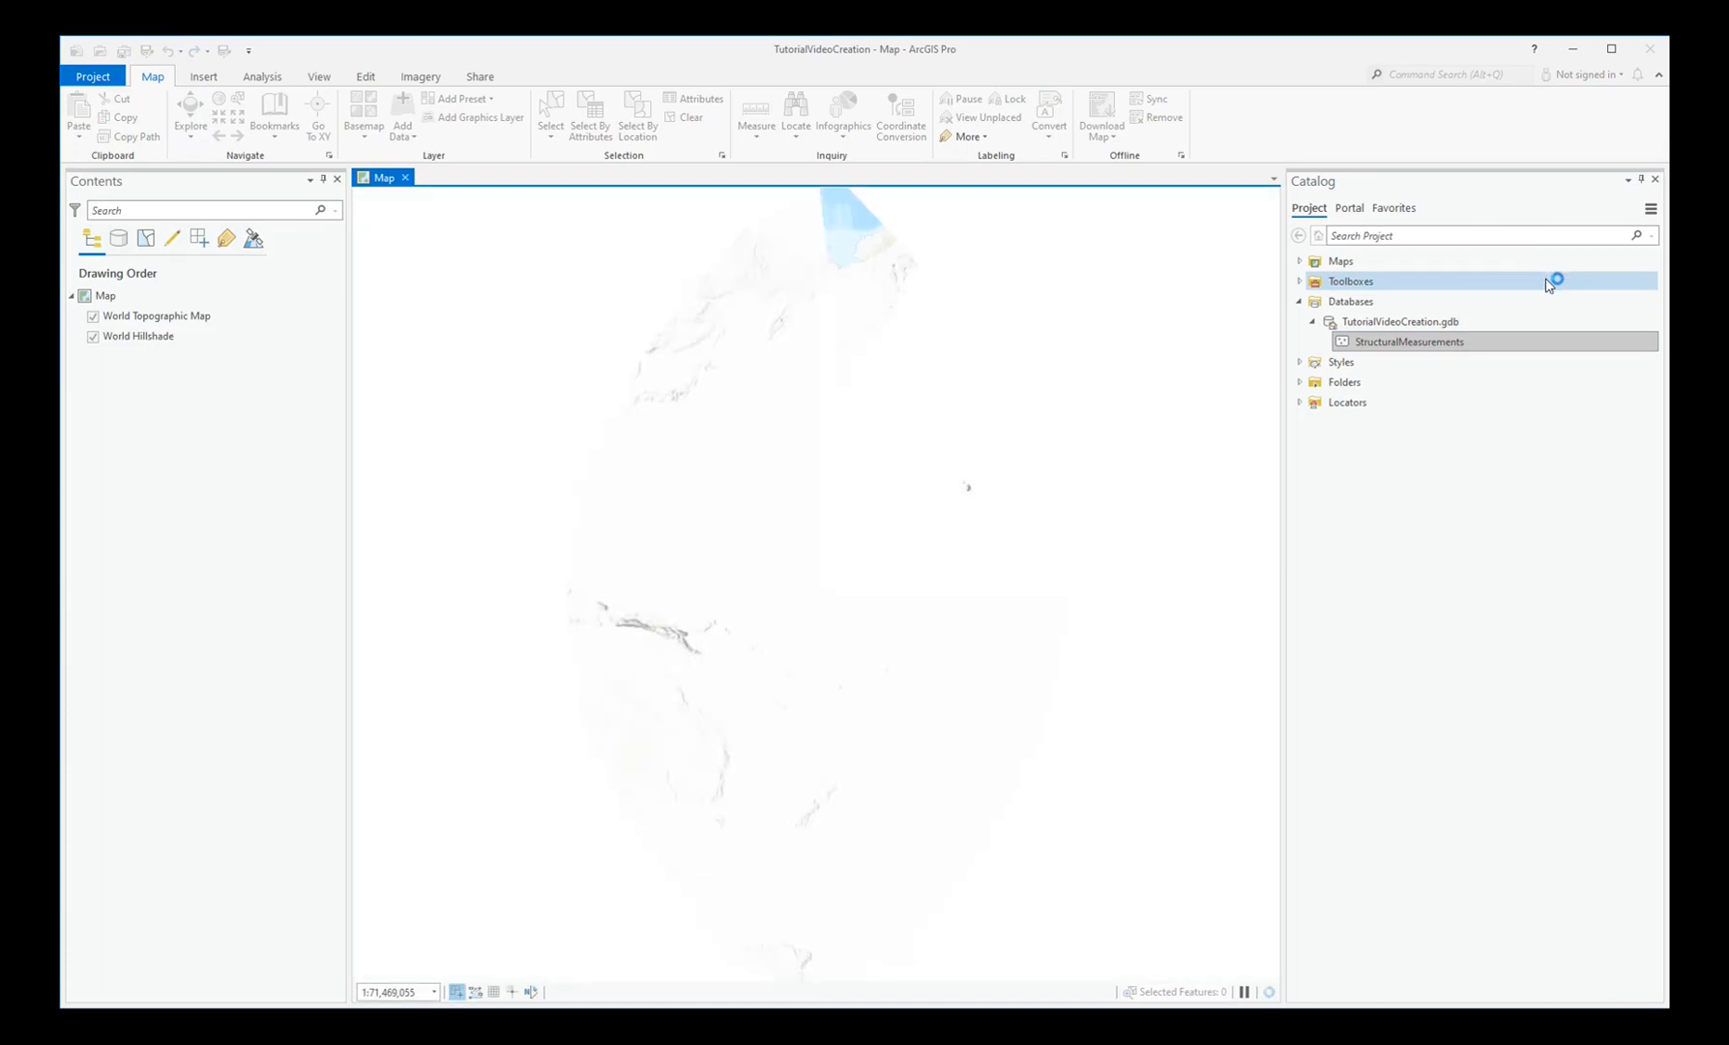
- Add the StructuralMeasurements layer, hide World Topographic Map and zoom into the hills
double_click(1407, 340)
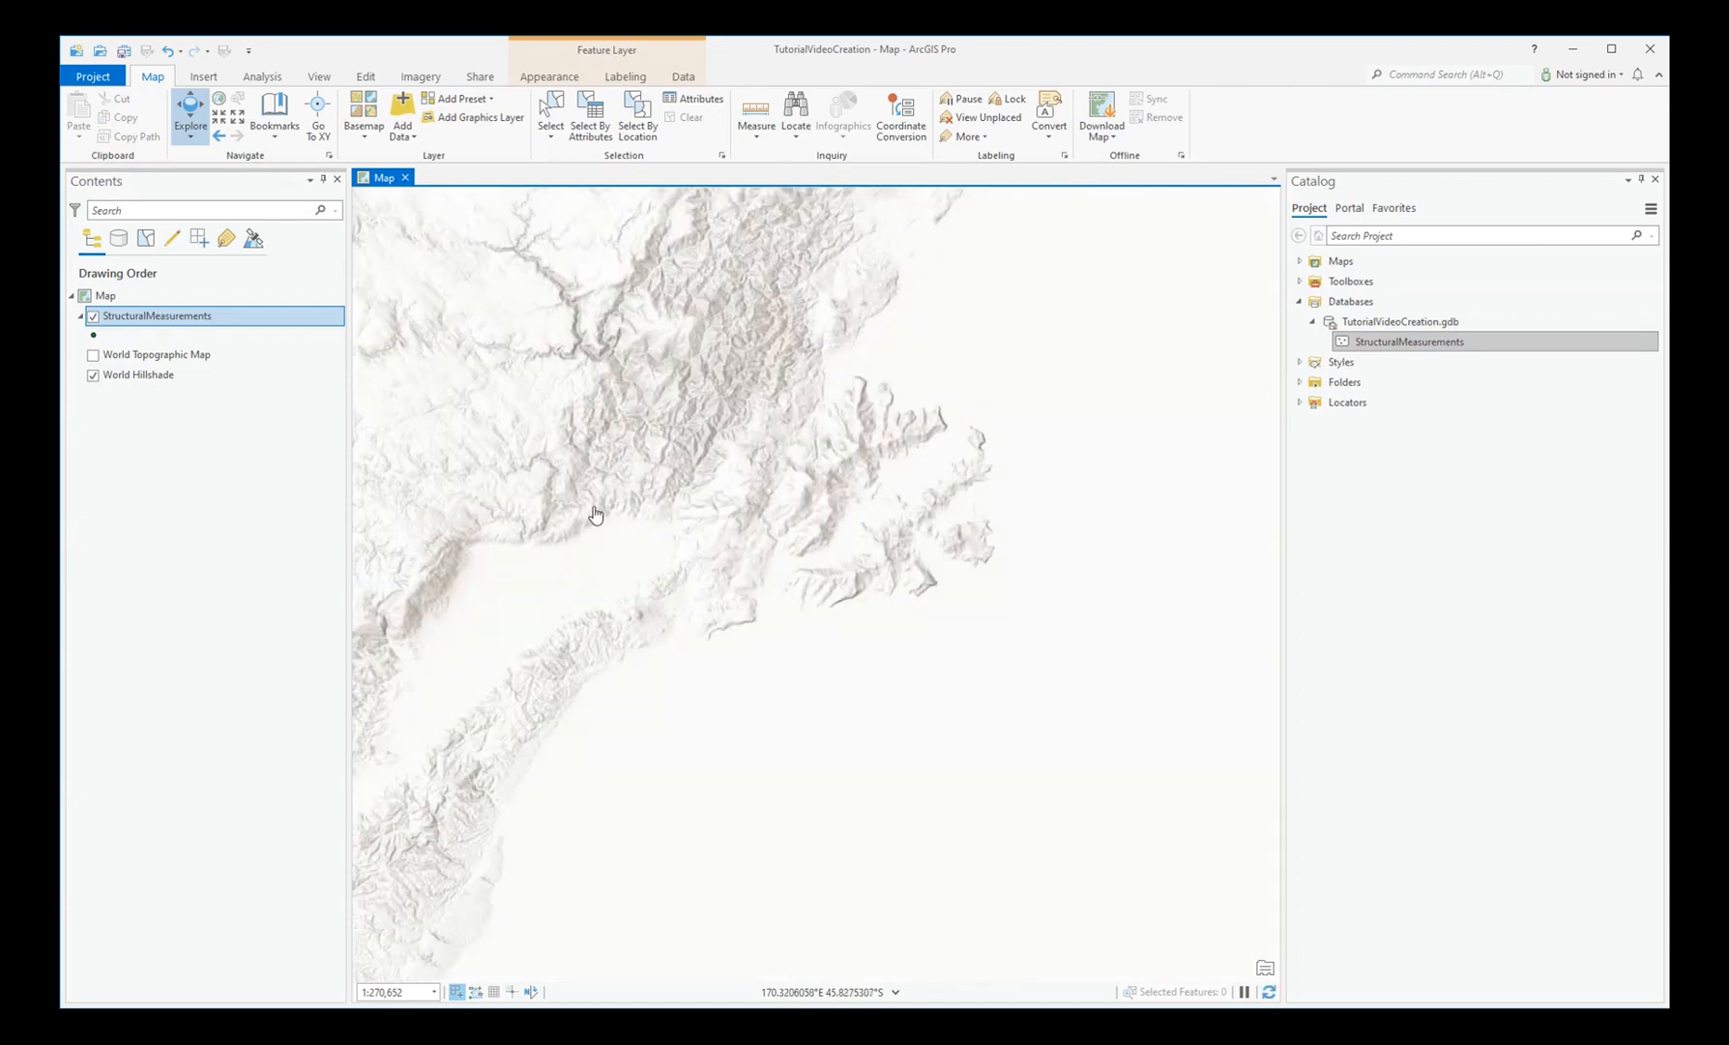
scroll(up, 3)
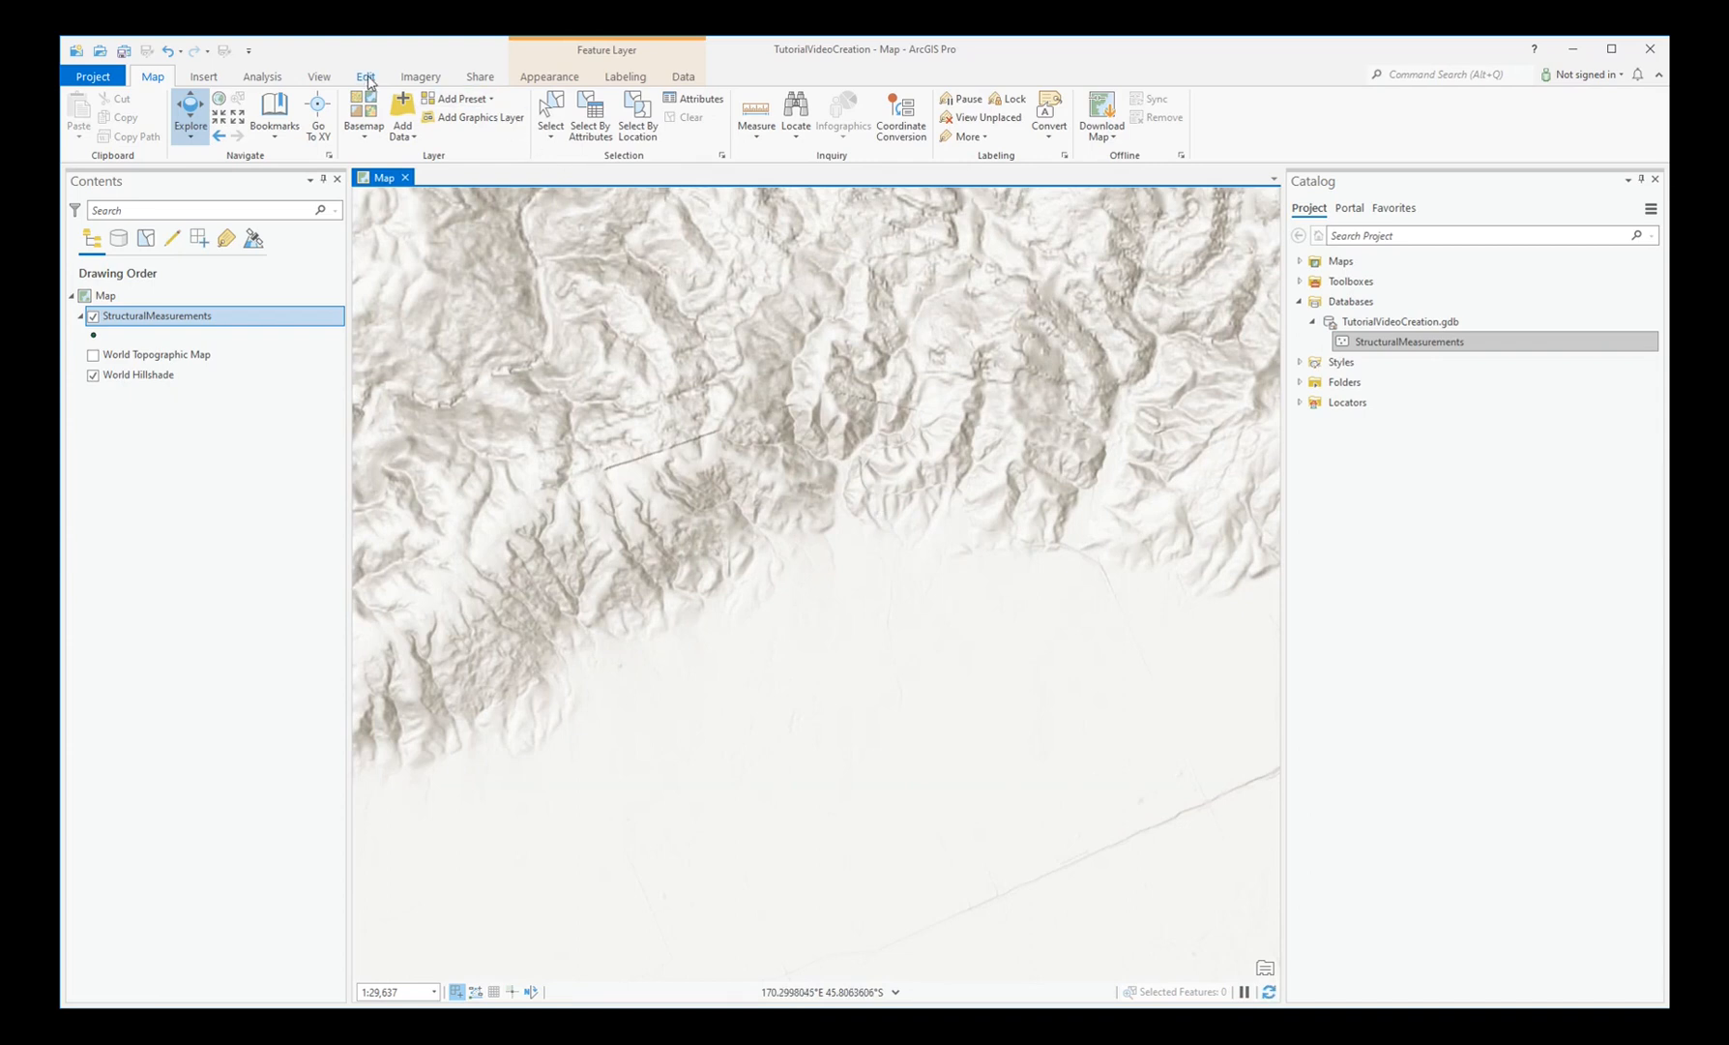
- Place a first point with the StructuralMeasurements template on the plain near map centre
click(364, 76)
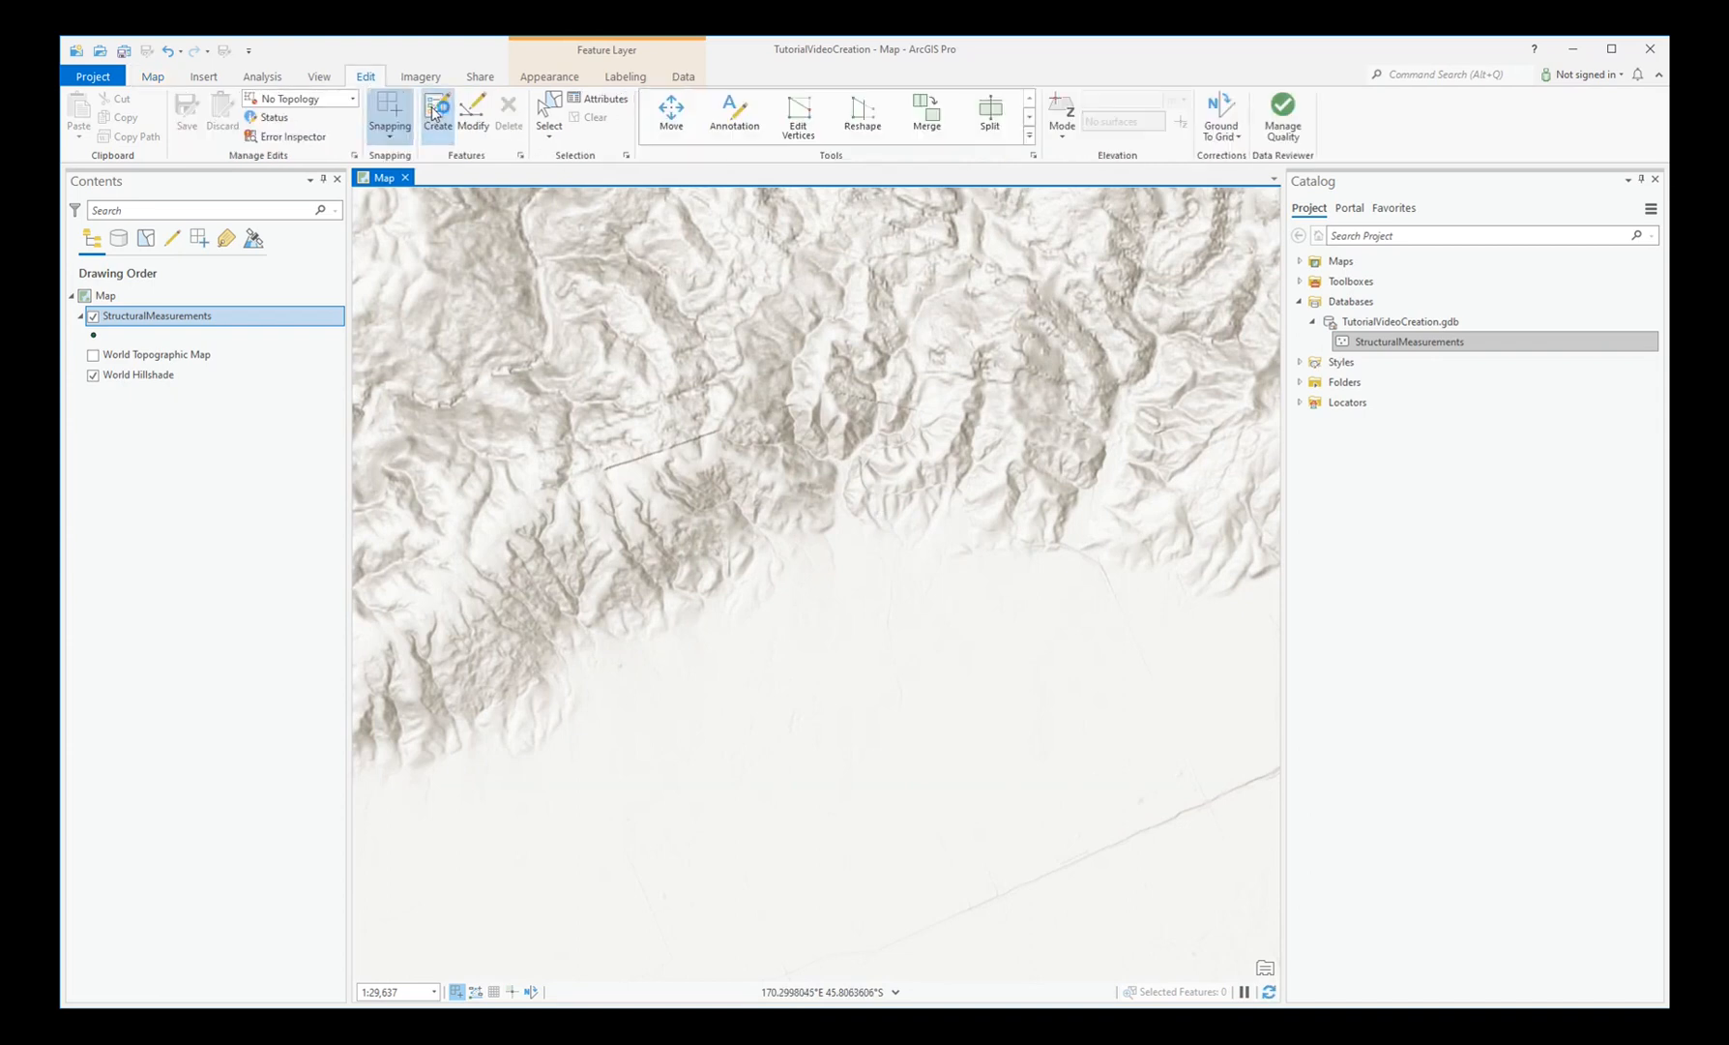
click(437, 113)
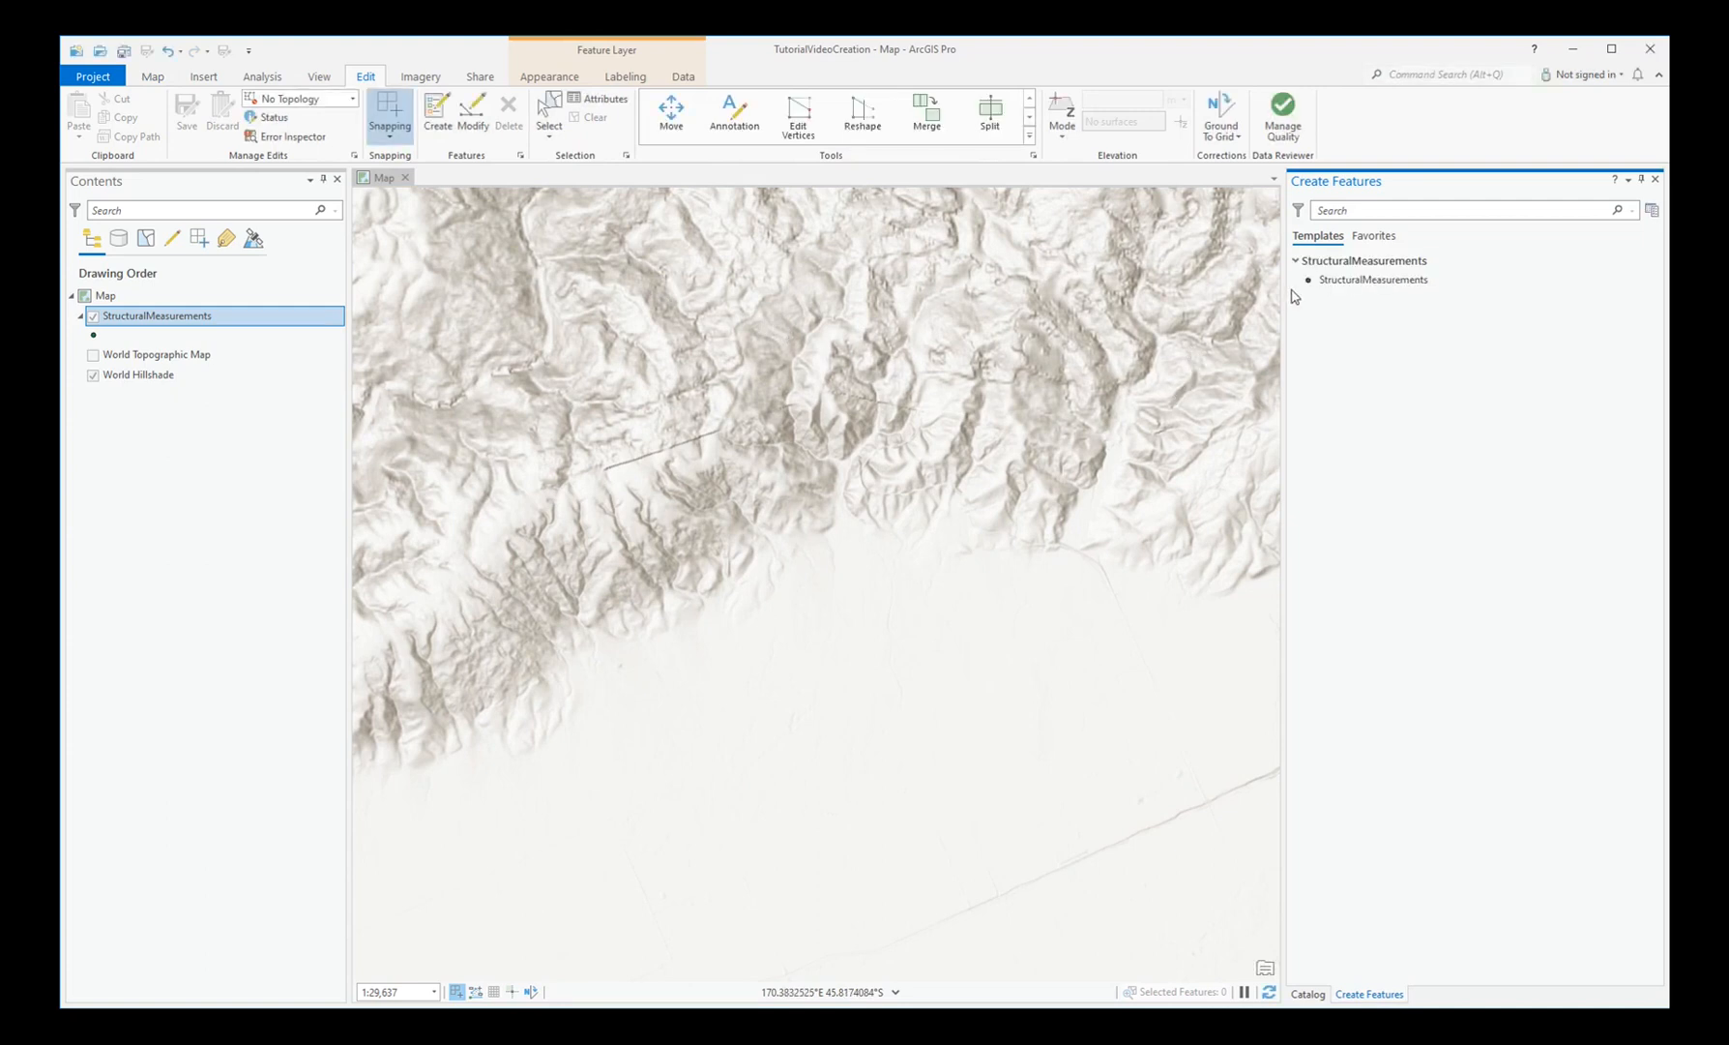
click(1374, 279)
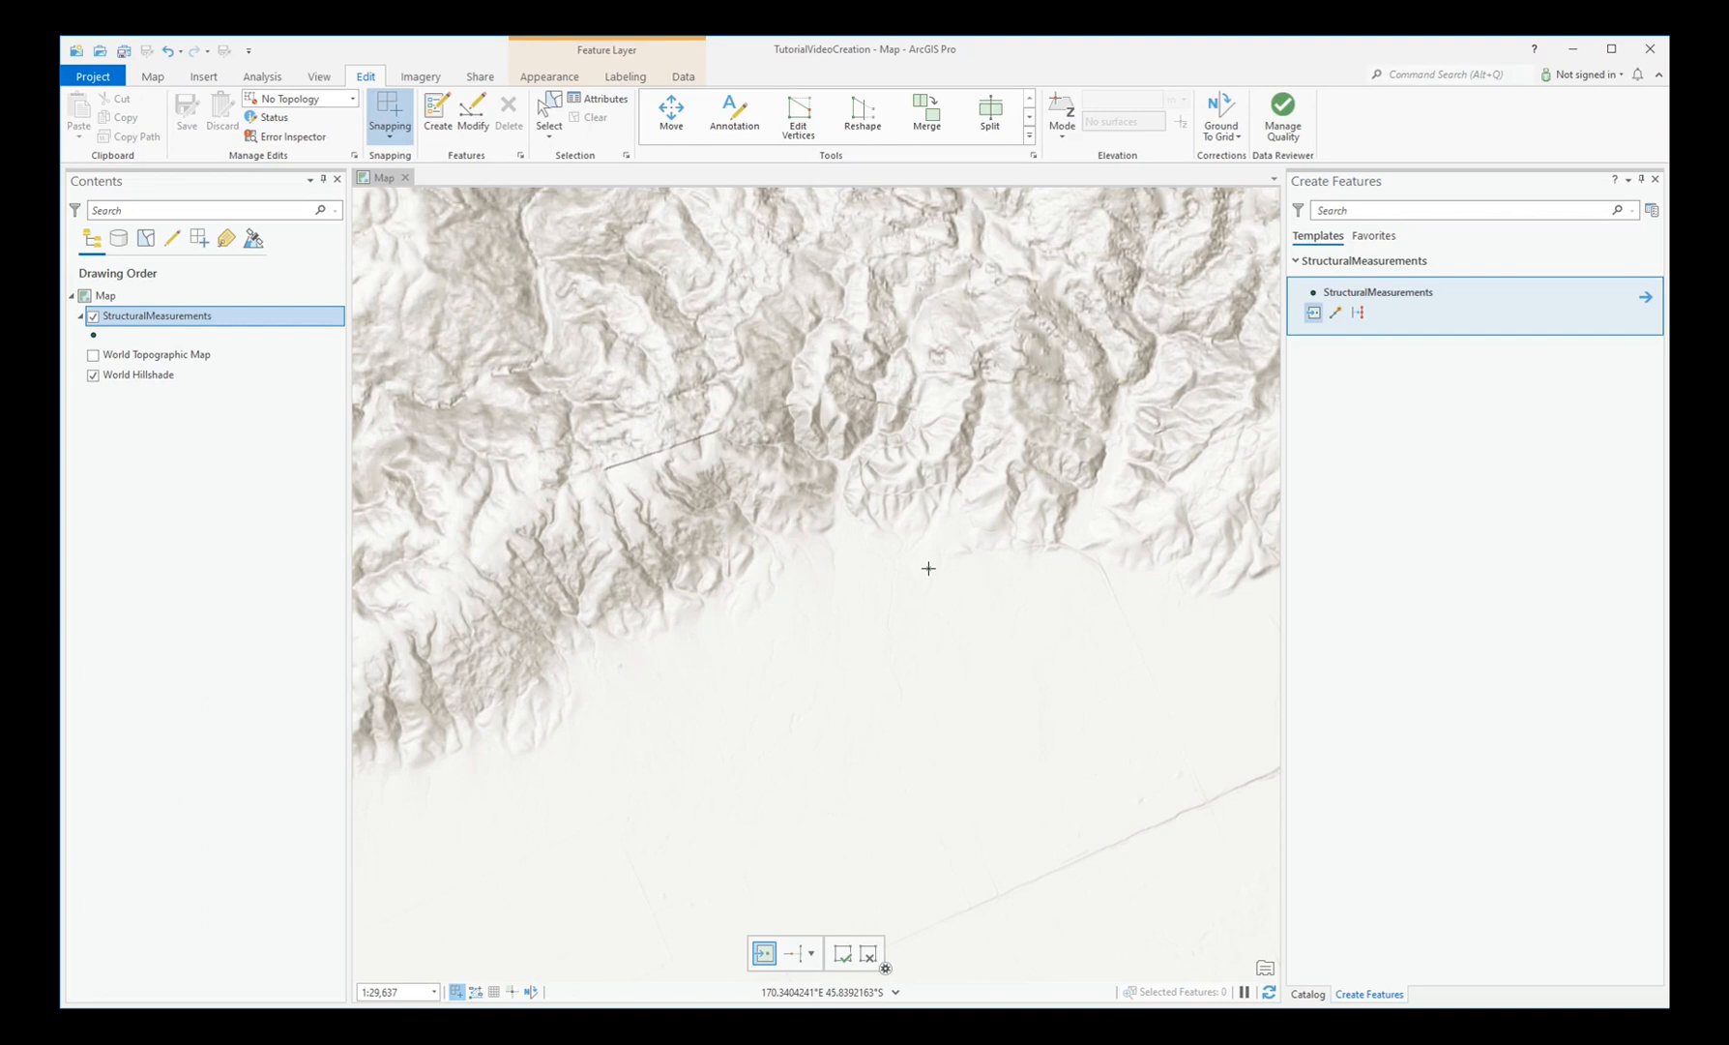
click(928, 567)
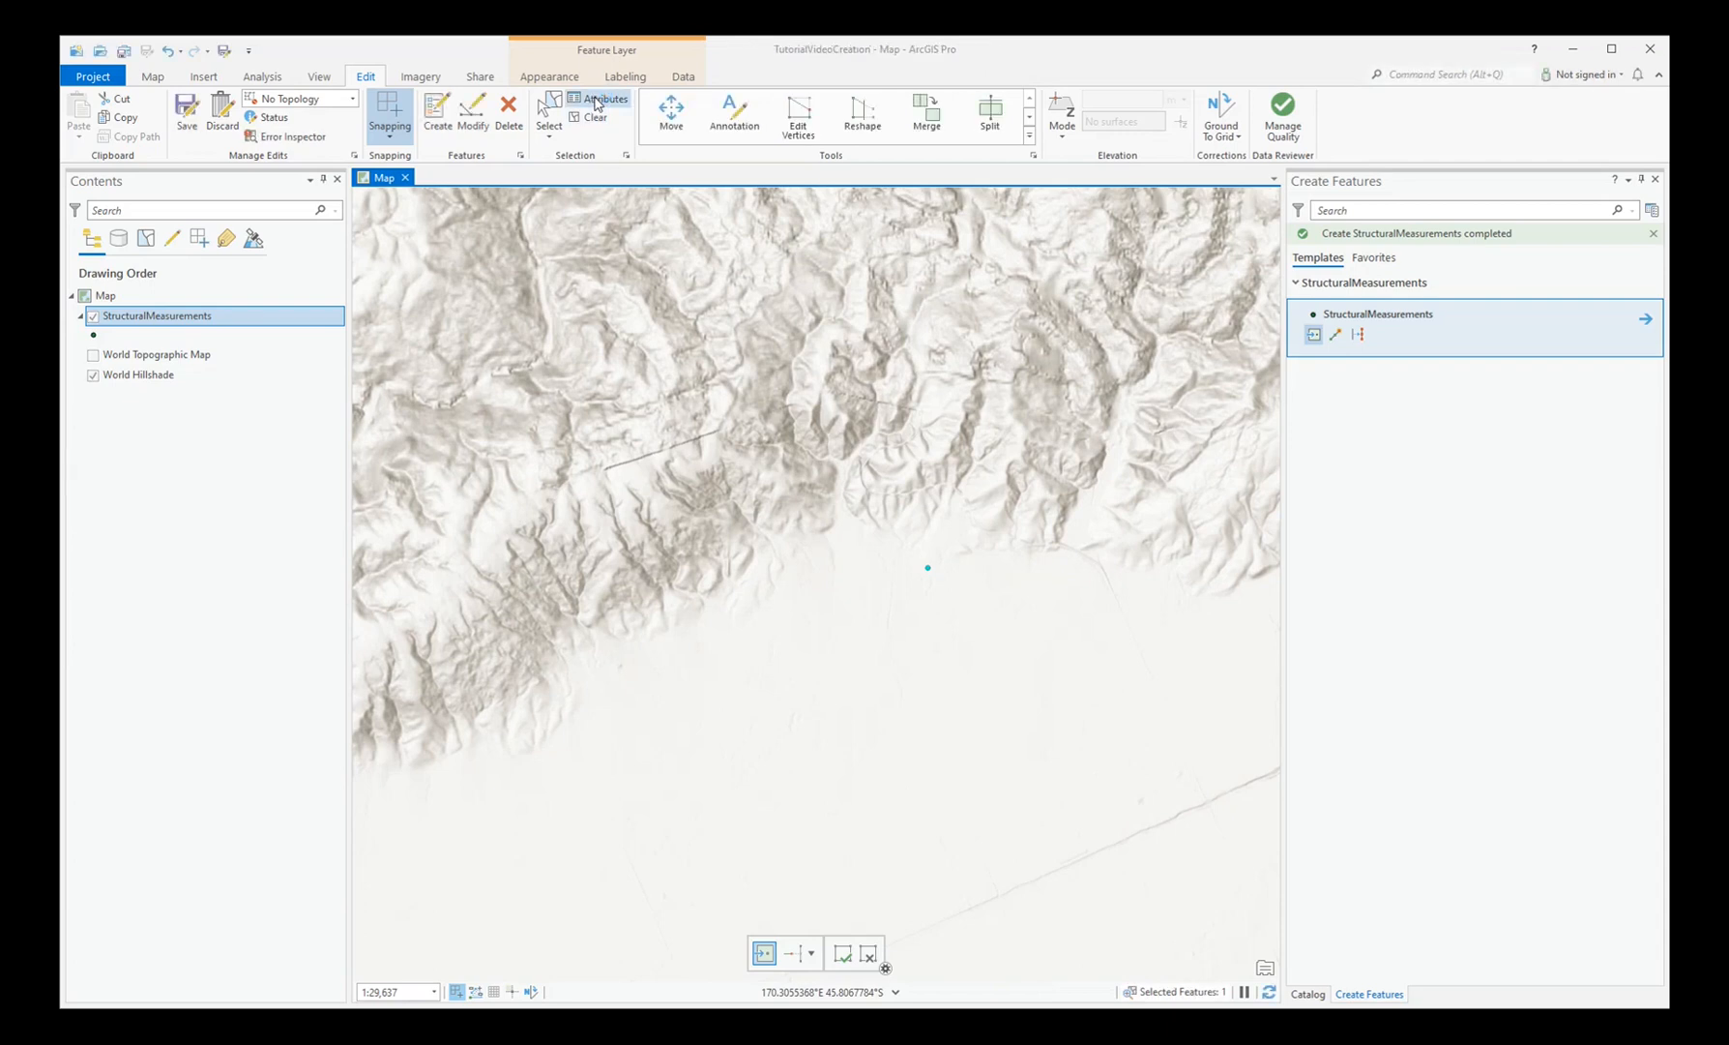
- Record the first point as bedding with strike 45, dip 11 and dip azimuth 135
click(599, 104)
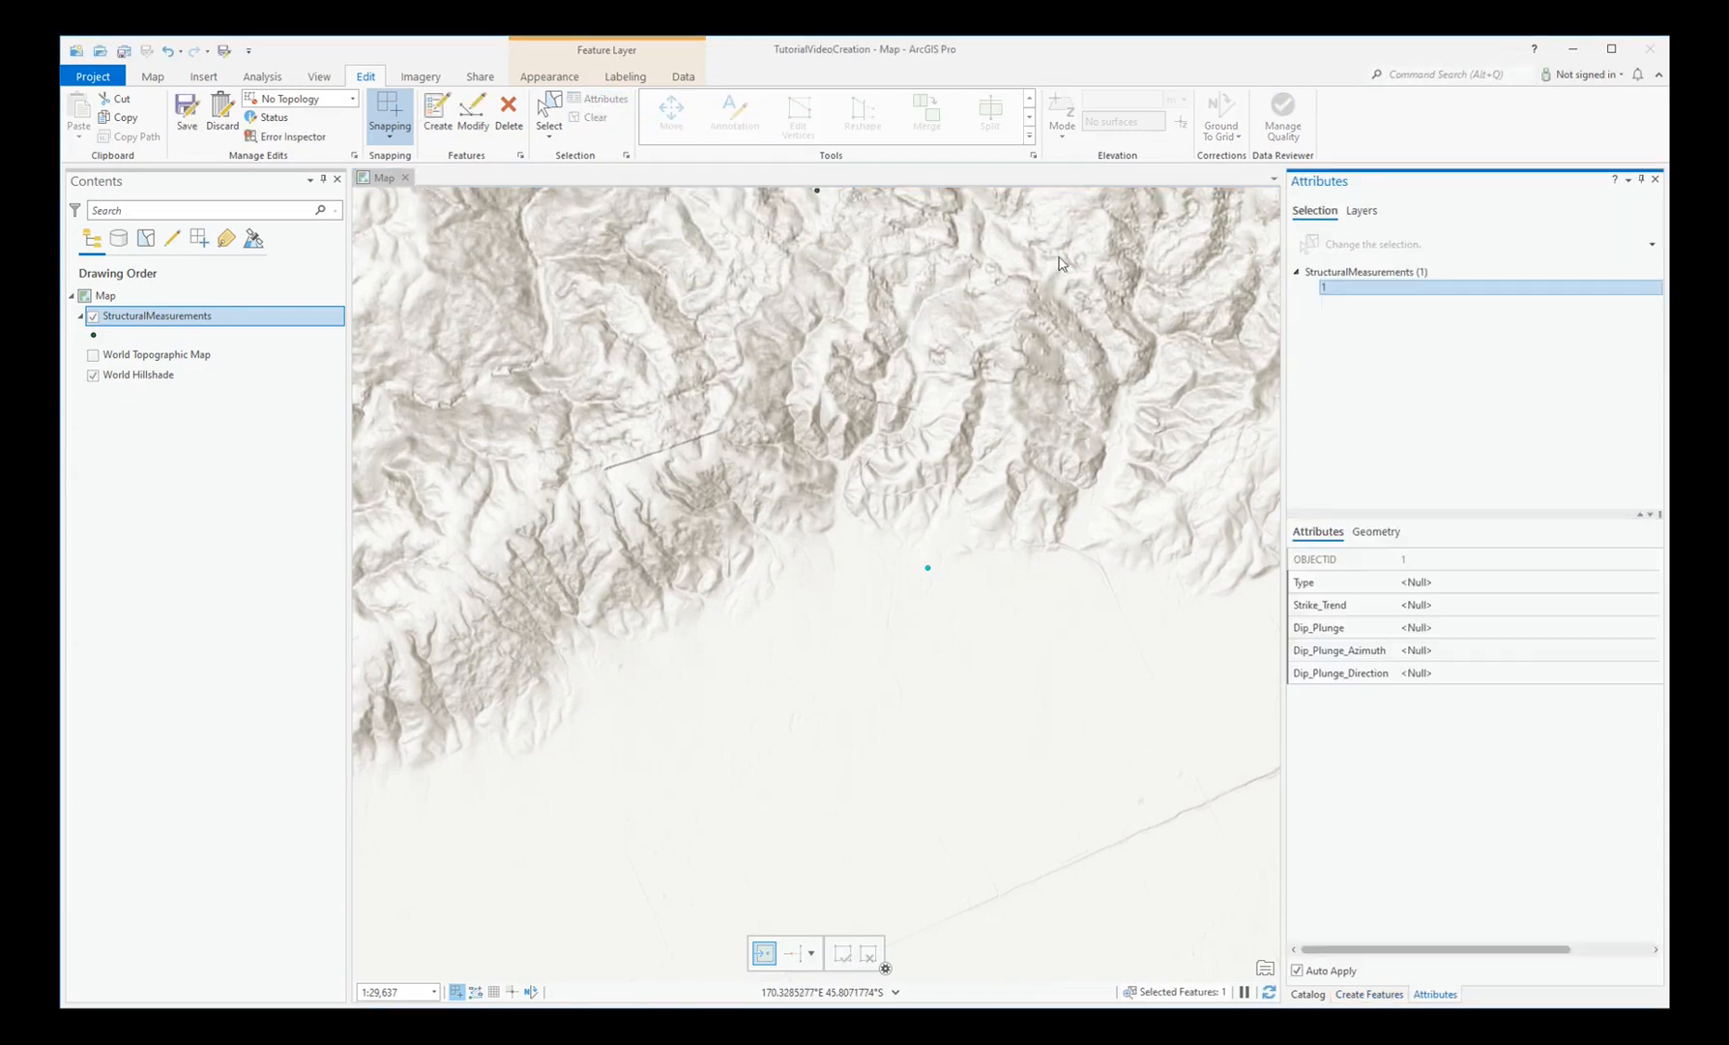
click(1527, 581)
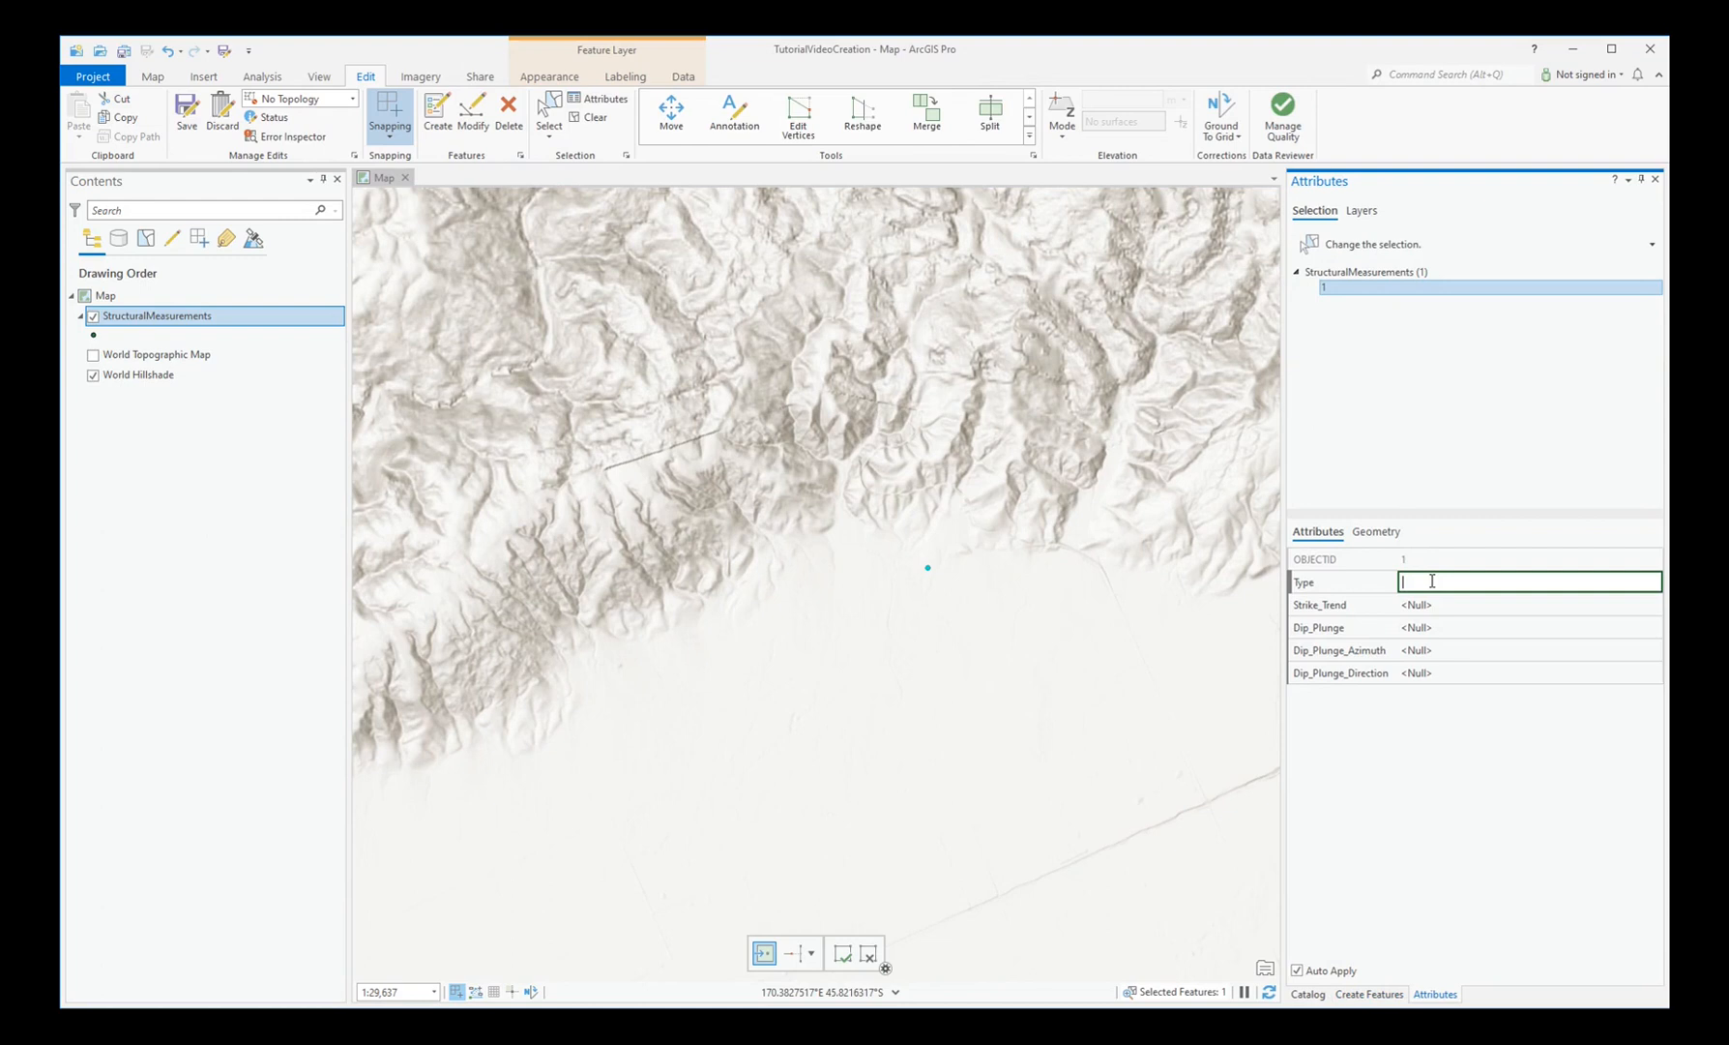
text(bedding)
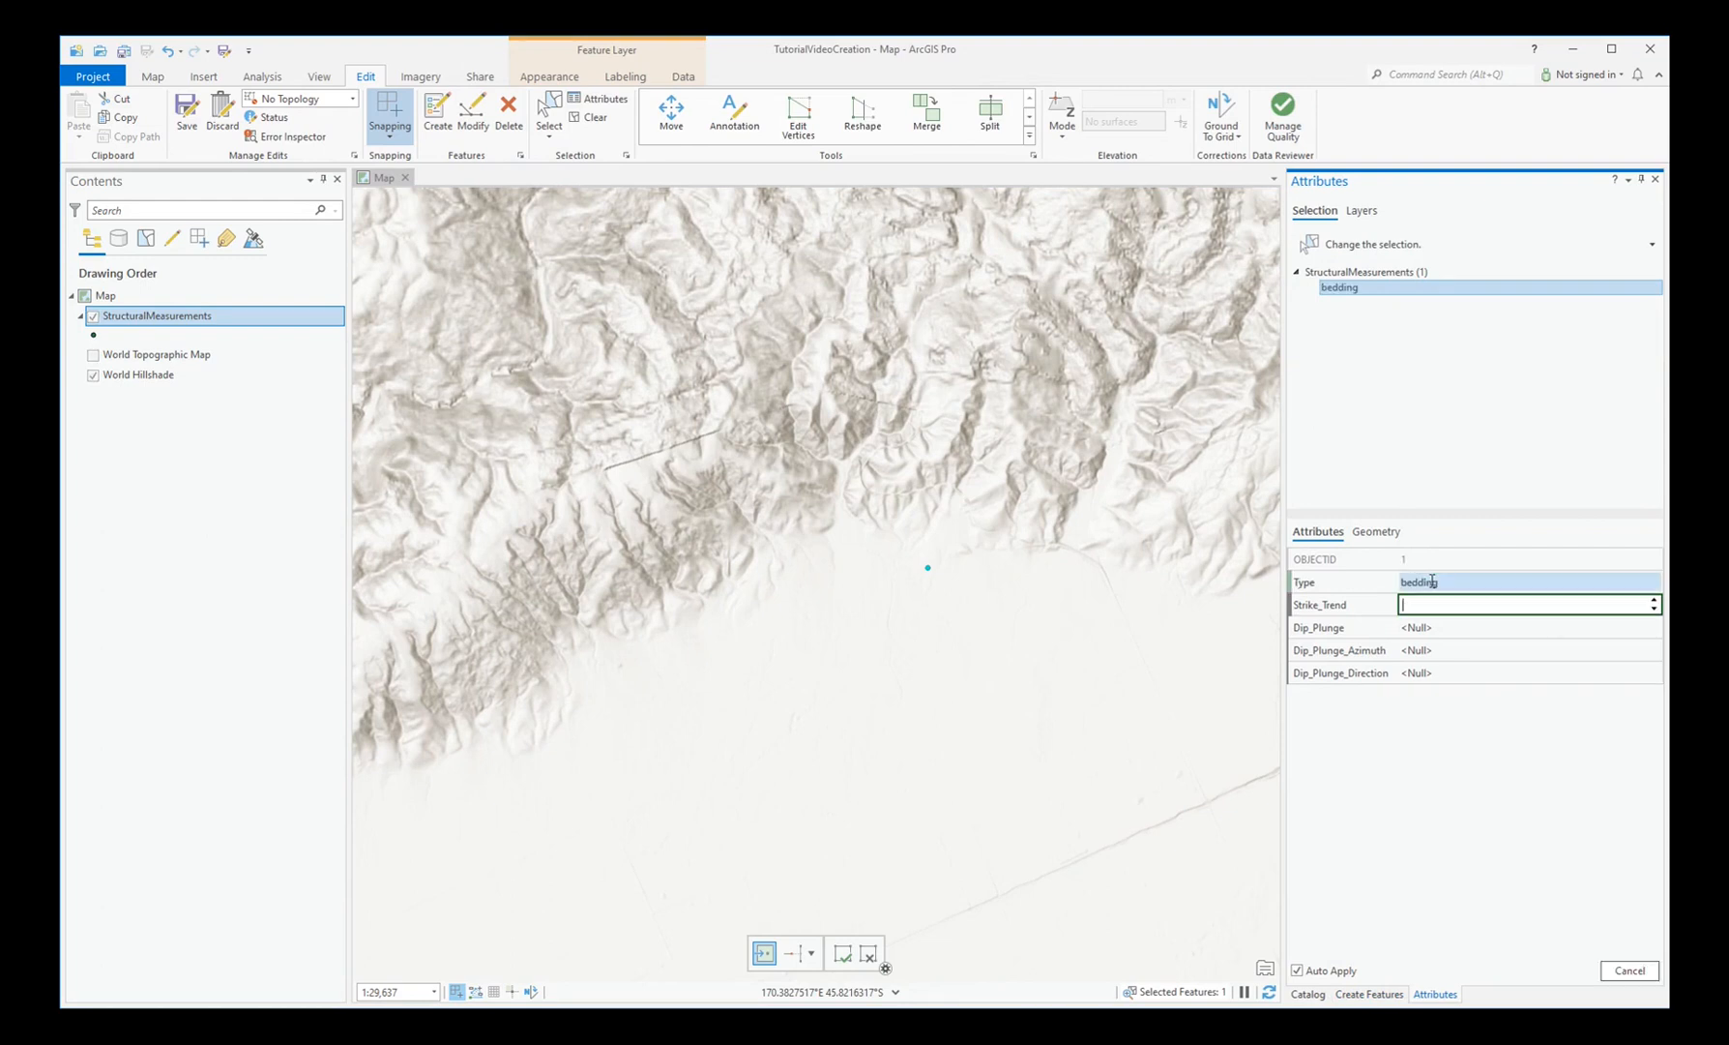
text(45)
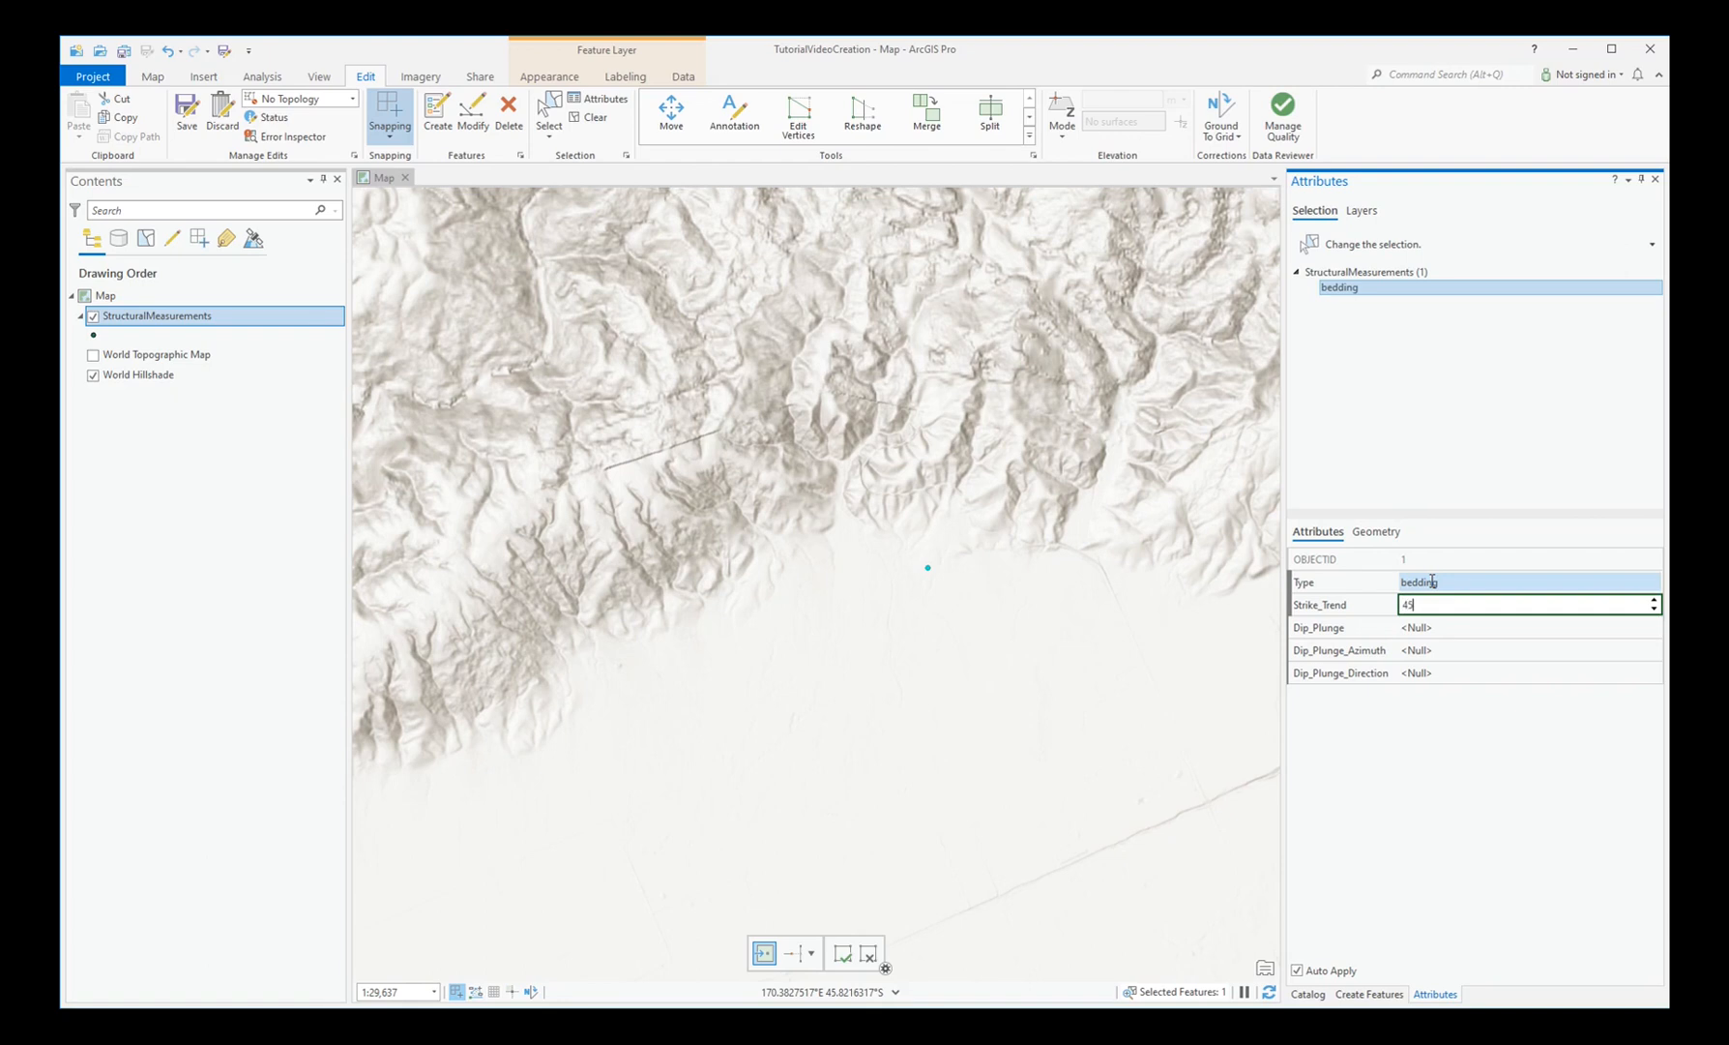
key(tab)
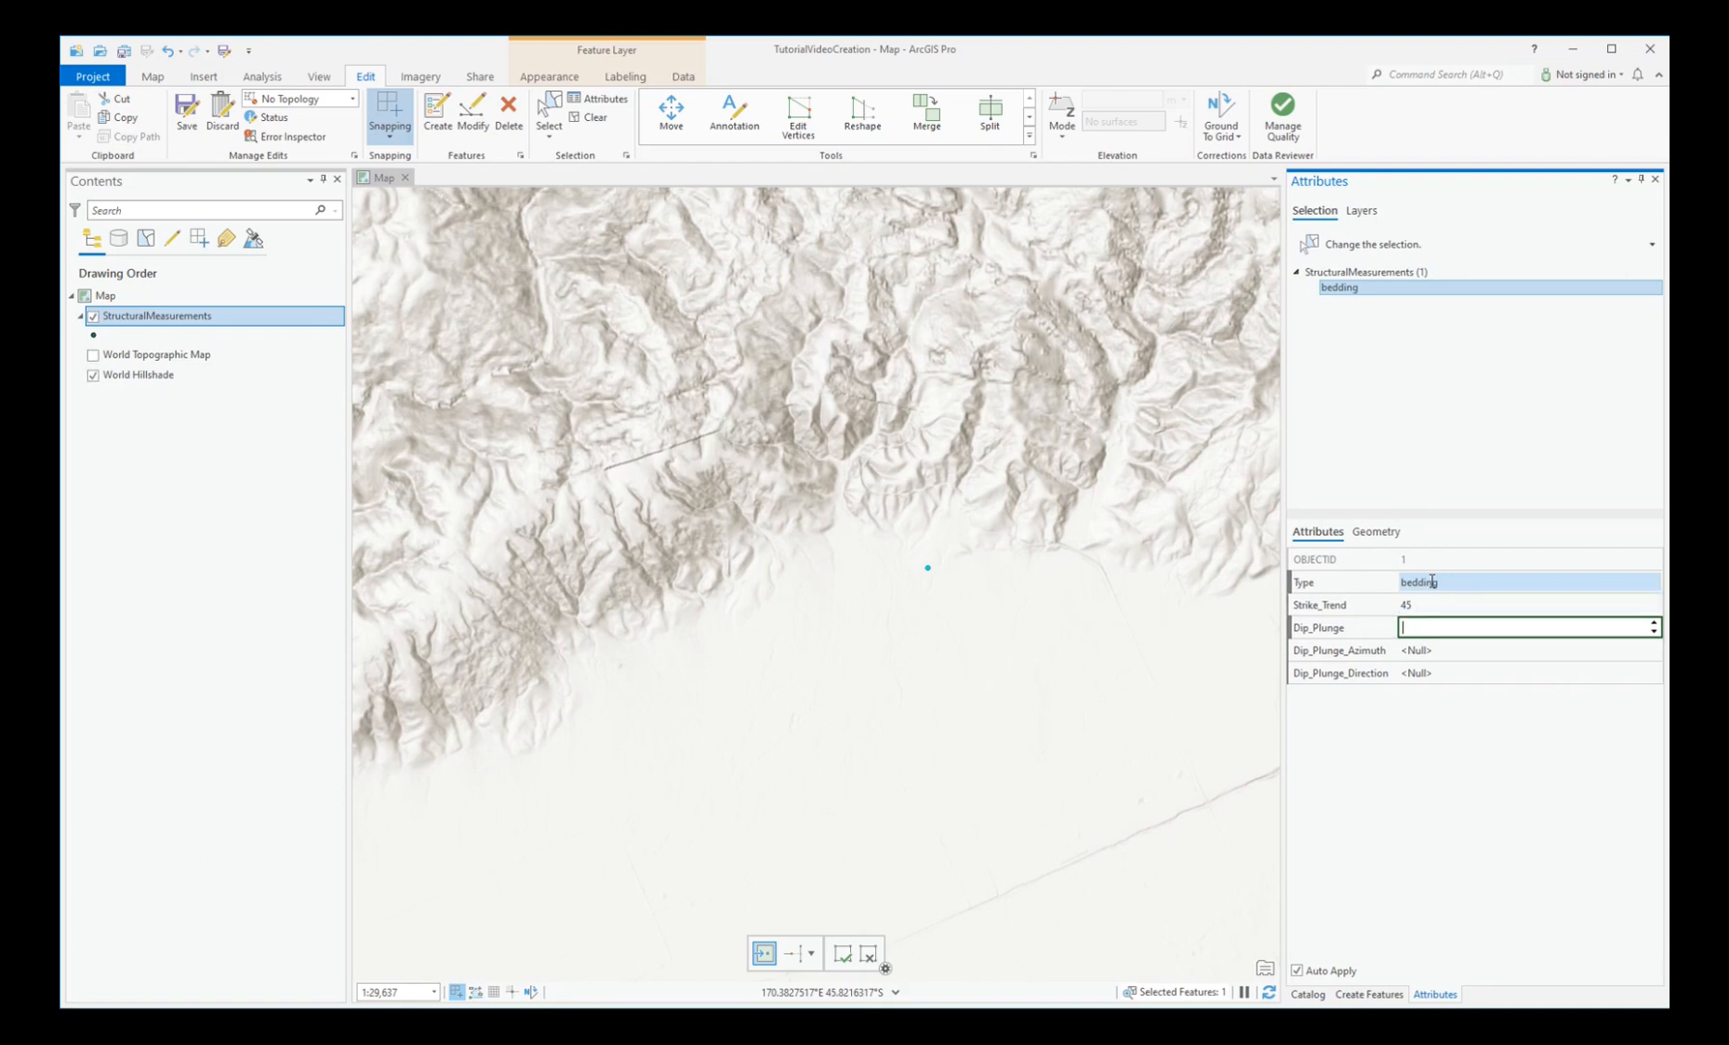
text(11)
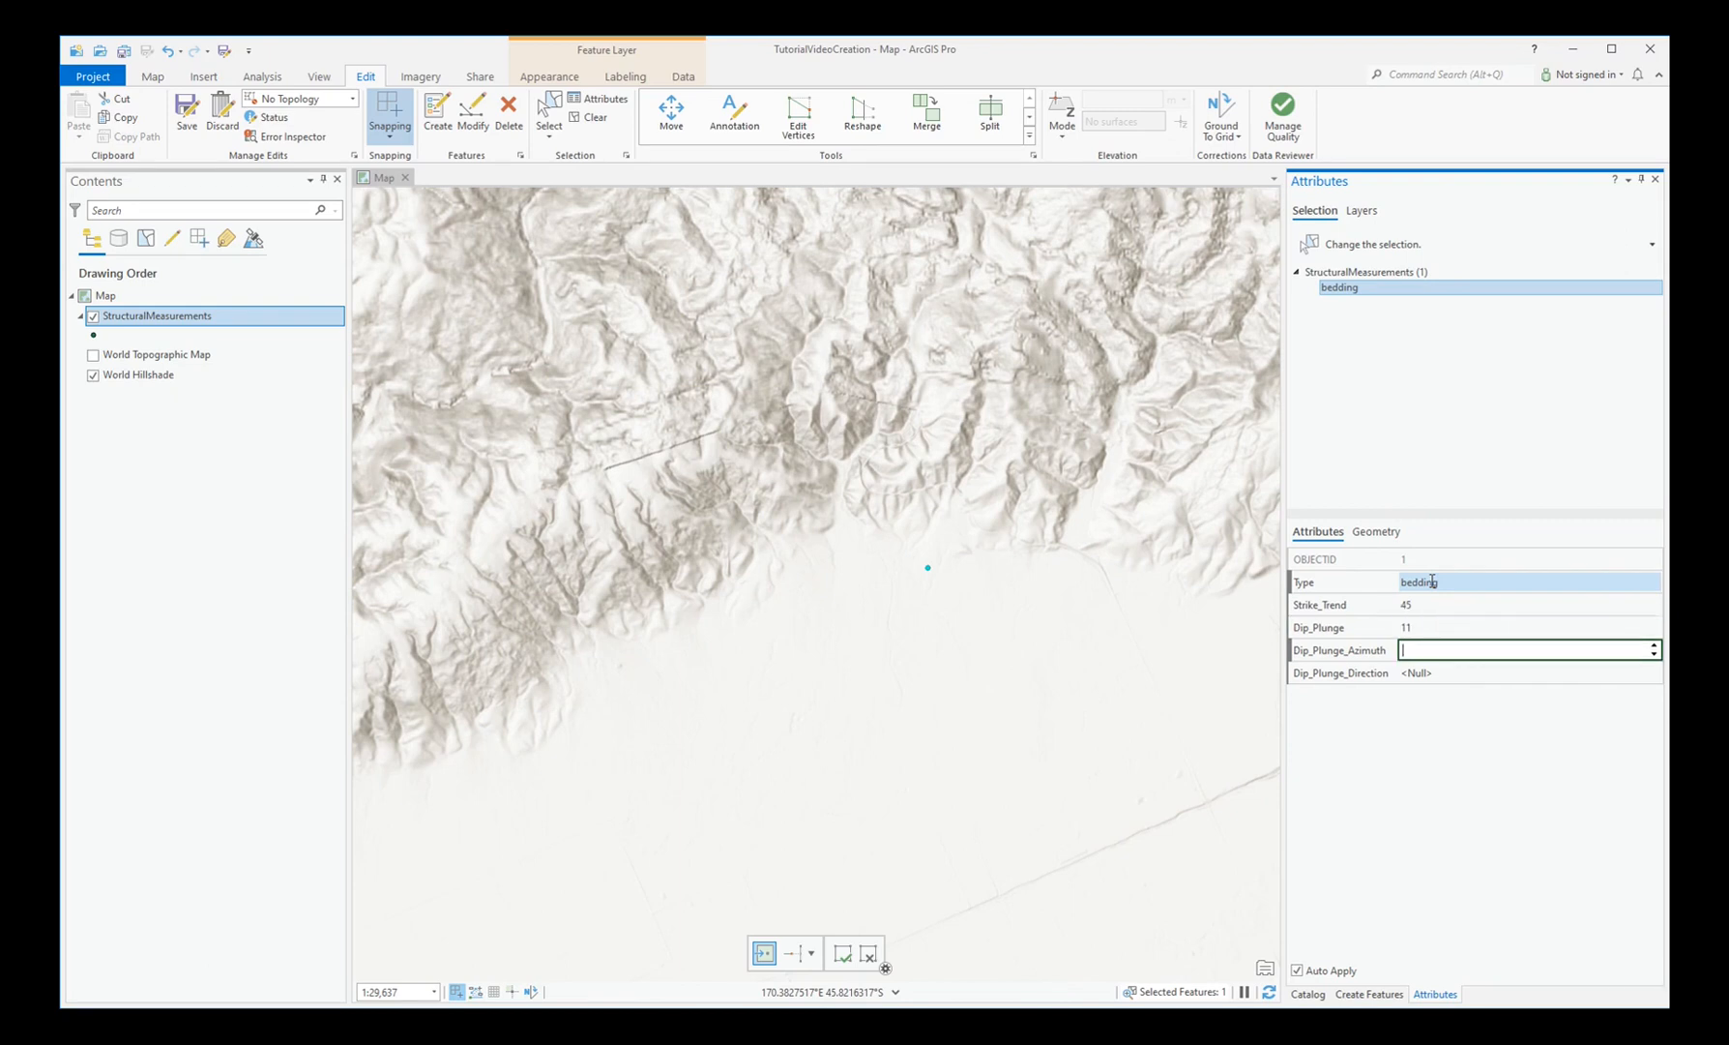
text(135)
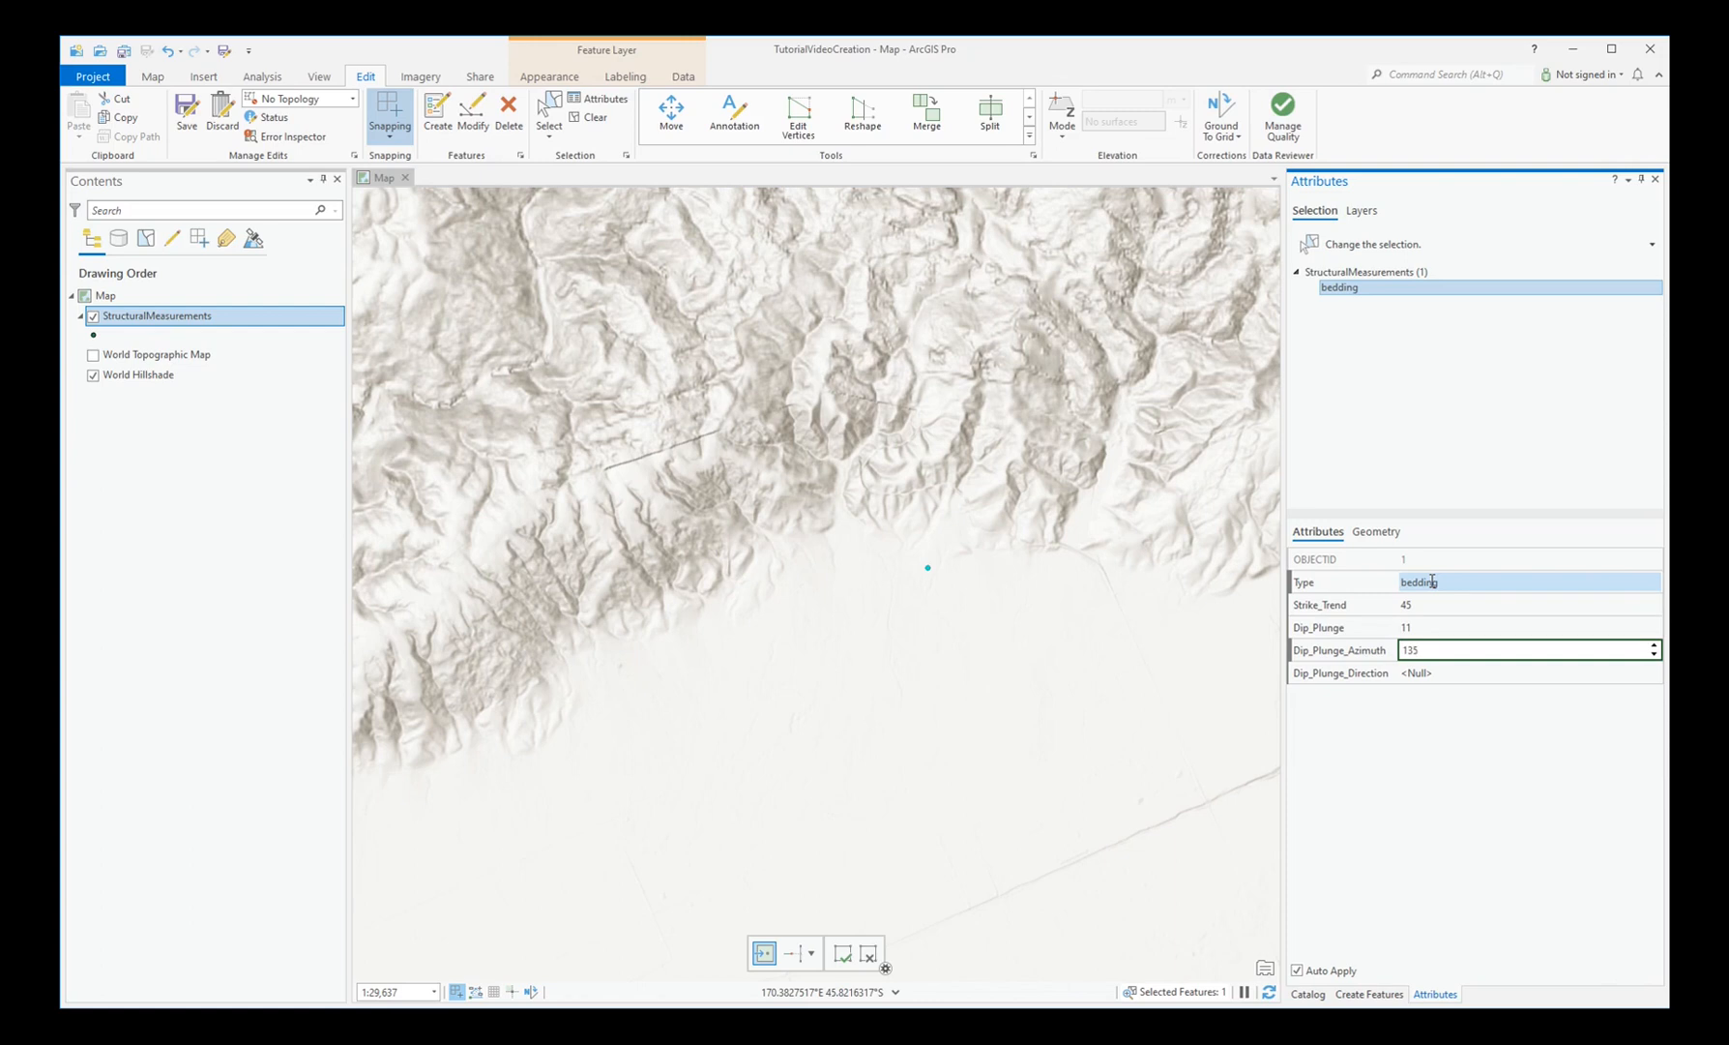
- Set the first point's dip direction to SE and place a second point below it
click(1527, 673)
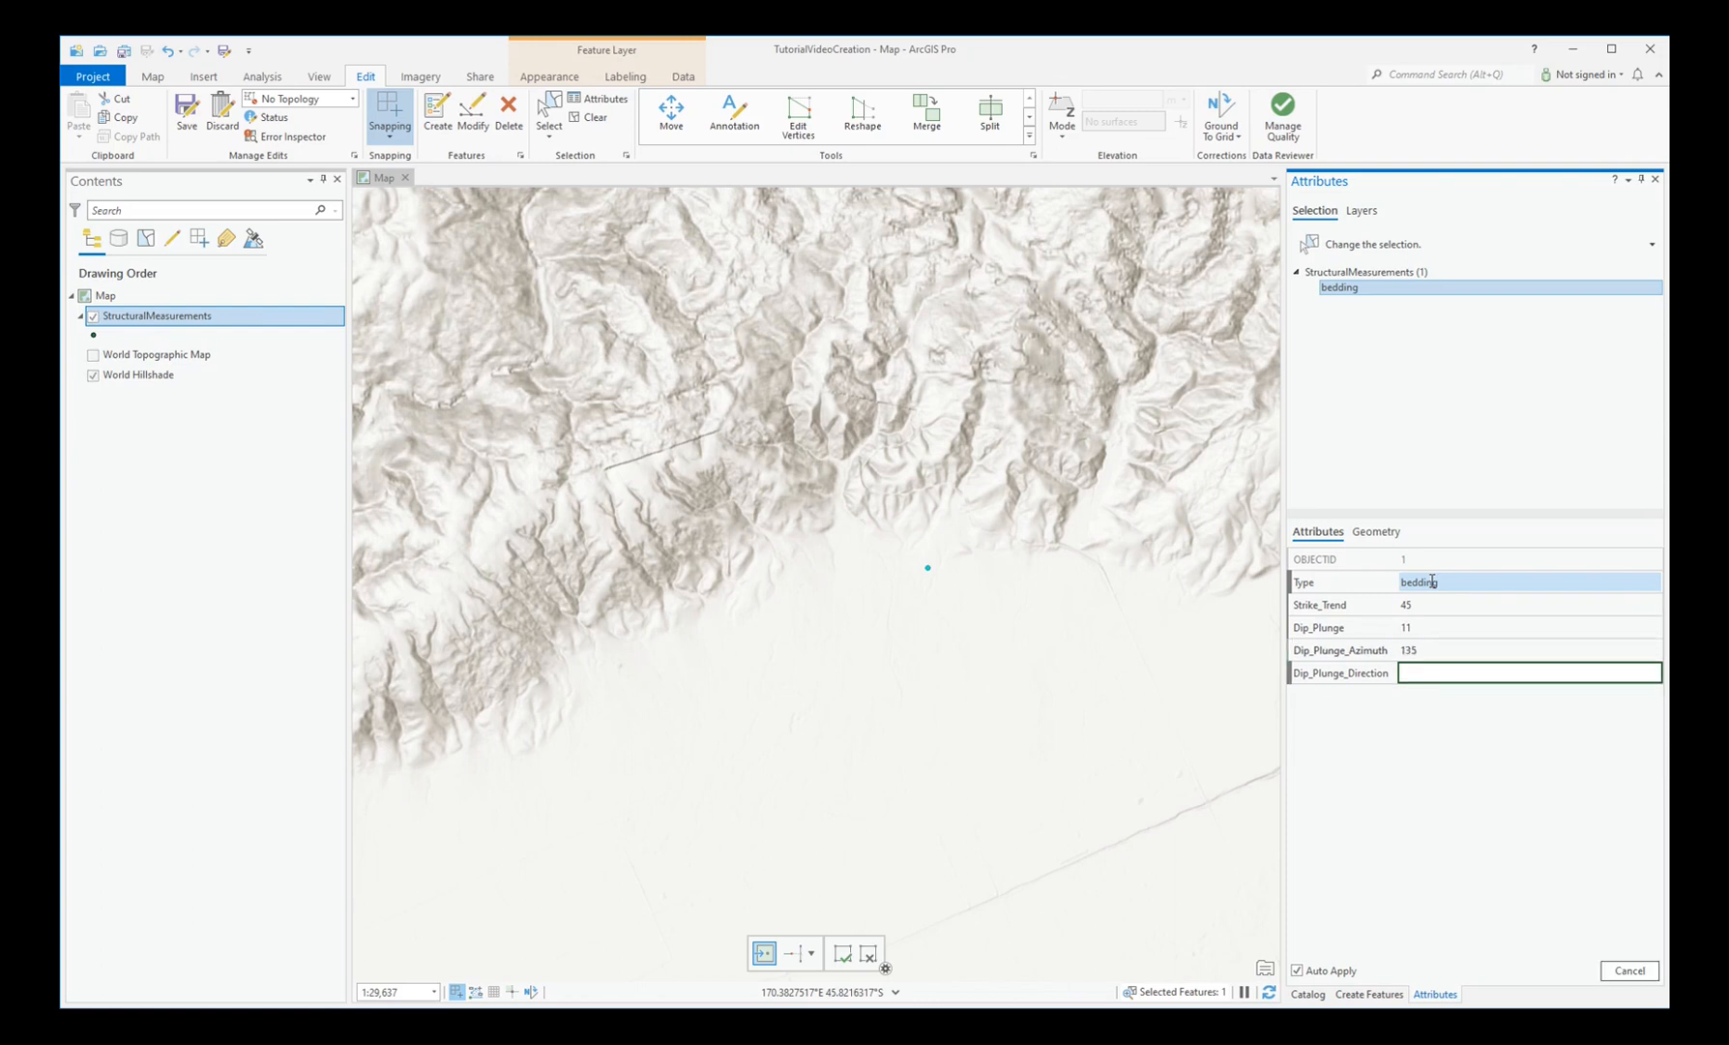
text(SE)
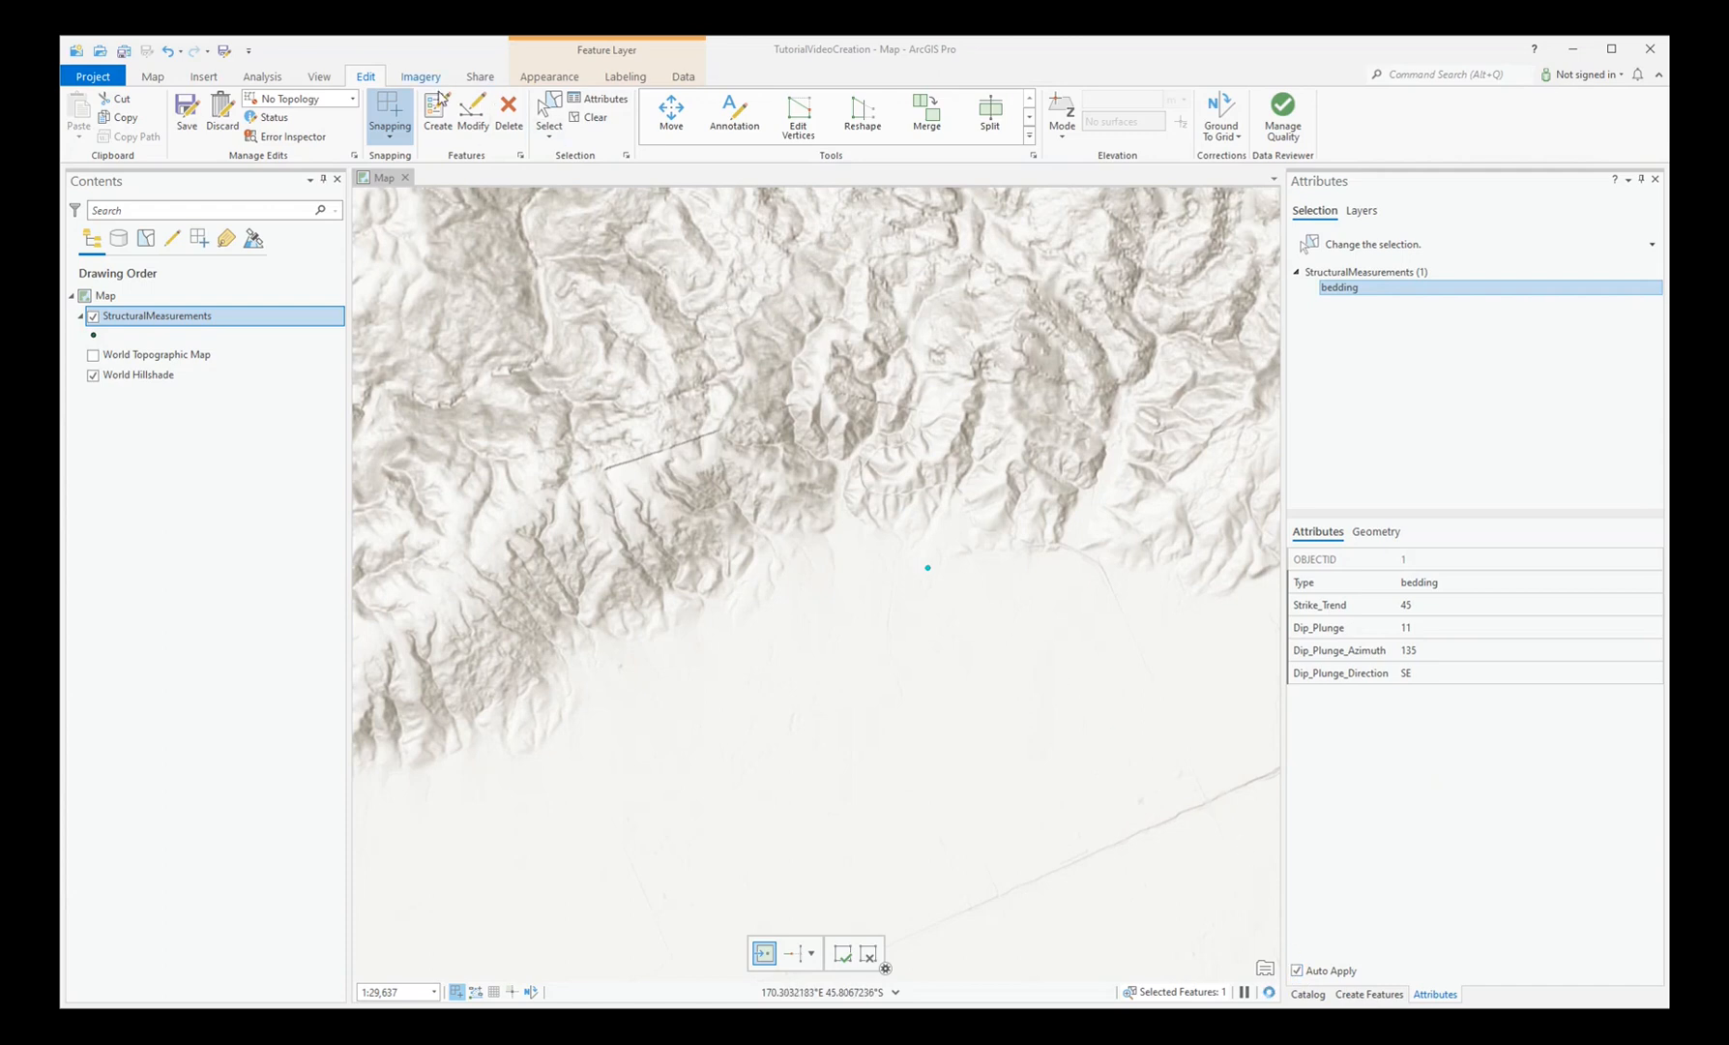
click(1369, 994)
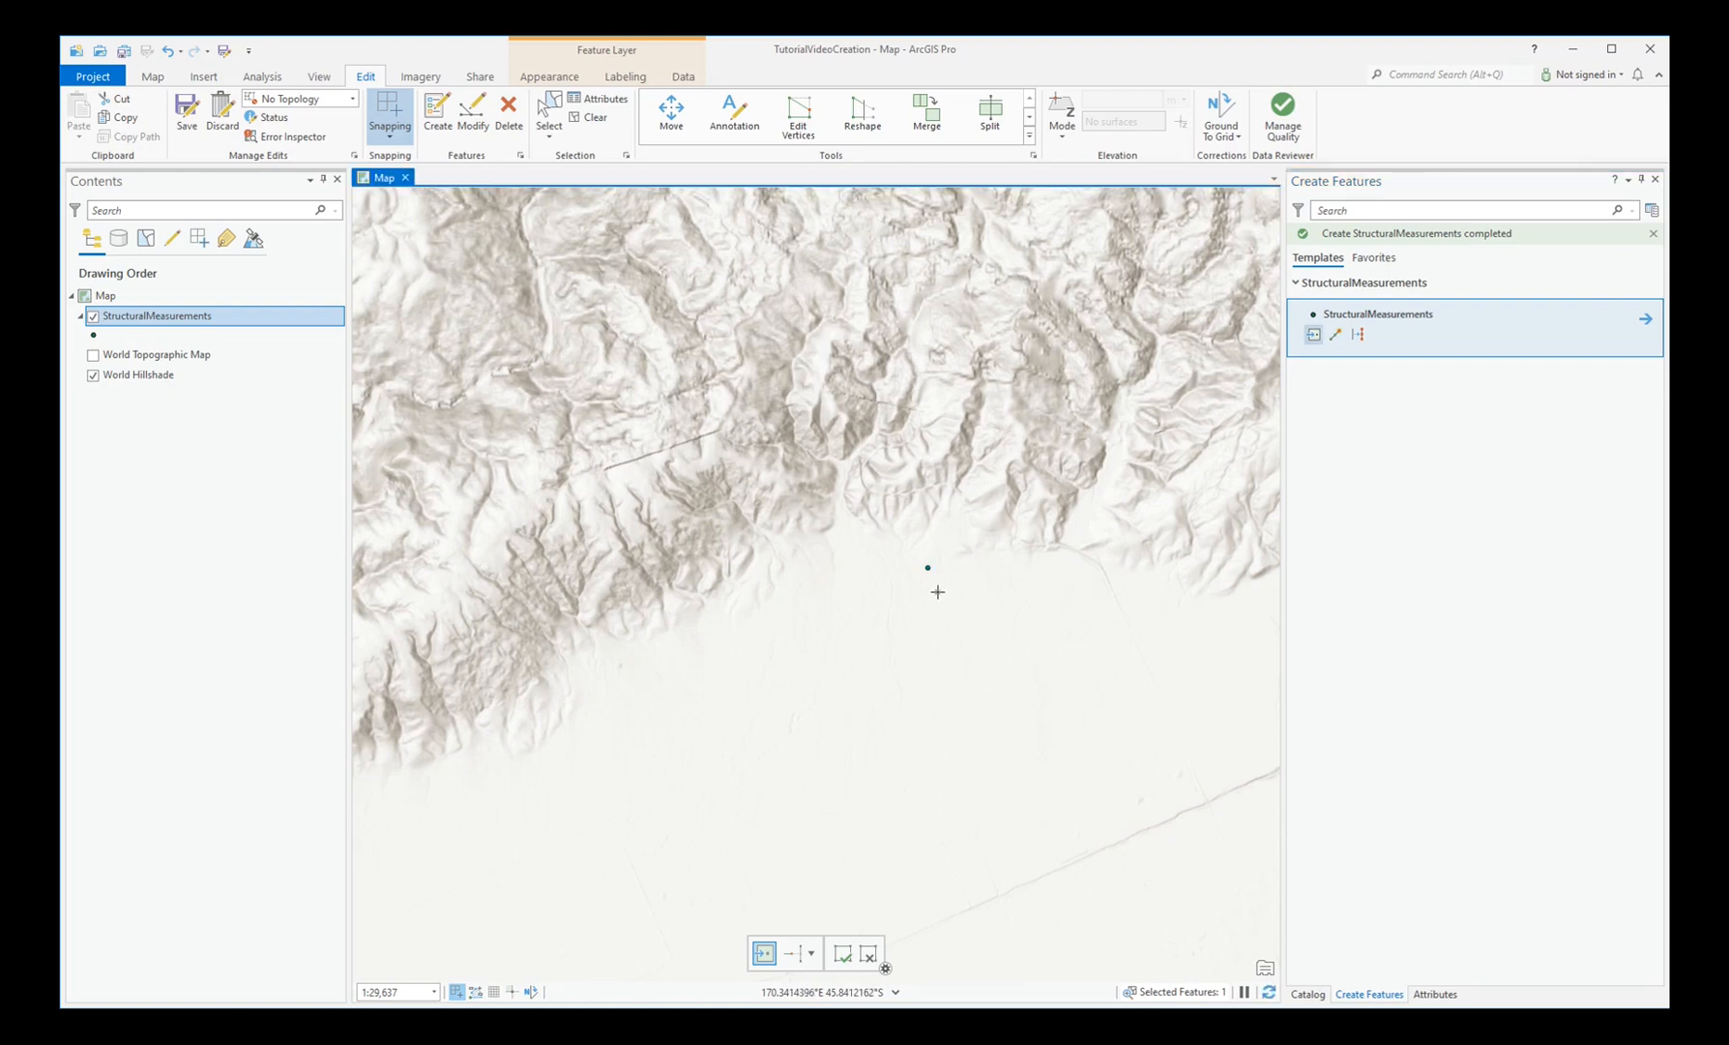
click(936, 592)
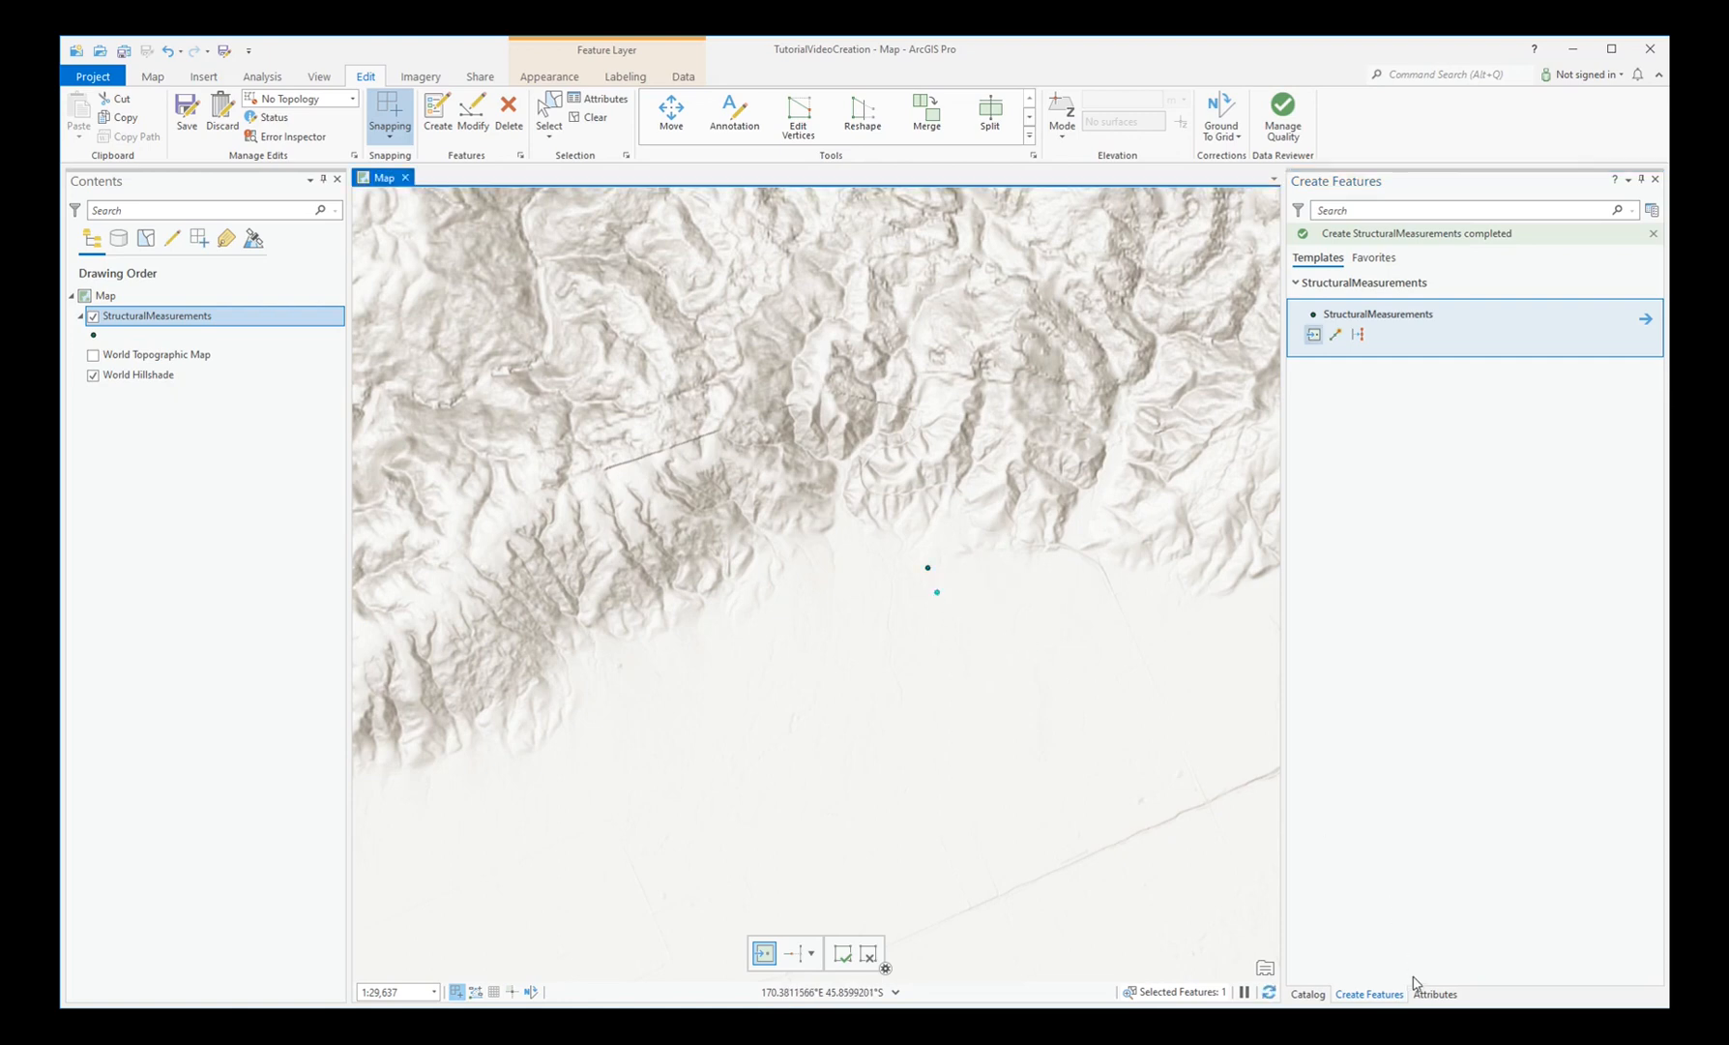
- Record the second point as lineation with trend 0, plunge 45, azimuth 0 and direction N
click(1435, 994)
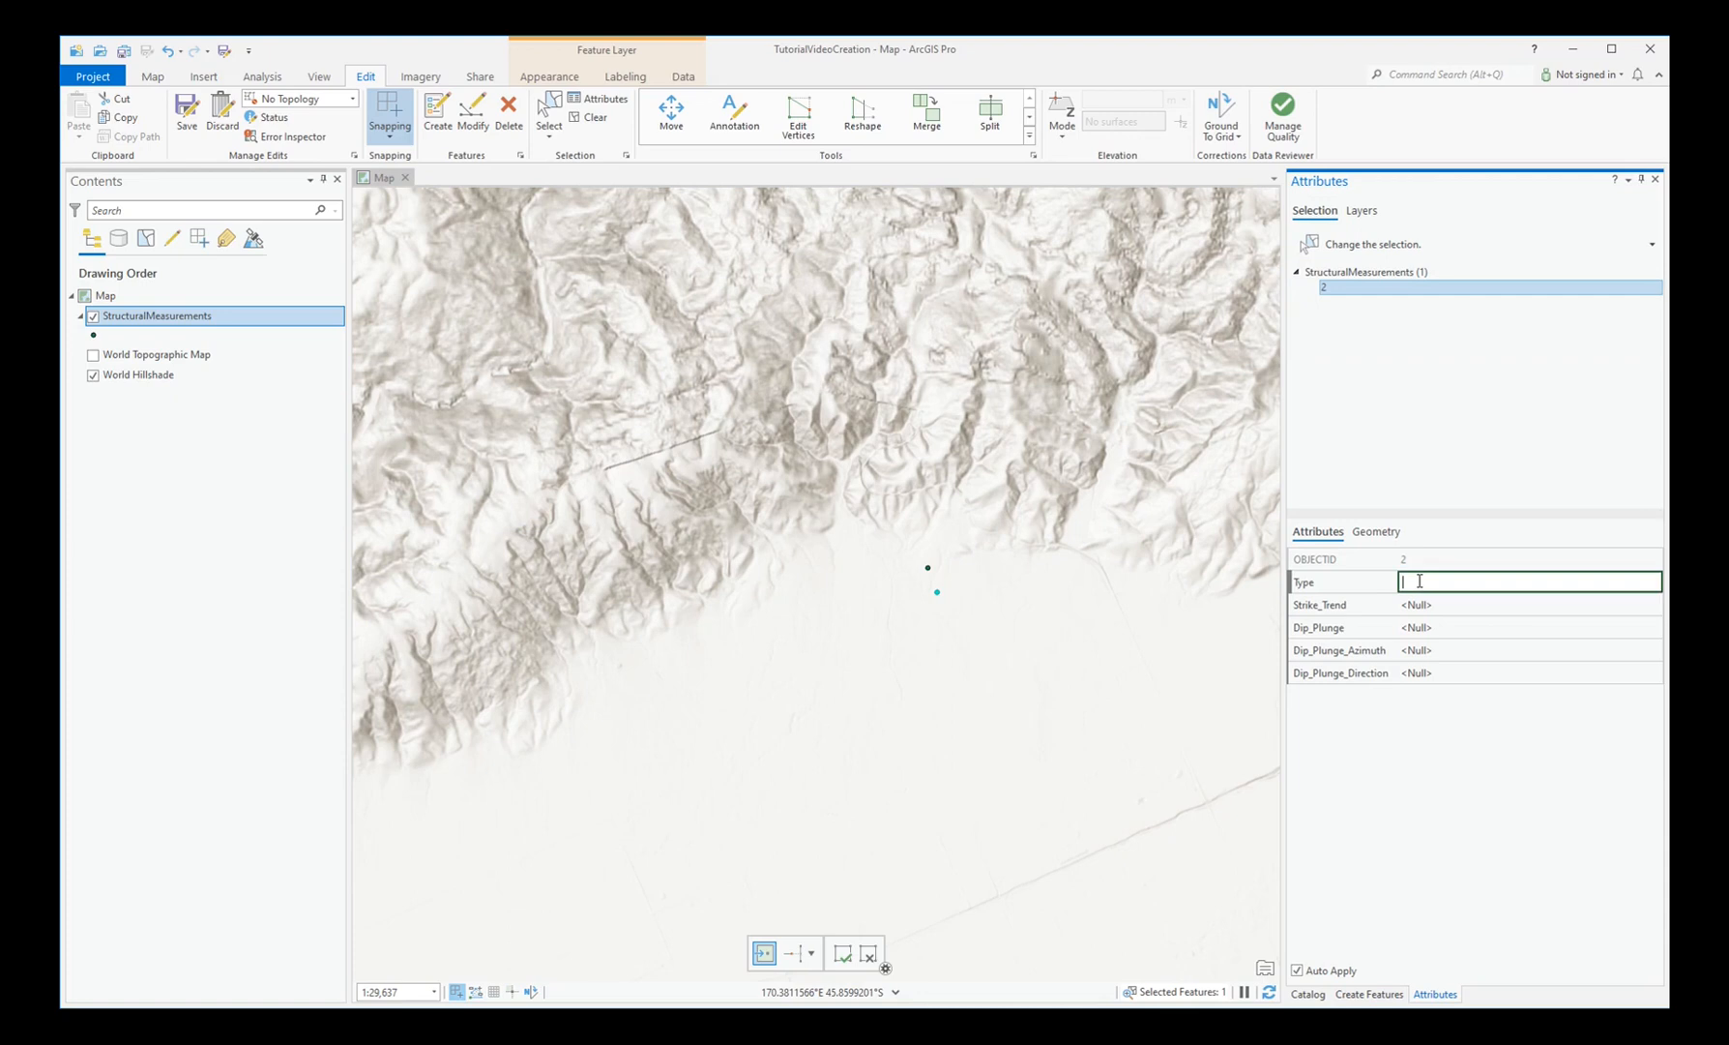
text(lineation)
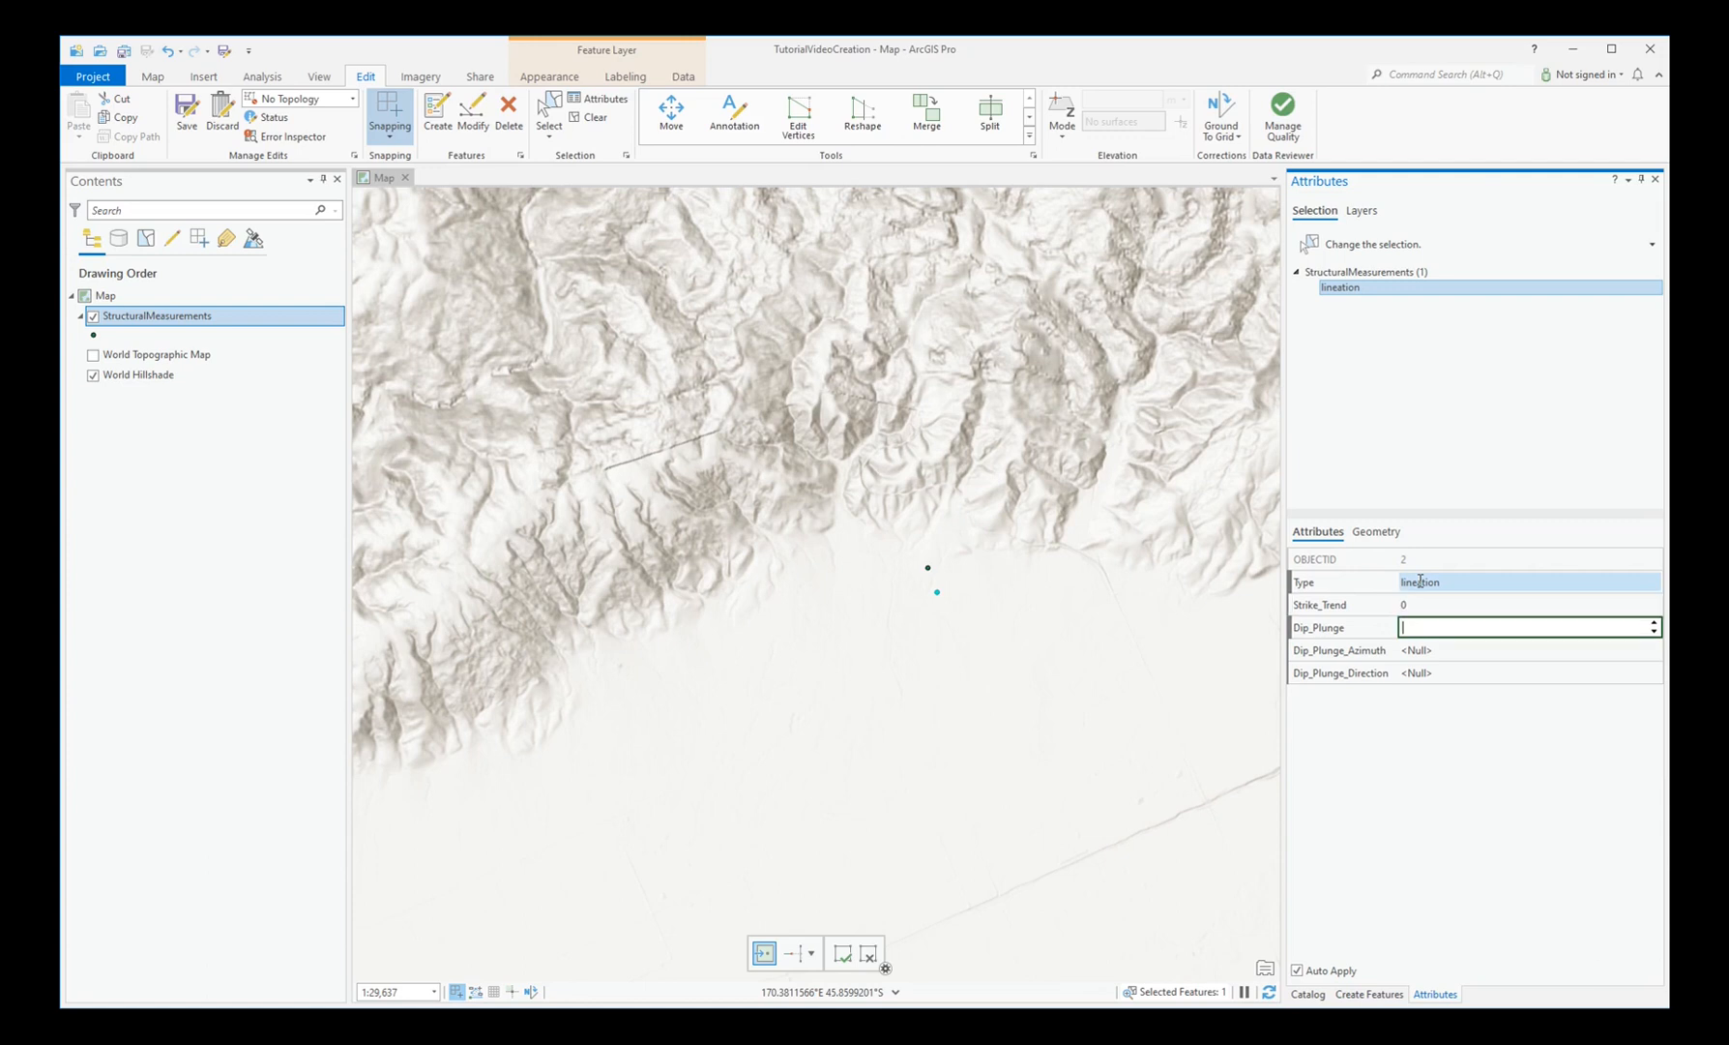
text(45)
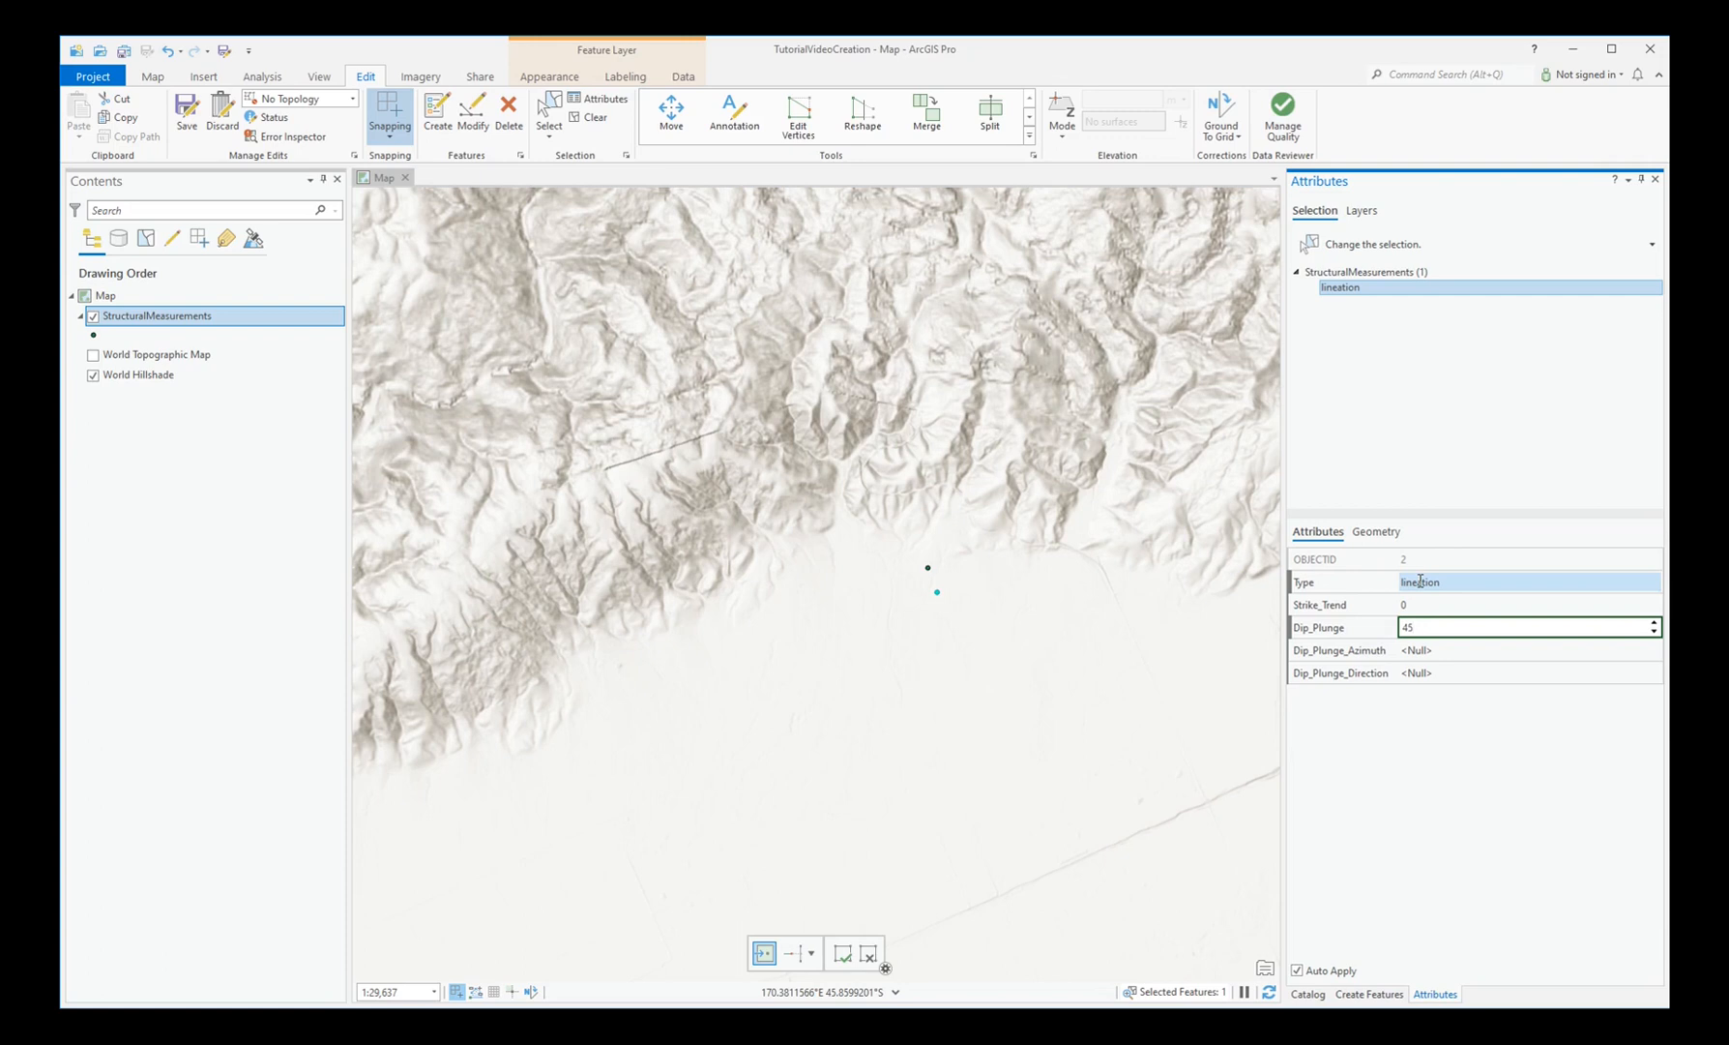
click(1523, 650)
text(0)
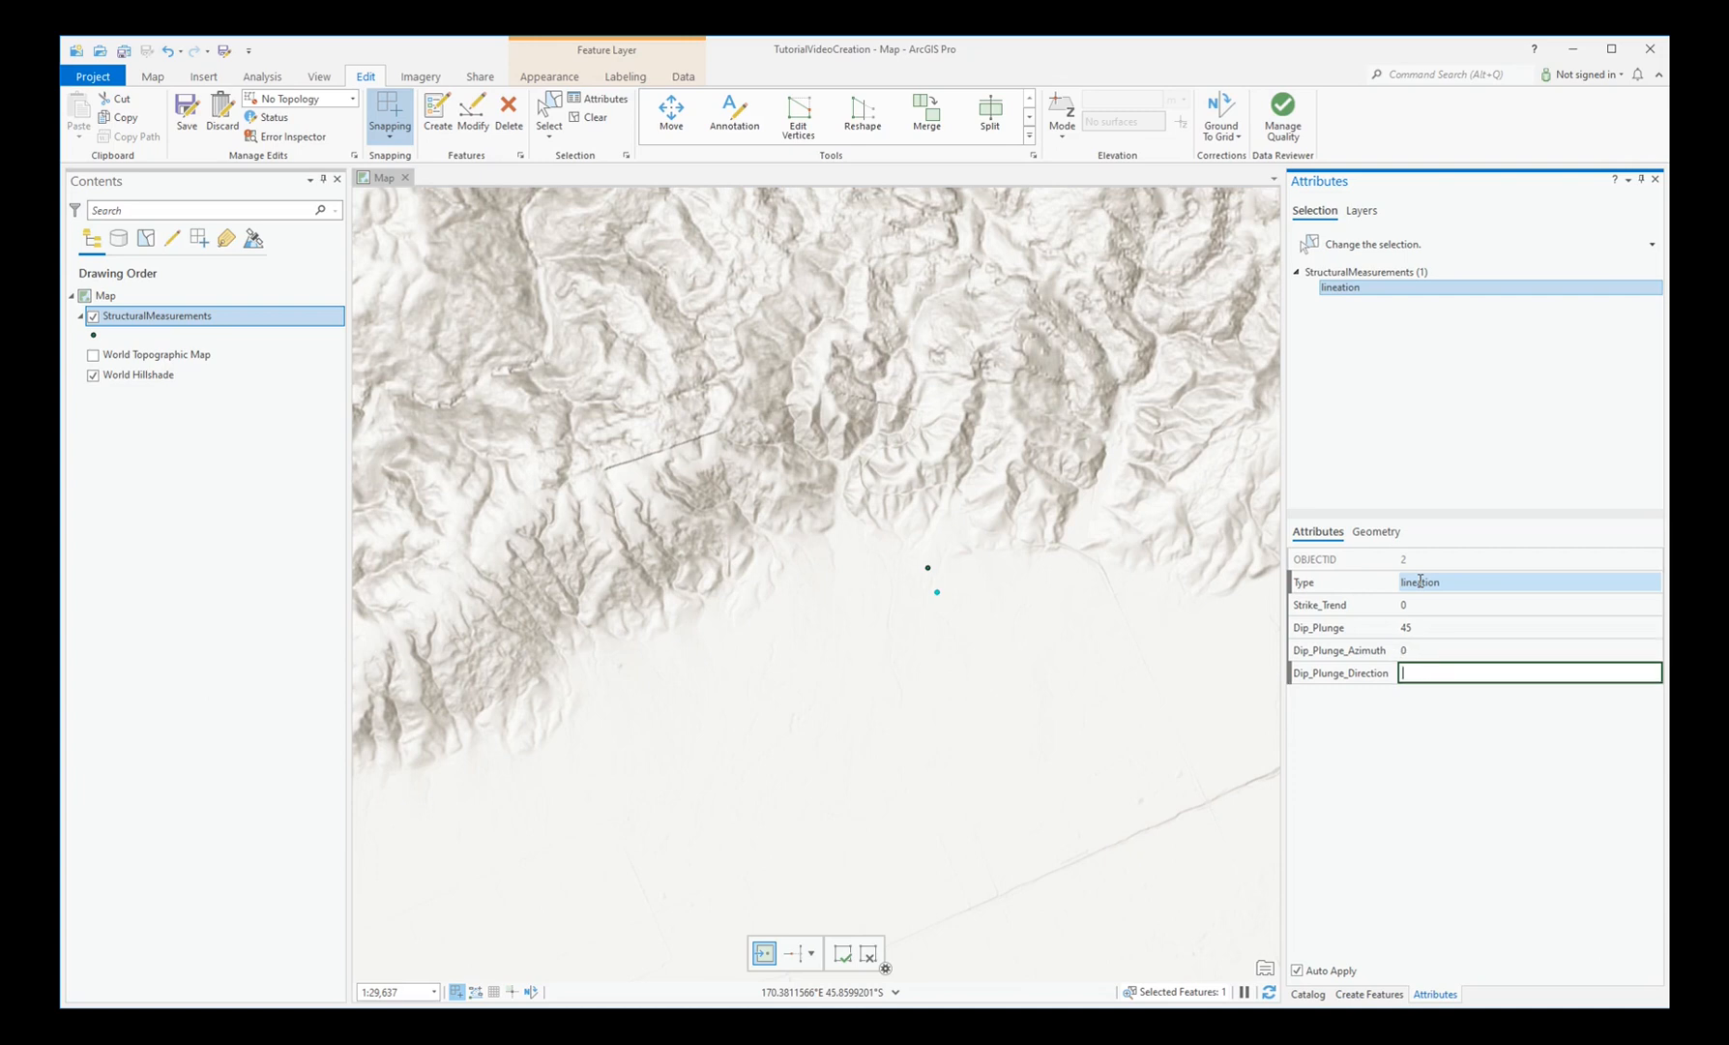
text(N)
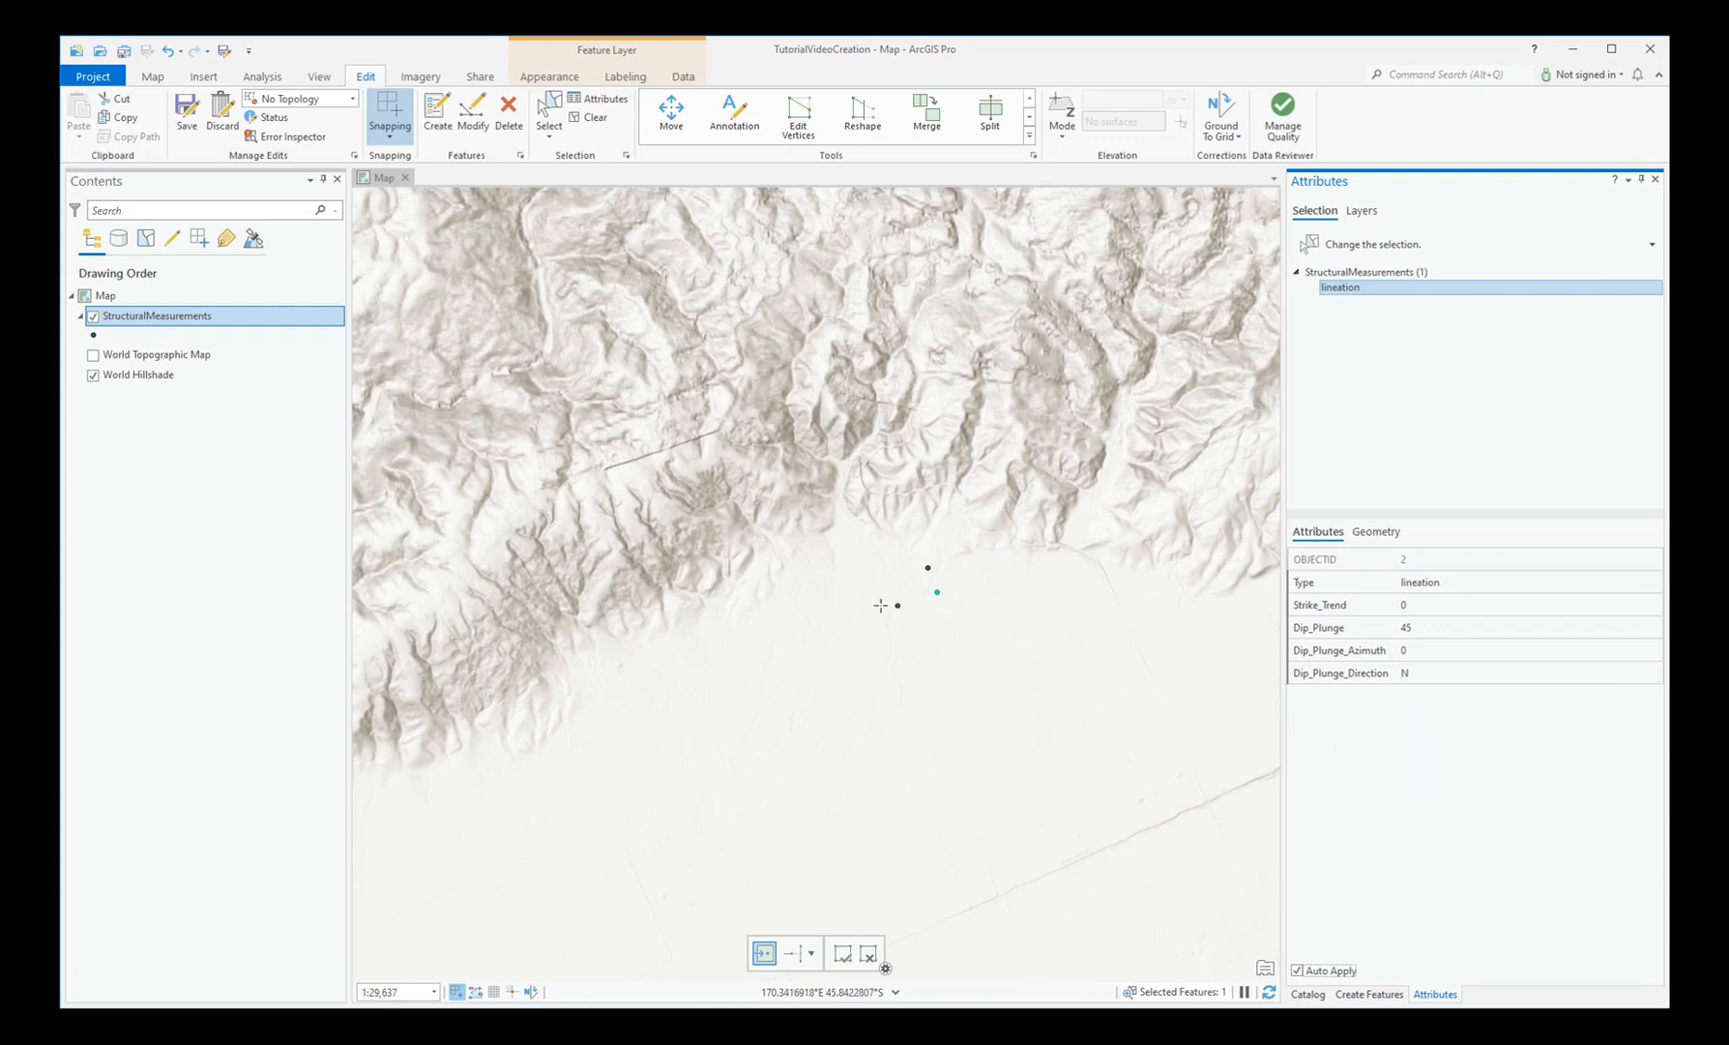
- Place a third point left of the others and enter strike 170 and dip 65
click(897, 581)
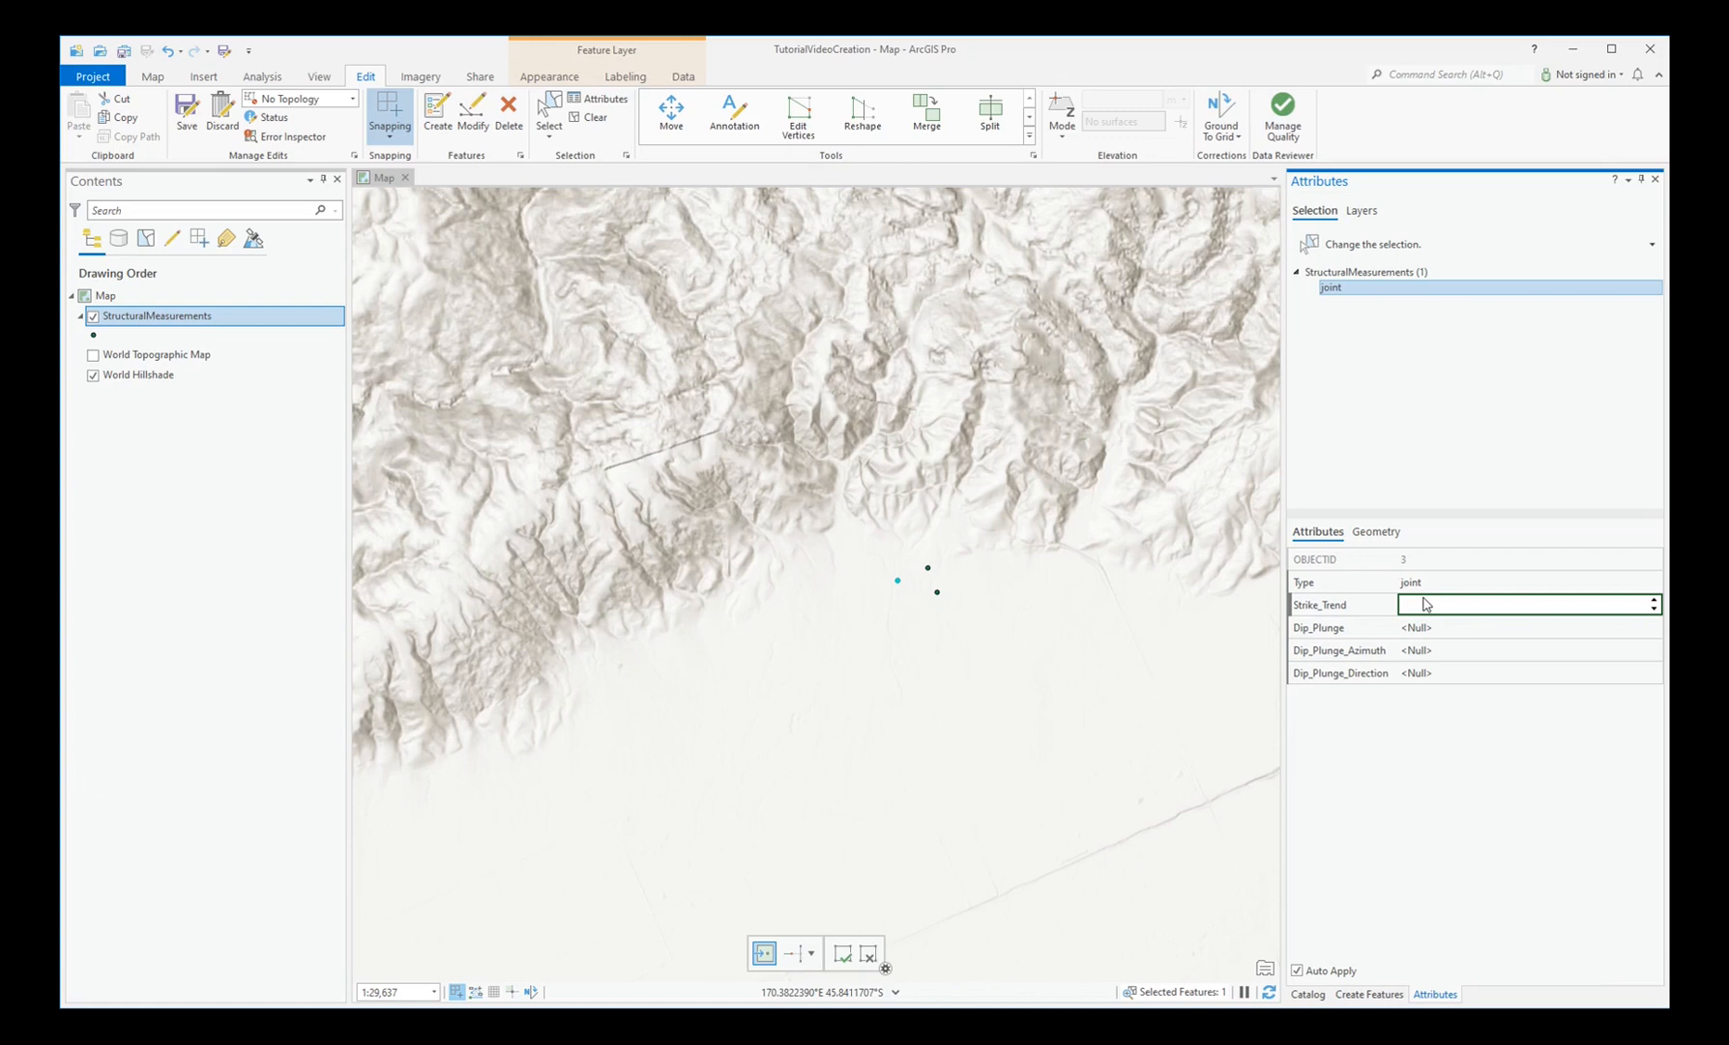
text(170)
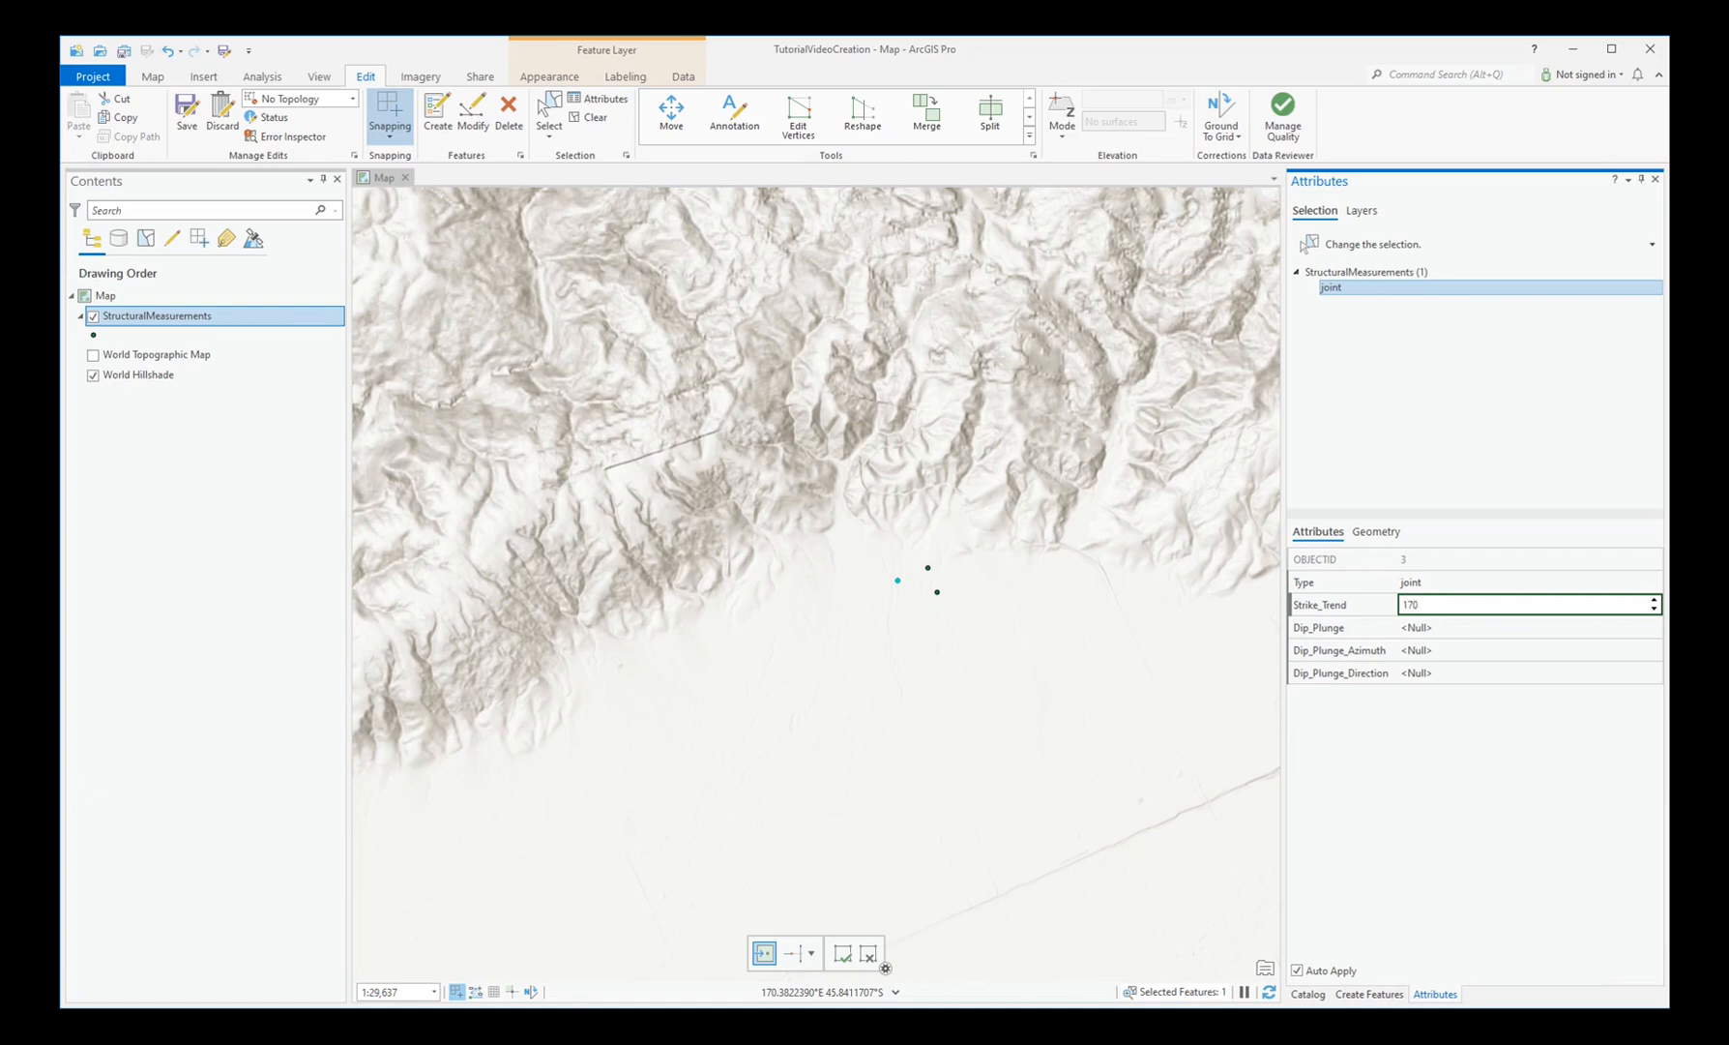
click(1527, 626)
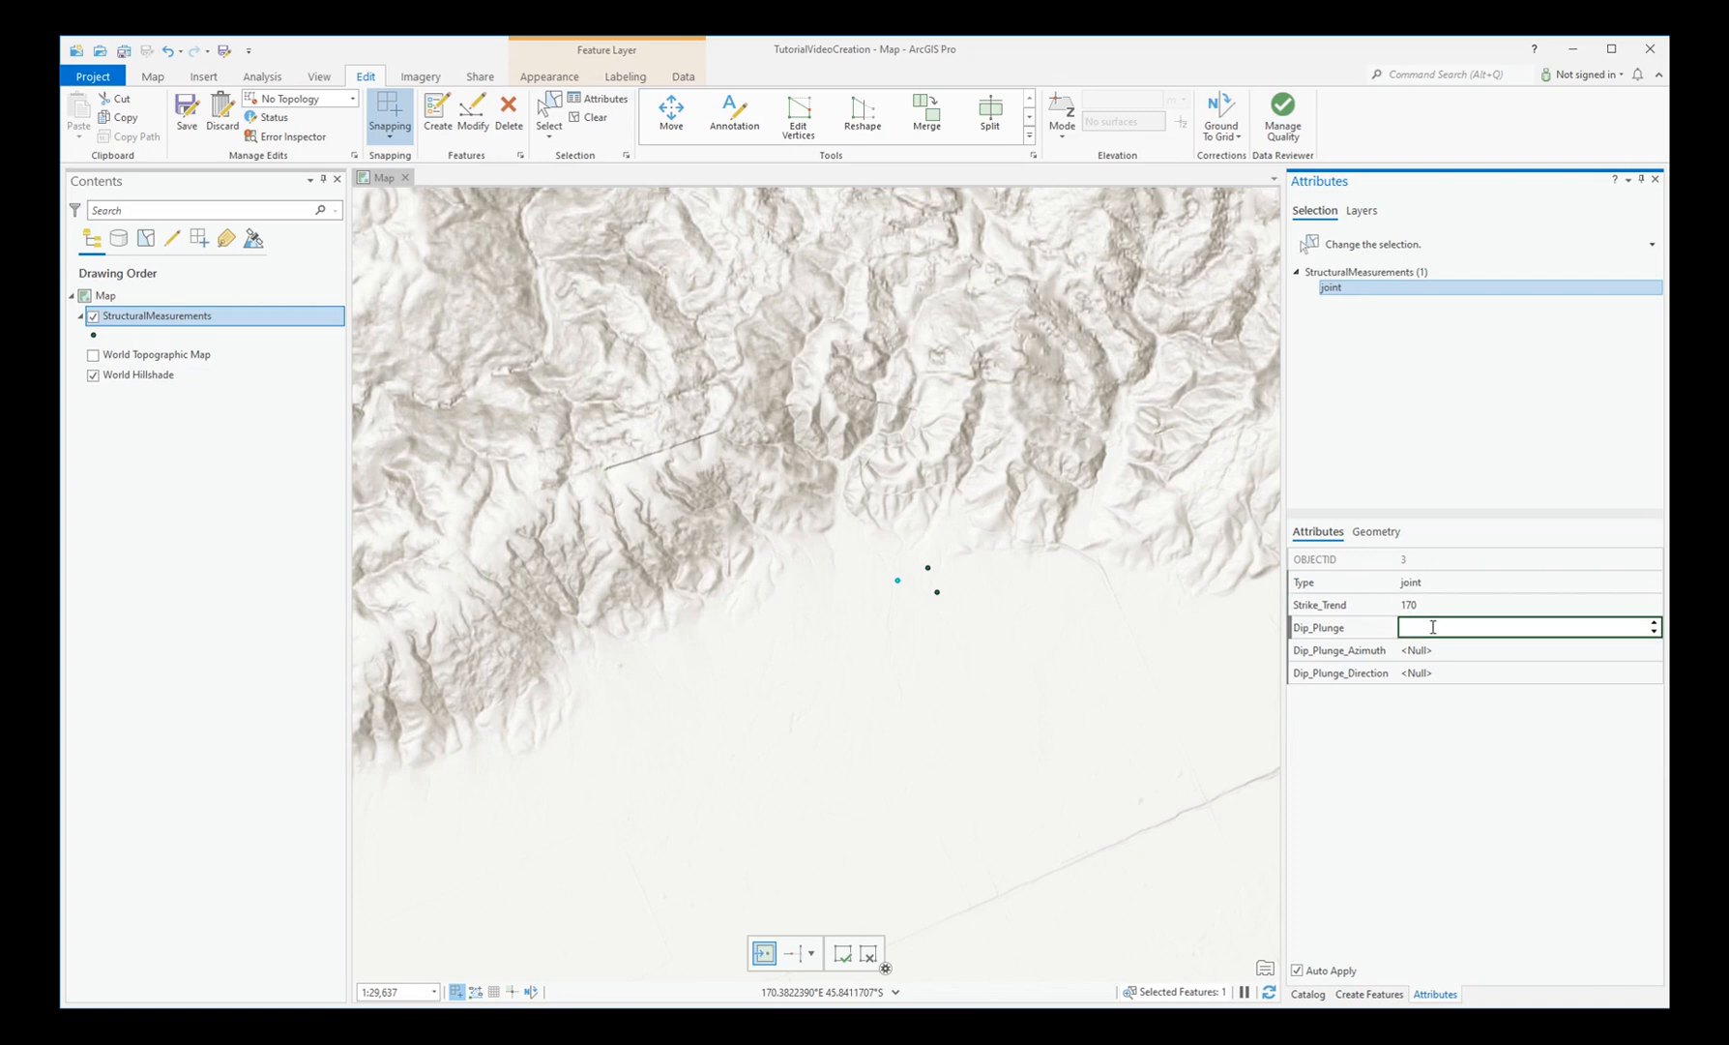
text(65)
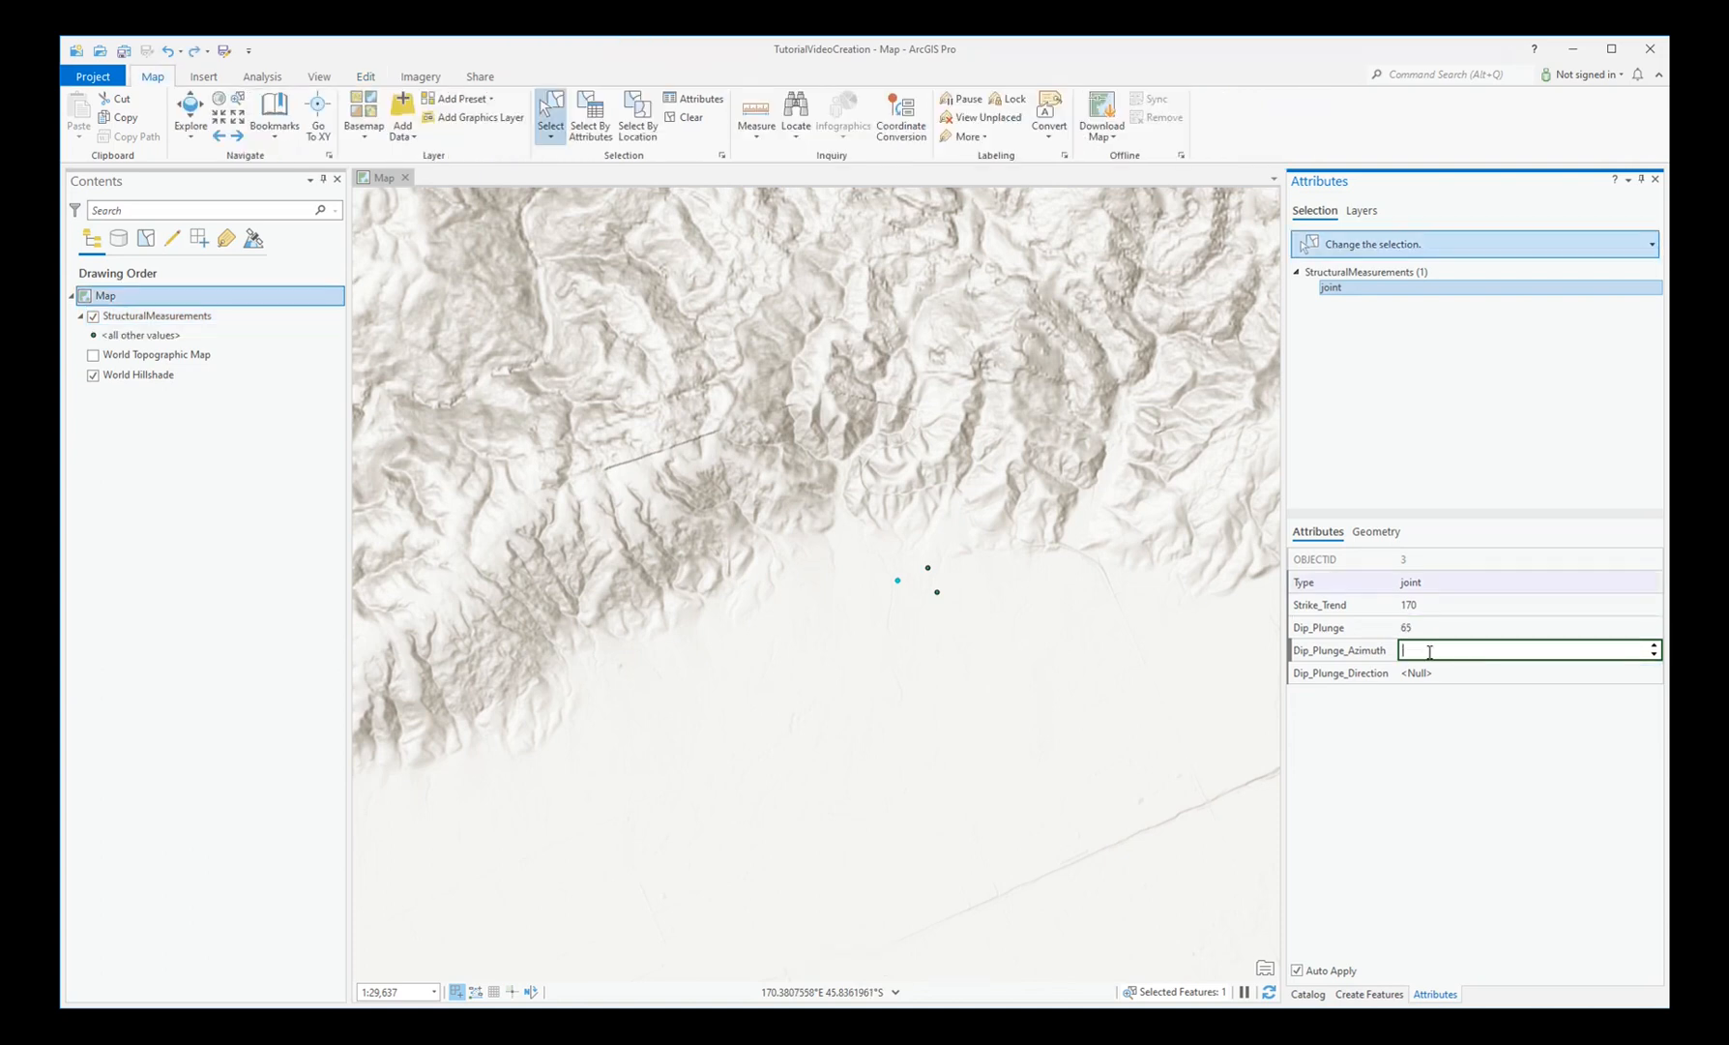
text(2)
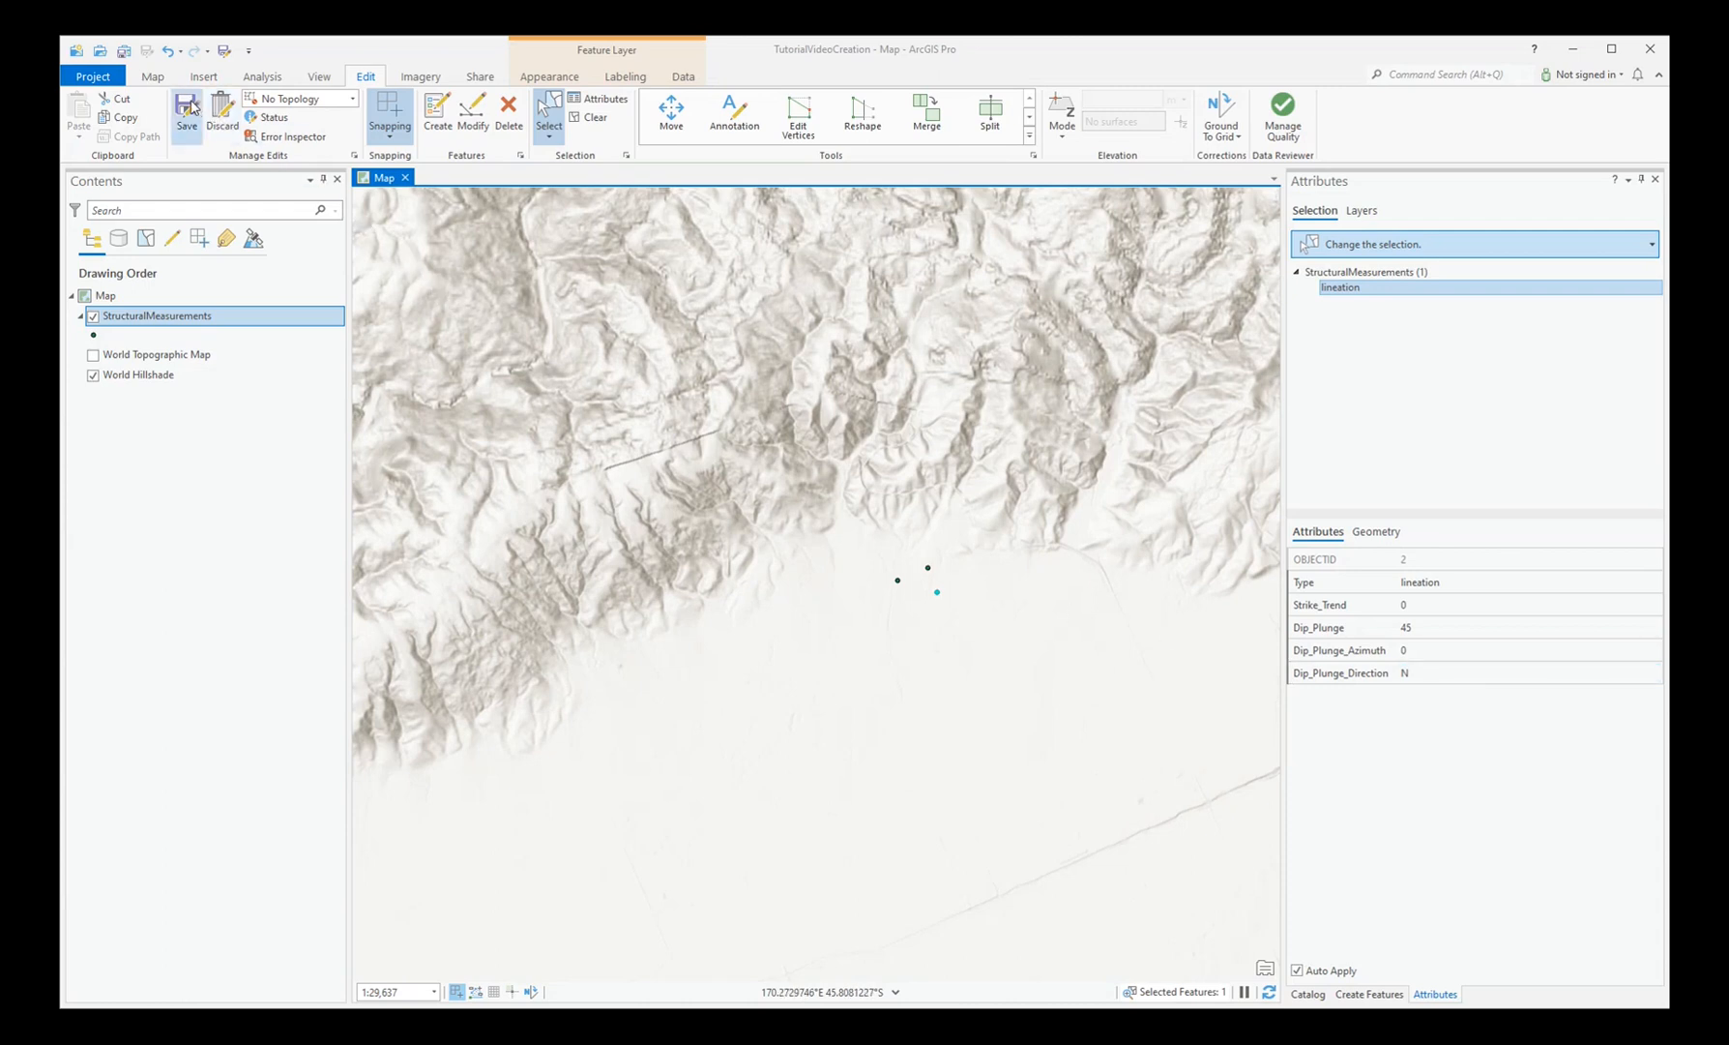
- Save the StructuralMeasurements point edits and search the Add Style dialog for 'Geology.'
click(187, 113)
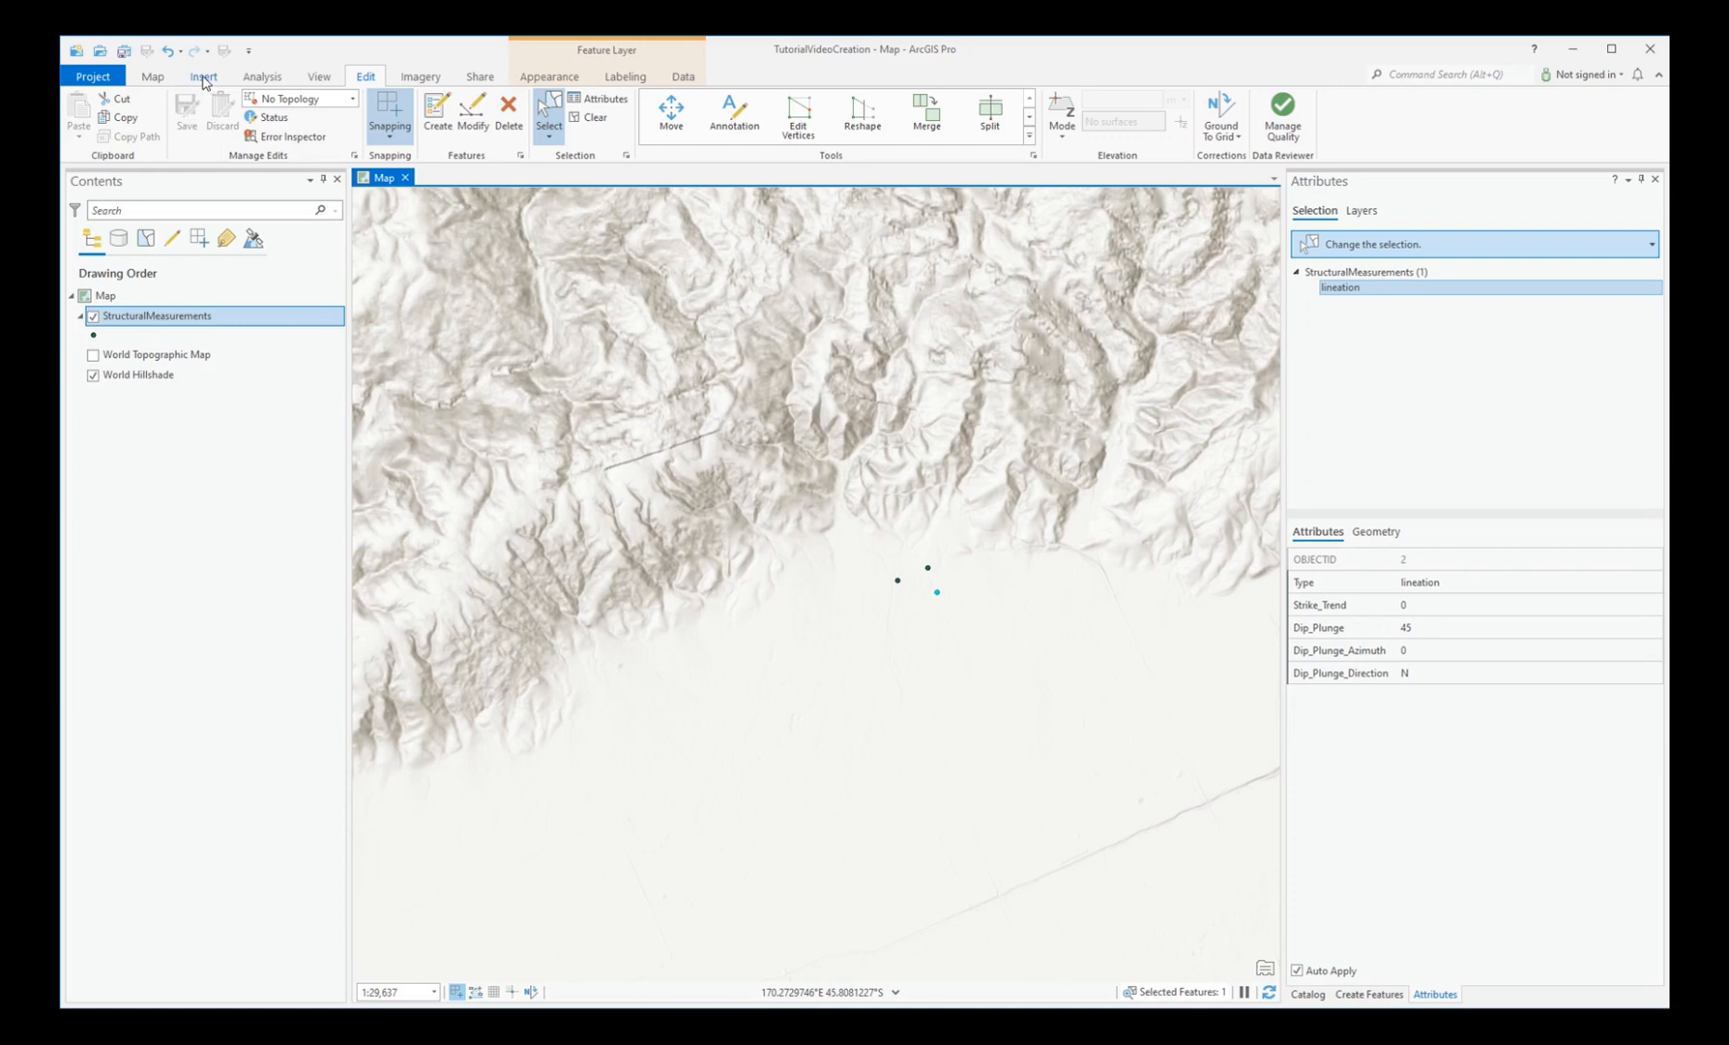
click(203, 75)
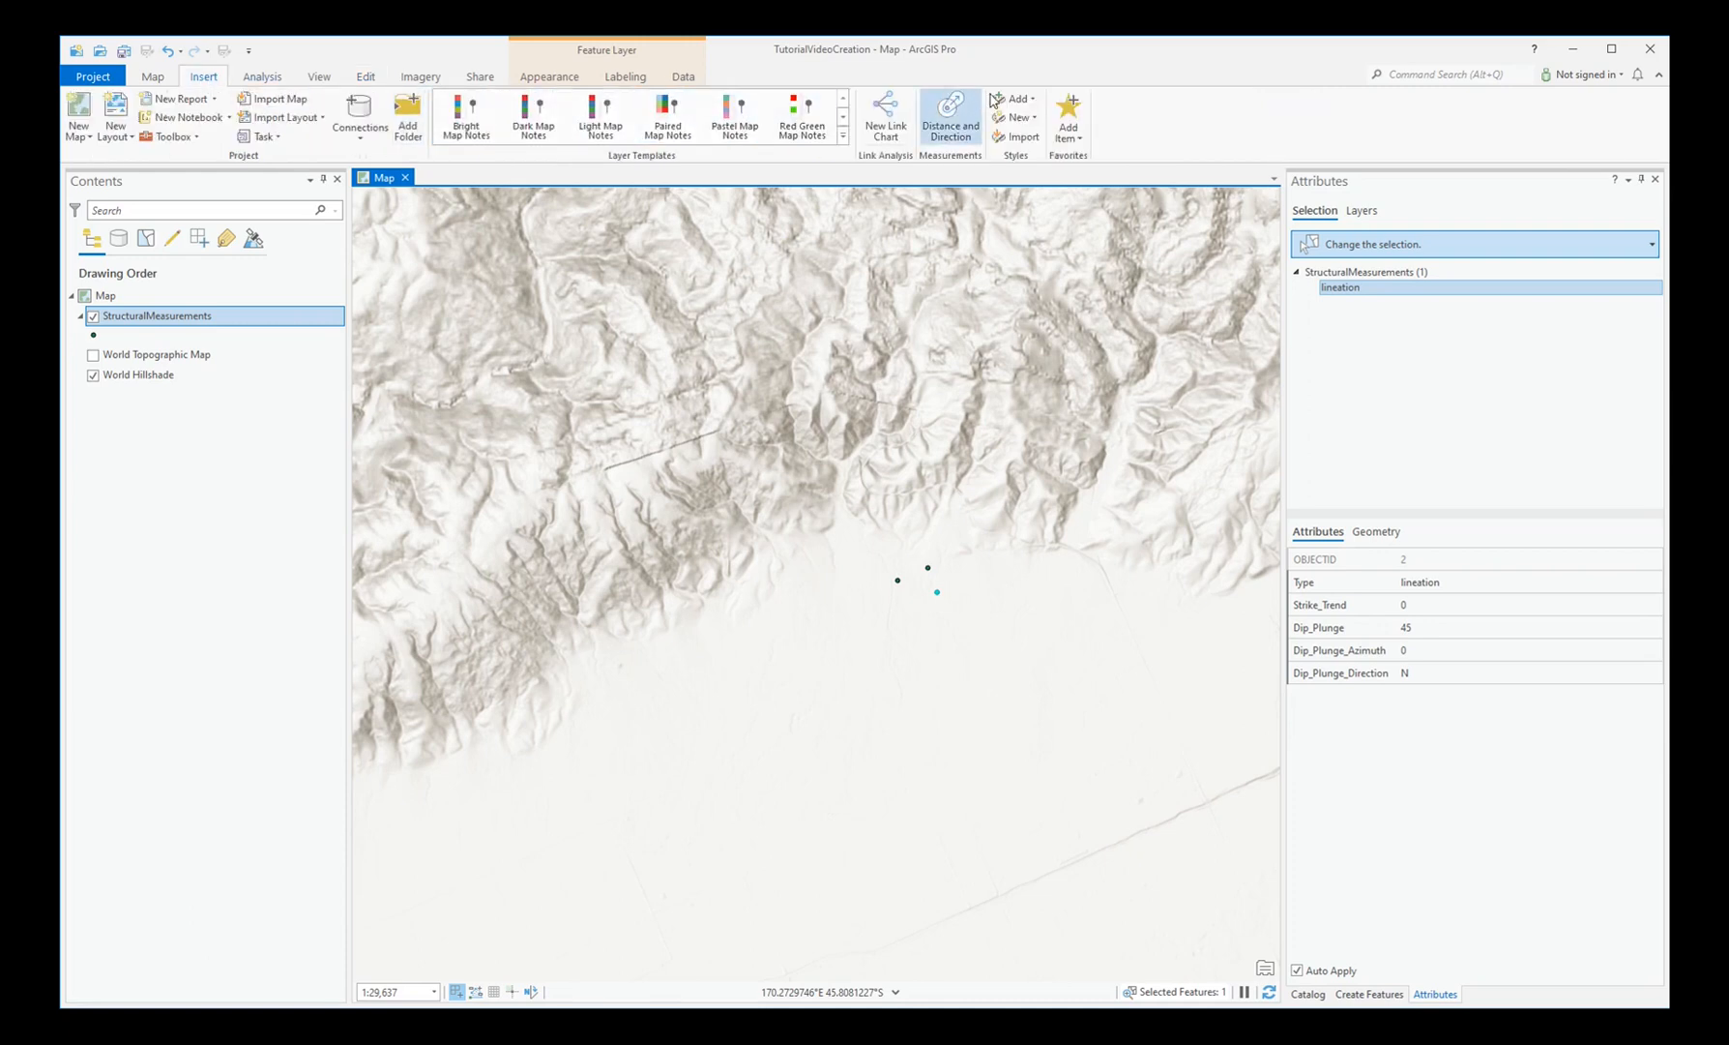
click(1019, 98)
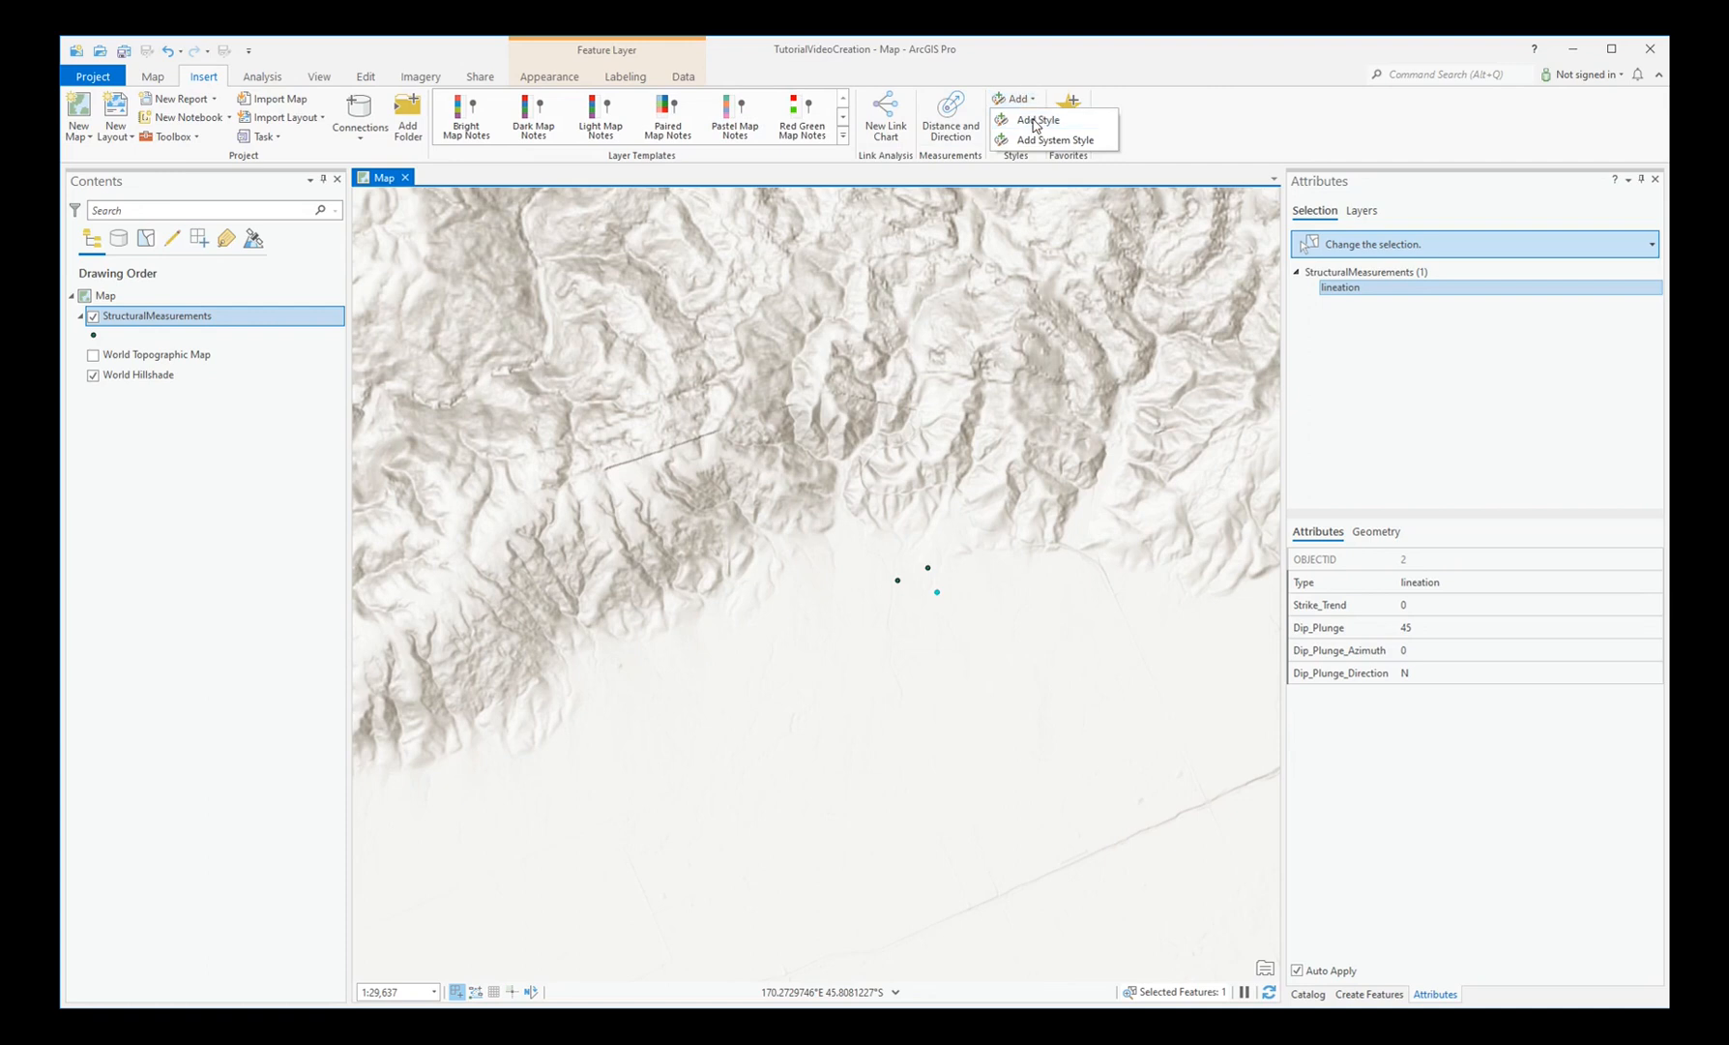
click(1033, 120)
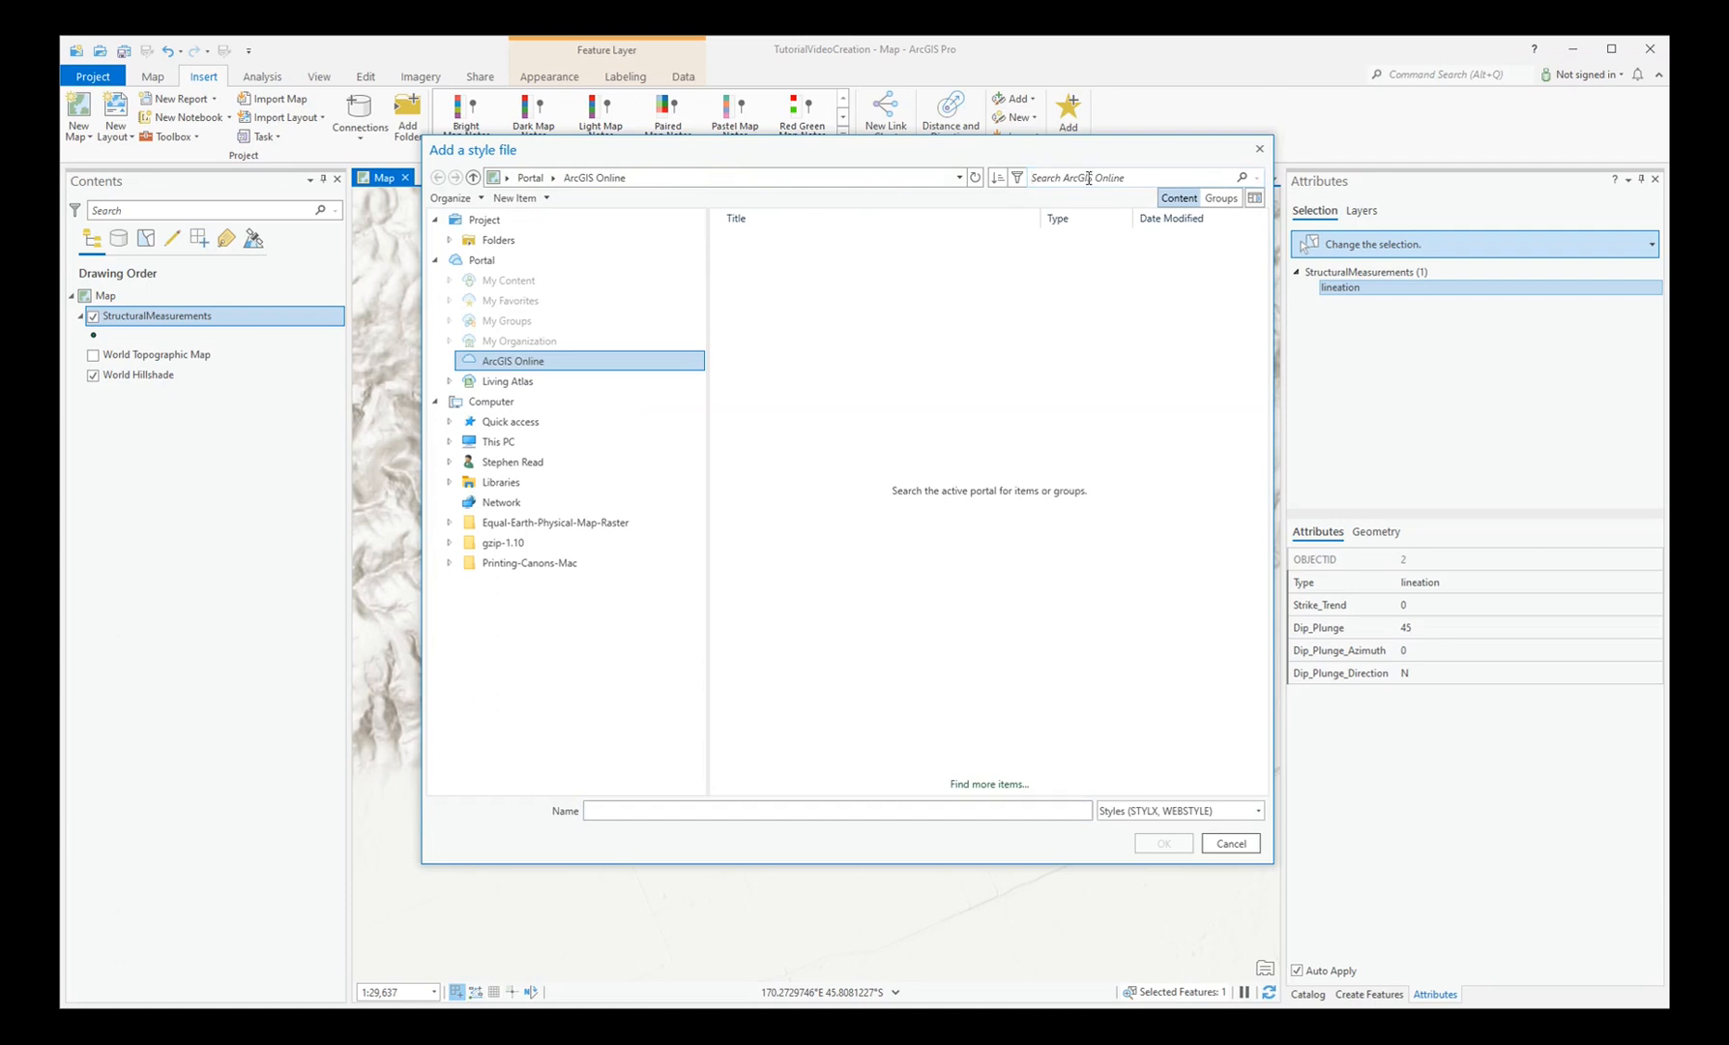
text(Geology.)
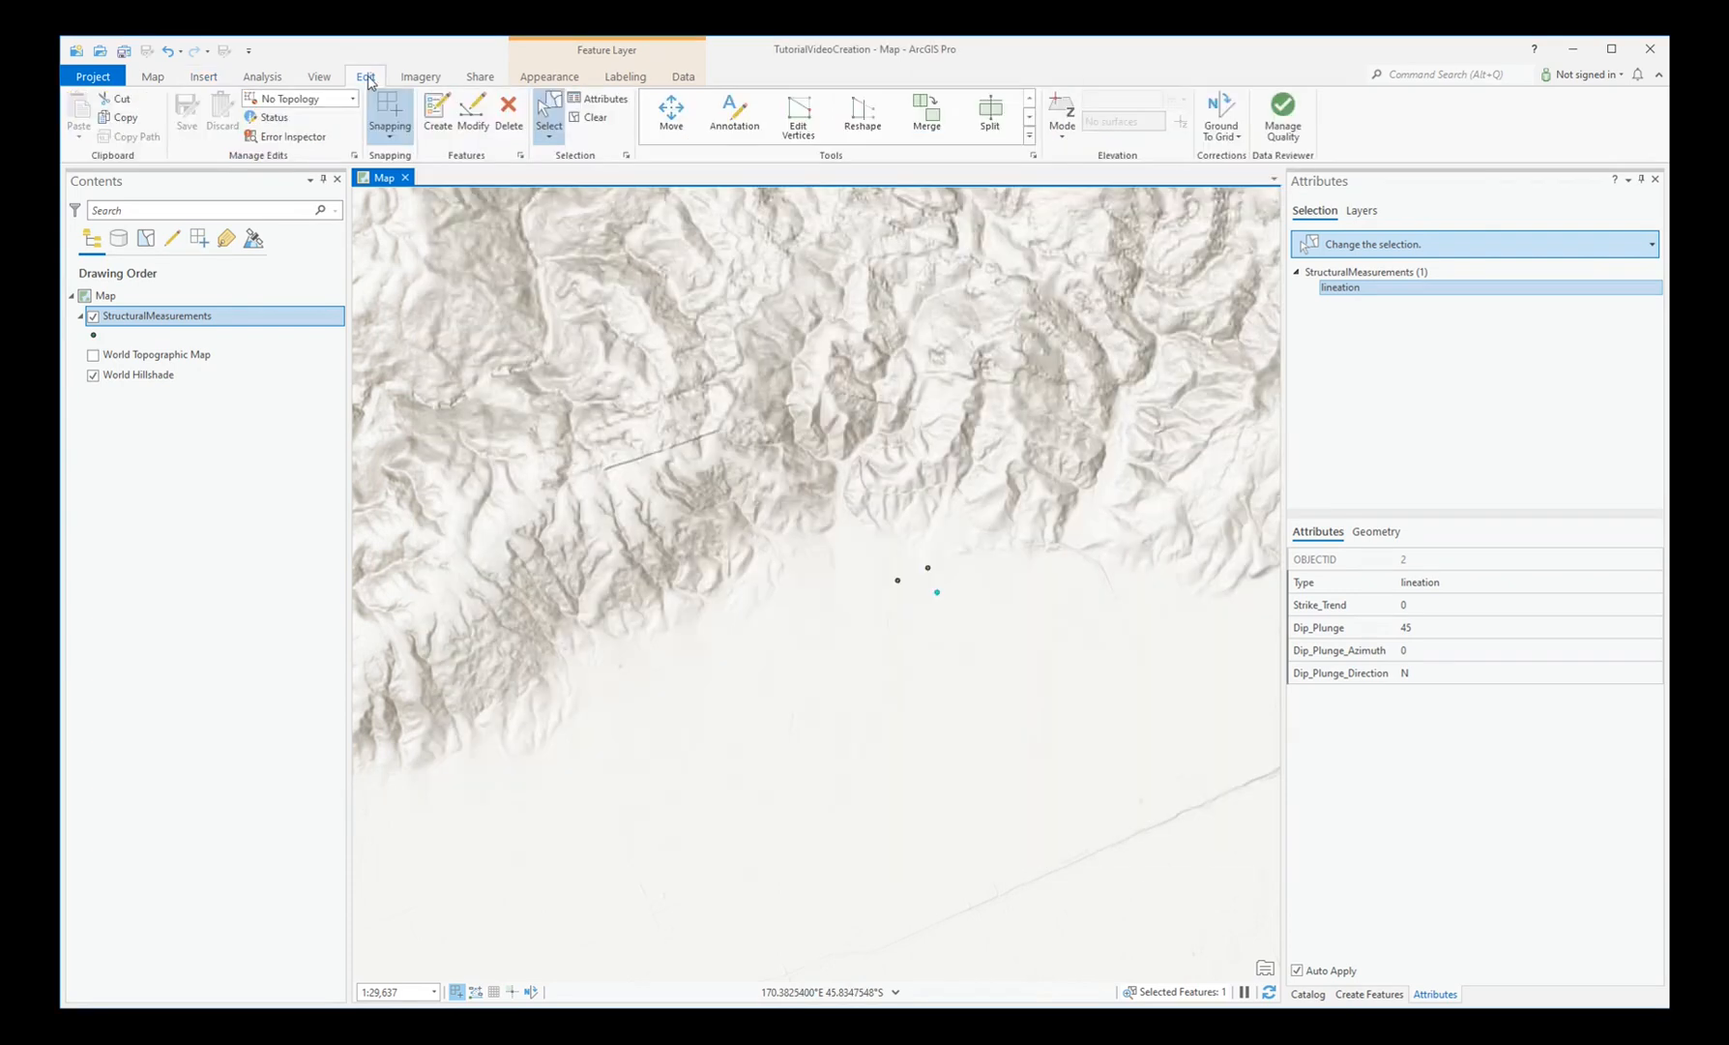
mouse_move(187, 114)
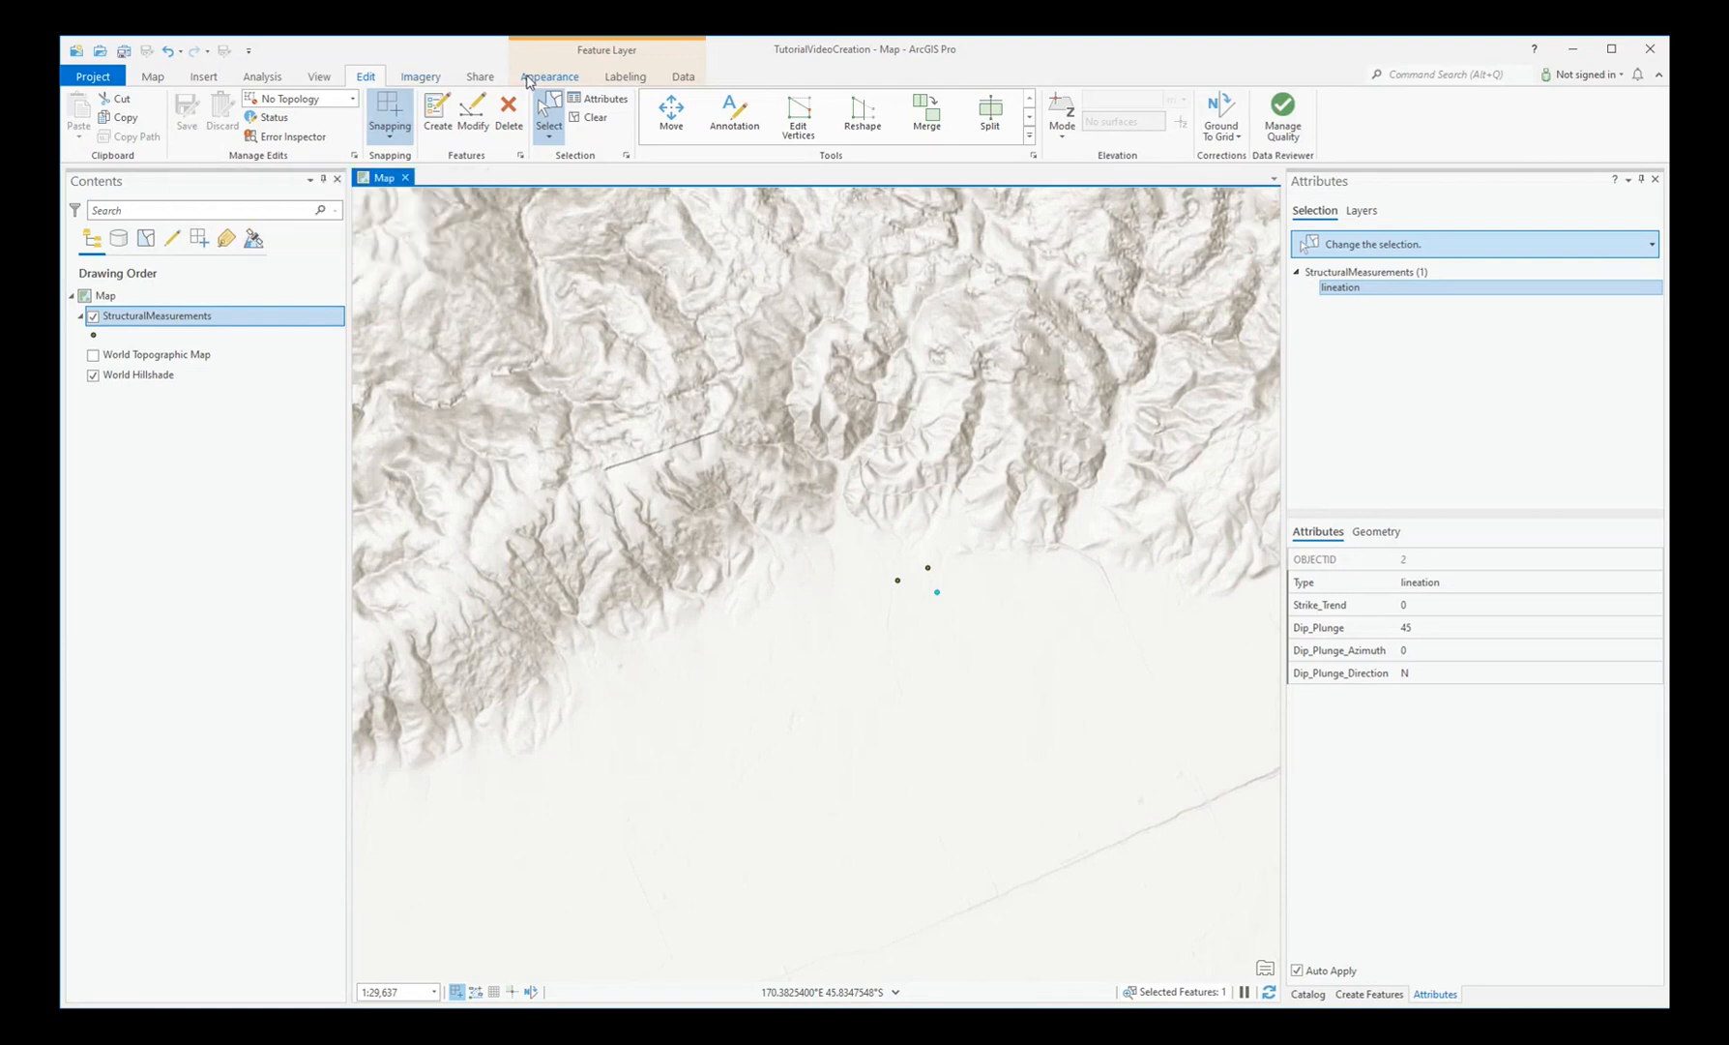
click(574, 111)
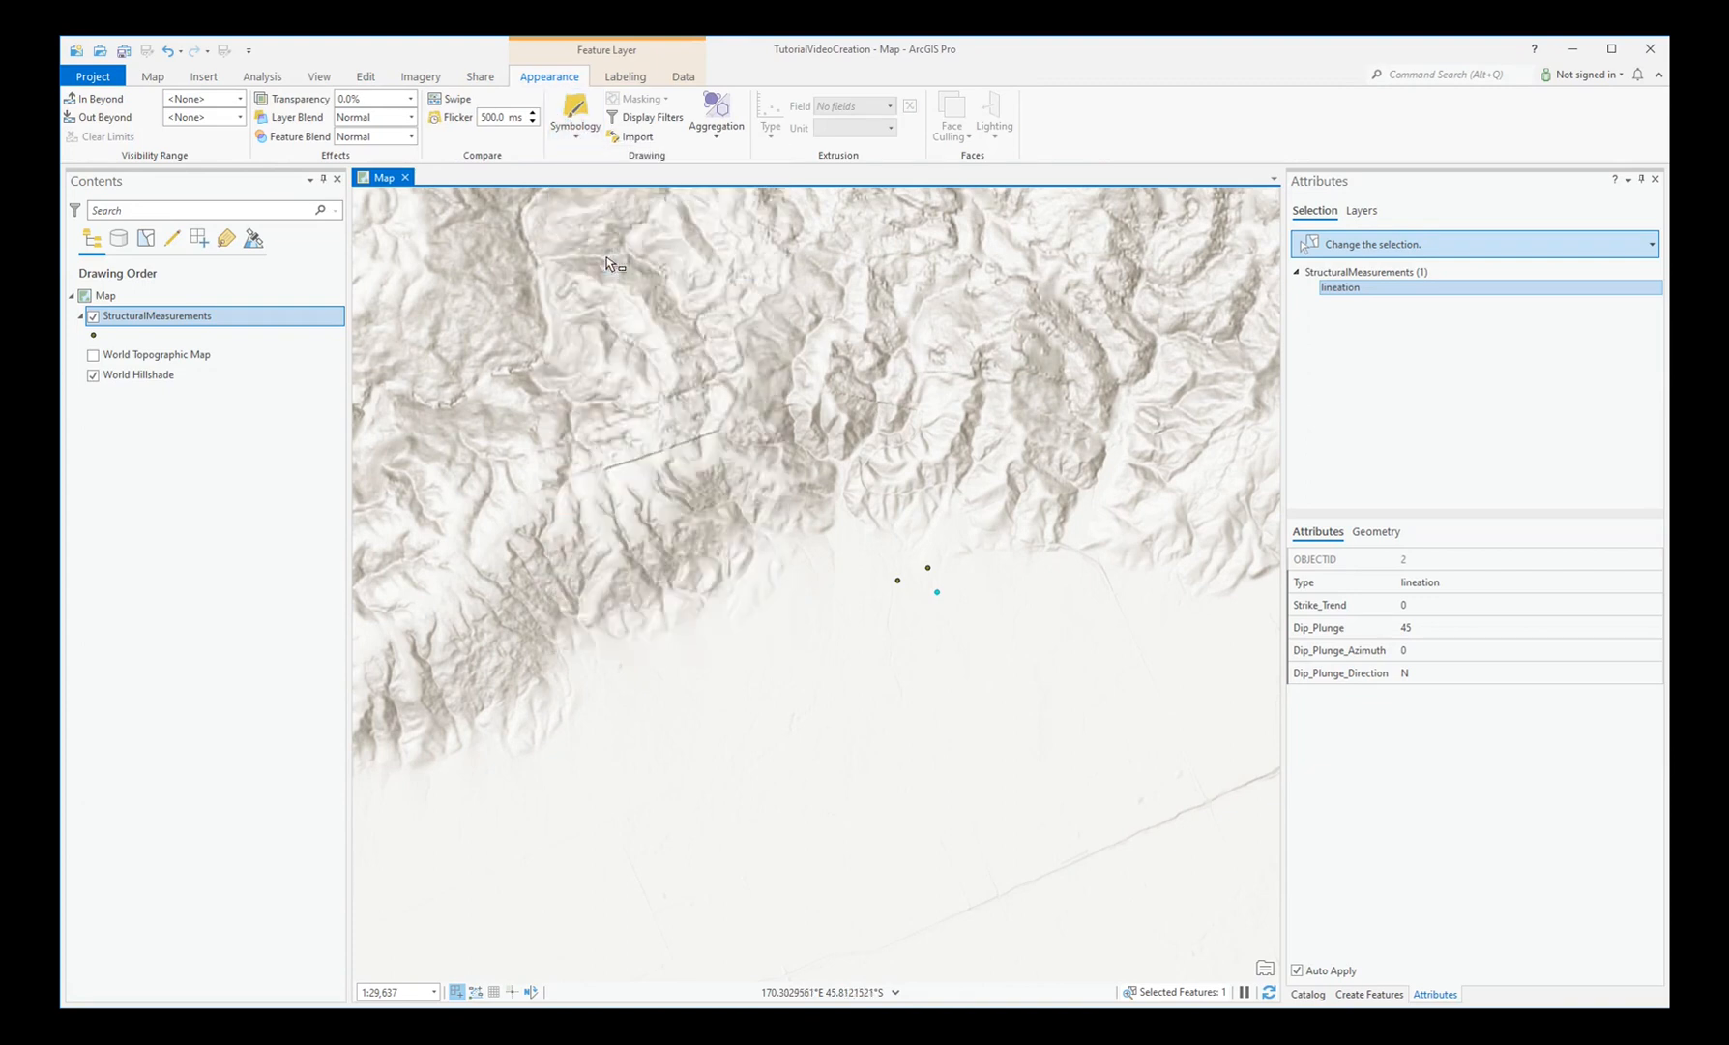
click(575, 116)
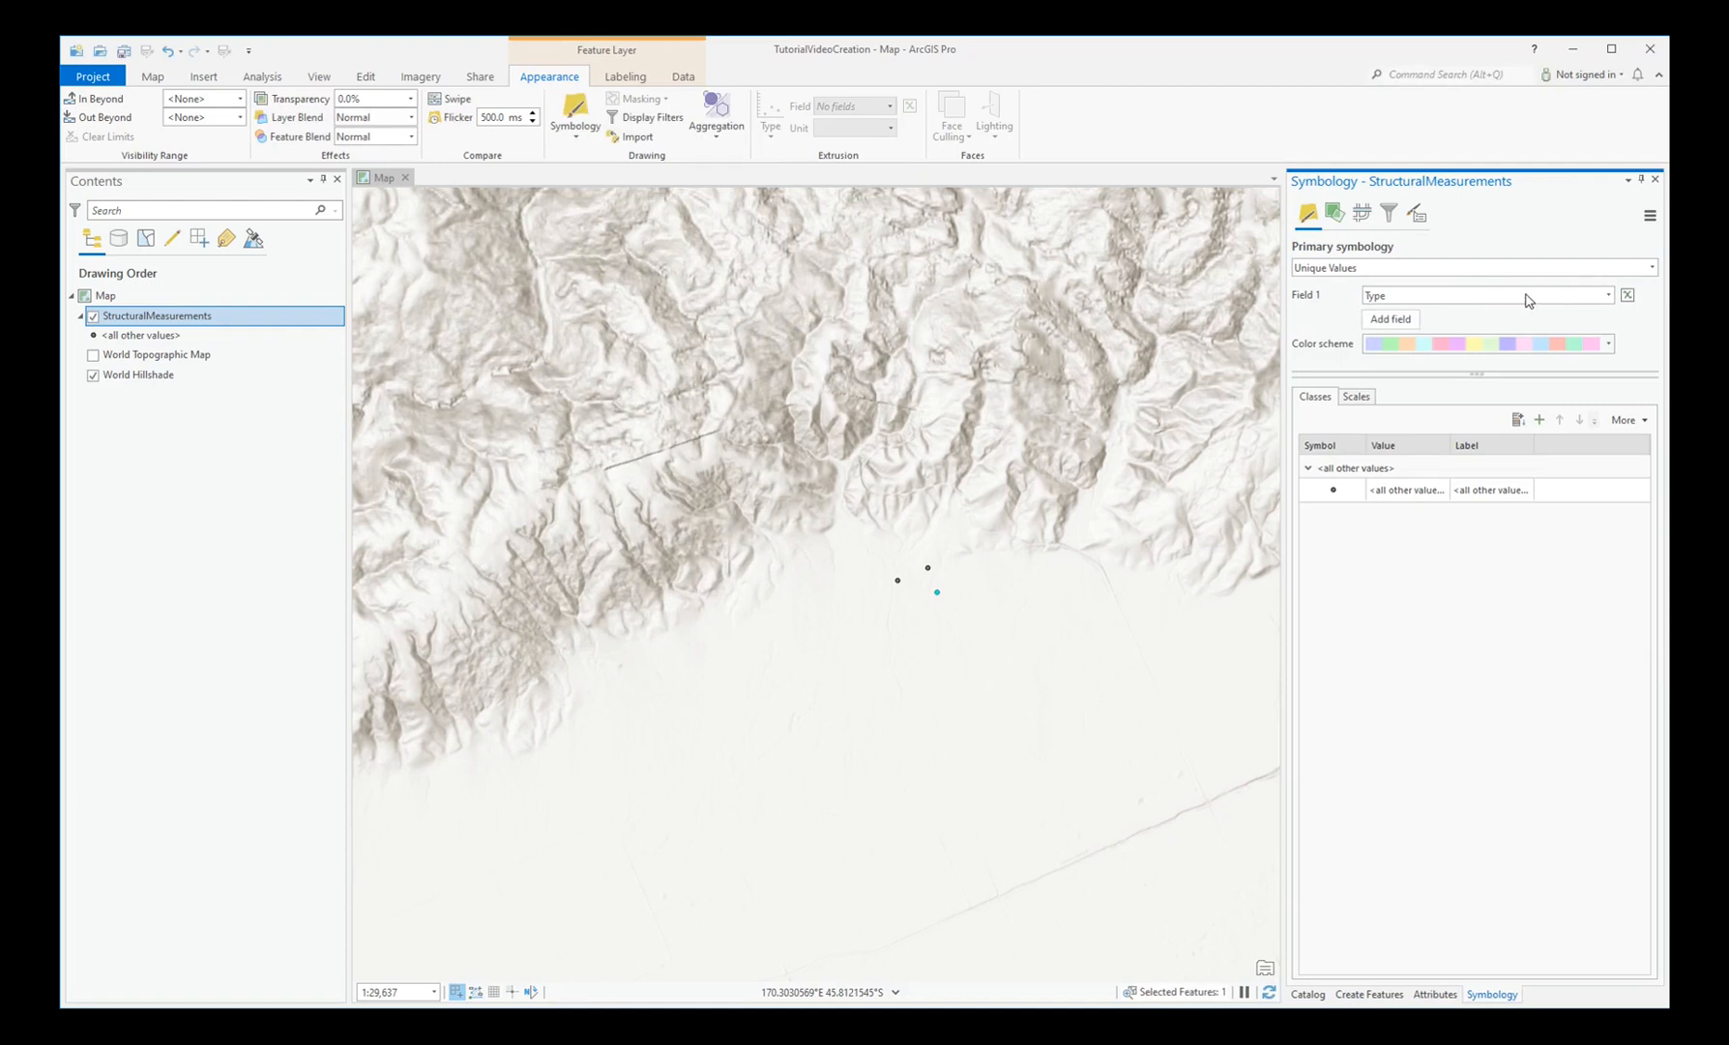
mouse_move(1519, 420)
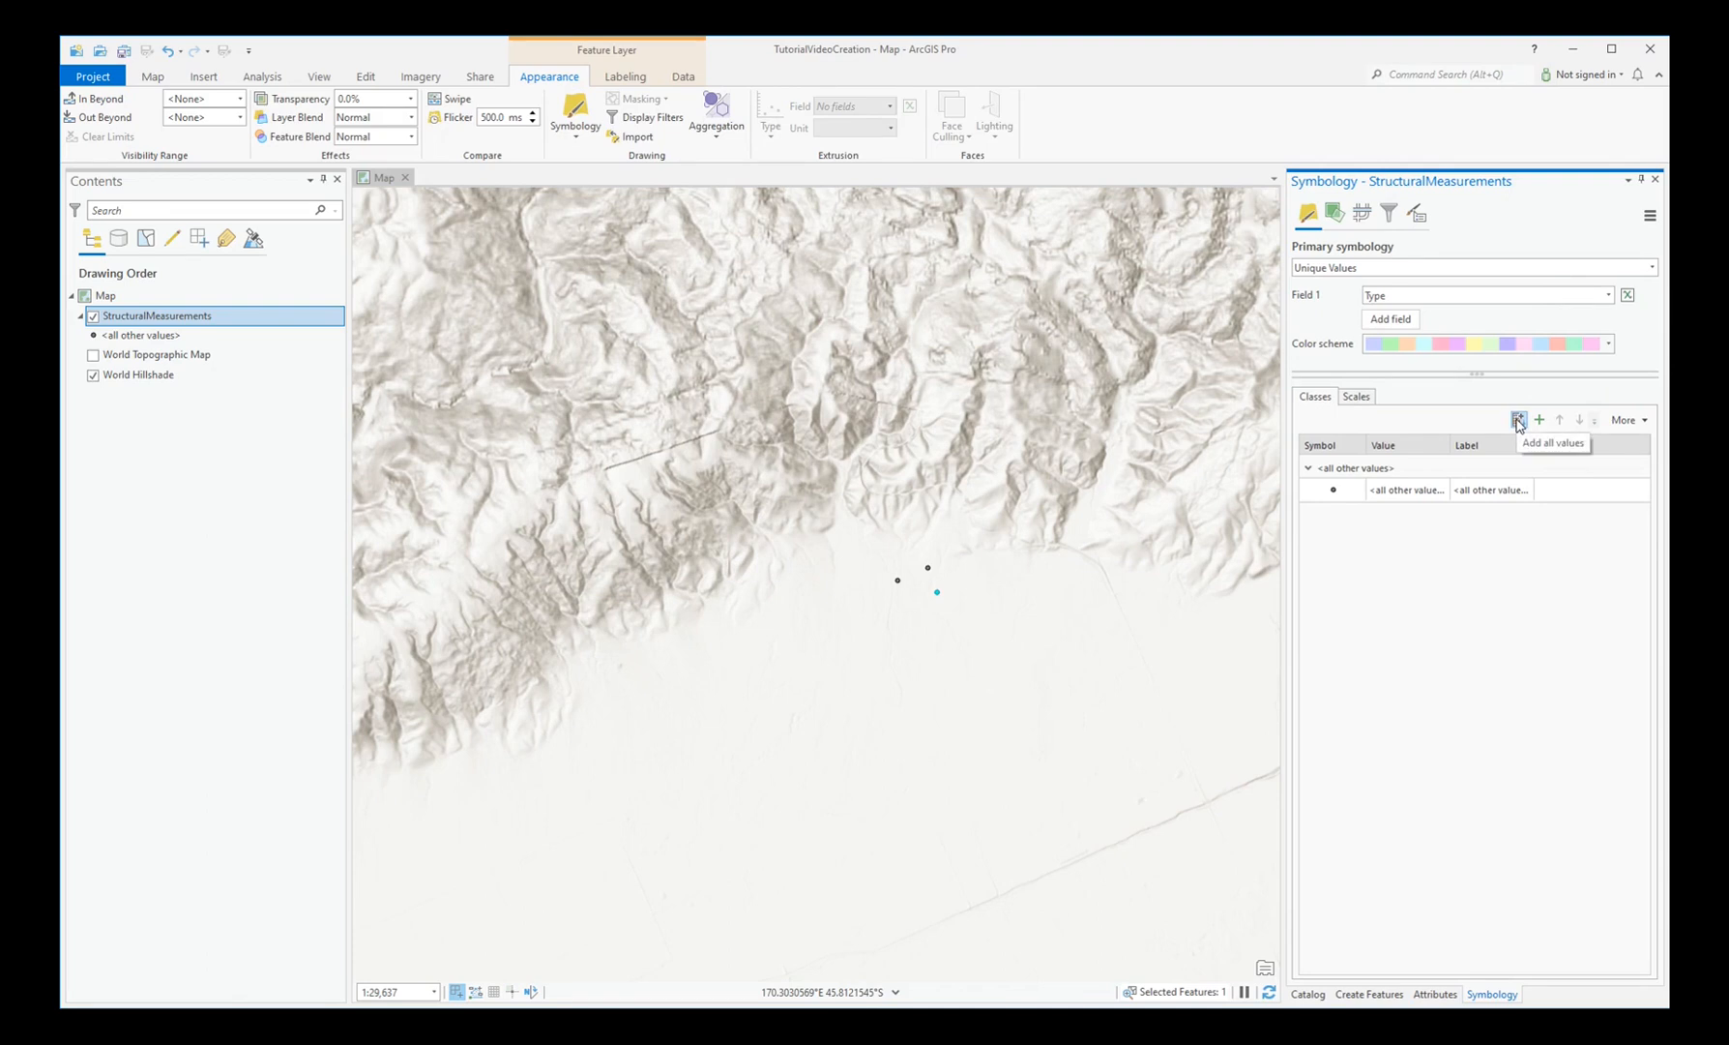
click(1519, 421)
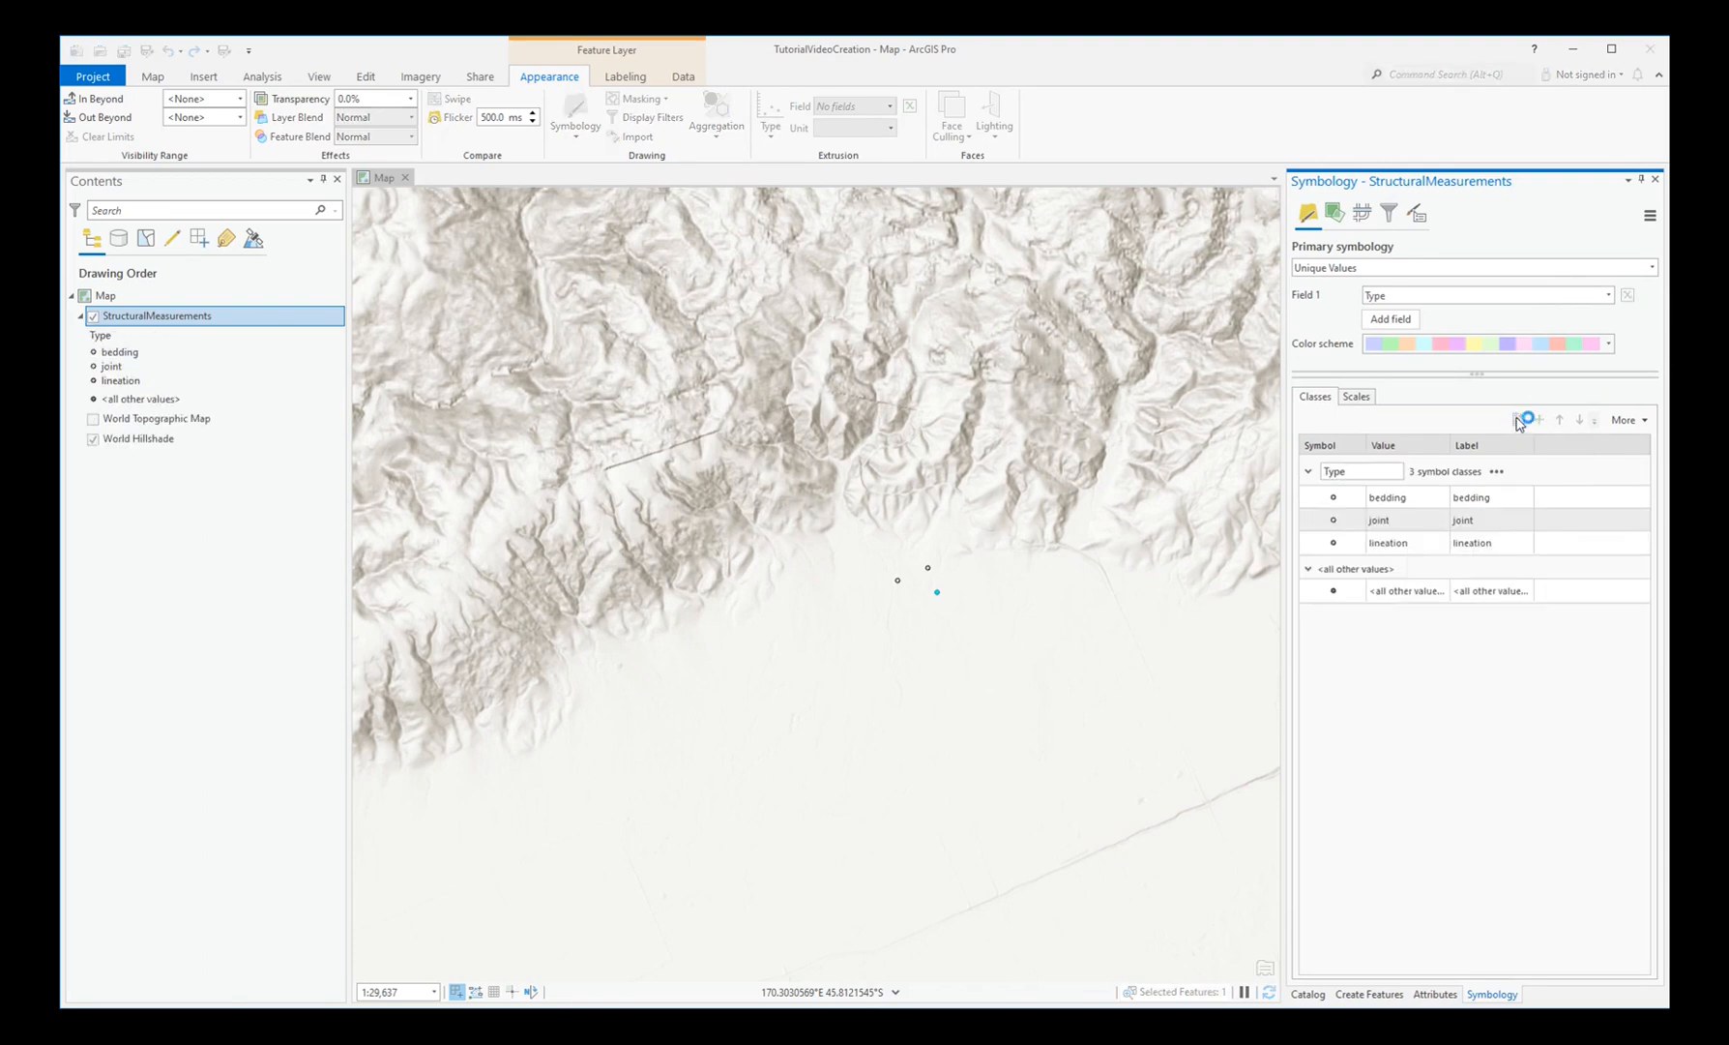
click(1388, 497)
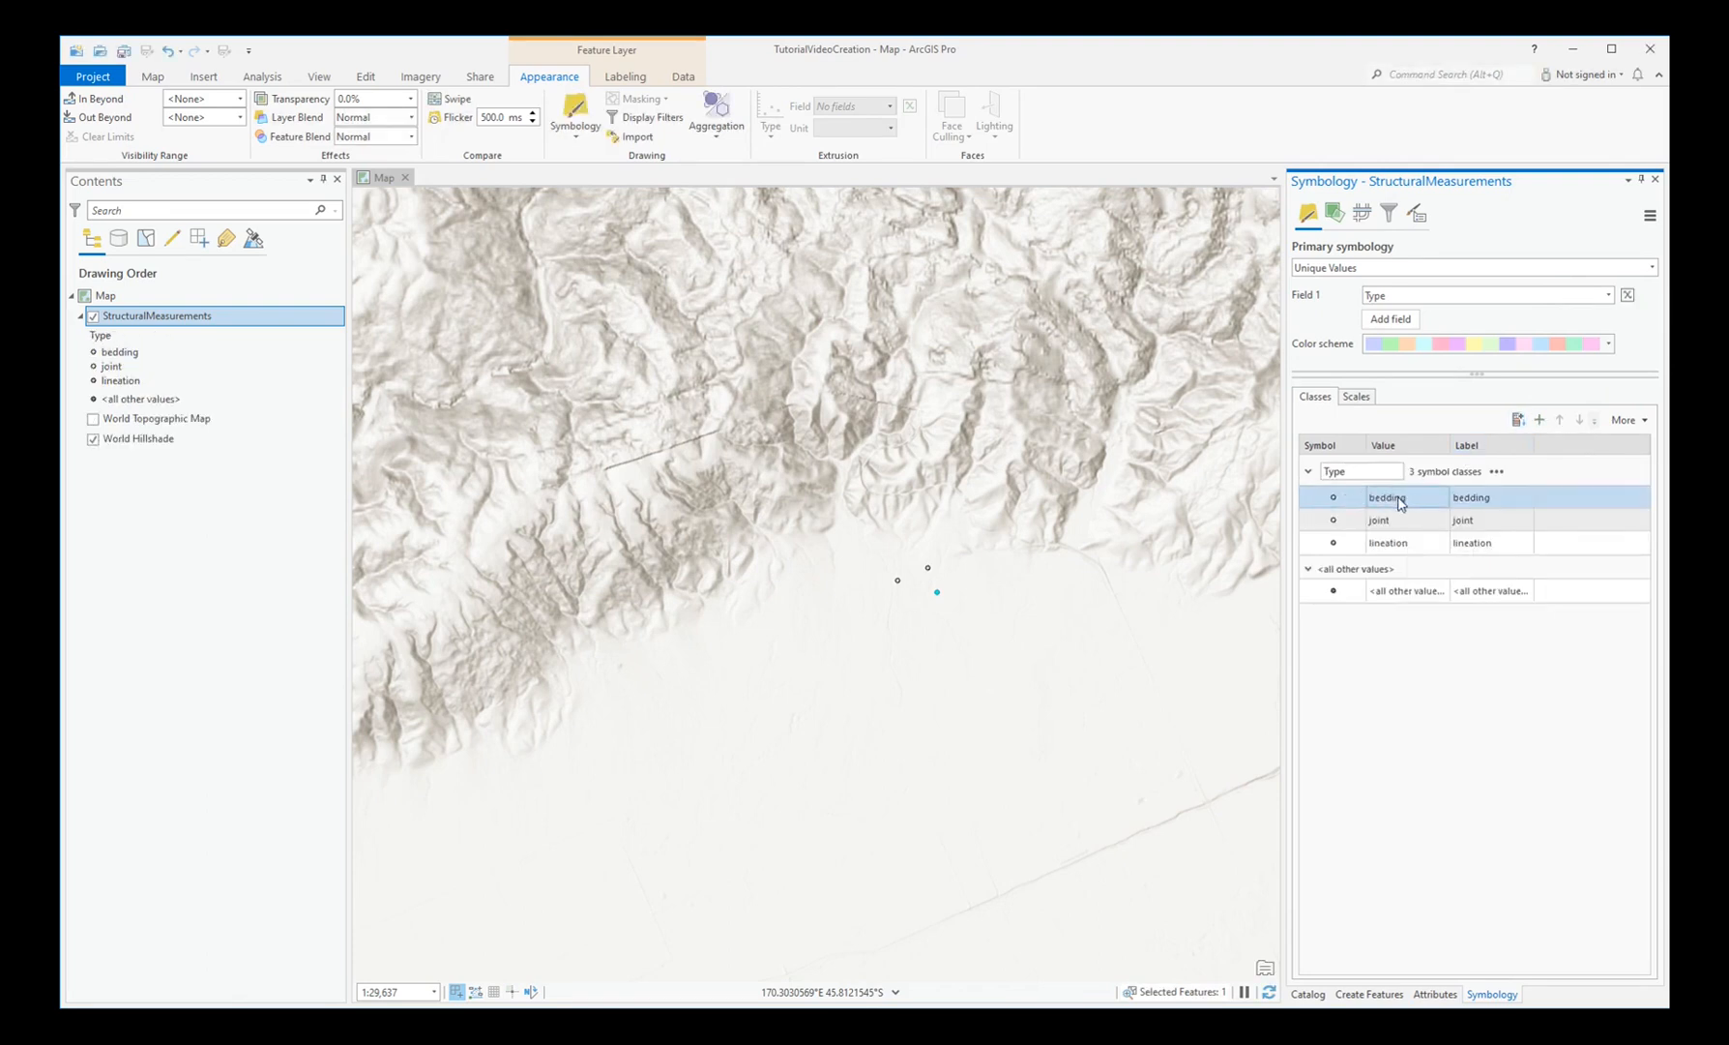
click(1388, 541)
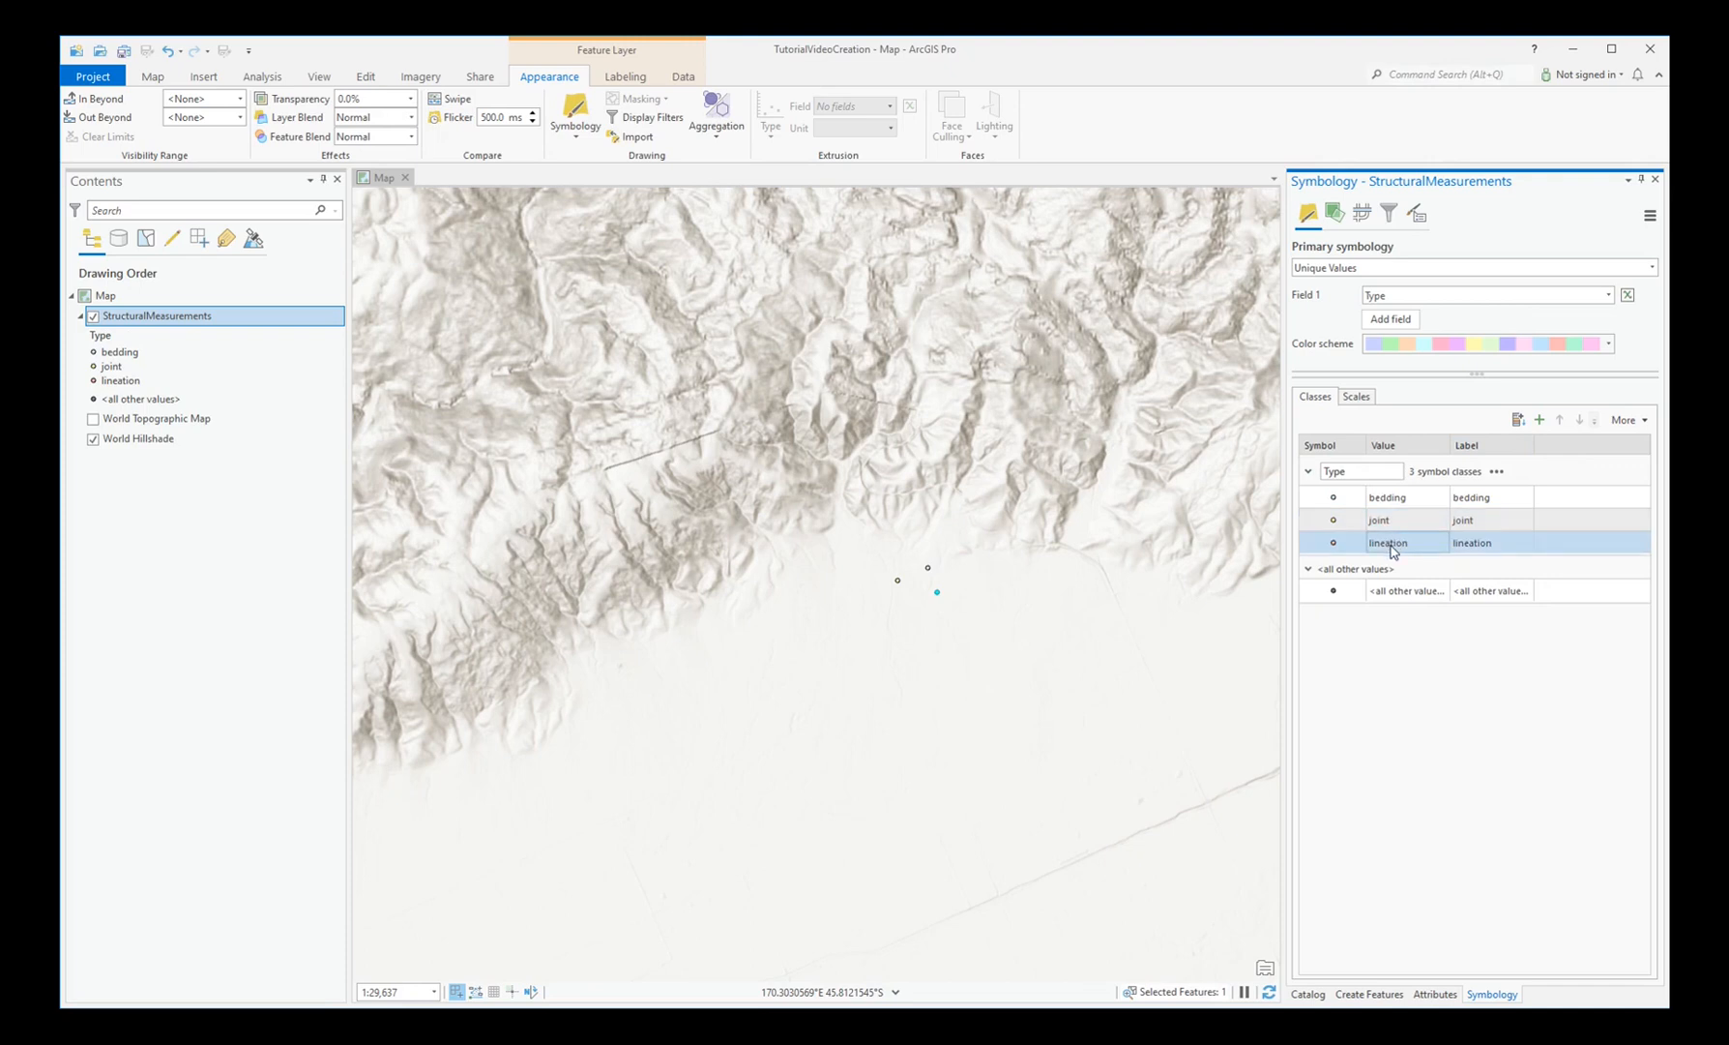
click(1407, 497)
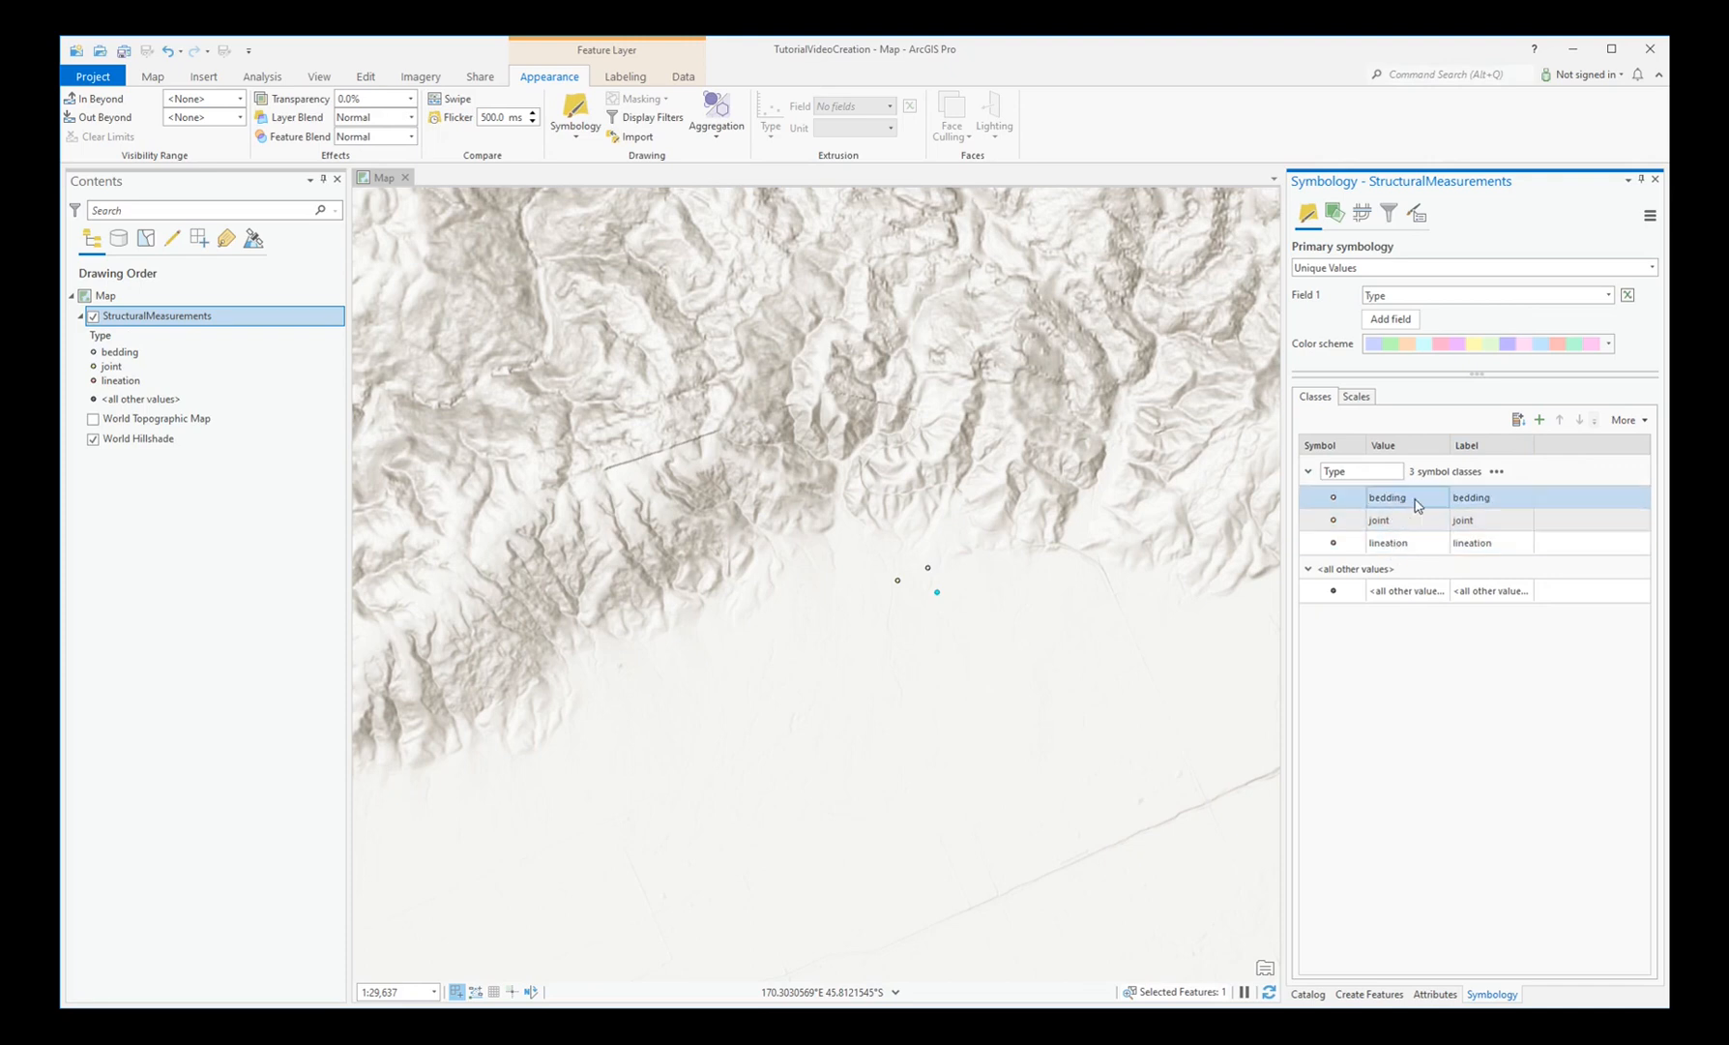
click(1406, 542)
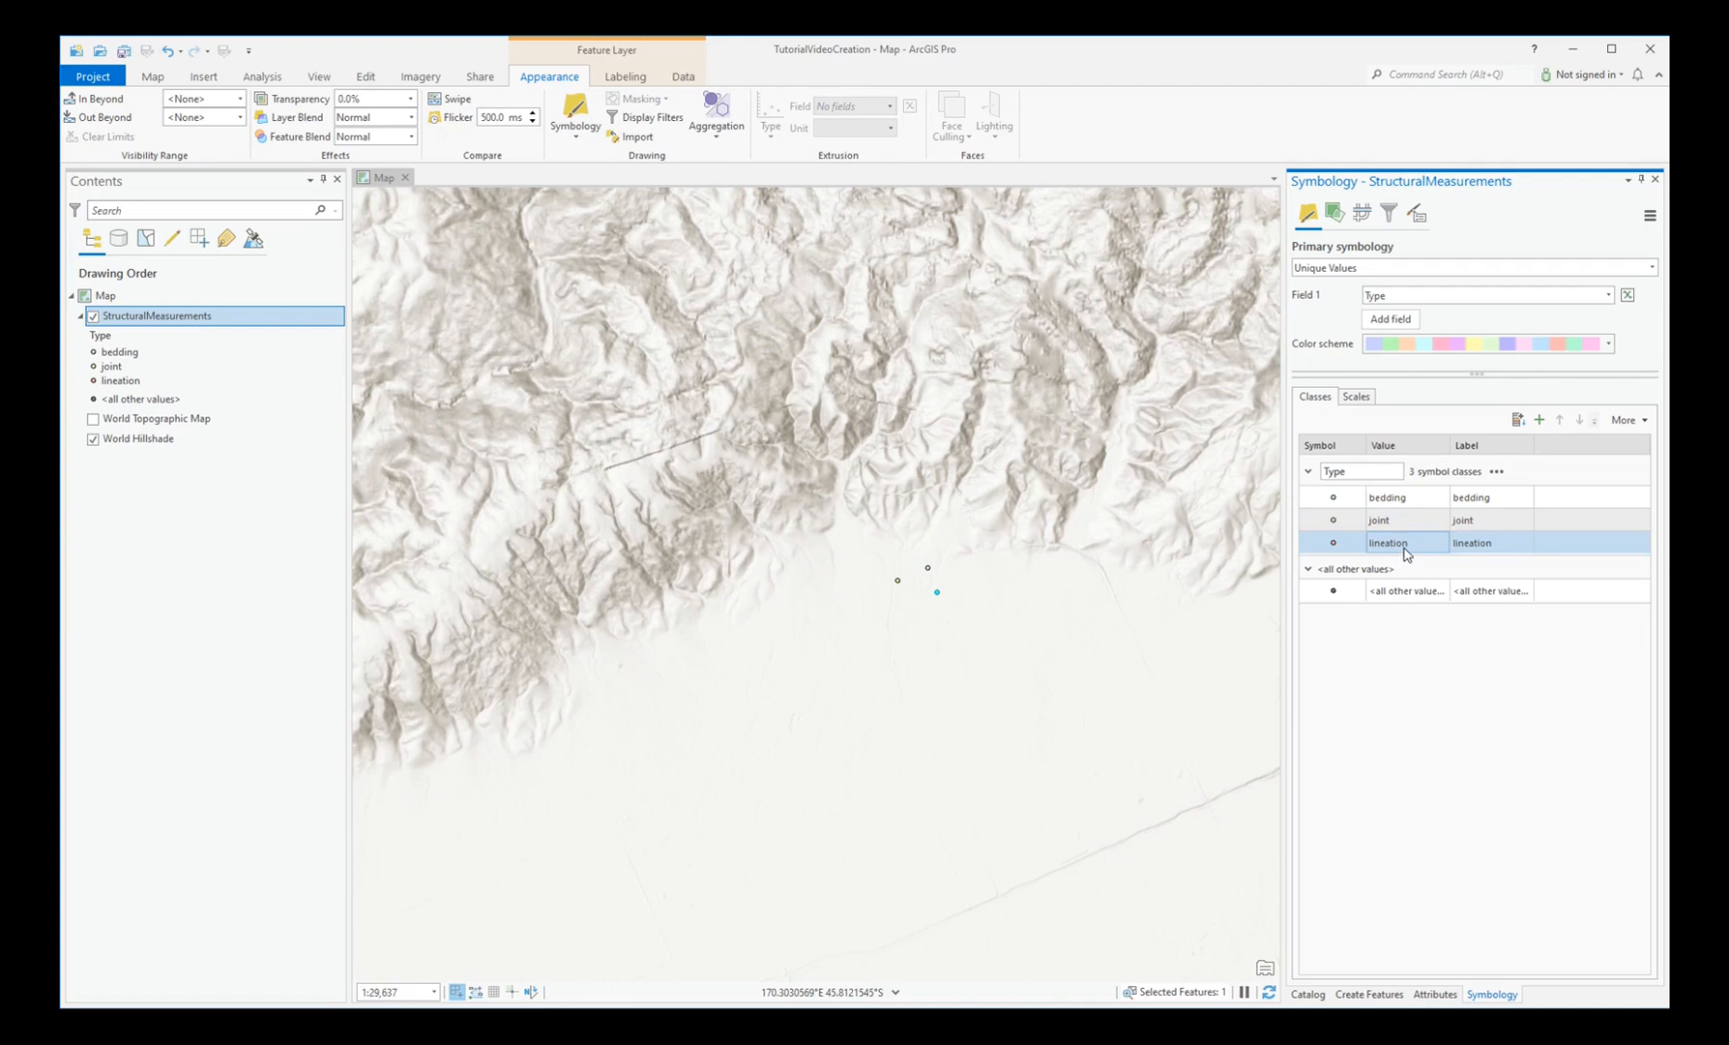
click(1388, 497)
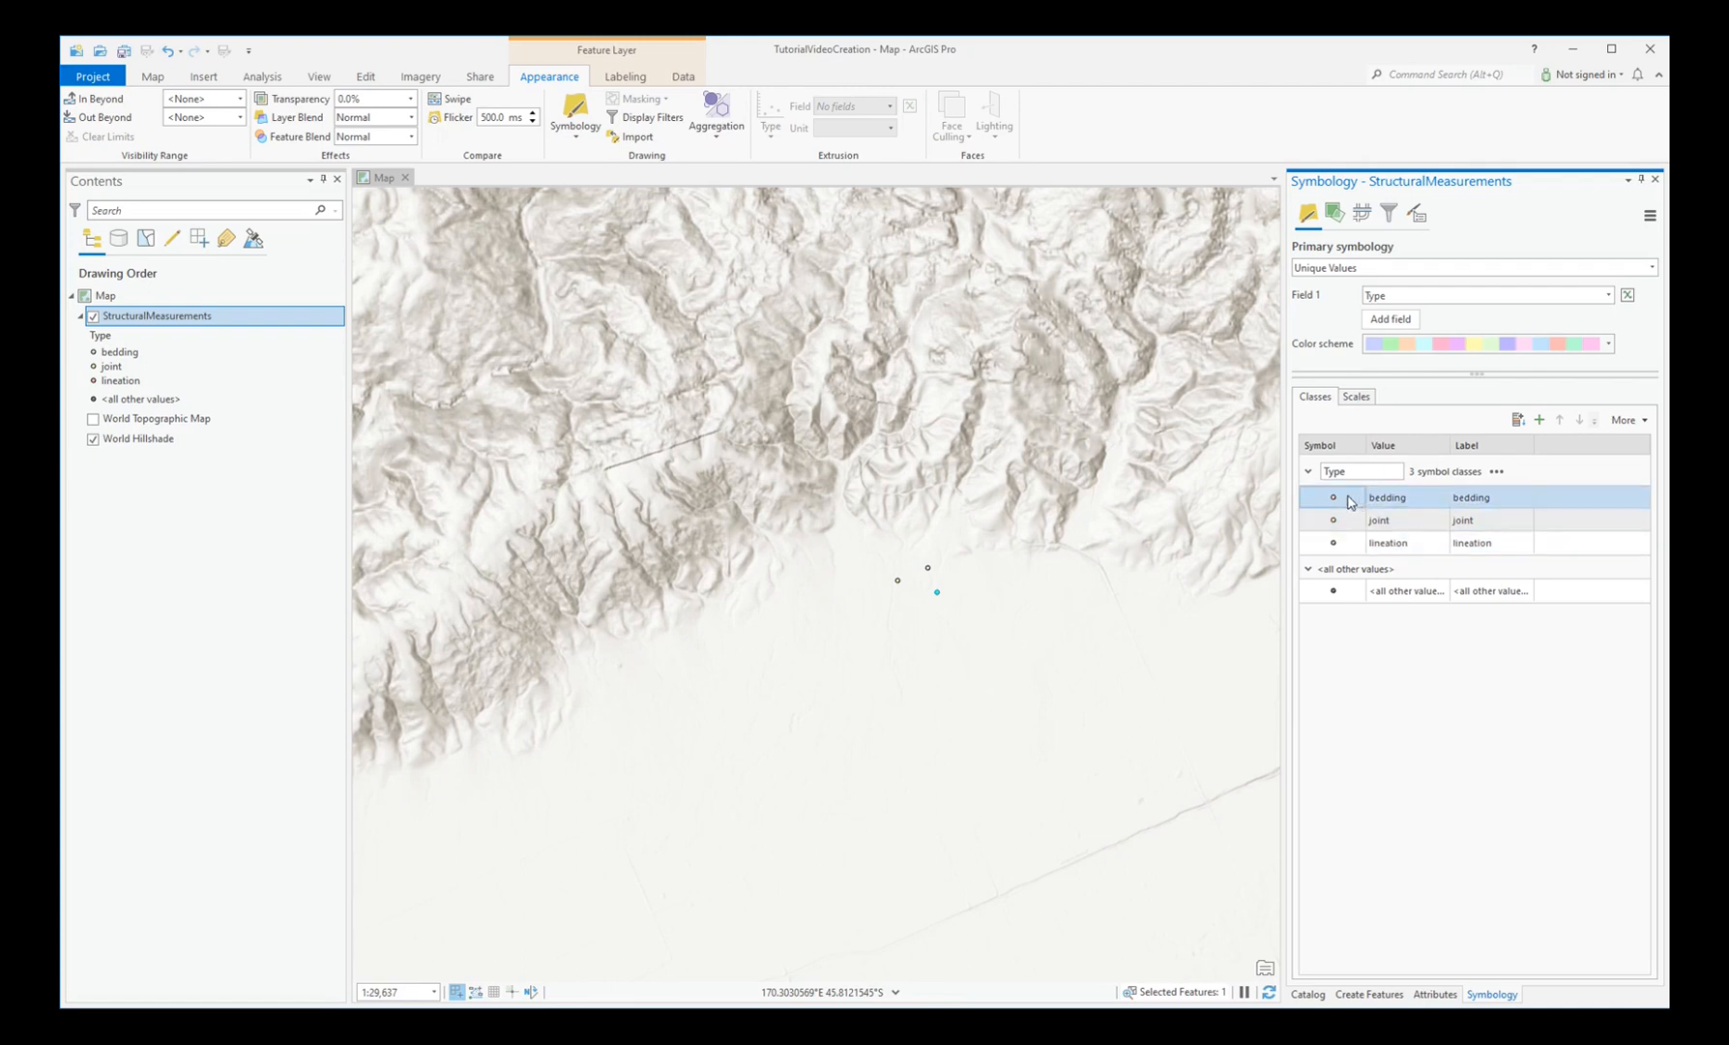
mouse_move(1334, 502)
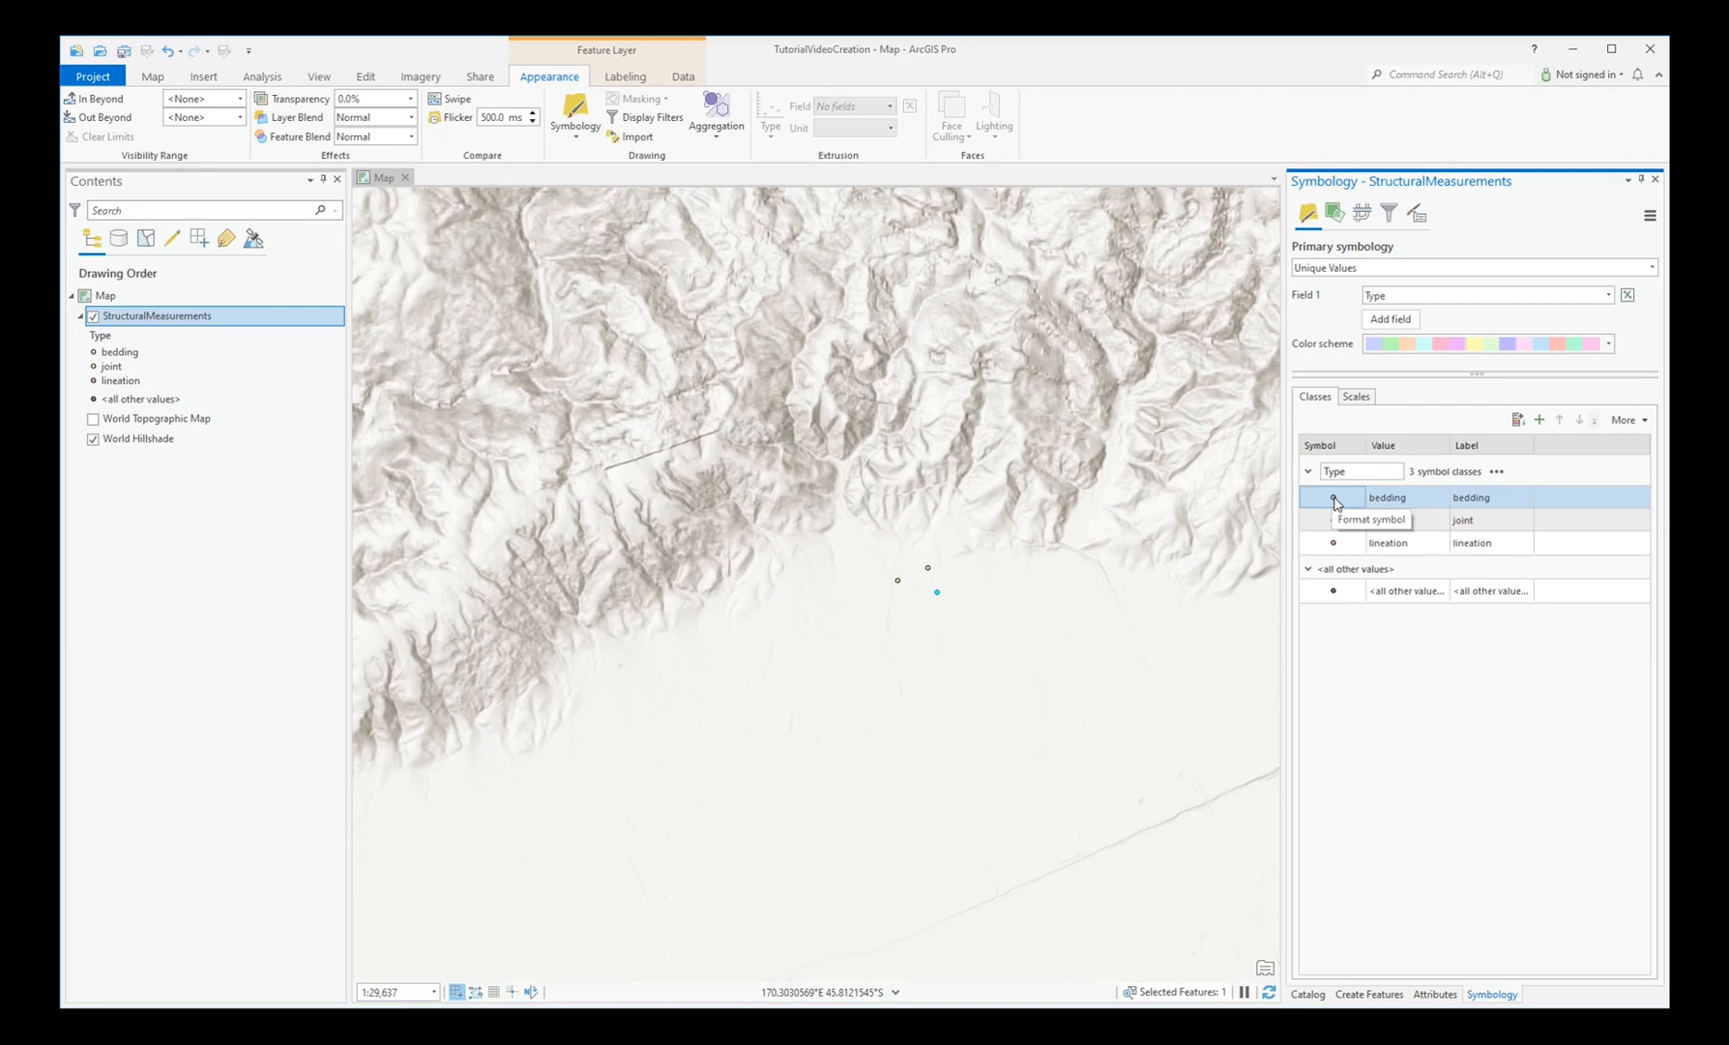
- Assign the Geology_24K_en Inclined bedding strike-and-dip symbol to the bedding class
click(1331, 497)
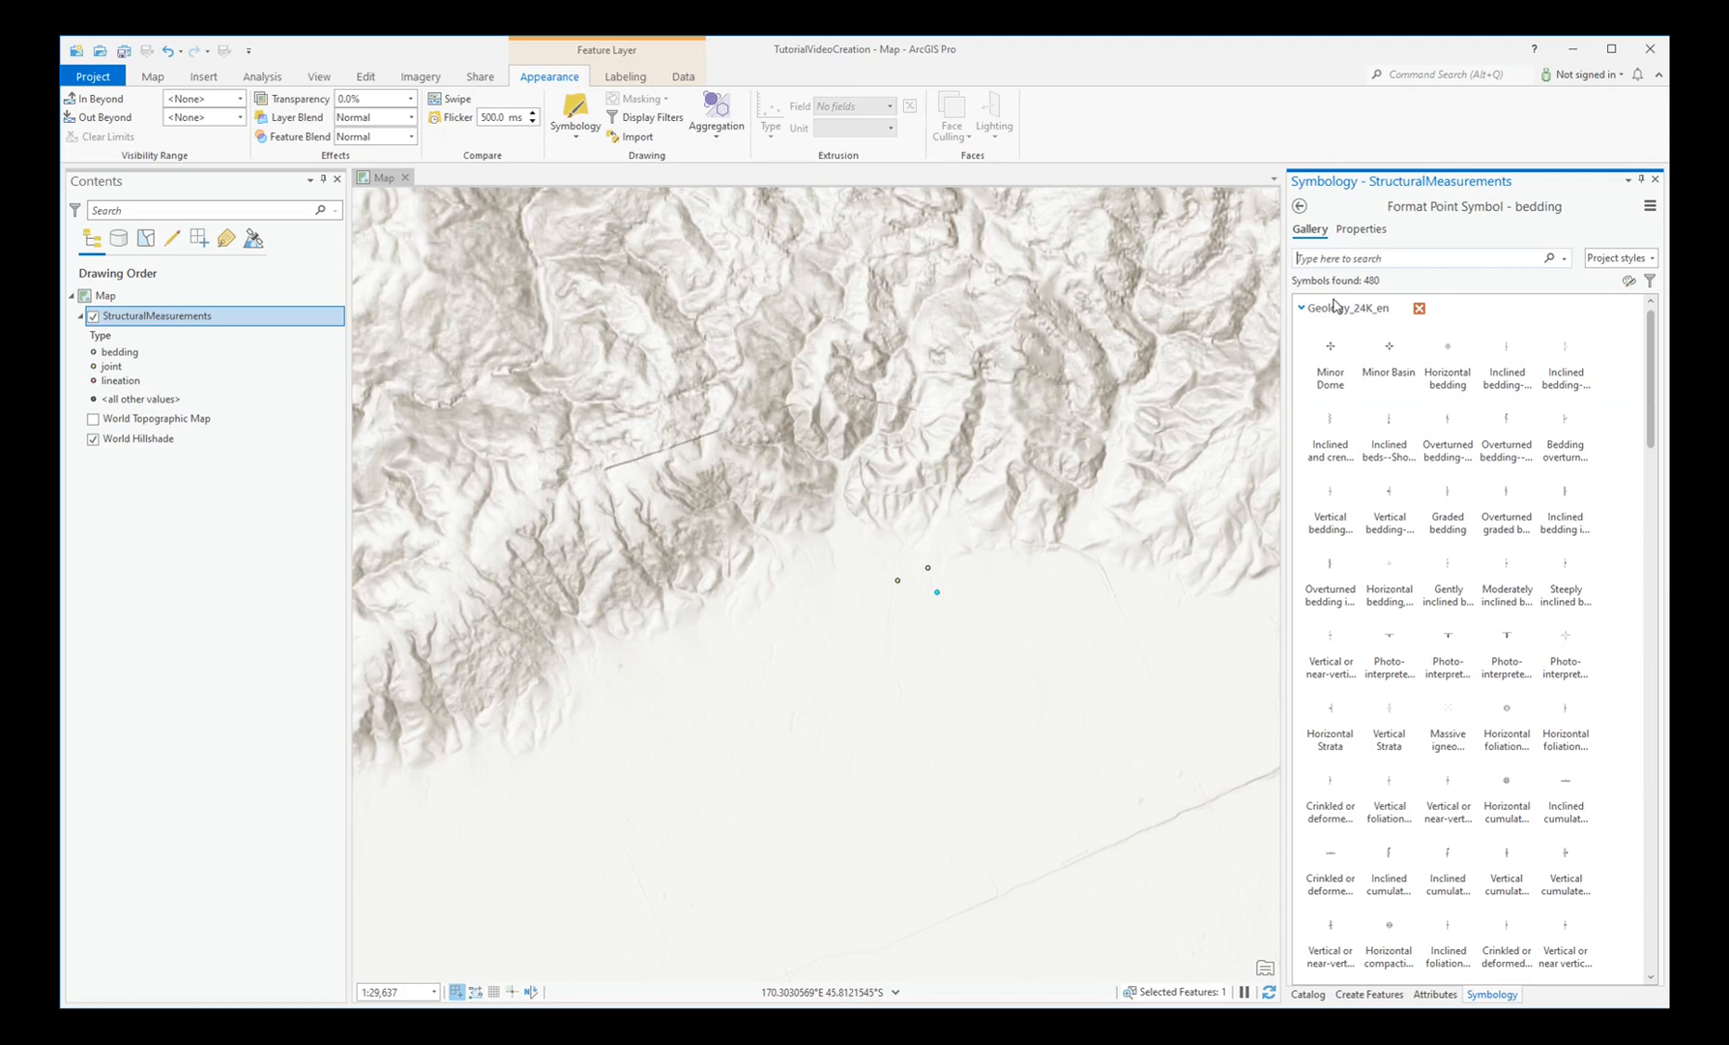
click(1302, 307)
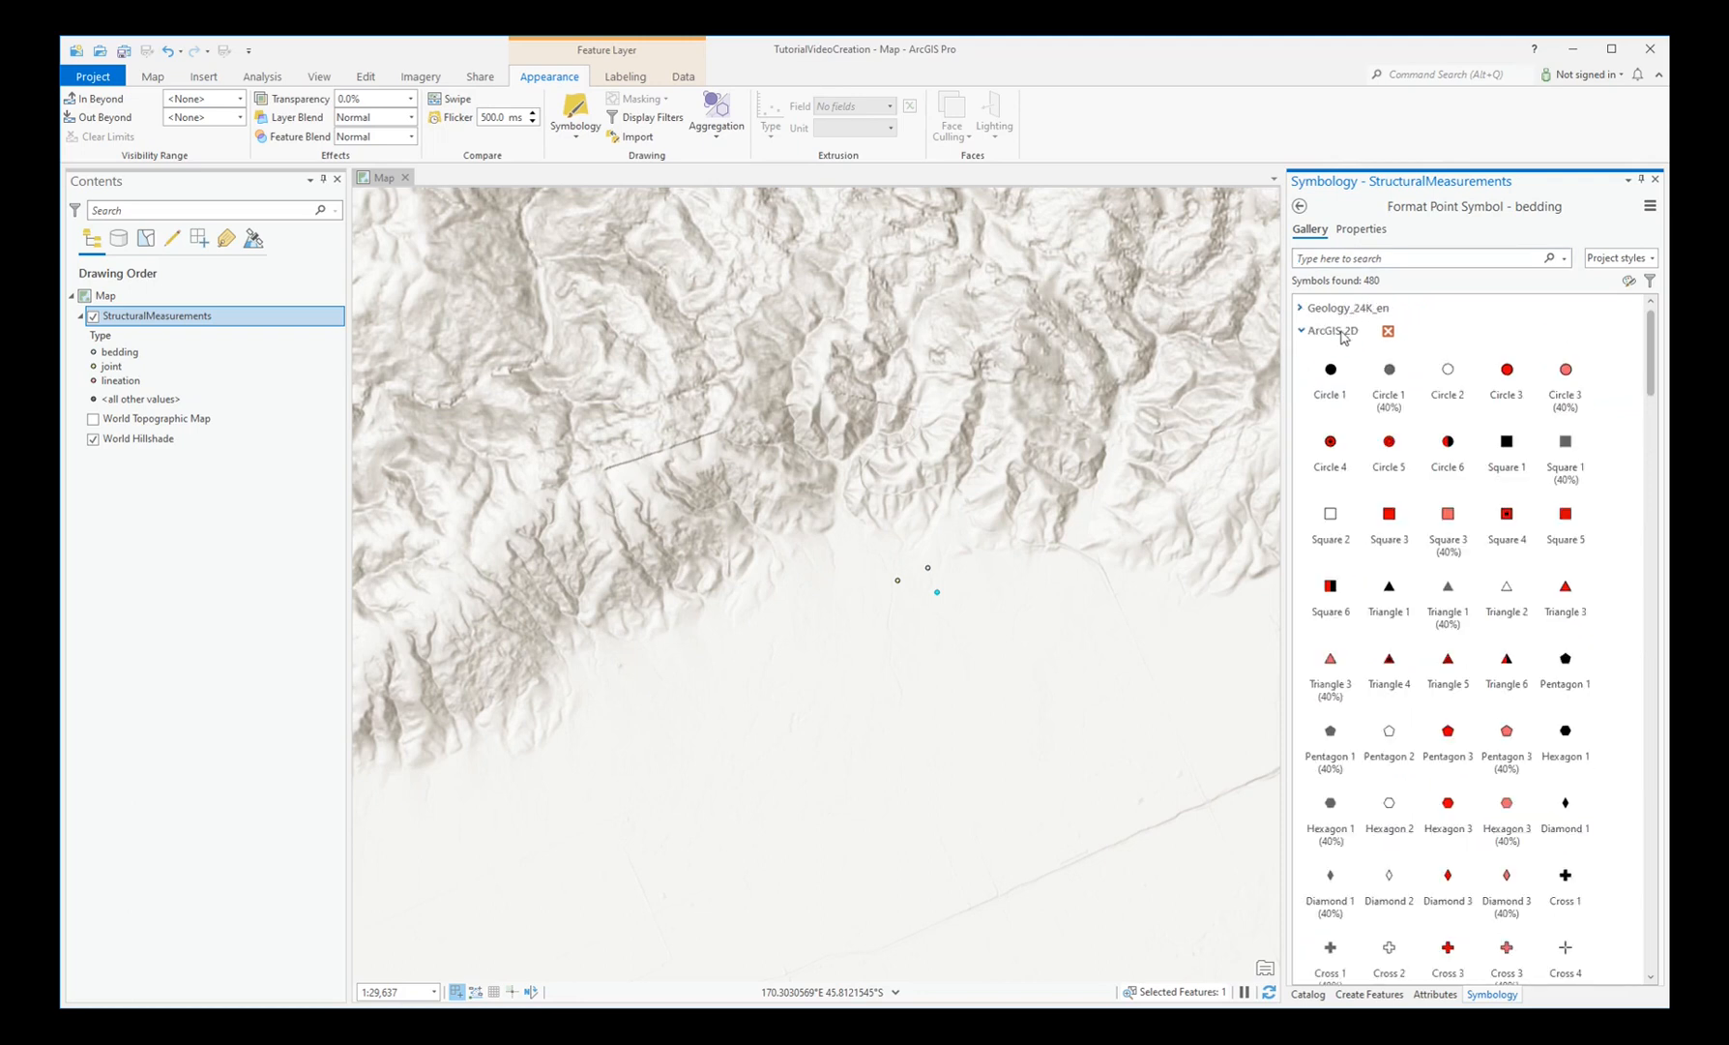
click(1302, 330)
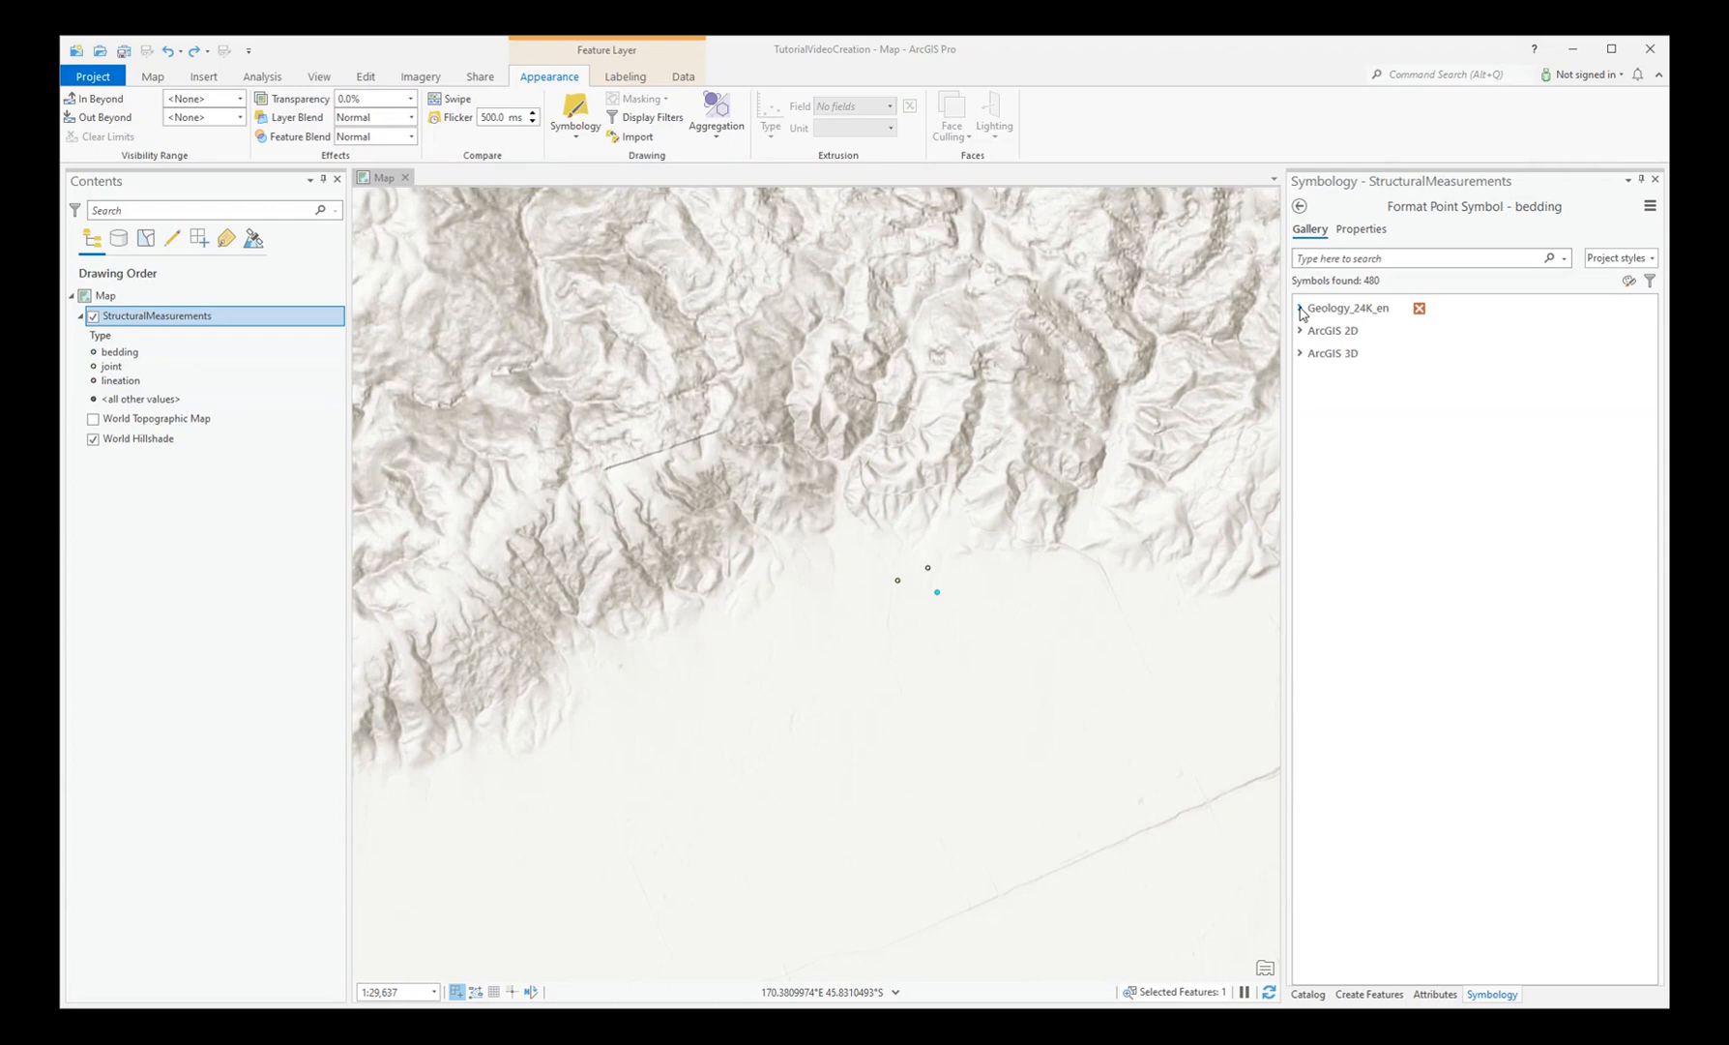
click(1302, 307)
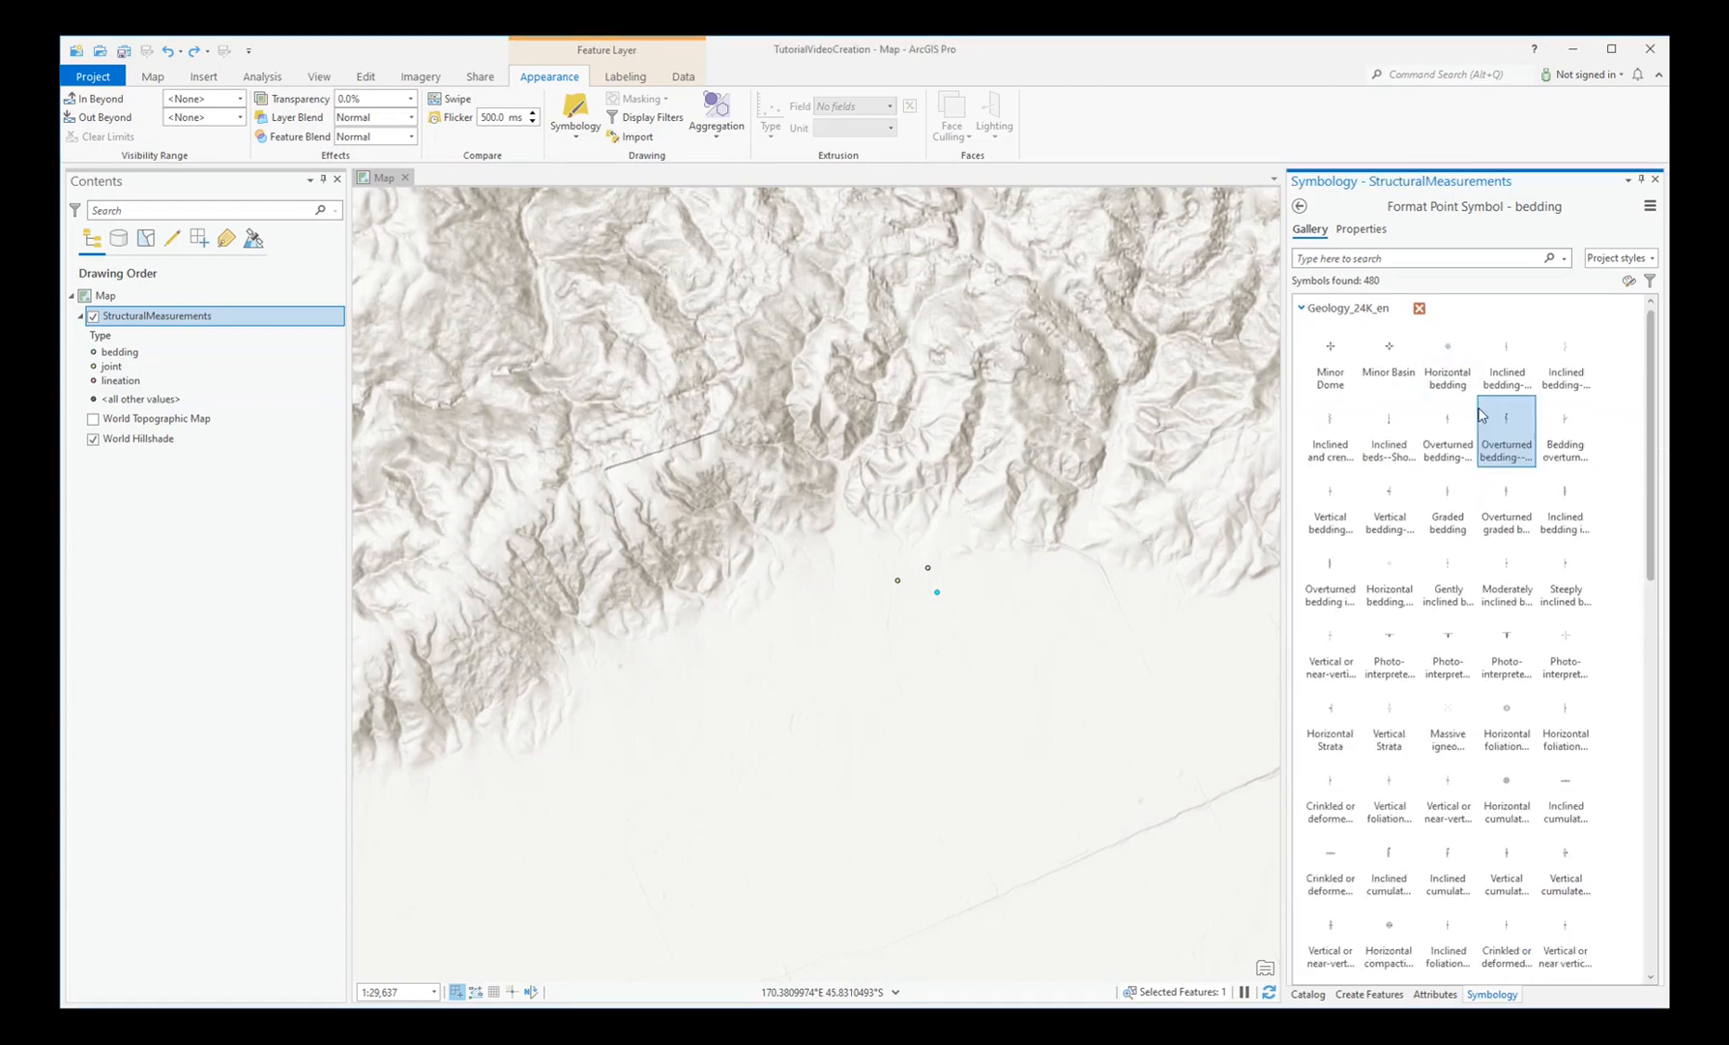
mouse_move(1507, 345)
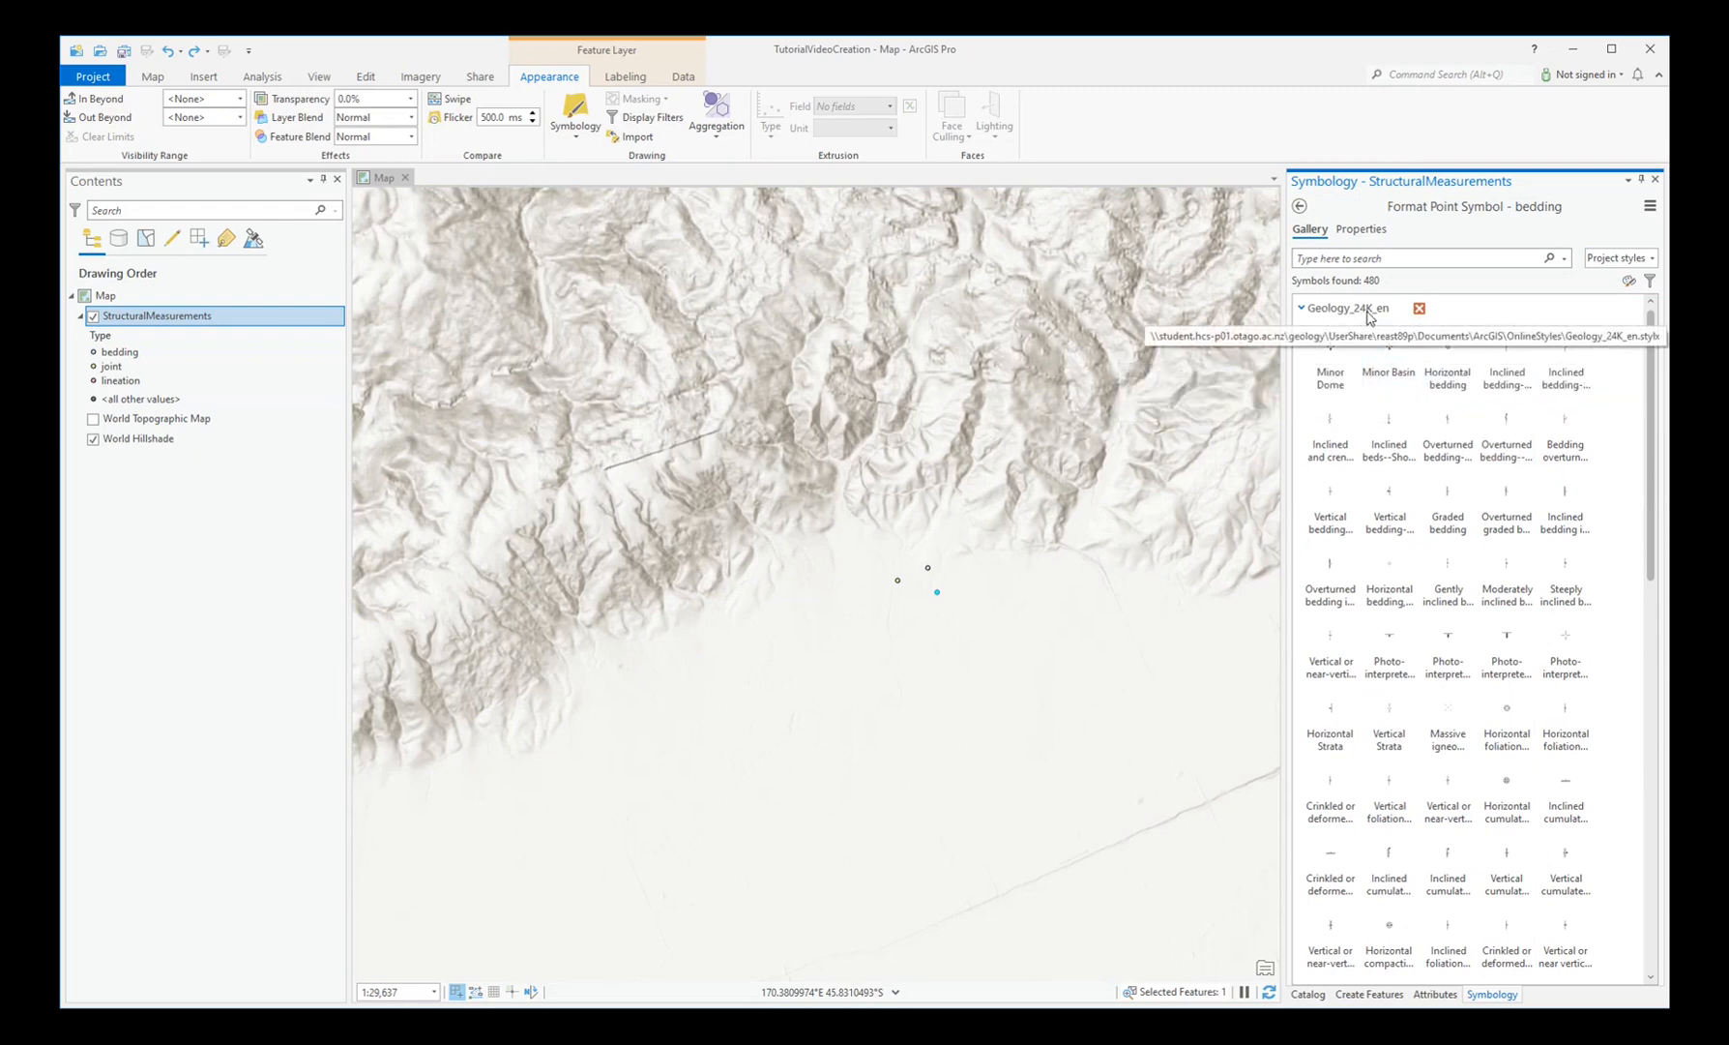
mouse_move(1505, 342)
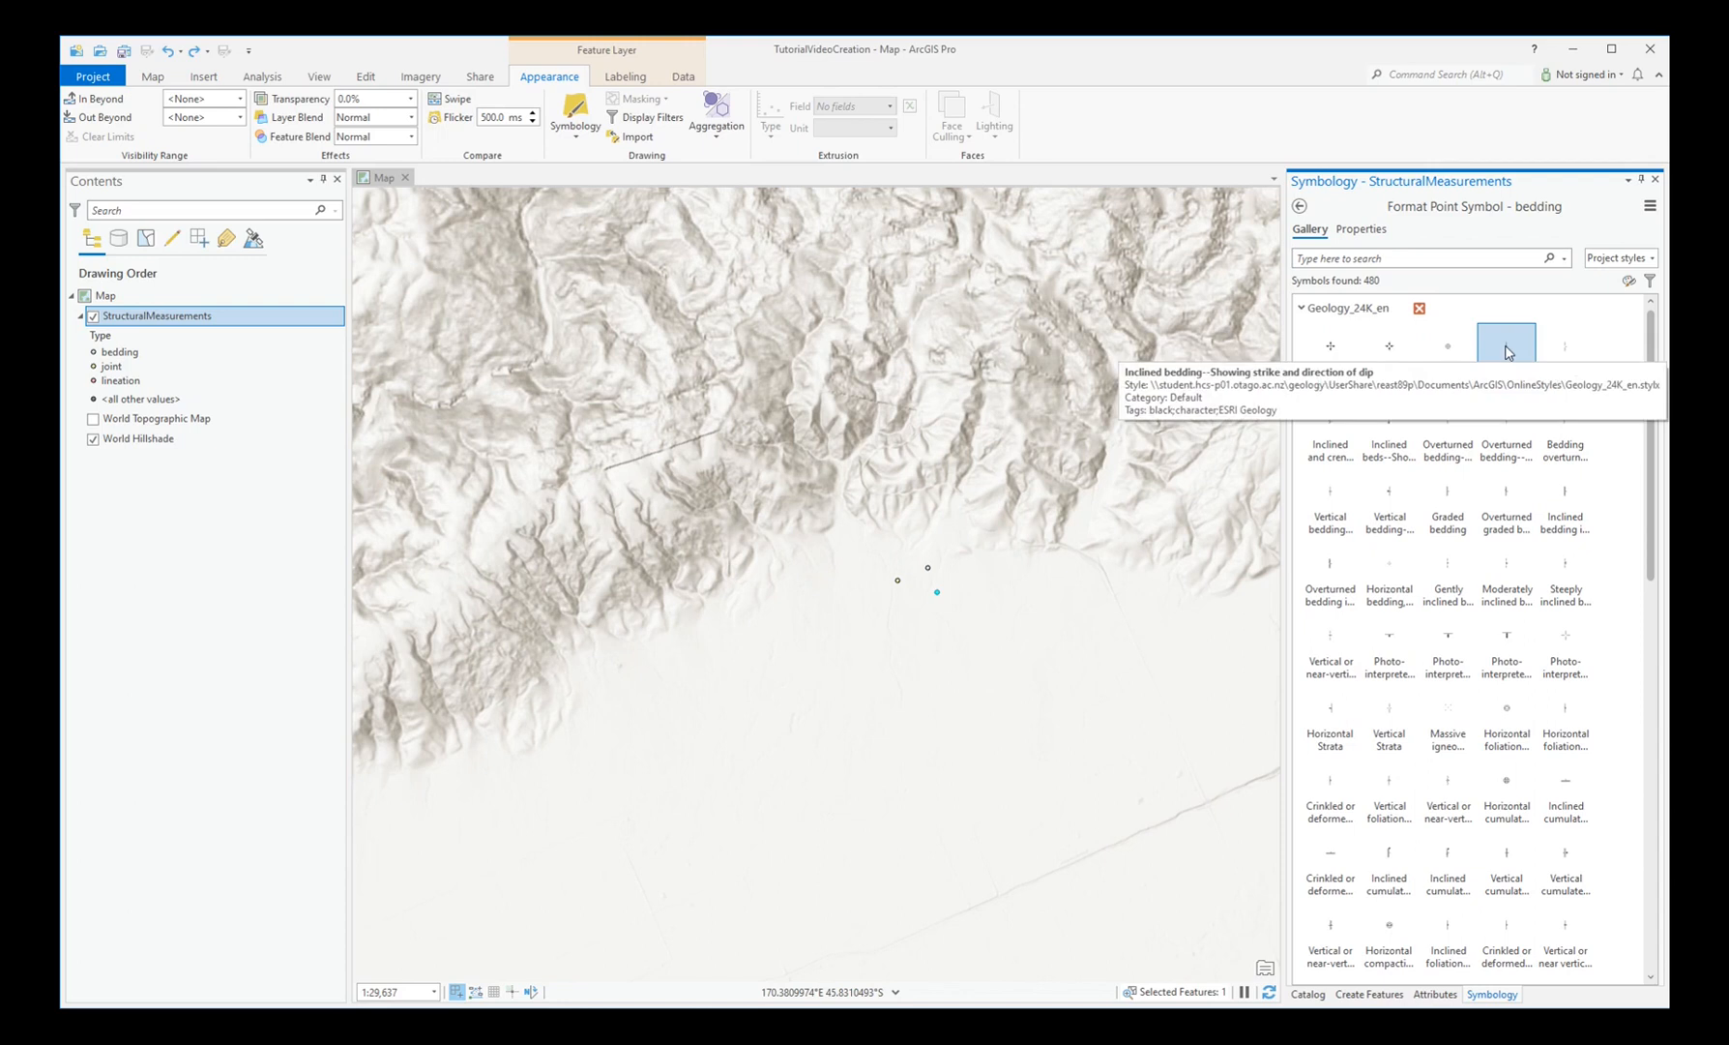
click(1506, 344)
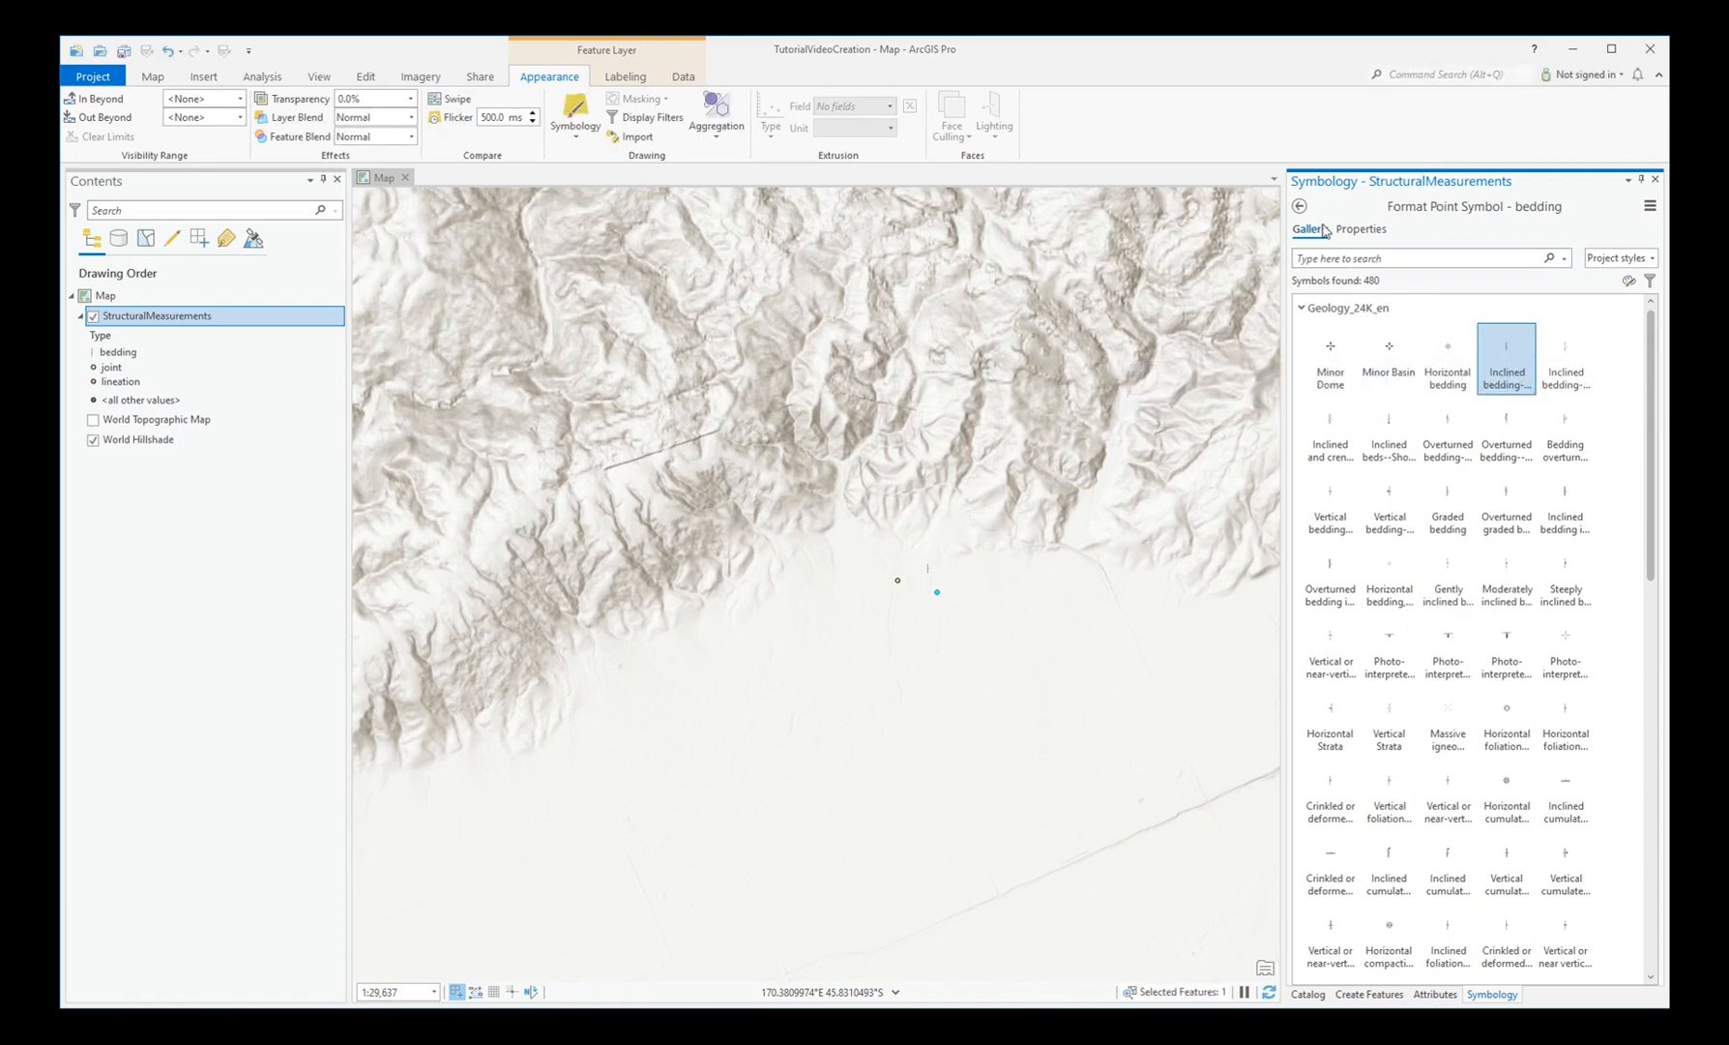
click(1300, 205)
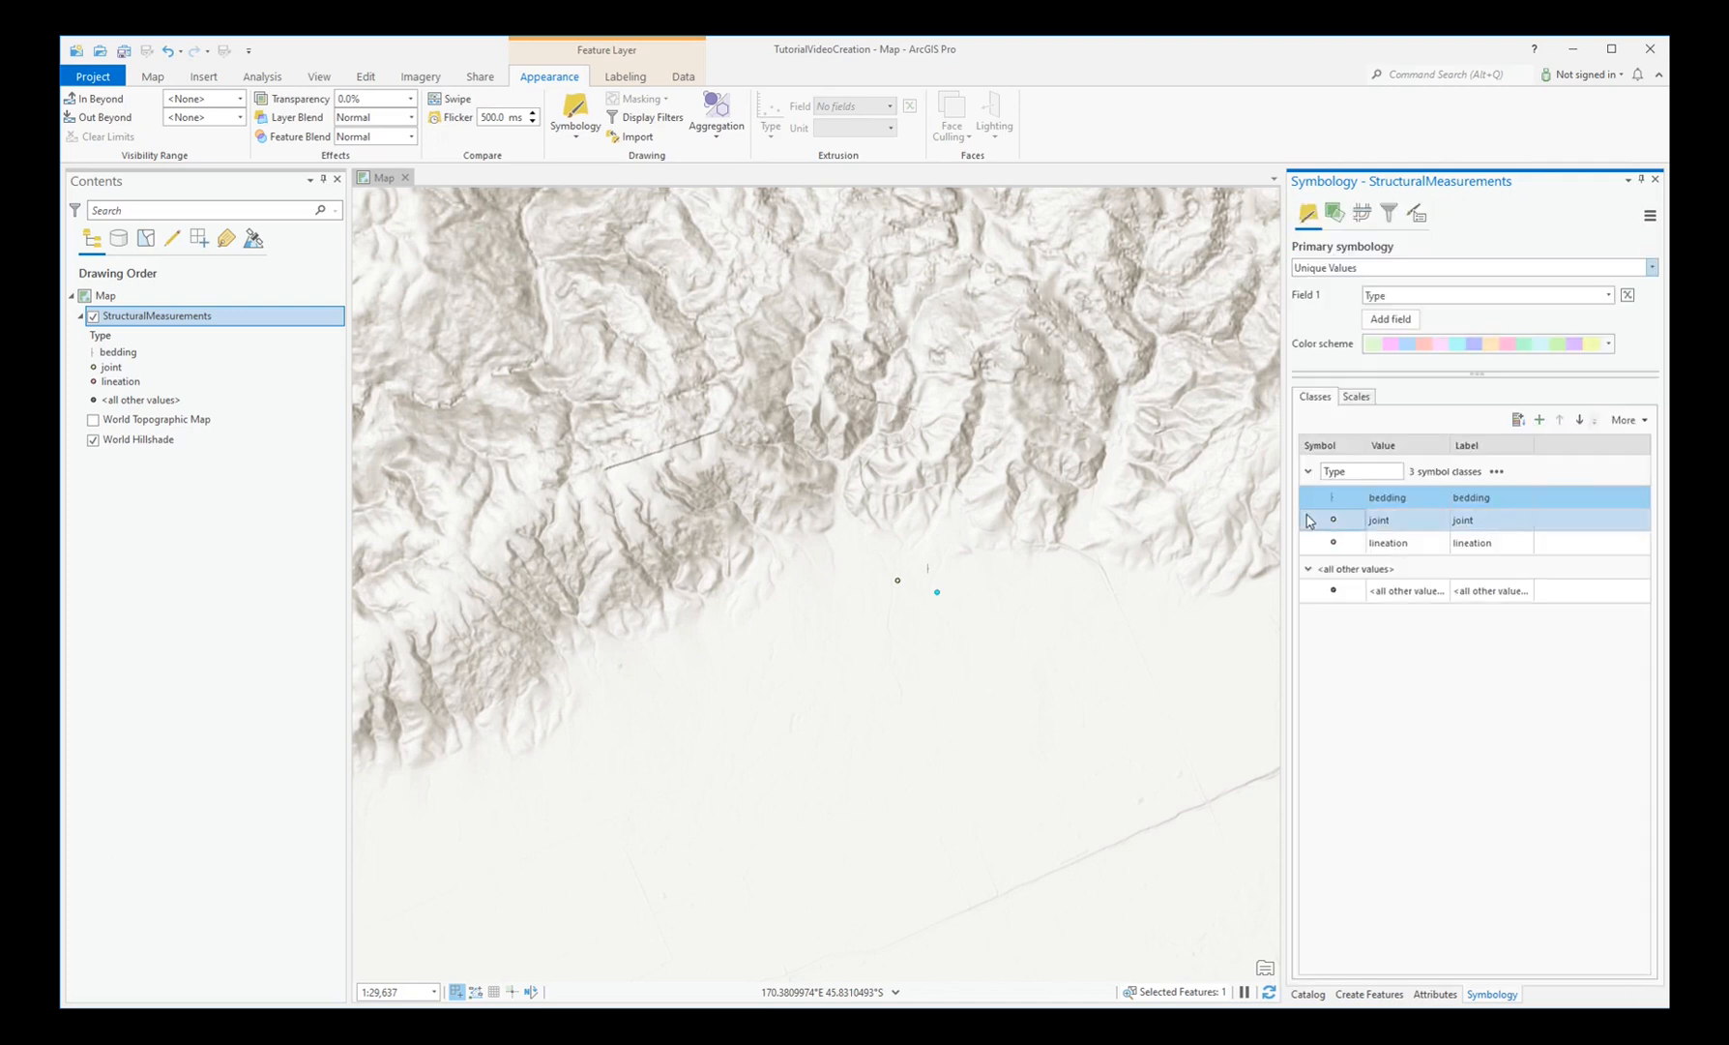
- Give the joint class the Inclined joint strike-and-dip symbol
click(1377, 519)
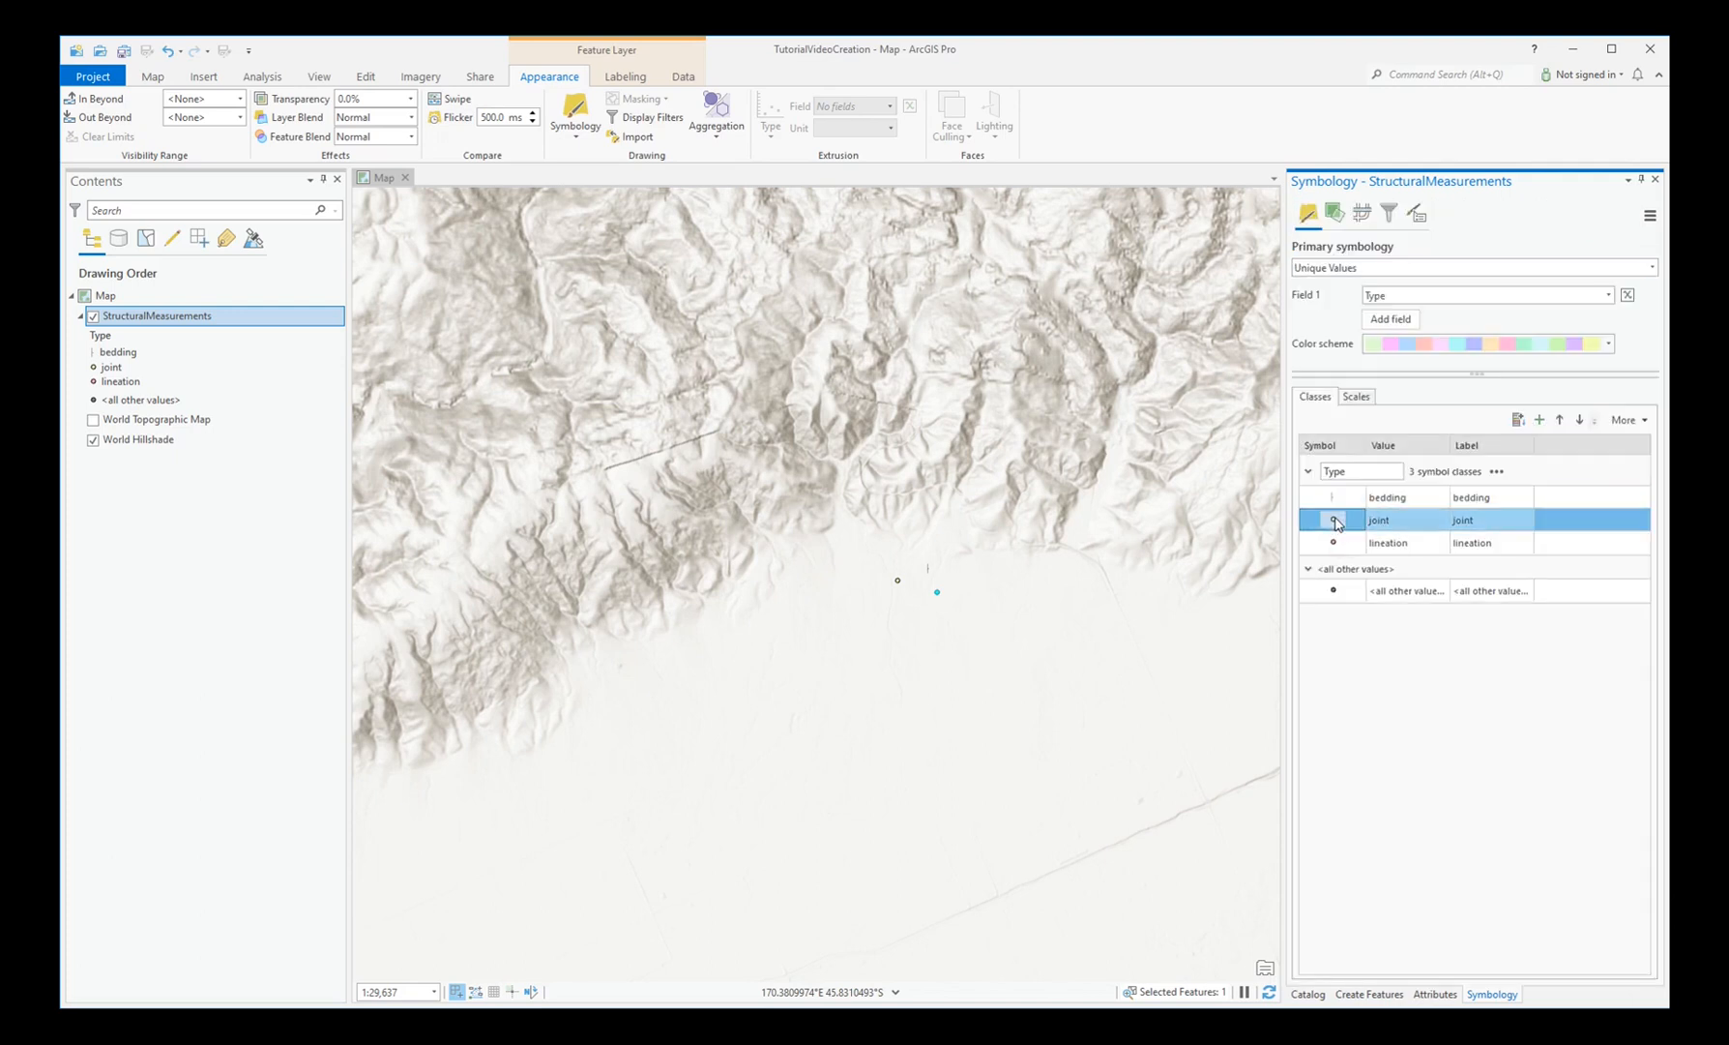
click(1334, 519)
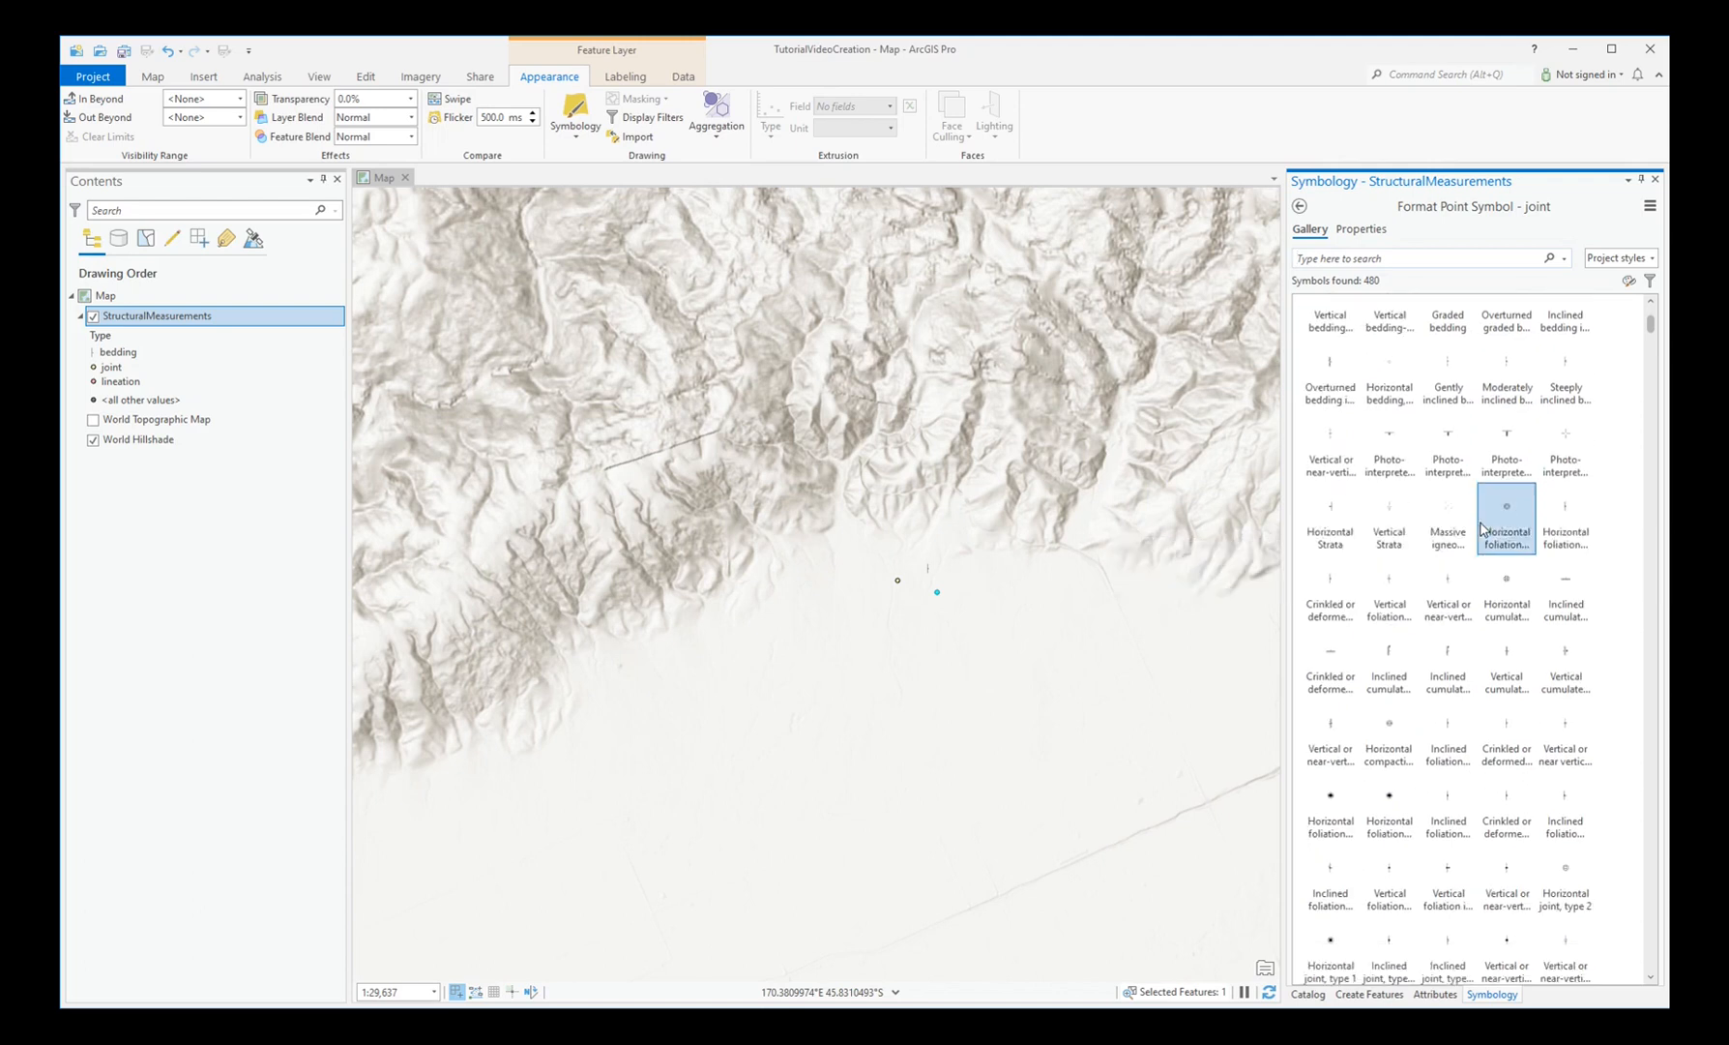
scroll(down, 3)
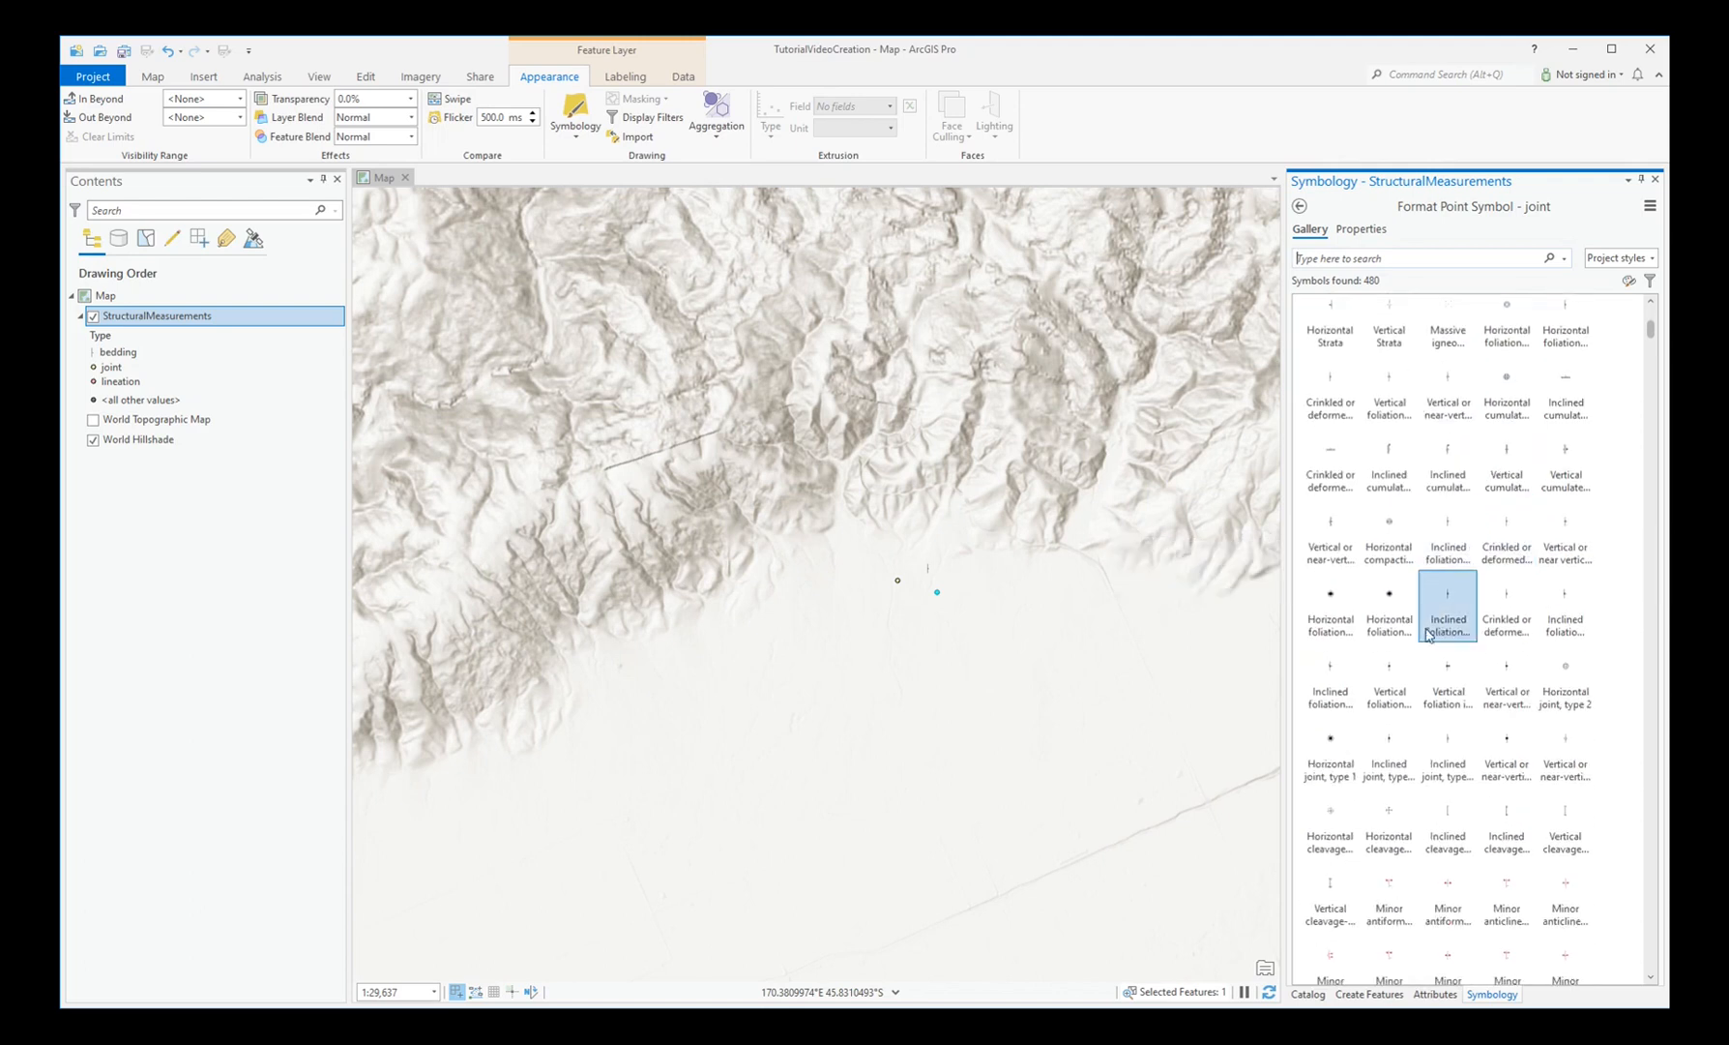
mouse_move(1389, 726)
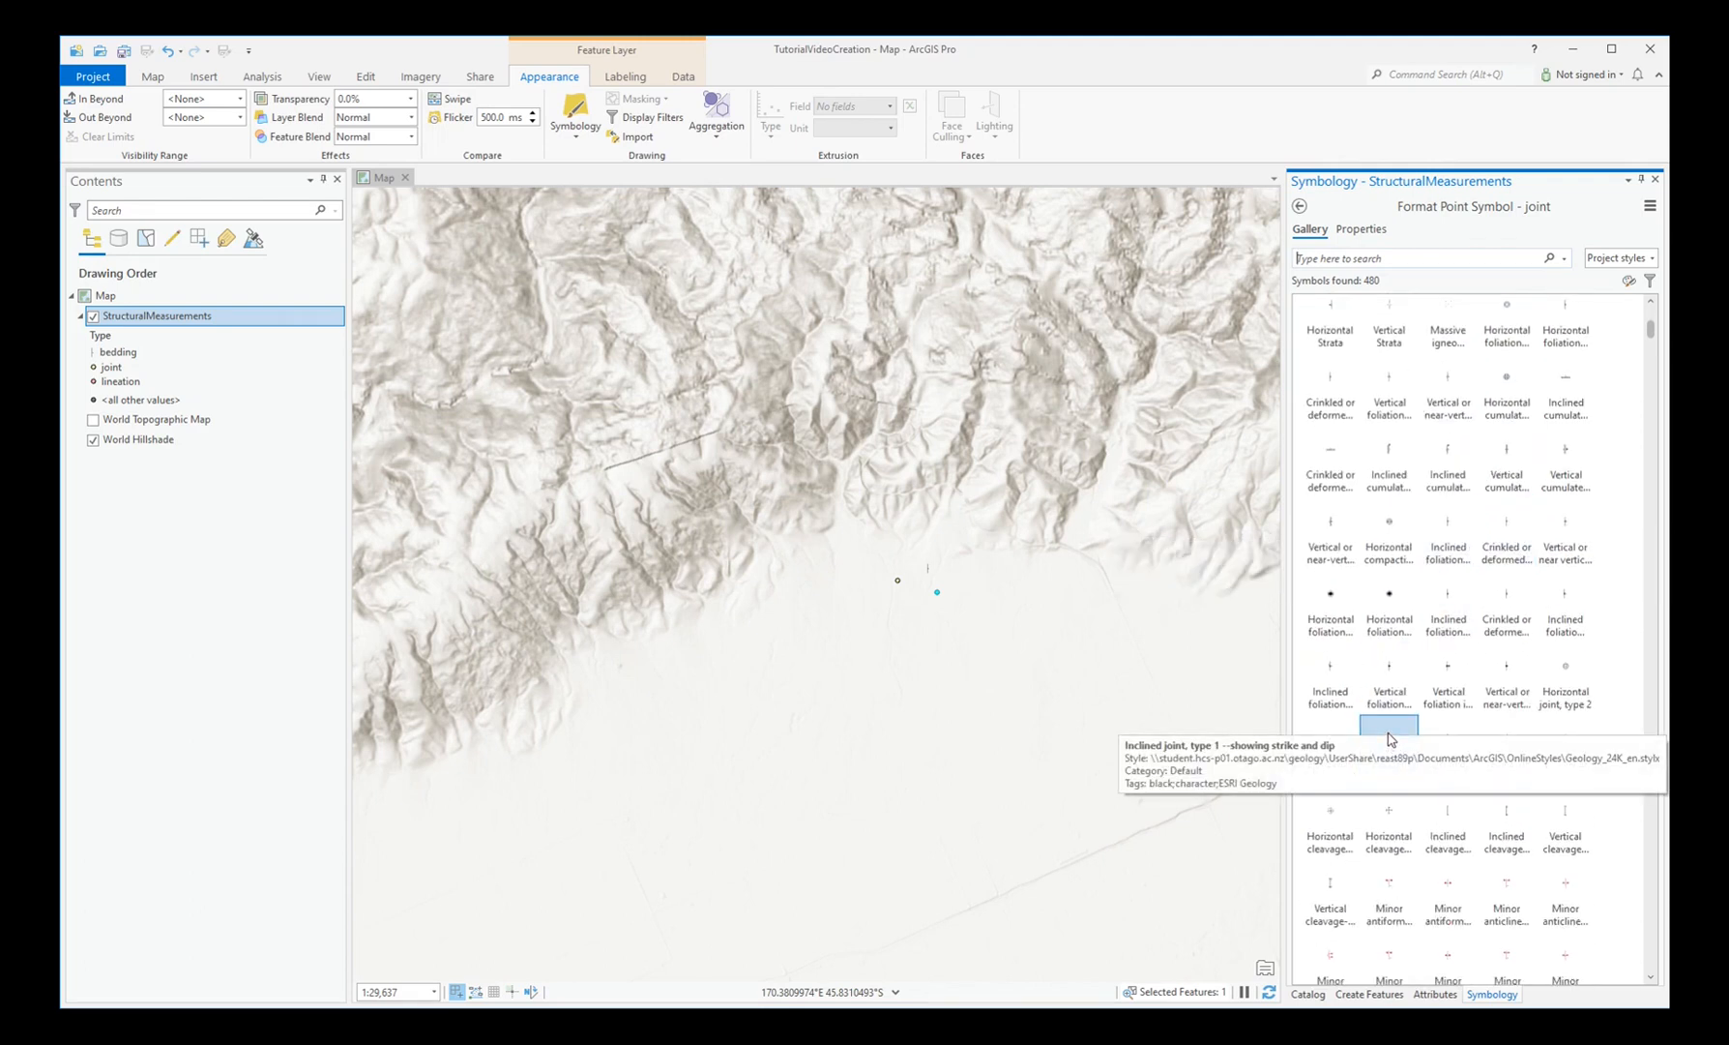
click(1389, 729)
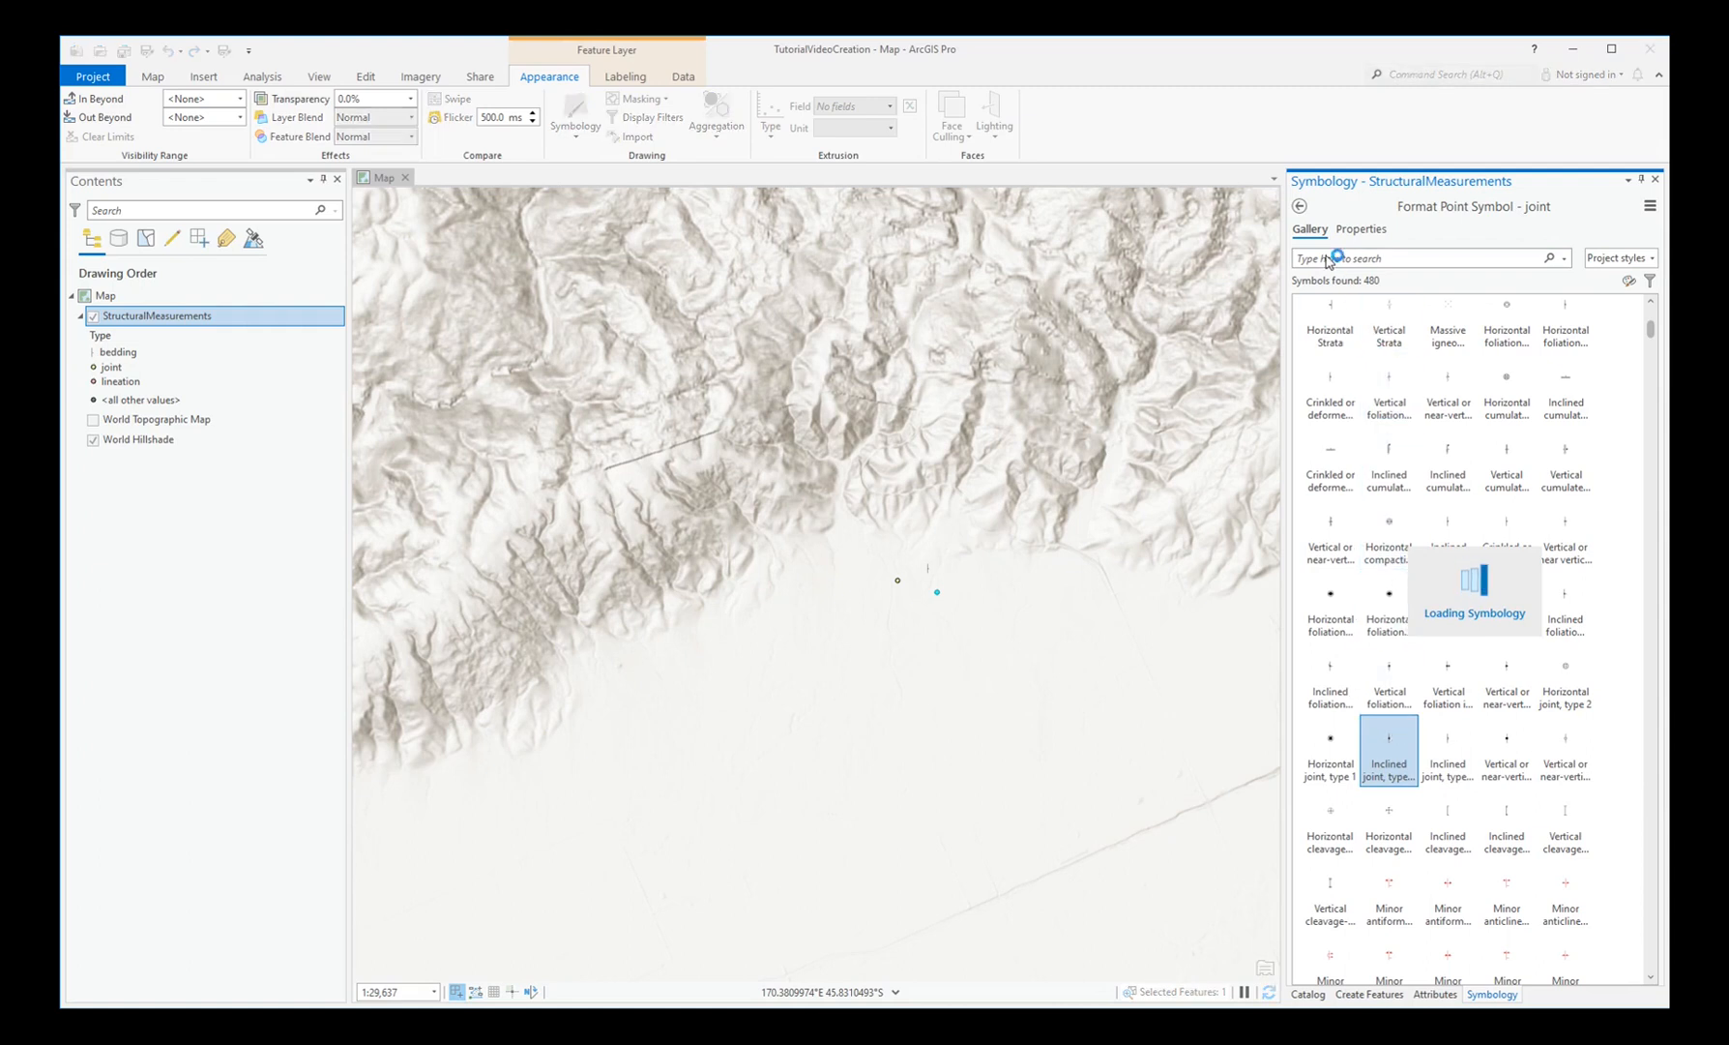
click(1299, 206)
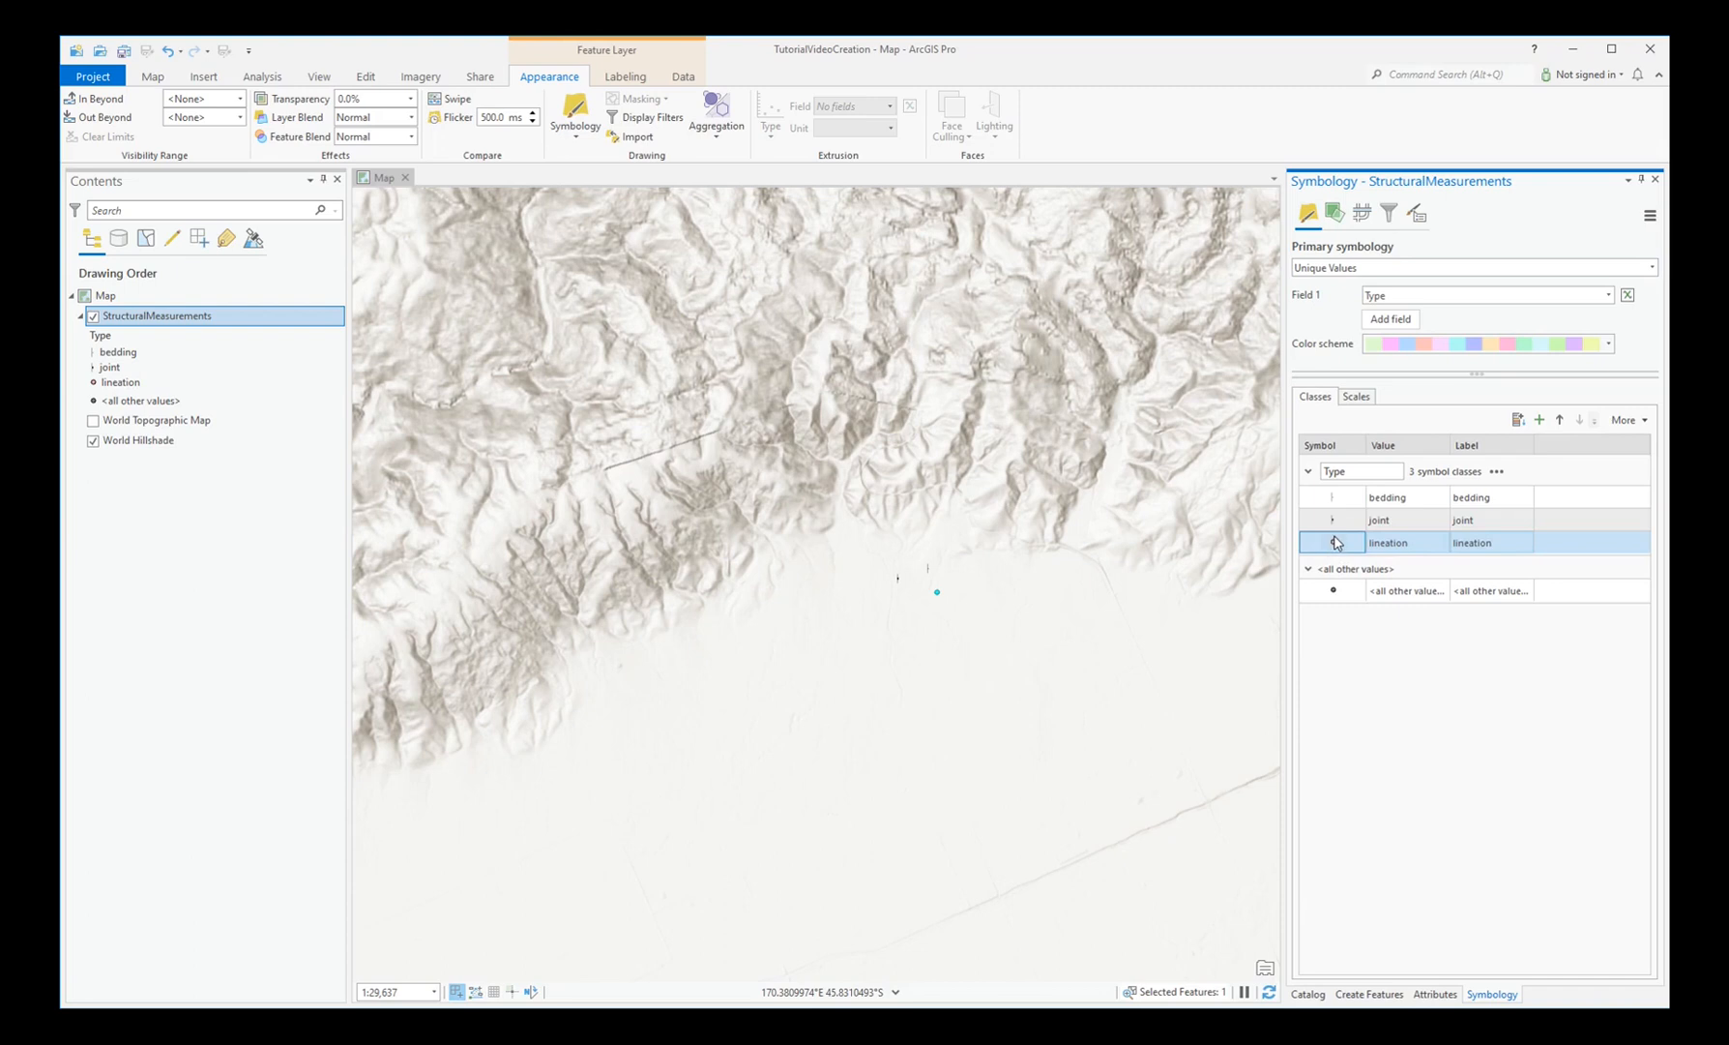
- Give the lineation class a geology Lineation symbol
click(1332, 542)
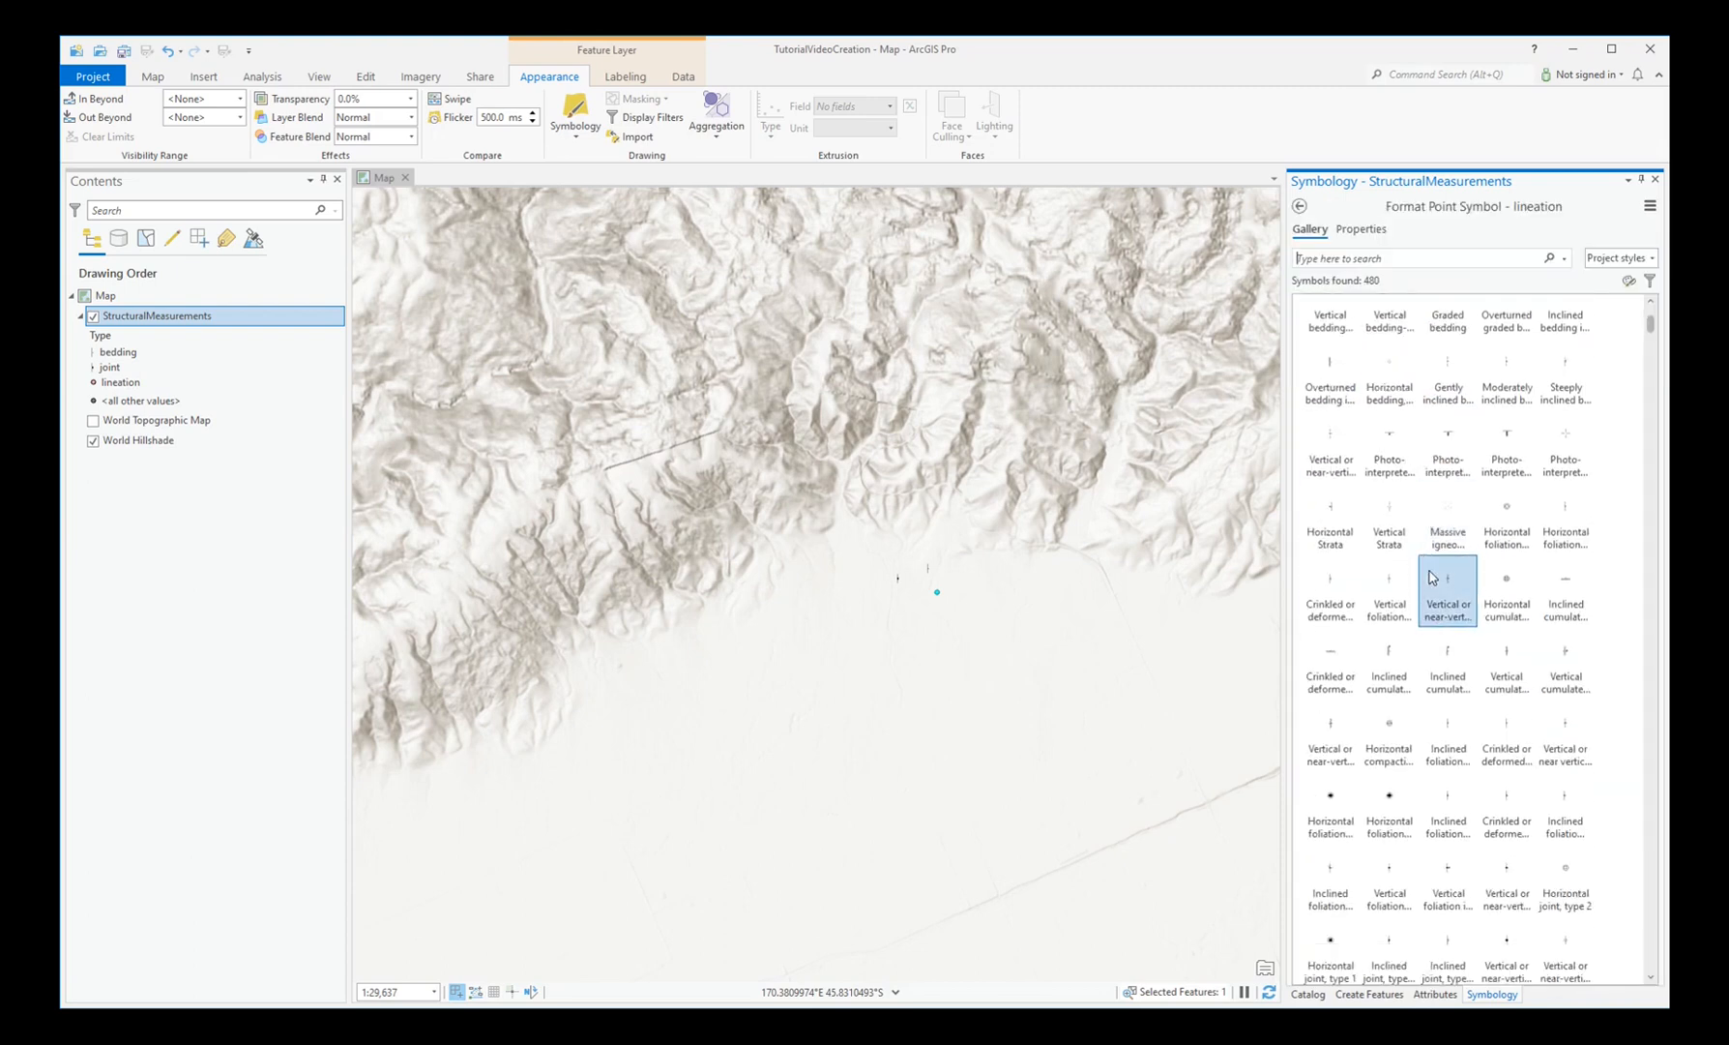
scroll(down, 3)
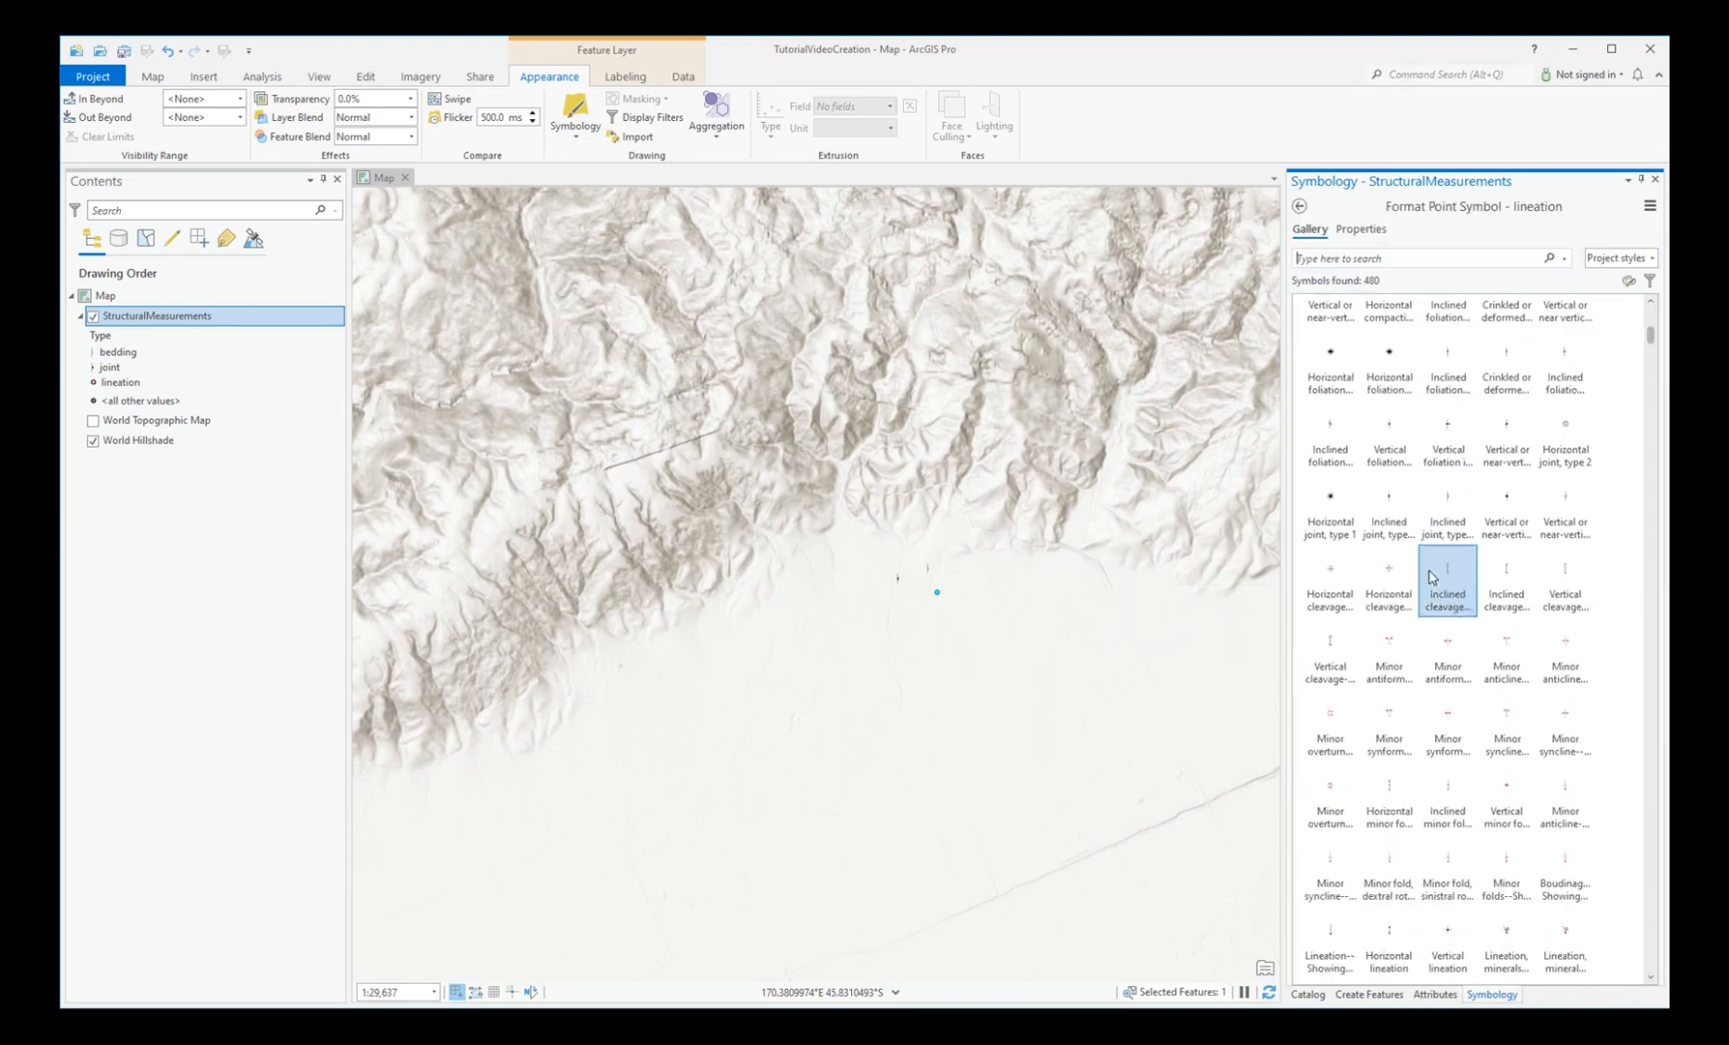
scroll(down, 3)
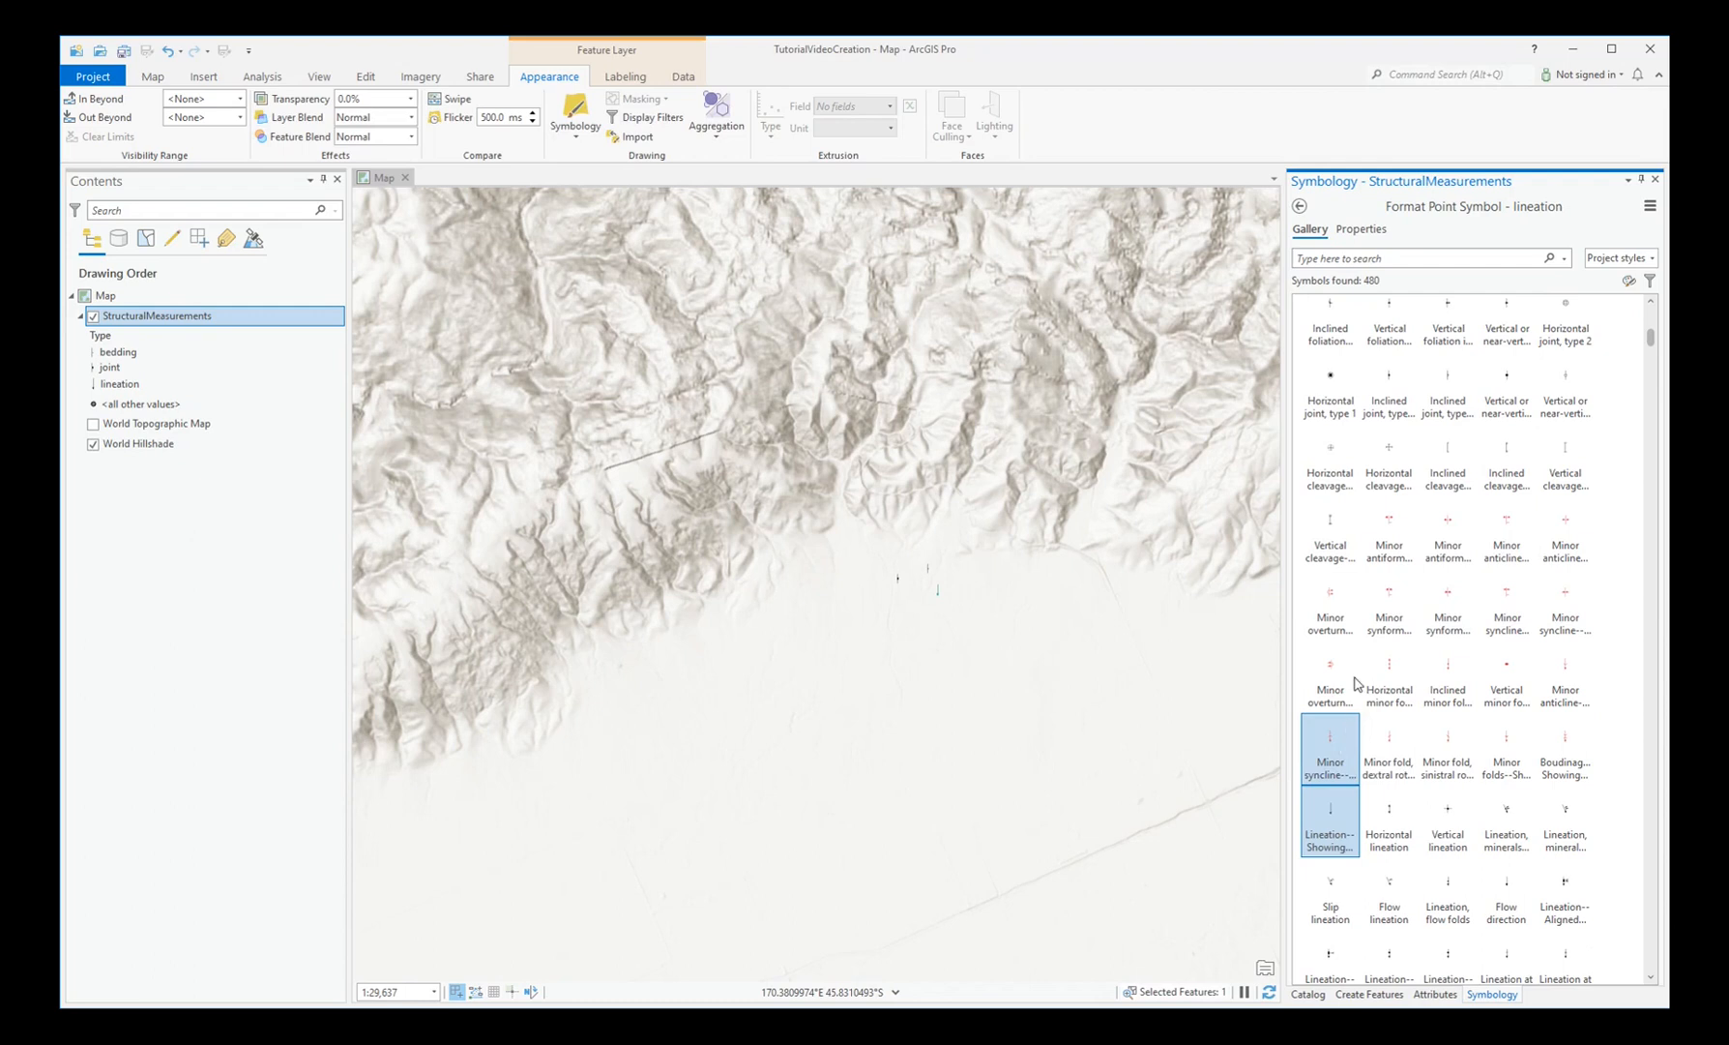
click(1300, 206)
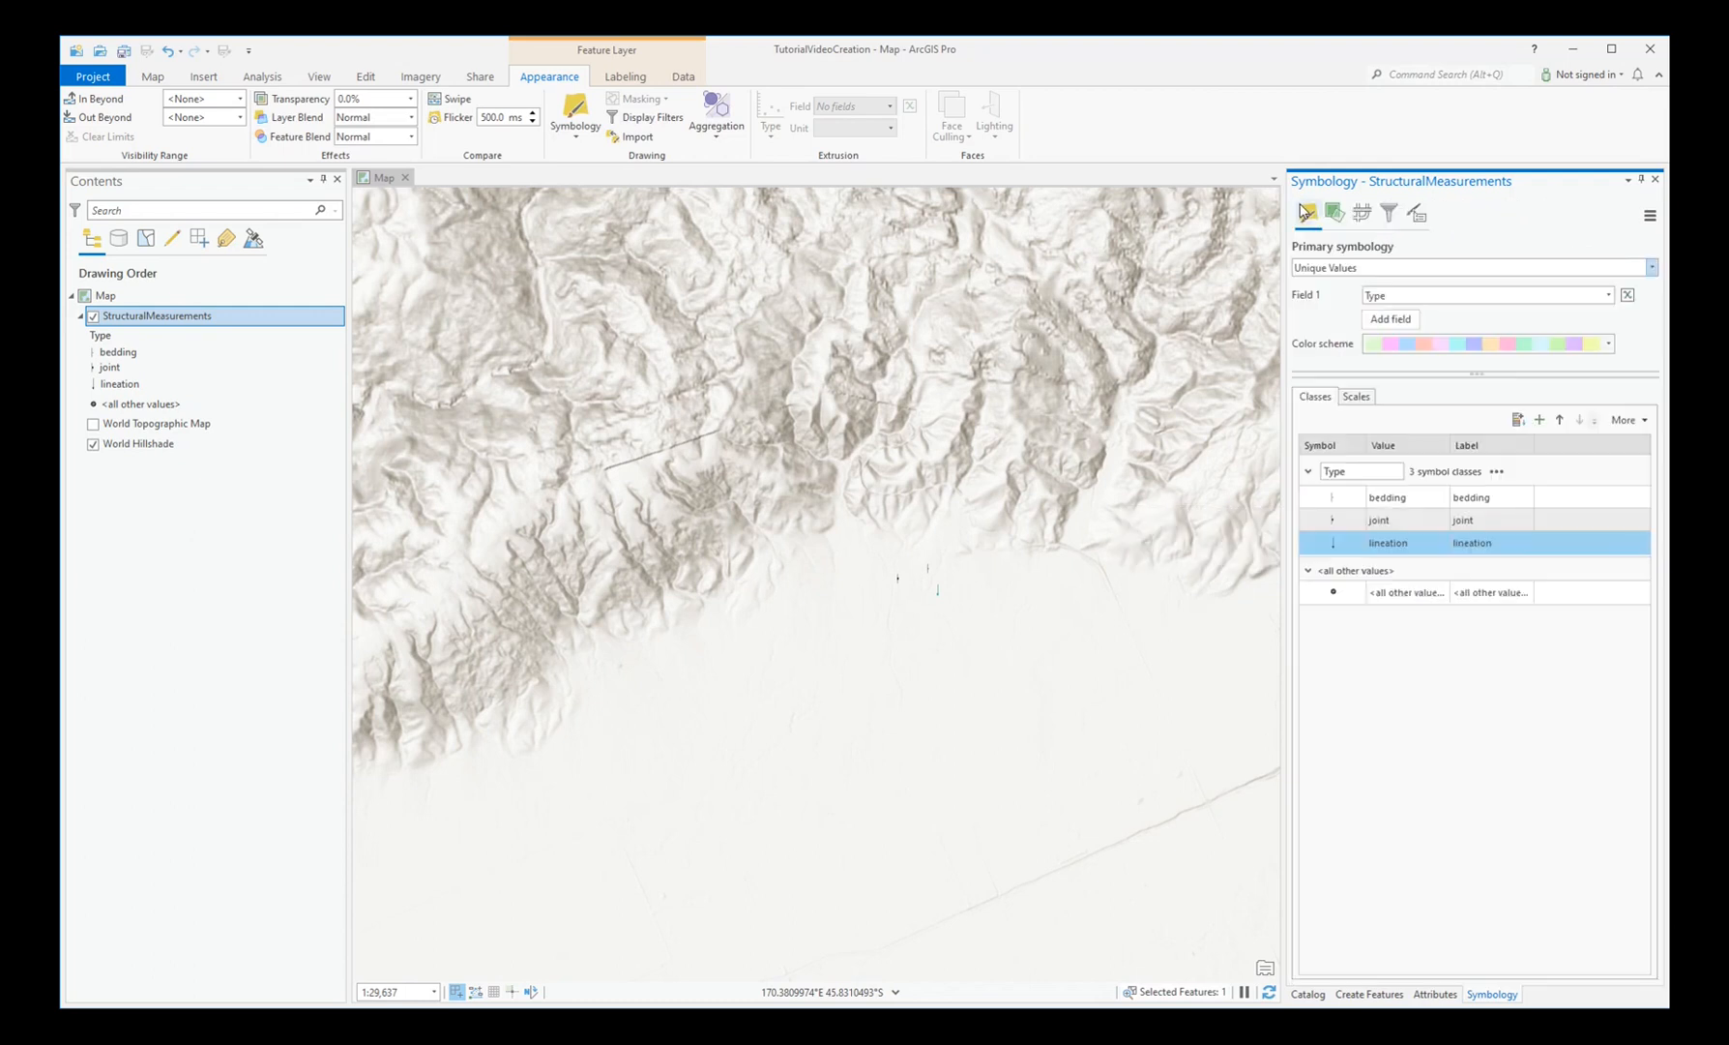
mouse_move(1333, 213)
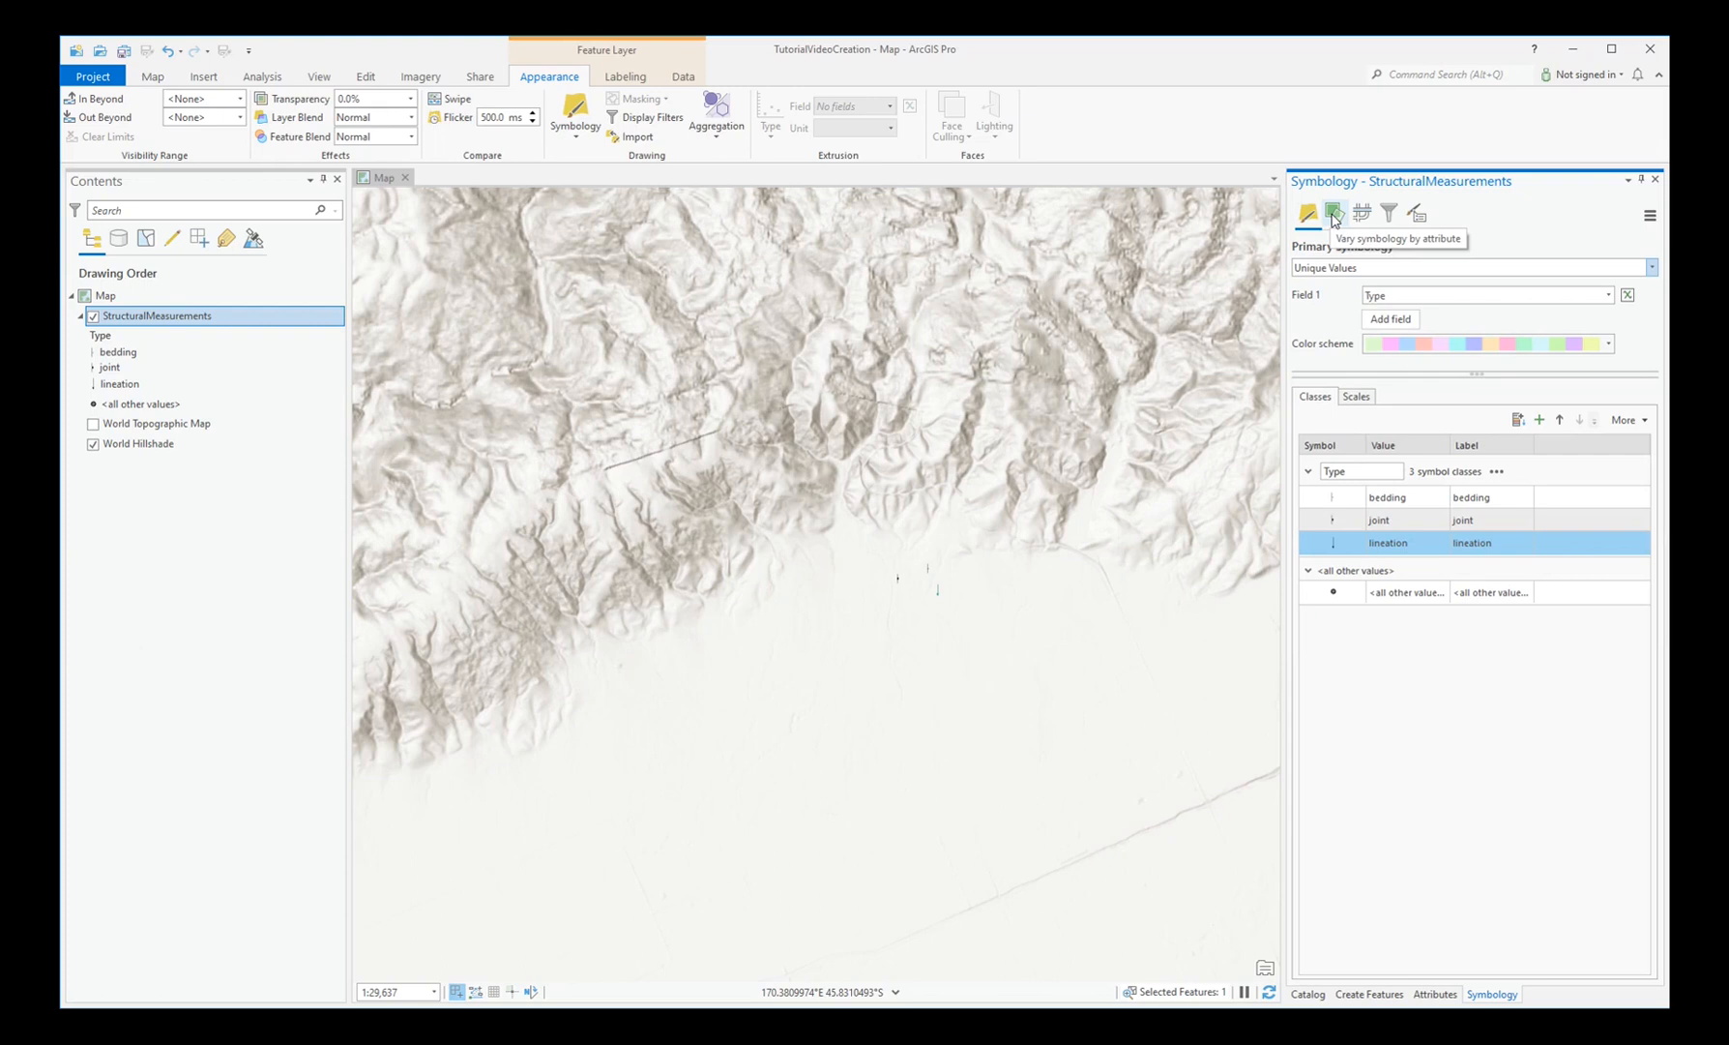
- Rotate symbols by the Strike_Trend field using the Geographic rotation style
click(1333, 214)
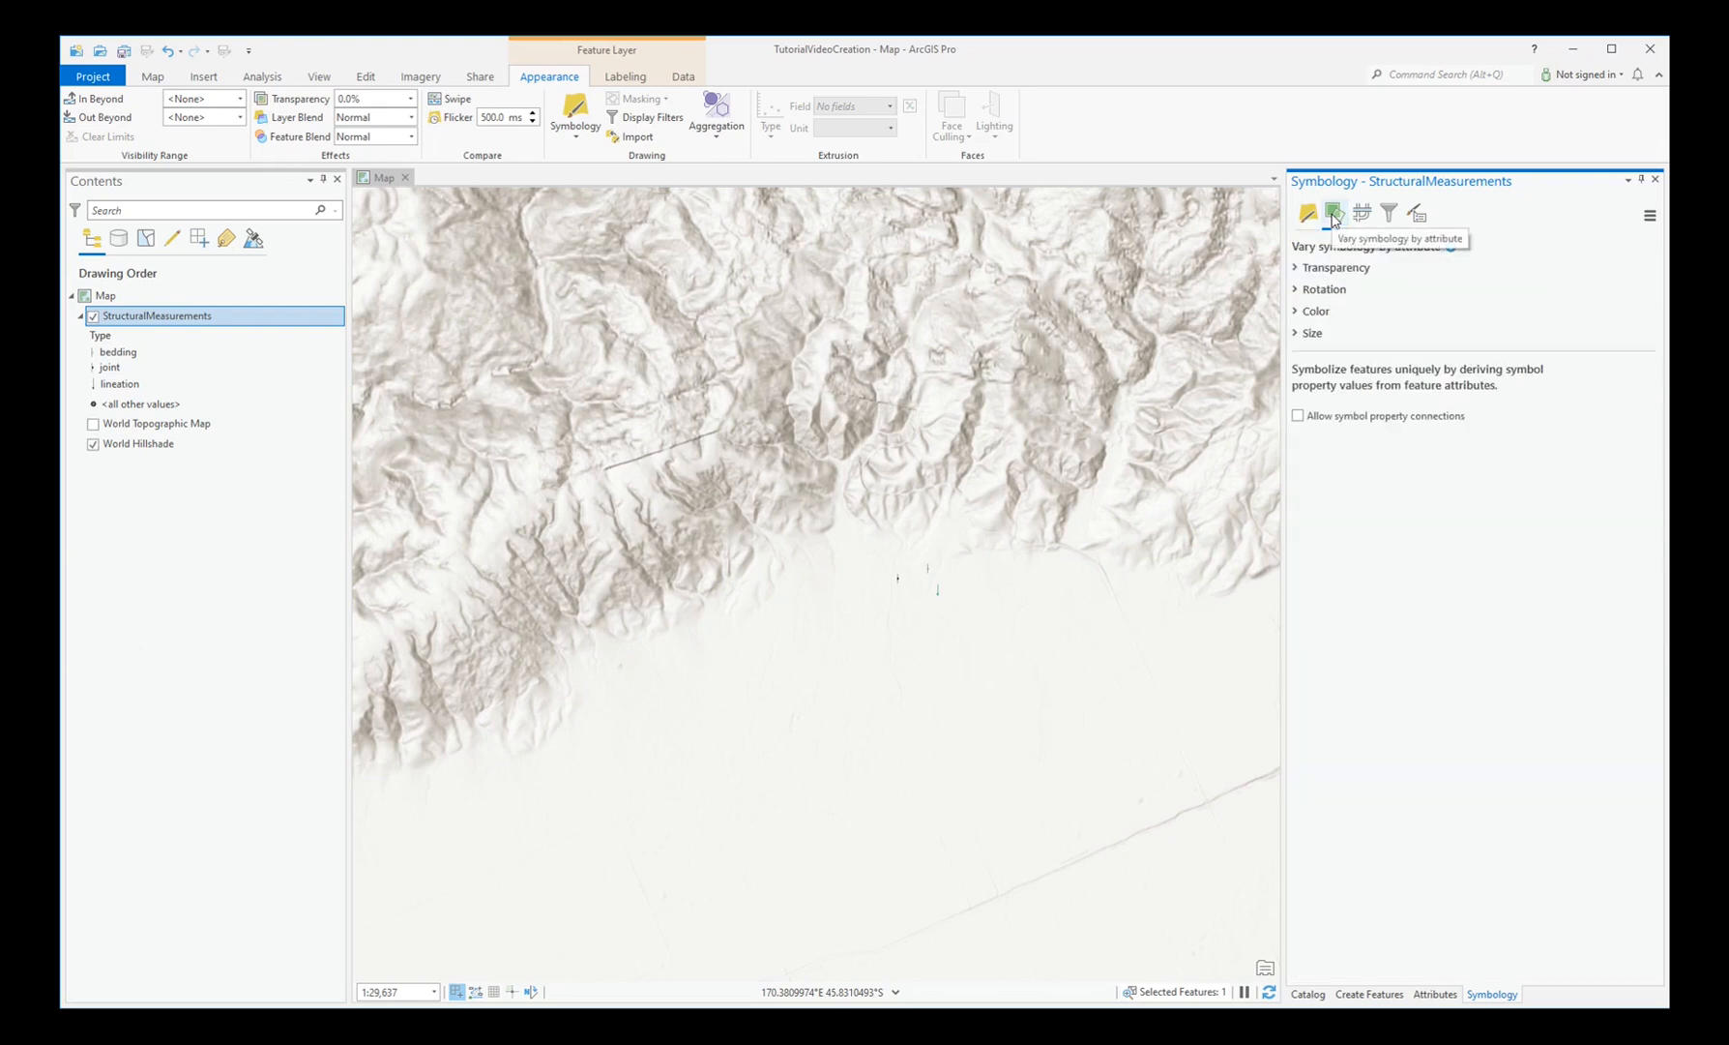
click(1298, 289)
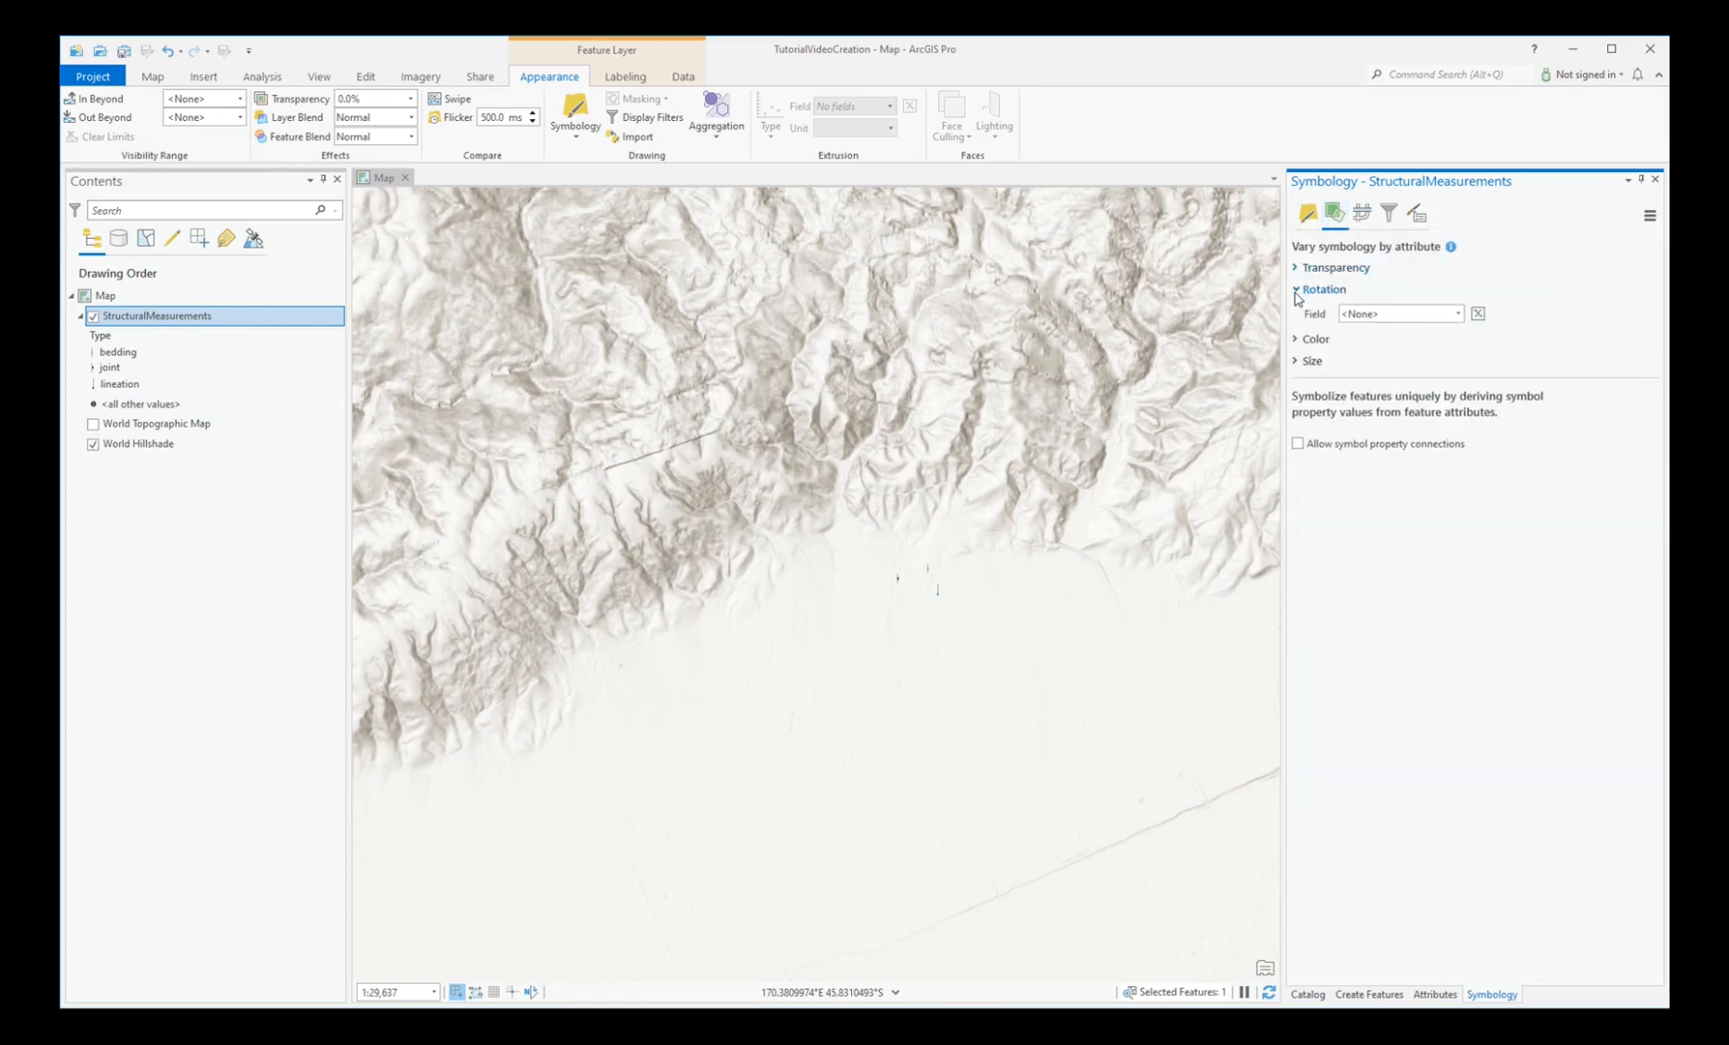
click(1457, 313)
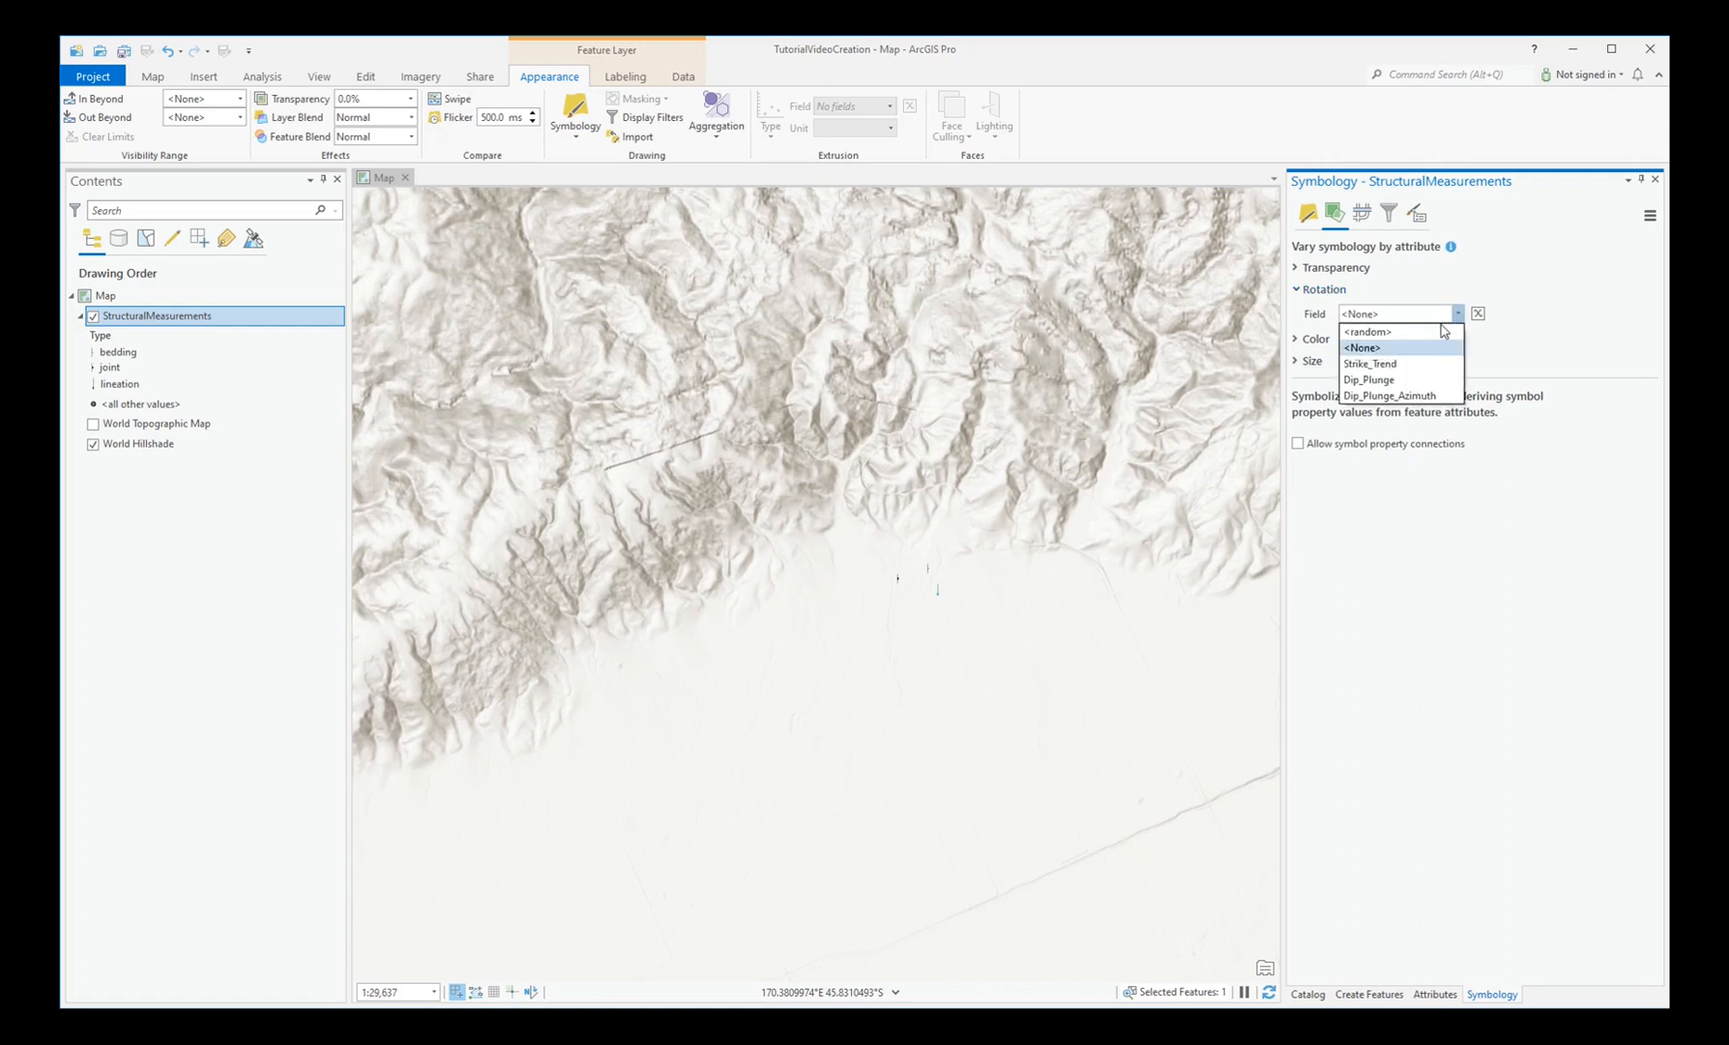
click(1370, 364)
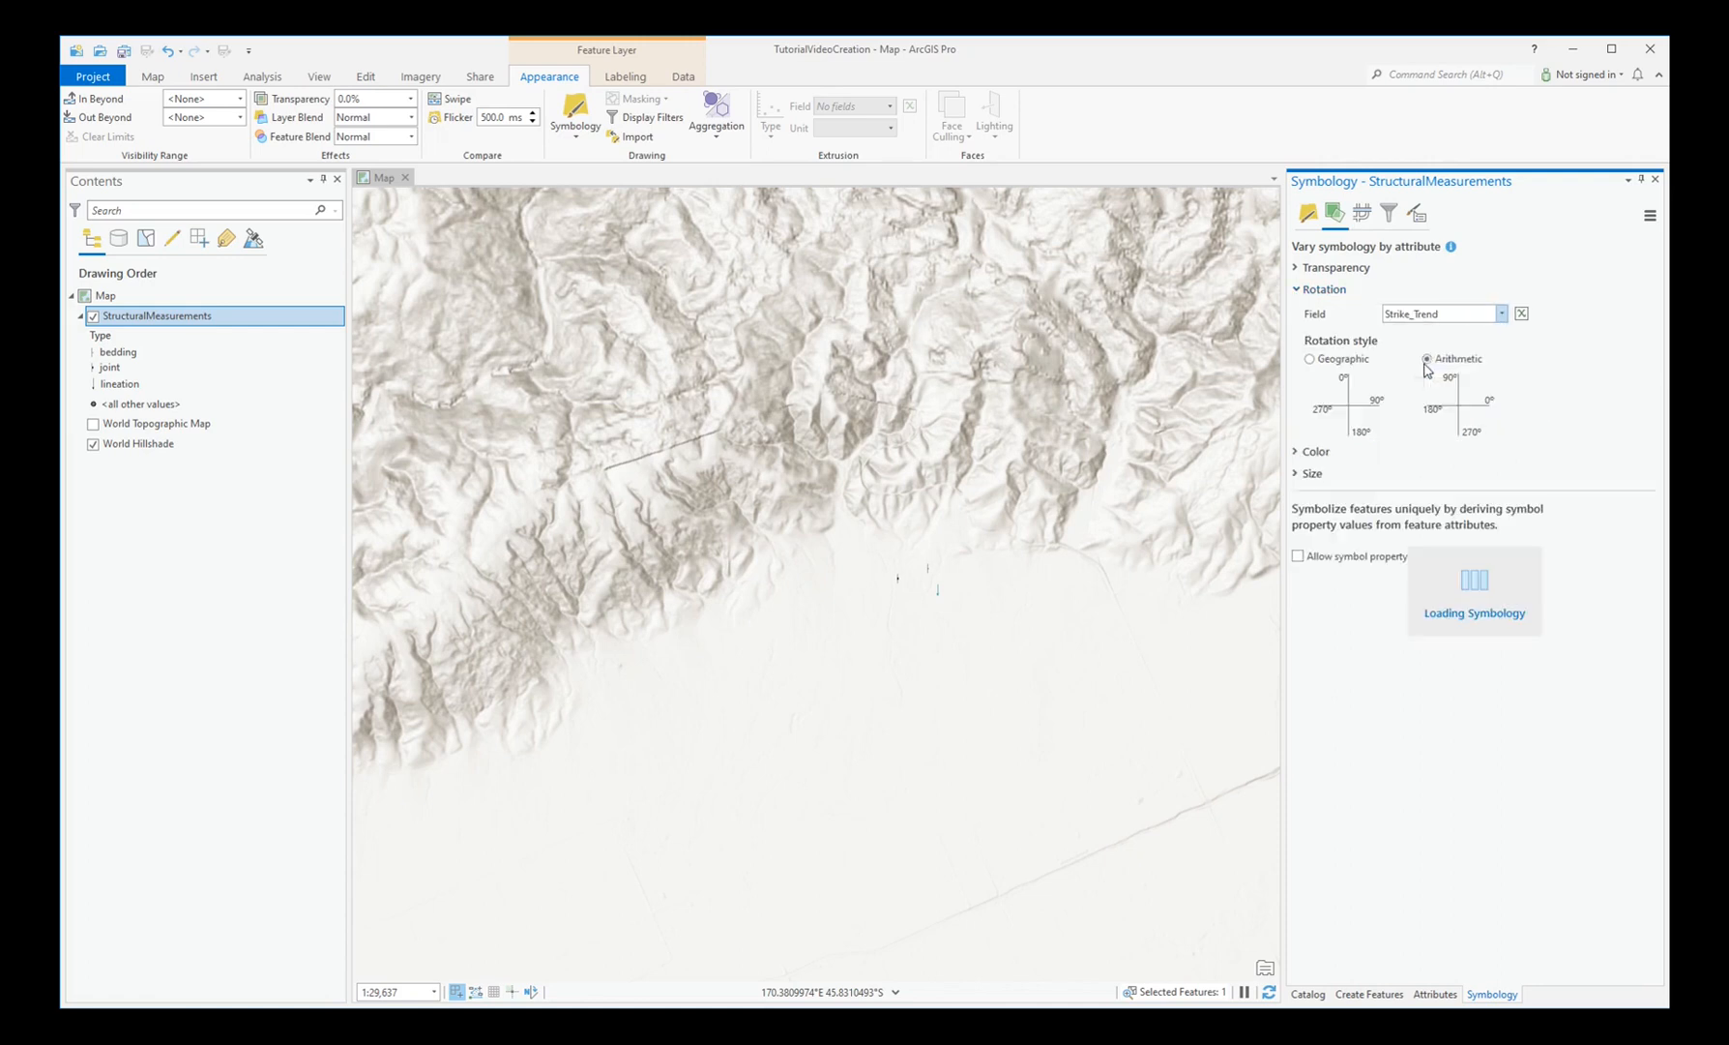
click(1310, 360)
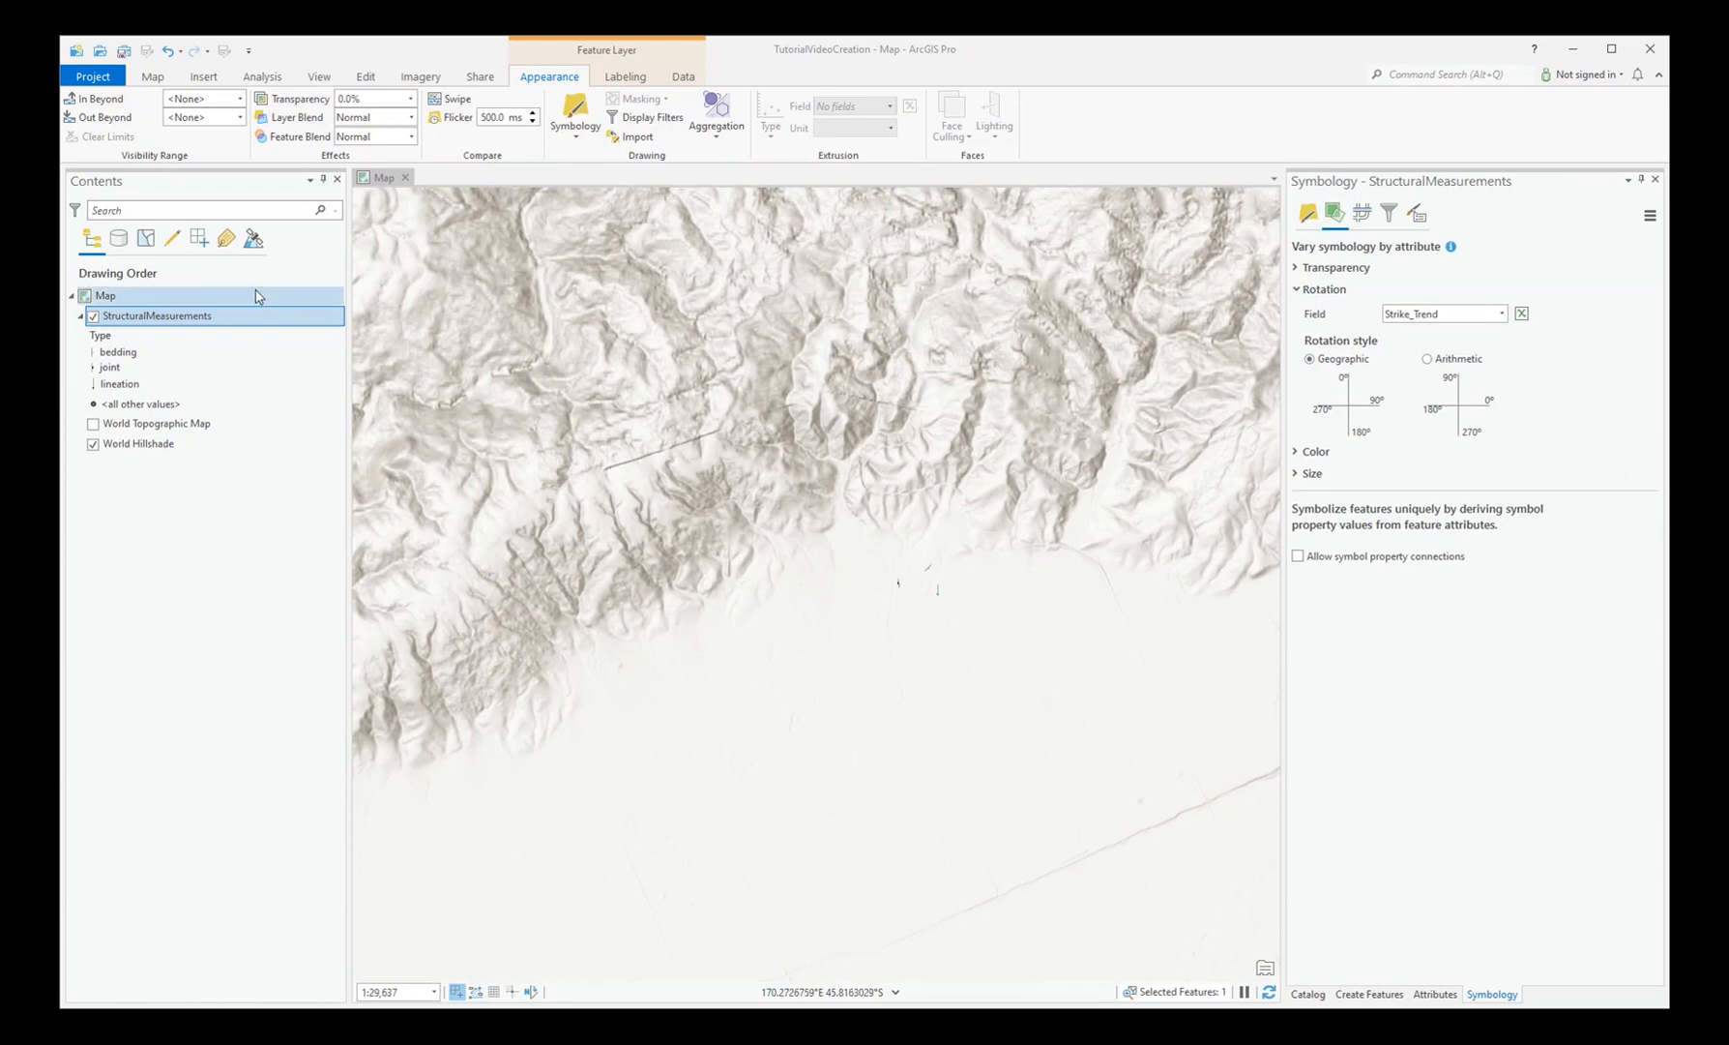
- Set the map's reference scale to 1:24,000 in Map Properties
right_click(104, 294)
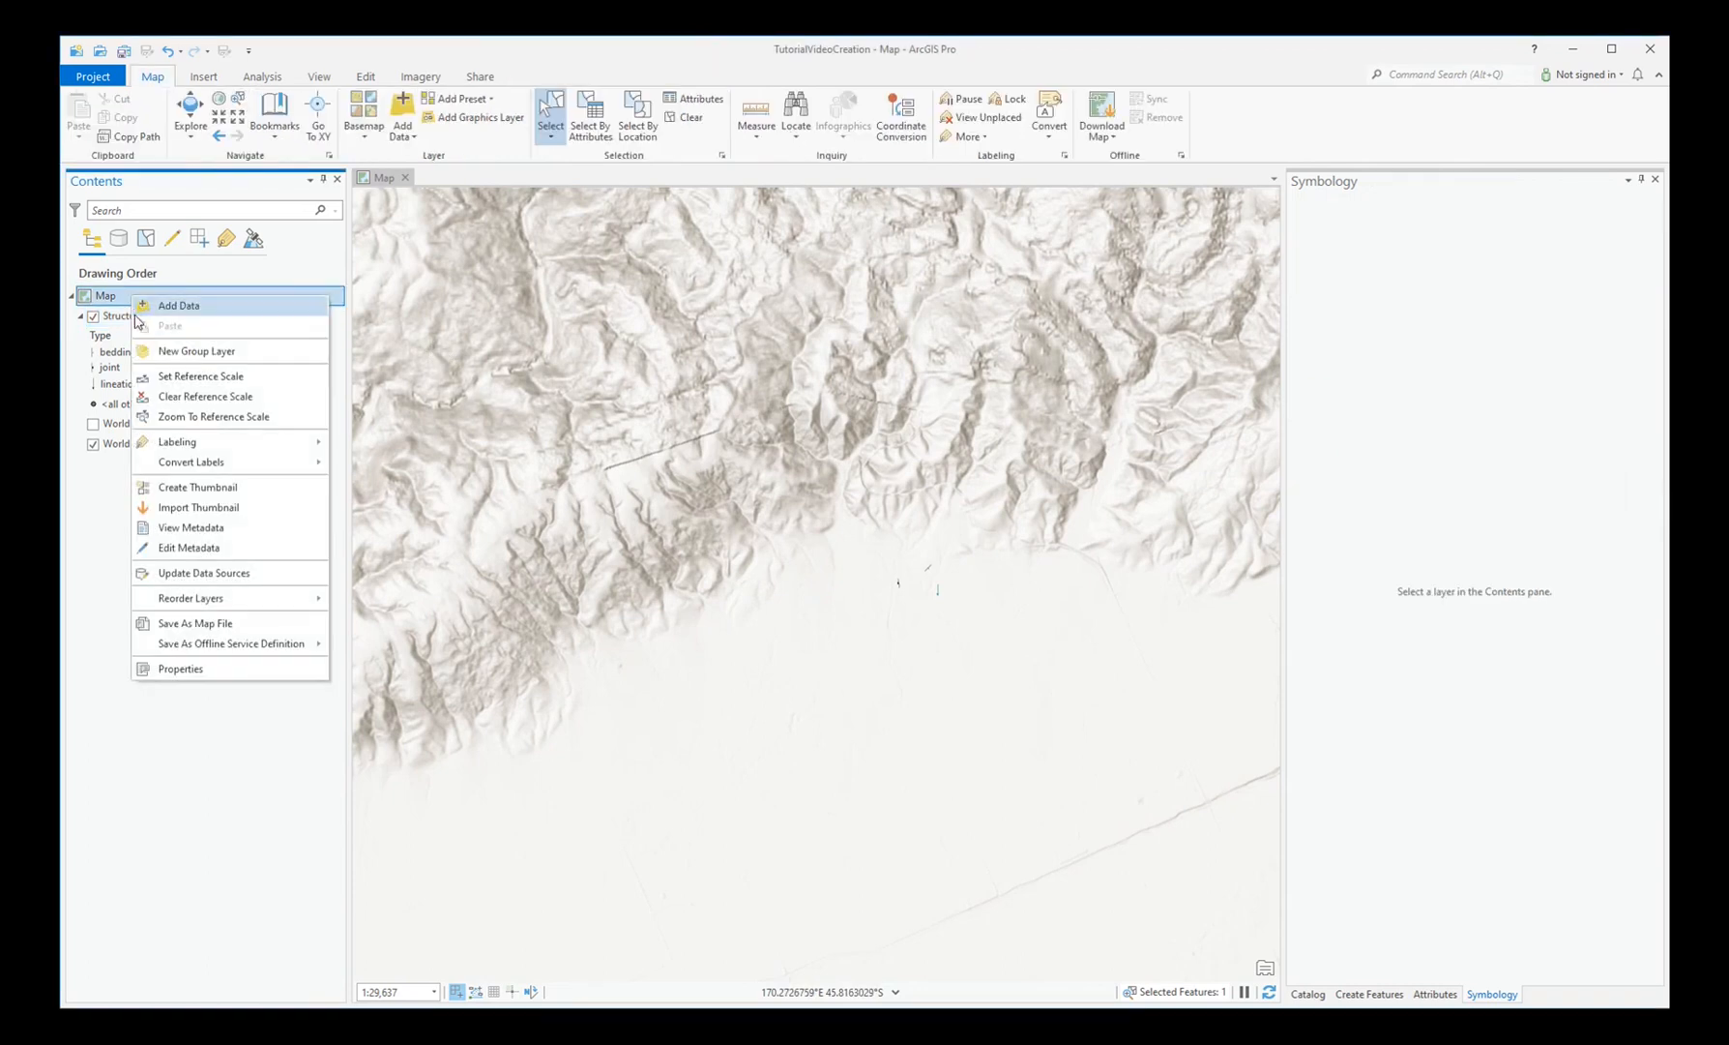
click(180, 668)
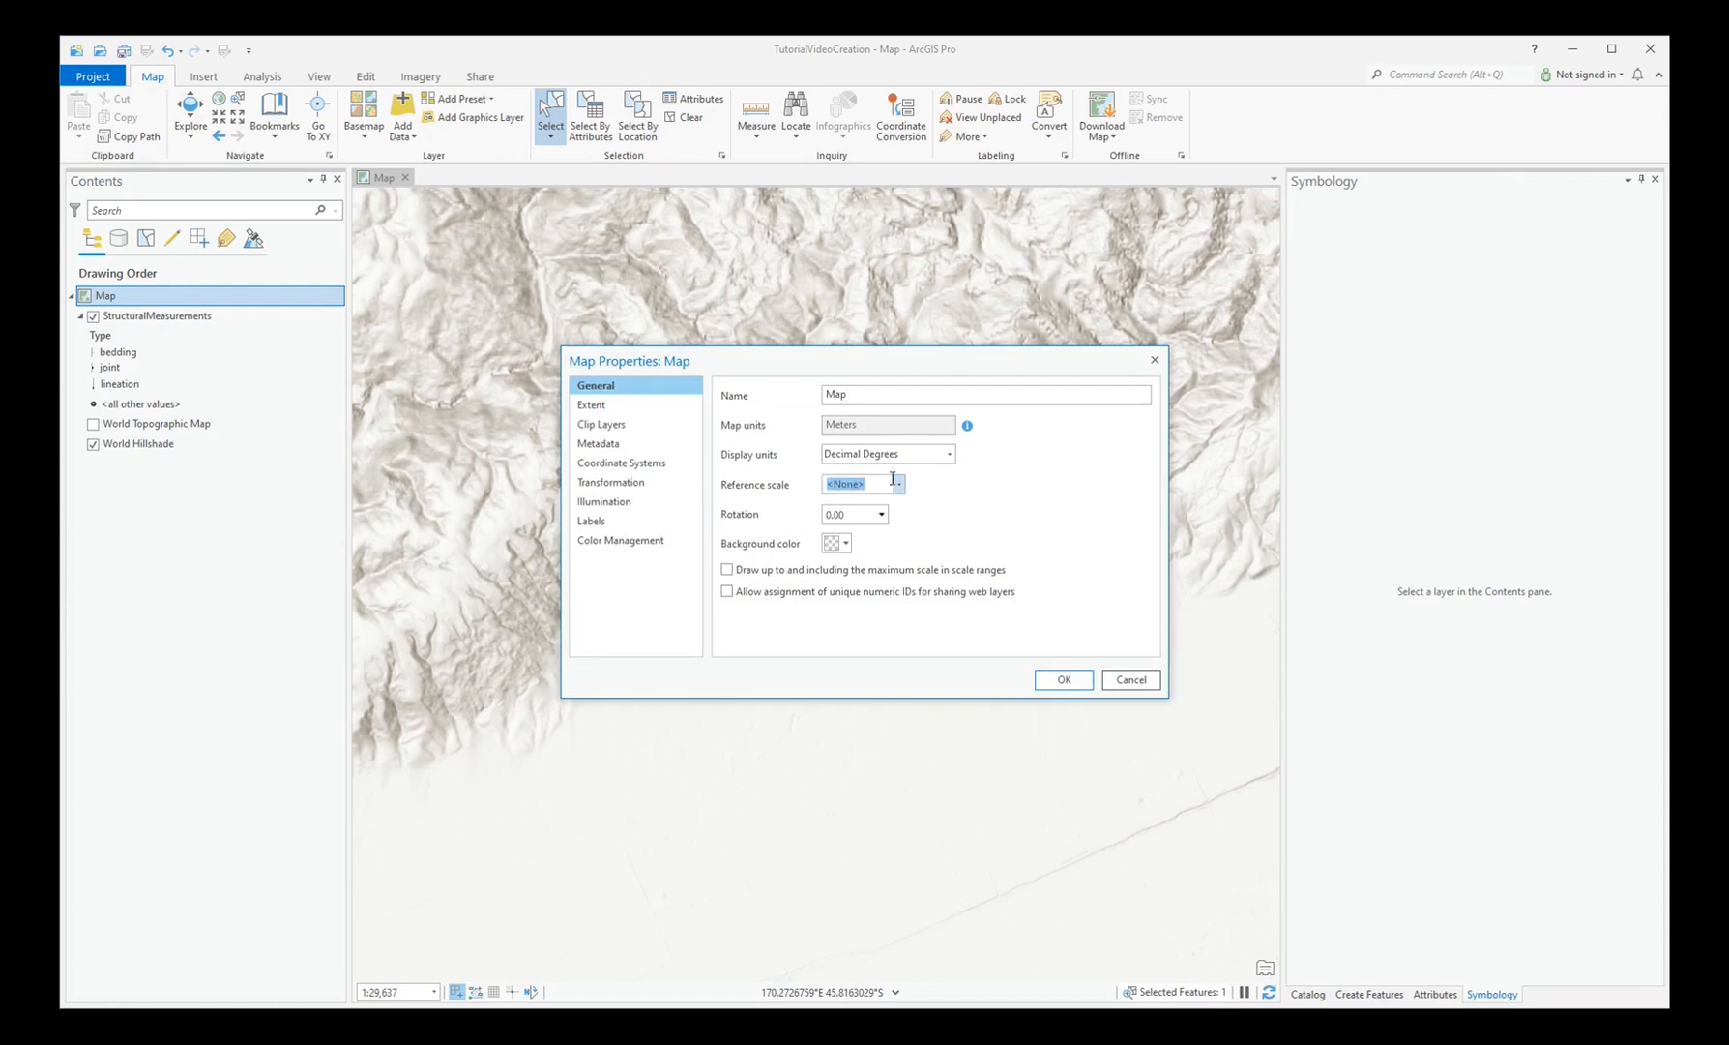
click(897, 484)
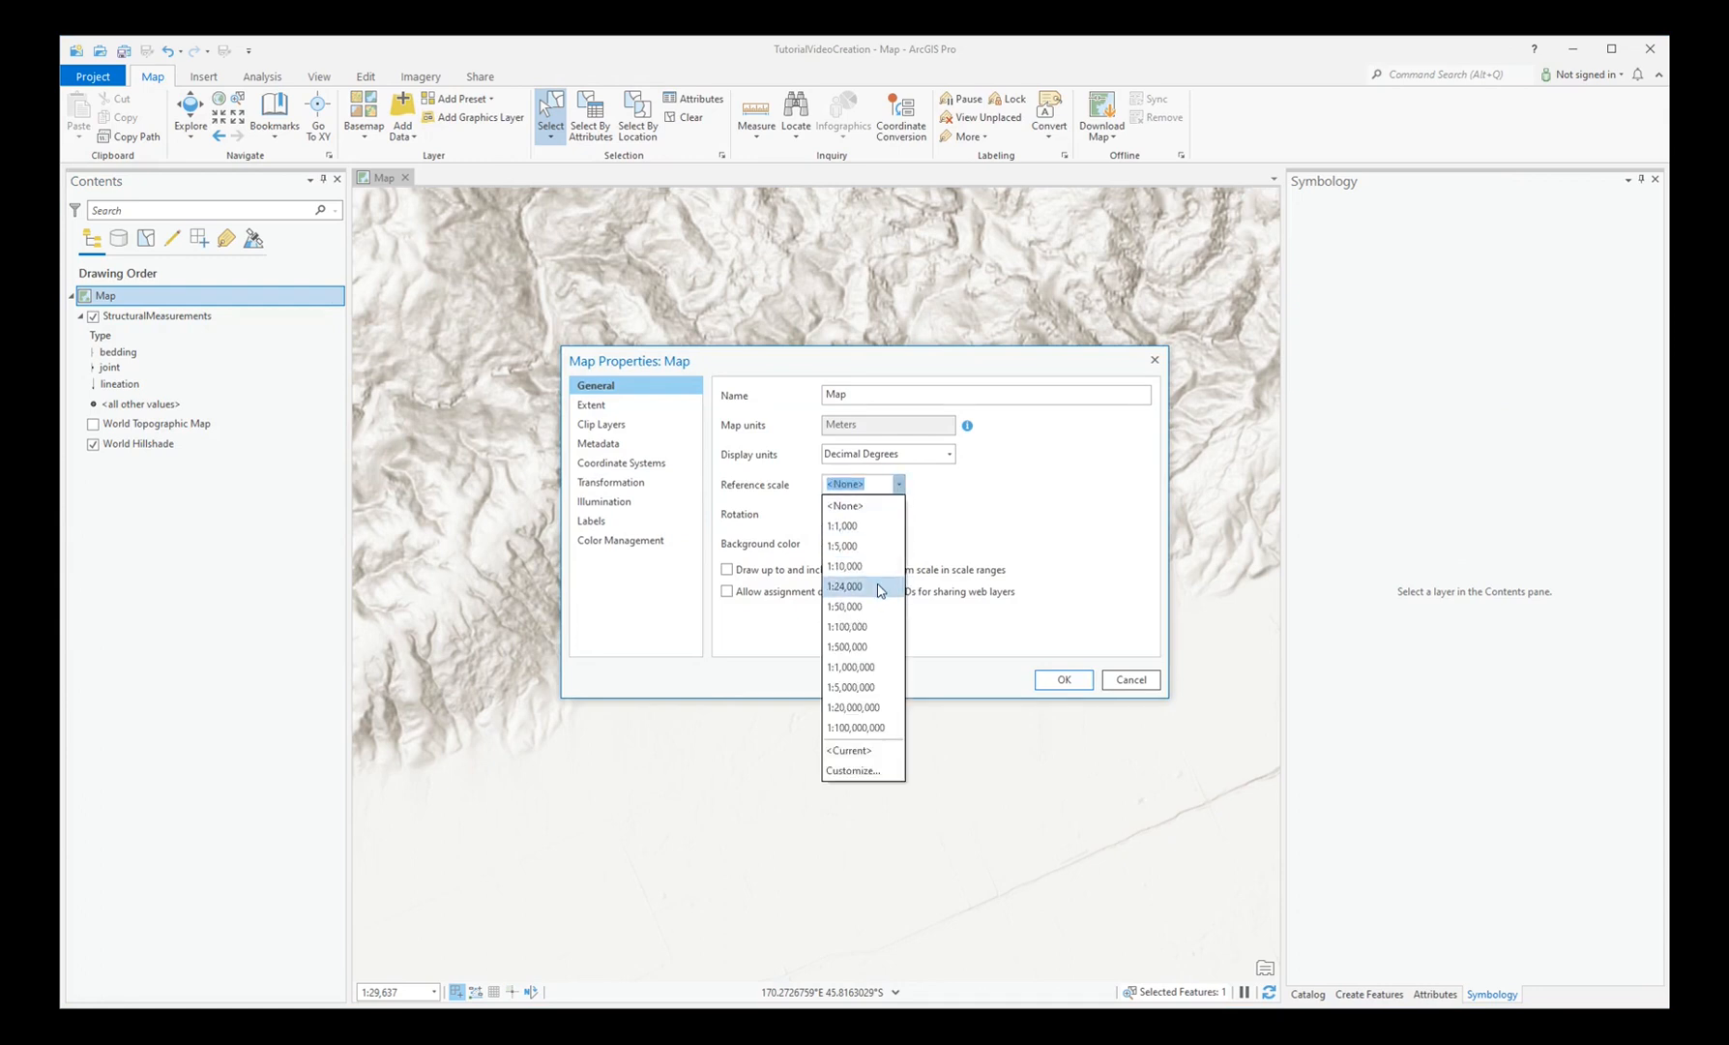
click(845, 586)
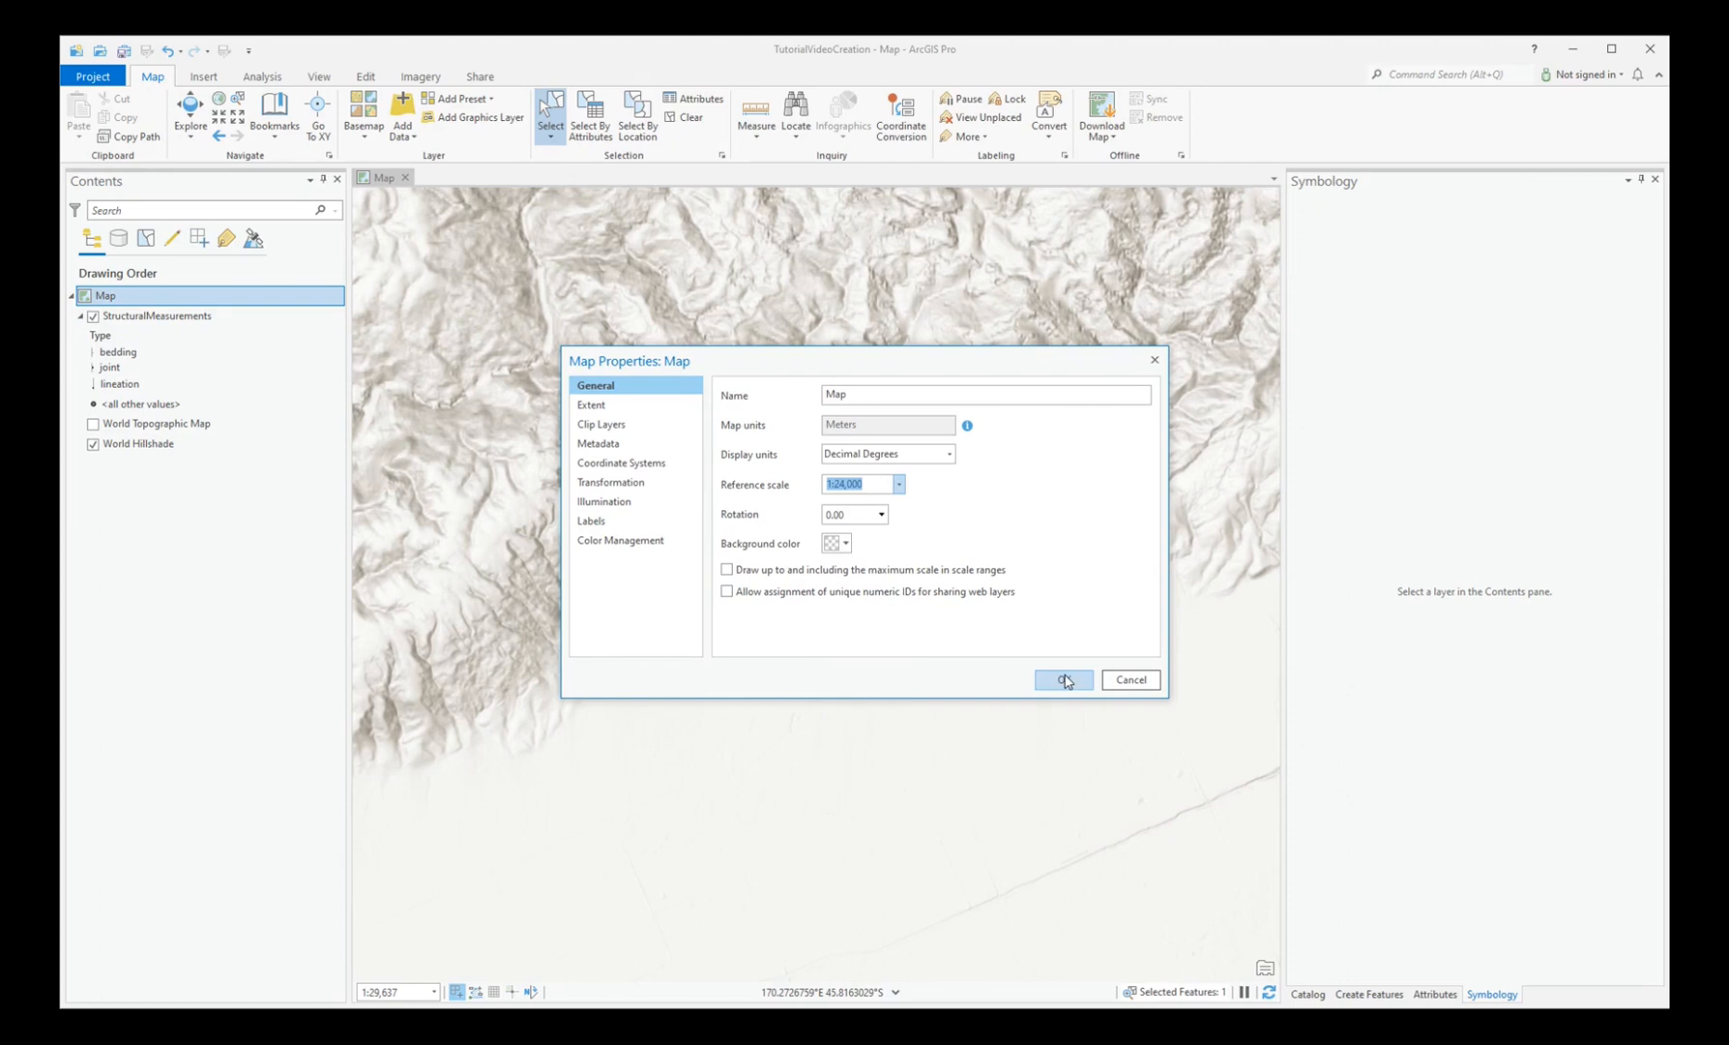
click(1062, 680)
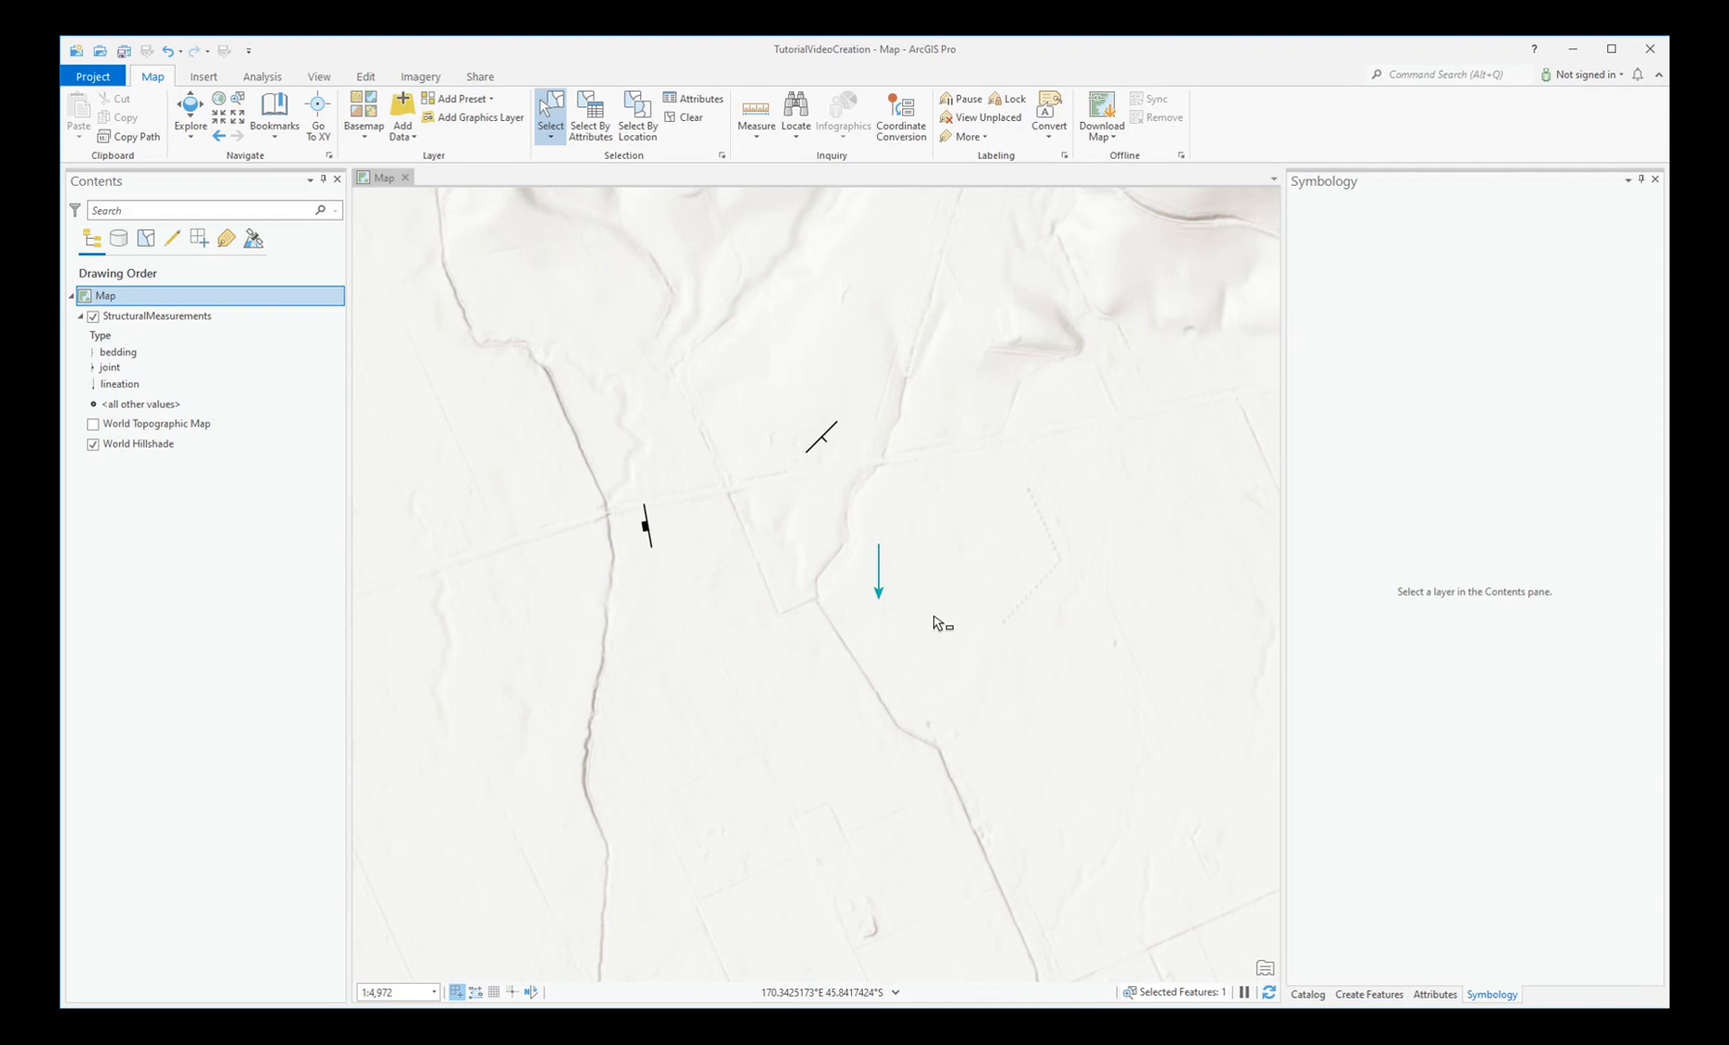
mouse_move(755, 477)
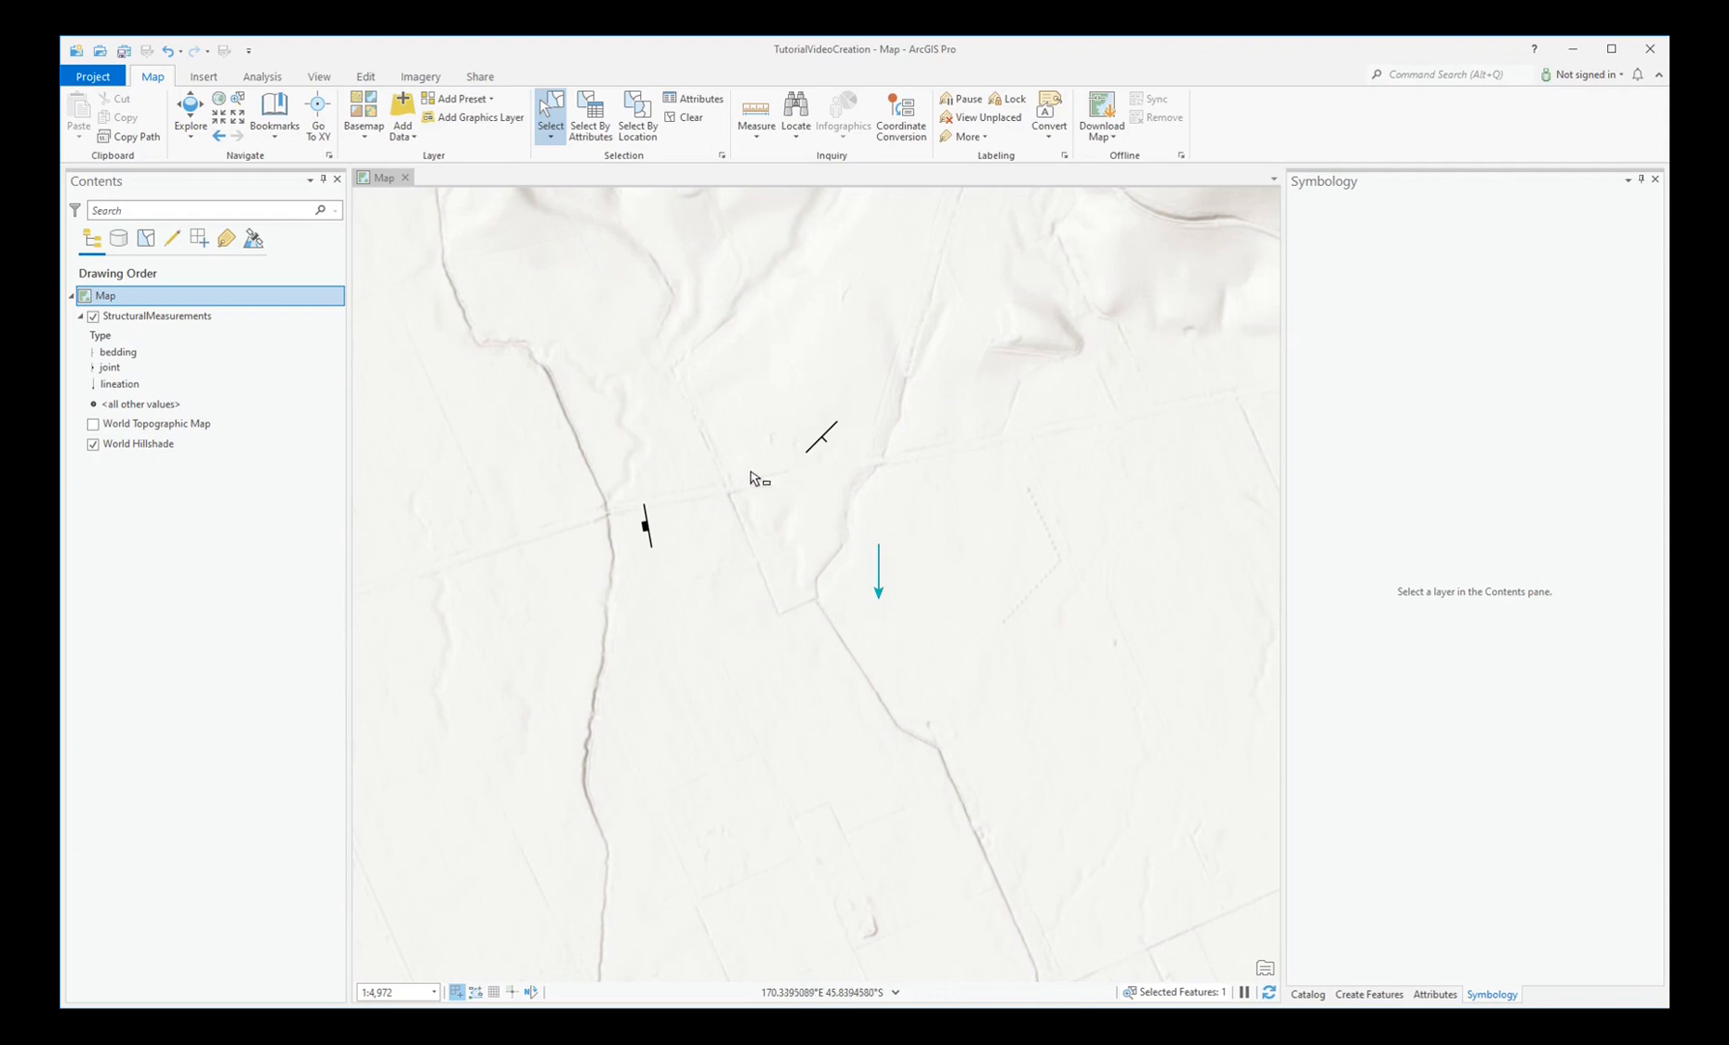
mouse_move(297, 312)
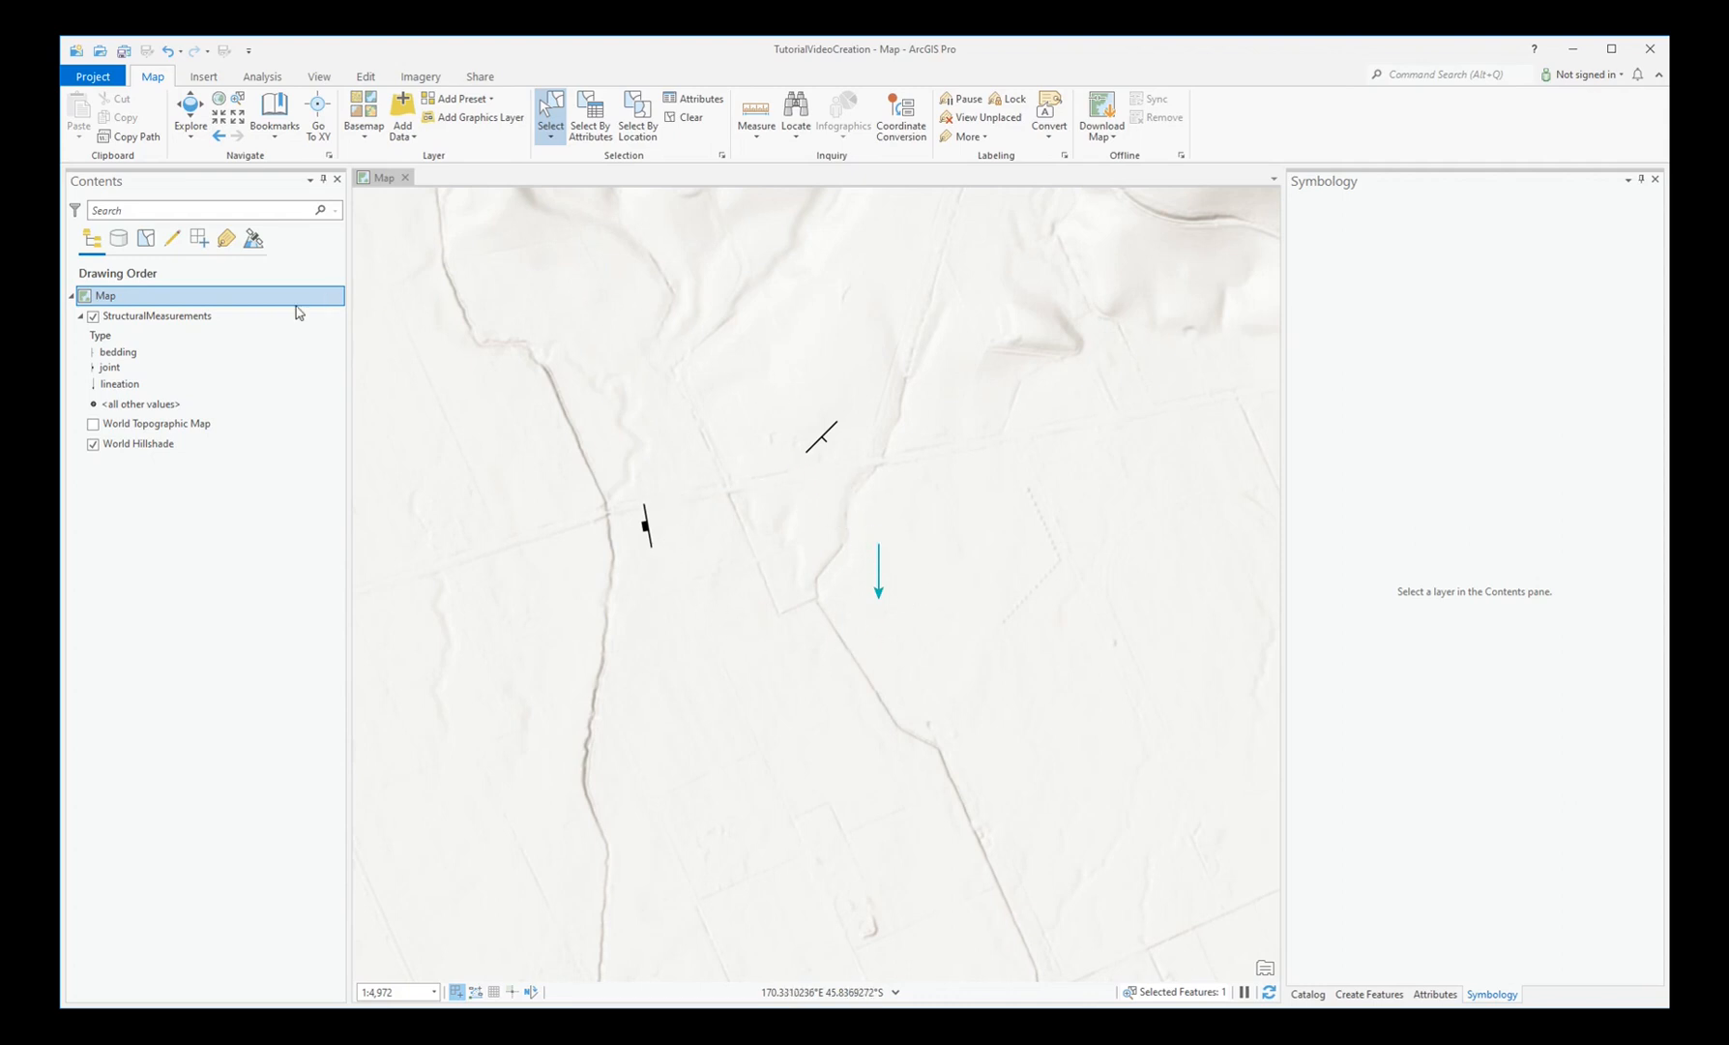
- Open the StructuralMeasurements layer's attribute table from Contents
right_click(158, 315)
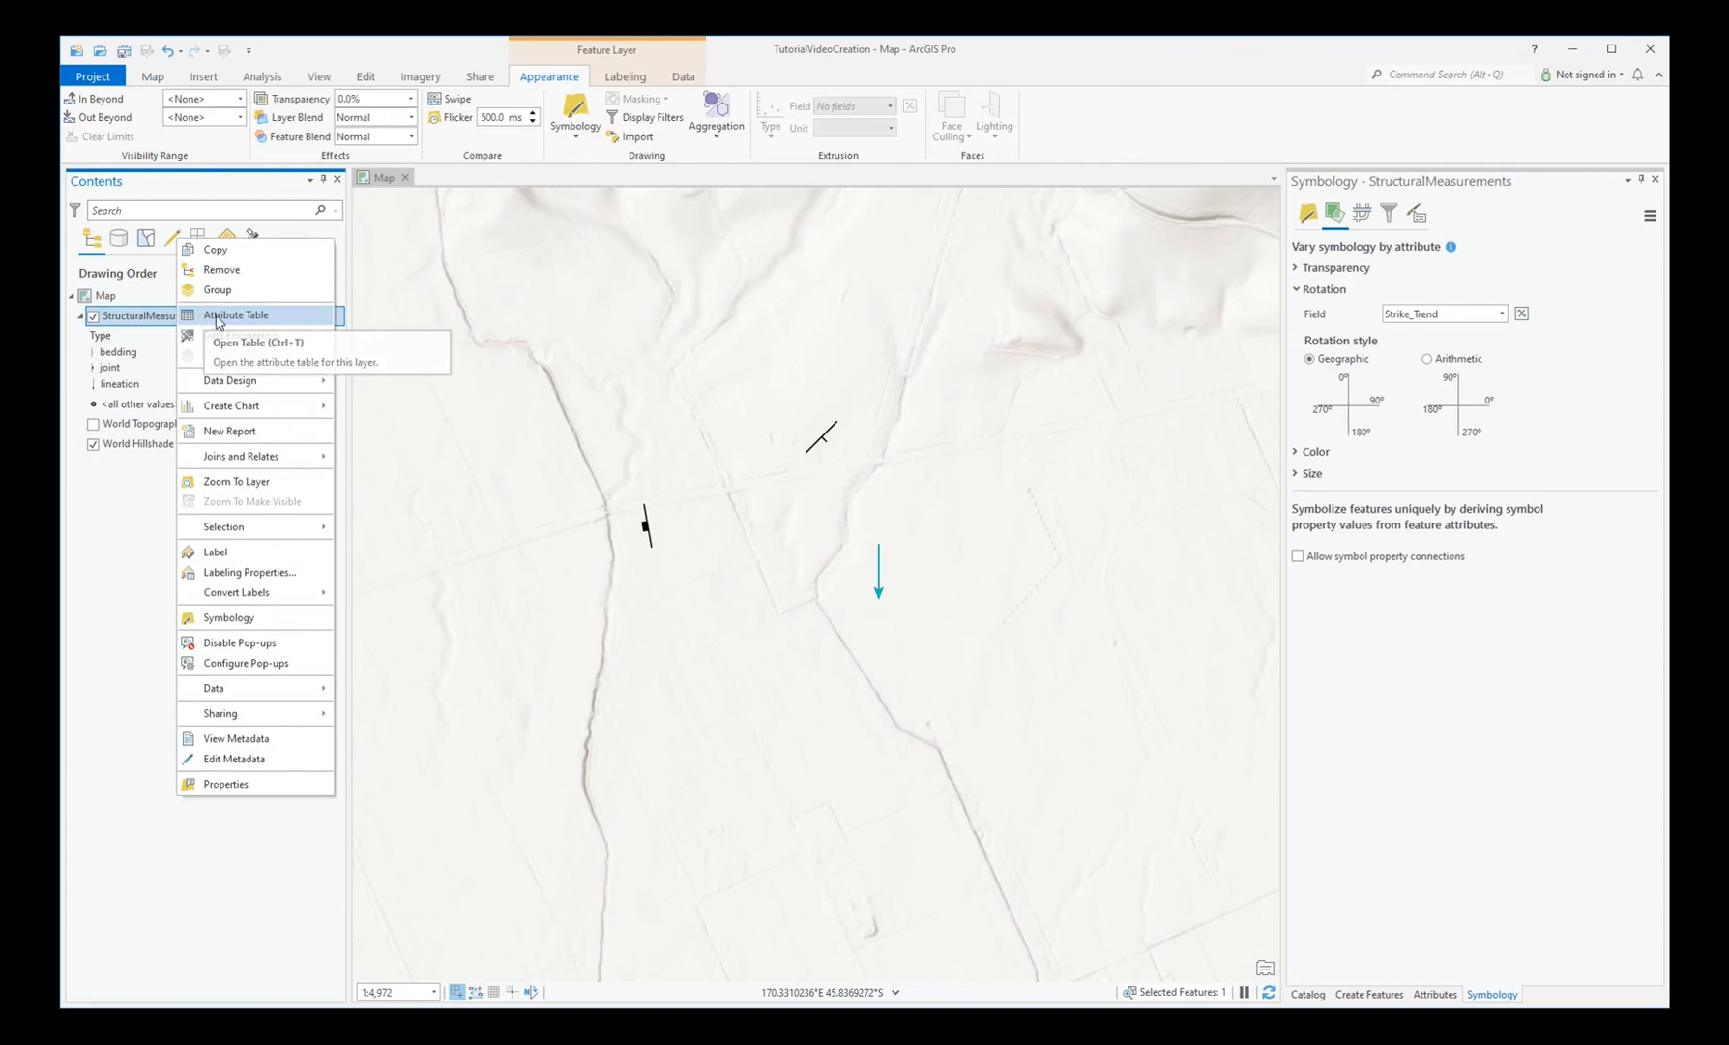
click(234, 315)
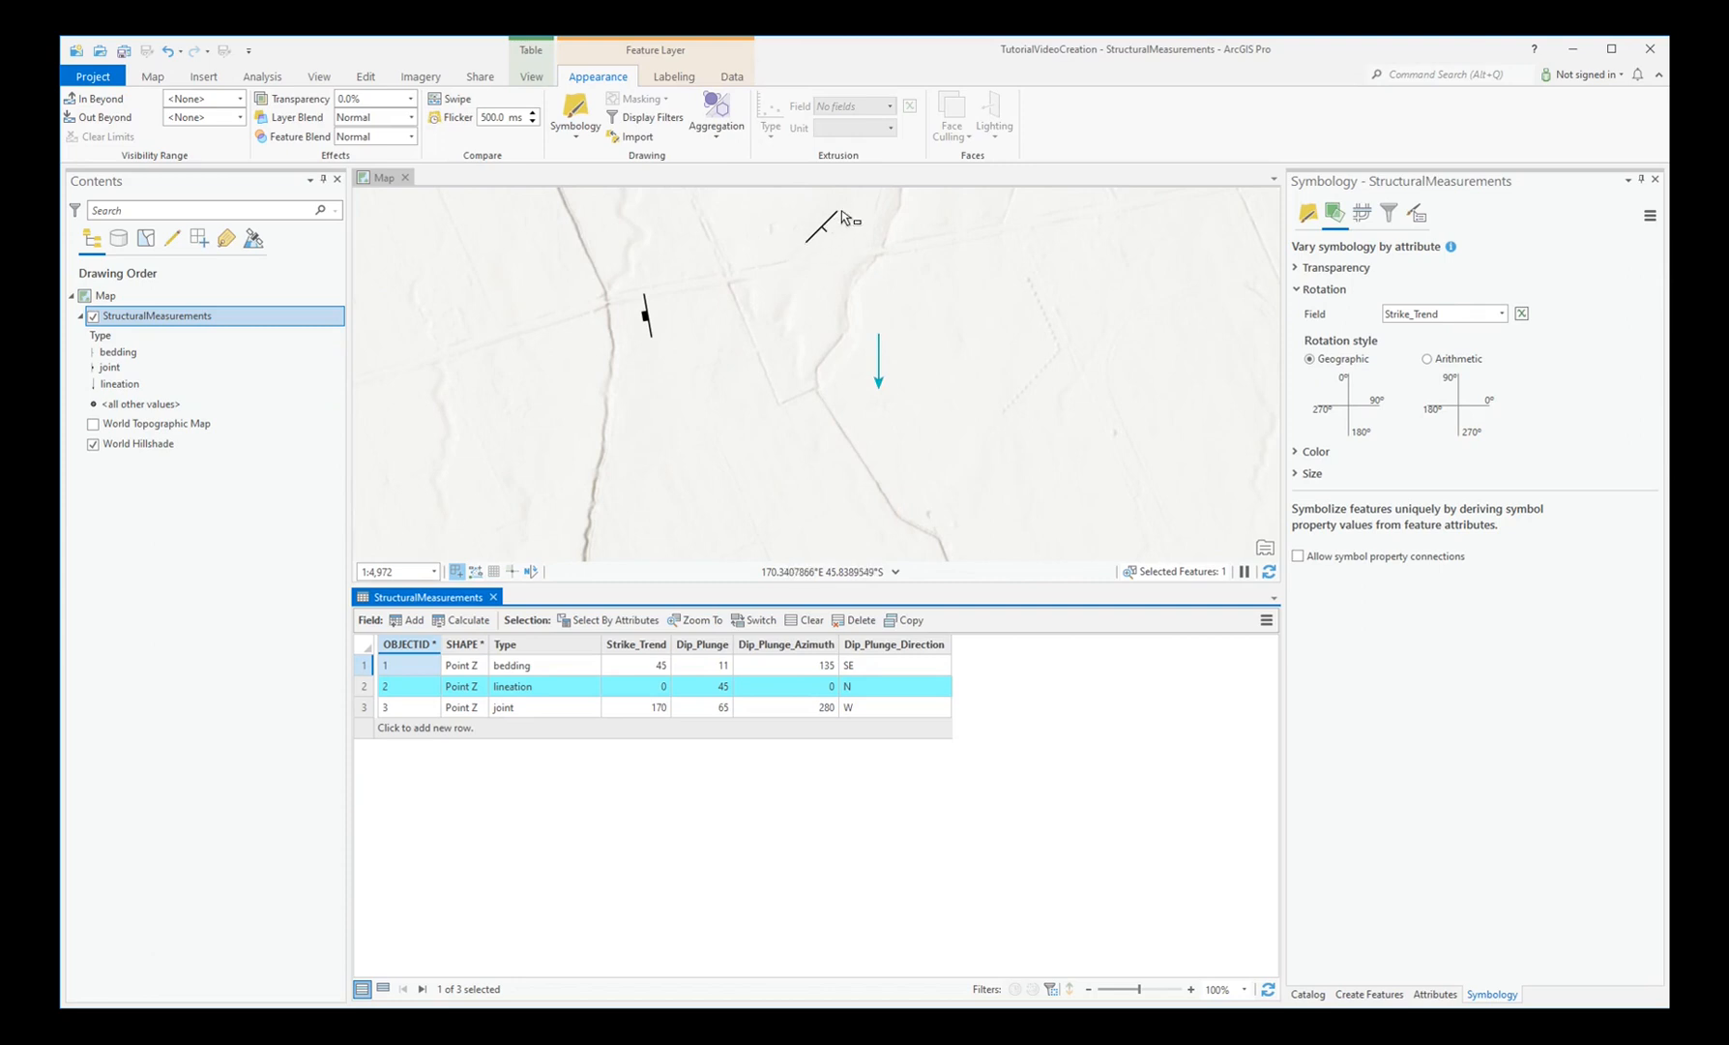
mouse_move(827, 226)
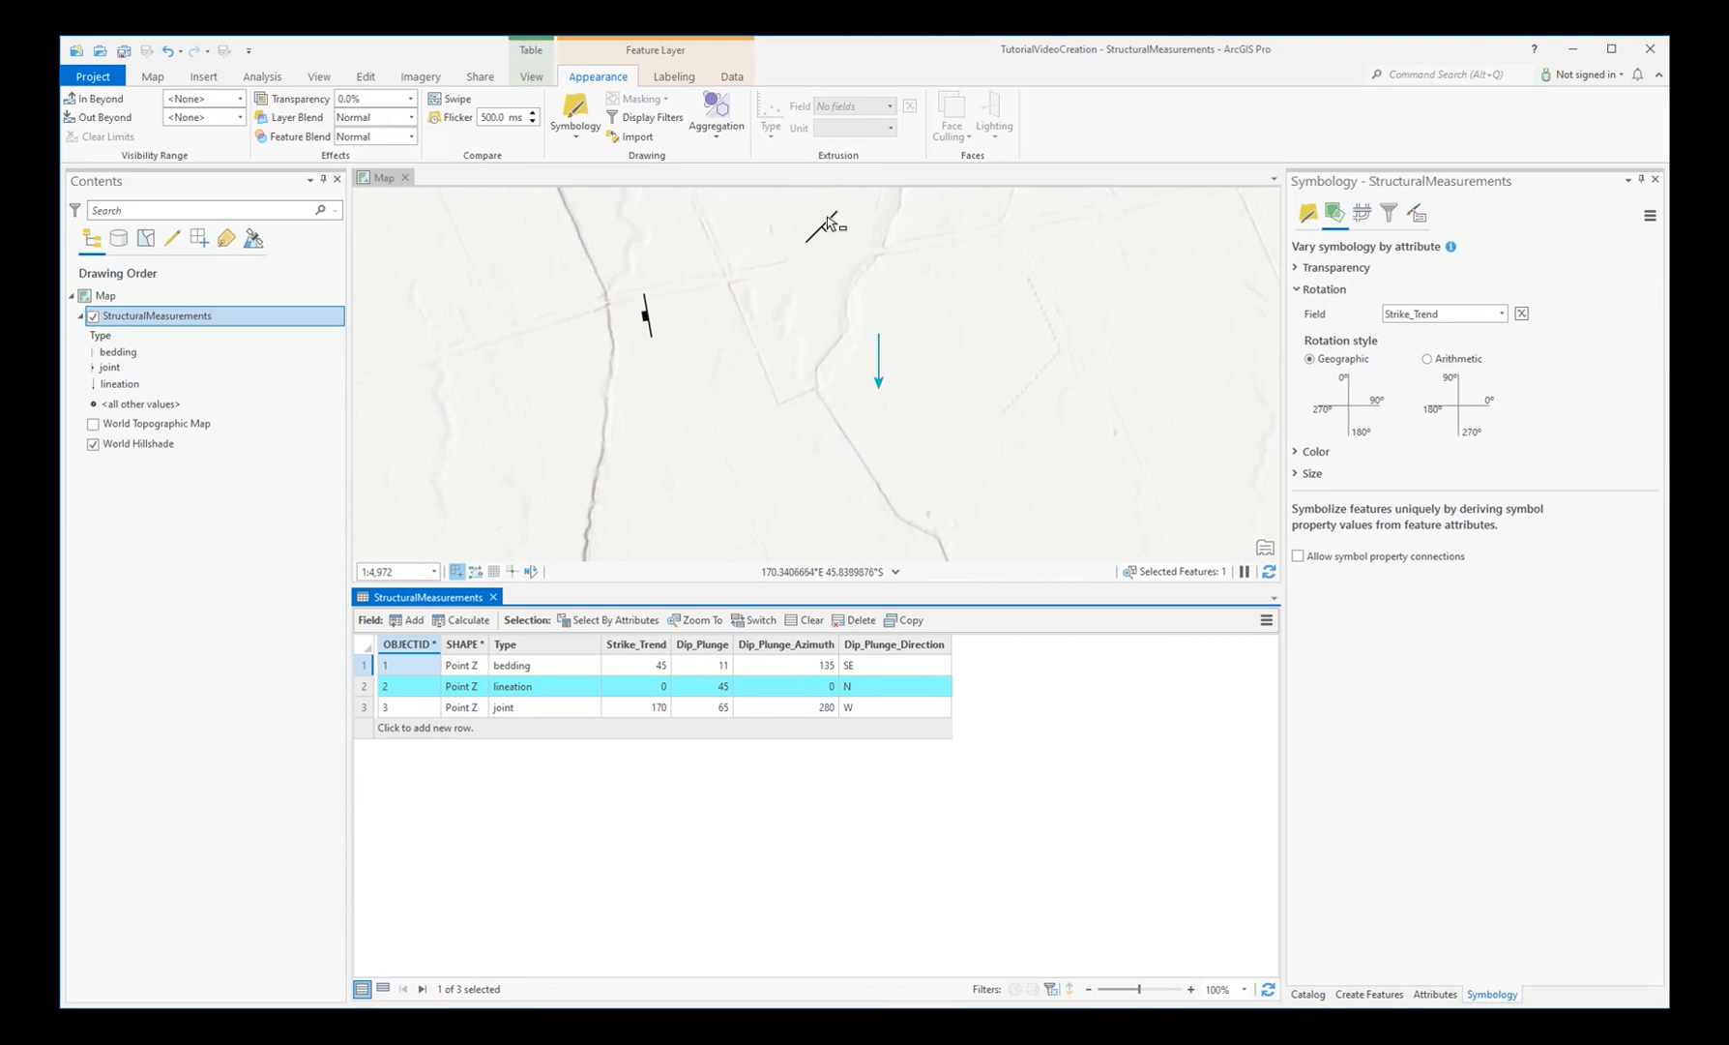
mouse_move(833, 245)
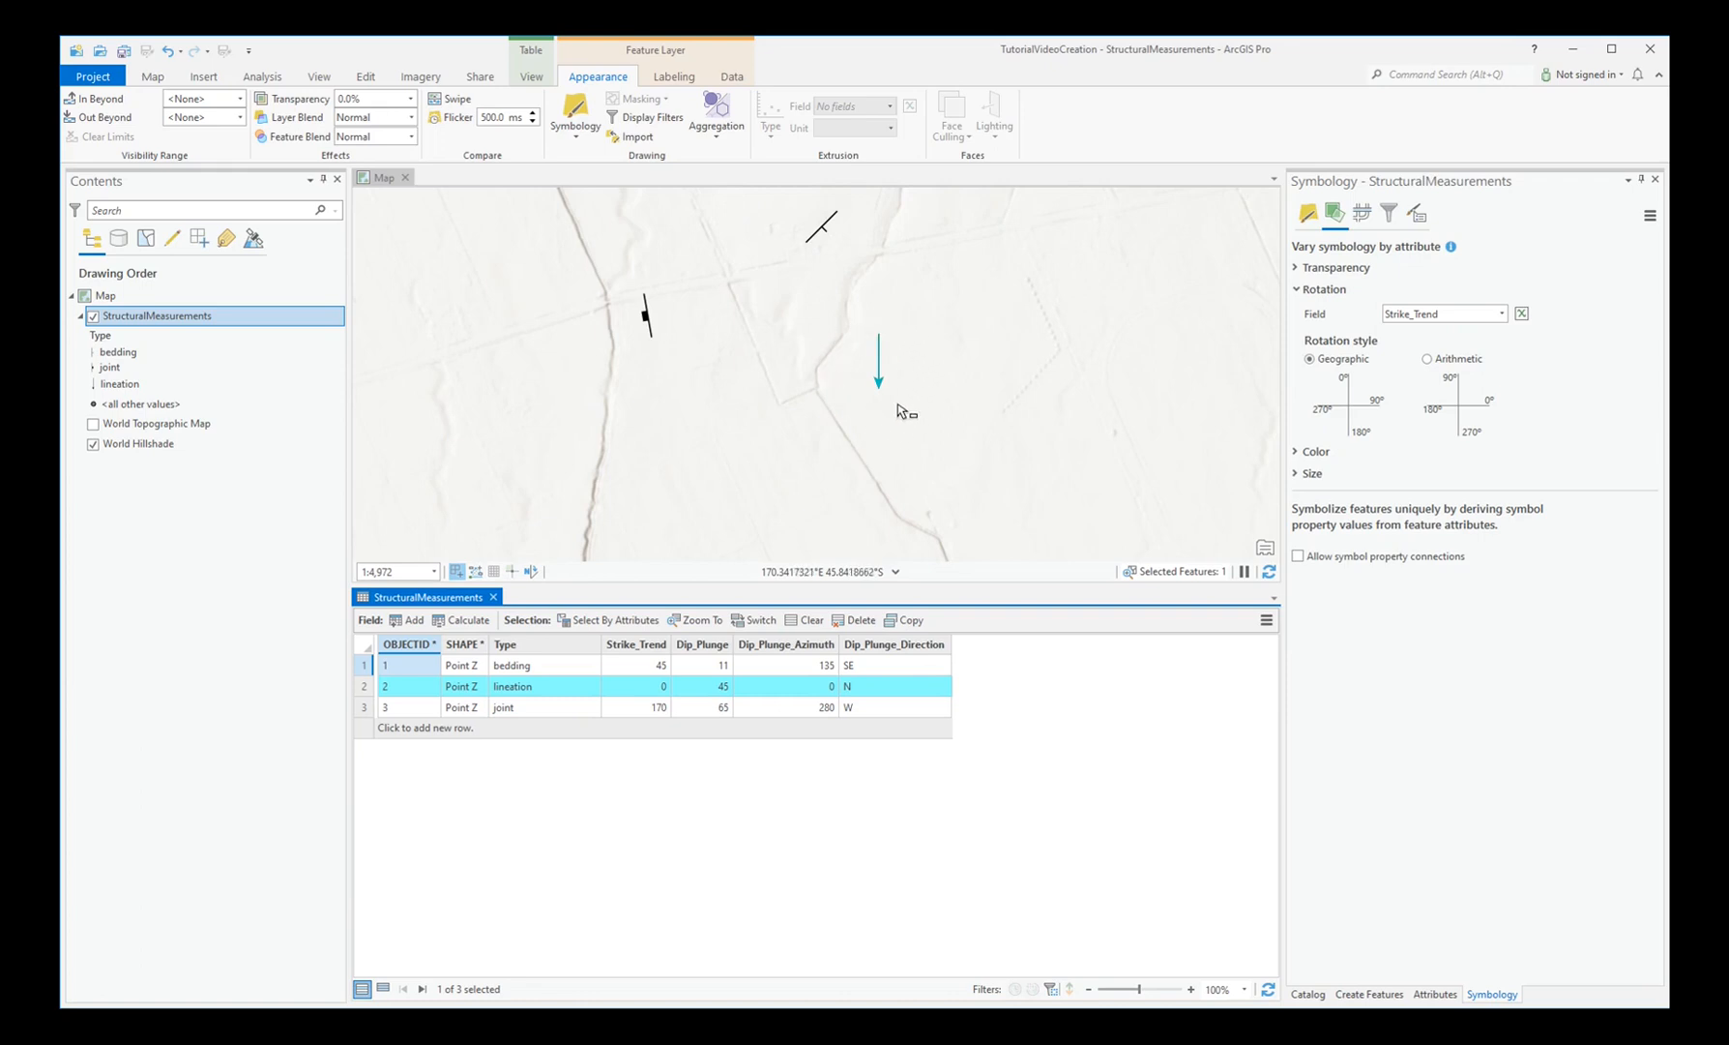
mouse_move(882, 399)
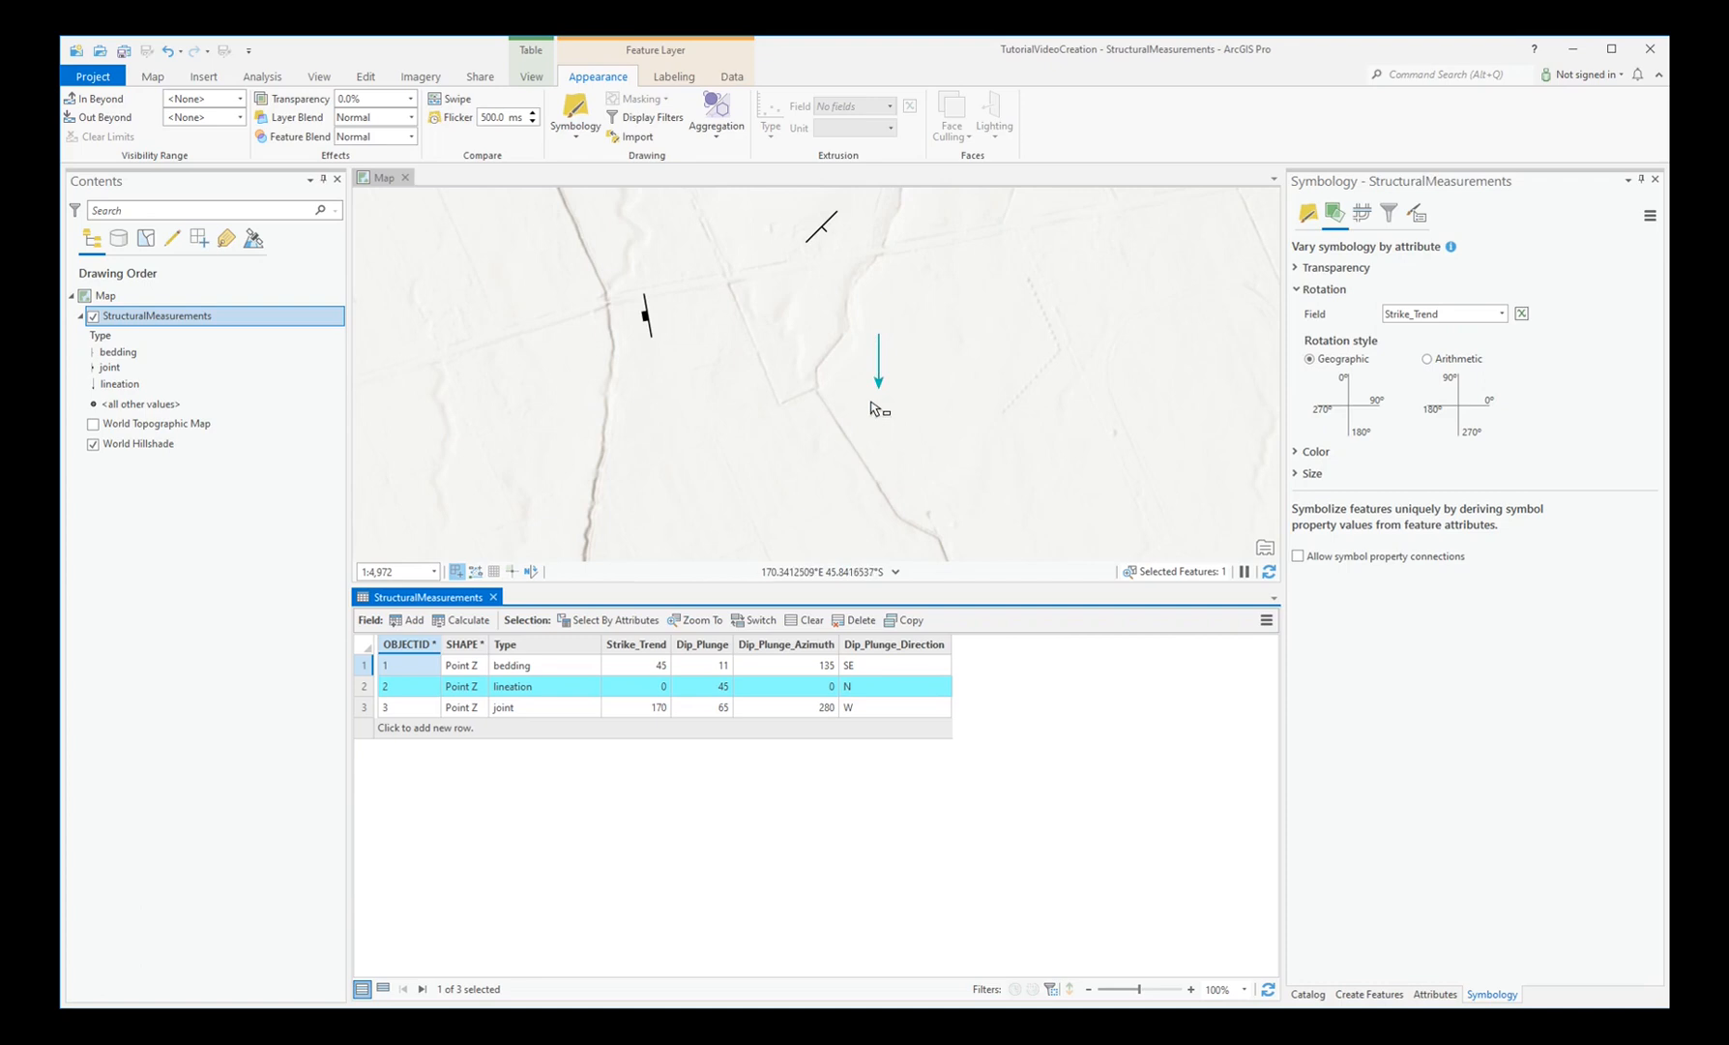
mouse_move(635, 360)
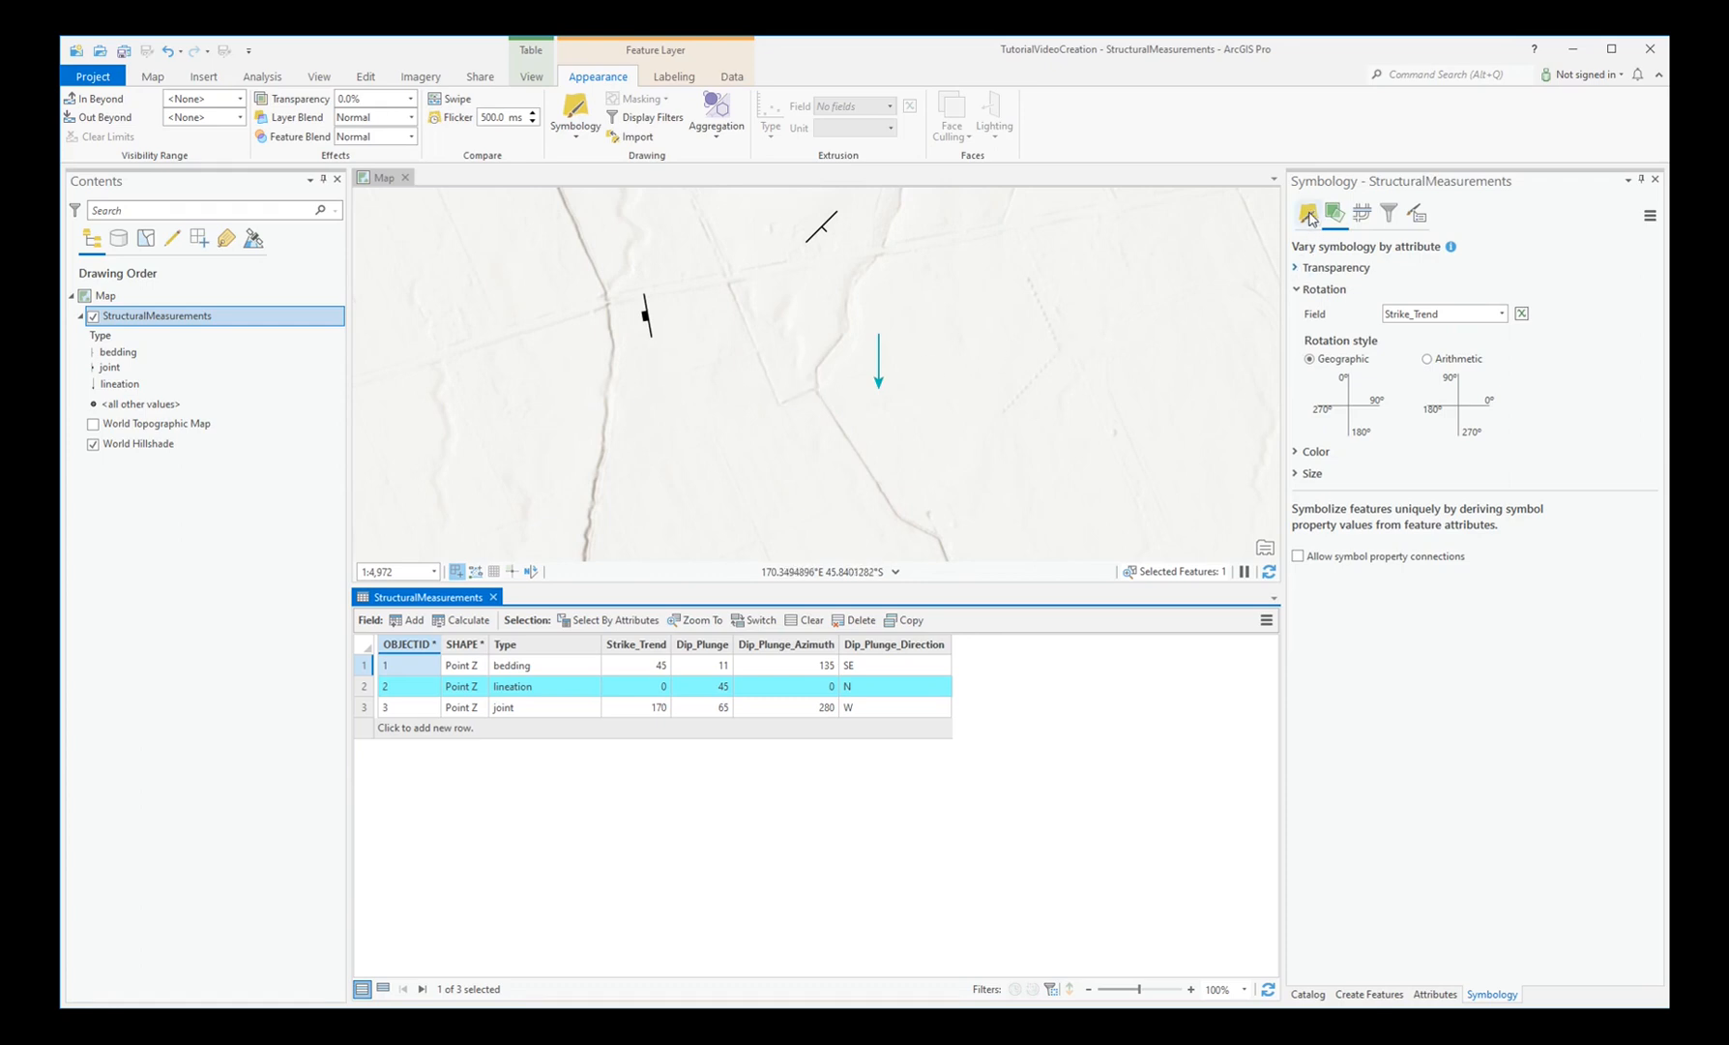
- Set the lineation class symbol's angle to 180° and apply it
click(1308, 214)
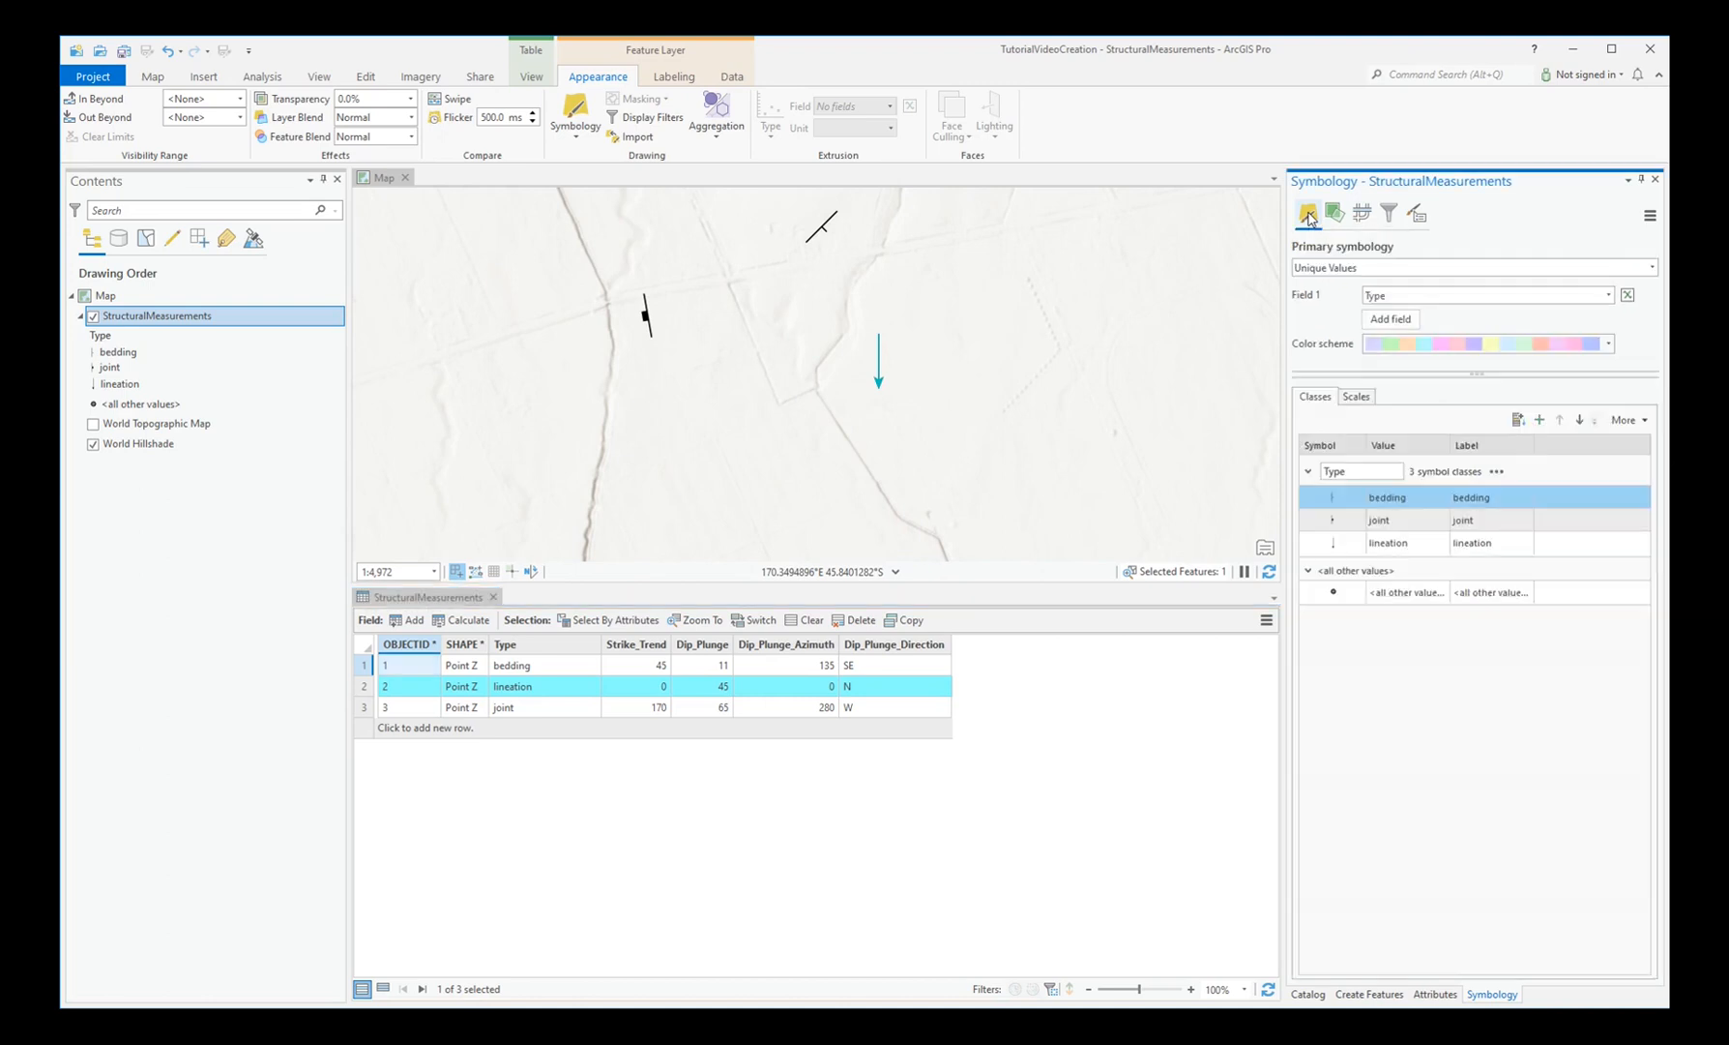
mouse_move(1334, 541)
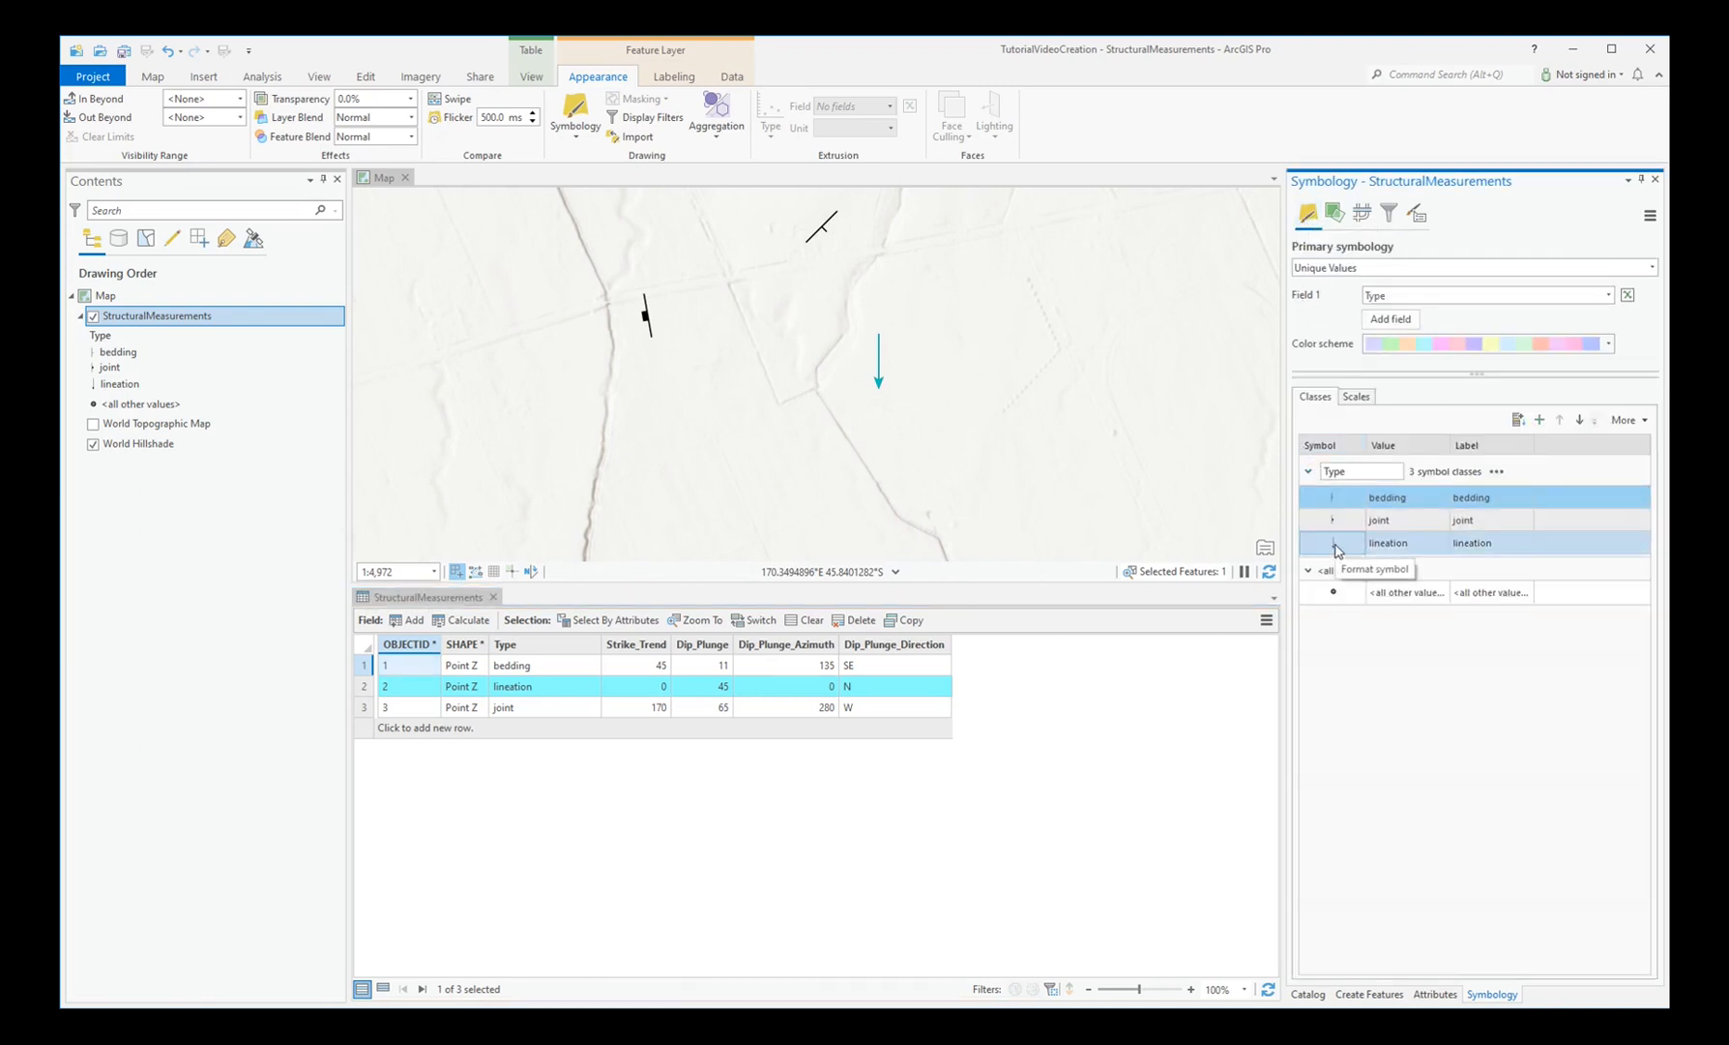
click(1332, 541)
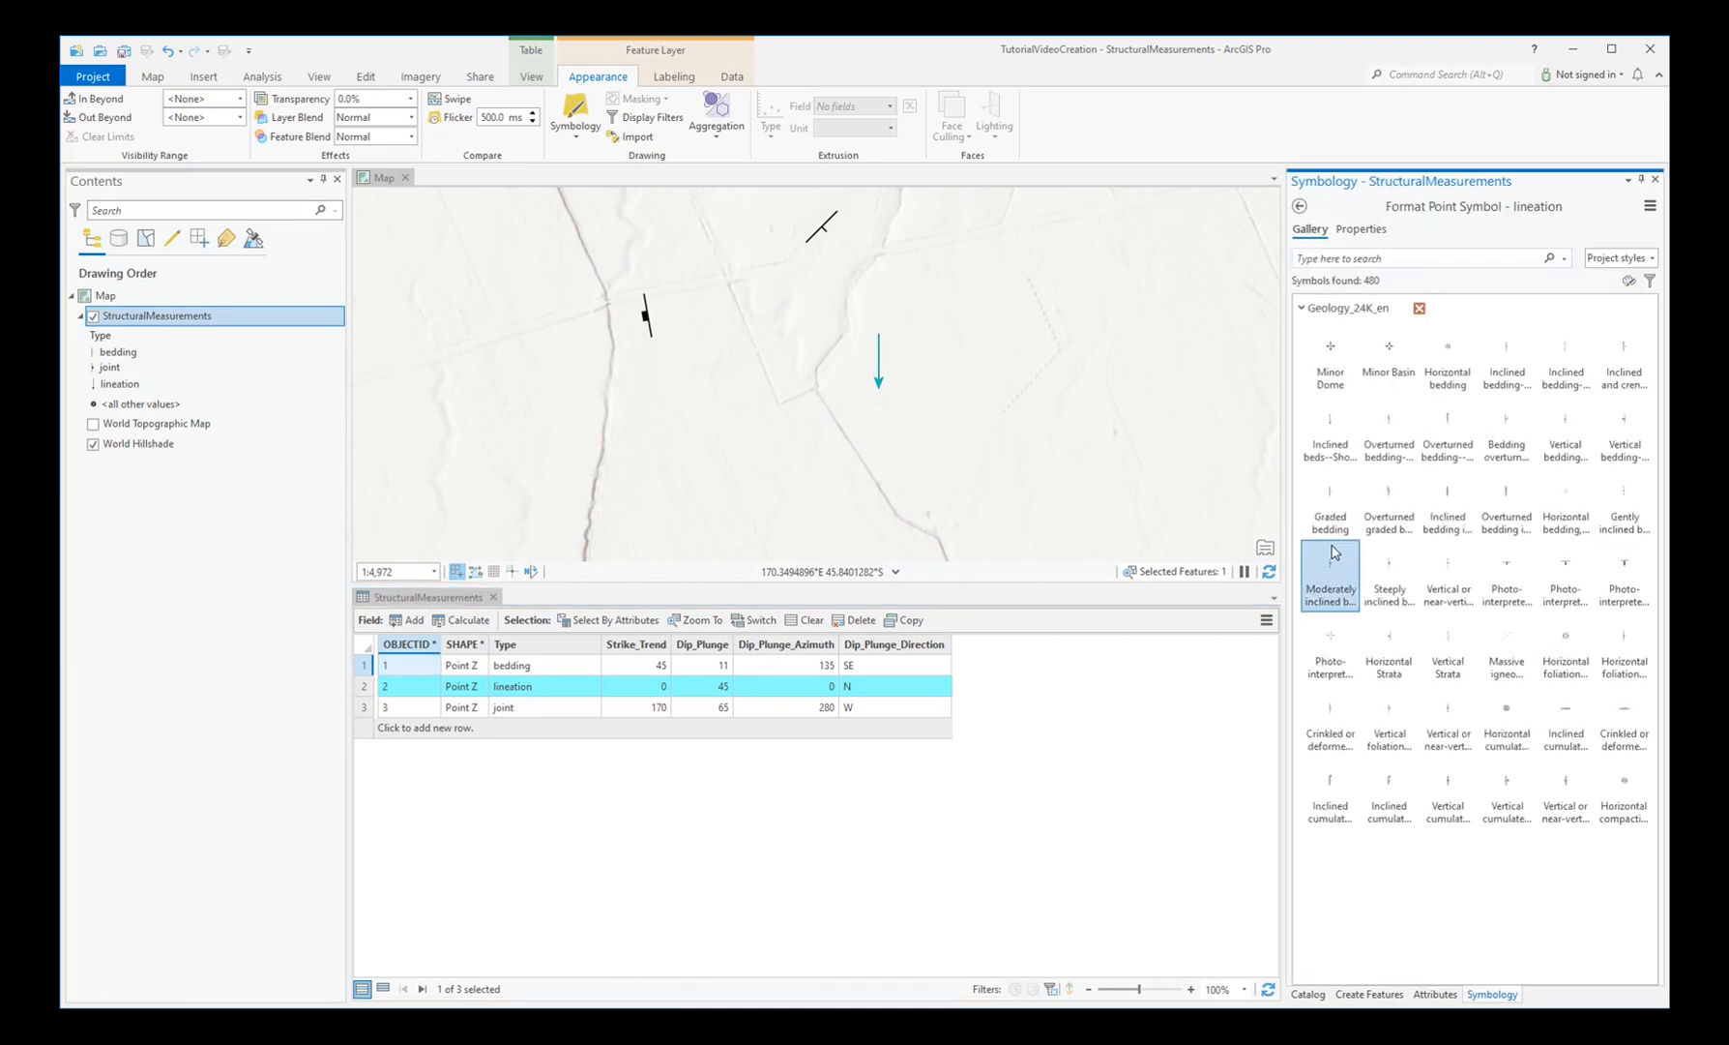
click(1361, 228)
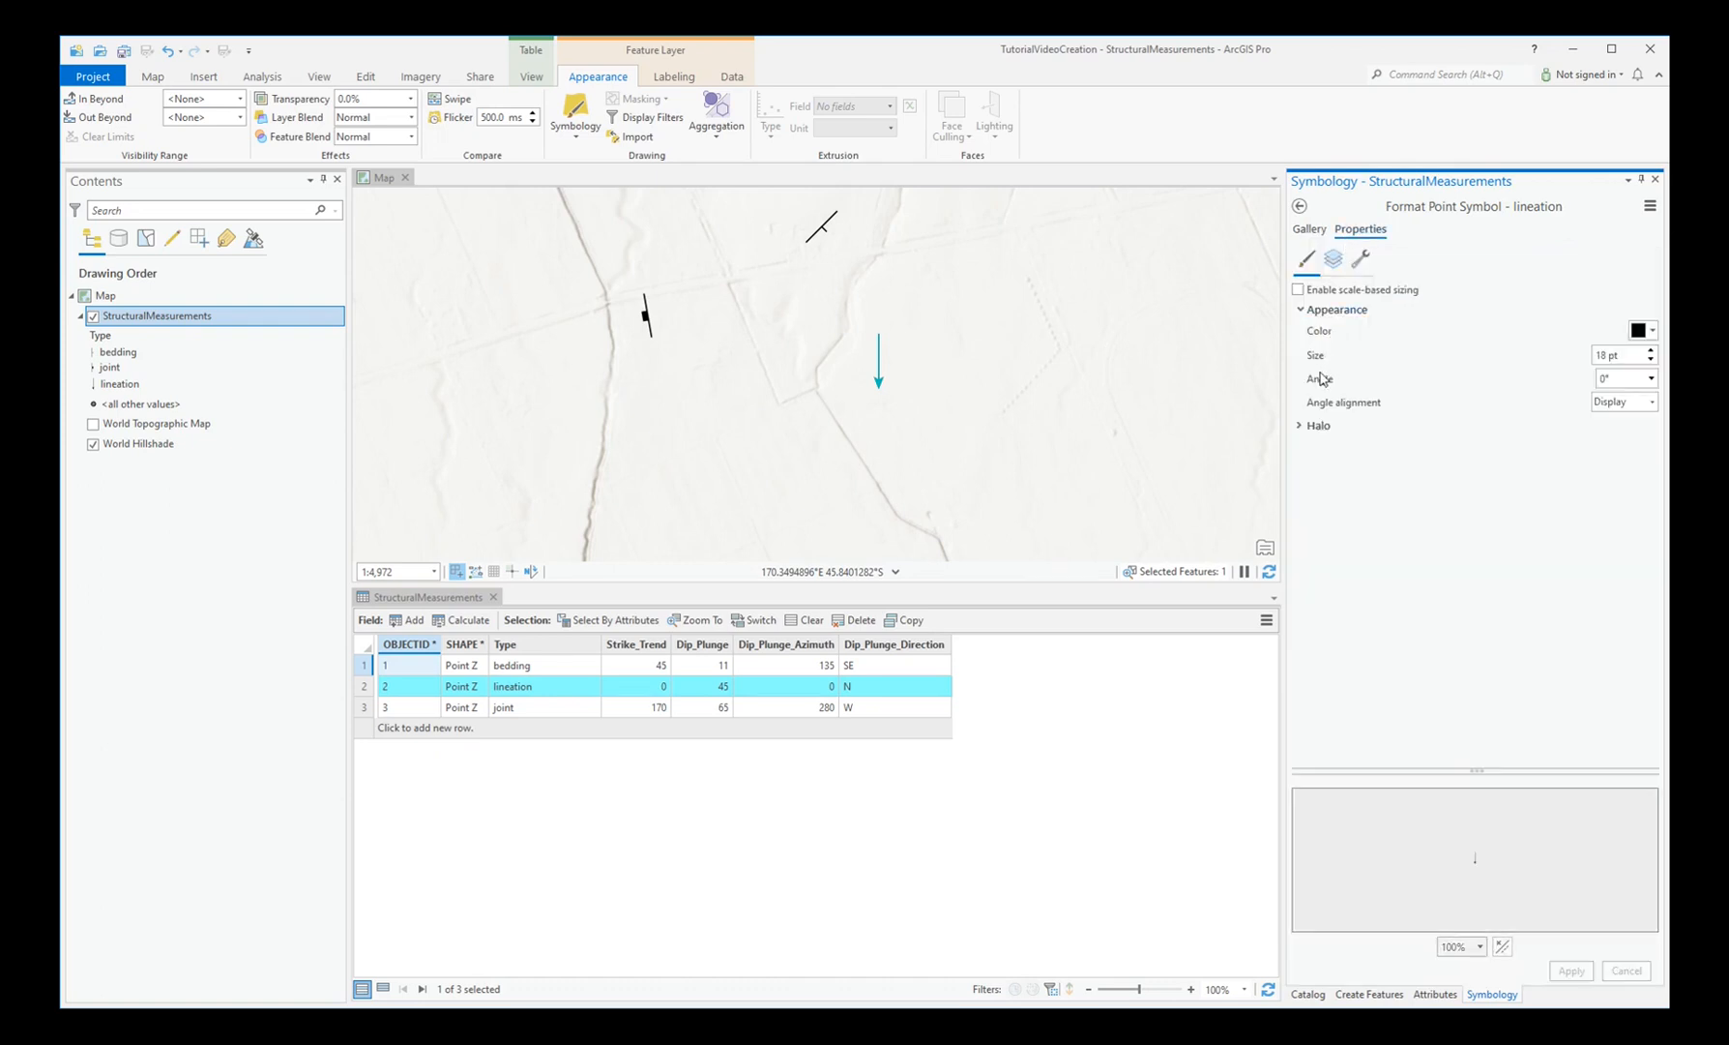
mouse_move(1471, 390)
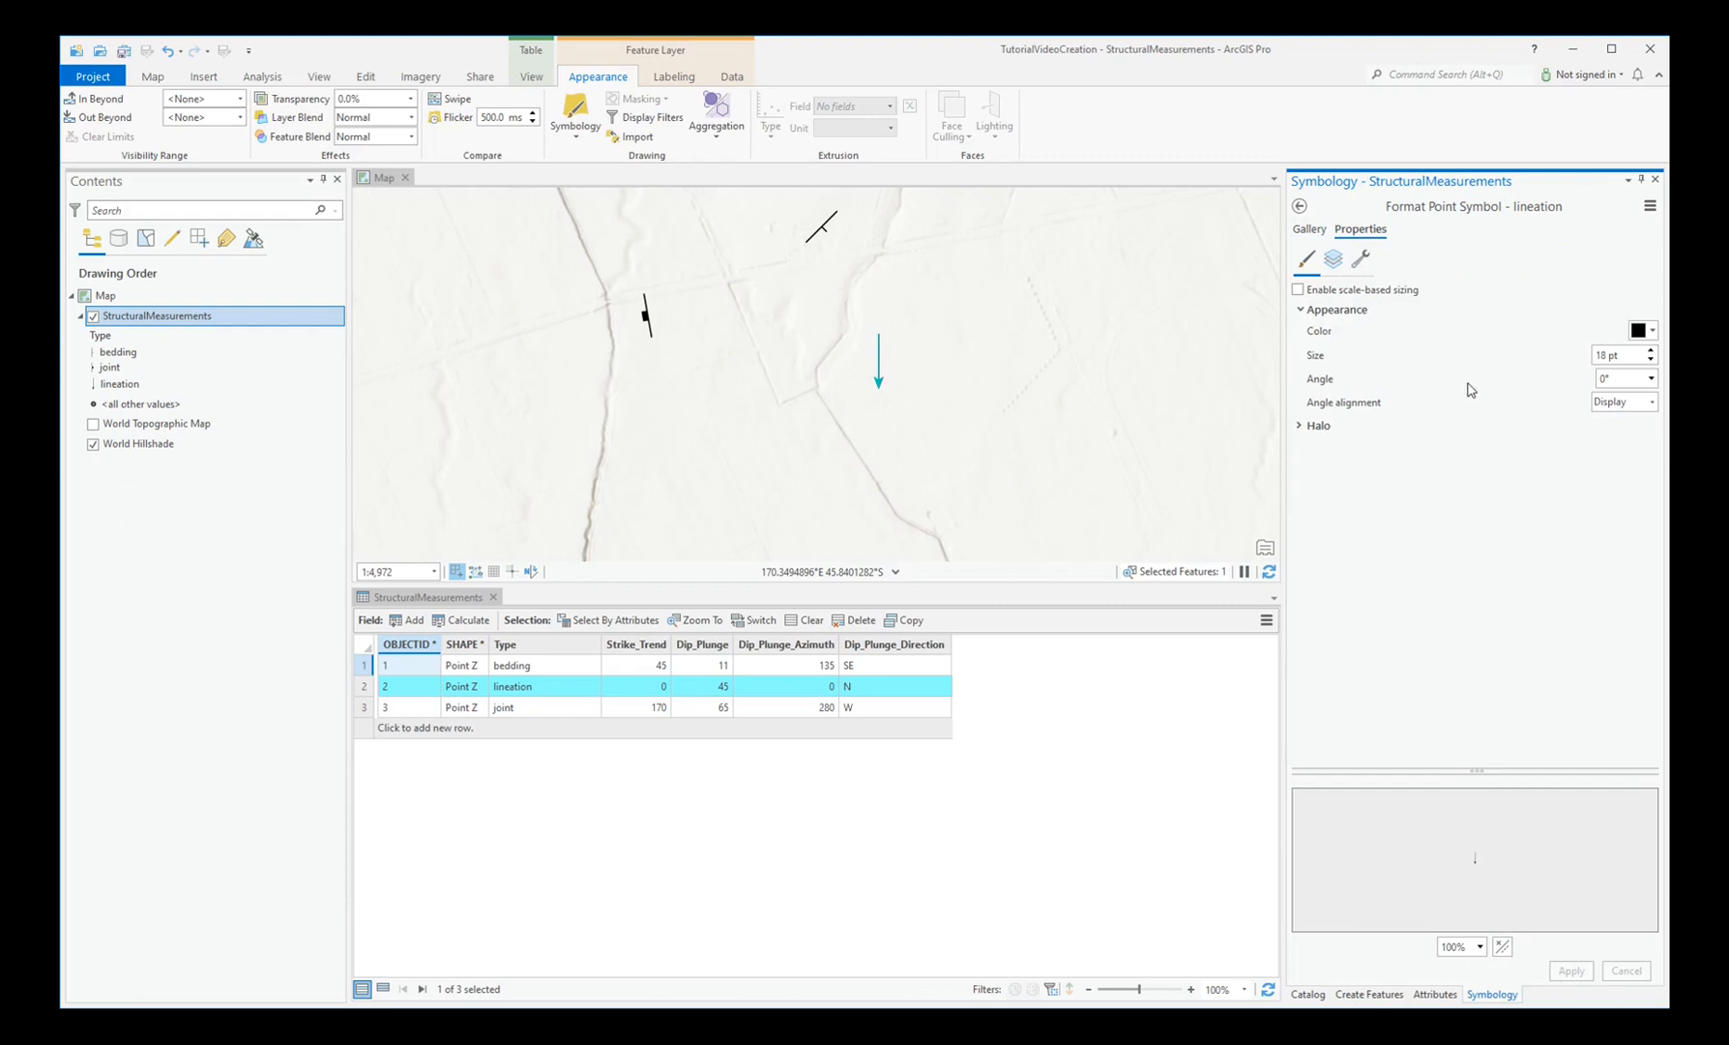
click(1644, 378)
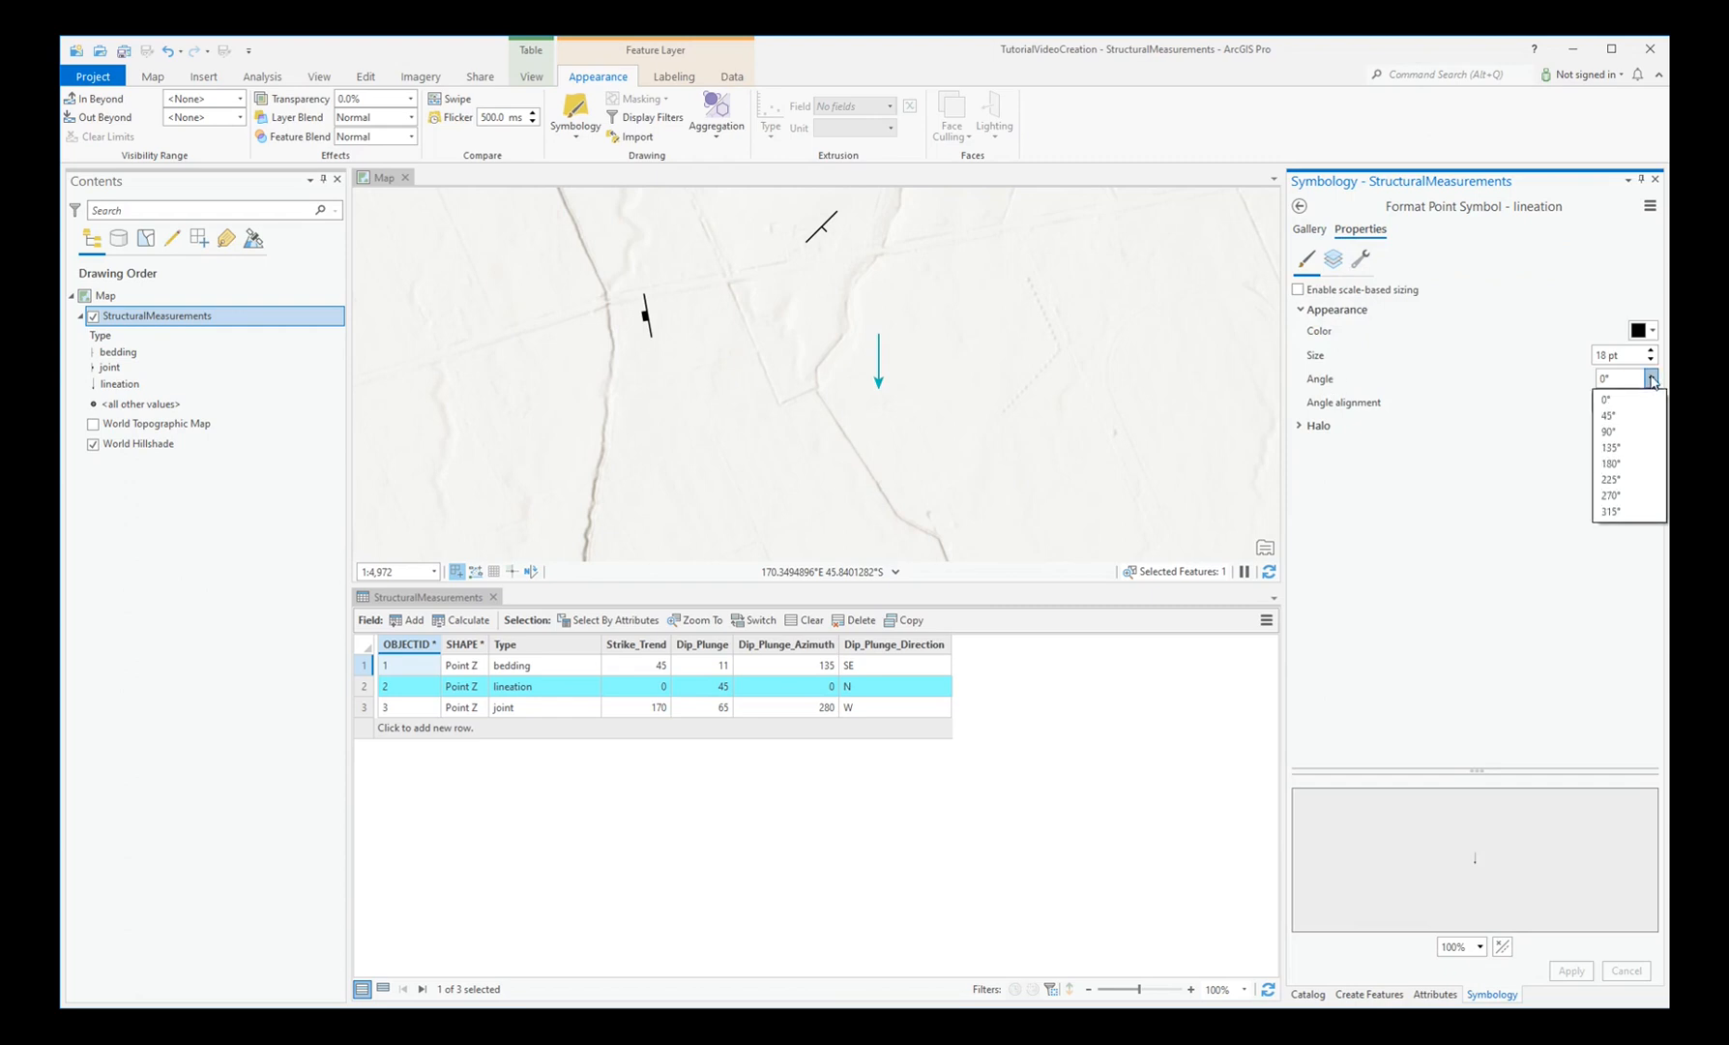
mouse_move(1627, 462)
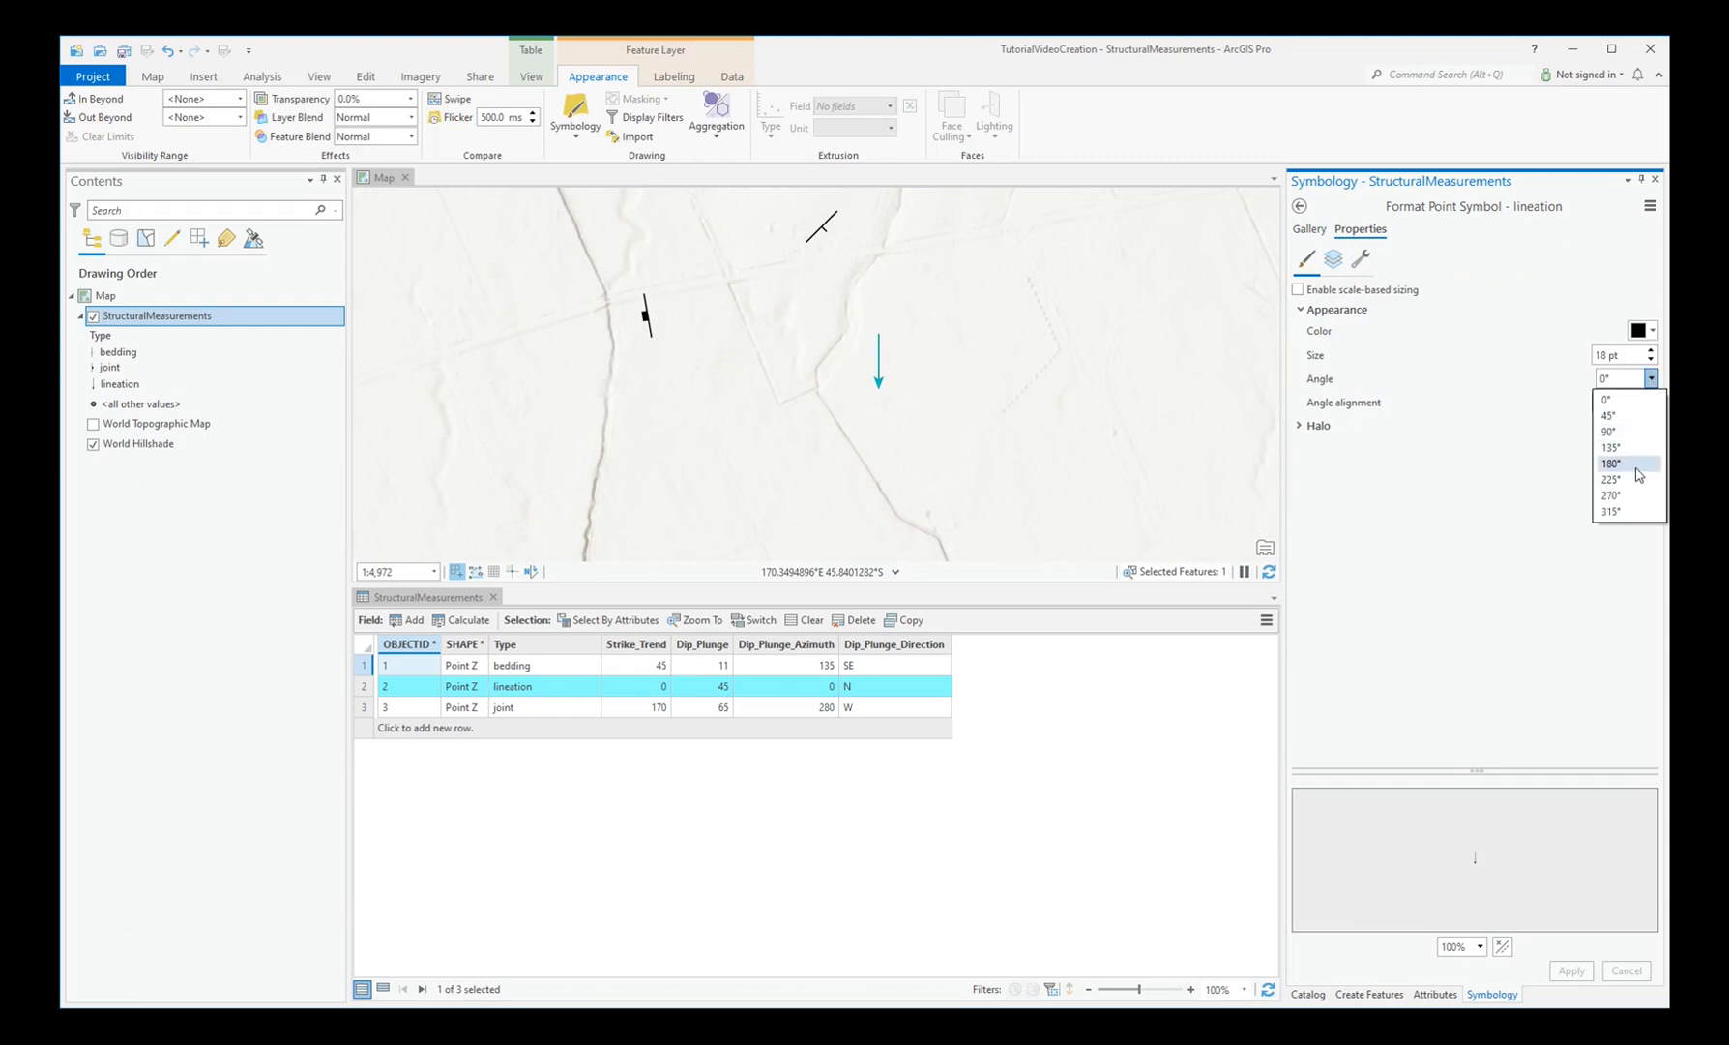
click(1621, 462)
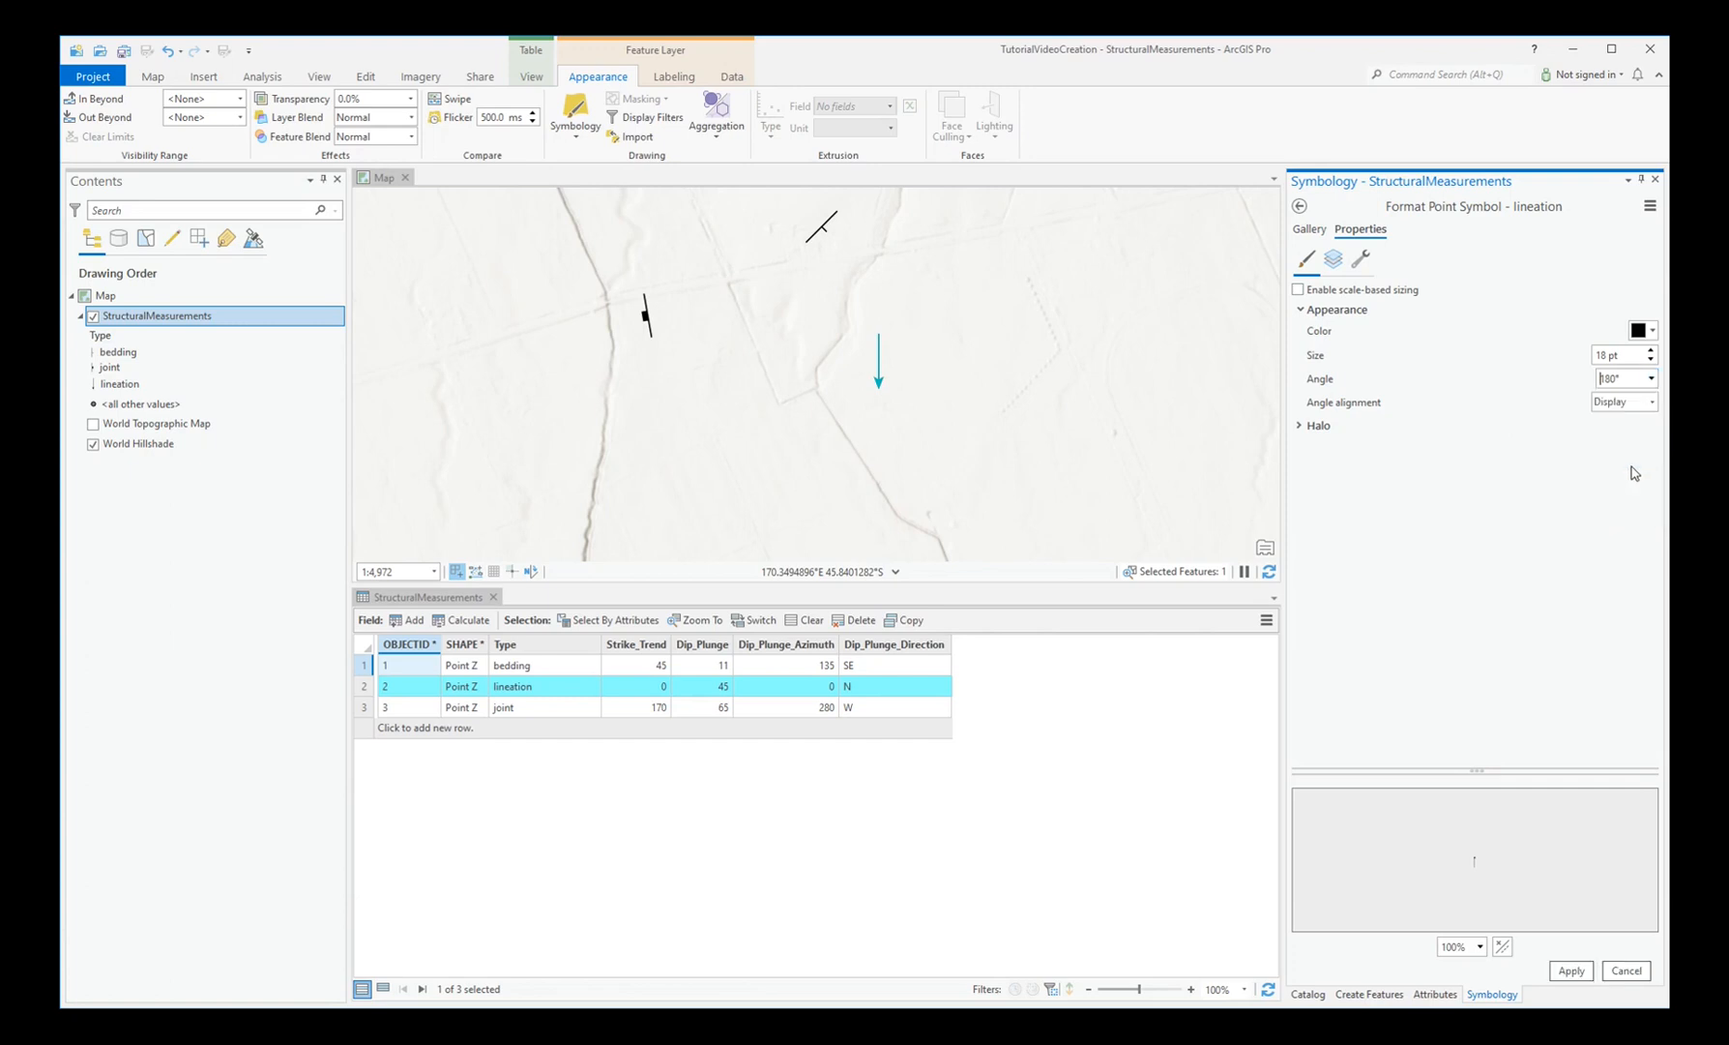
click(1571, 971)
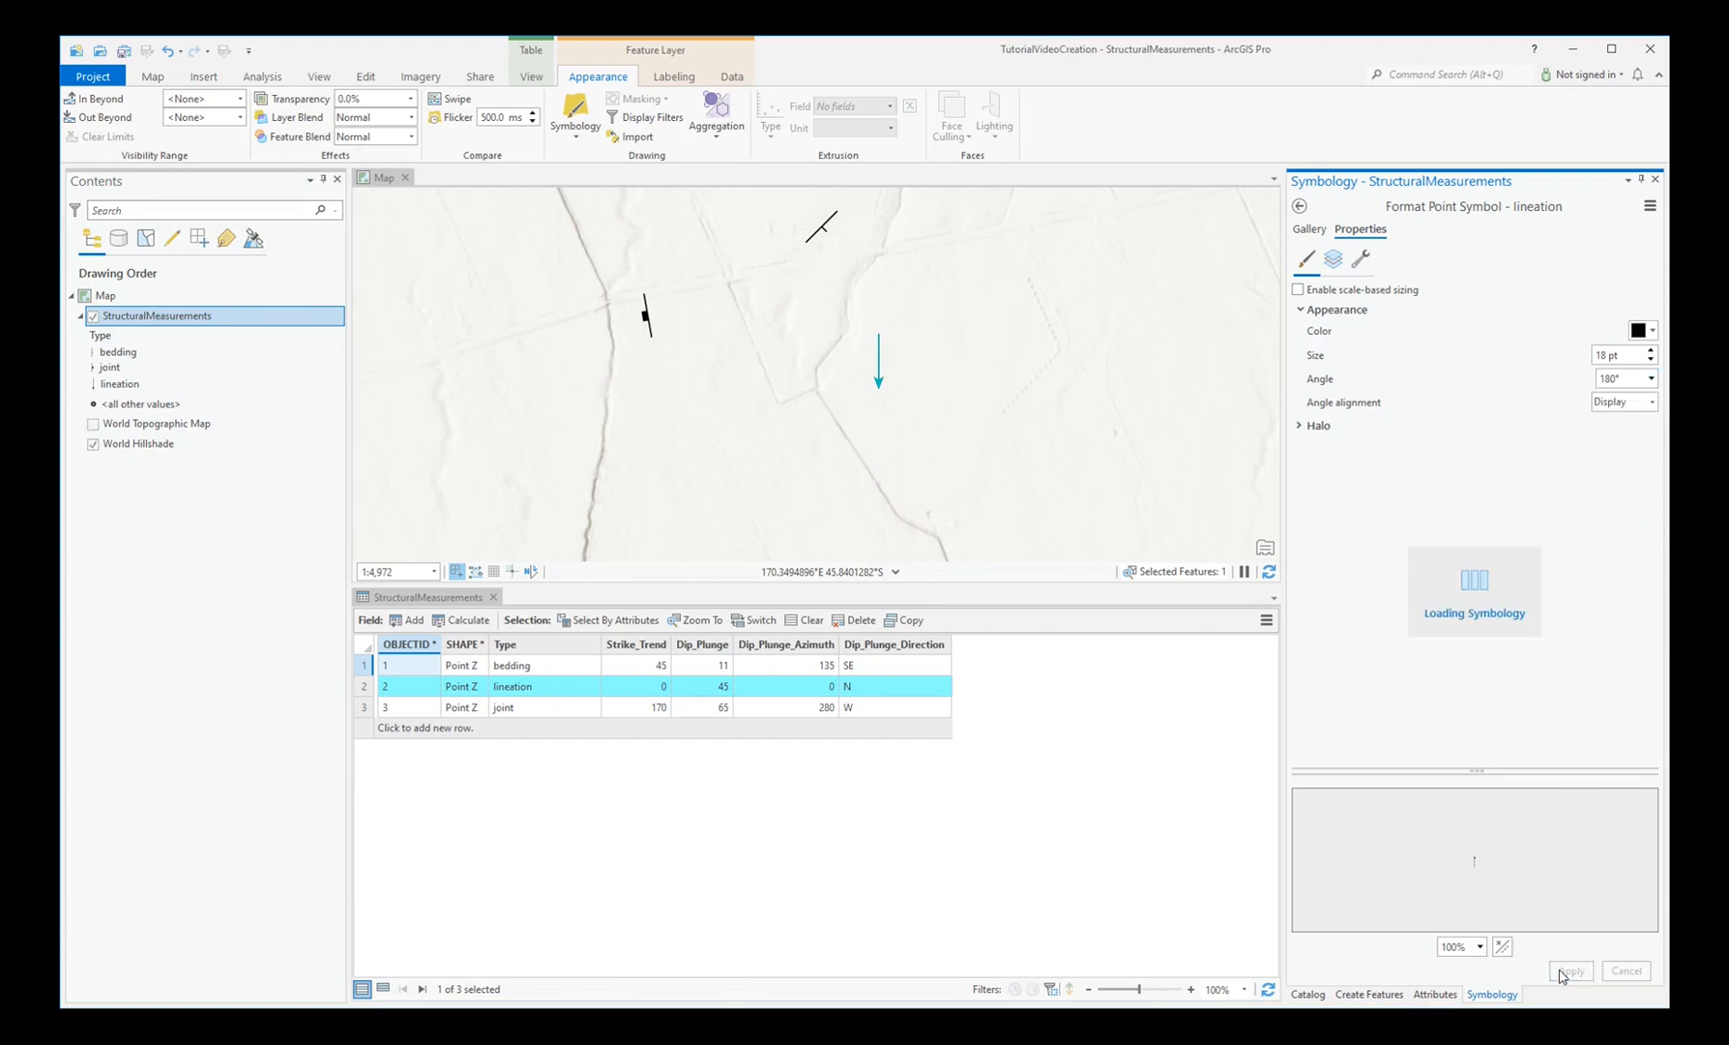
click(1571, 969)
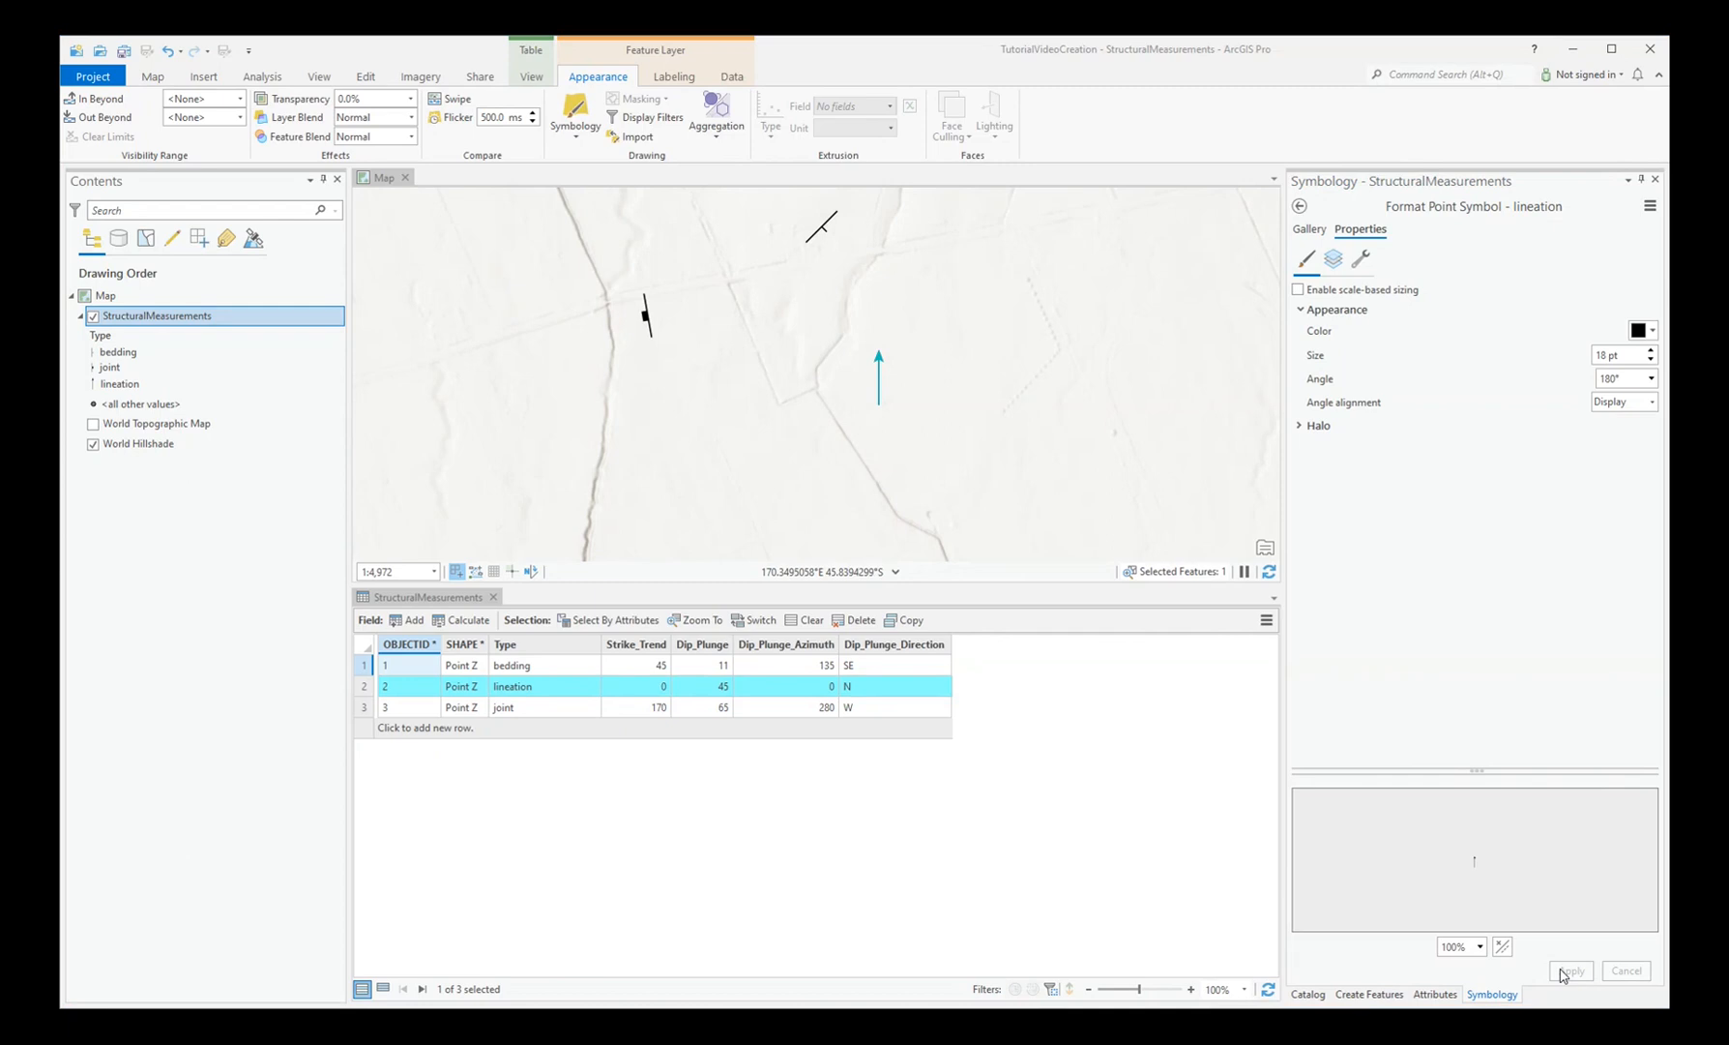
mouse_move(1022, 544)
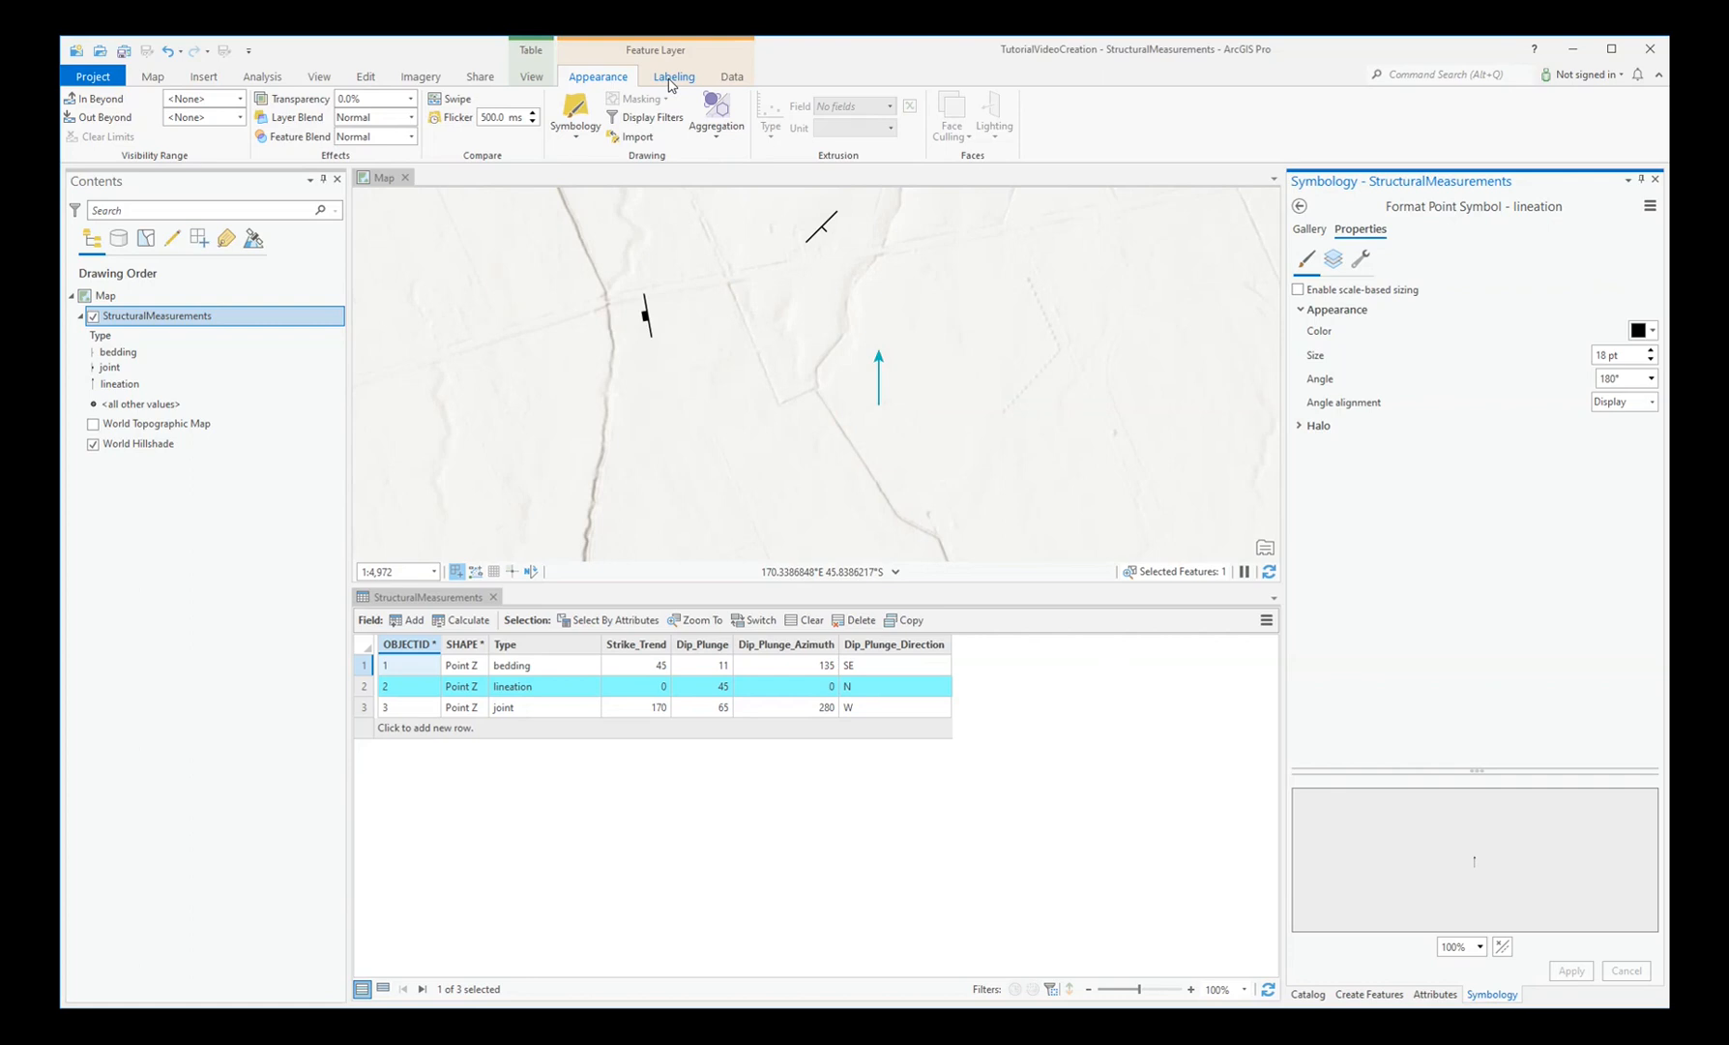
- Turn on labels showing the Dip_Plunge field at 6 pt text size
click(674, 76)
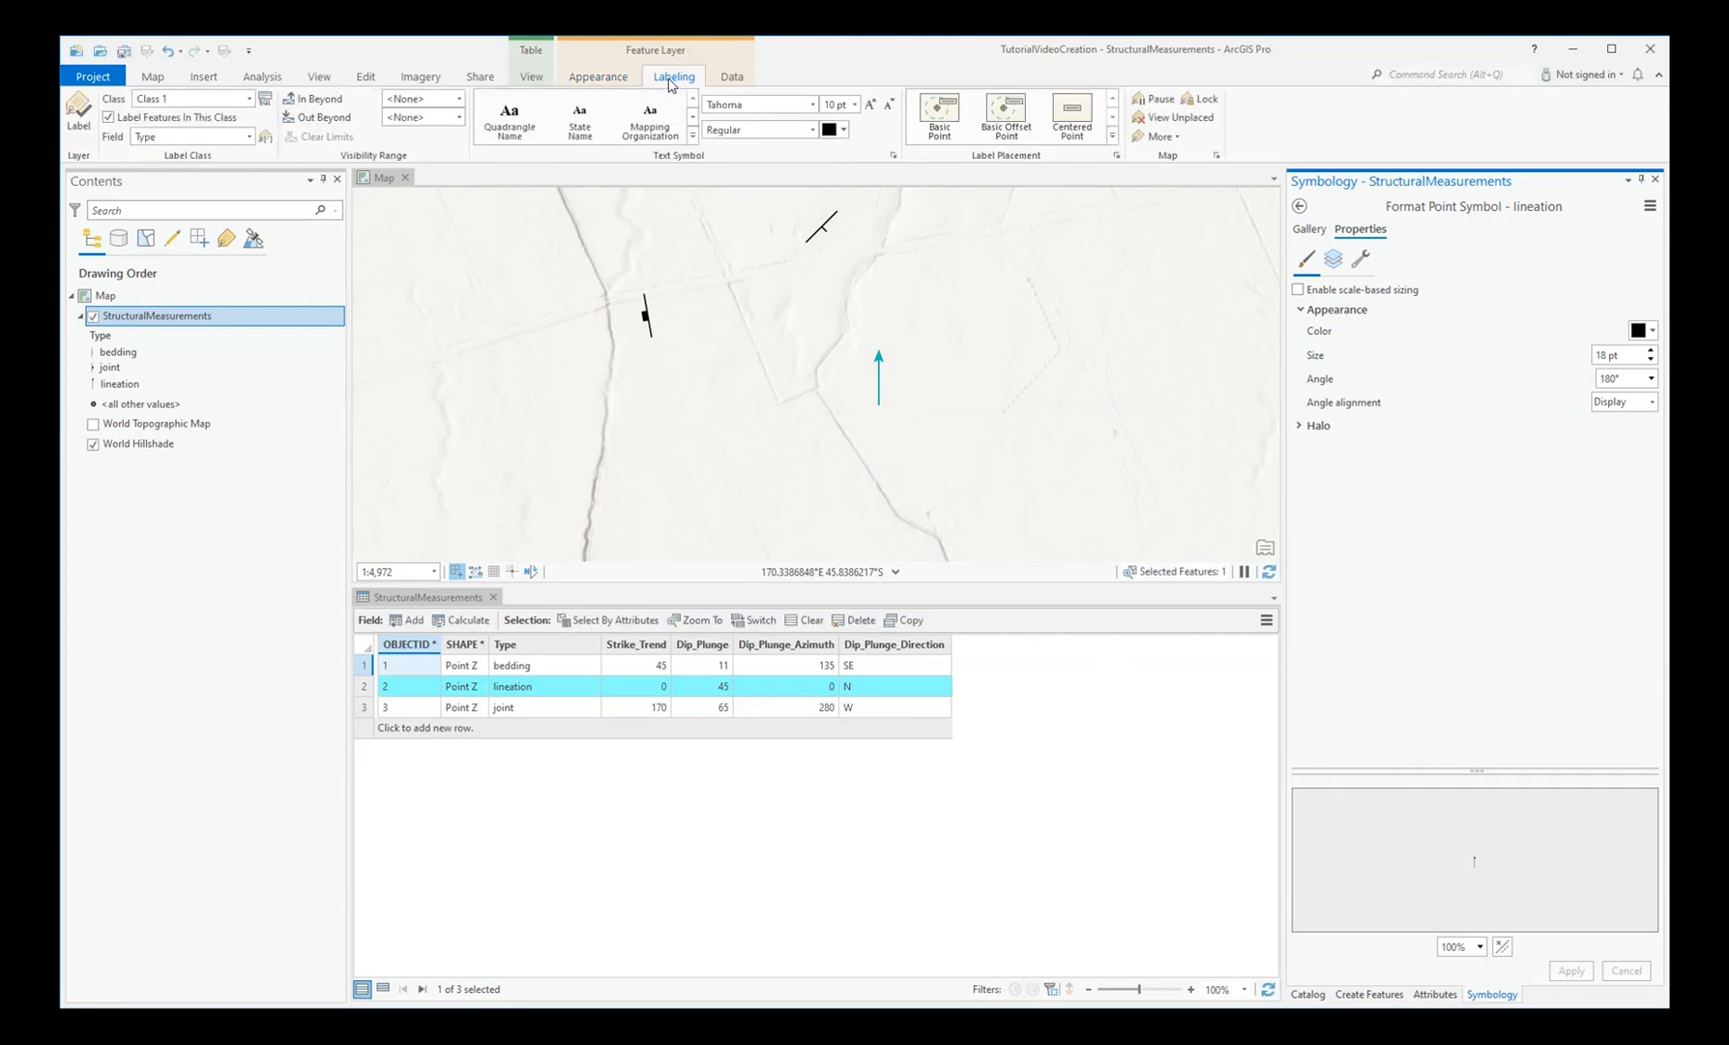
click(78, 113)
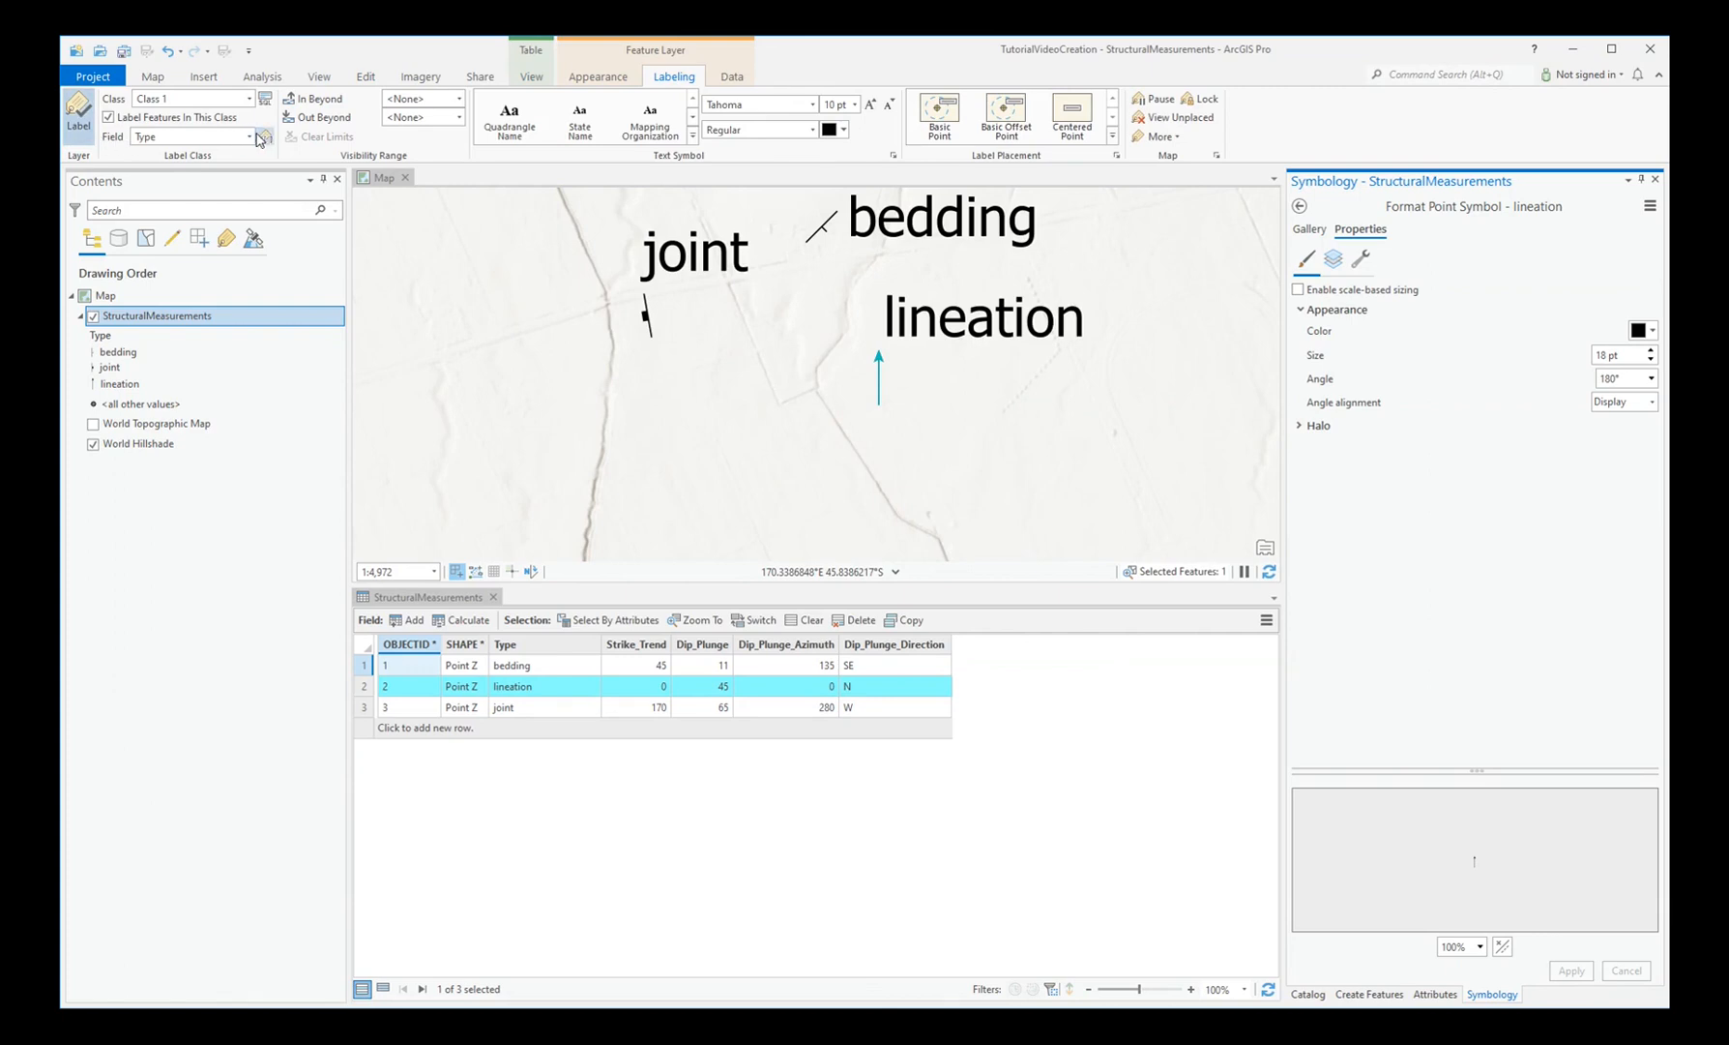
click(262, 136)
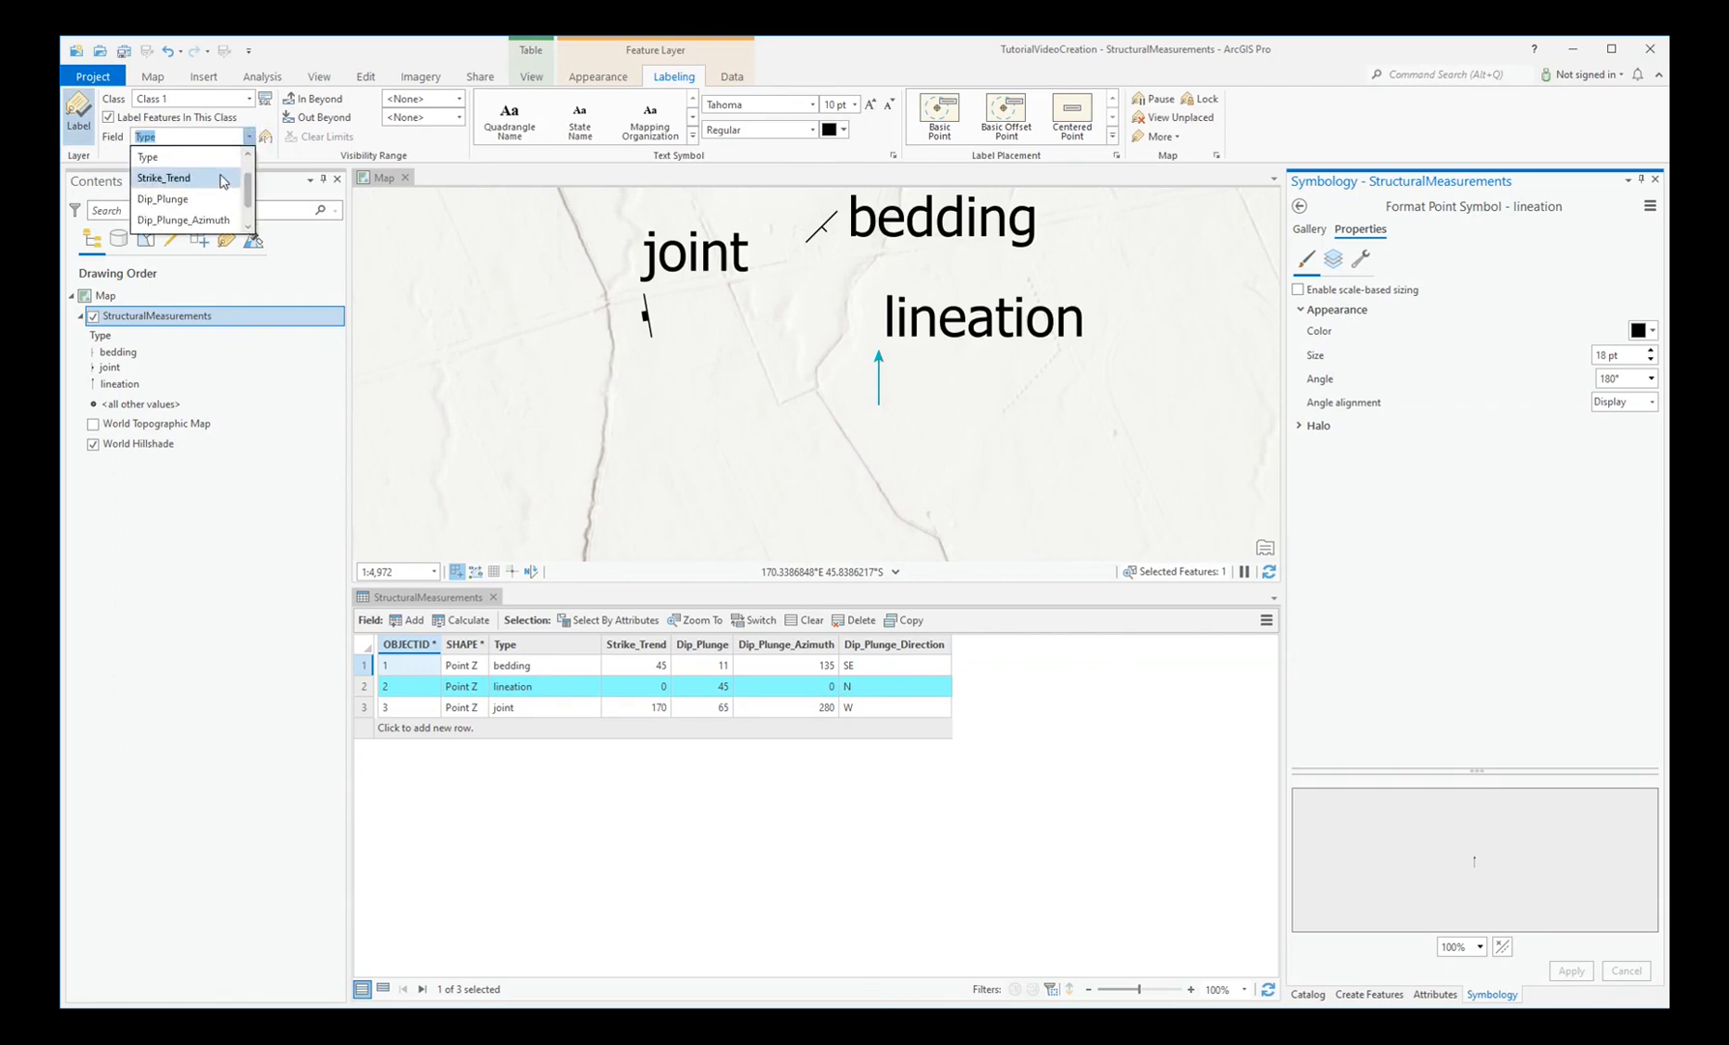
mouse_move(176, 198)
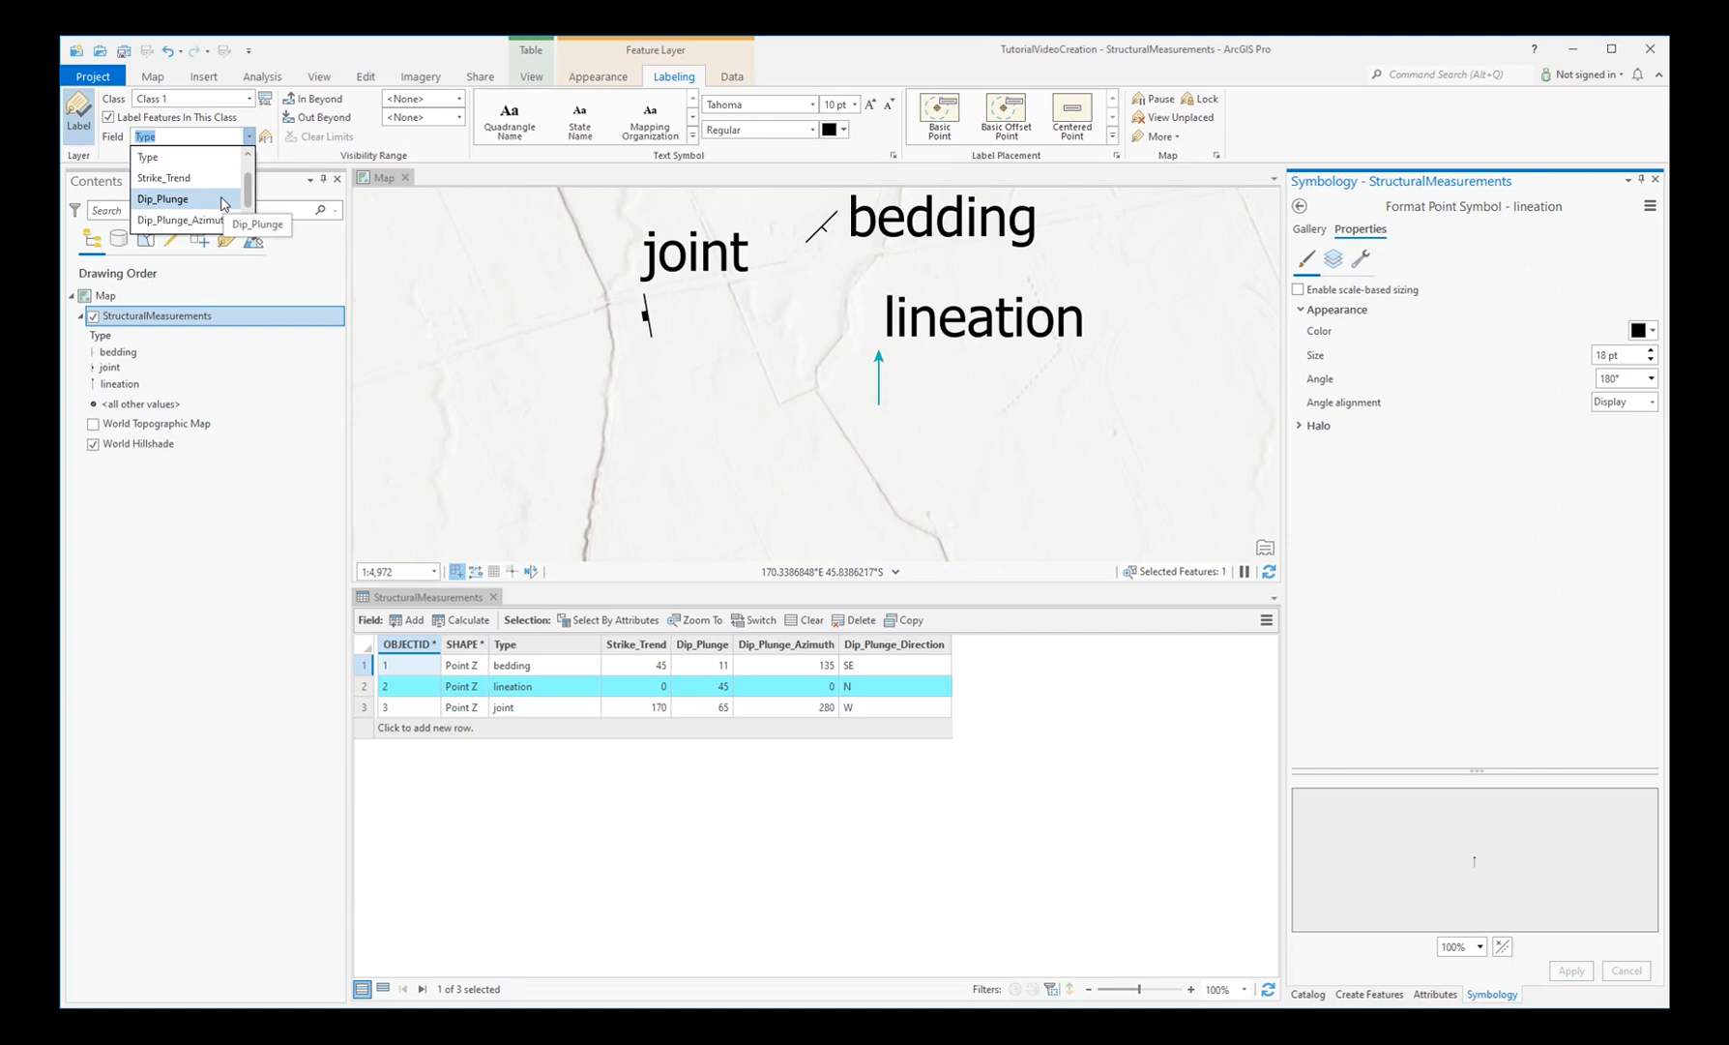
click(163, 198)
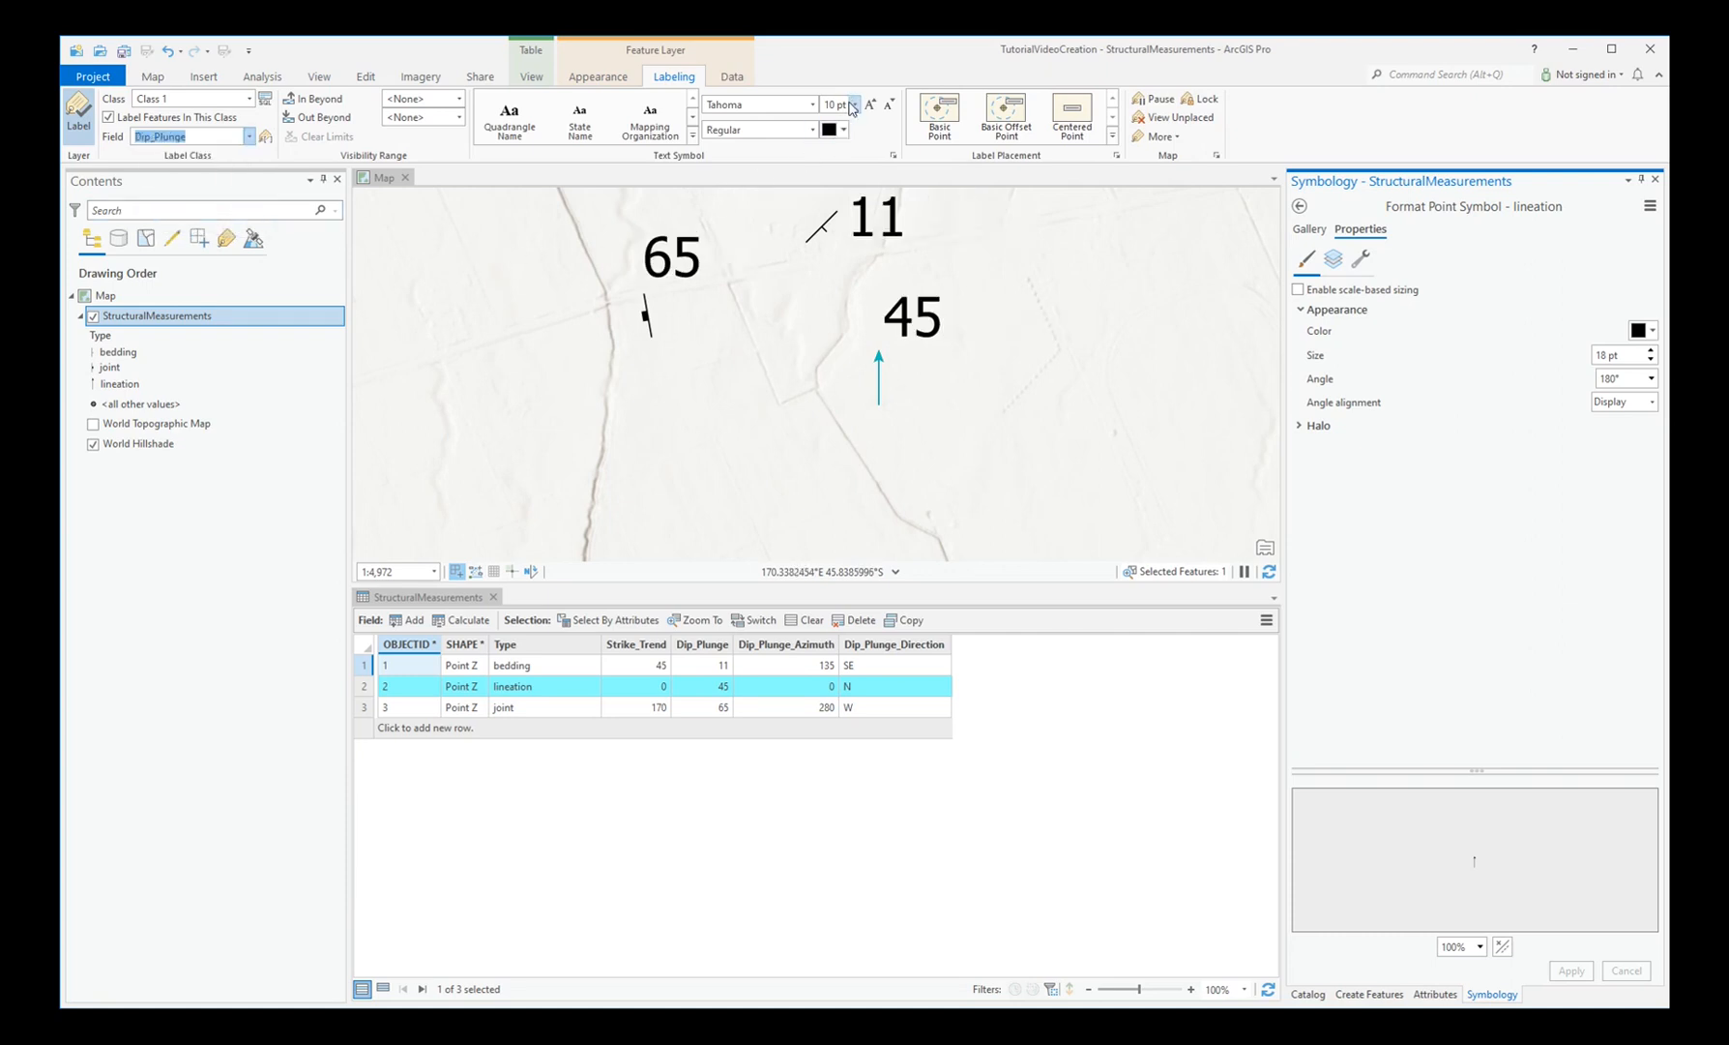
click(851, 103)
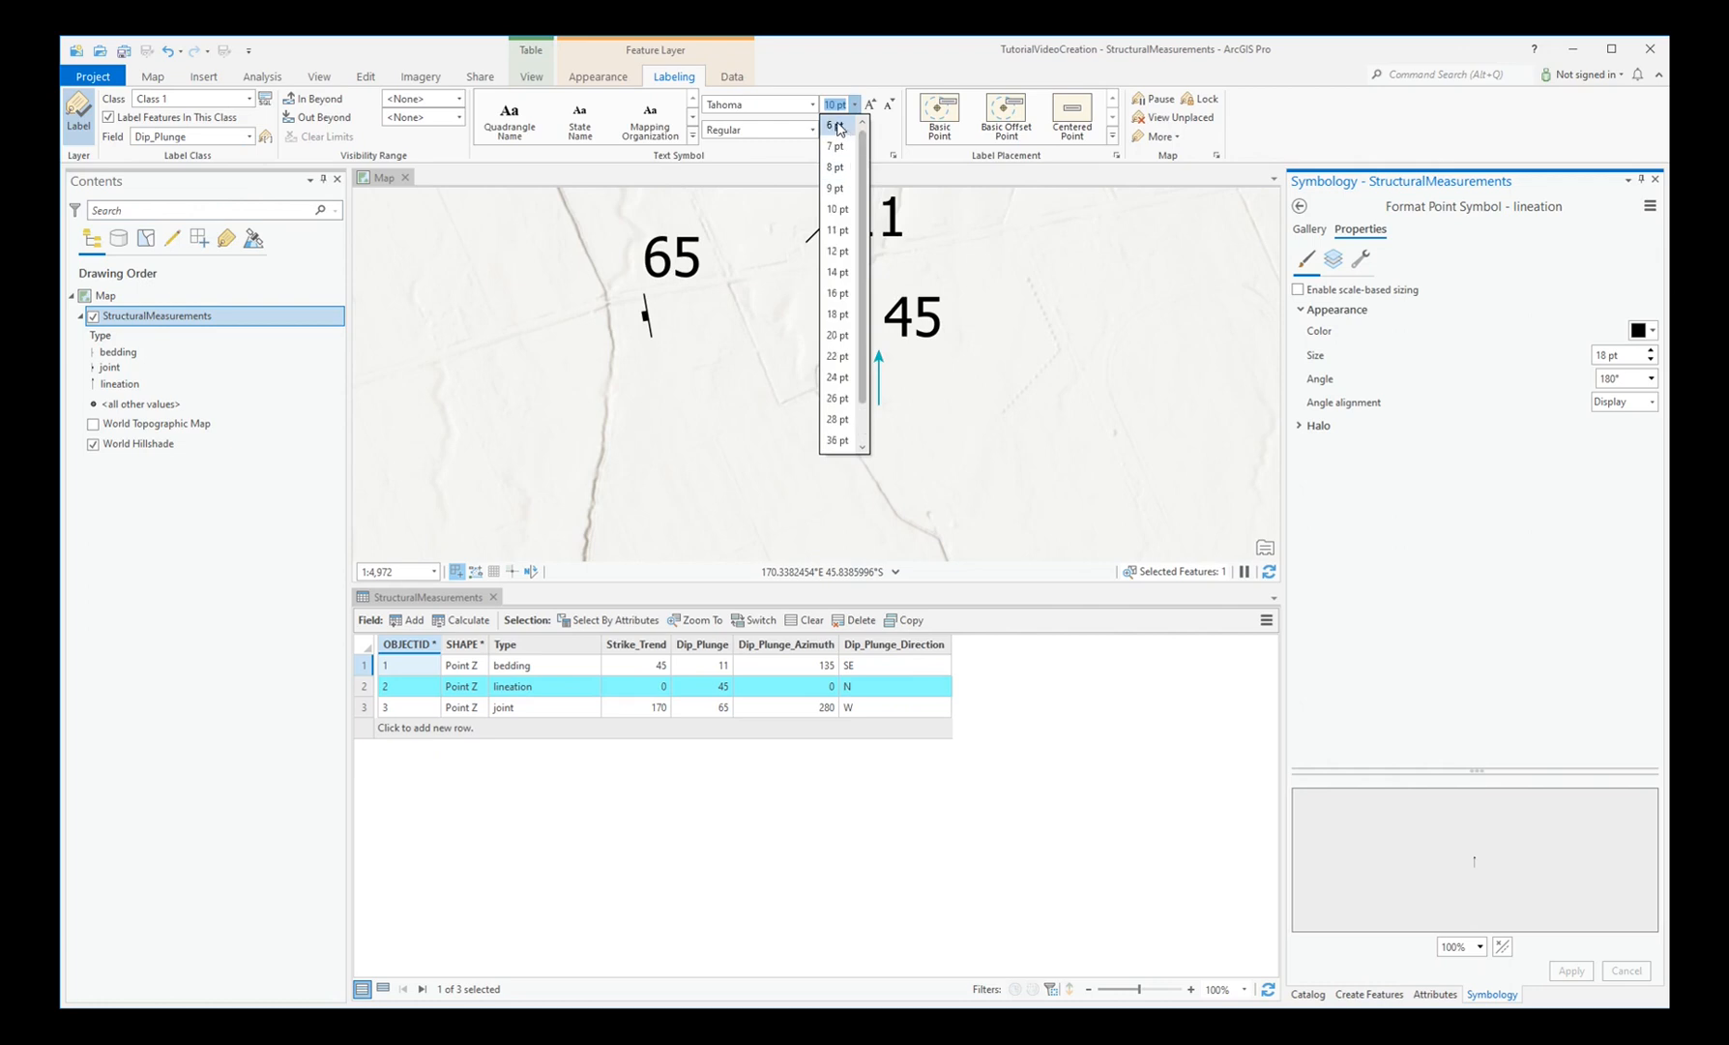
click(830, 124)
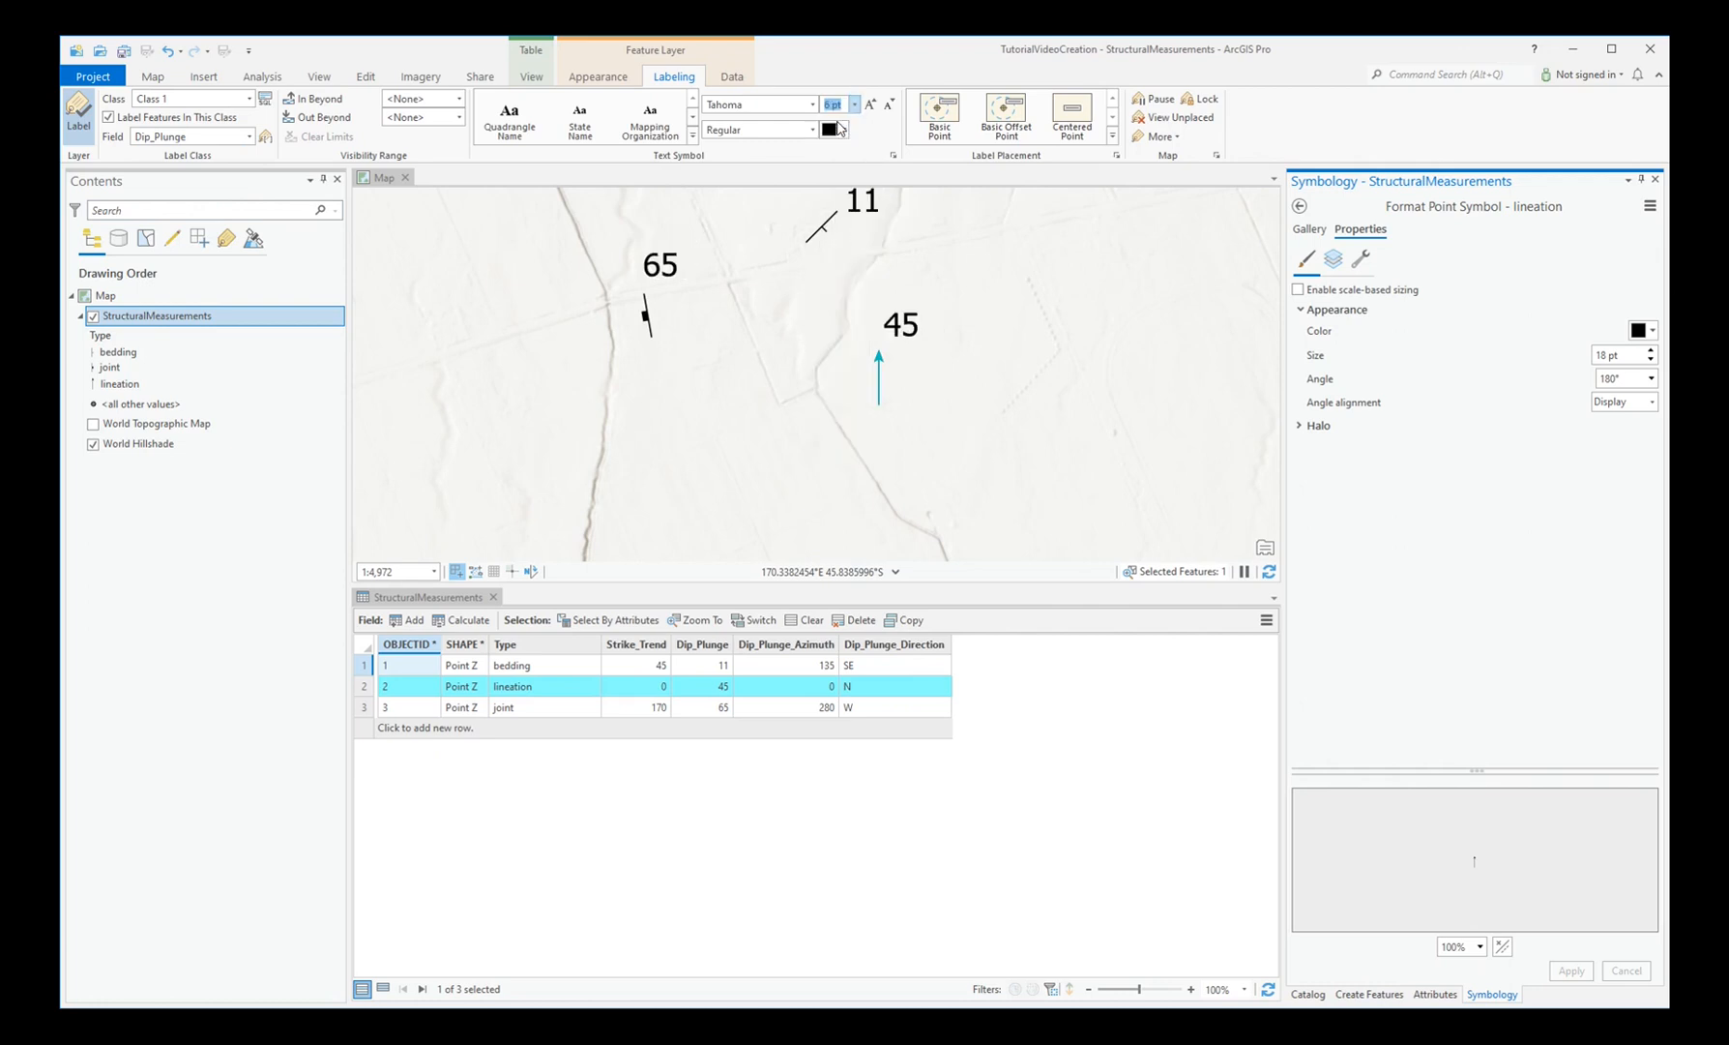
mouse_move(1158, 135)
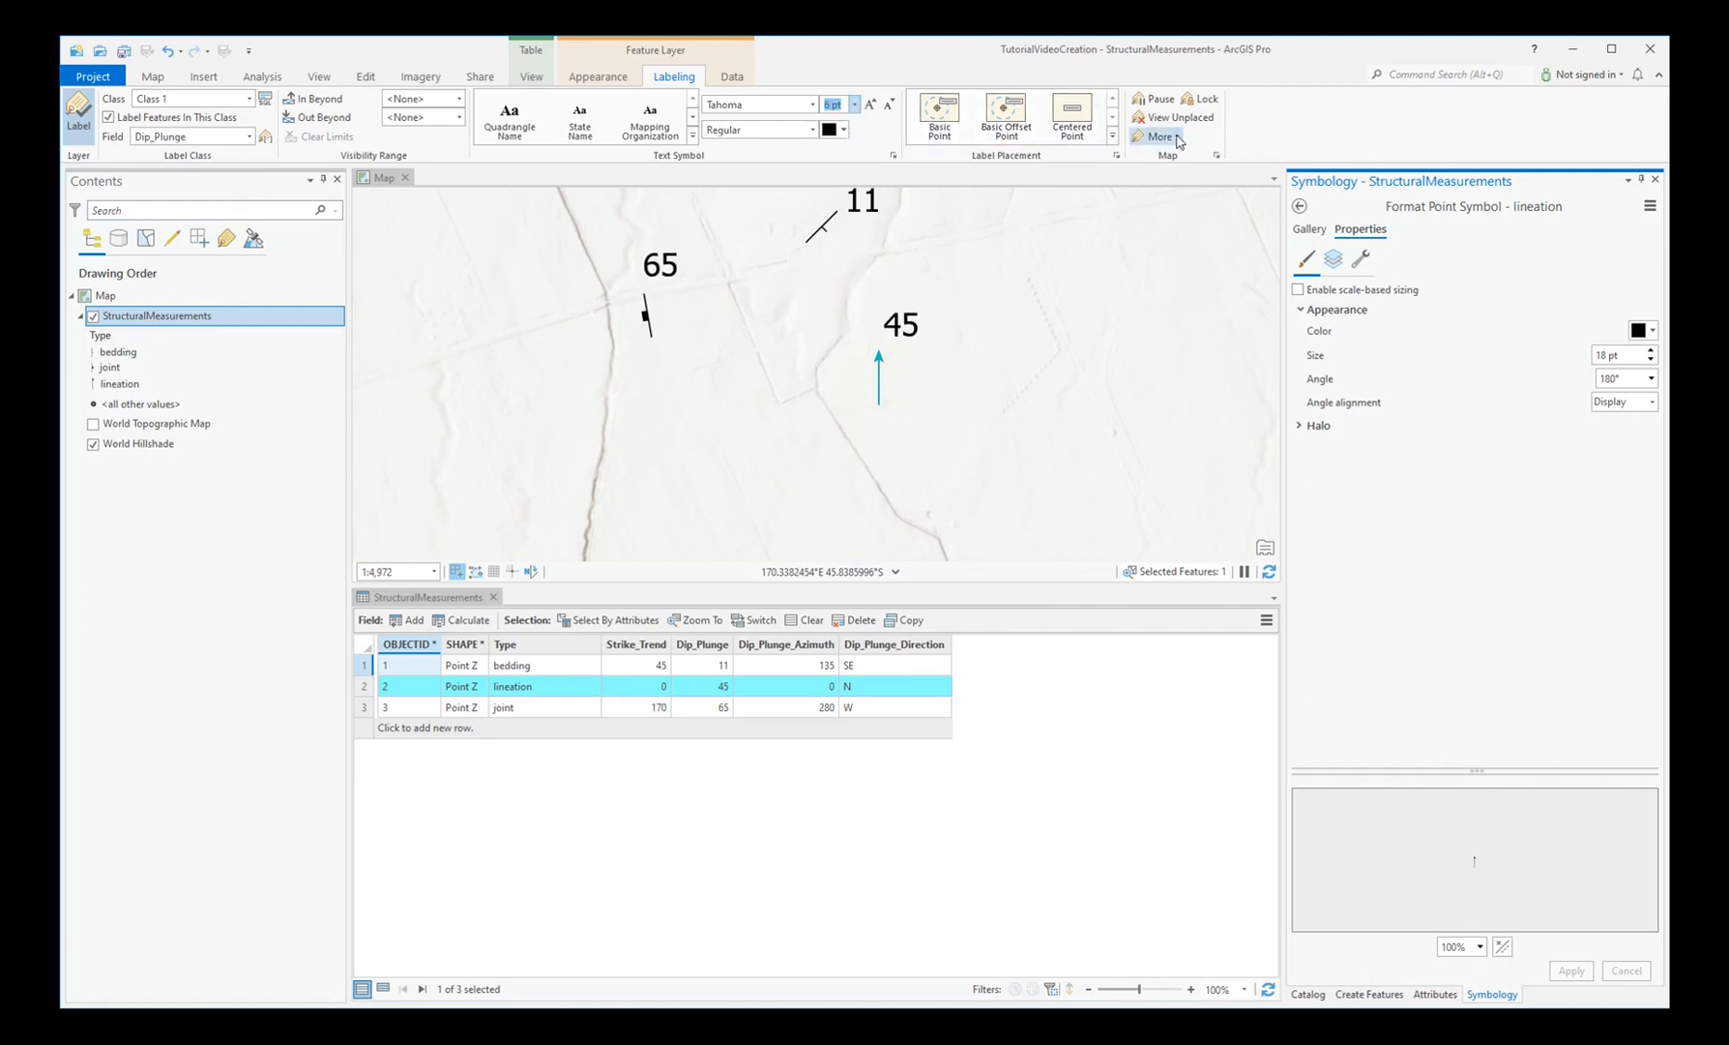
click(1157, 136)
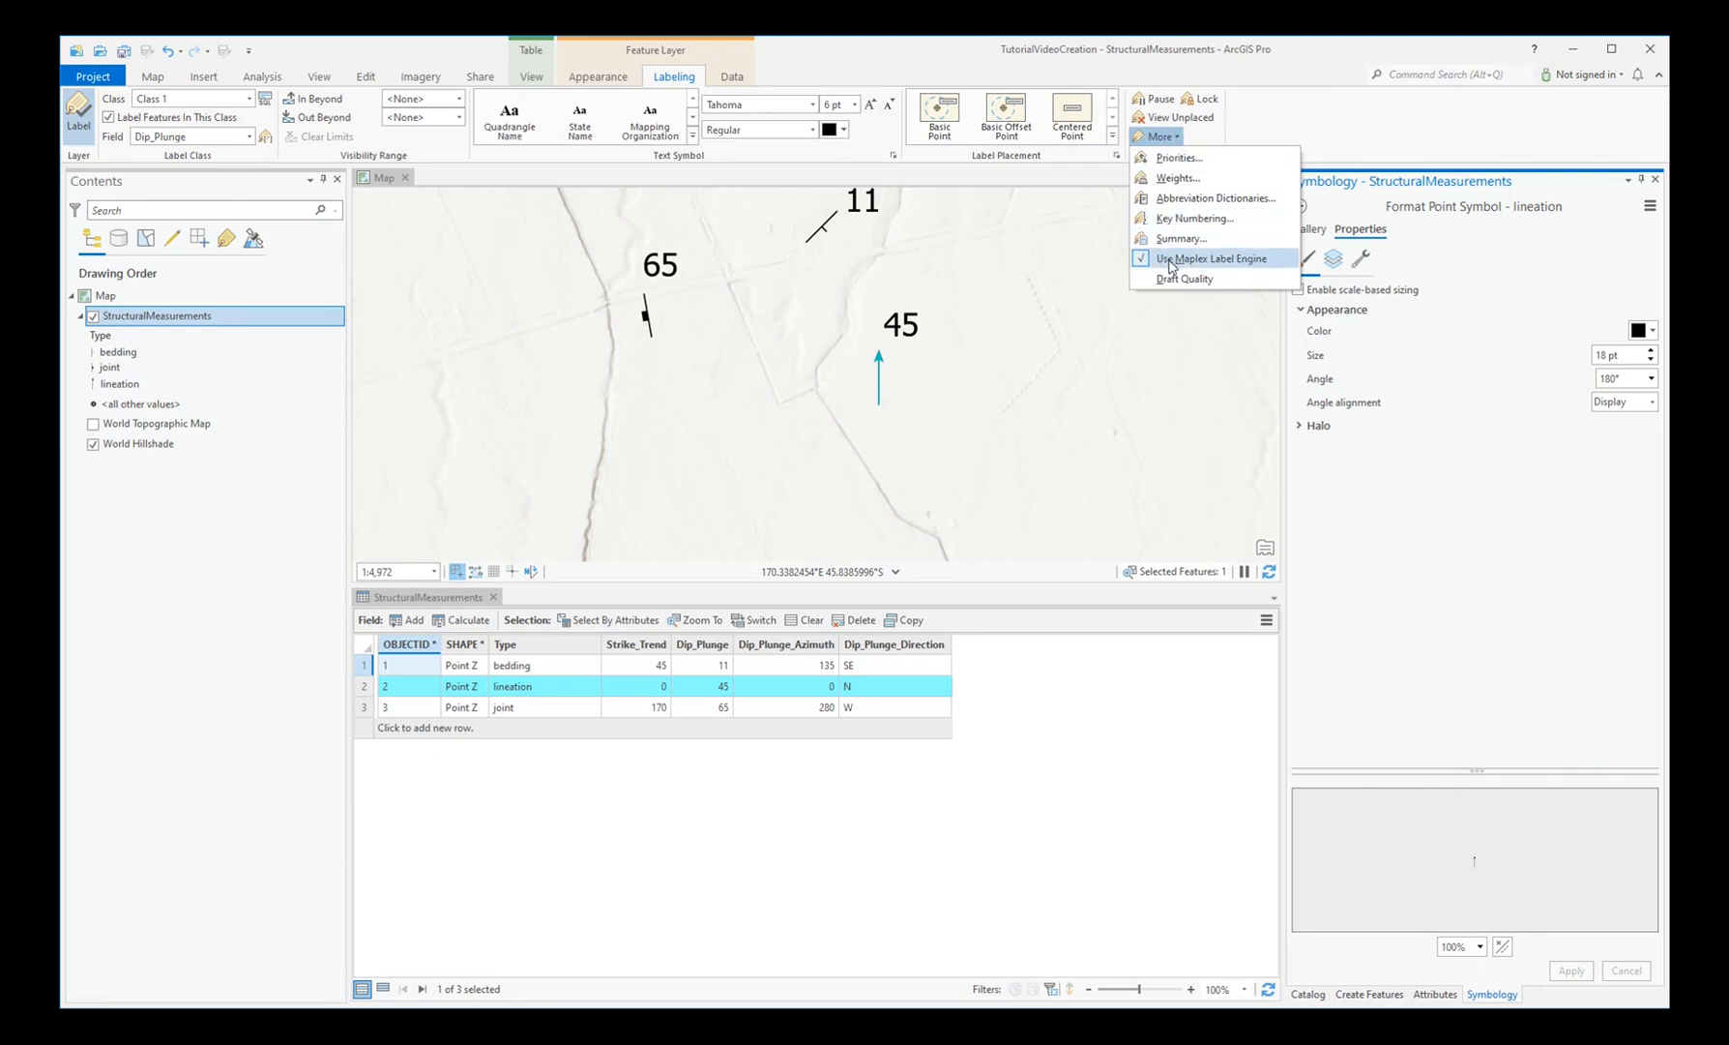
mouse_move(1205, 257)
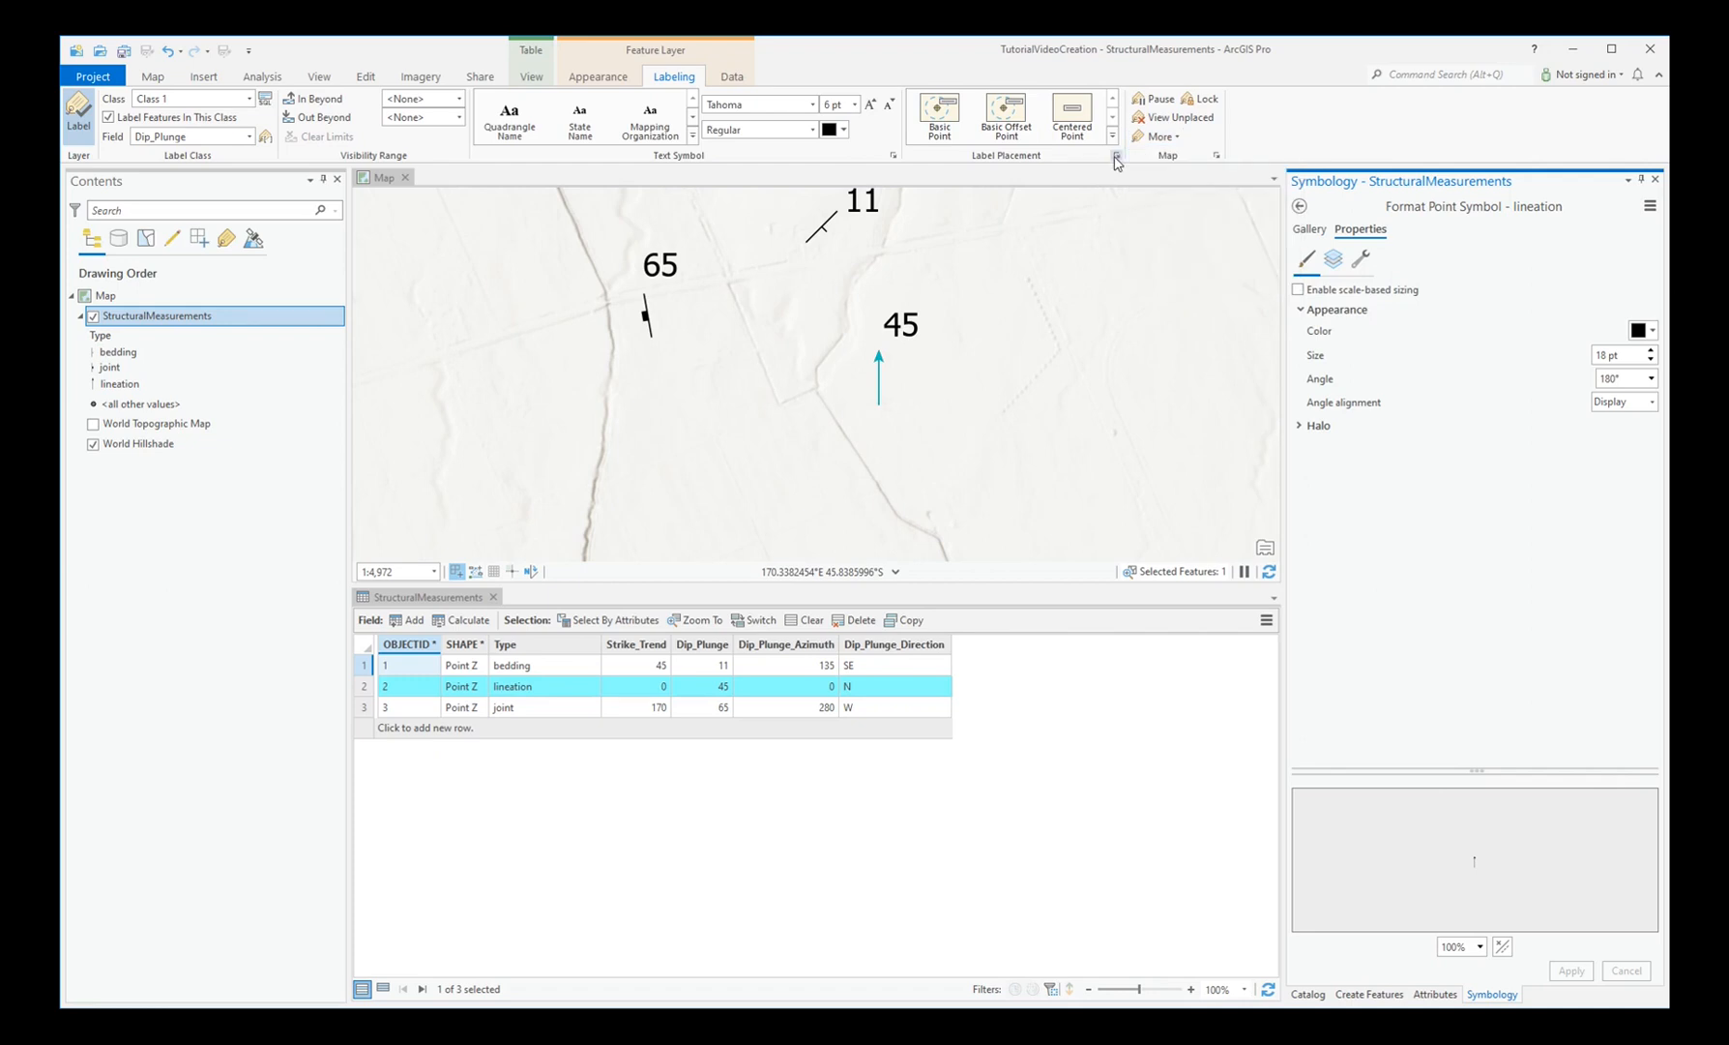
mouse_move(1116, 162)
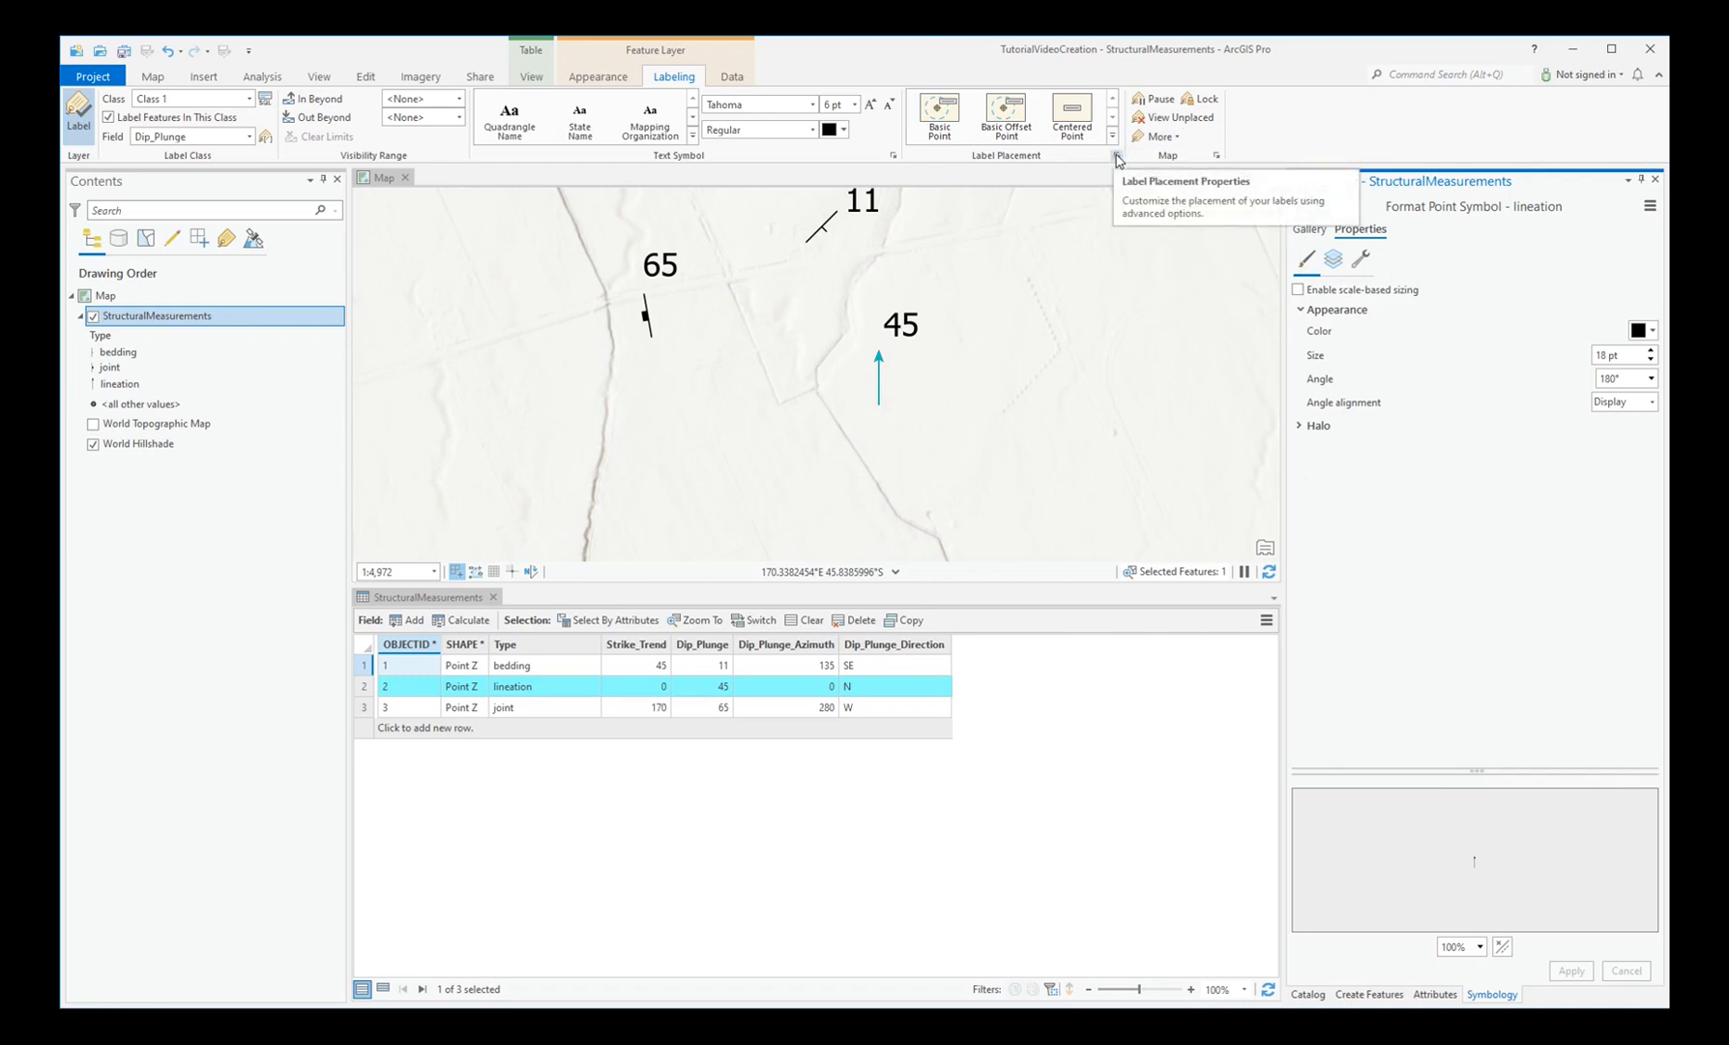
- Set label placement to measure offset from the exact symbol outline
click(1117, 158)
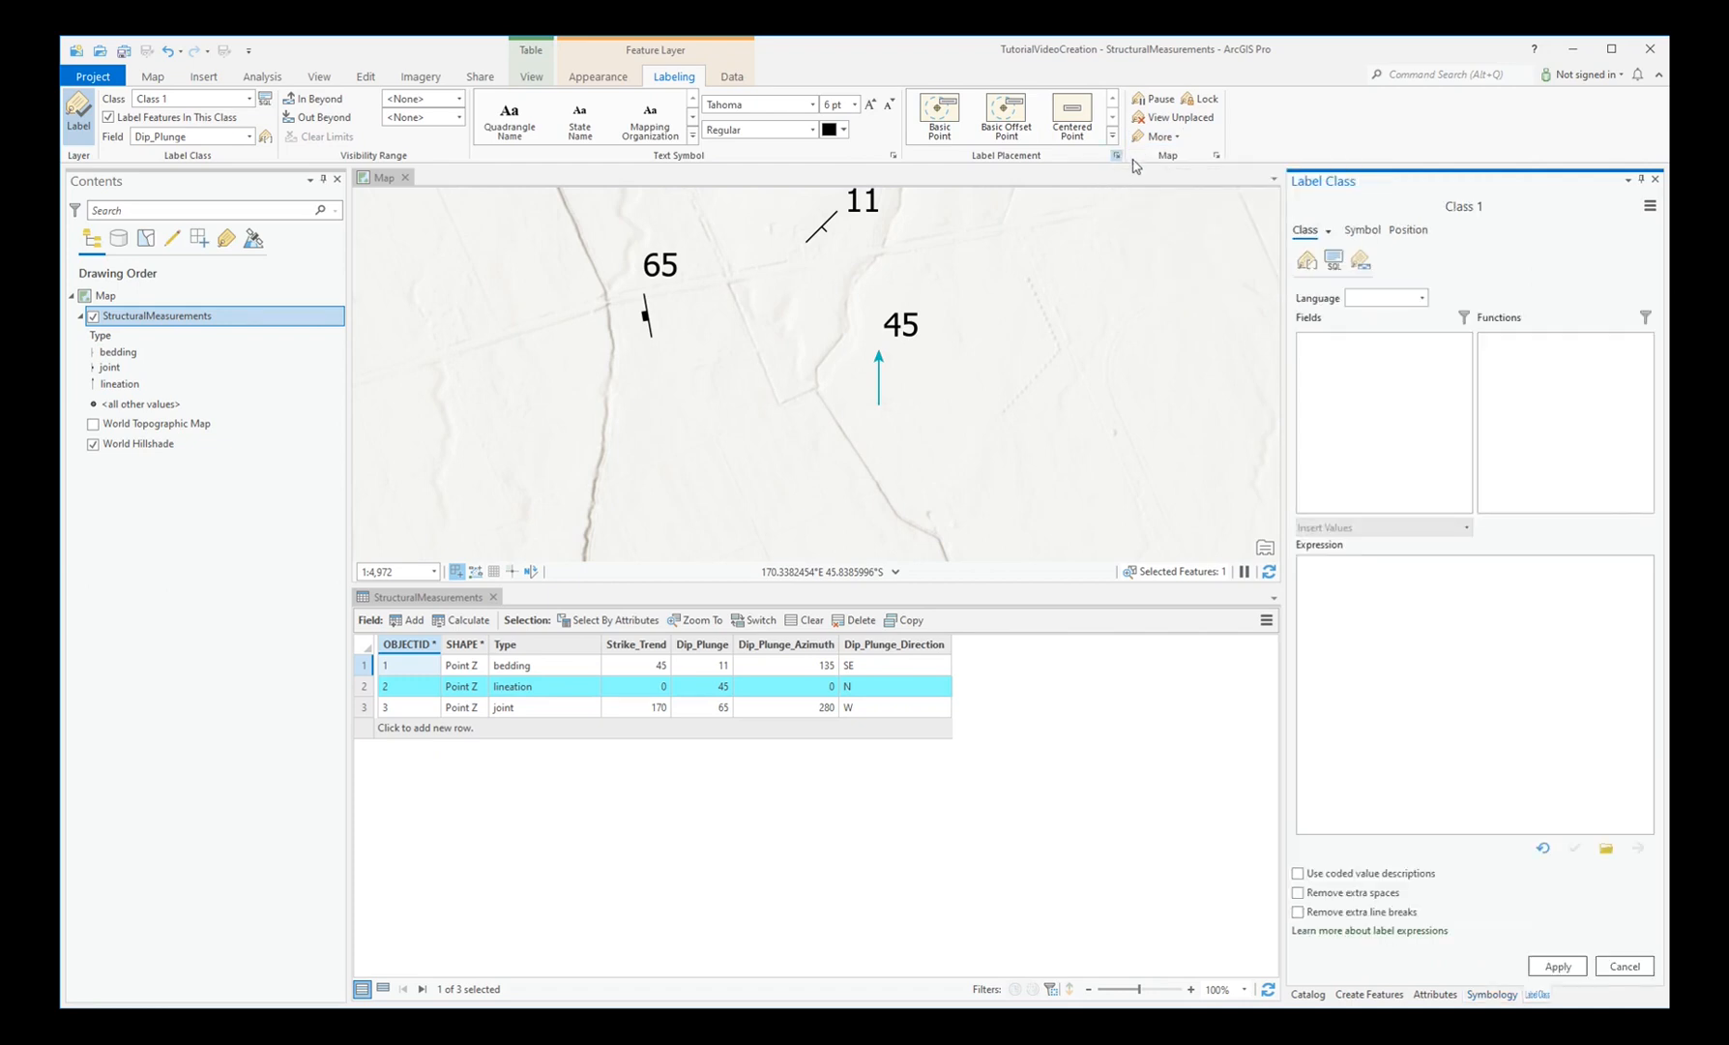
click(1408, 229)
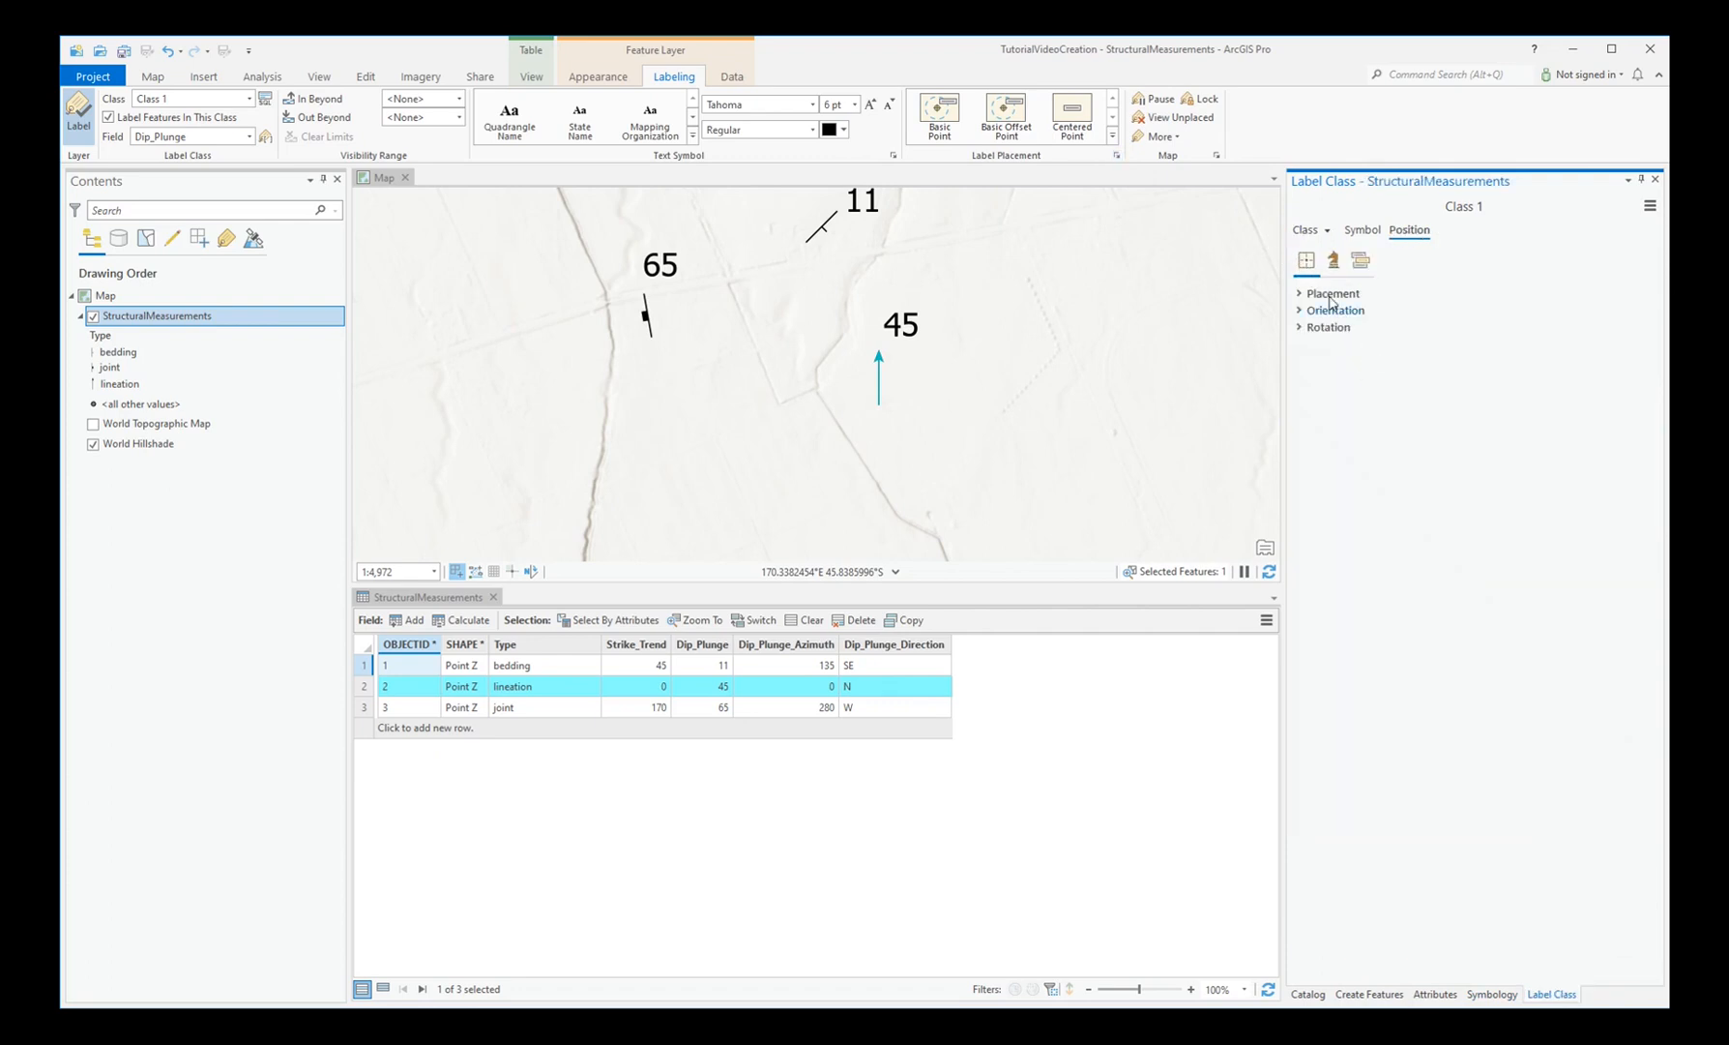
click(1332, 293)
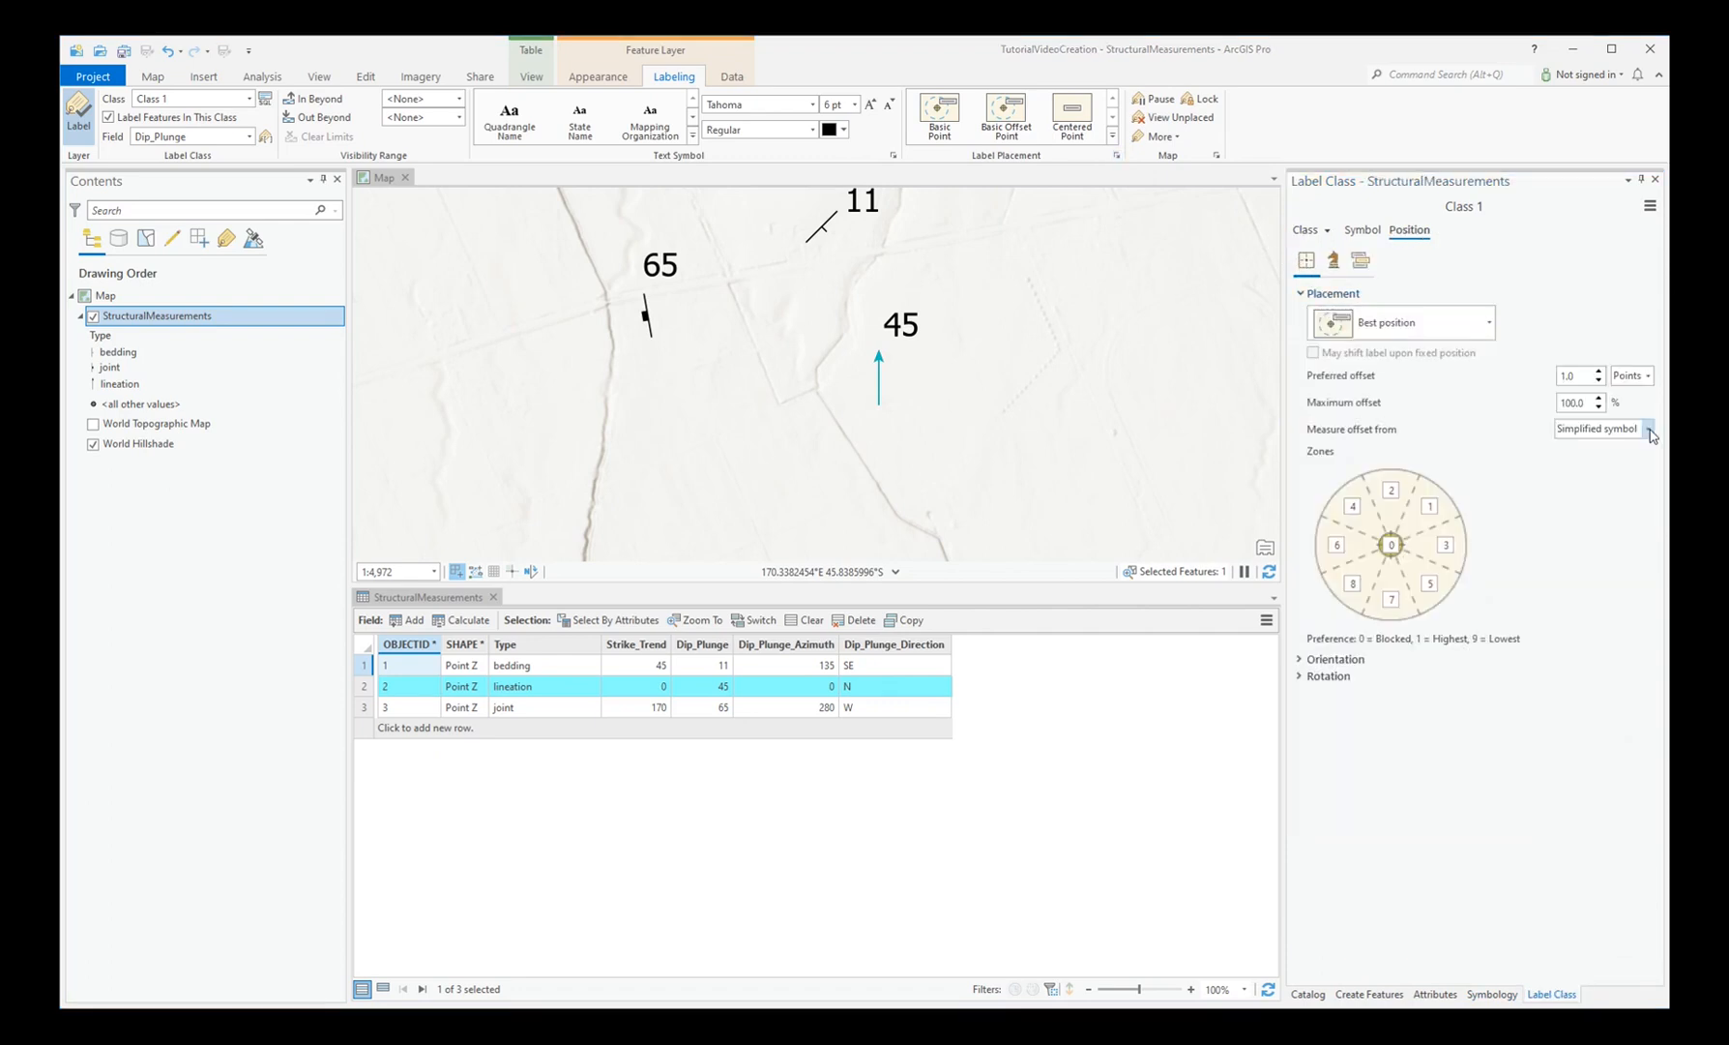
click(1648, 427)
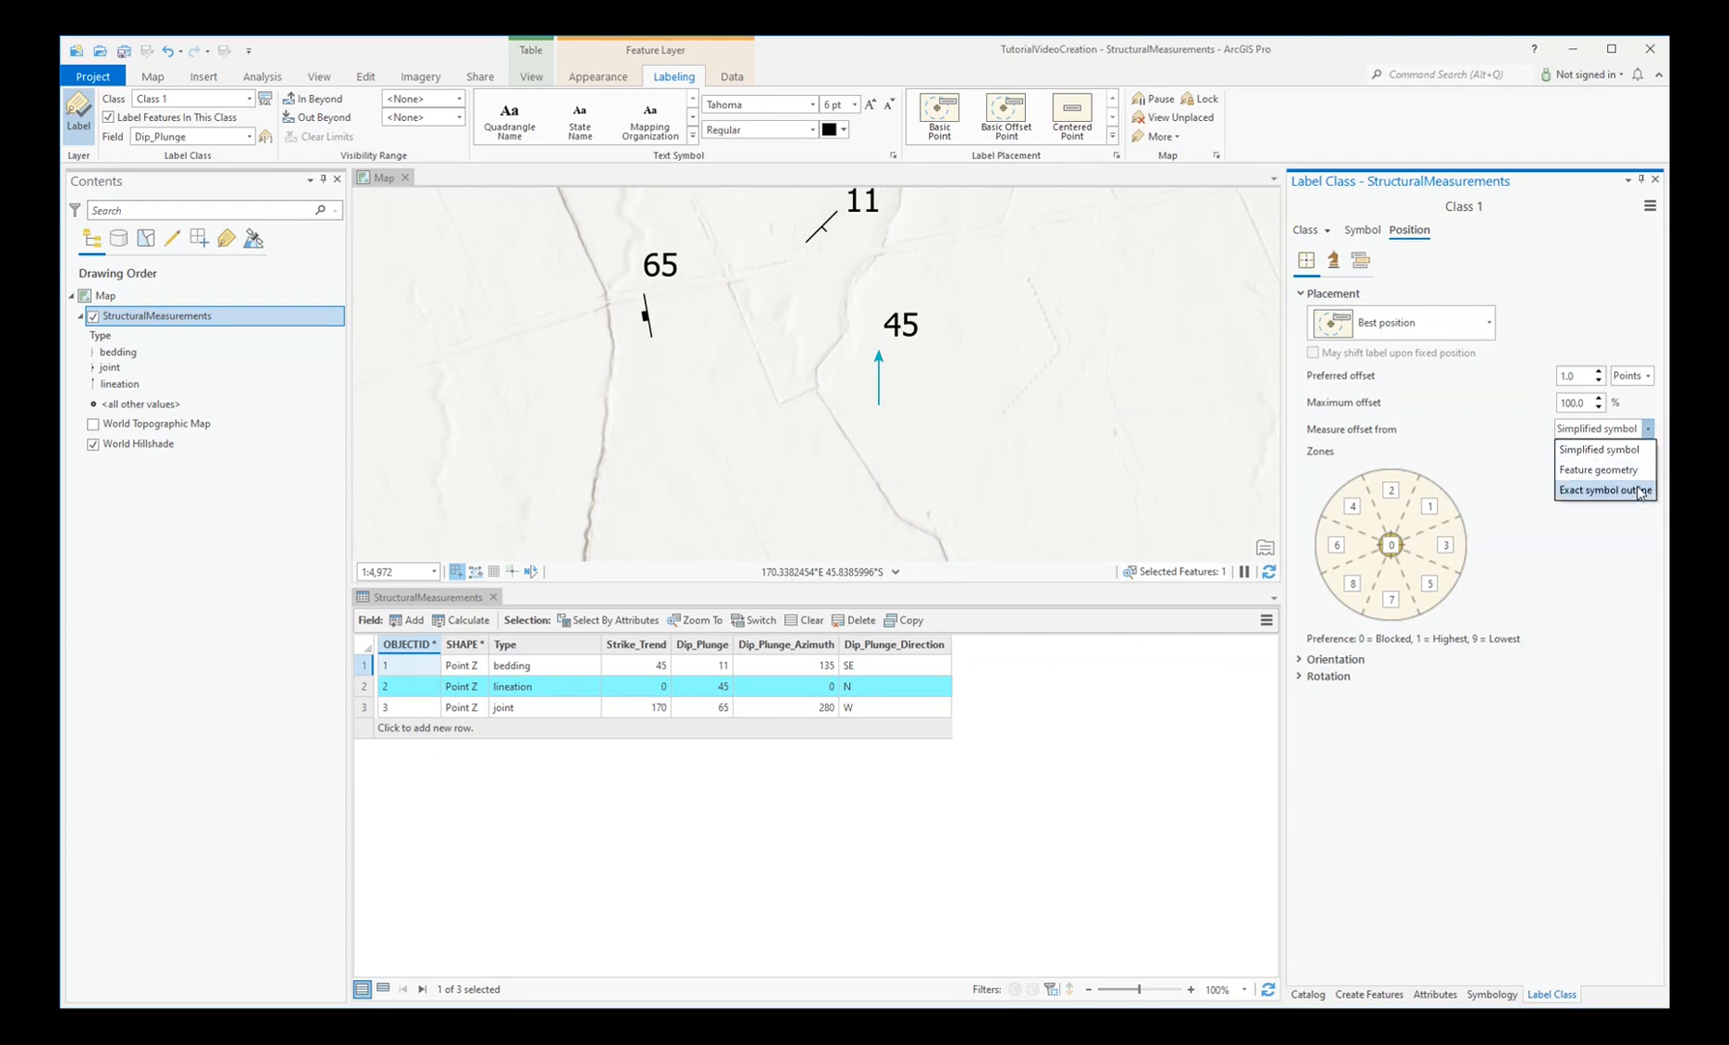
click(1602, 490)
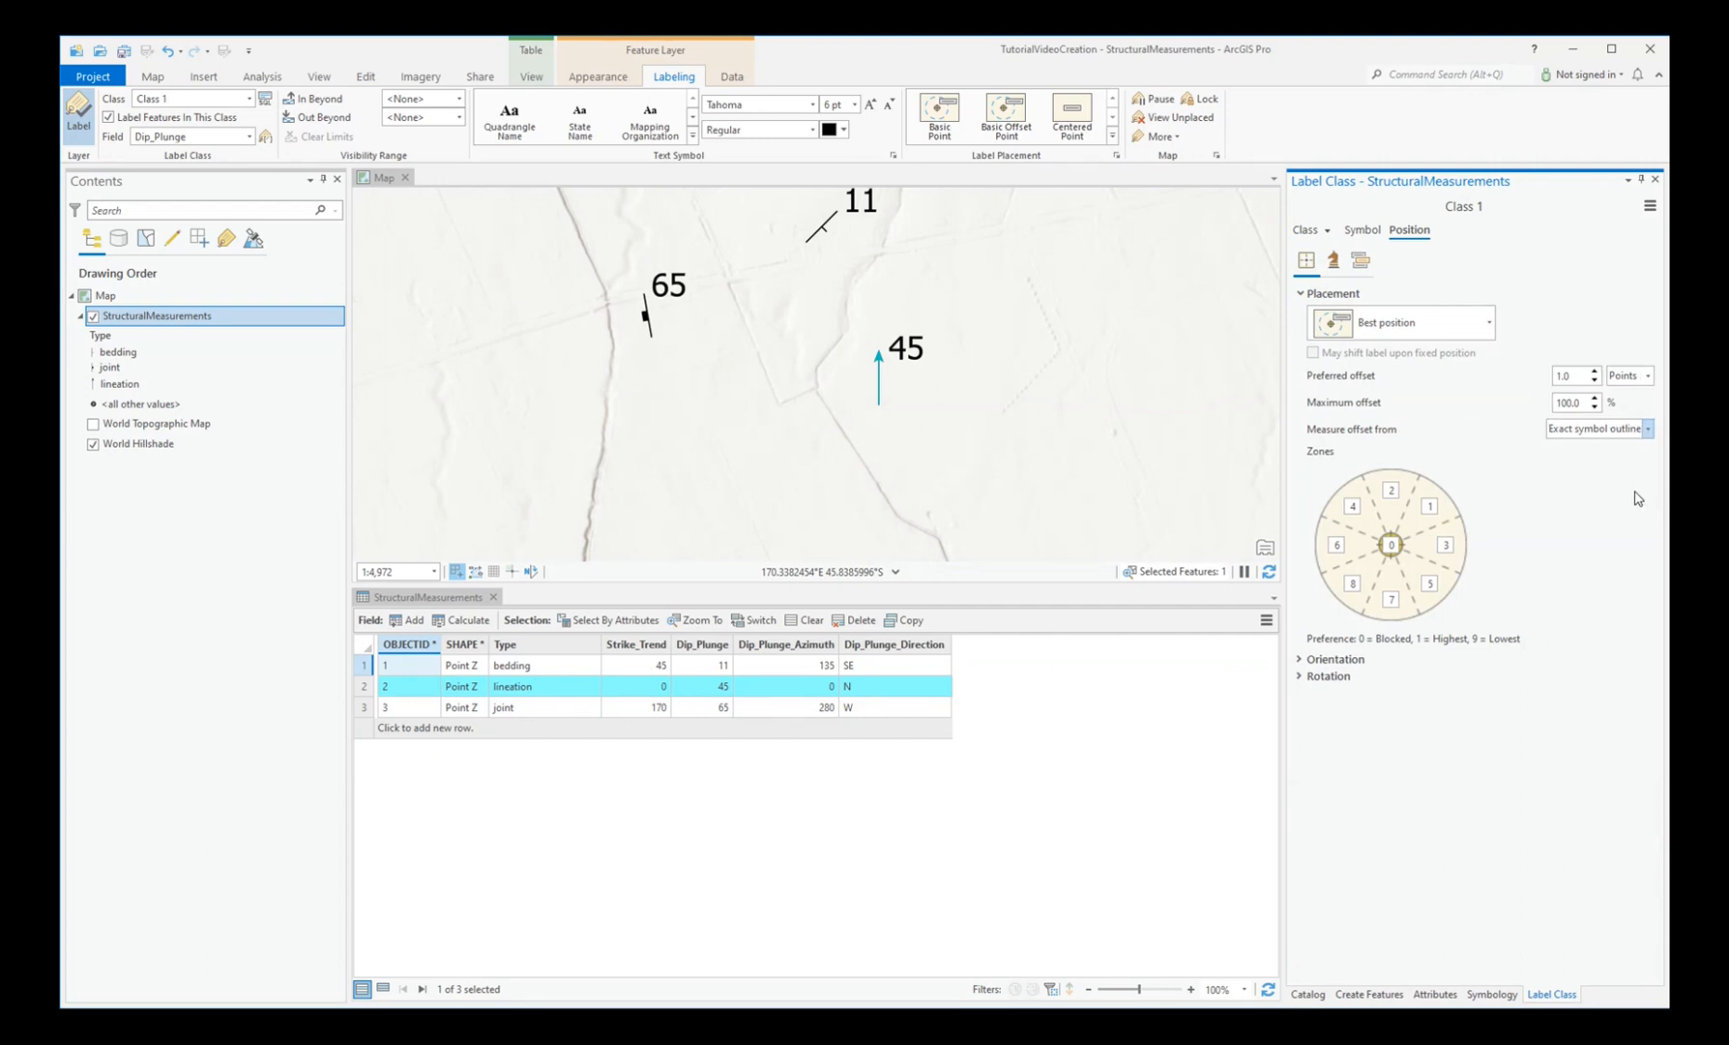
click(1329, 676)
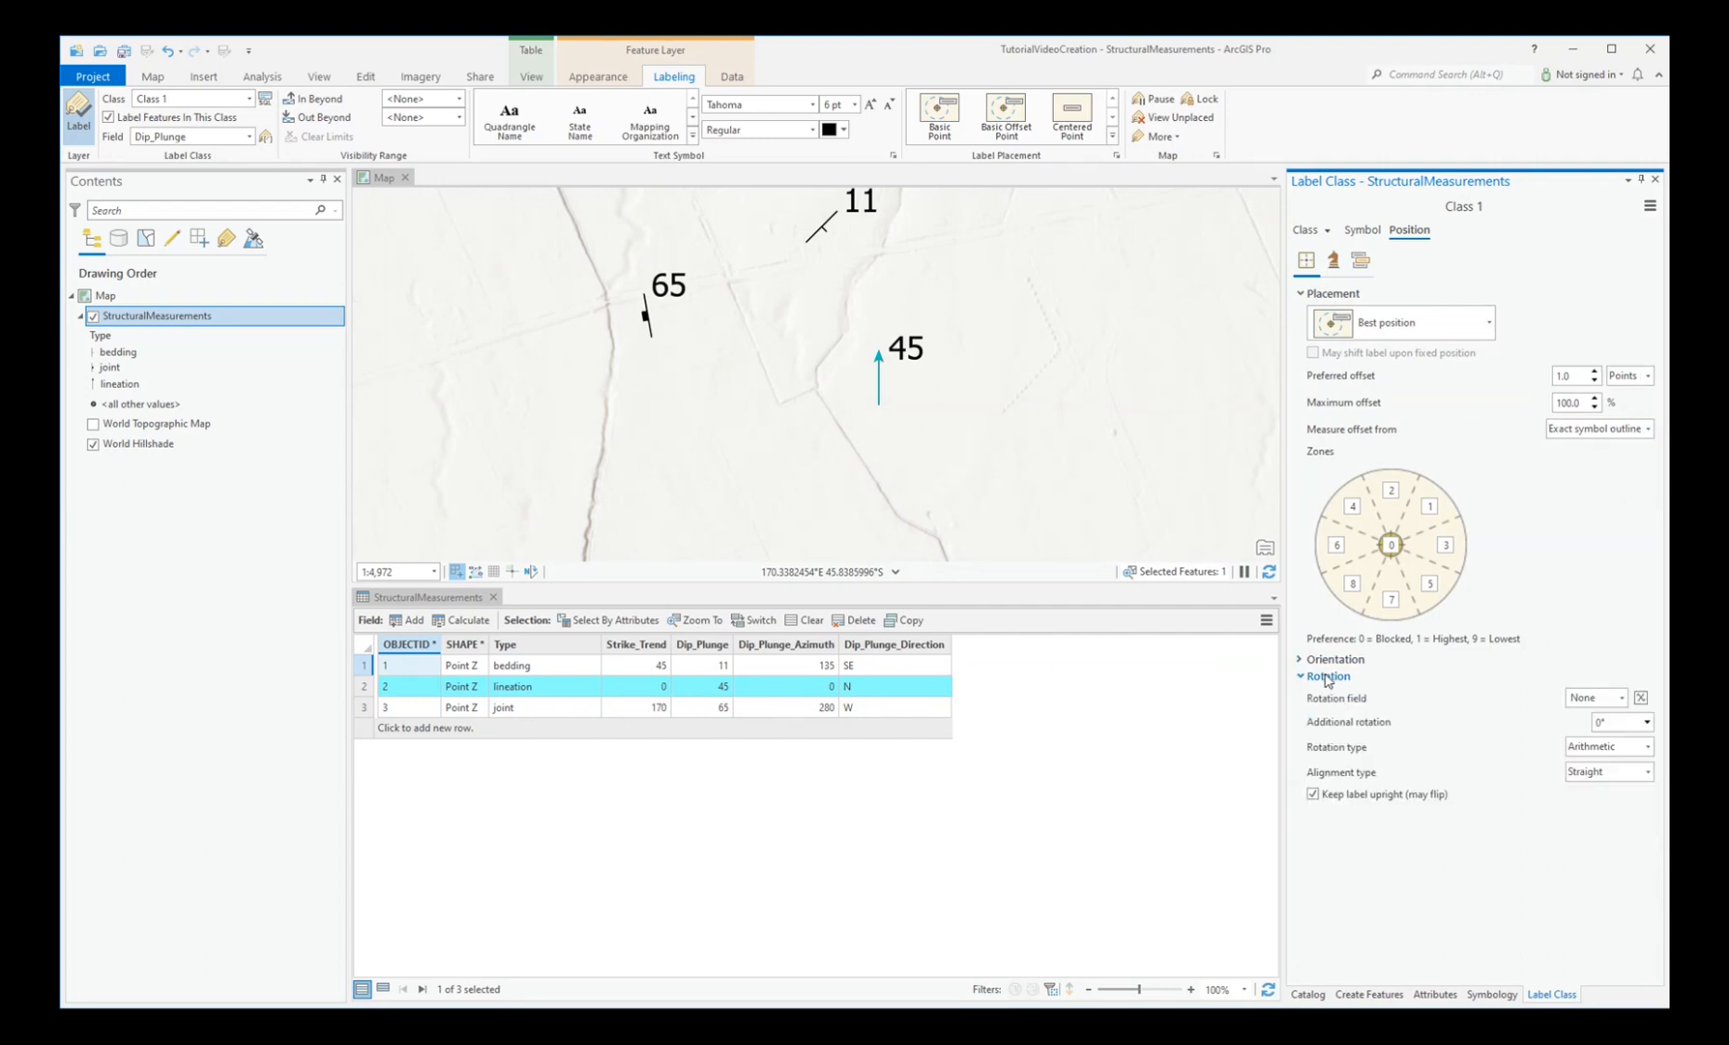
- Rotate labels by Strike_Trend with 90° extra rotation, Geographic type and Horizontal alignment
click(1620, 698)
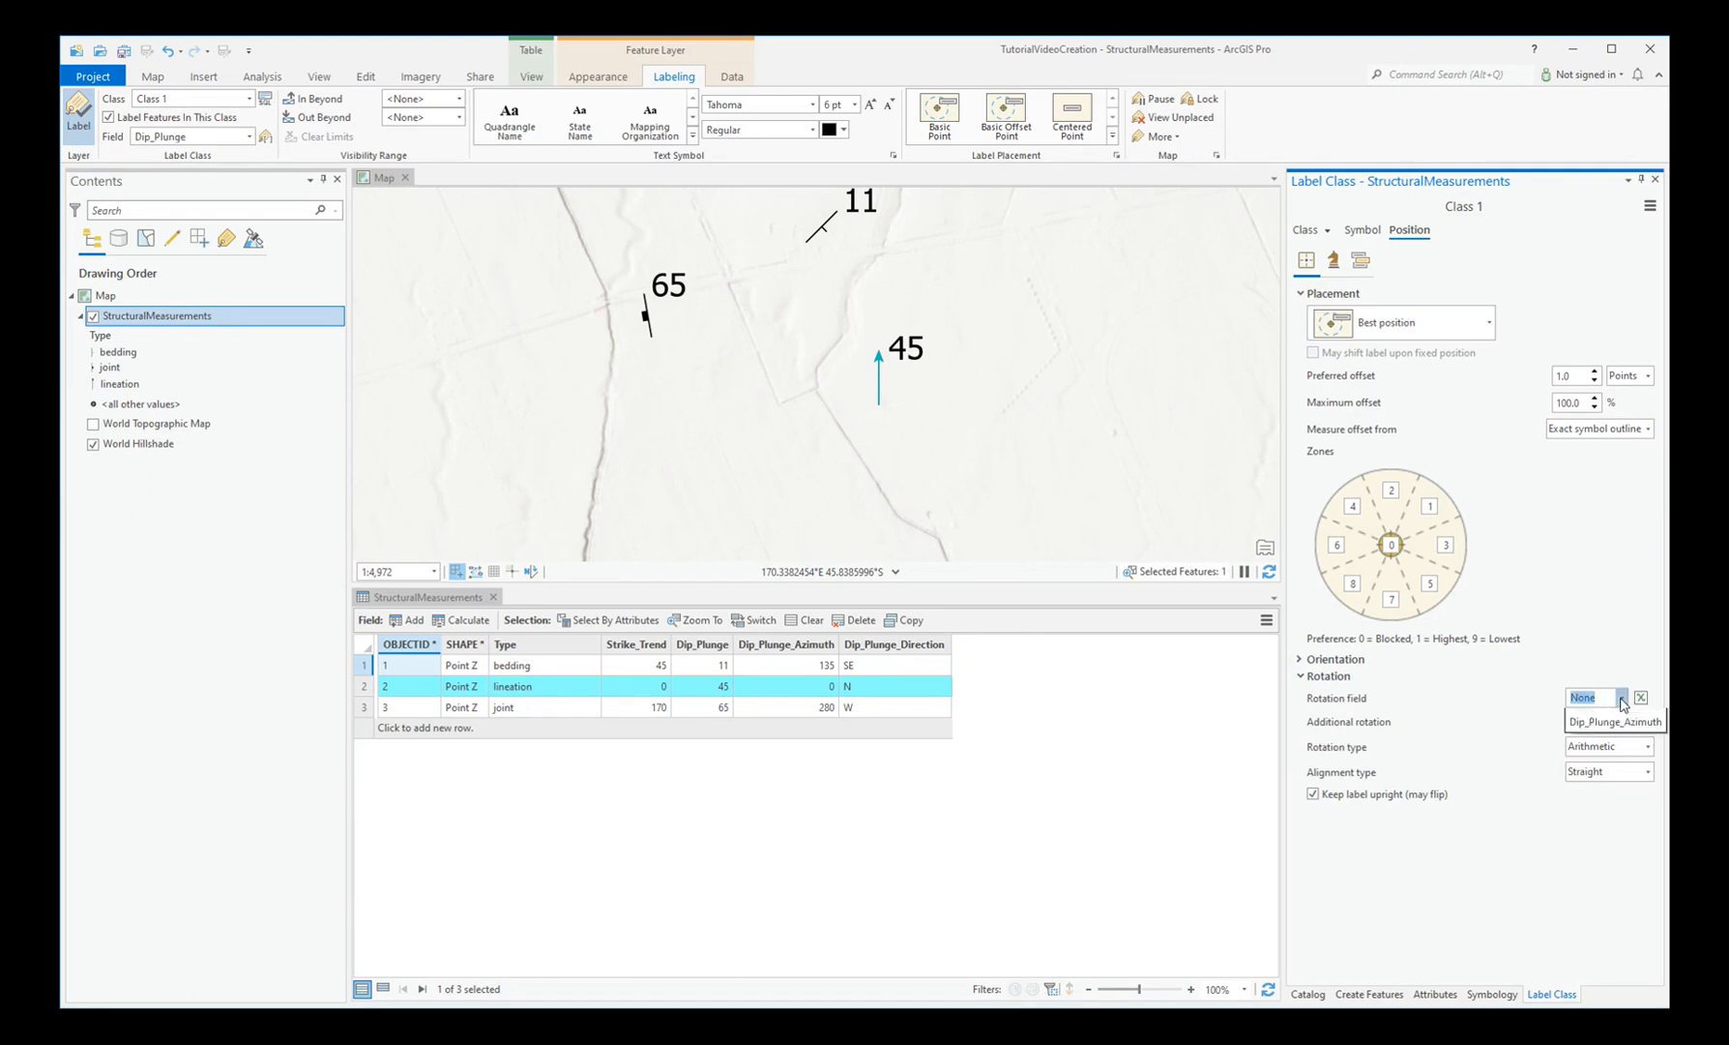
click(1619, 698)
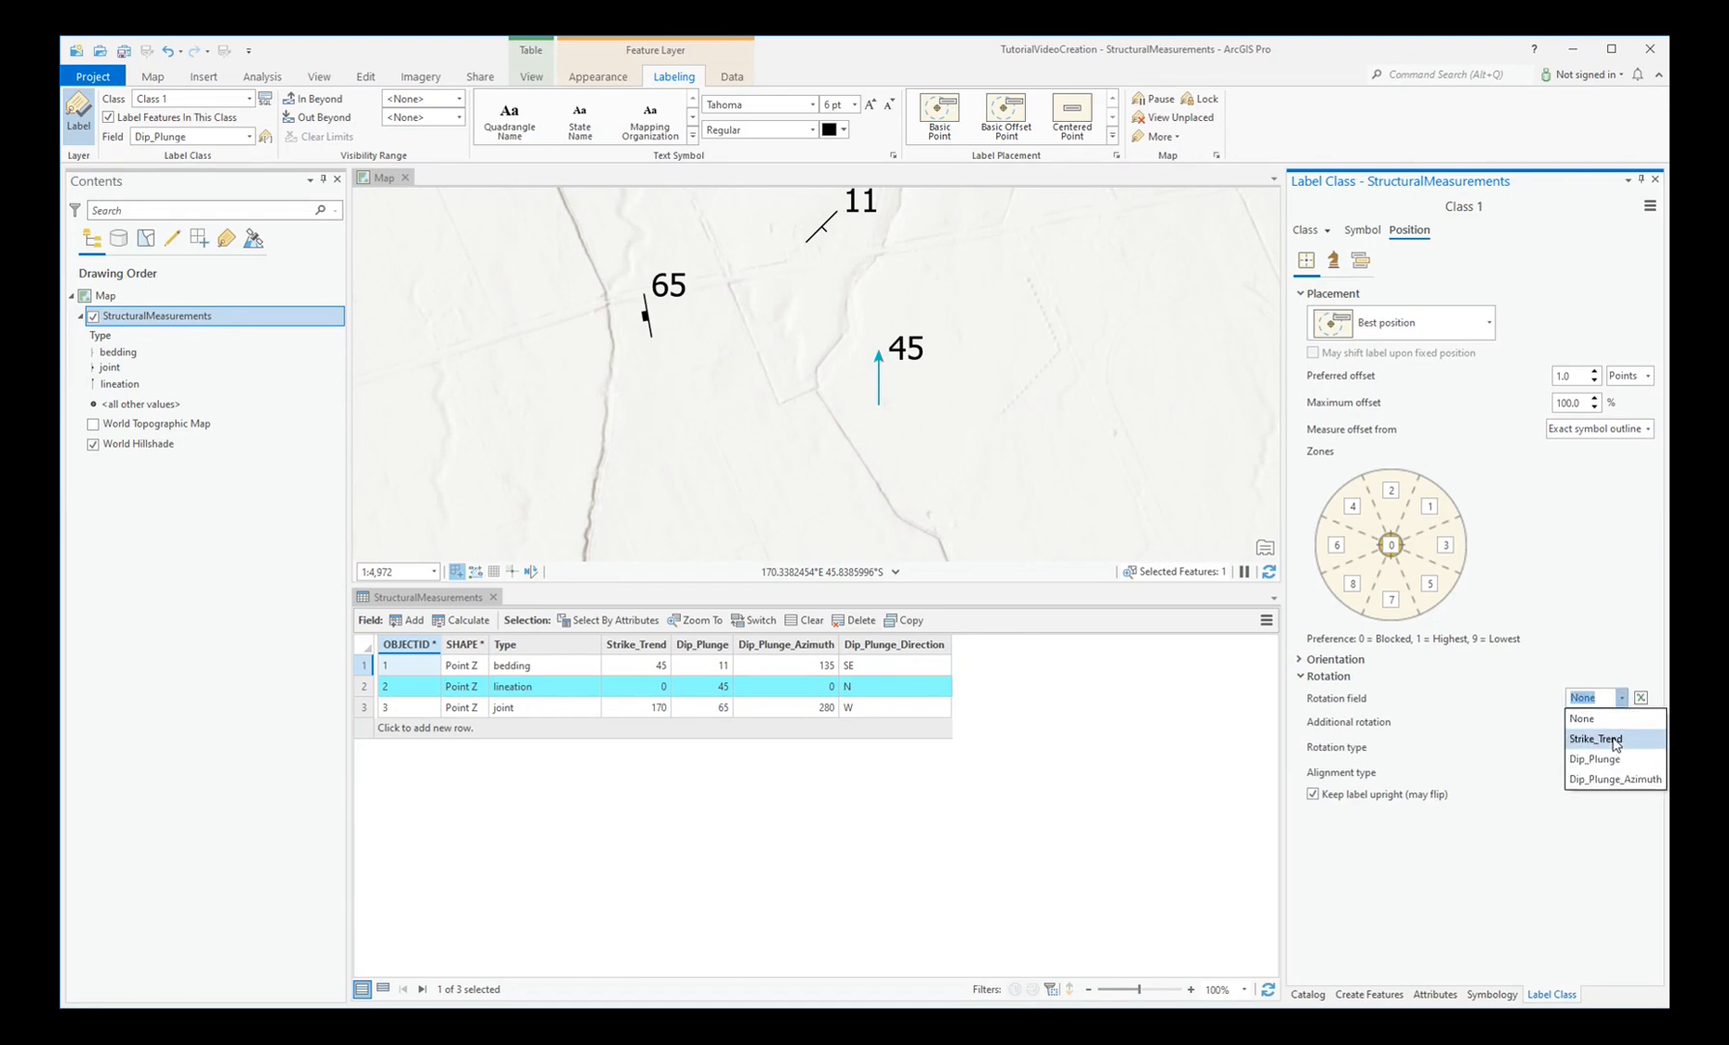
click(1594, 738)
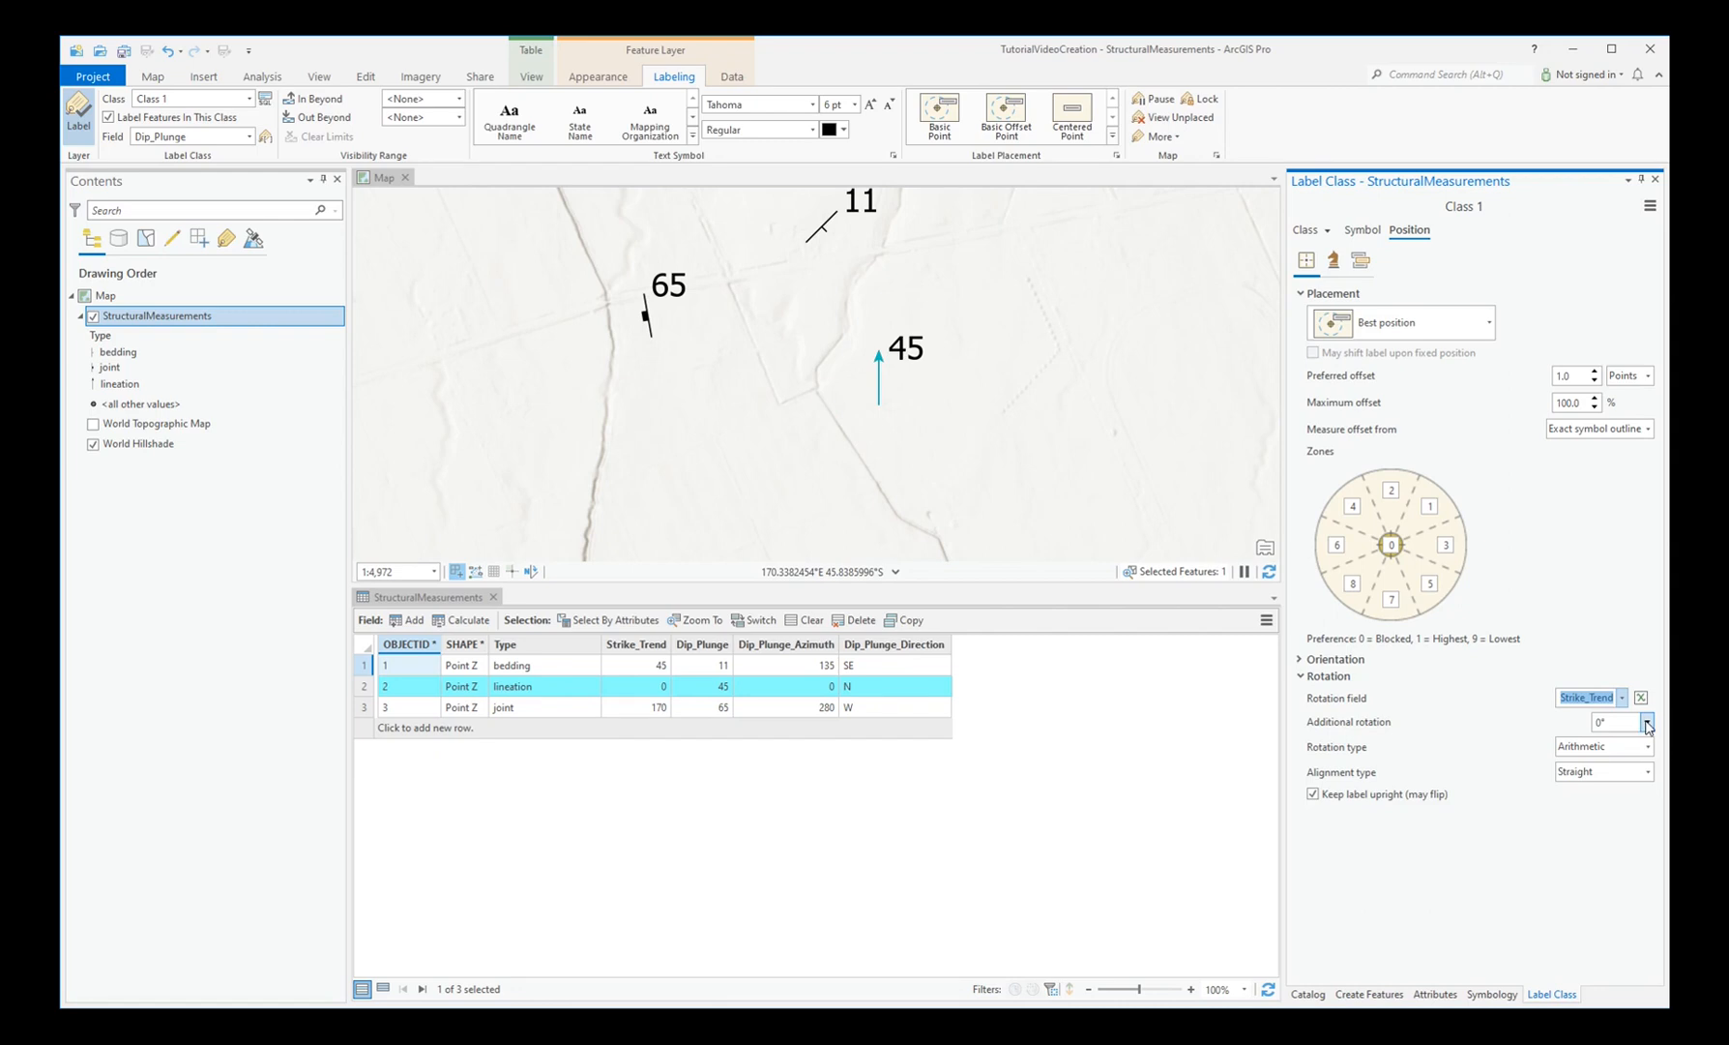
click(1648, 721)
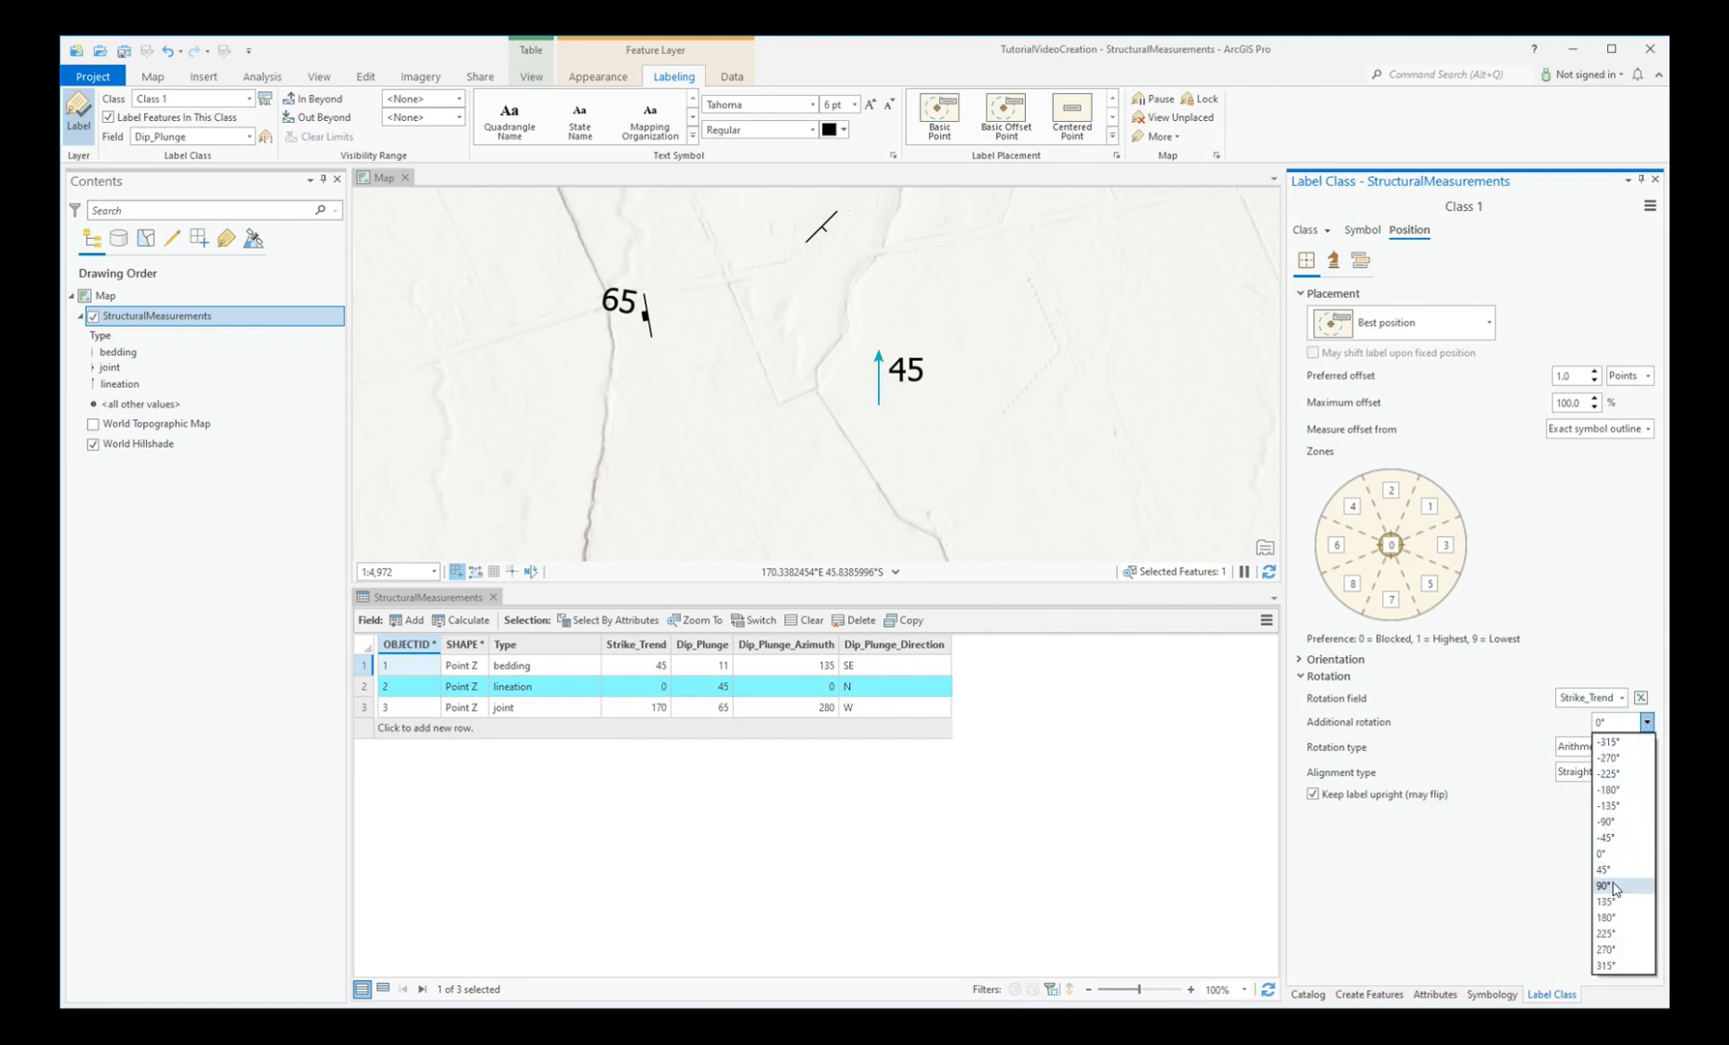
click(1608, 888)
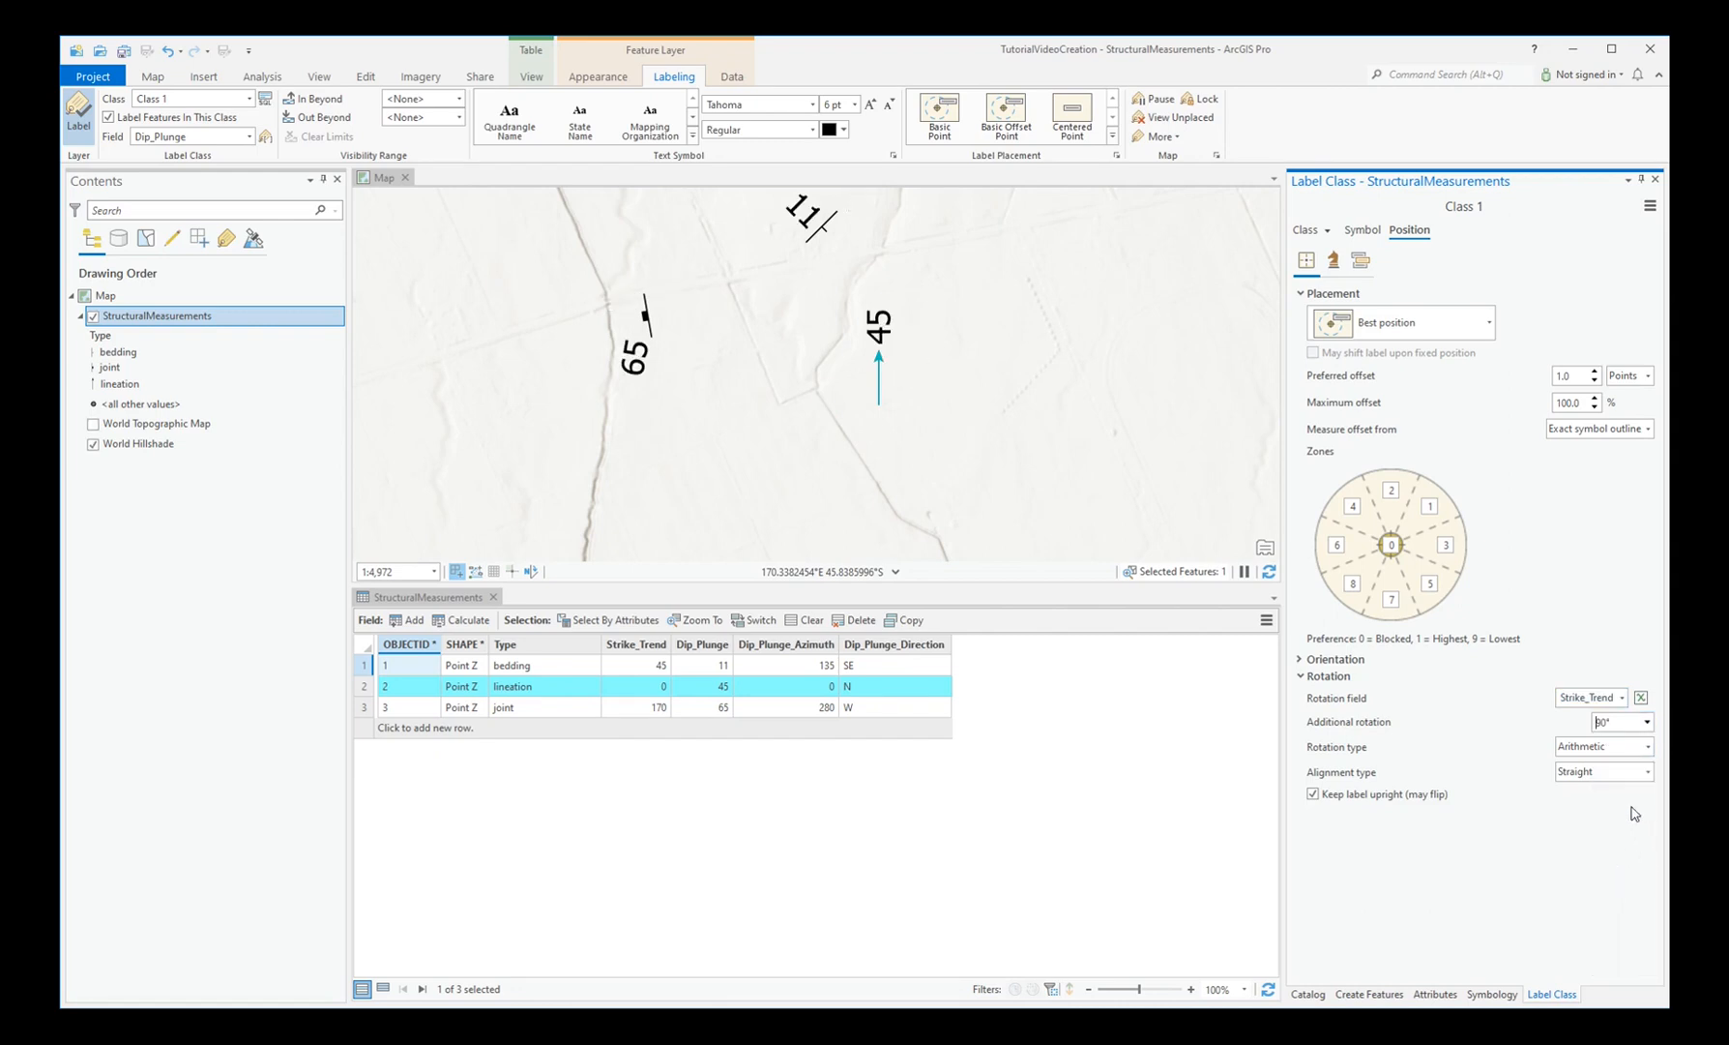
mouse_move(1577, 725)
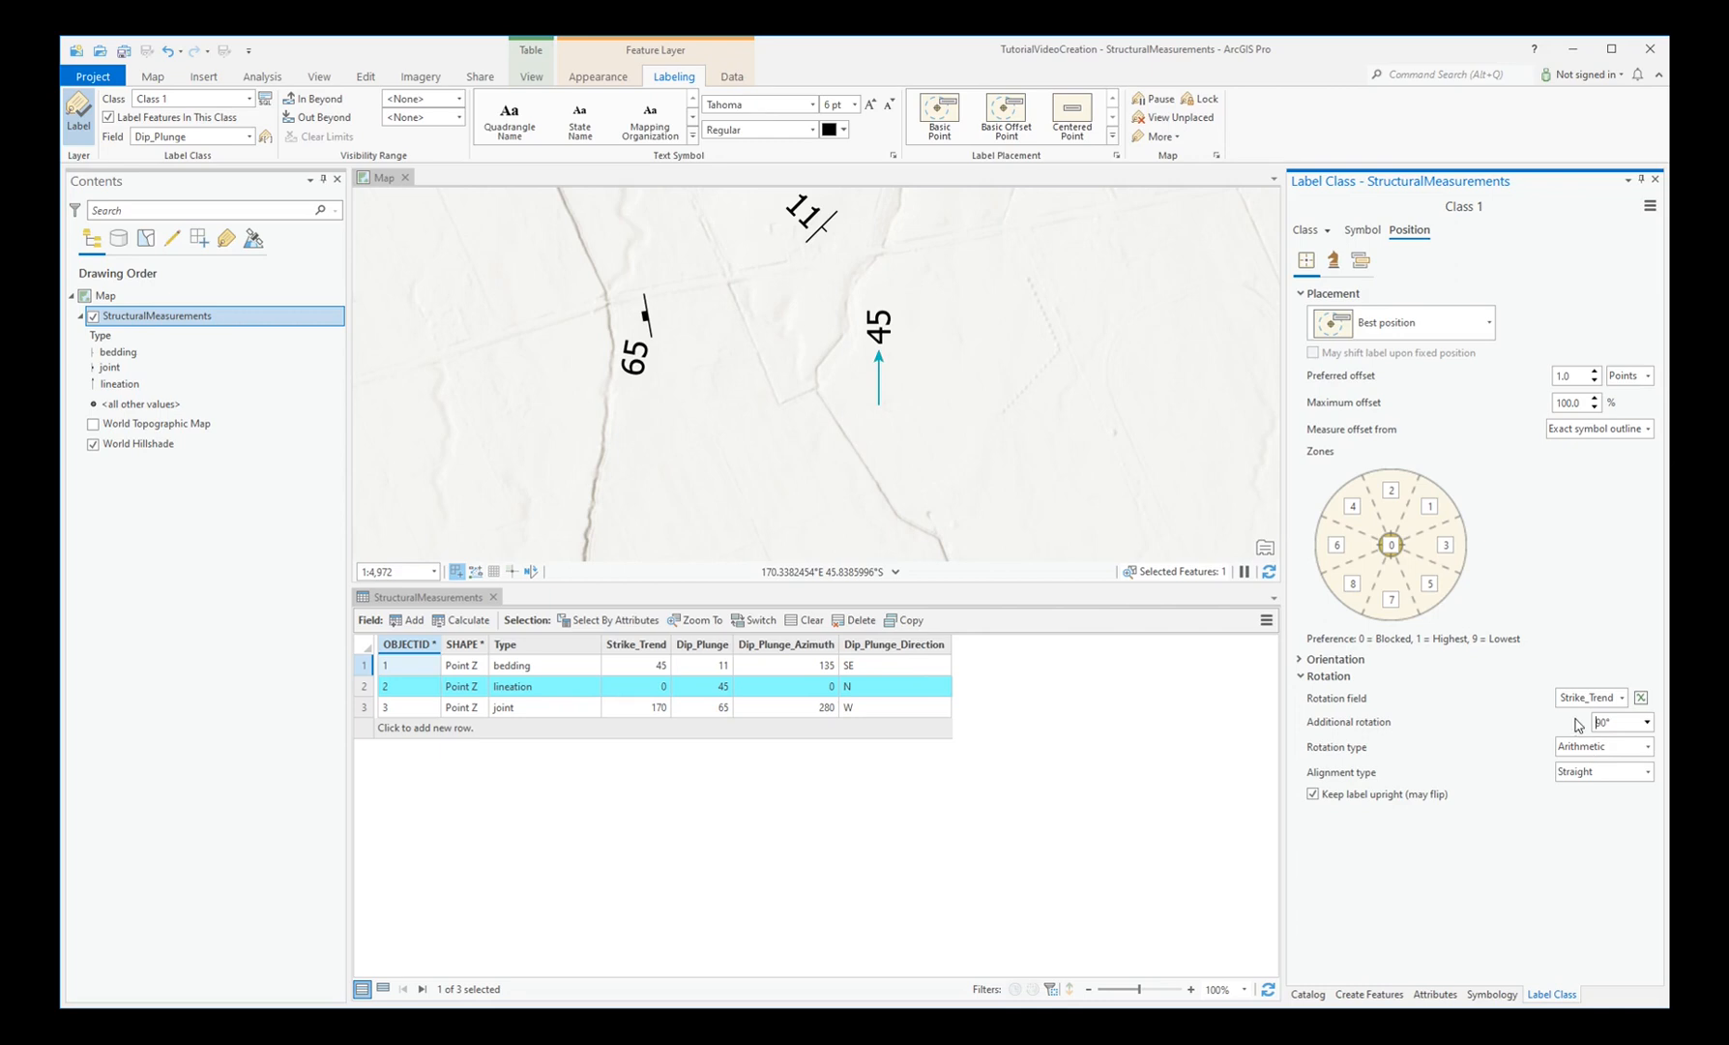
mouse_move(1576, 720)
text(90)
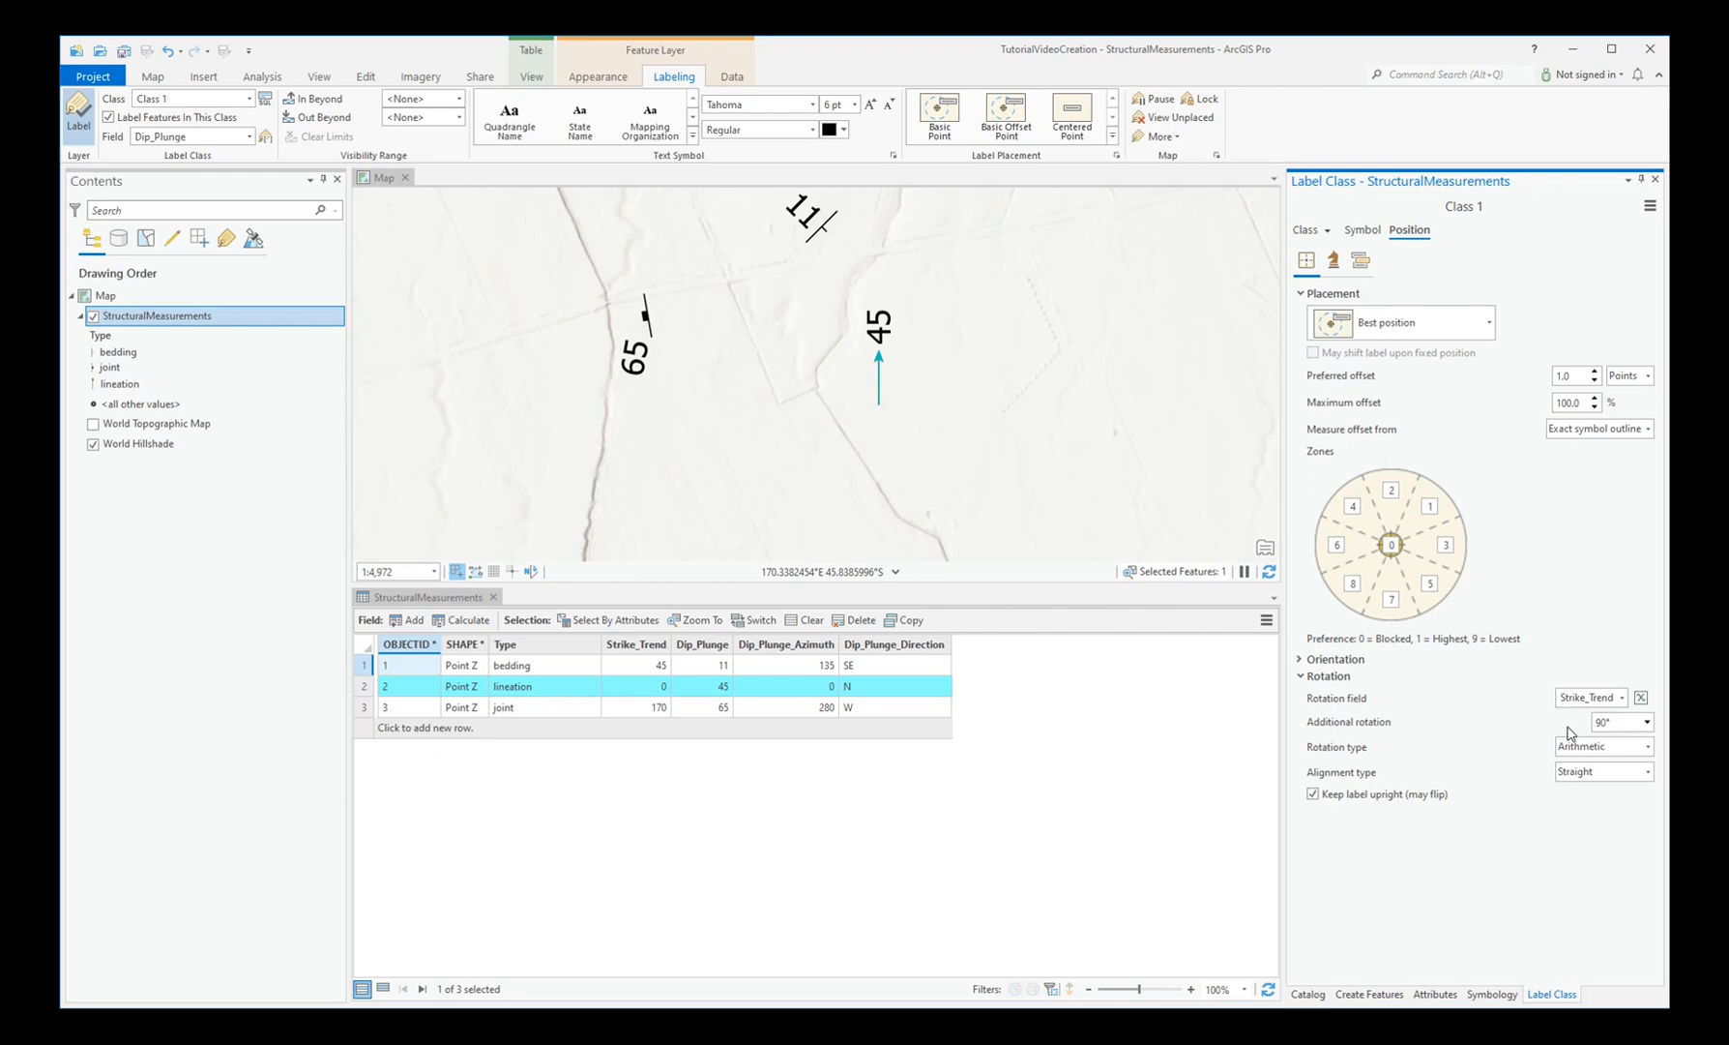
mouse_move(1565, 733)
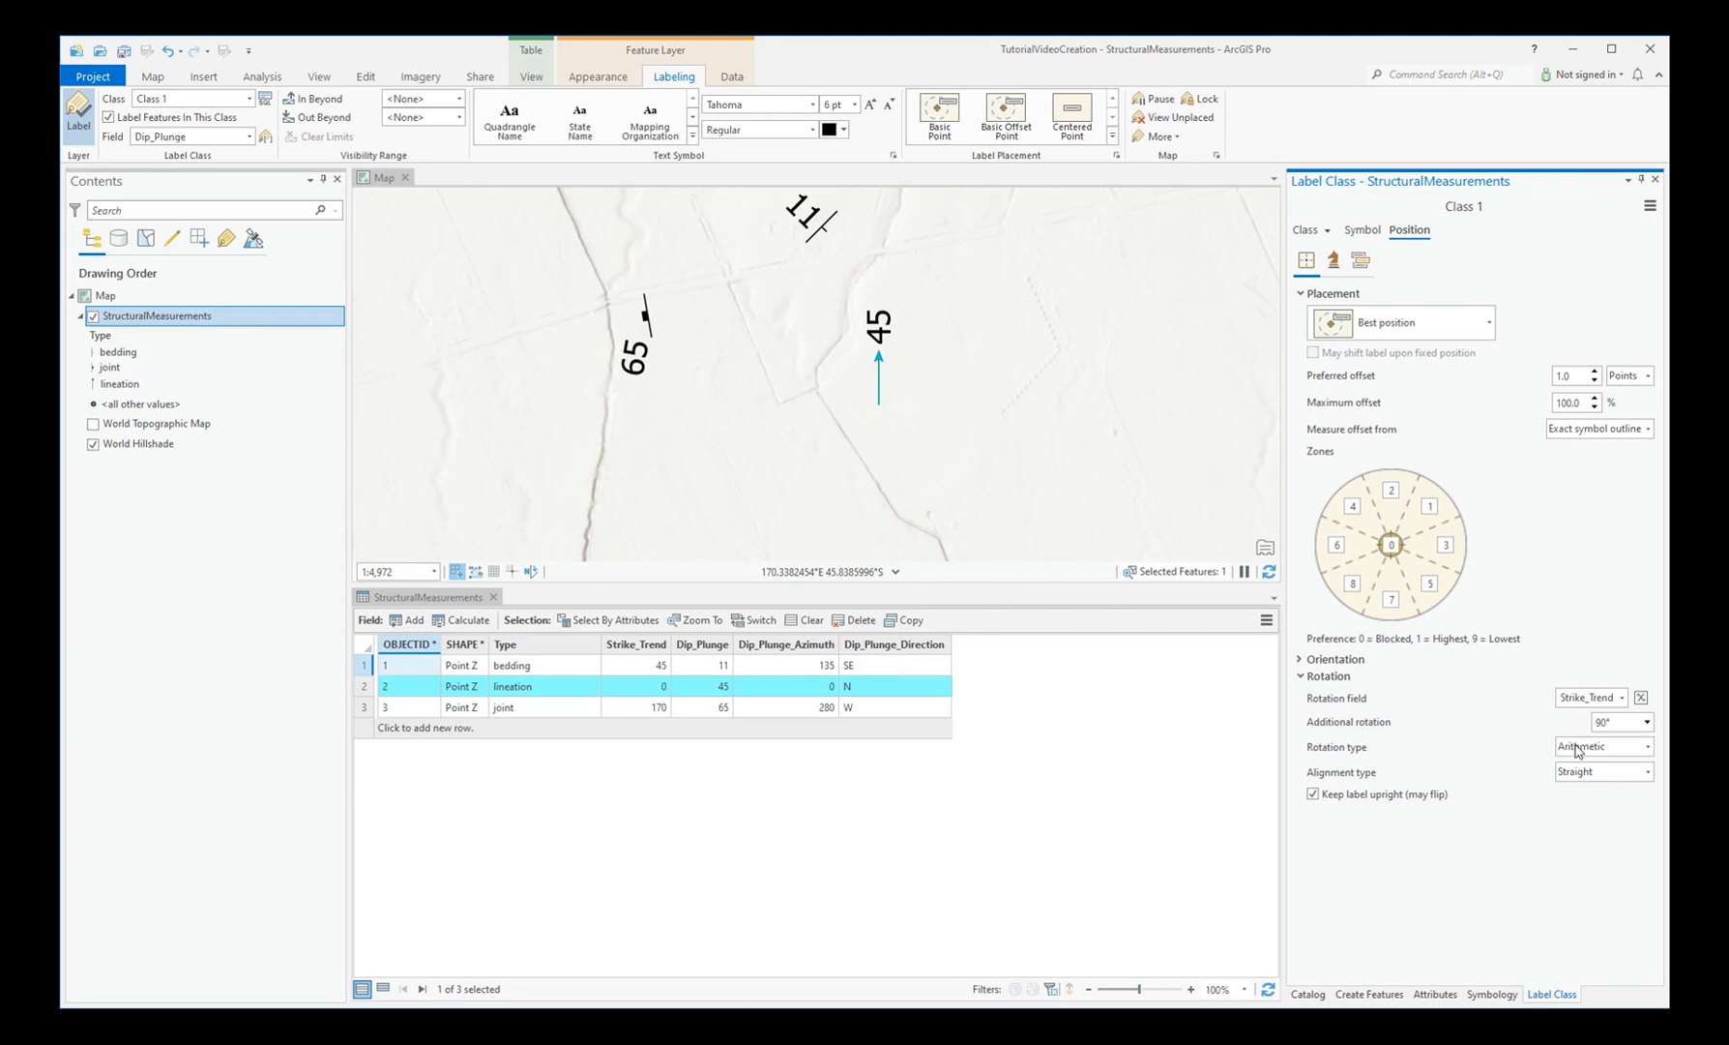
click(1650, 746)
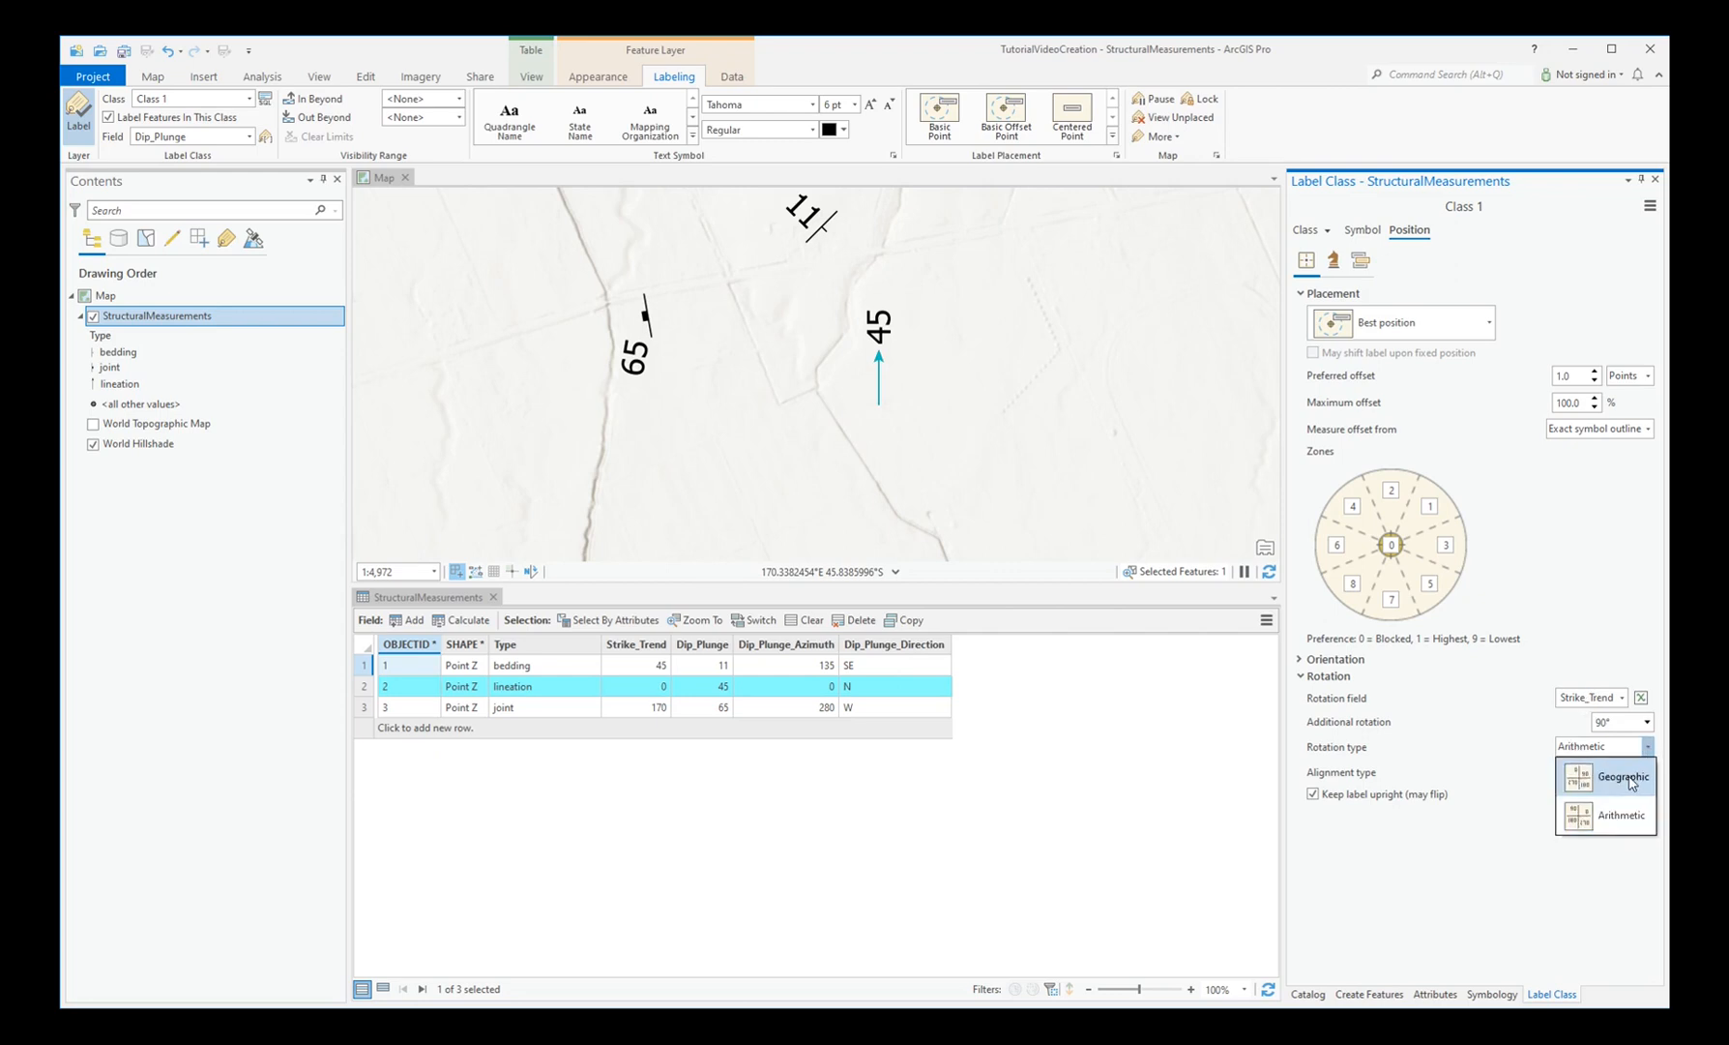
click(1620, 776)
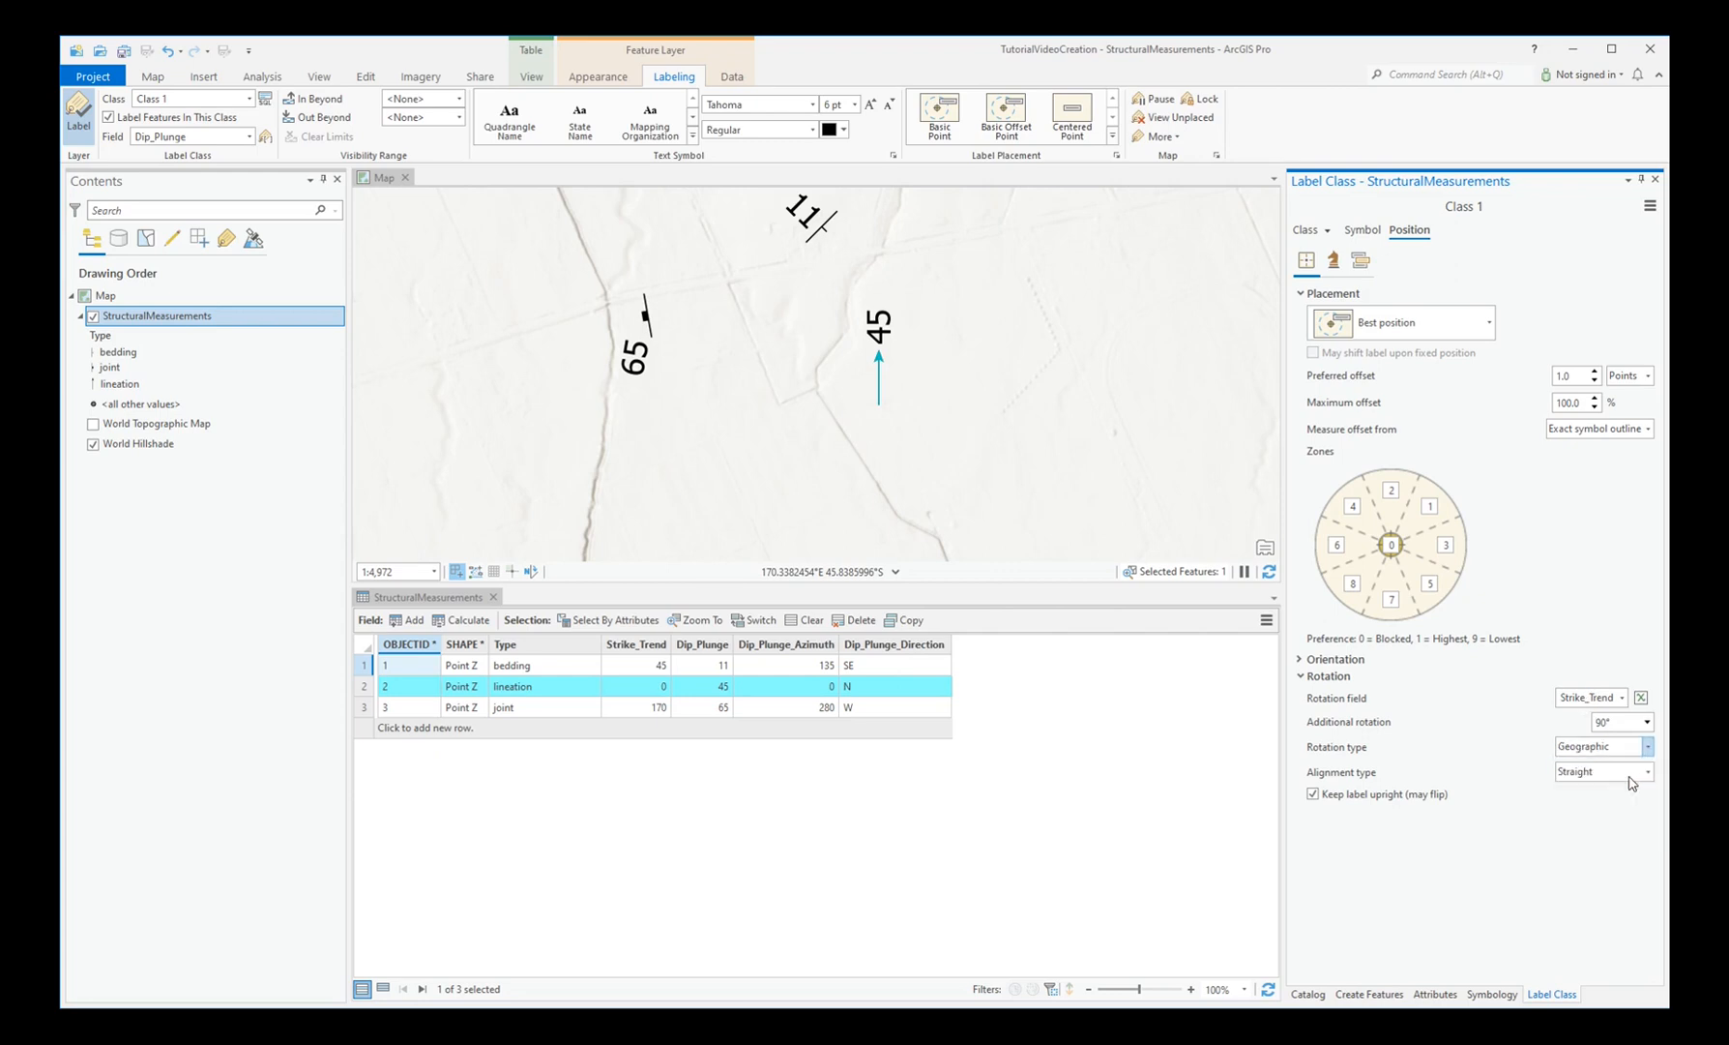
click(1646, 771)
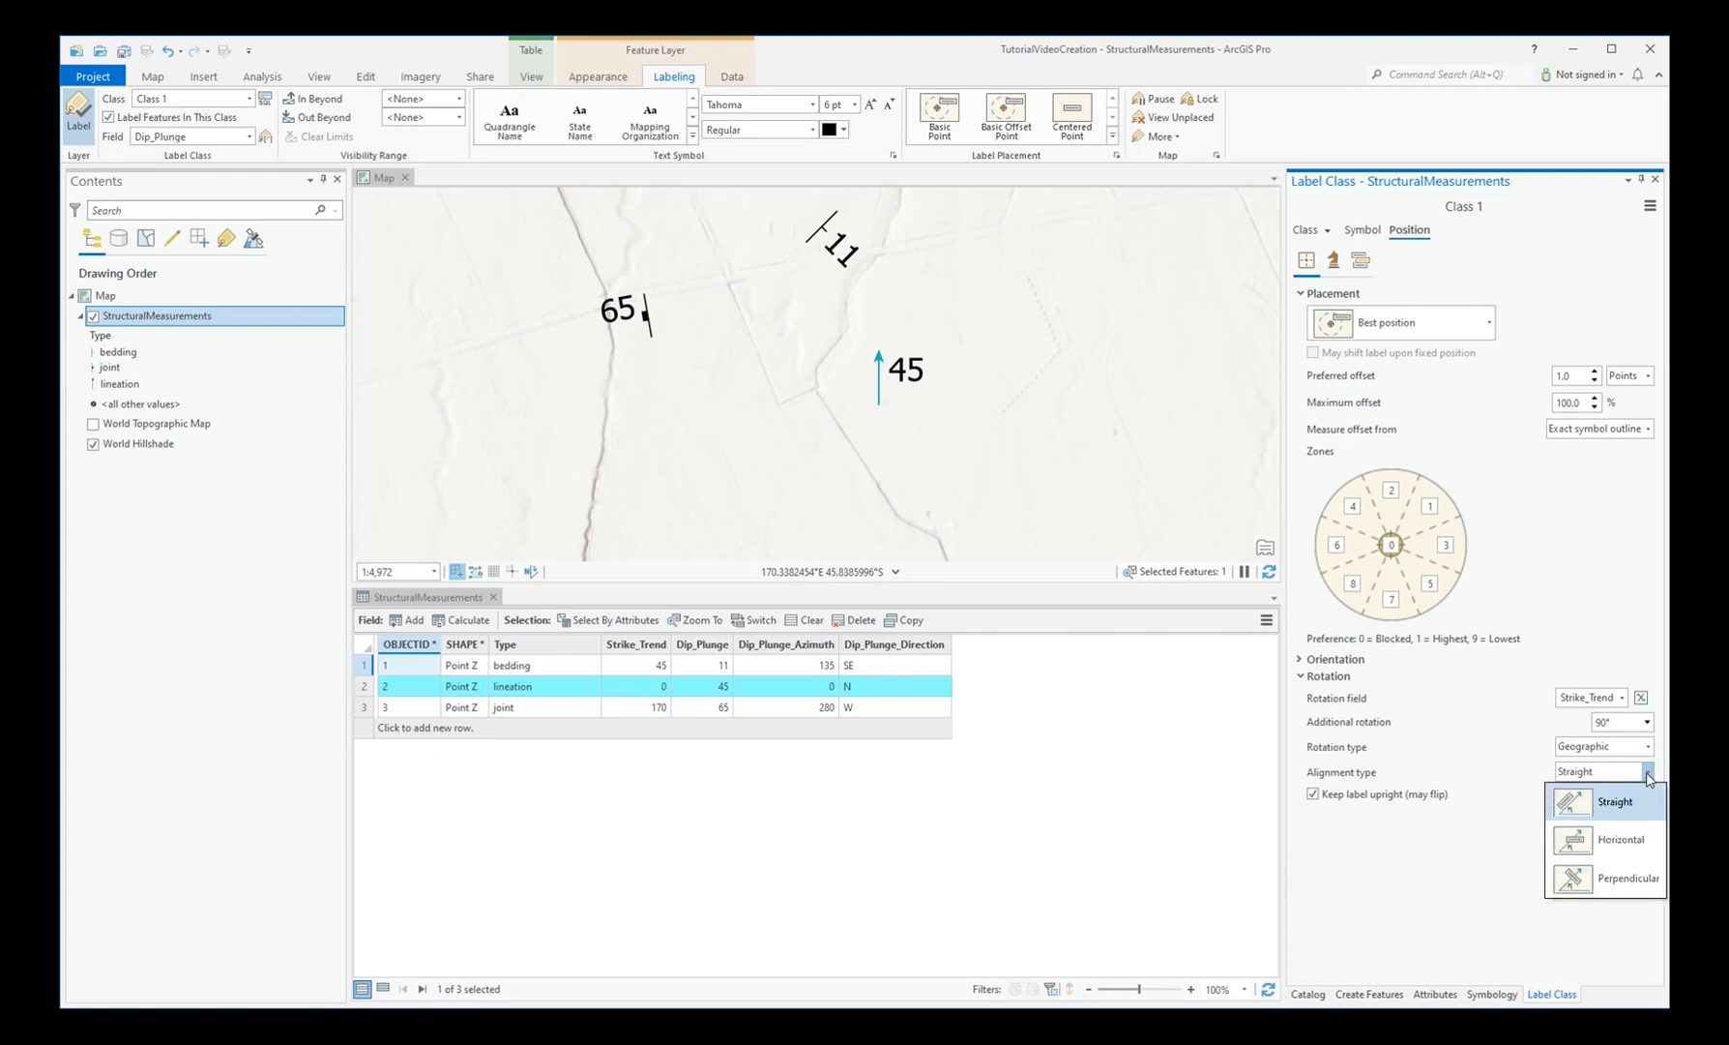
click(1619, 840)
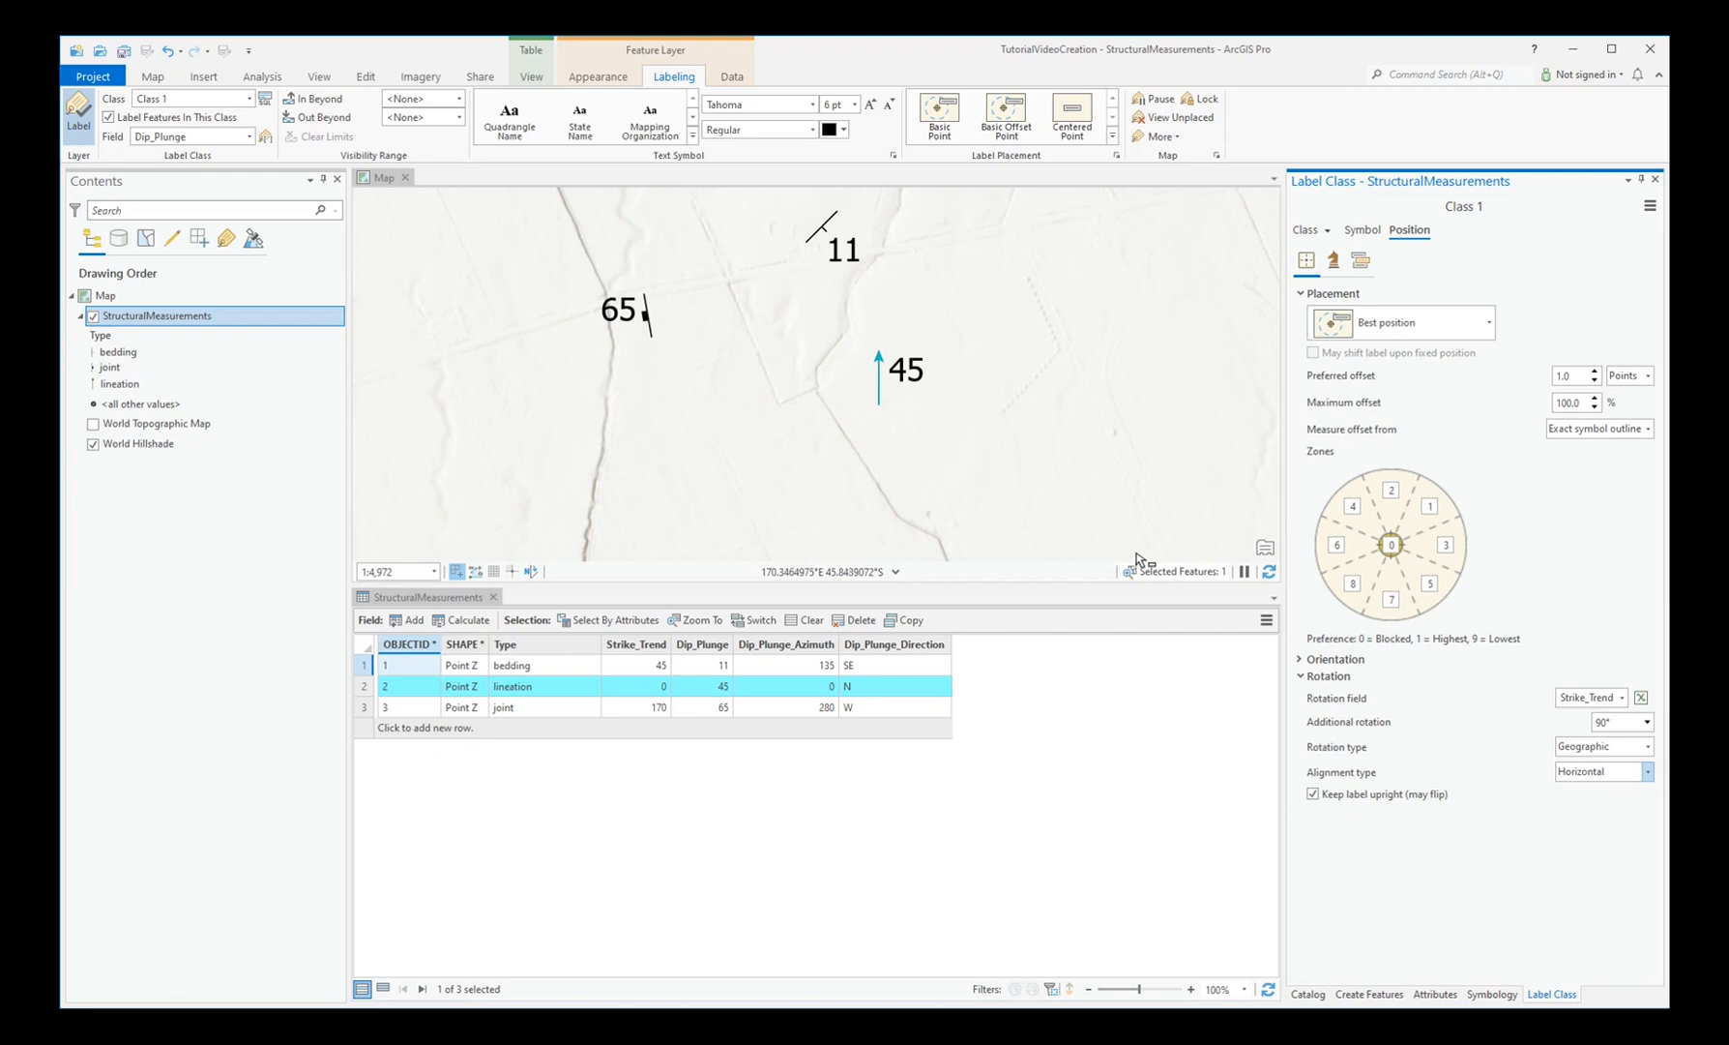
mouse_move(696, 249)
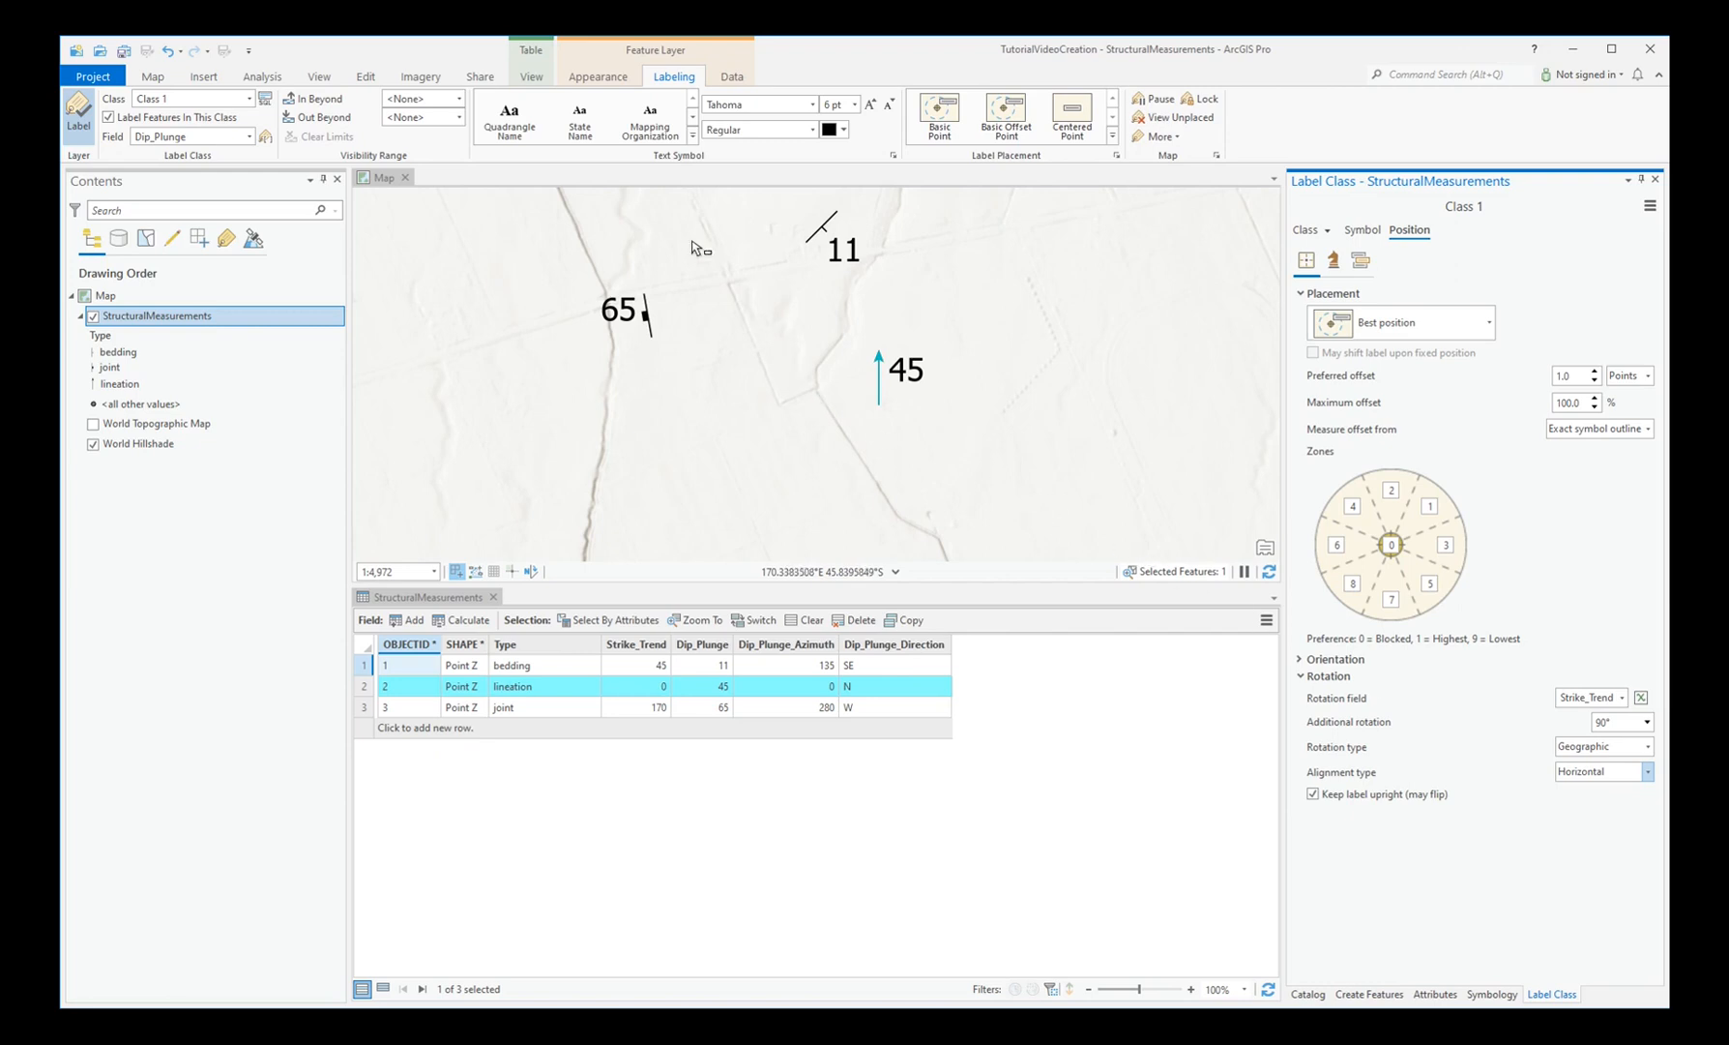
click(152, 77)
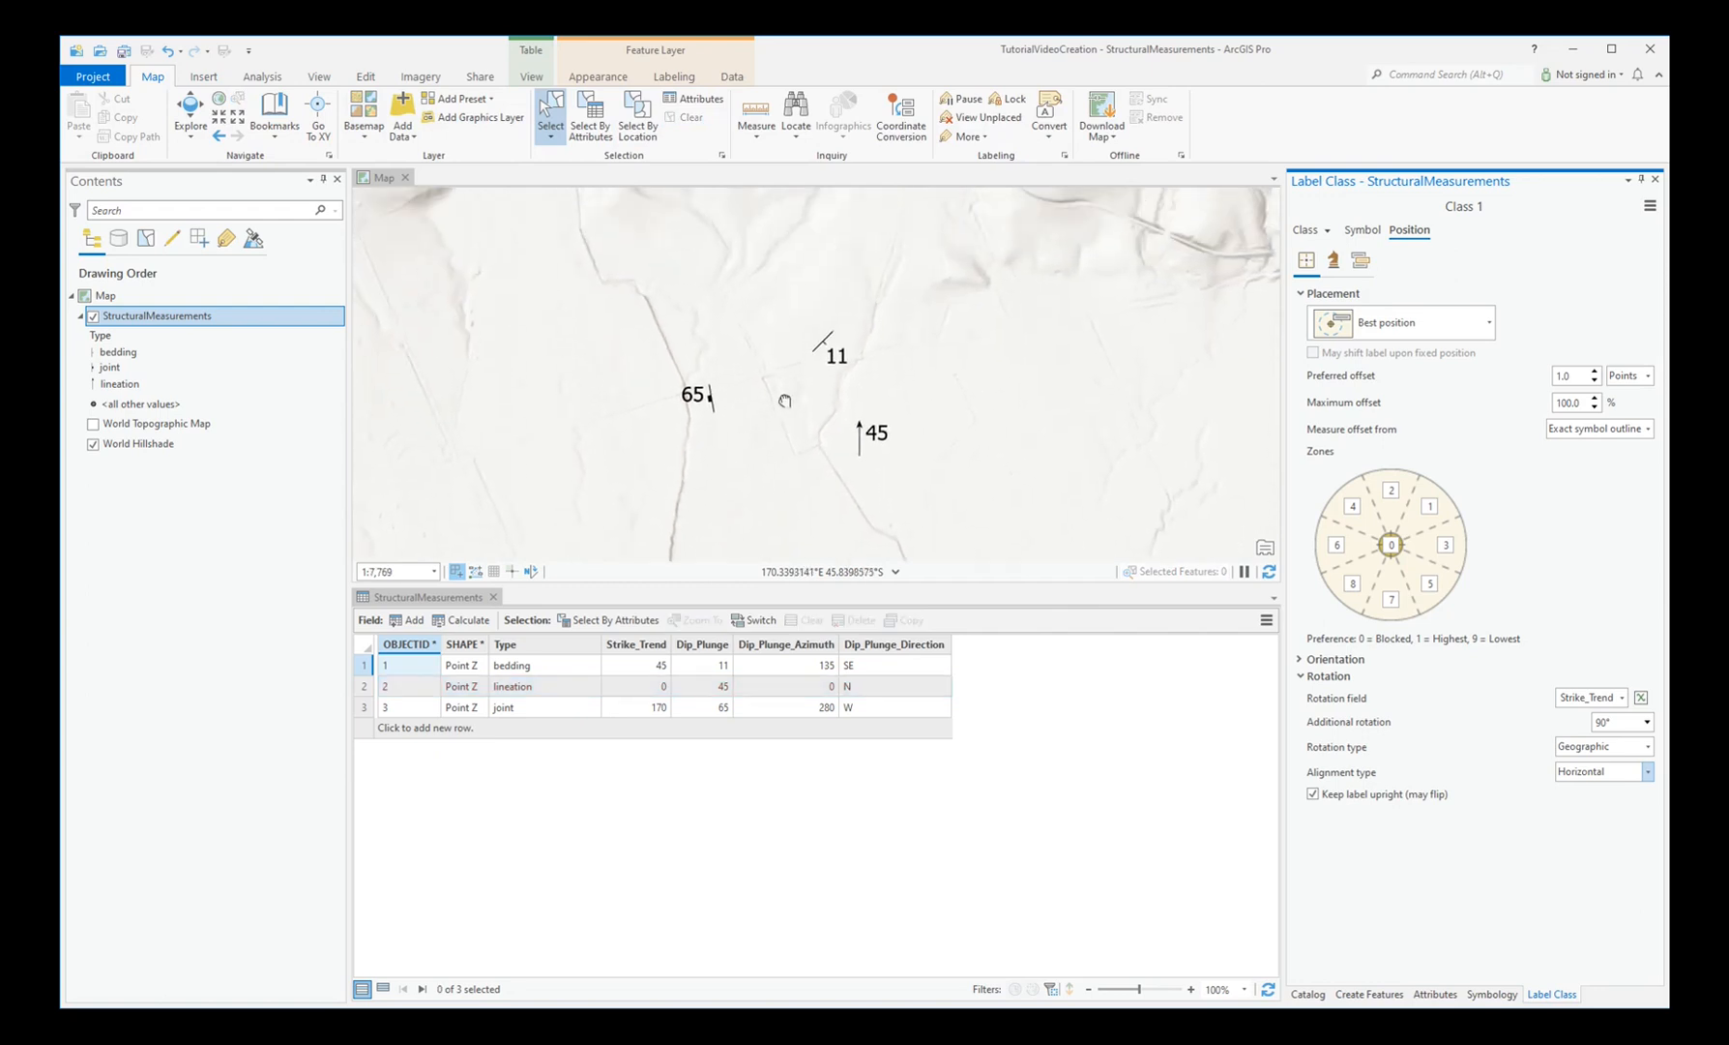
- Switch the ribbon to the Edit tab
click(549, 76)
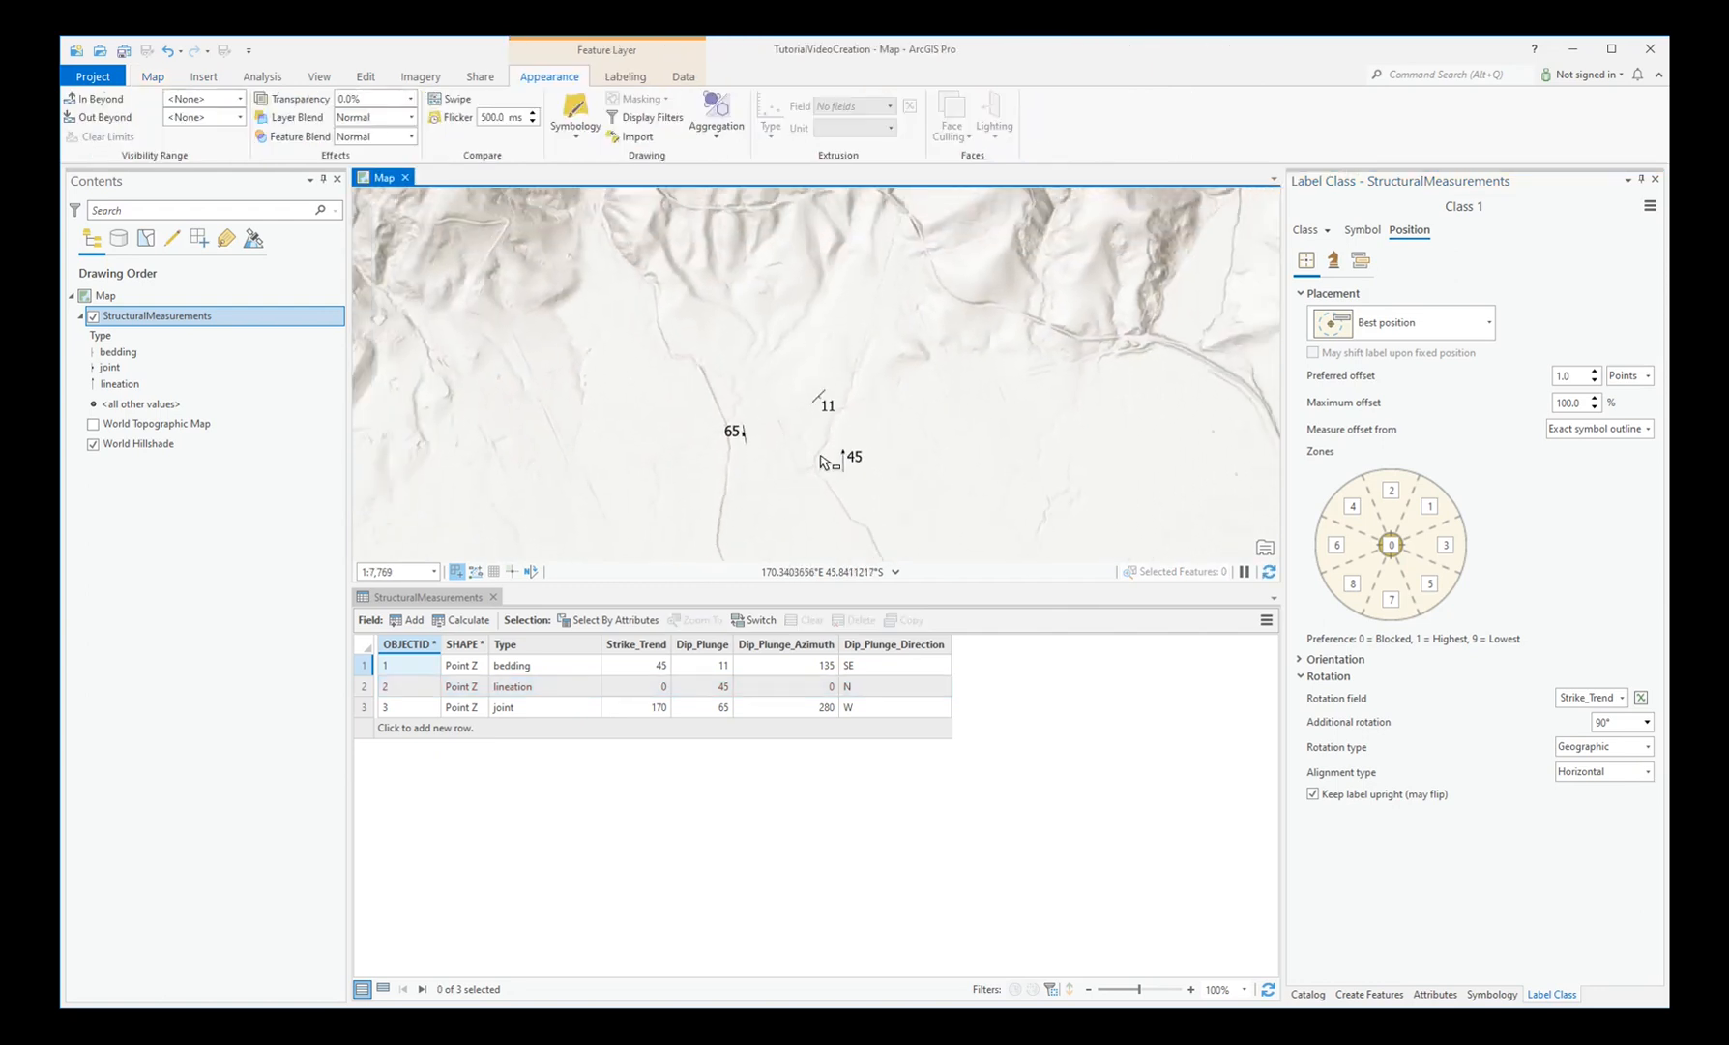
scroll(up, 3)
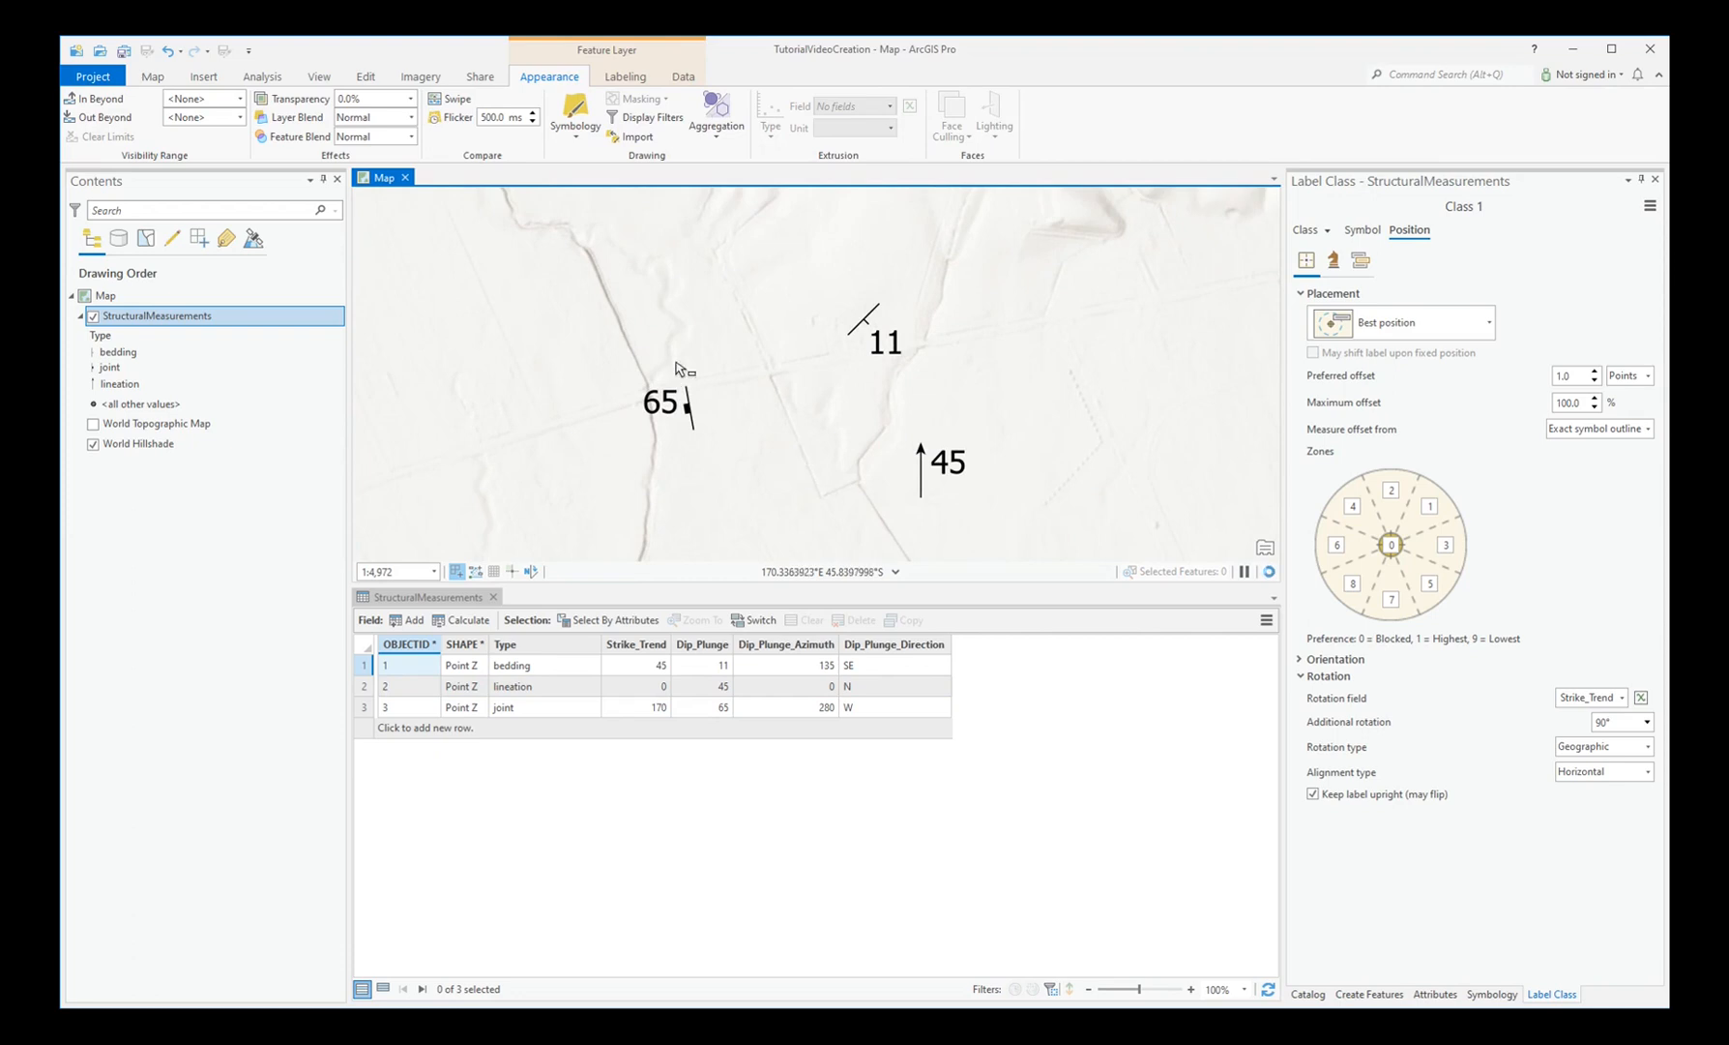
mouse_move(708, 329)
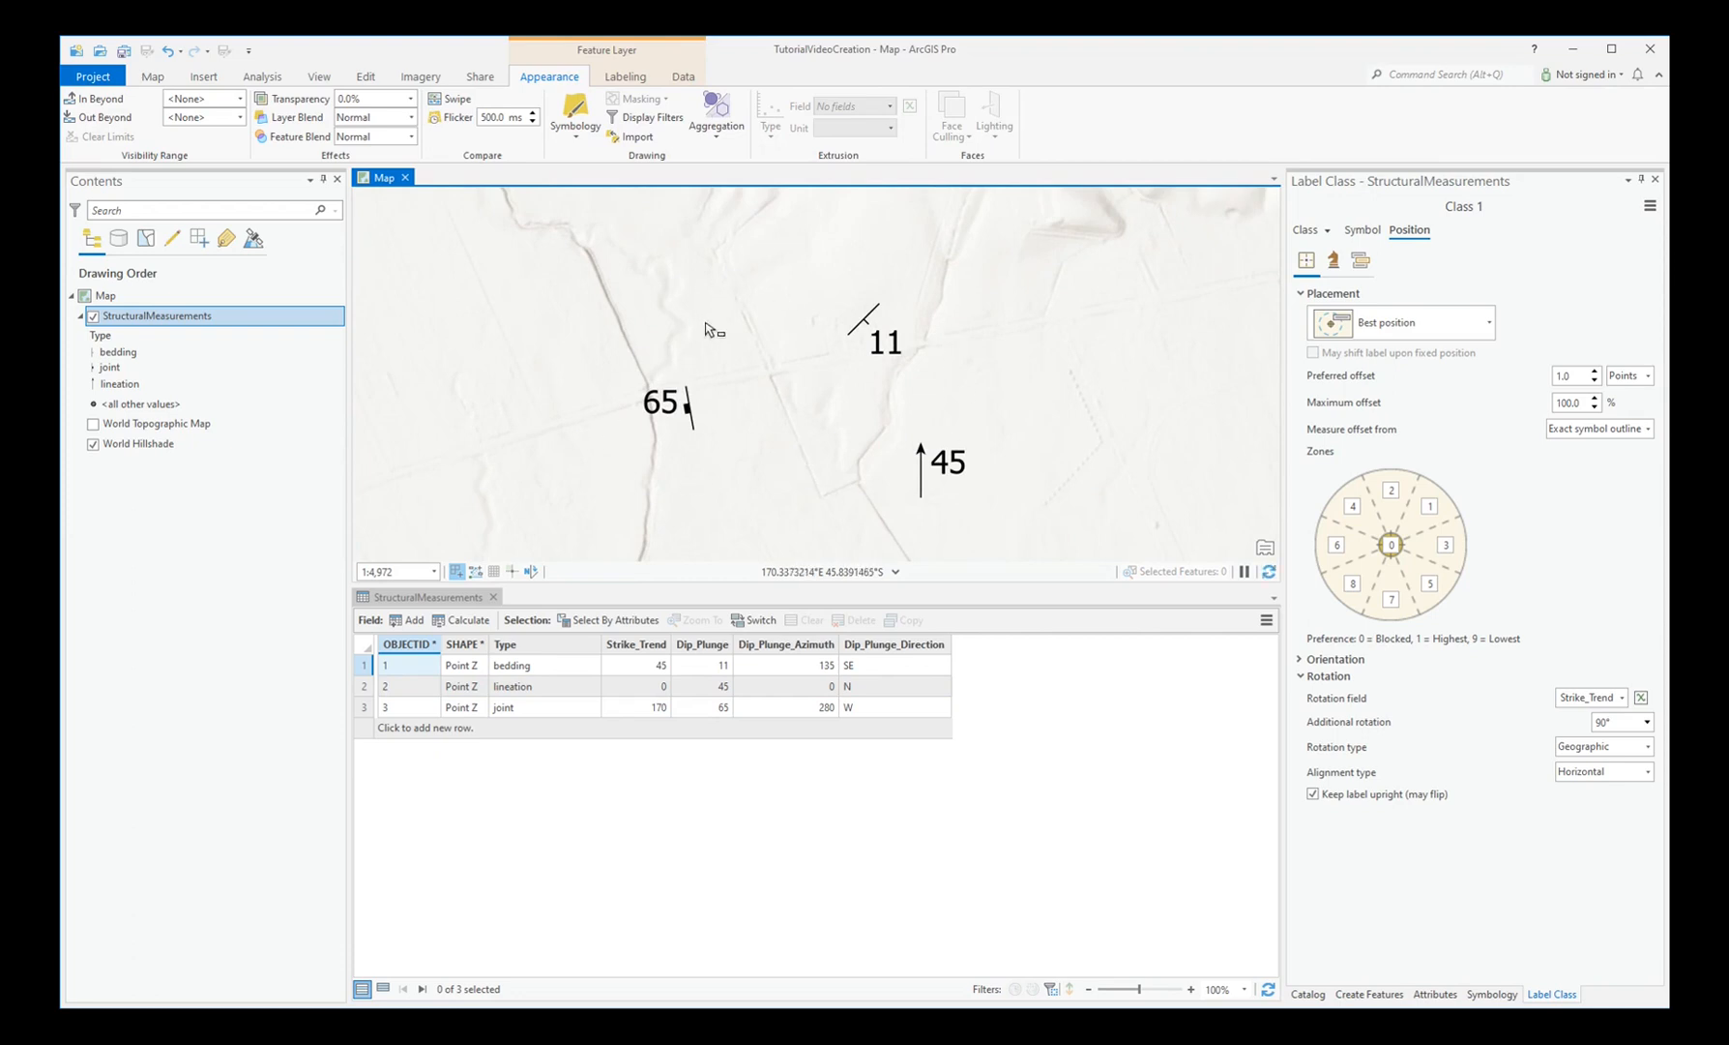
click(365, 77)
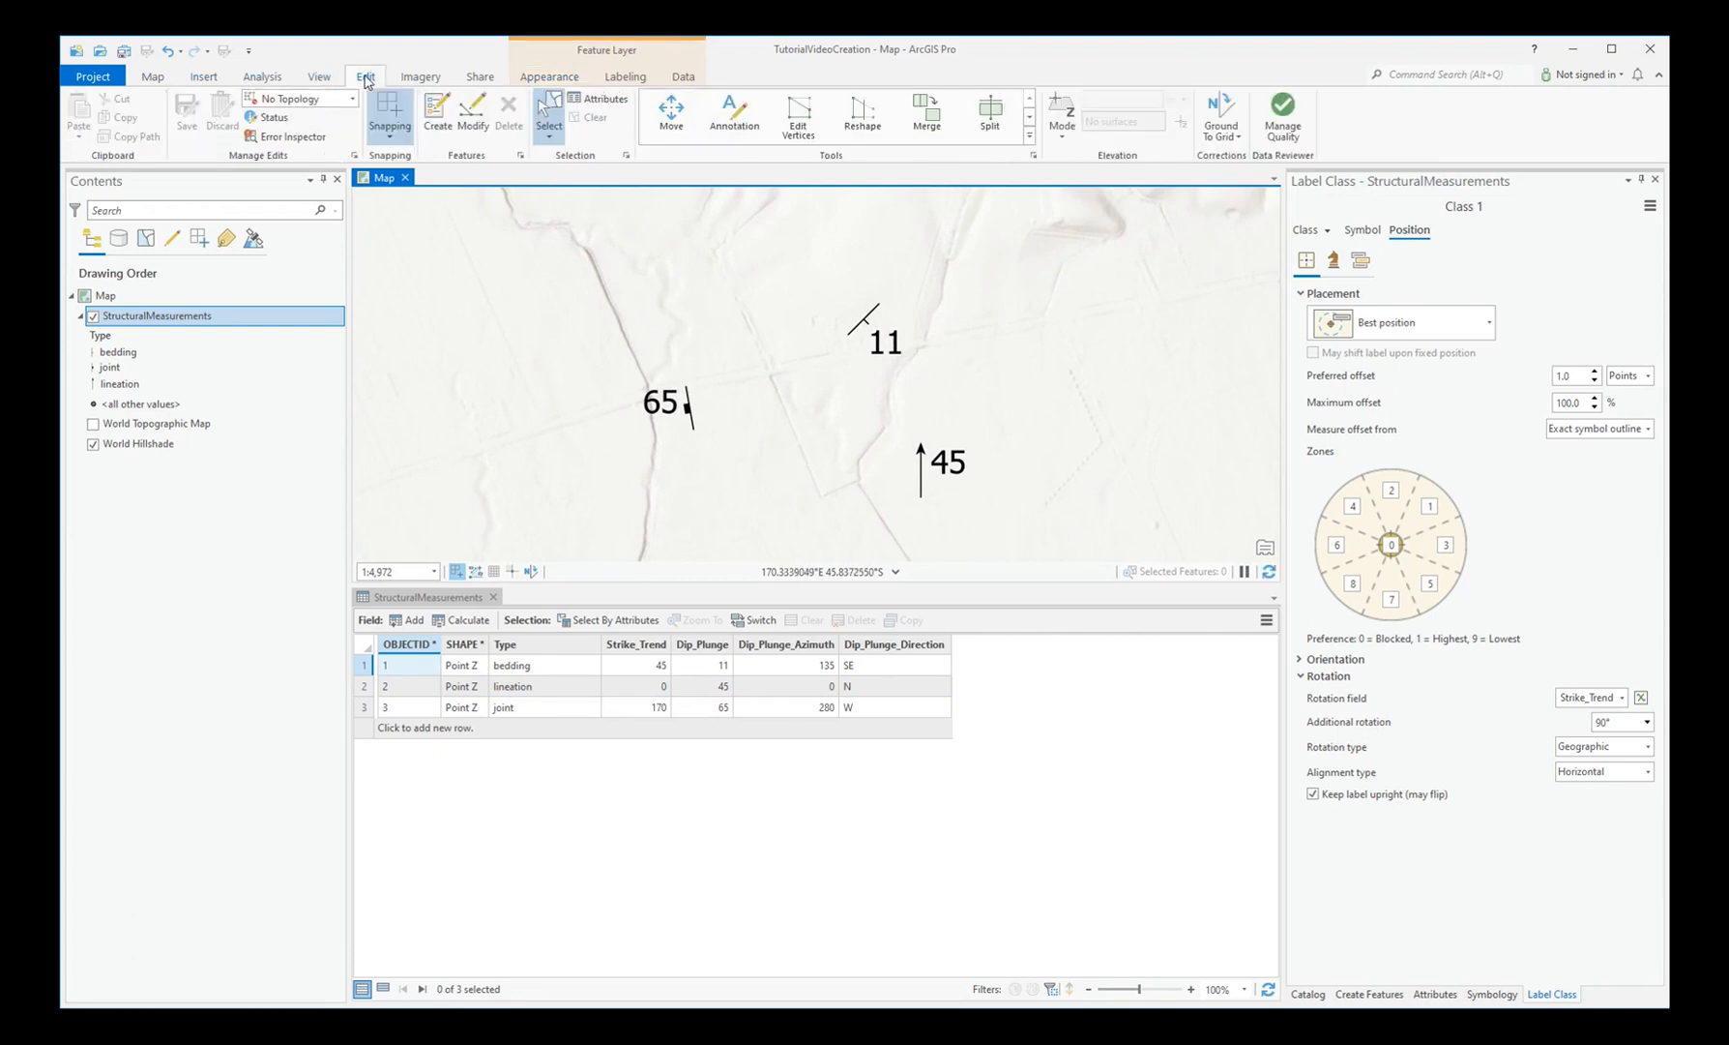
- Place a new bedding point on the map between the 65 and 45 symbols
click(1369, 995)
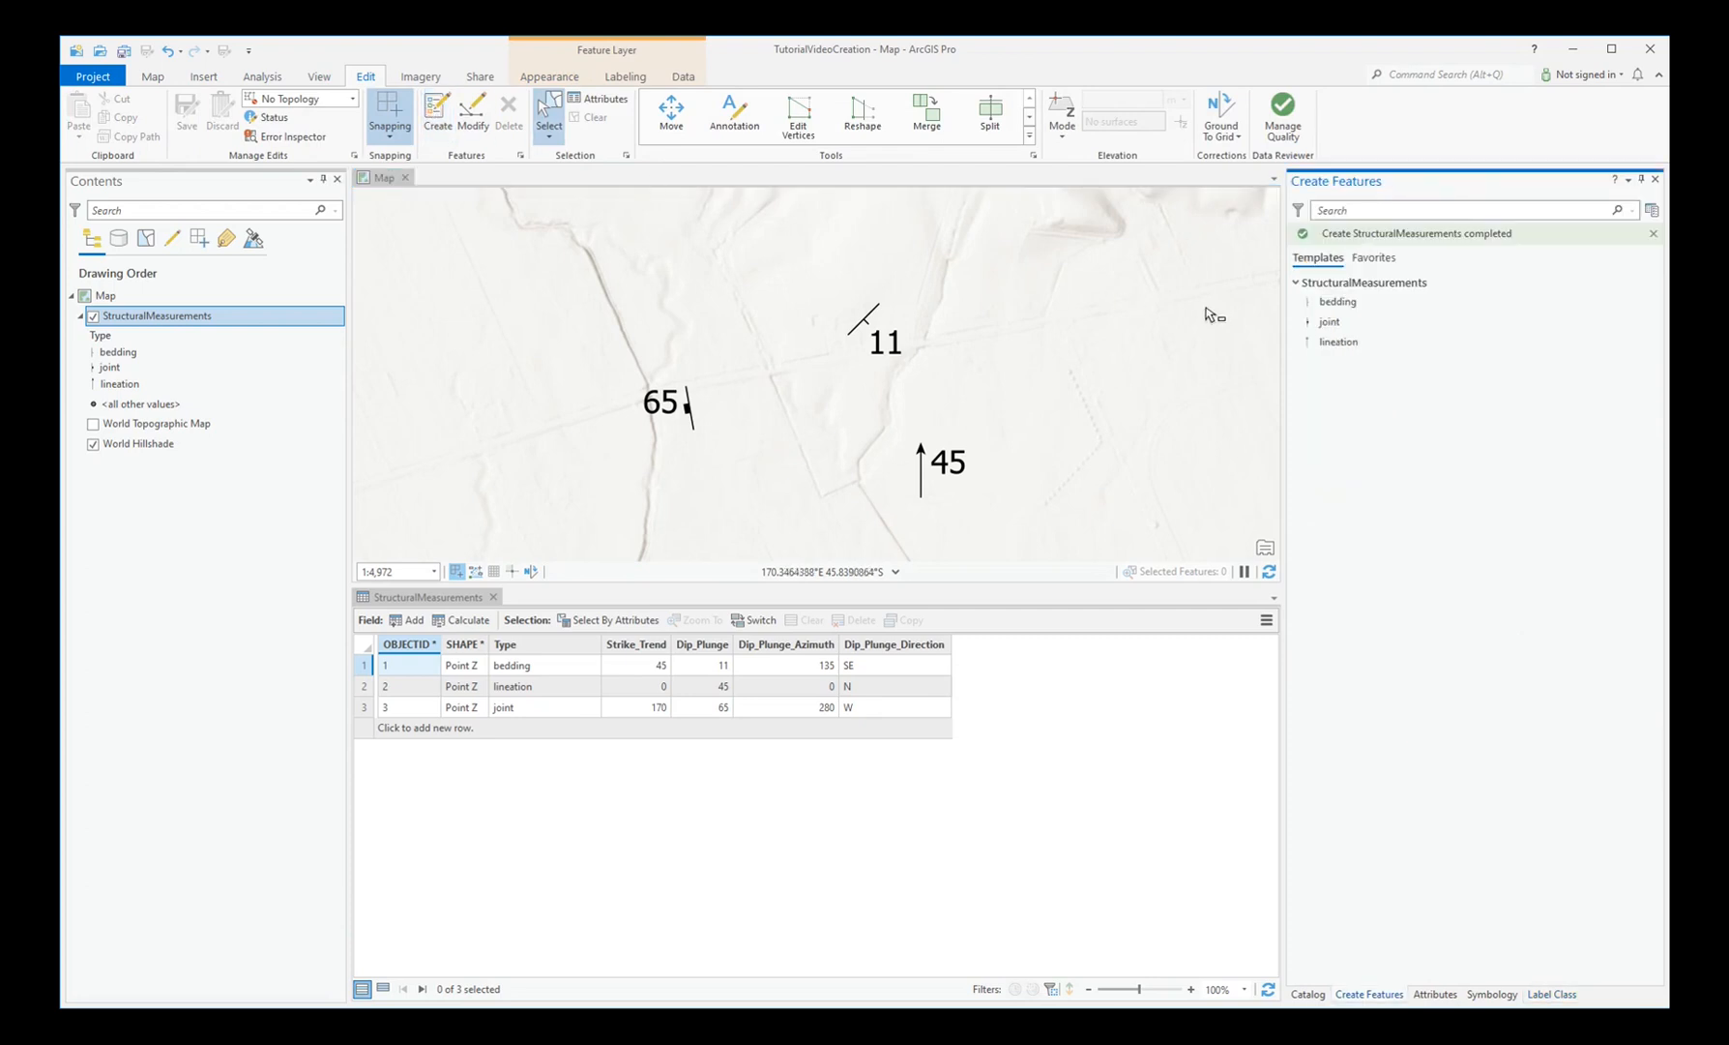
click(1338, 315)
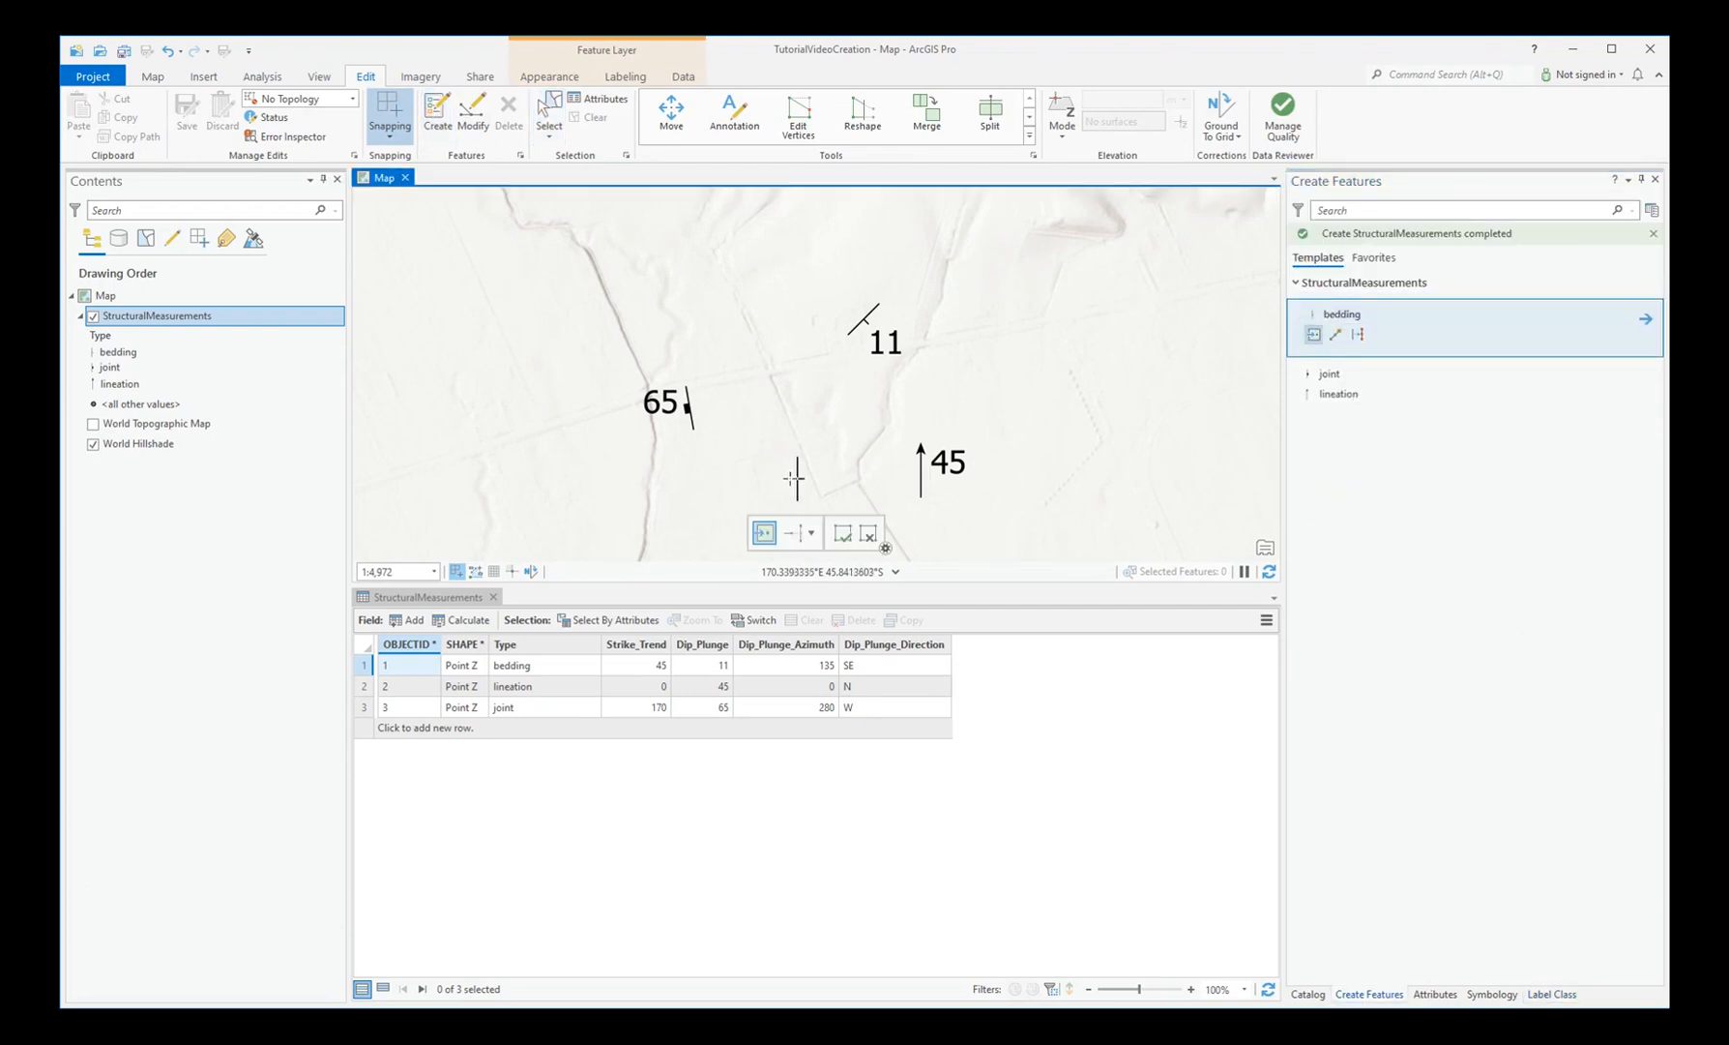
click(741, 471)
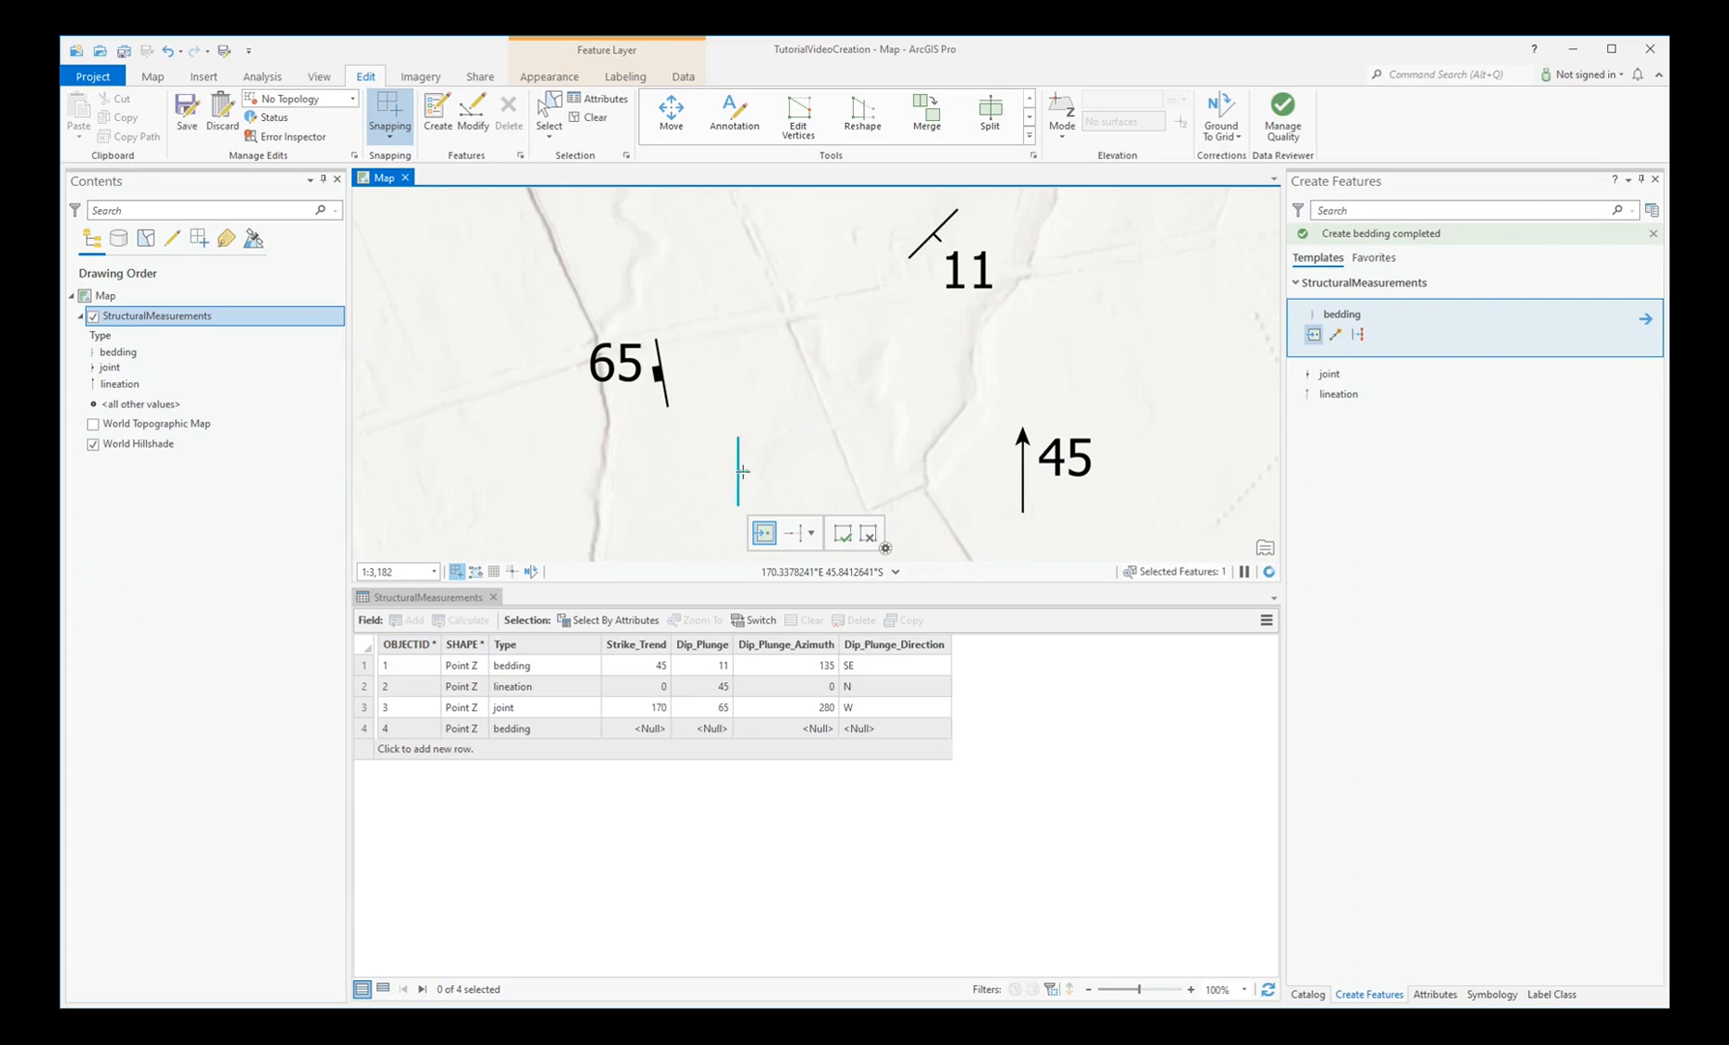
- Enter strike 60, dip 25, dip azimuth 150 and direction S, then save edits
click(1435, 995)
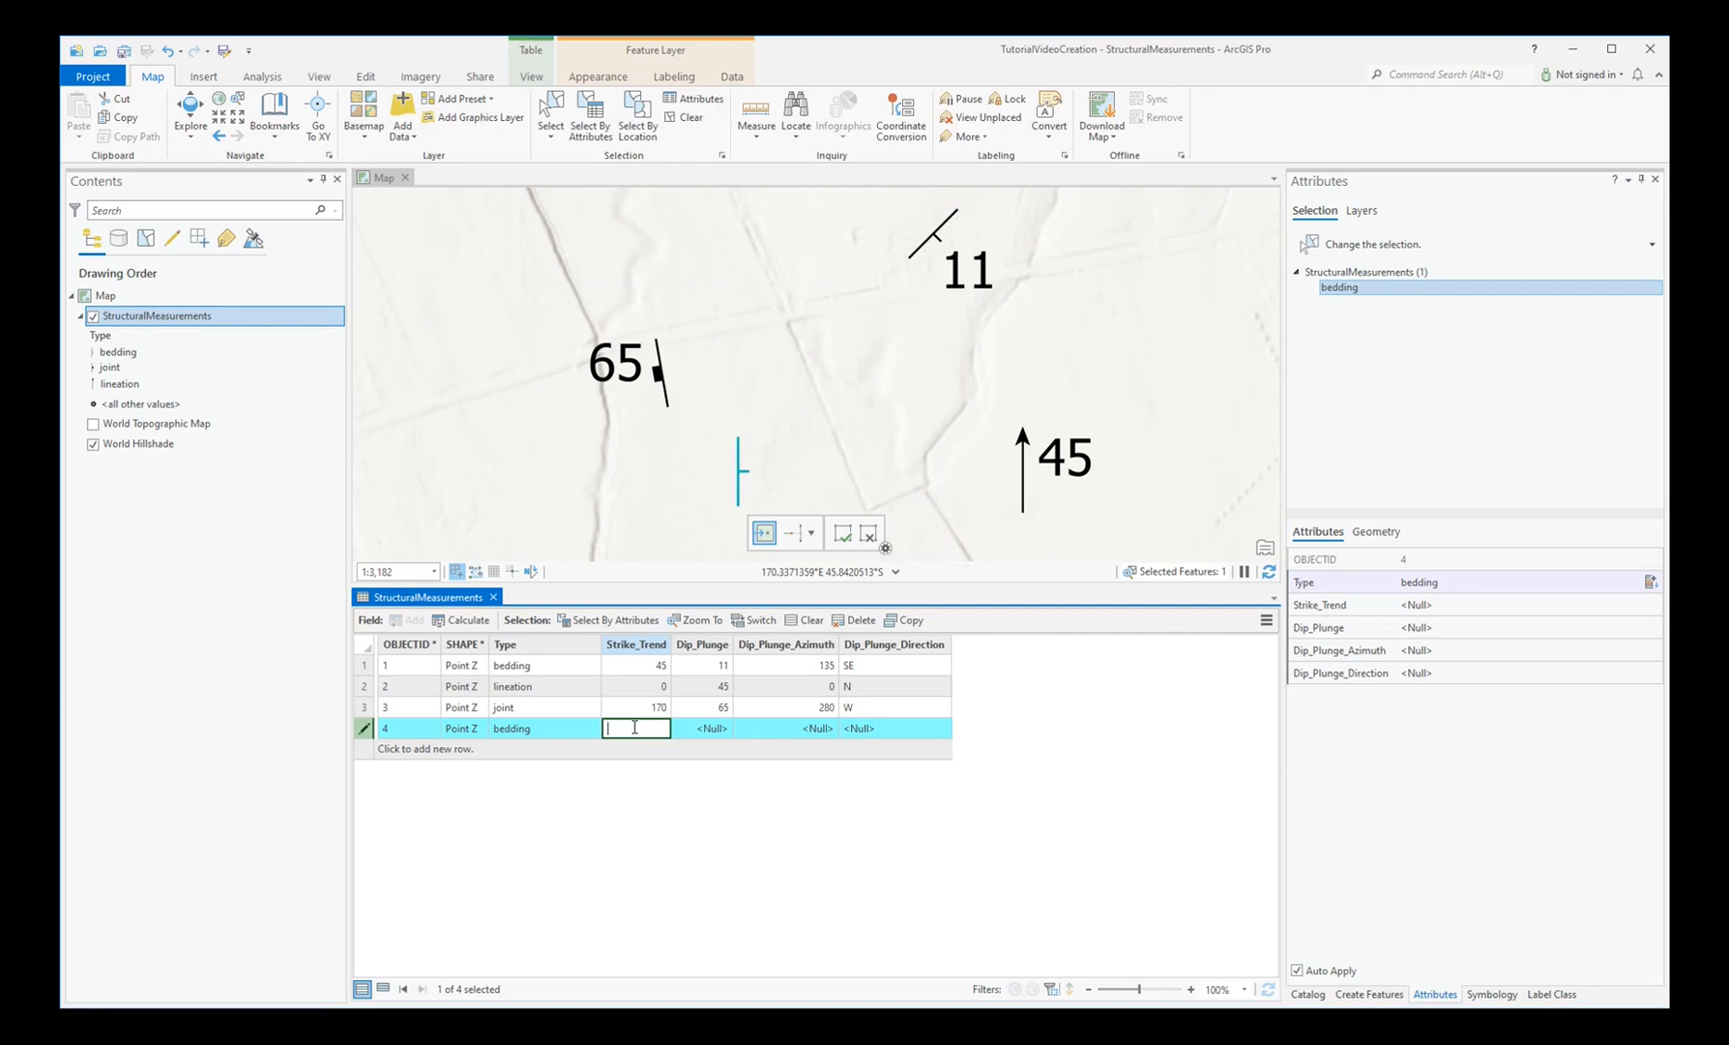
text(60)
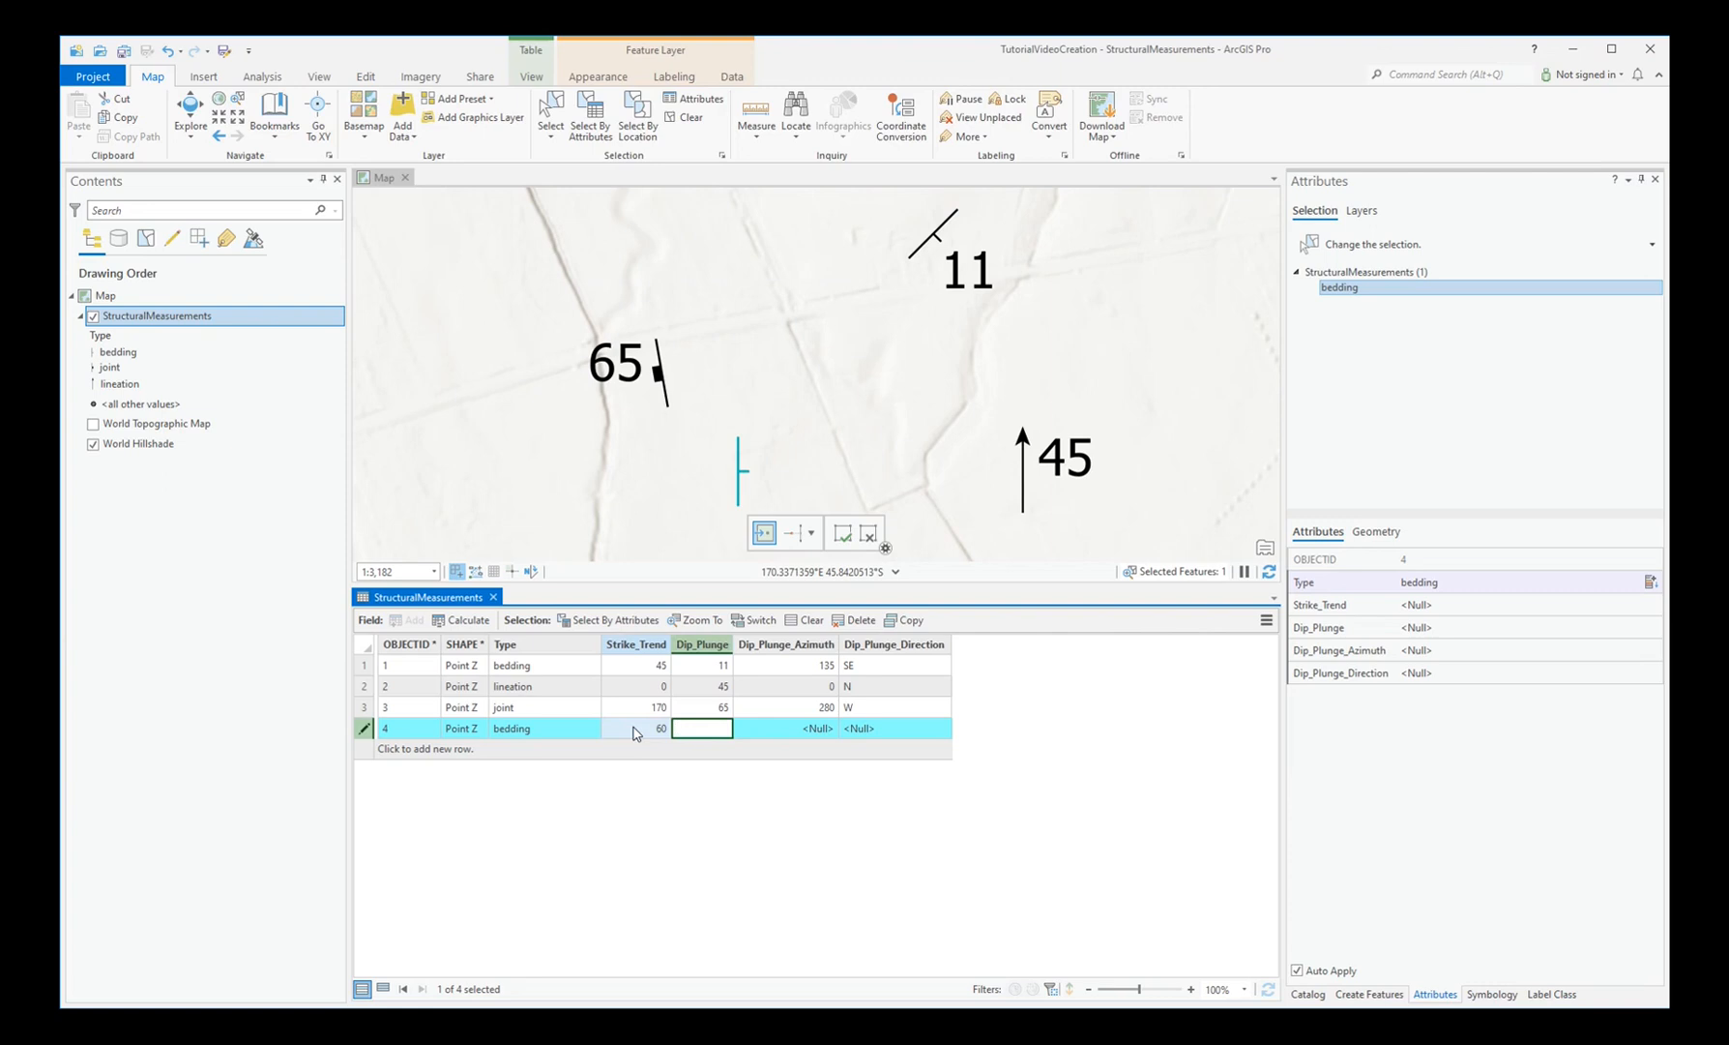
text(25)
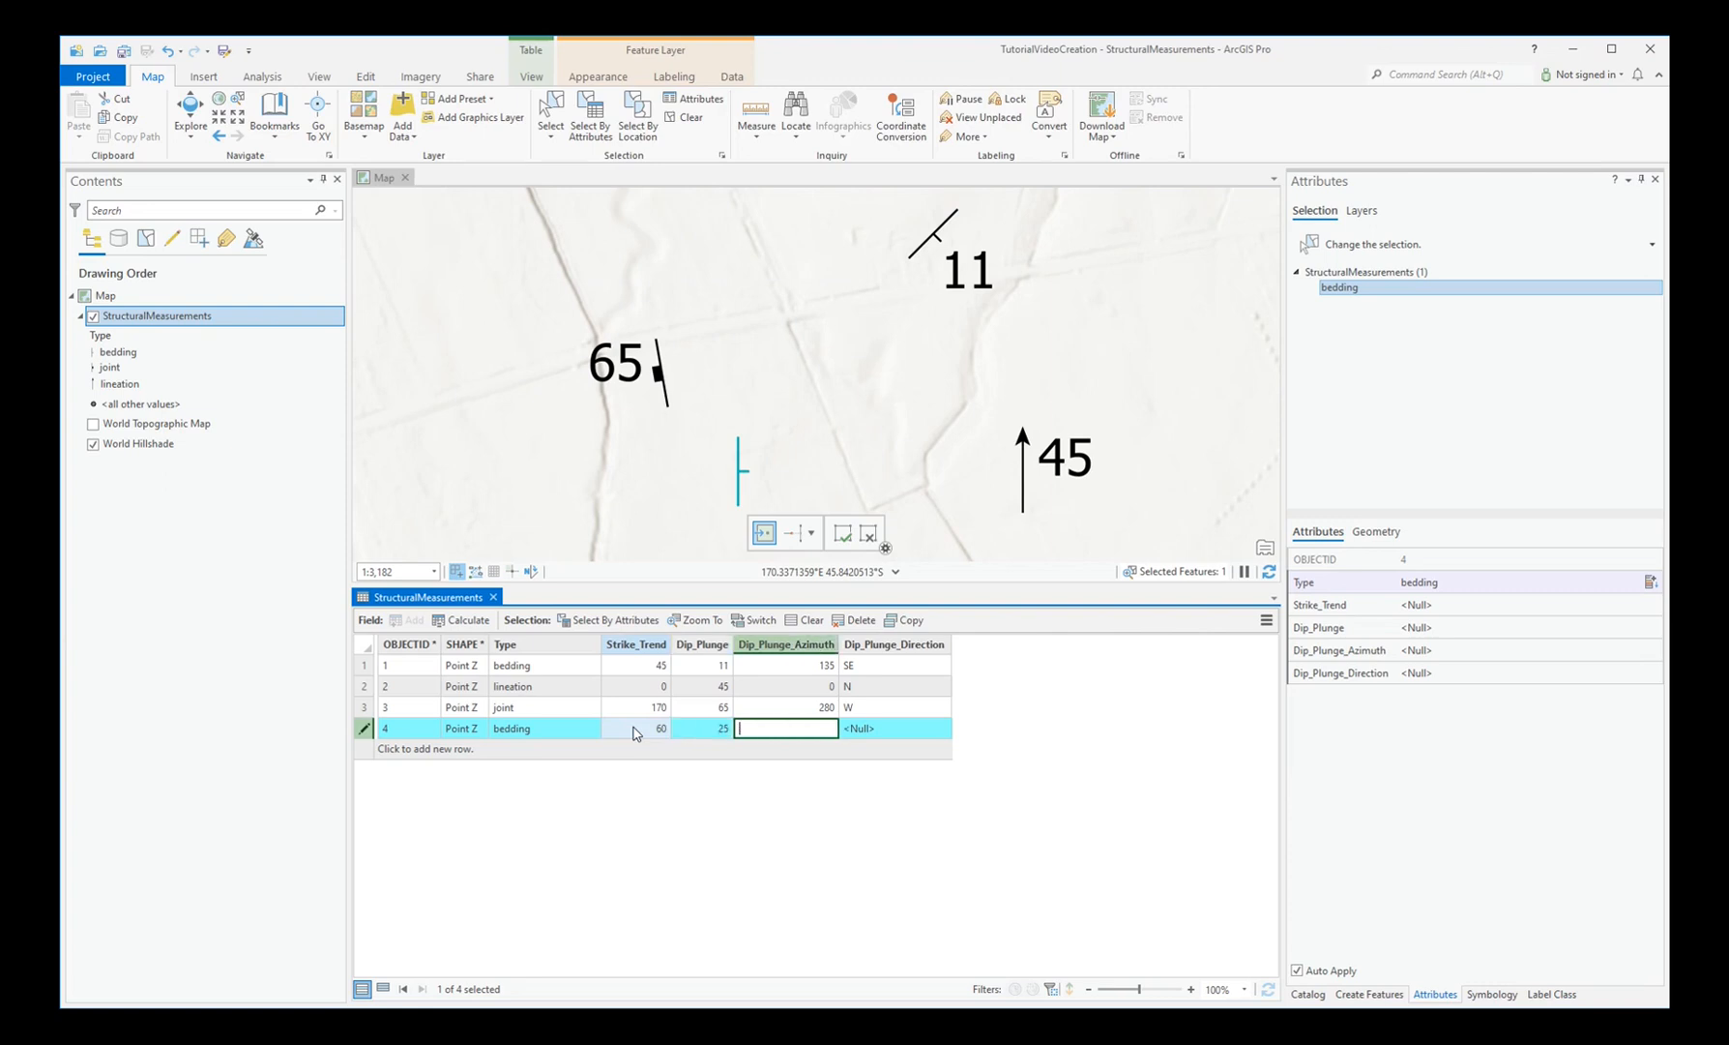
text(150)
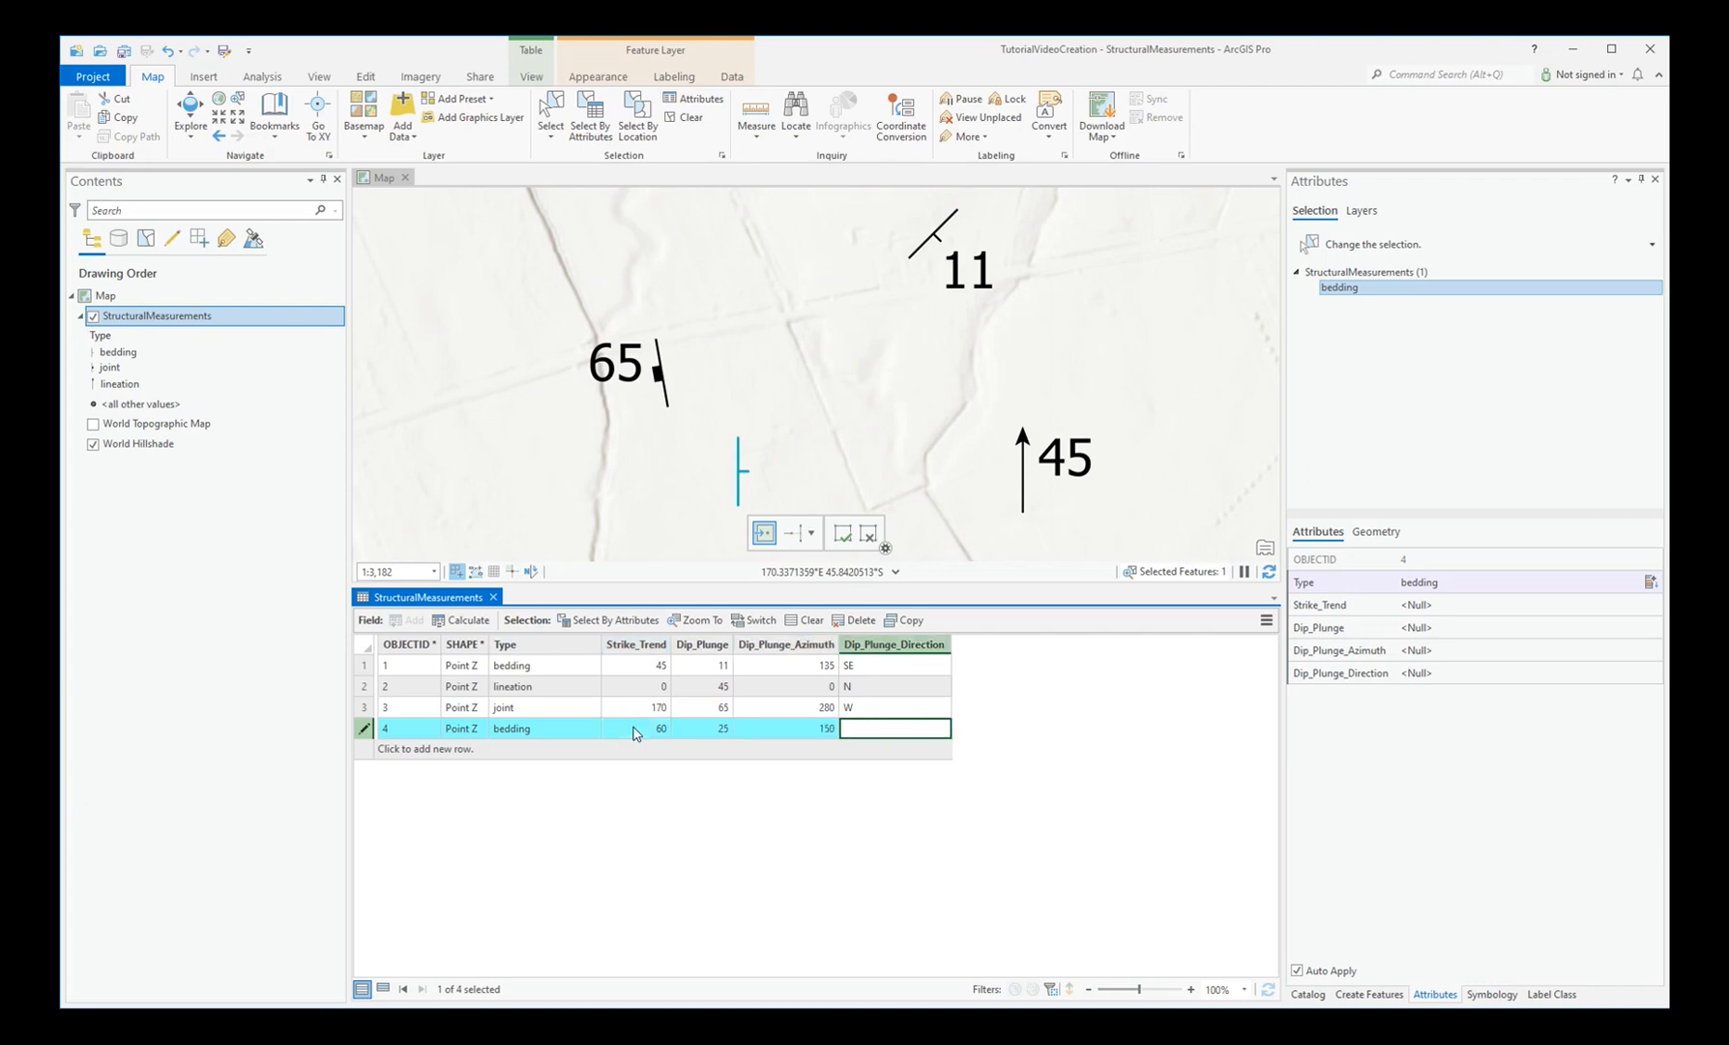
text(S)
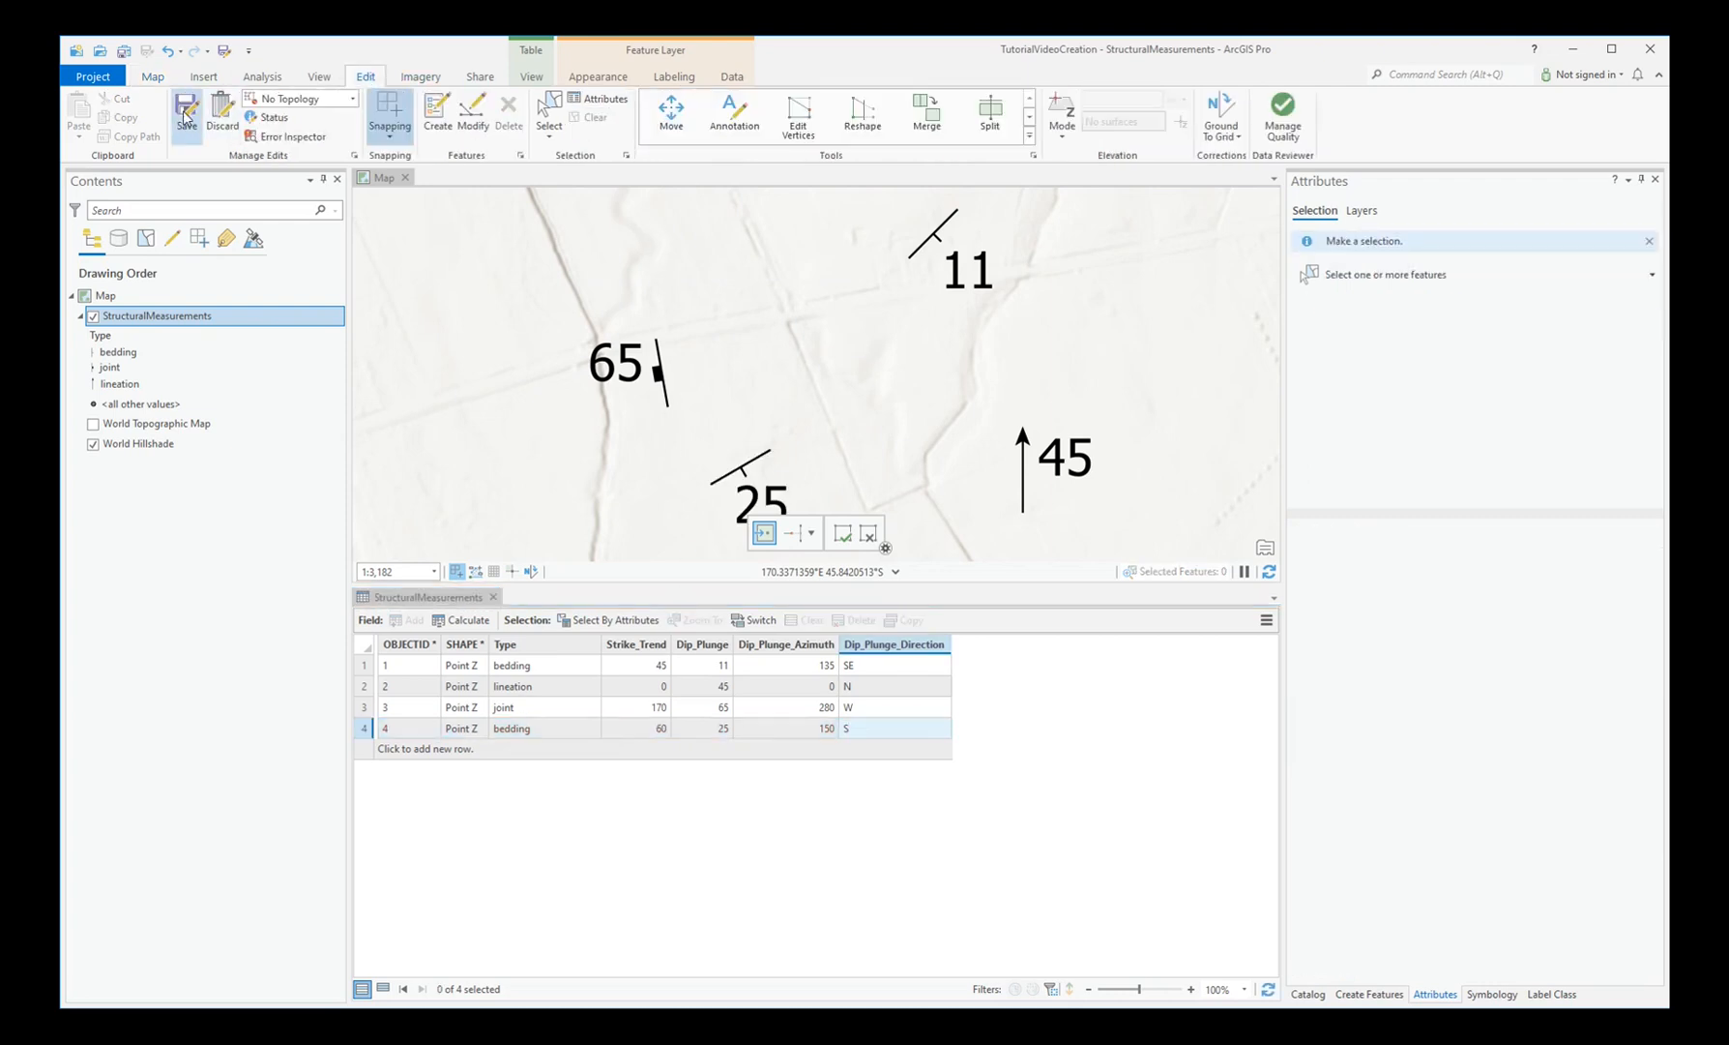
click(187, 113)
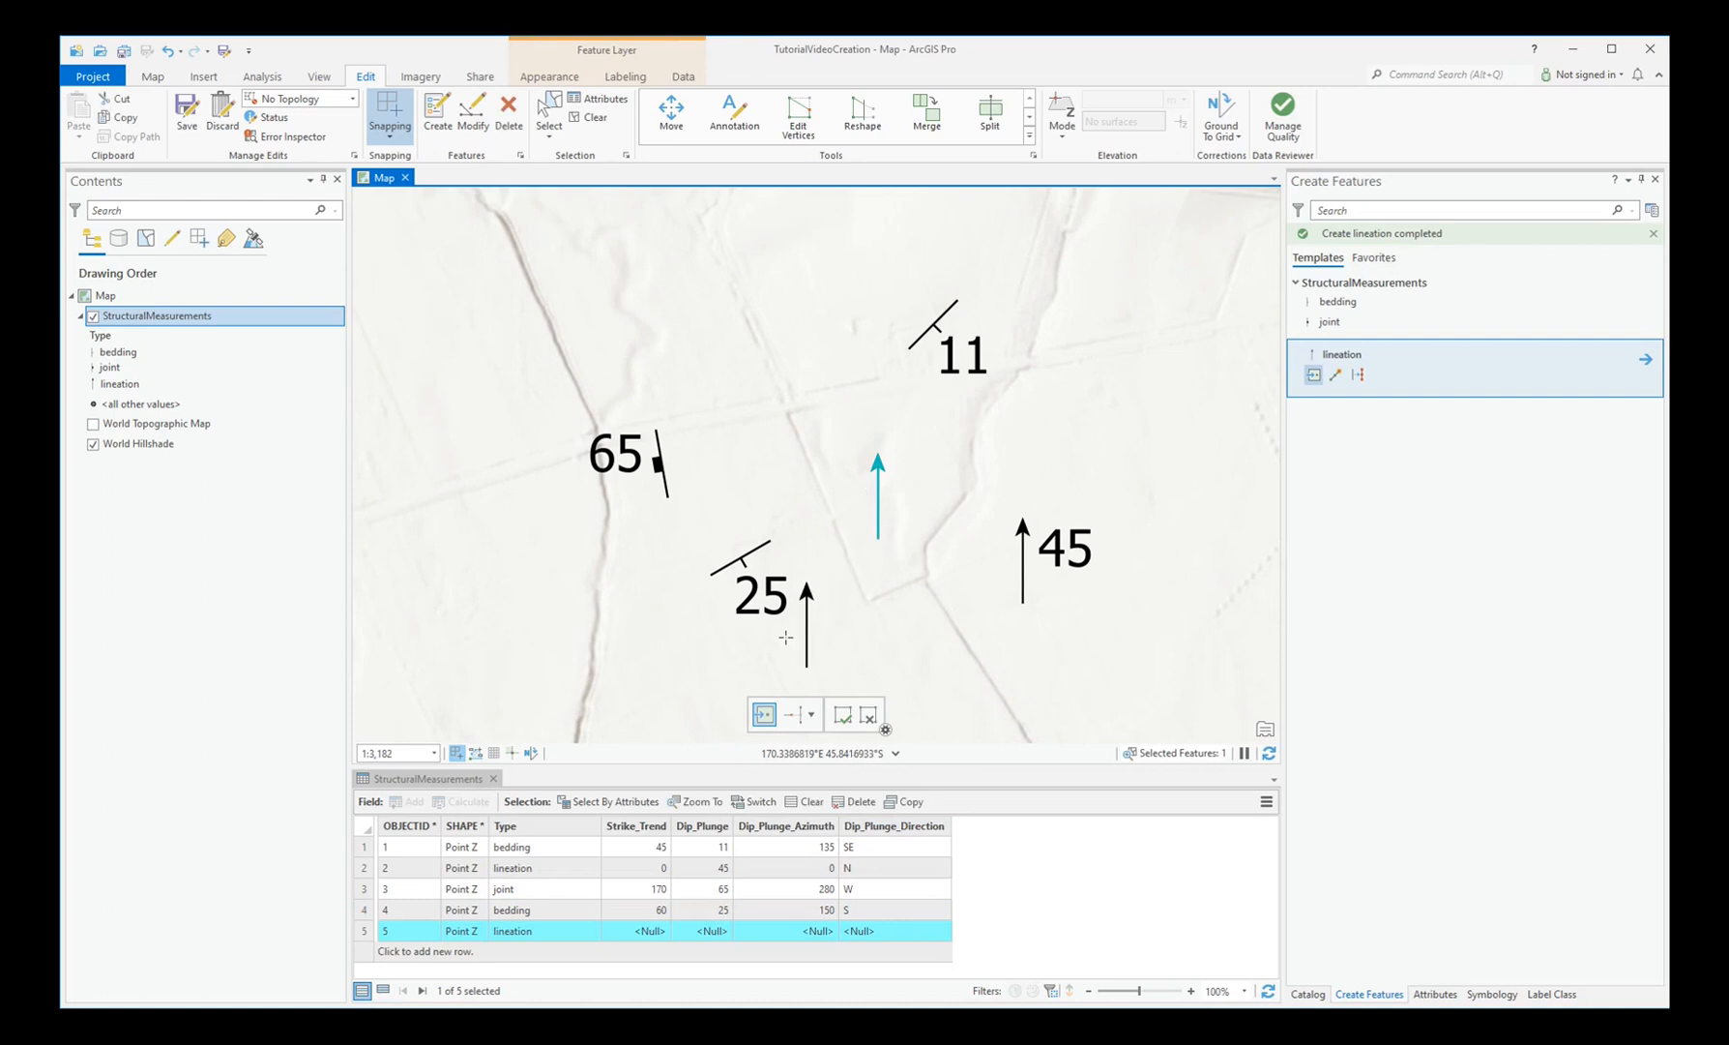
- Enter the lineation's trend 315 and plunge 50, clear the selection and save edits
click(637, 929)
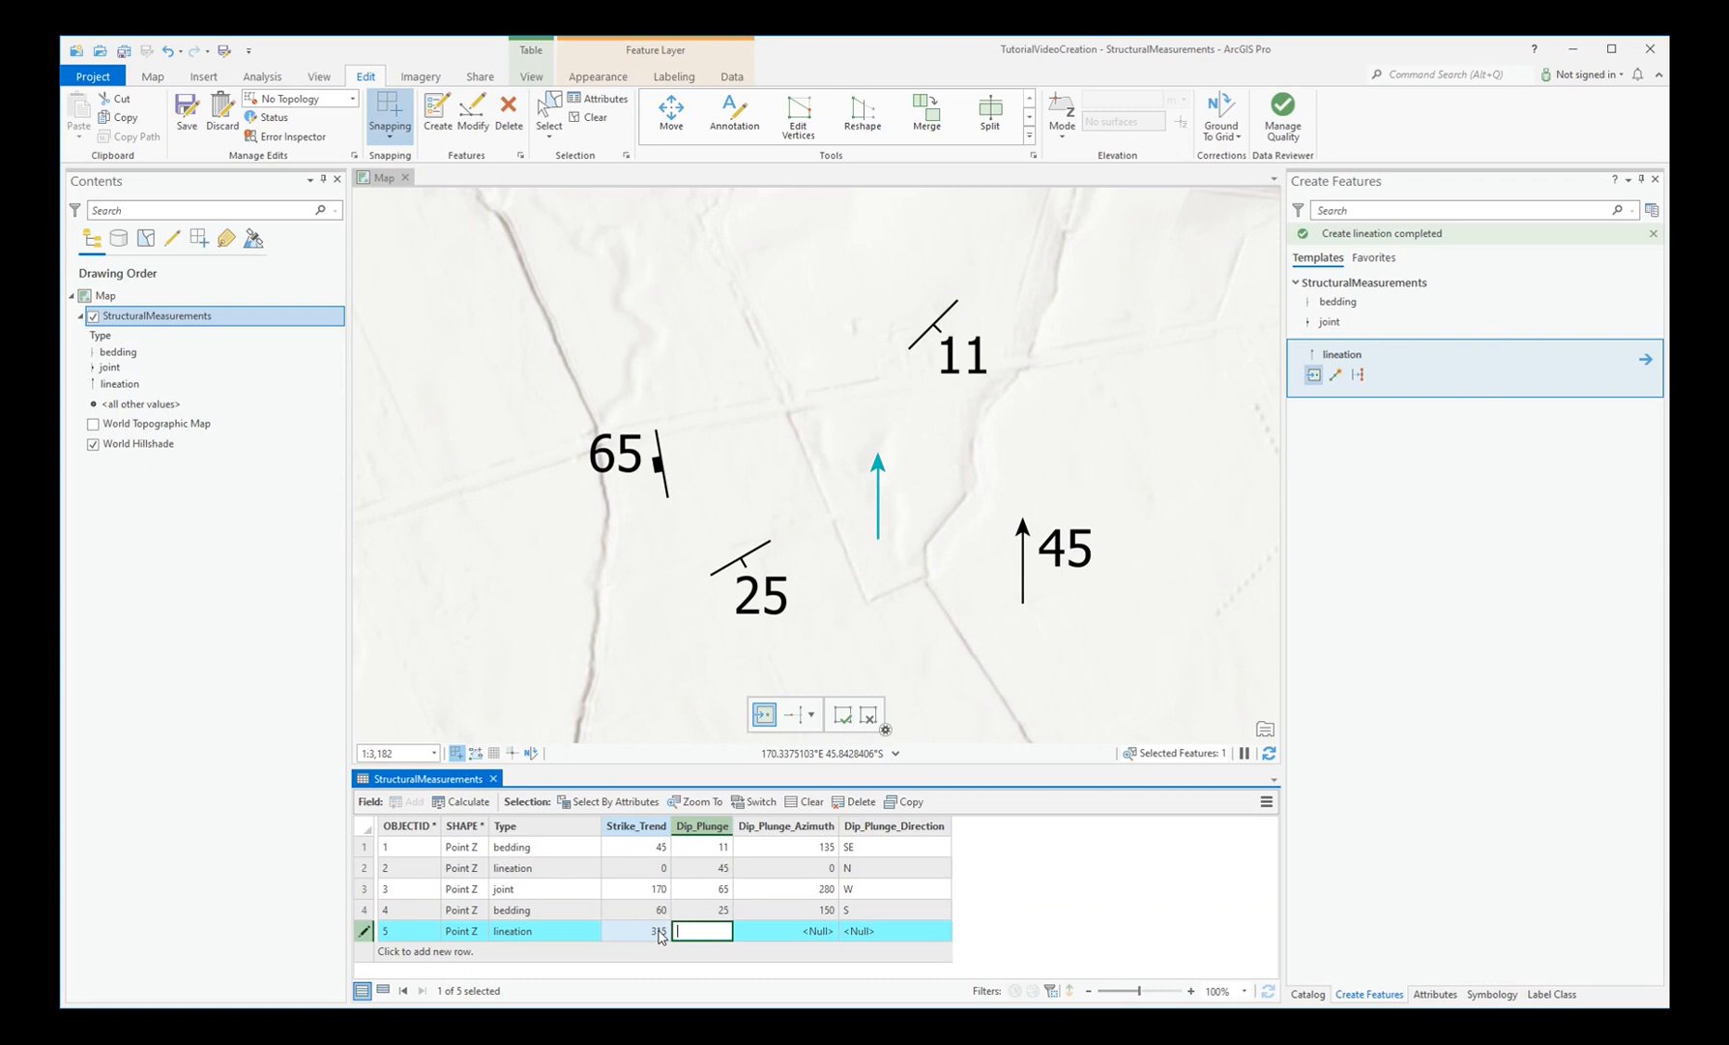
text(50)
click(895, 930)
text(NW)
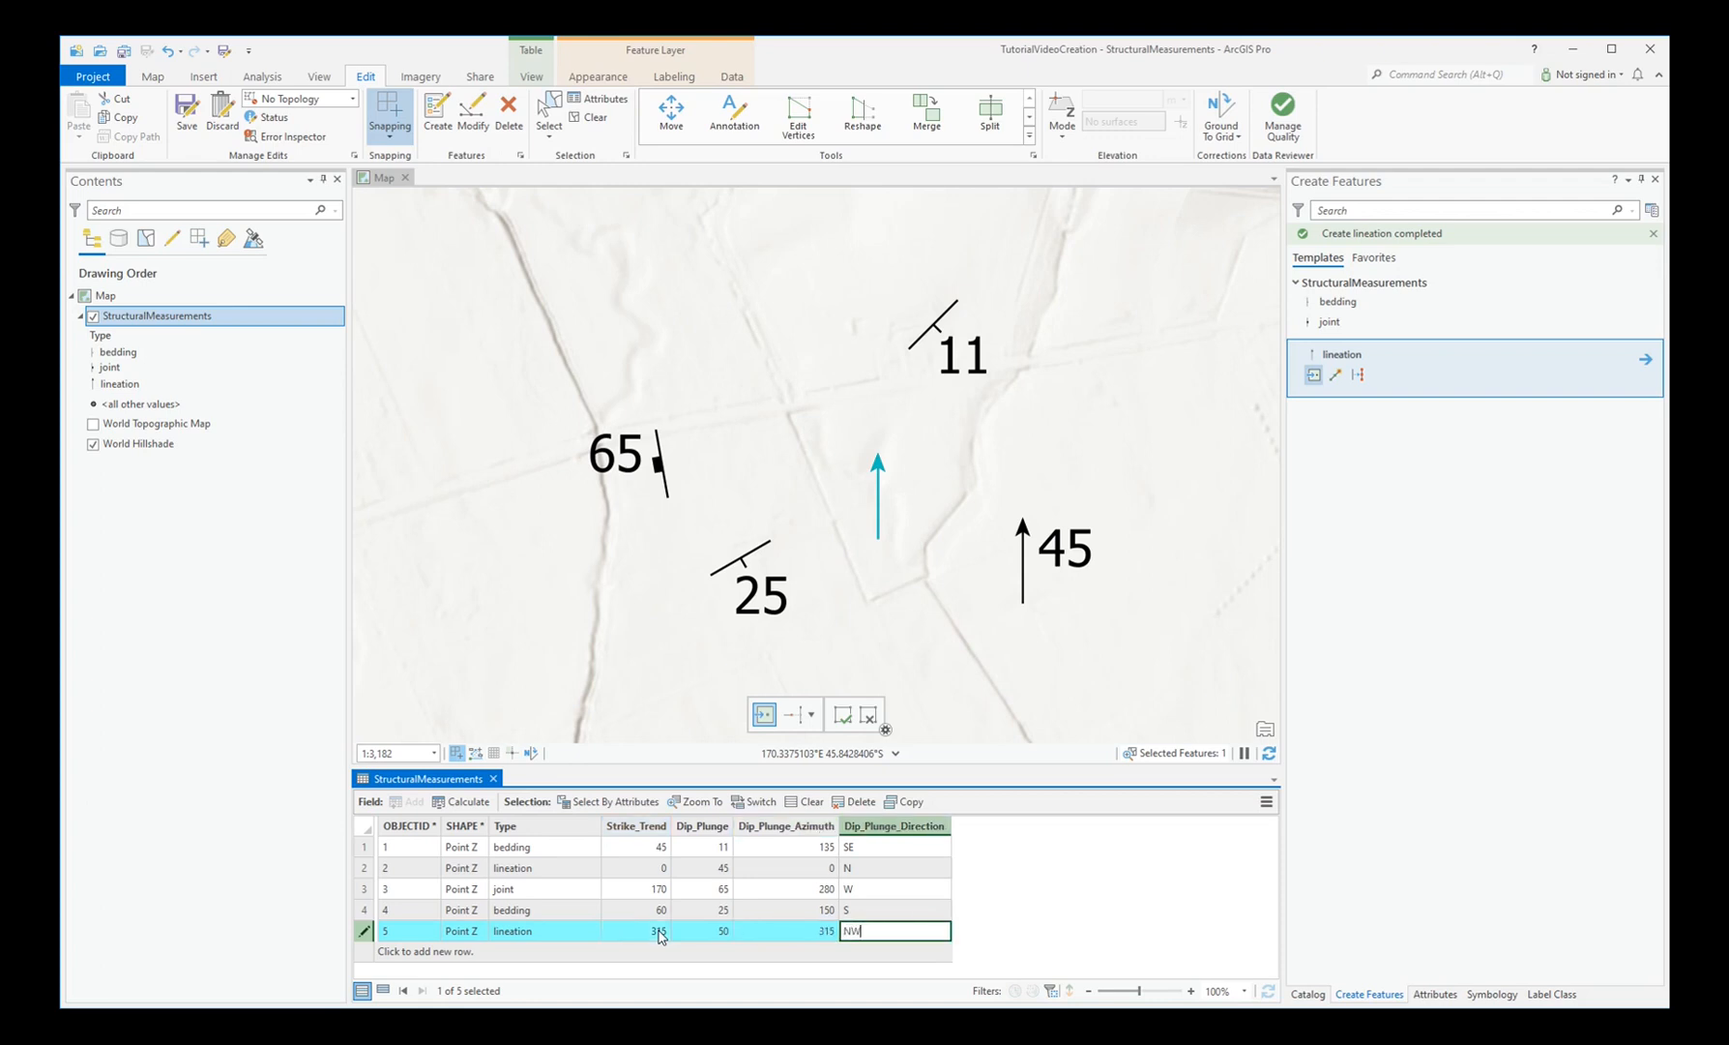
click(804, 801)
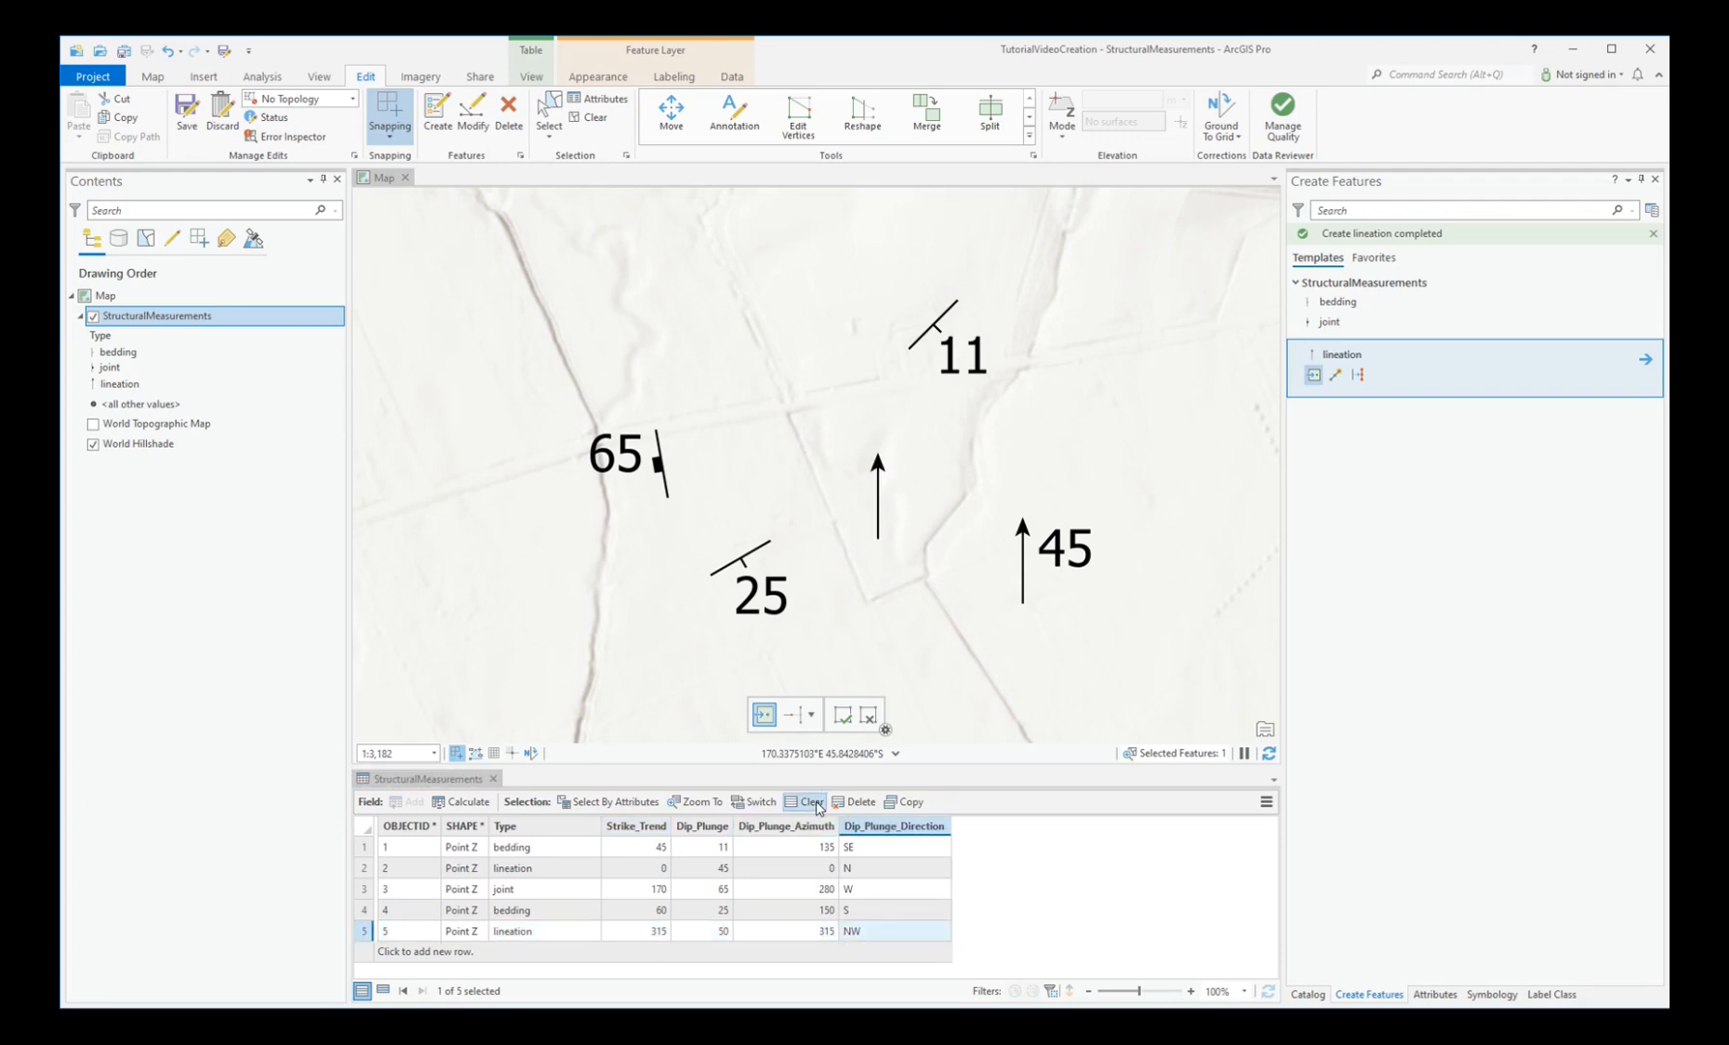
click(811, 801)
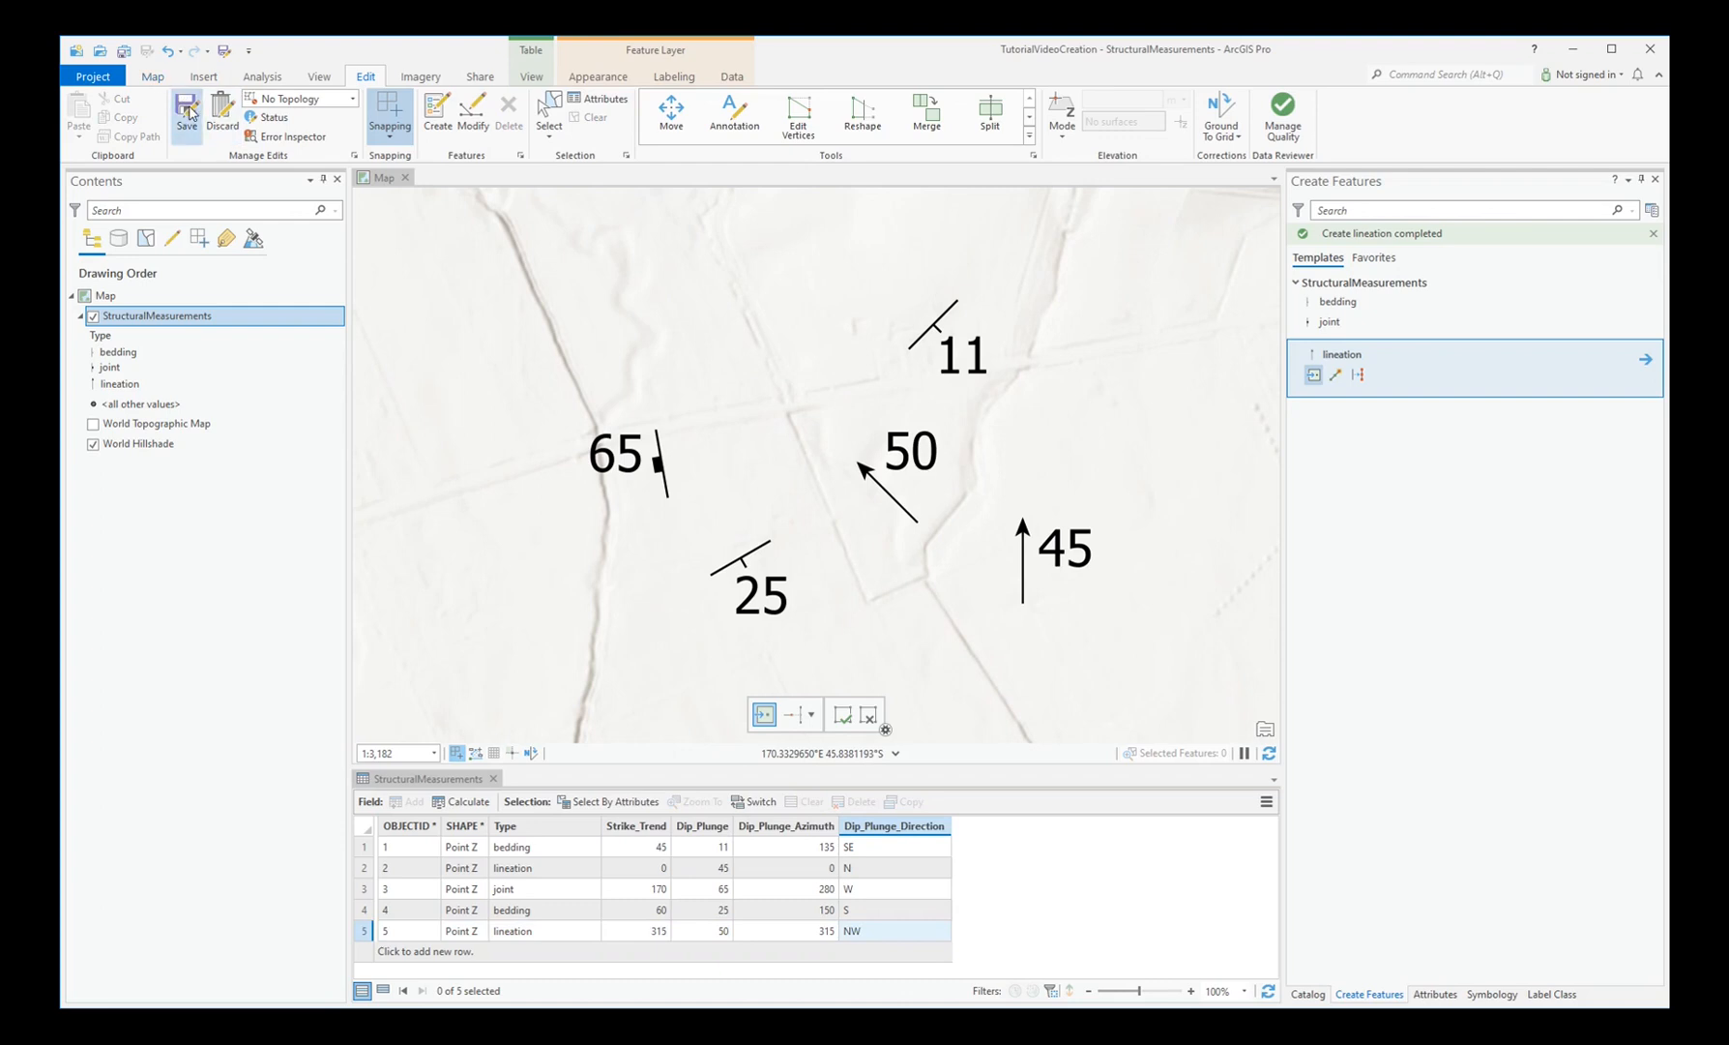
- Set the map's reference scale to 1:50,000 in Map Properties
scroll(down, 3)
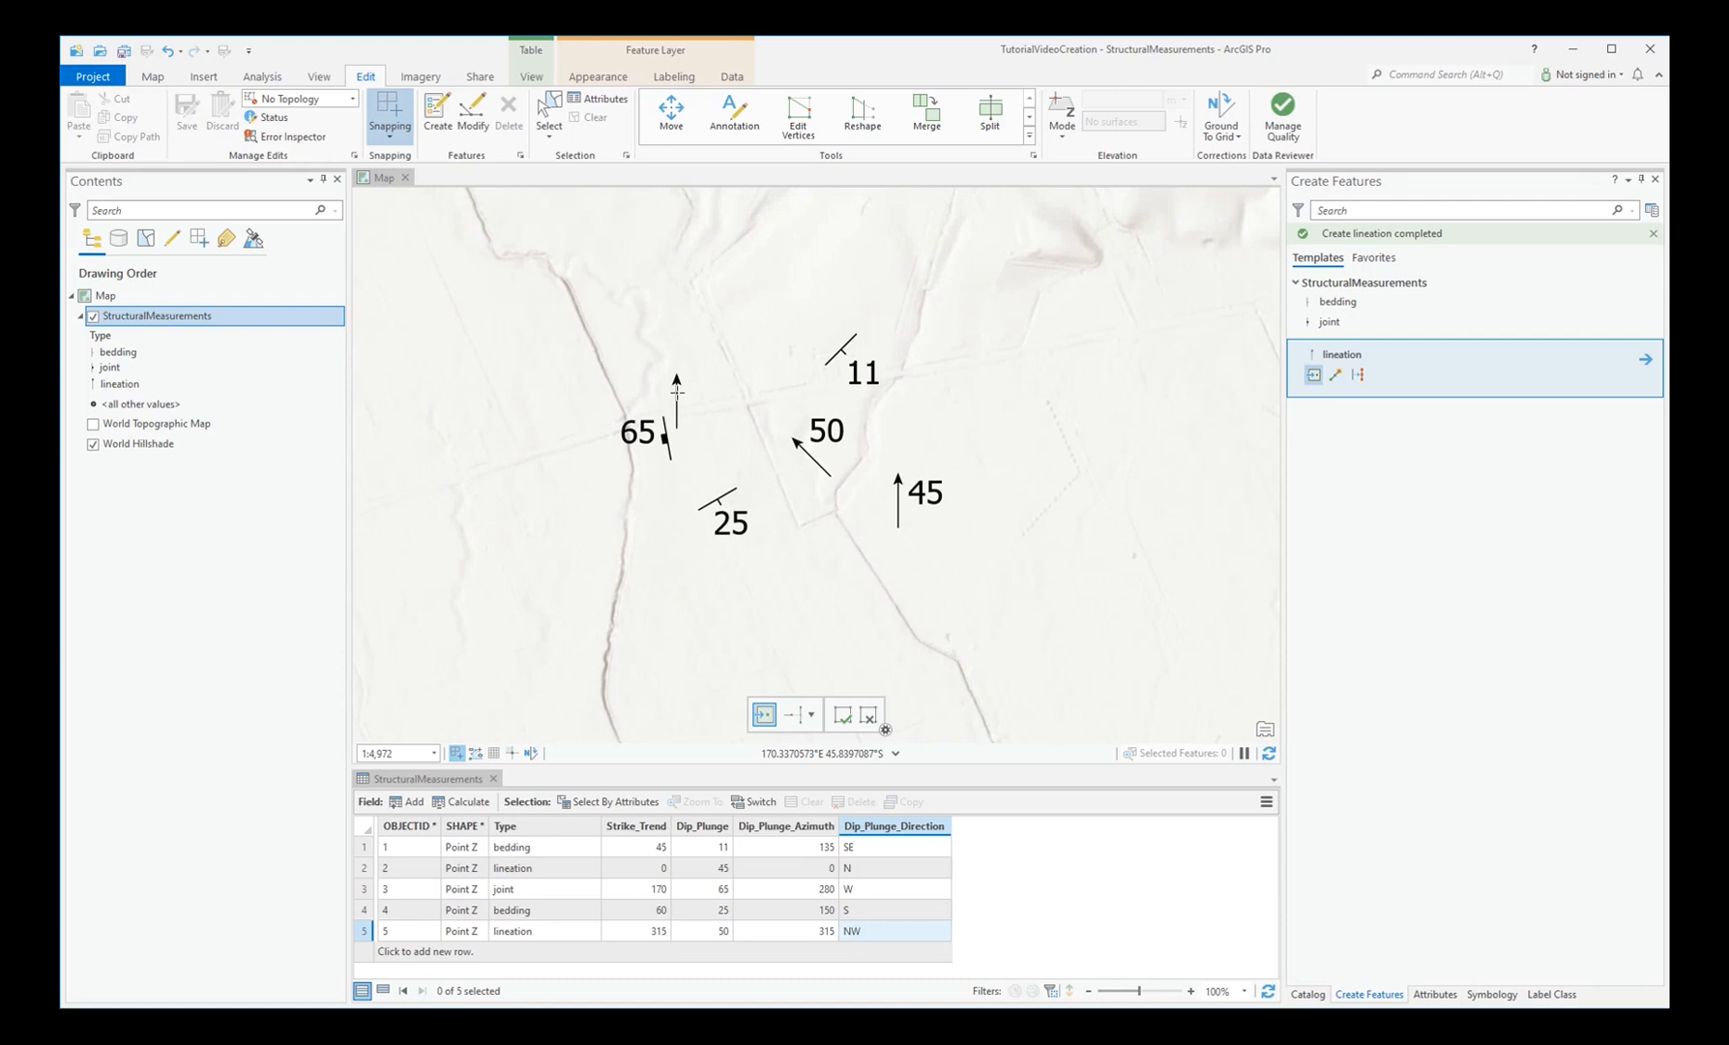
click(104, 296)
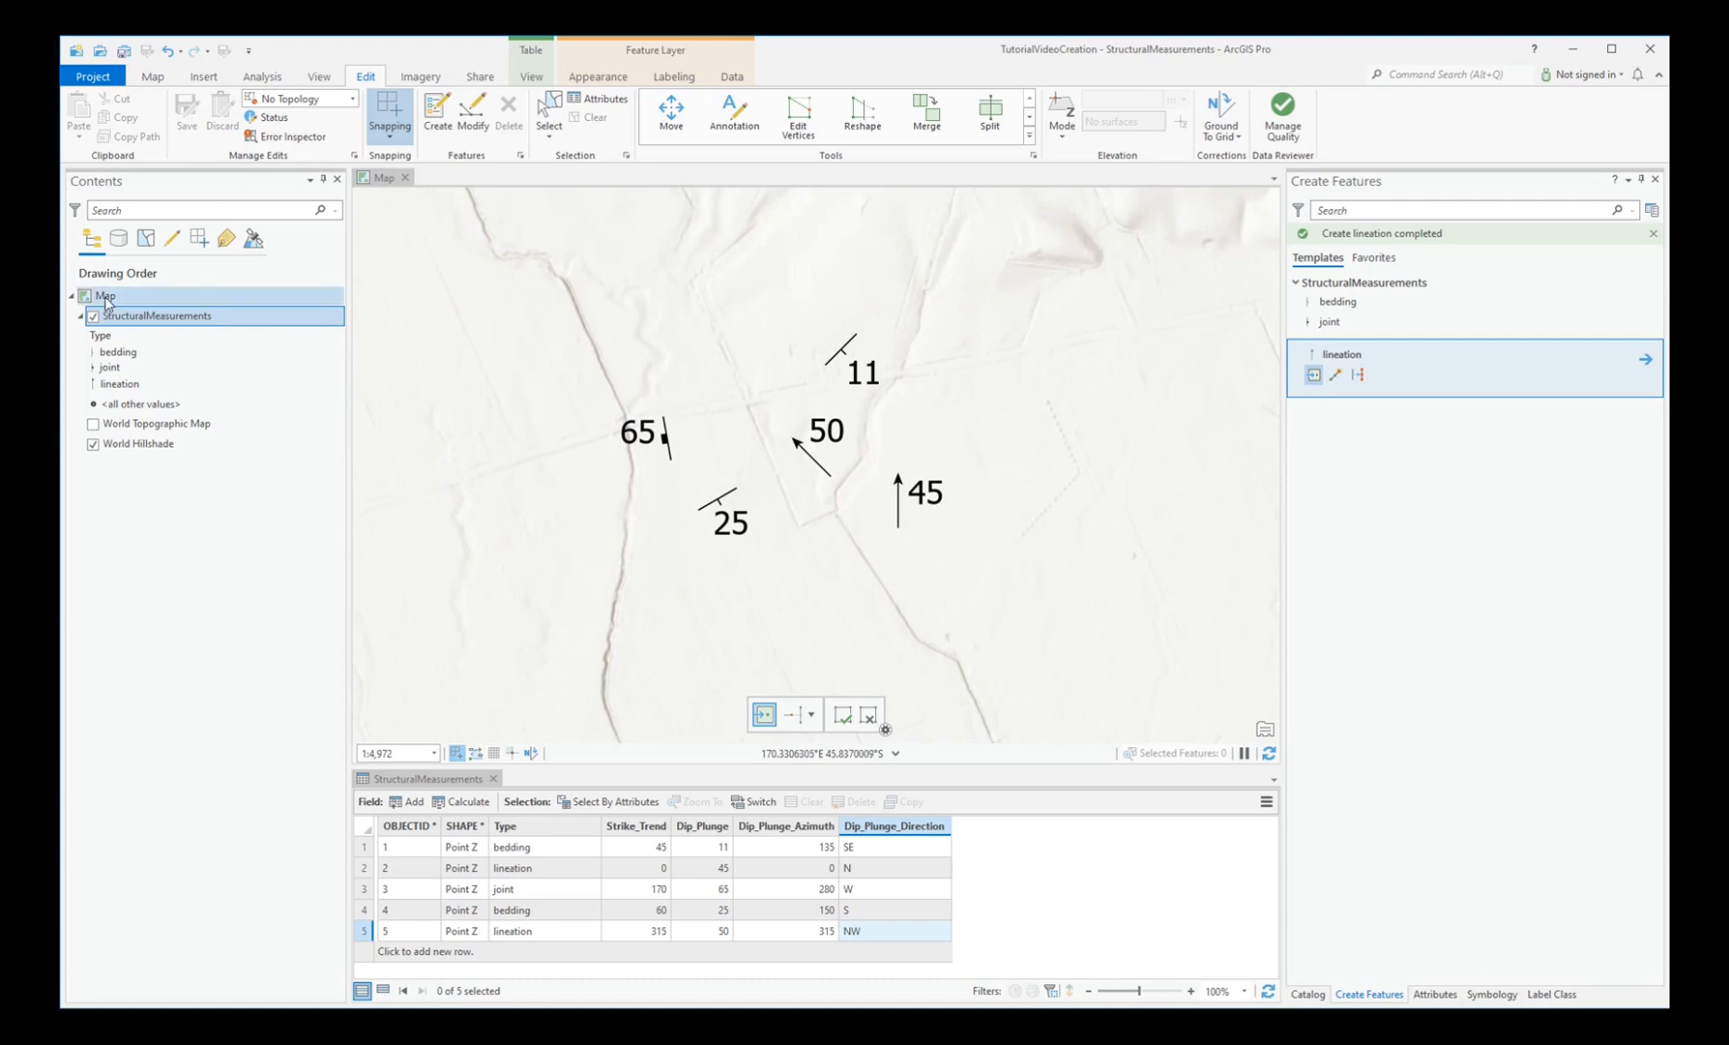
right_click(105, 294)
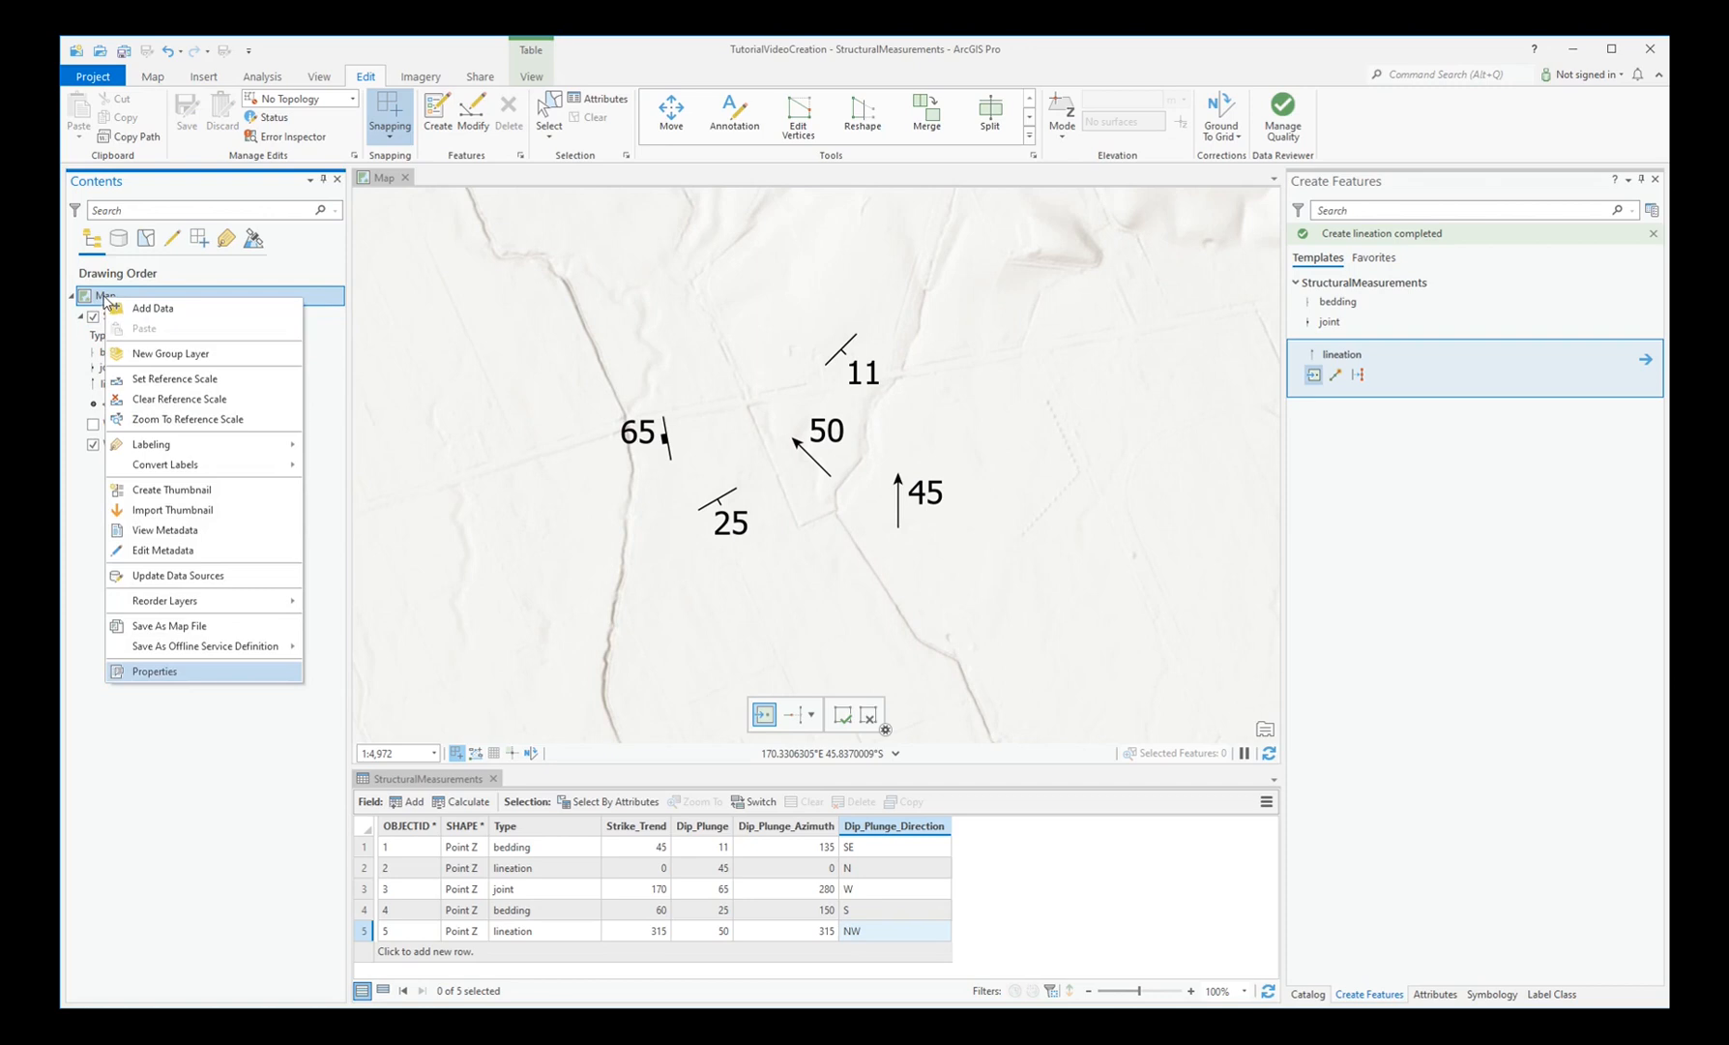
click(154, 671)
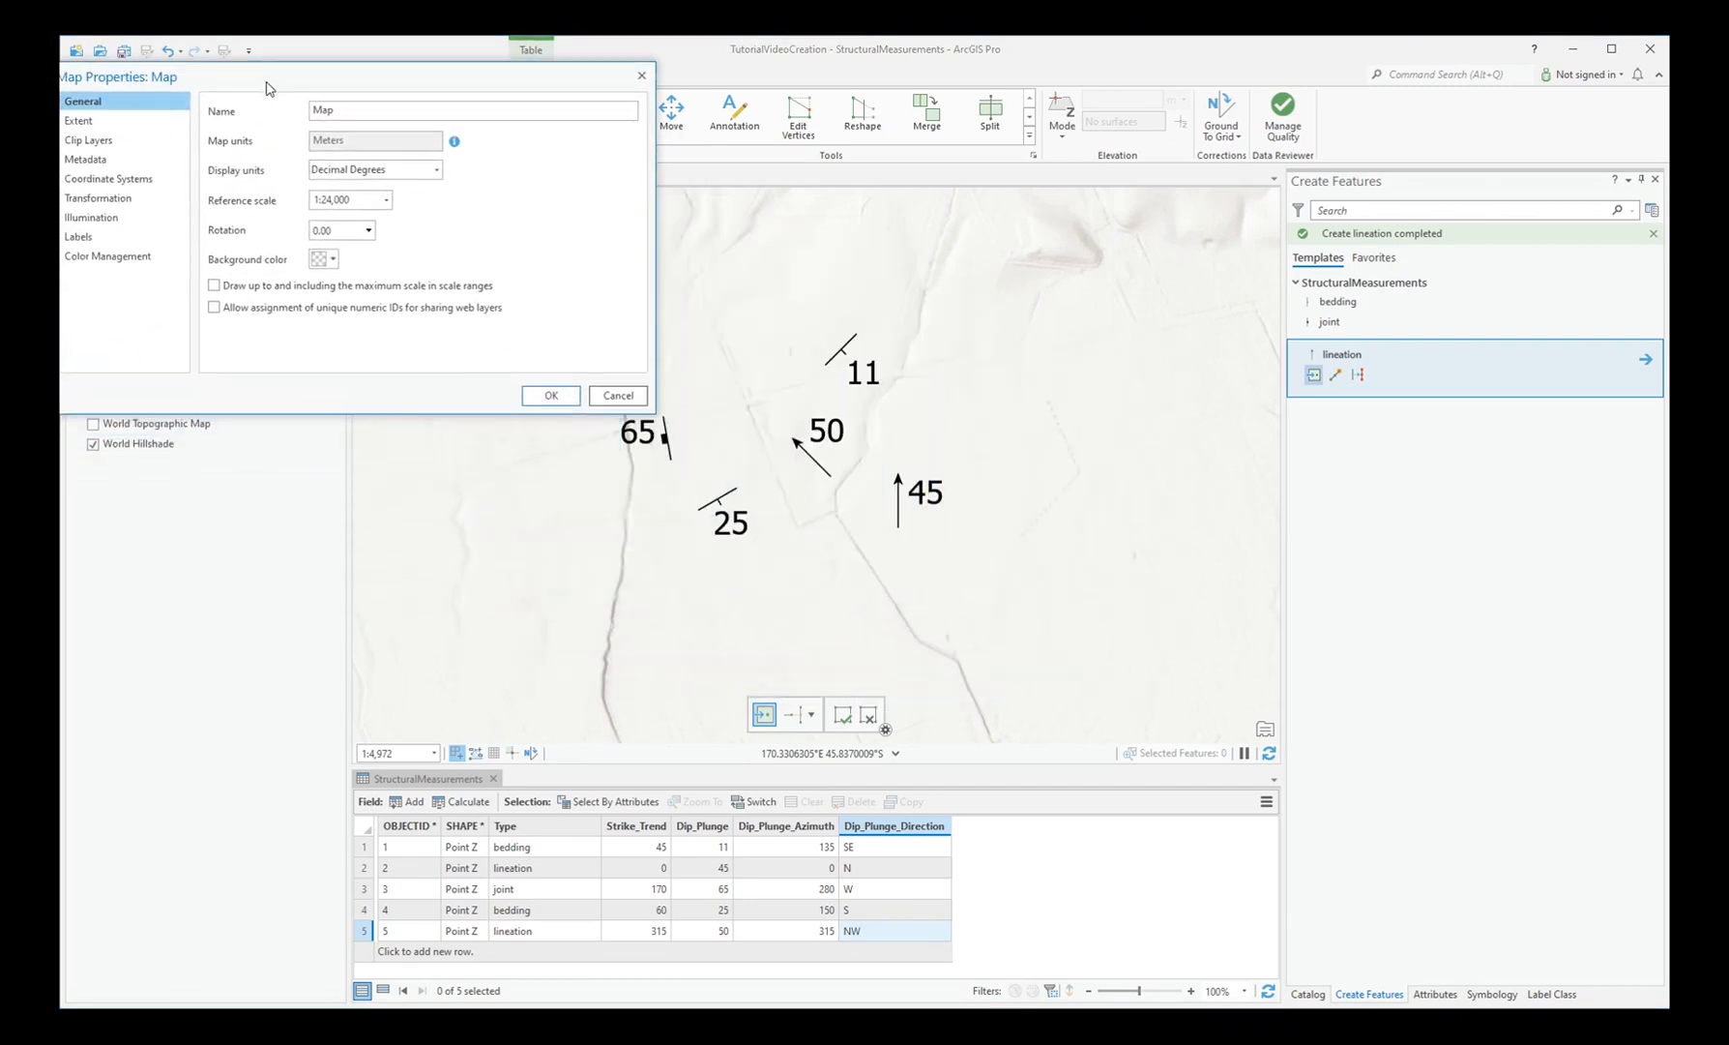
click(385, 200)
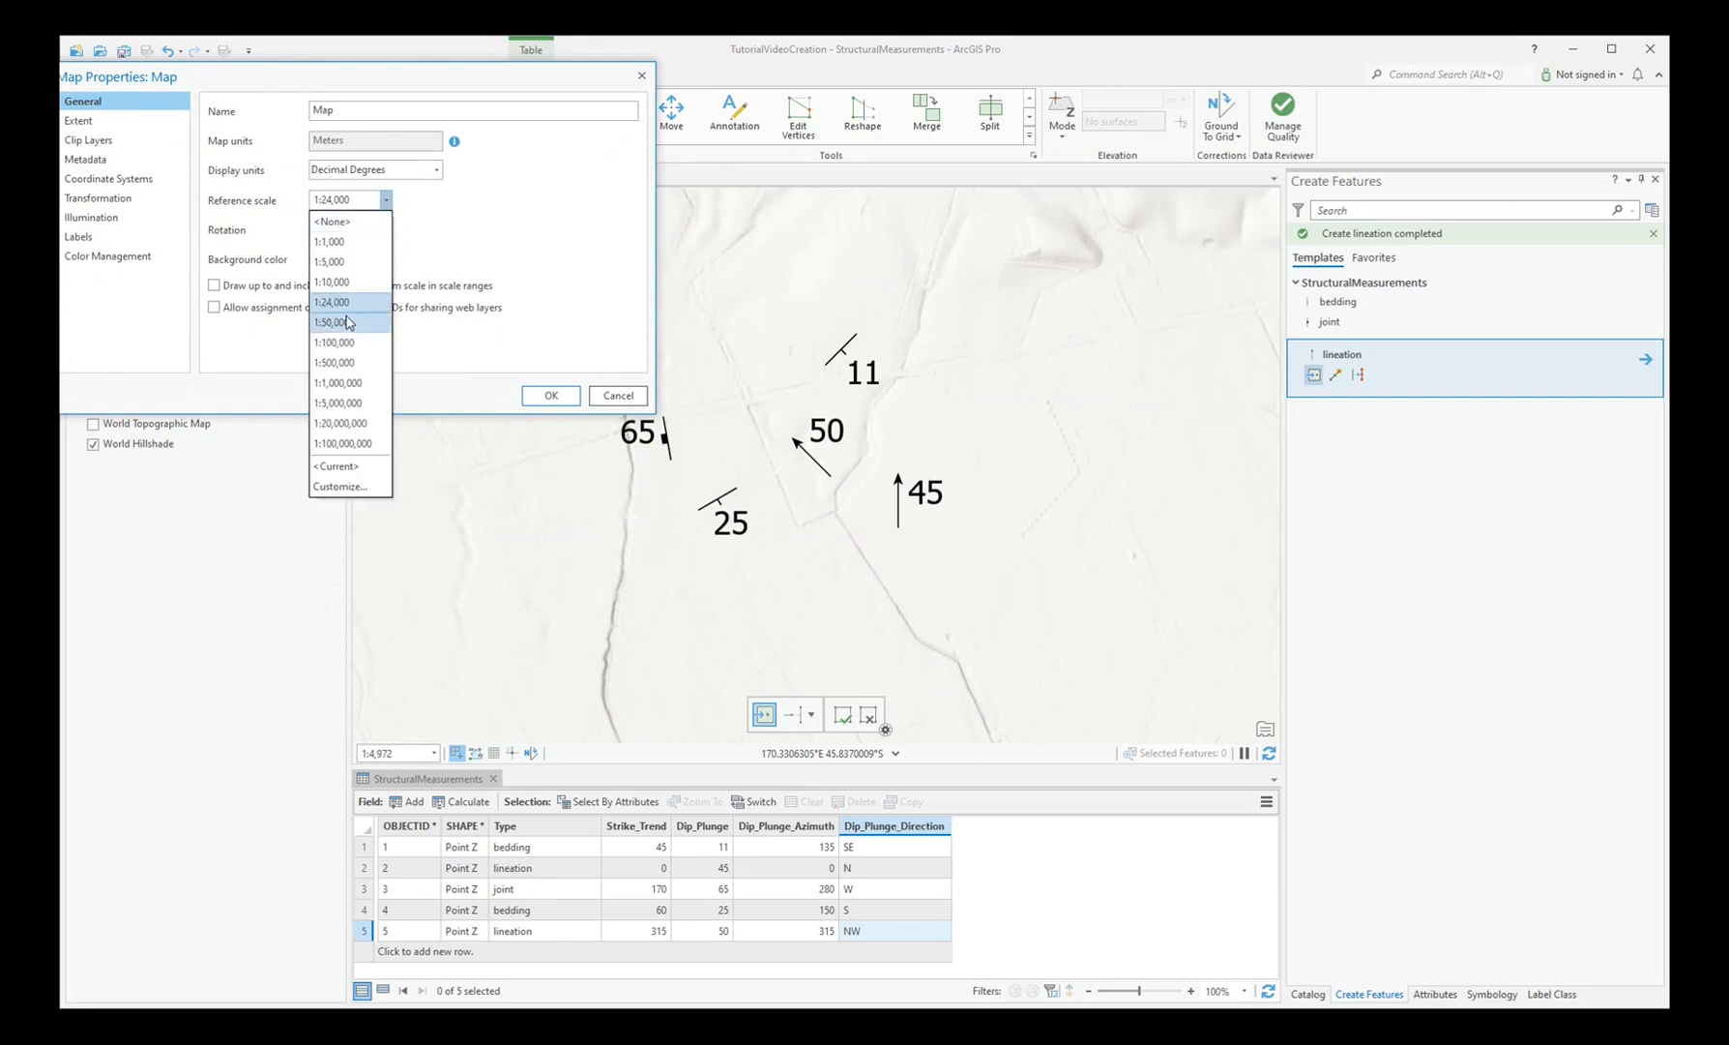
click(549, 395)
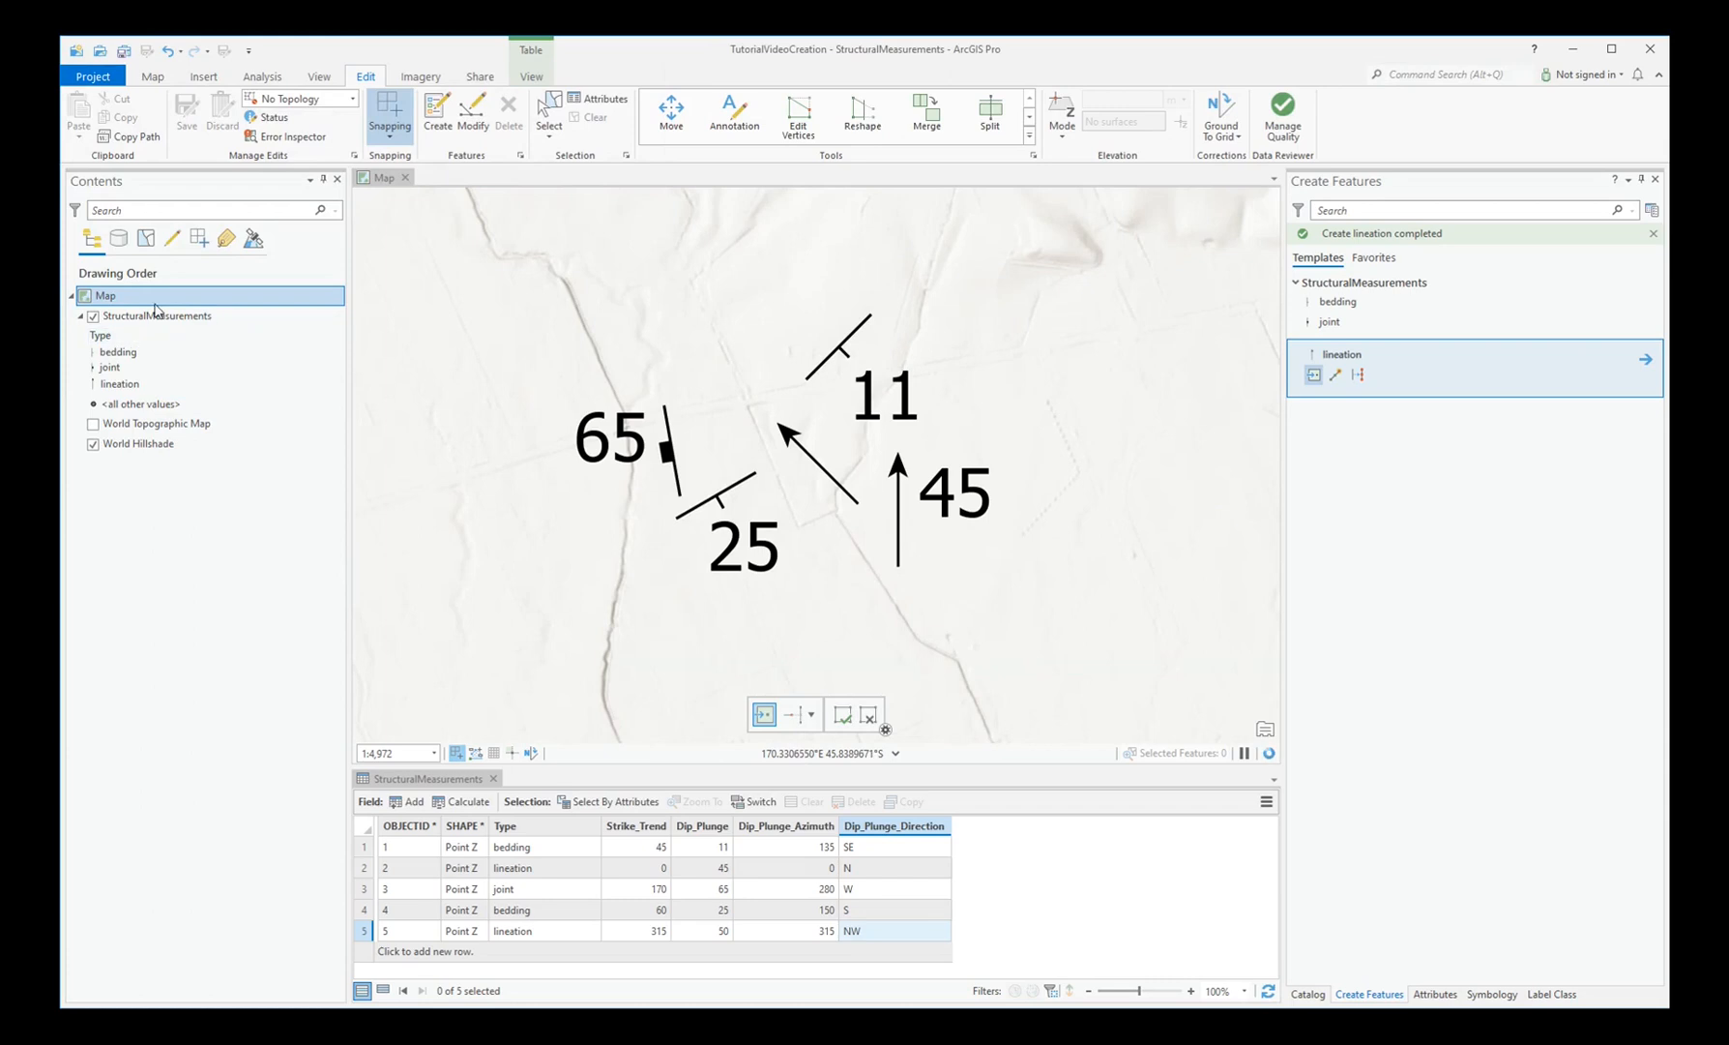
- Reopen Map Properties and change the reference scale to 1:10,000
right_click(106, 296)
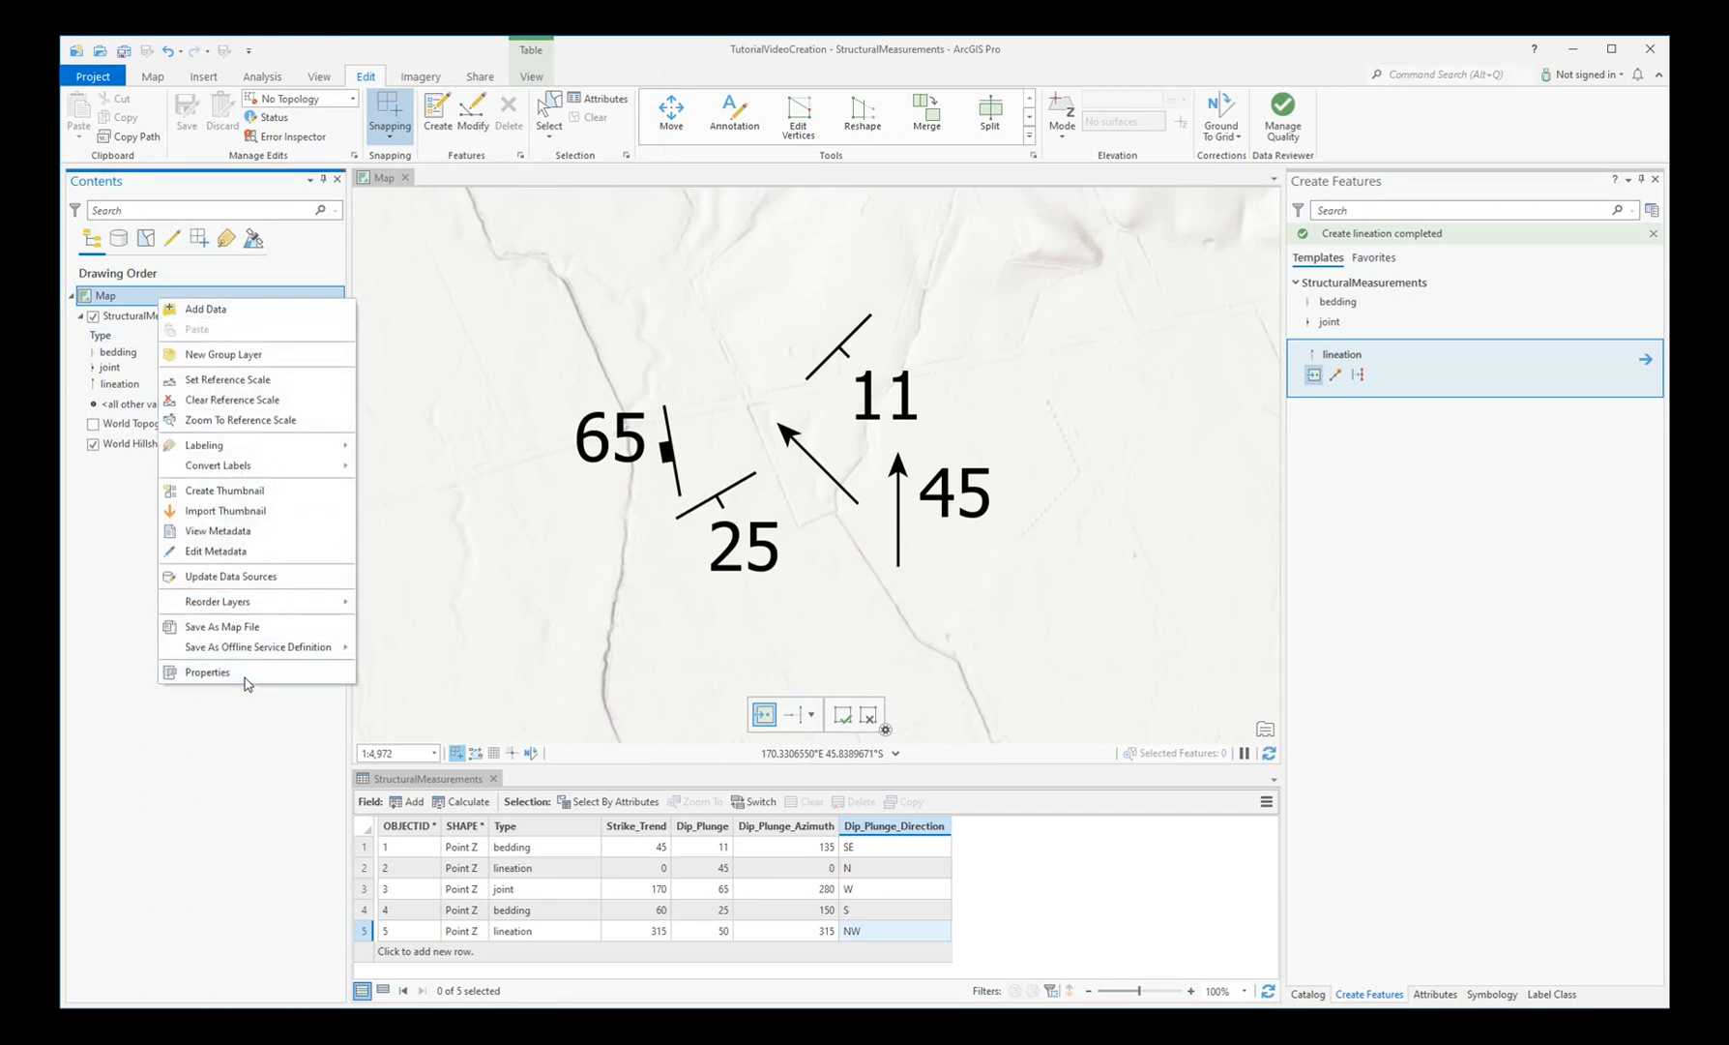
click(206, 672)
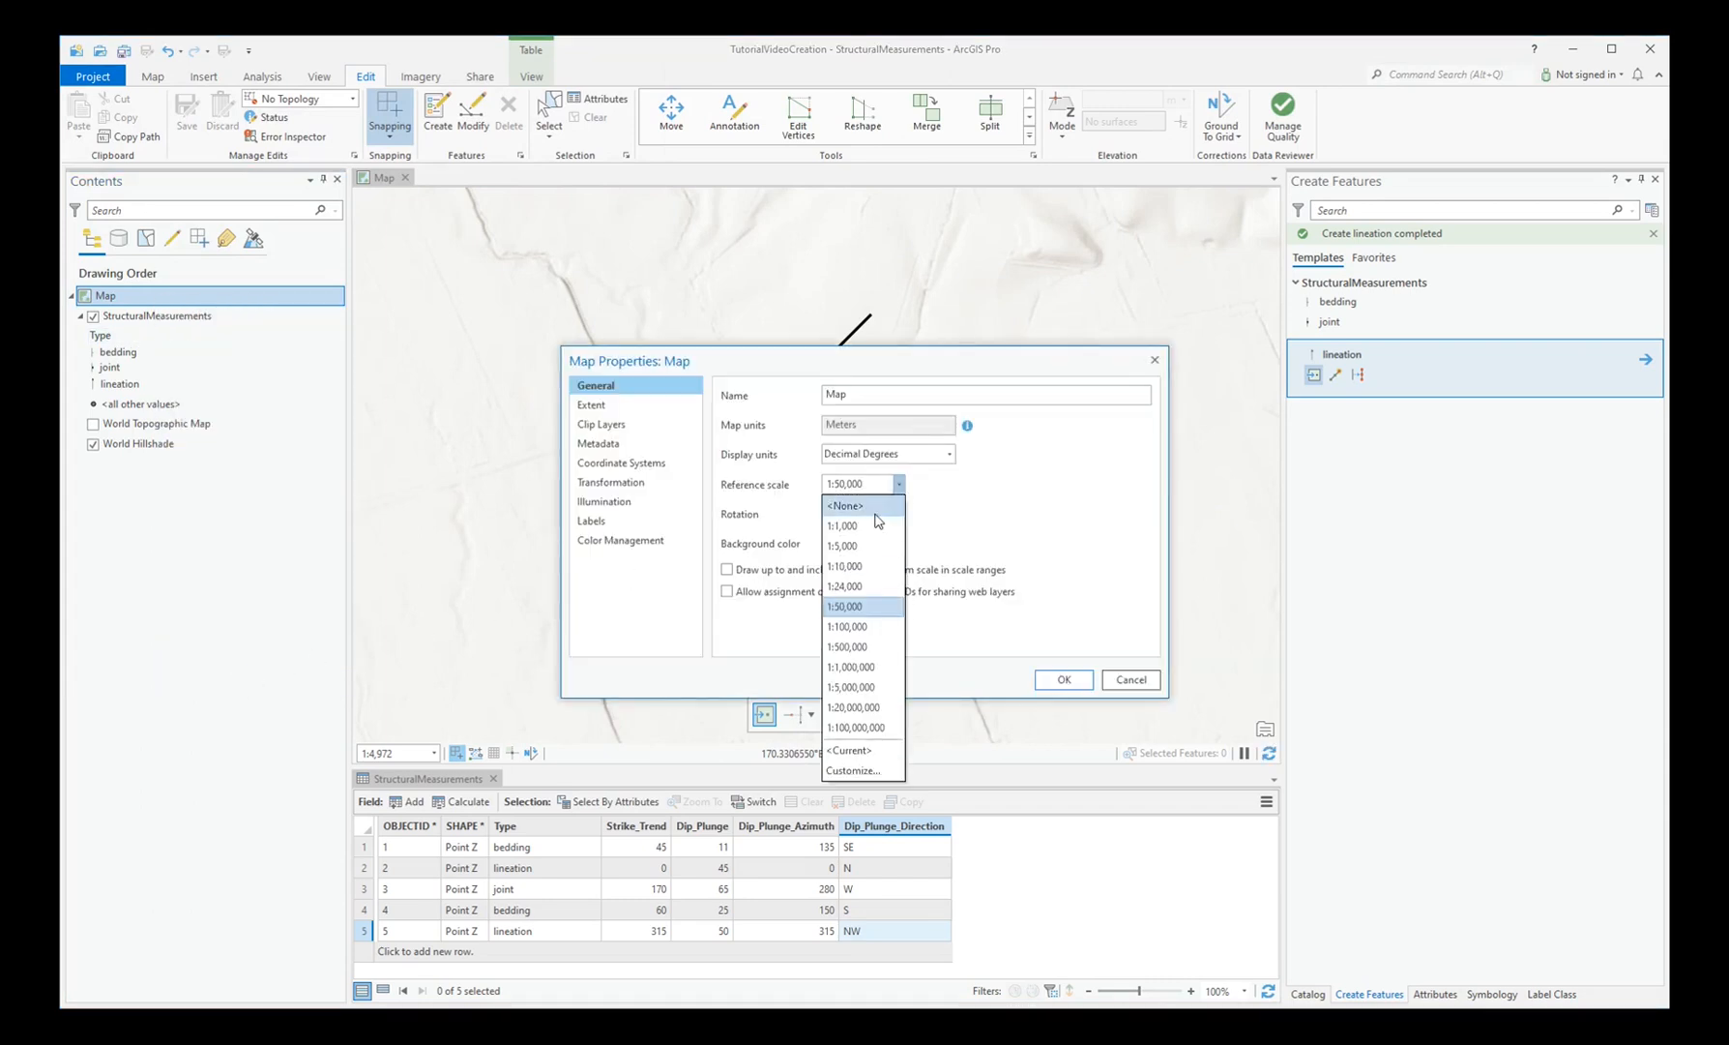
click(846, 565)
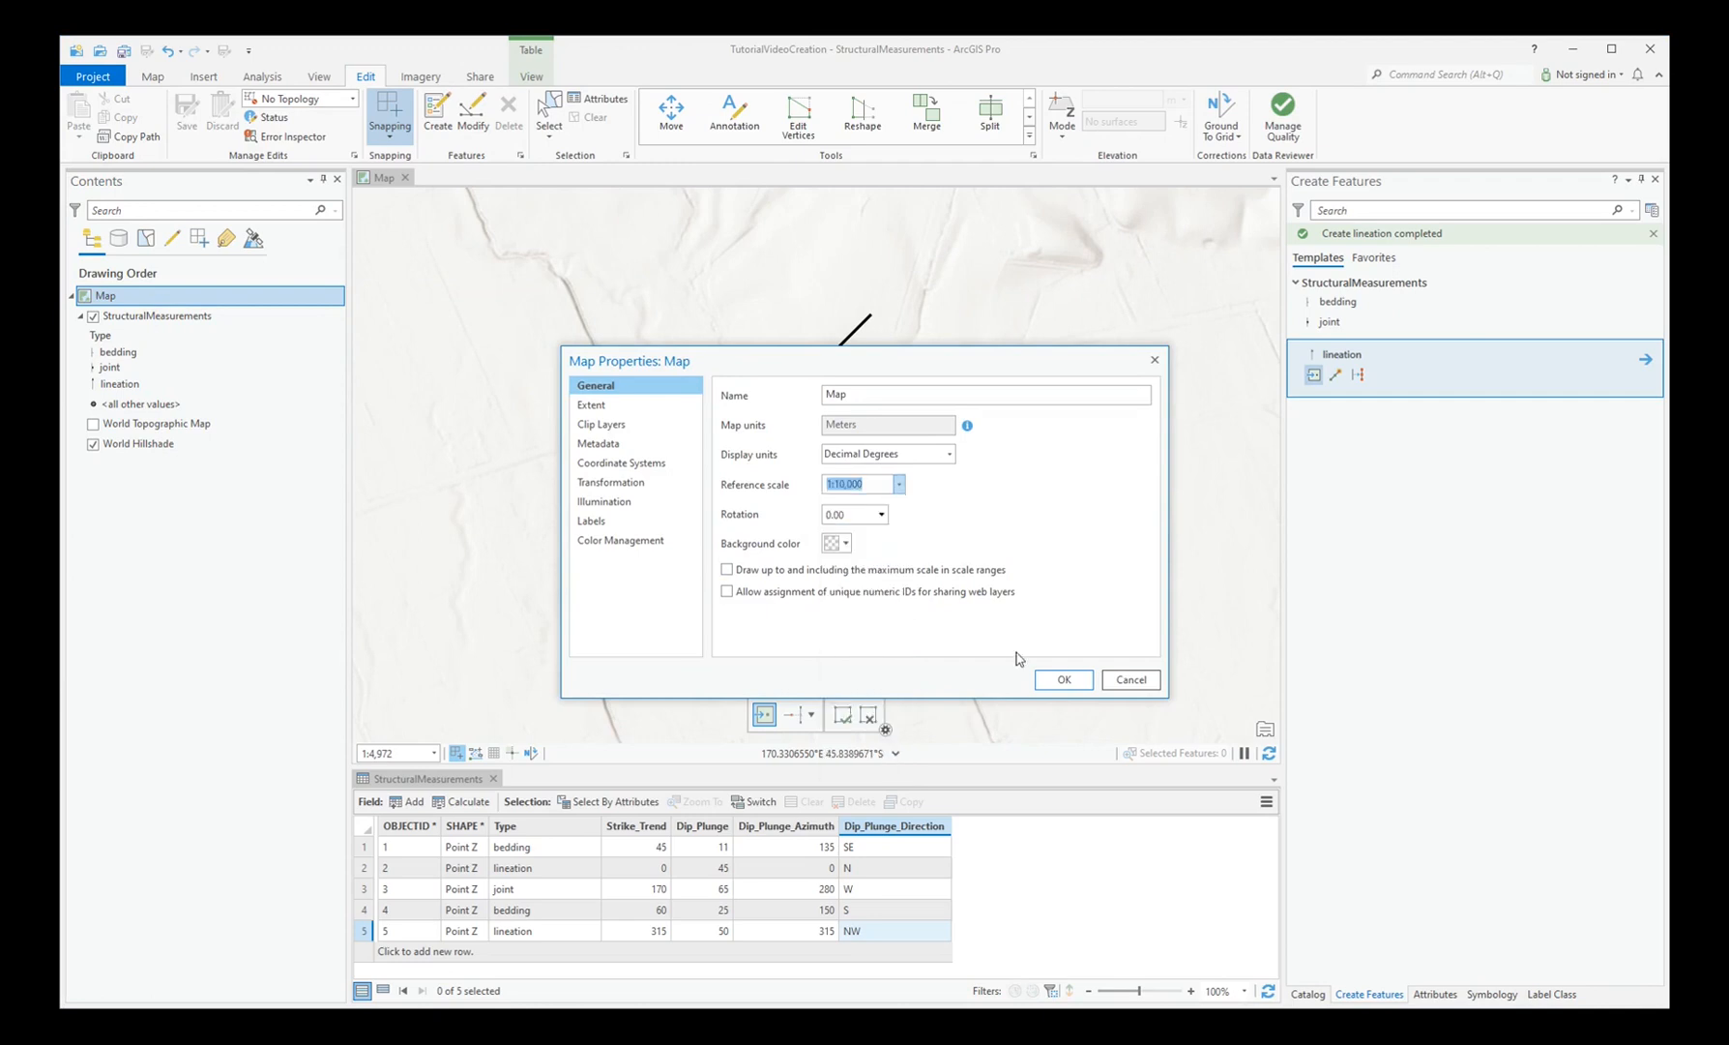
click(1062, 678)
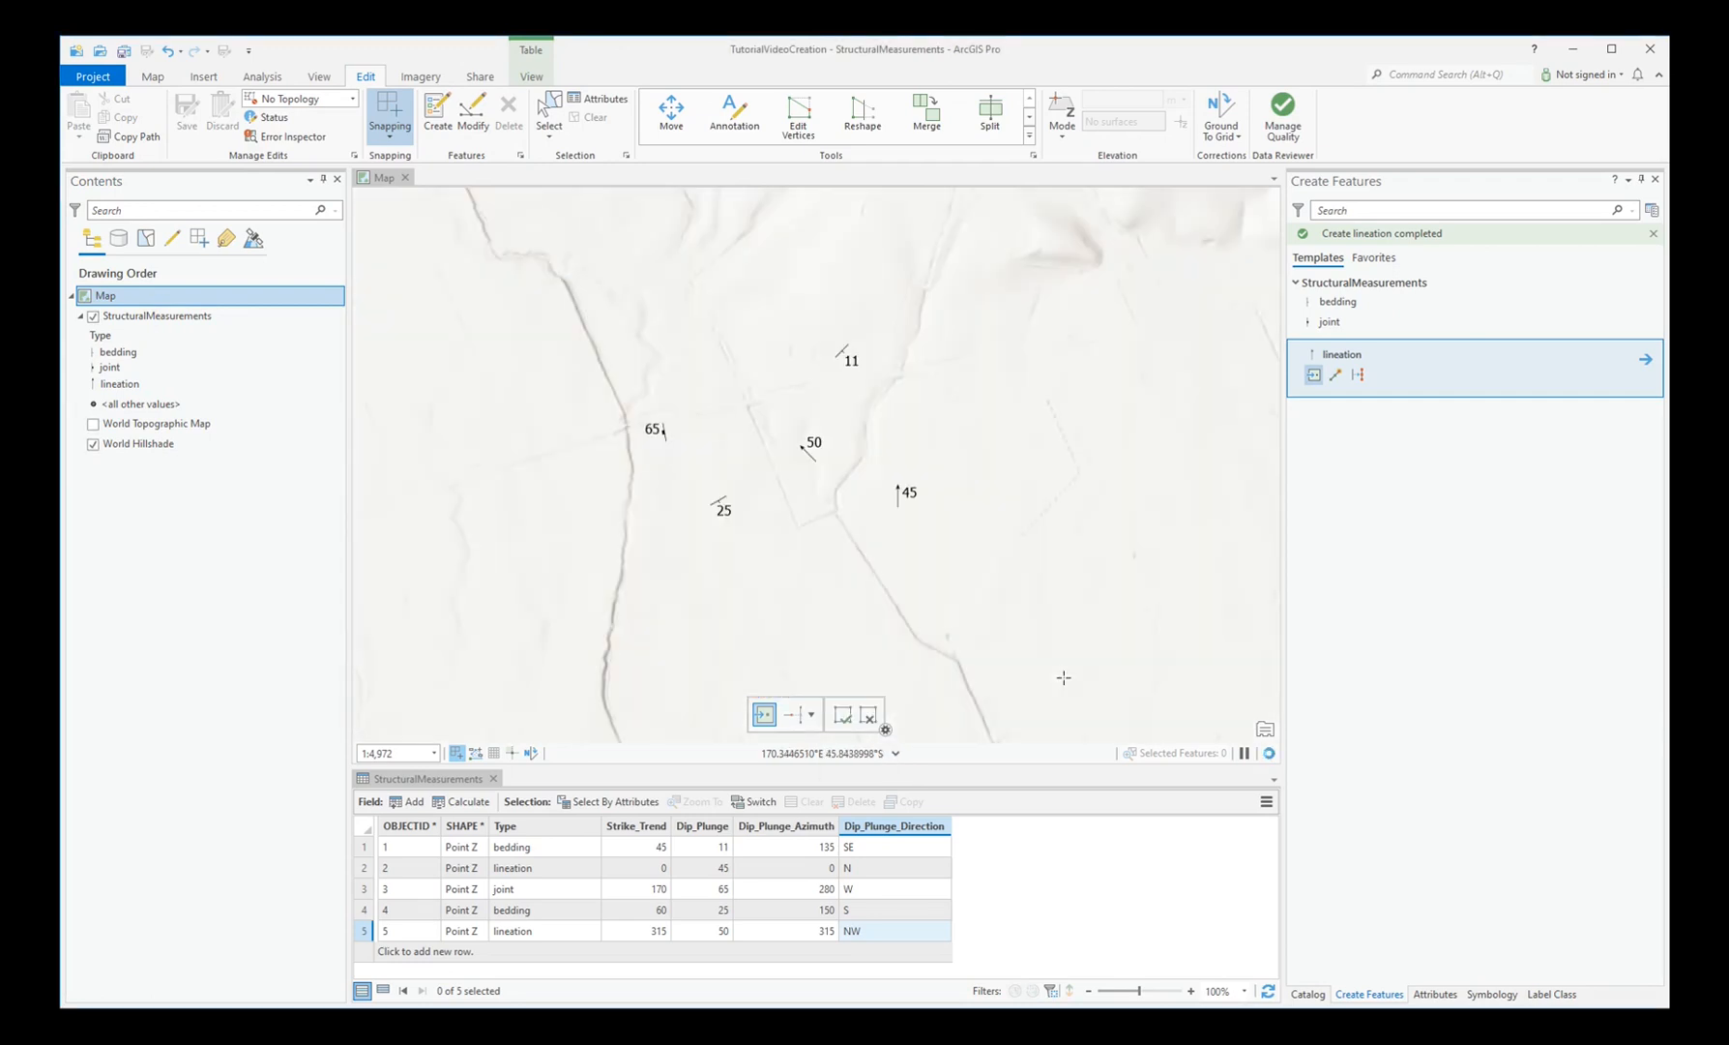
click(152, 75)
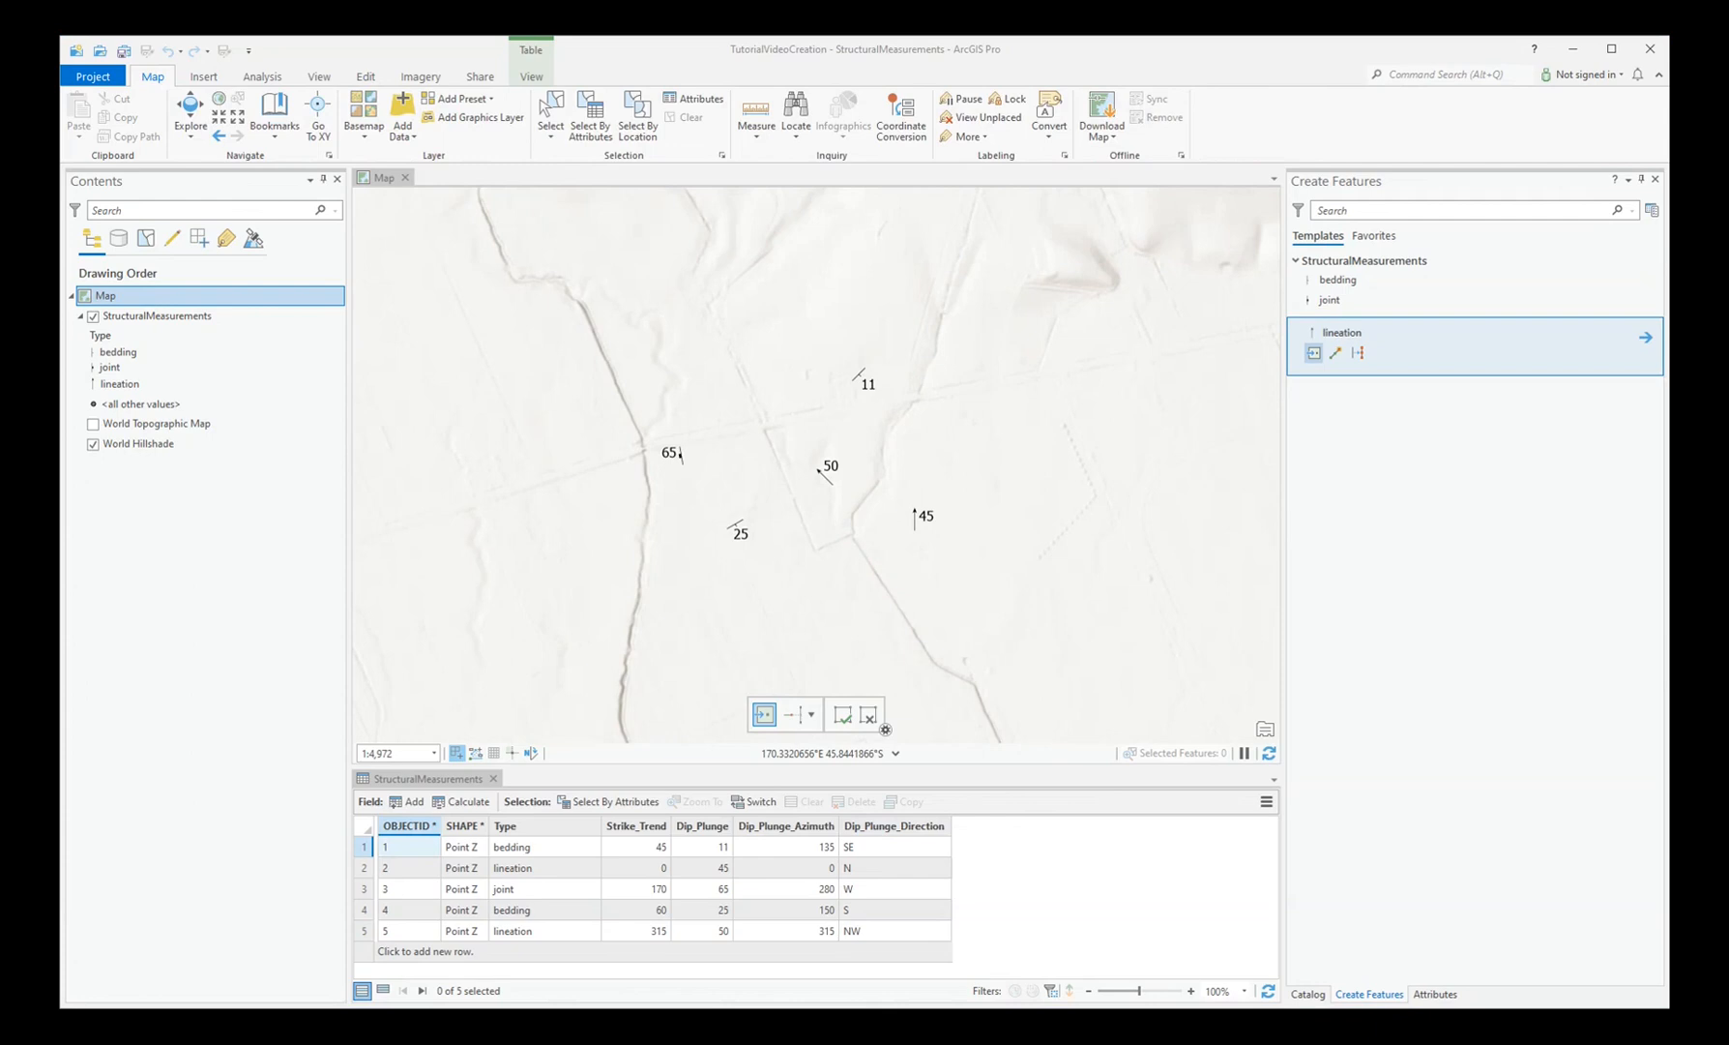